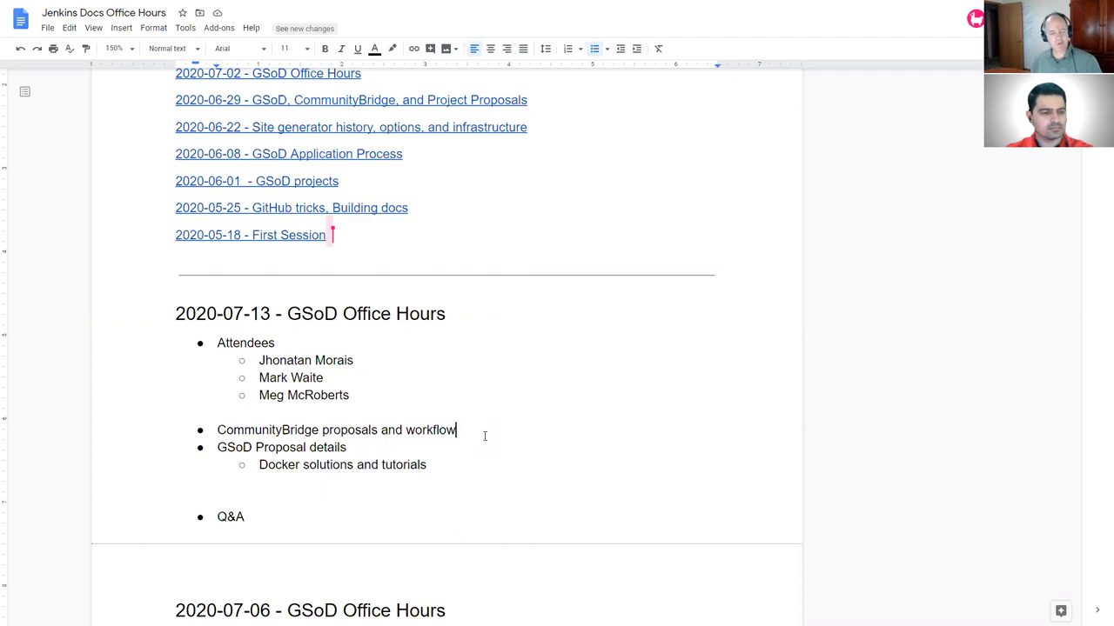
Add sub-points: no project proposal workflow yet; past CommunityBridge project reused GSoC's proposal workflow.
key("Enter")
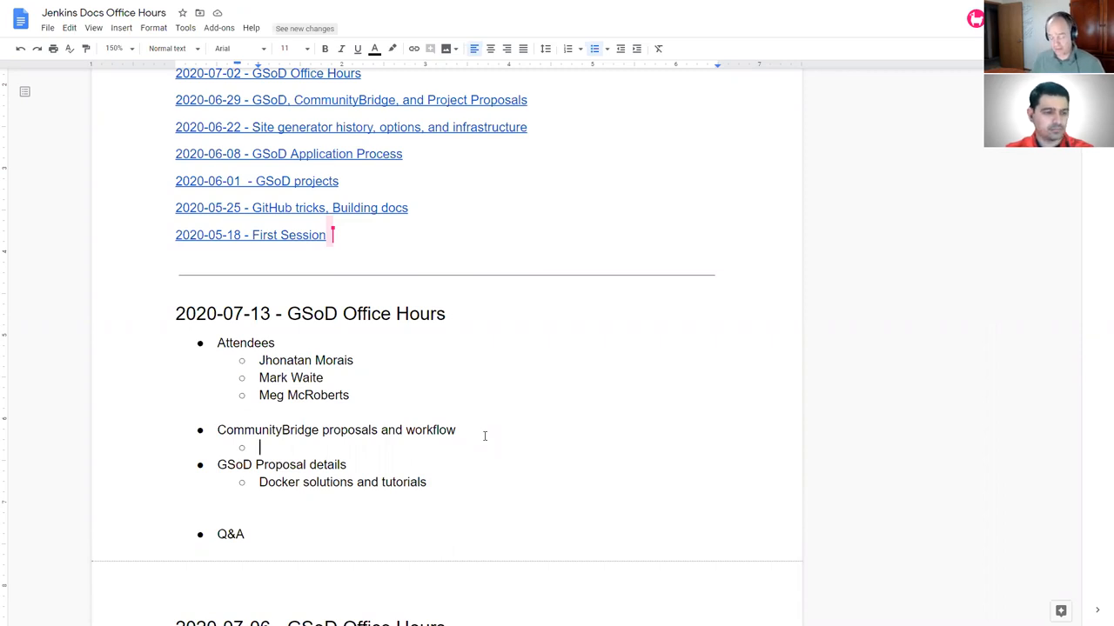
type("Don't")
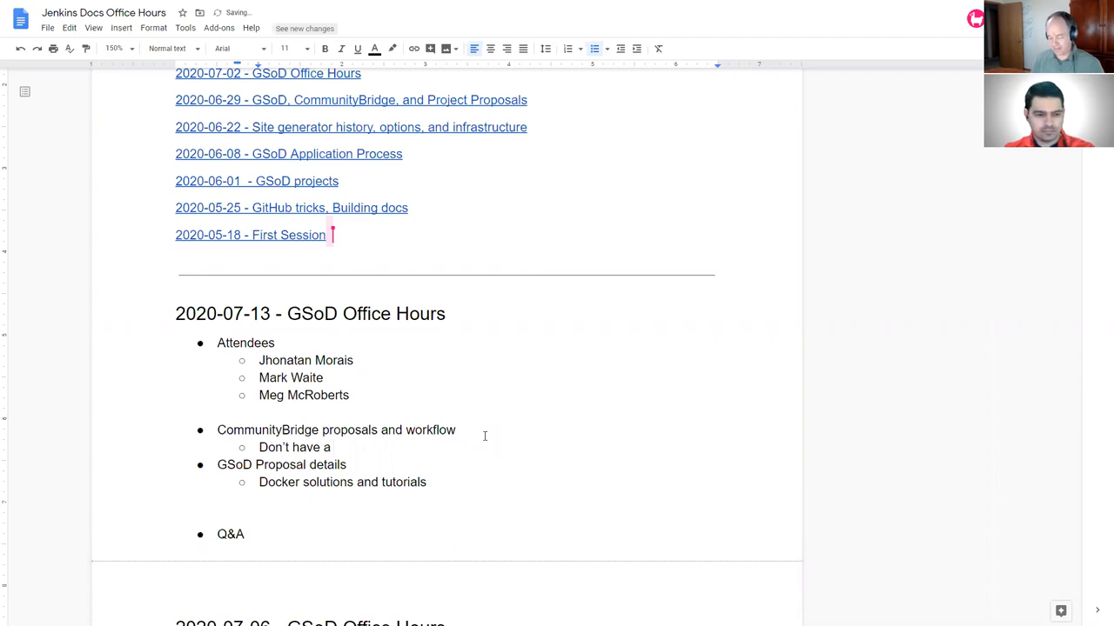
type("project")
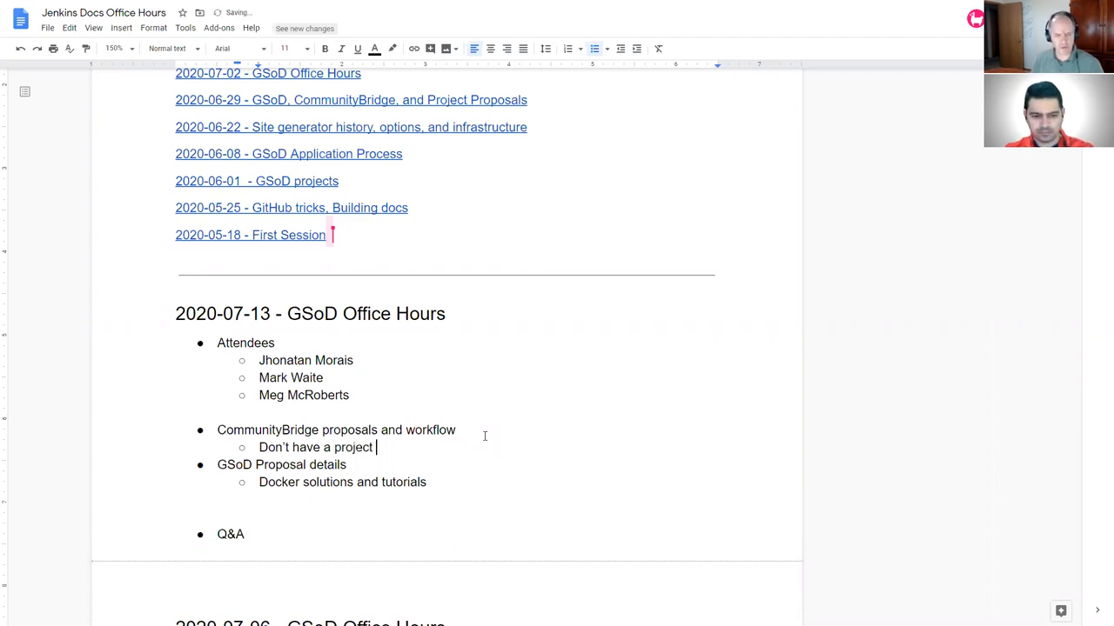
type("proposal workflow defined yet")
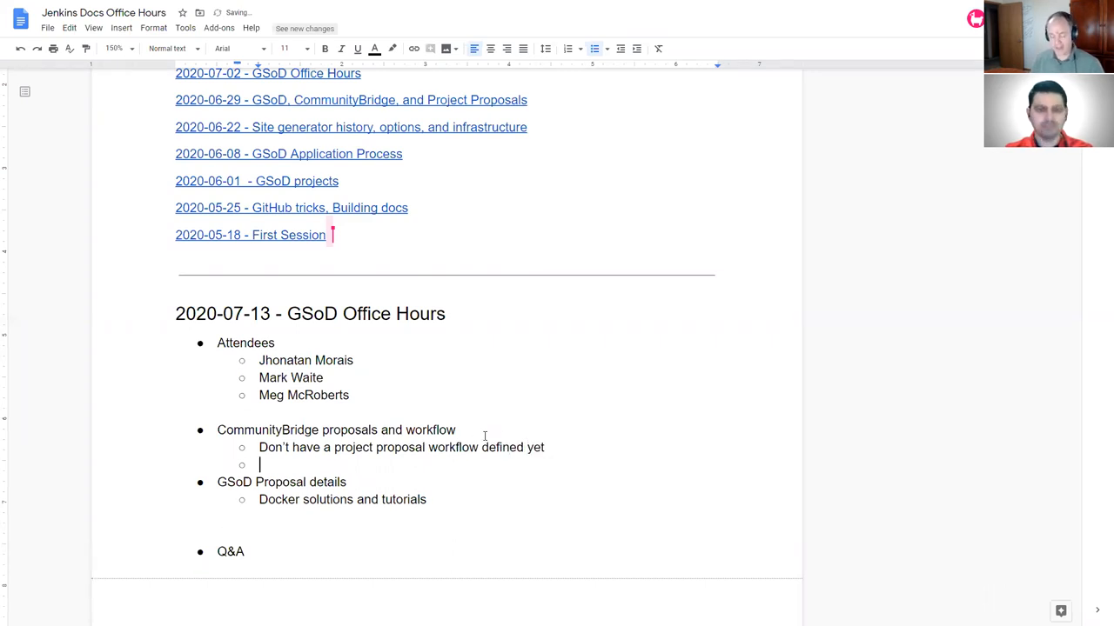
type("In the past")
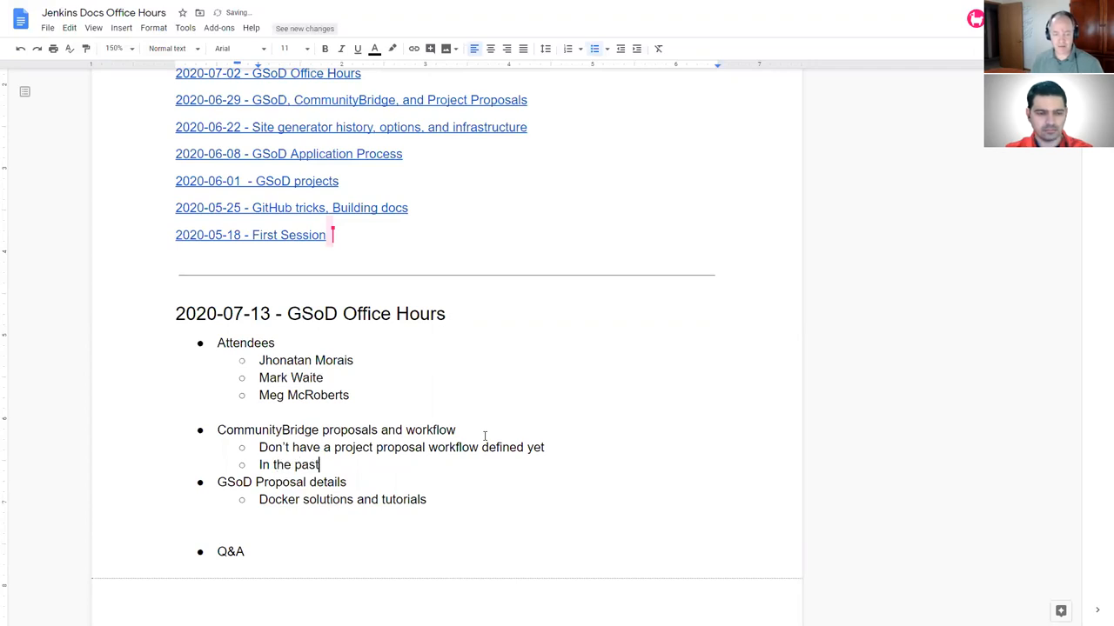
type("Communit")
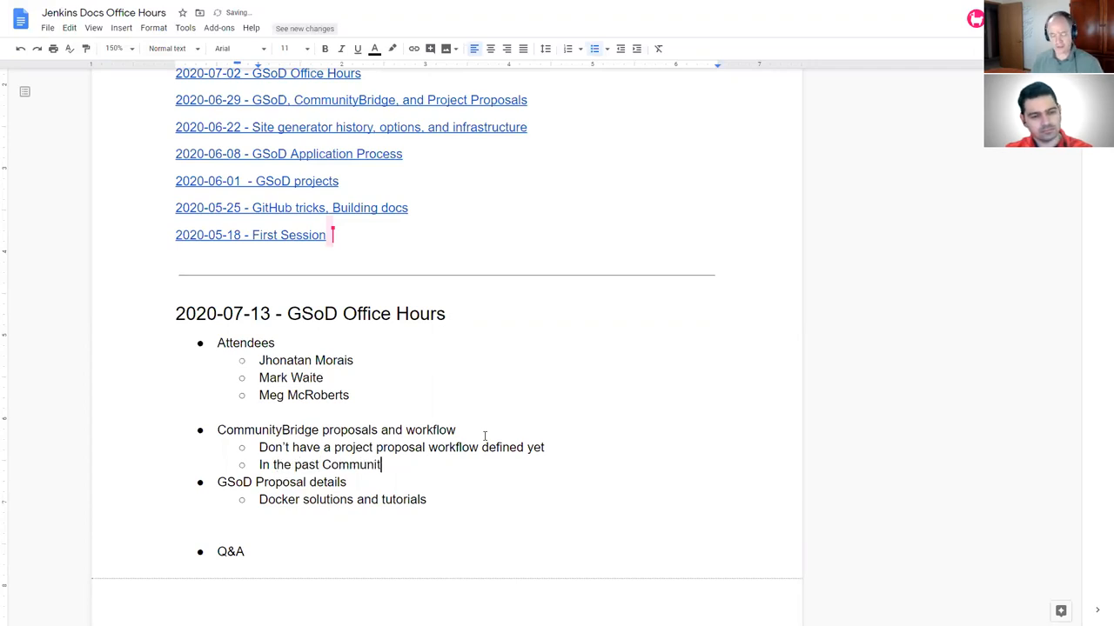
type("yBri")
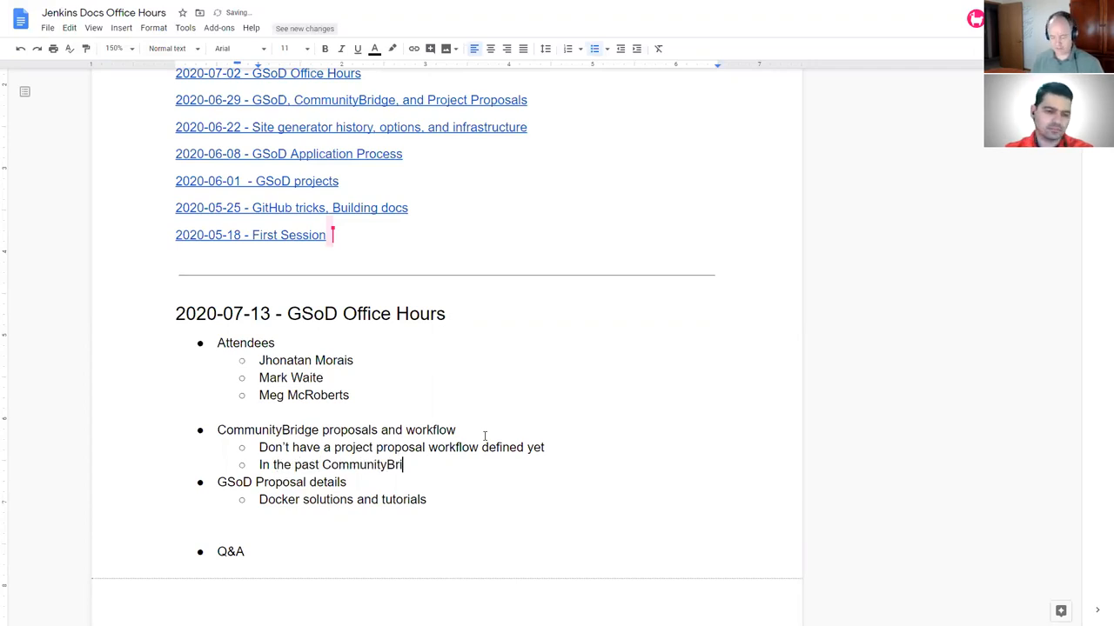
type("dge project, we reused the")
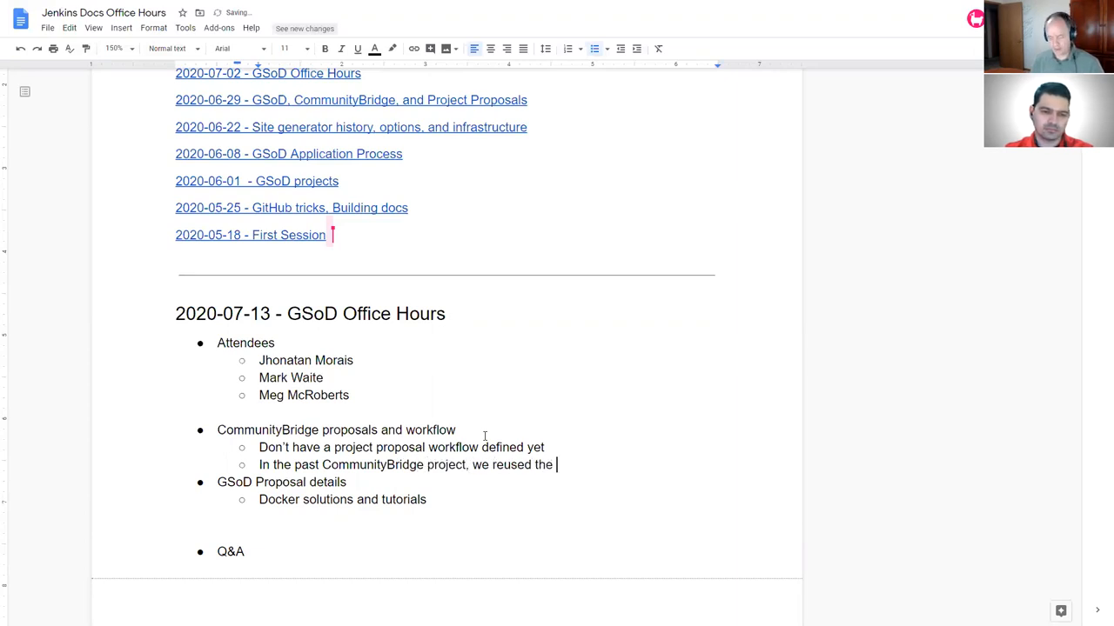
type("GSoC")
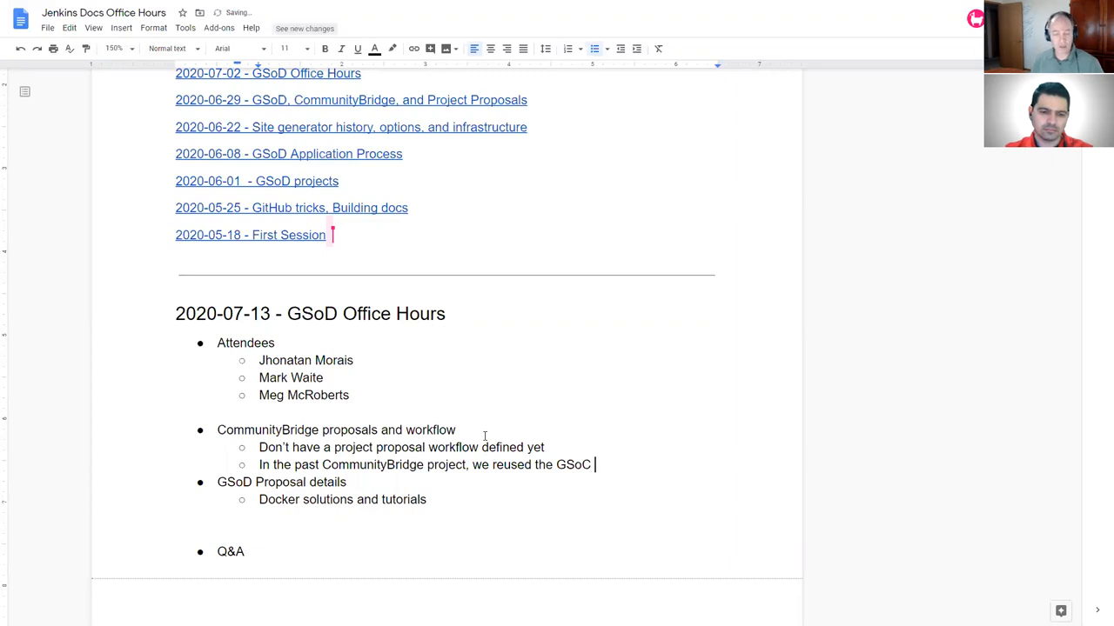
type("proposal")
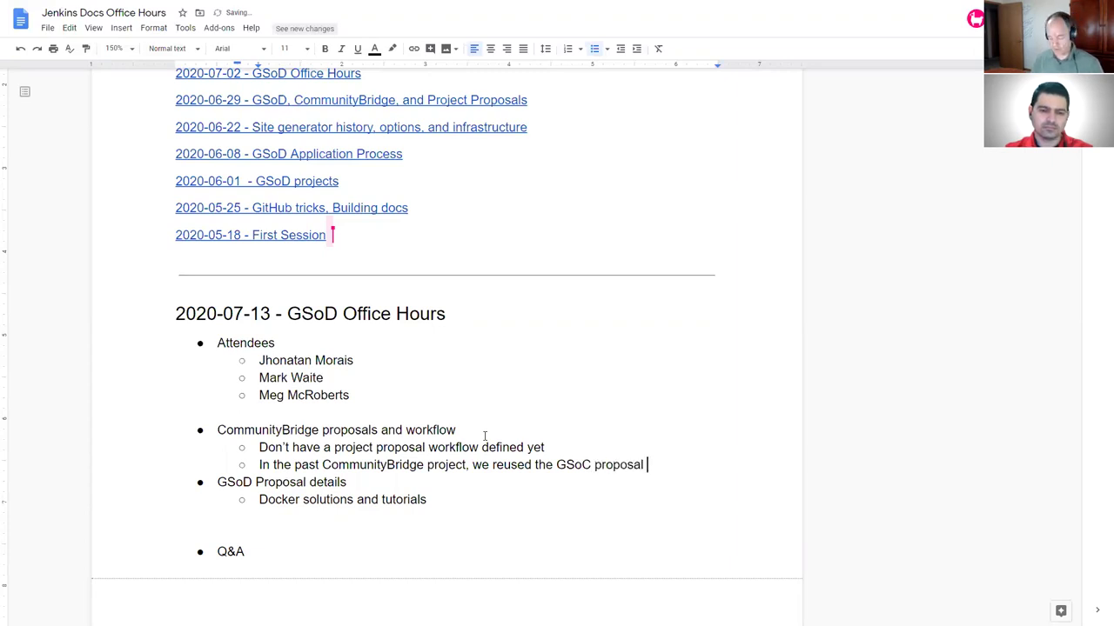
type("workflow")
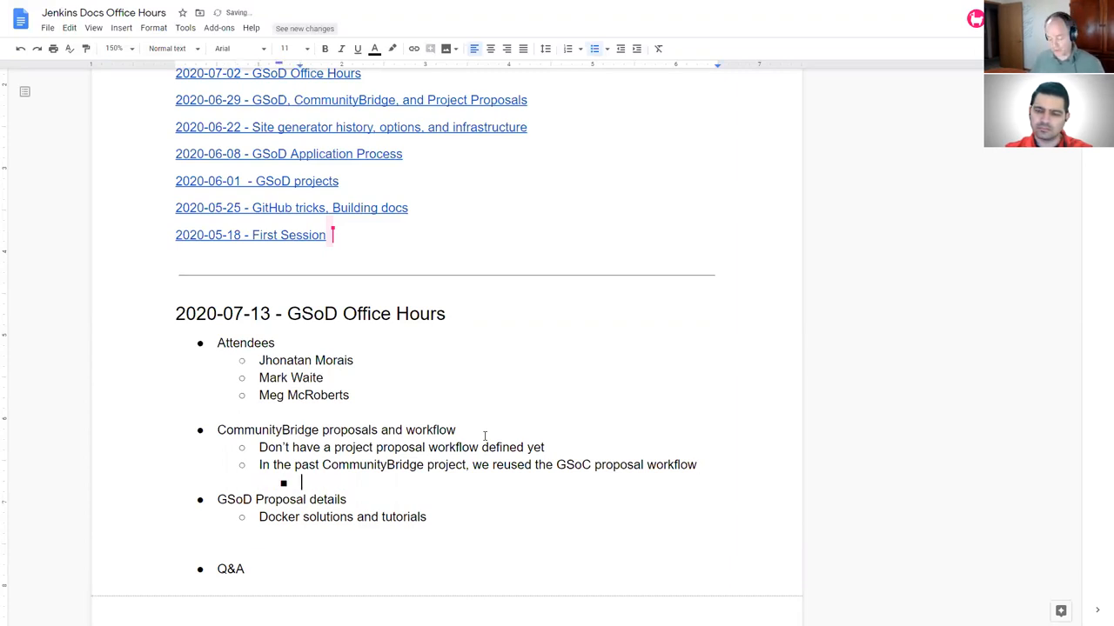
Type the note 'Assume we'll reuse GSoD process for CommunityBridge', fixing a typo.
type("Assume we'")
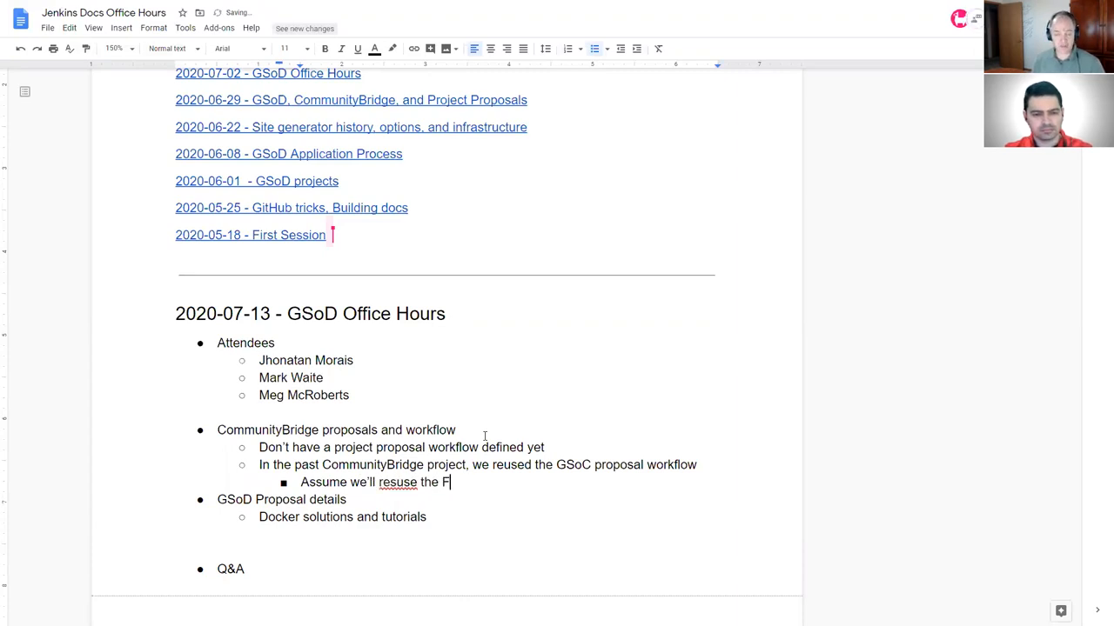
key("BackSpace")
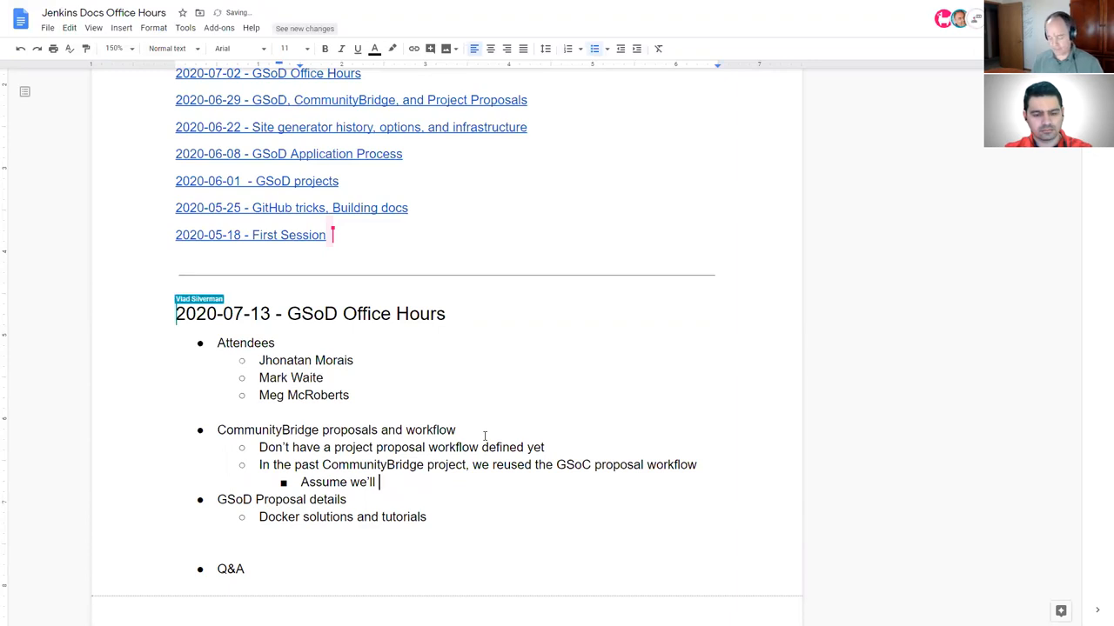
type("reu")
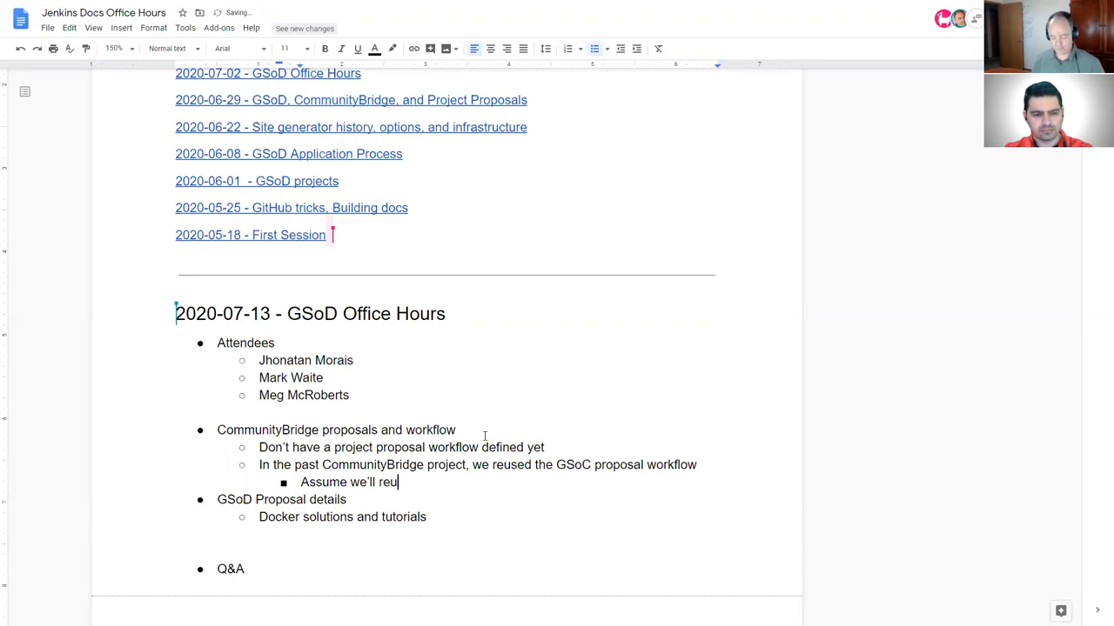
type("se GSoD")
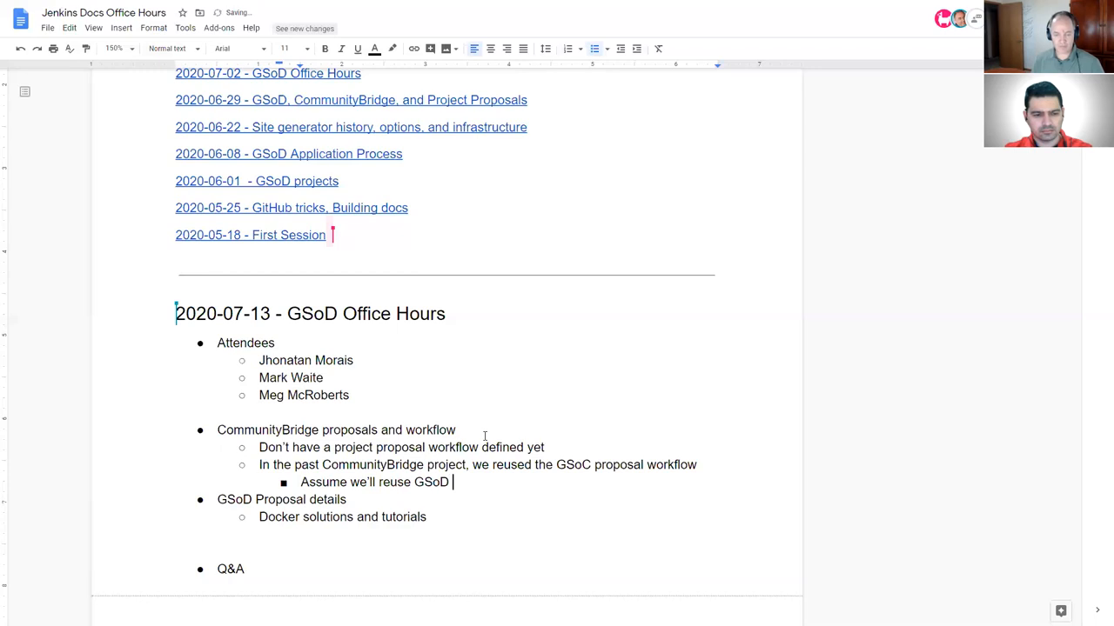
type("process for")
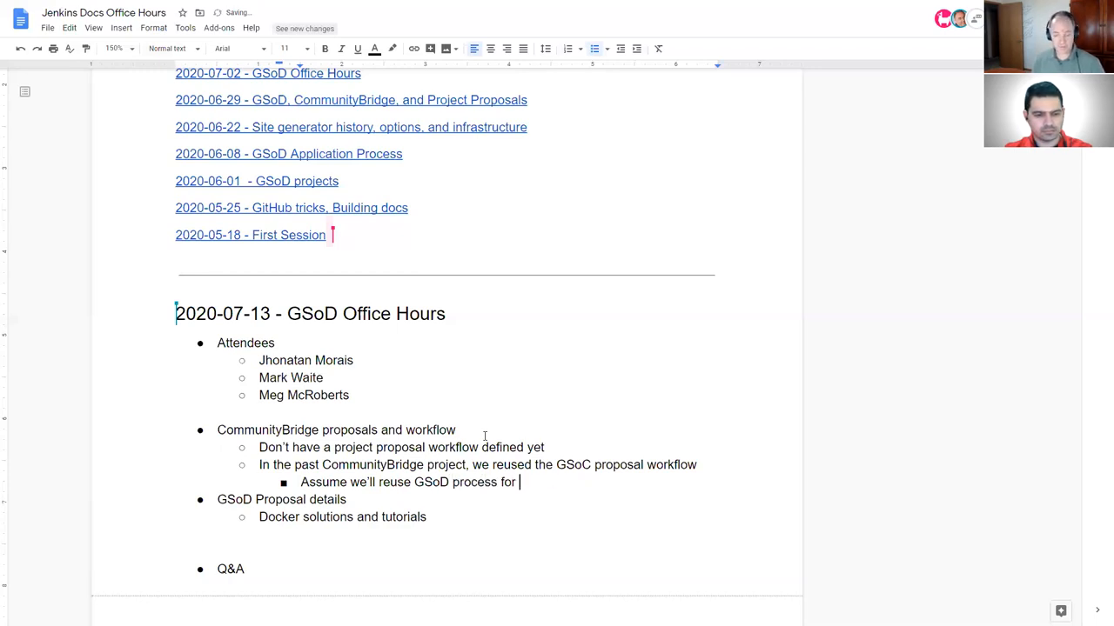
type("Community")
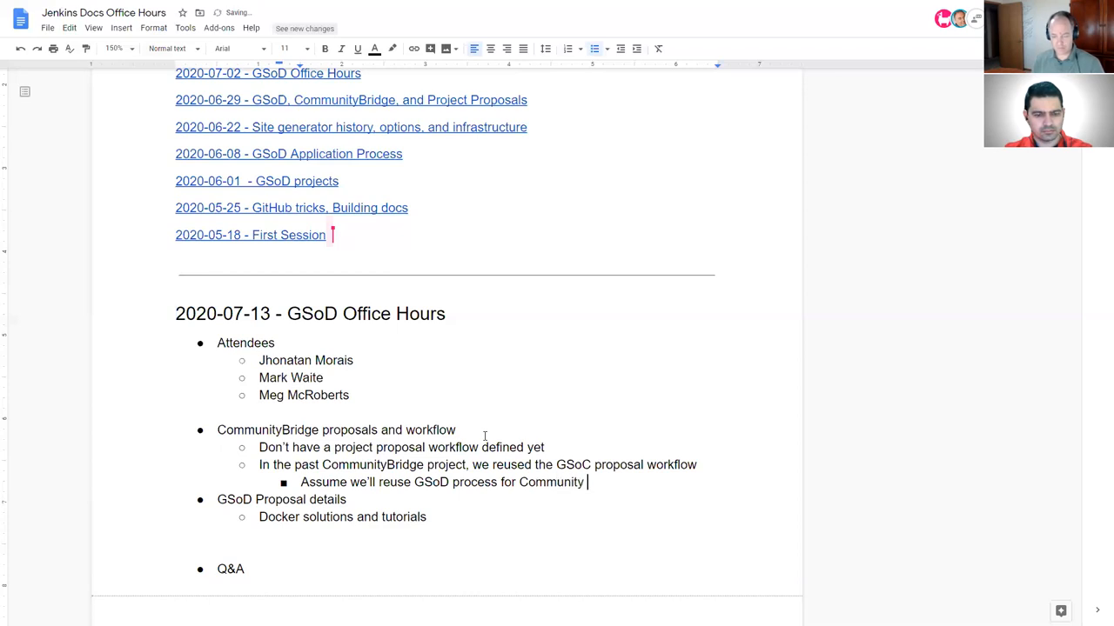
type("Bridge")
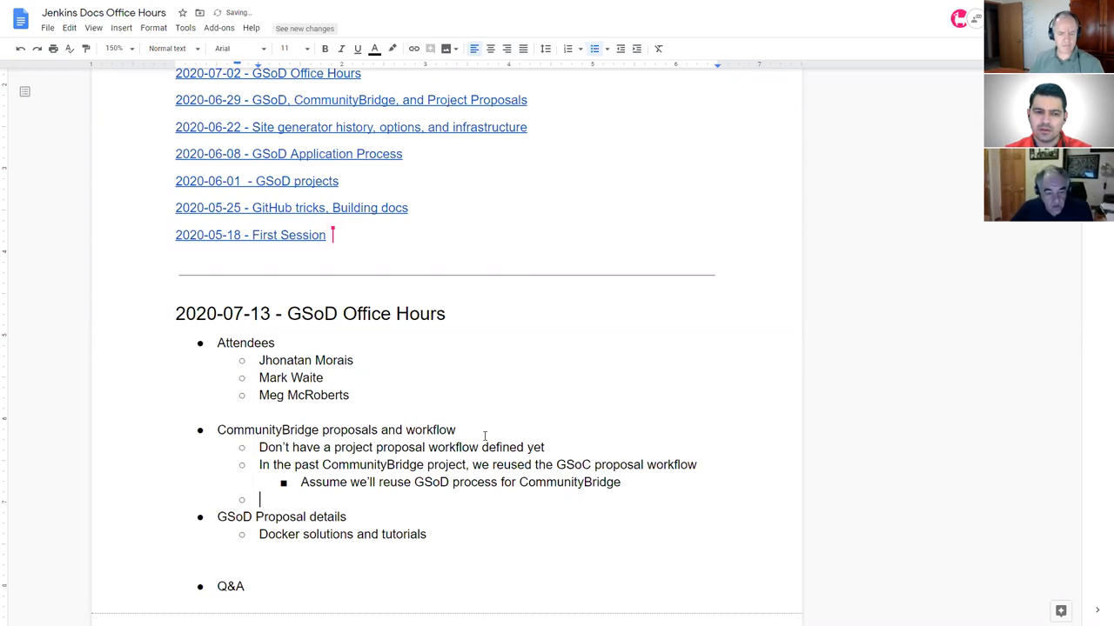
Type 'Likely' on the new bullet below the GSoD-reuse note.
type("Likely")
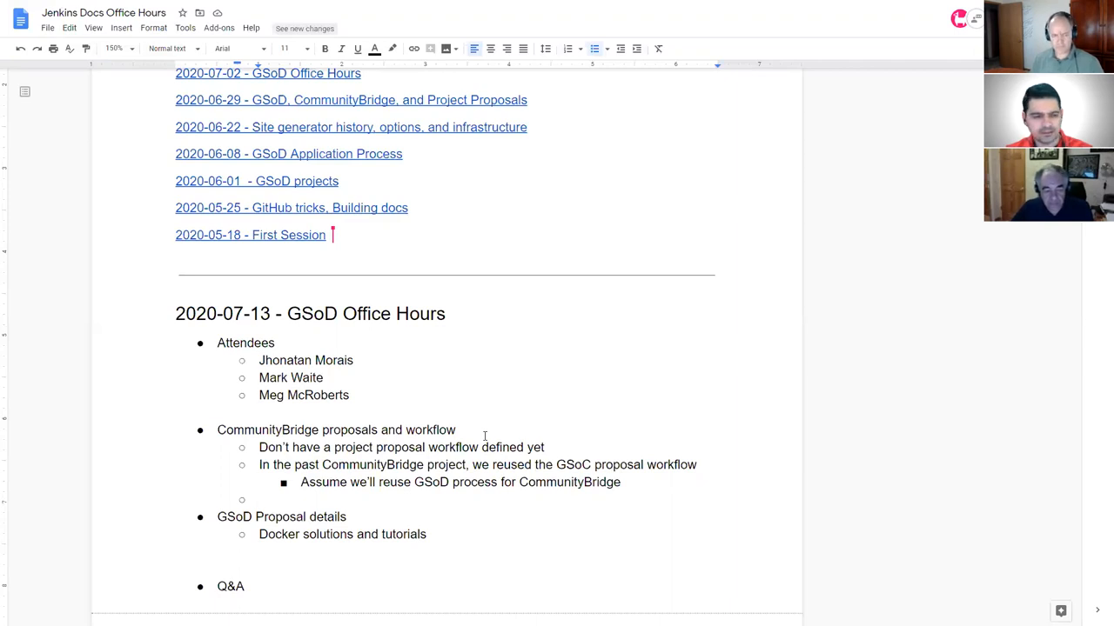
Ask whether there are timelines and answer 'Not yet'.
type("Are there")
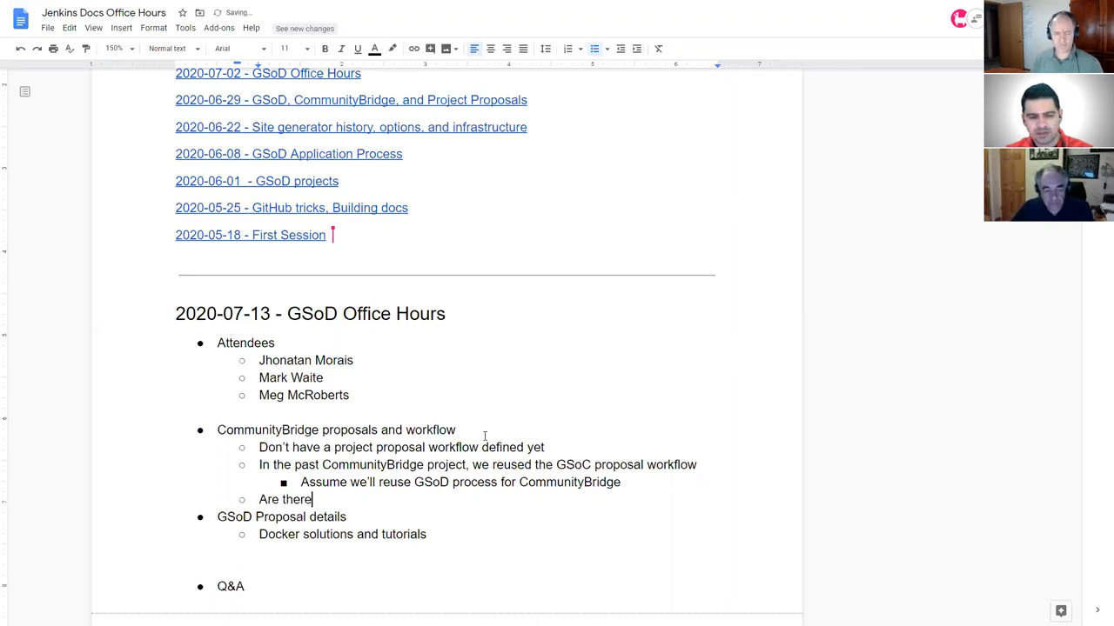
type("any timelines defined?")
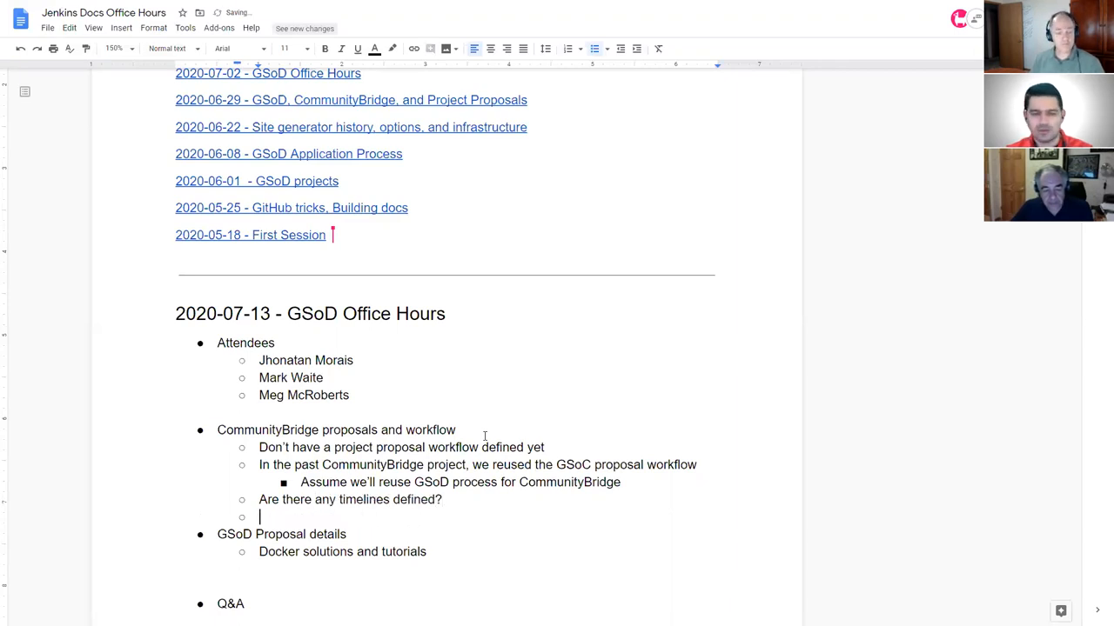
type("Not yet.")
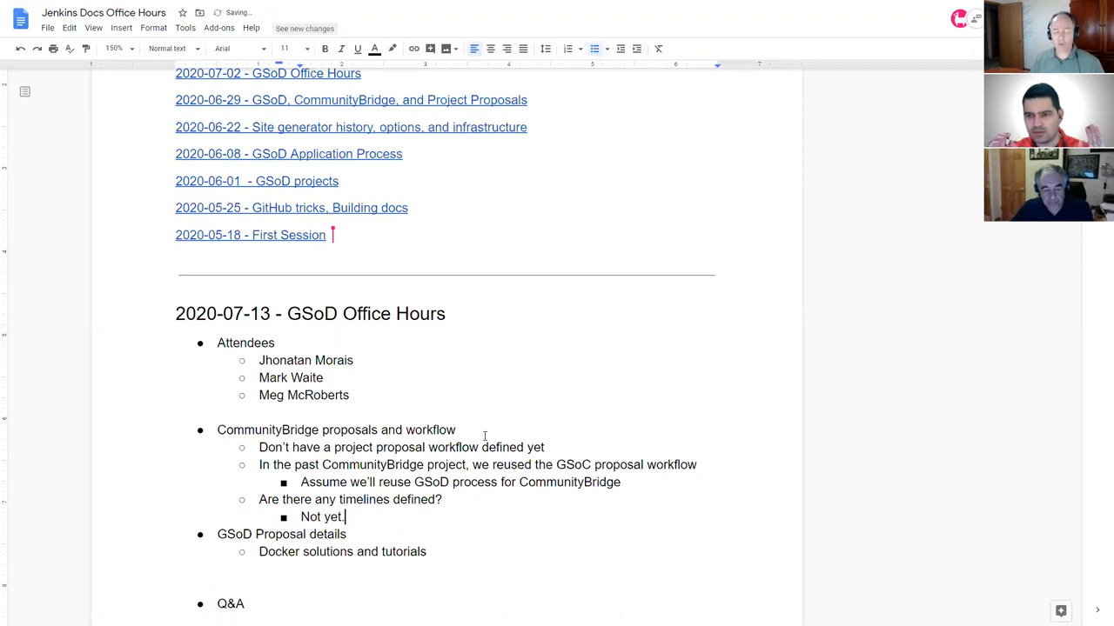
key("Backspace")
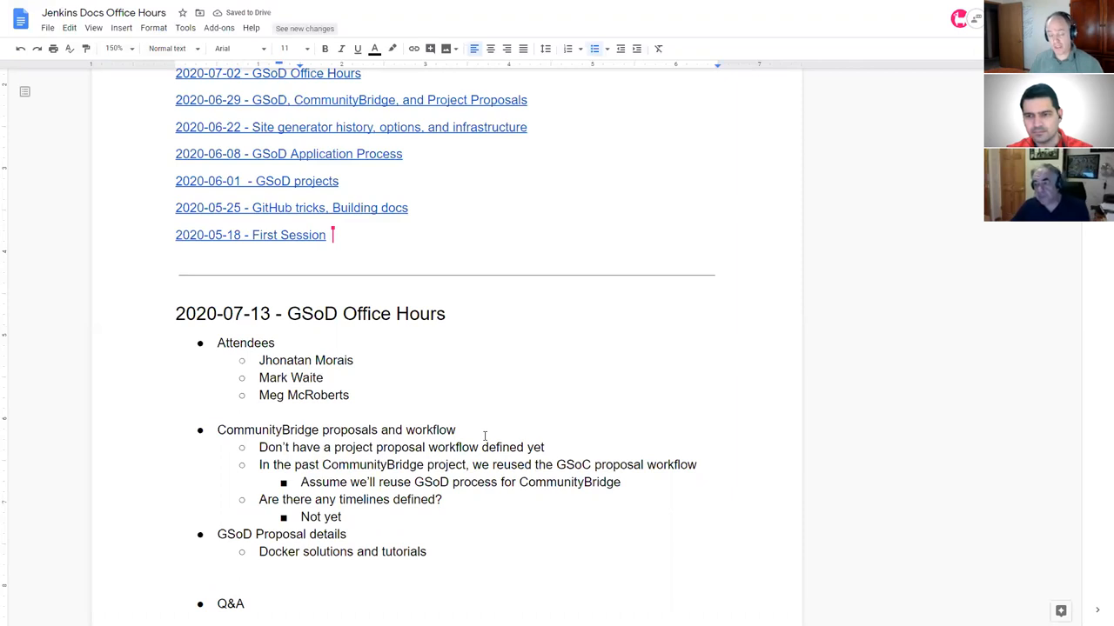
Note that CommunityBridge project funding and approval comes from the Jenkins Board.
type("Fuinding")
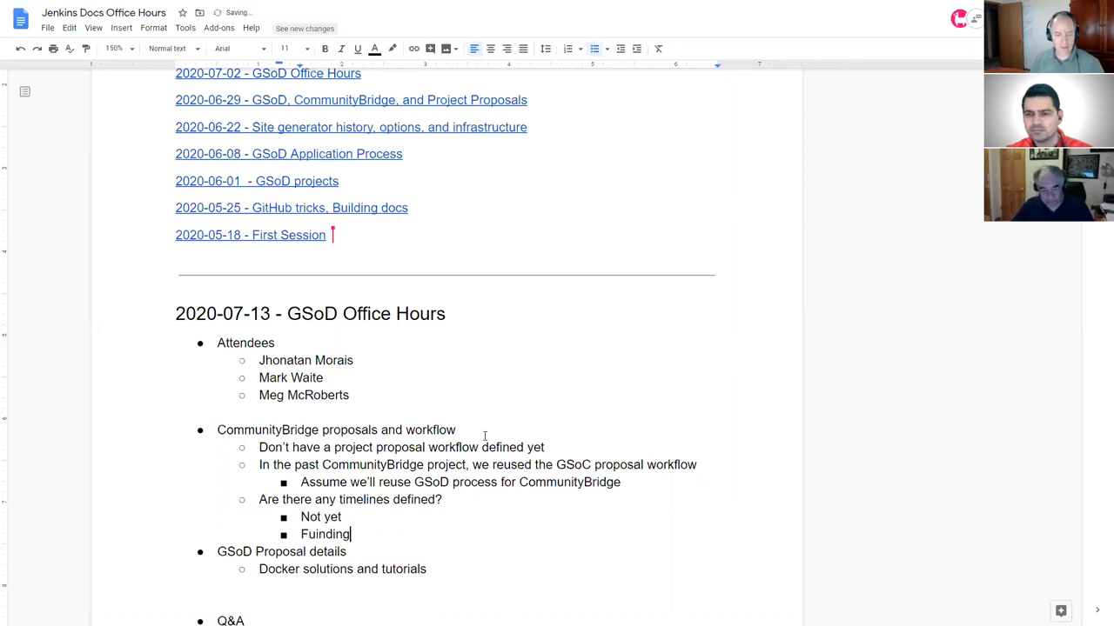
key("BackSpace")
type(" and approv")
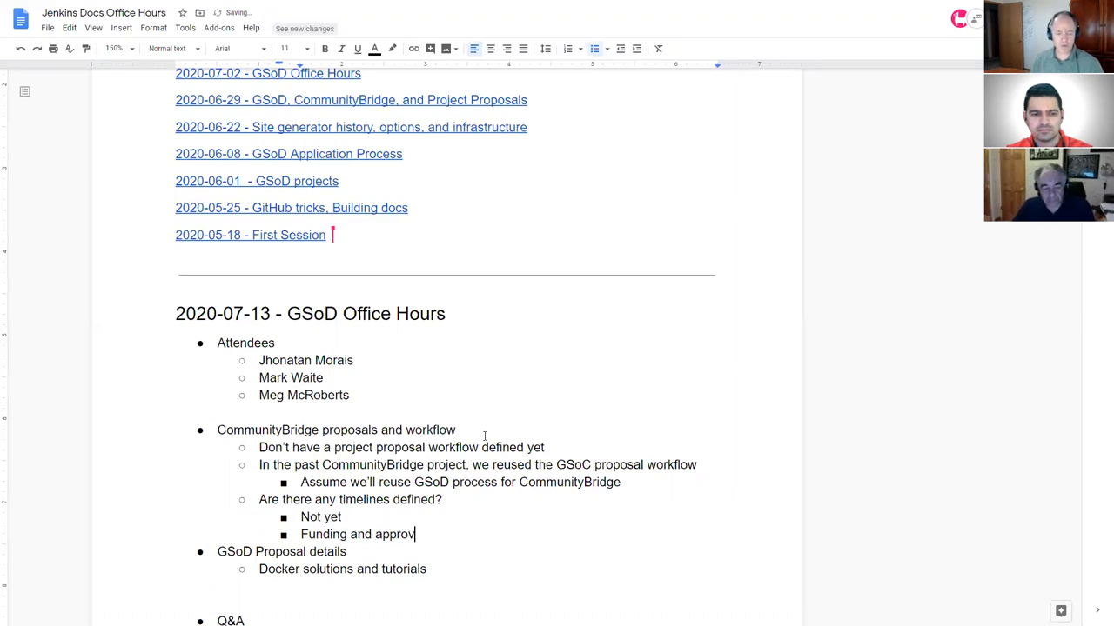
type("al to deo")
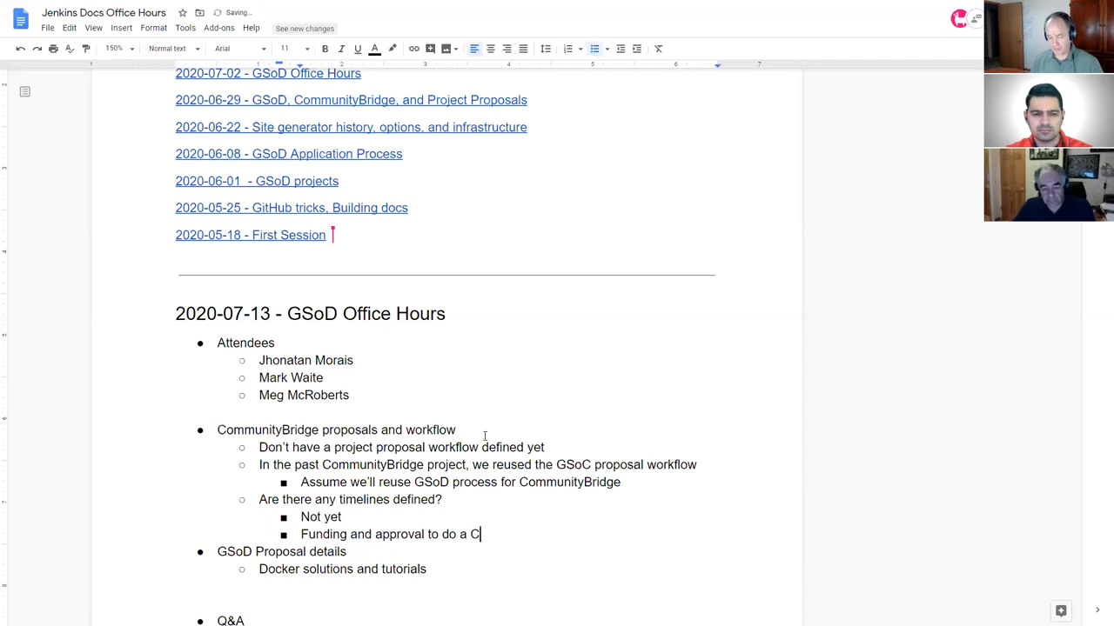
type("ommunityBriu")
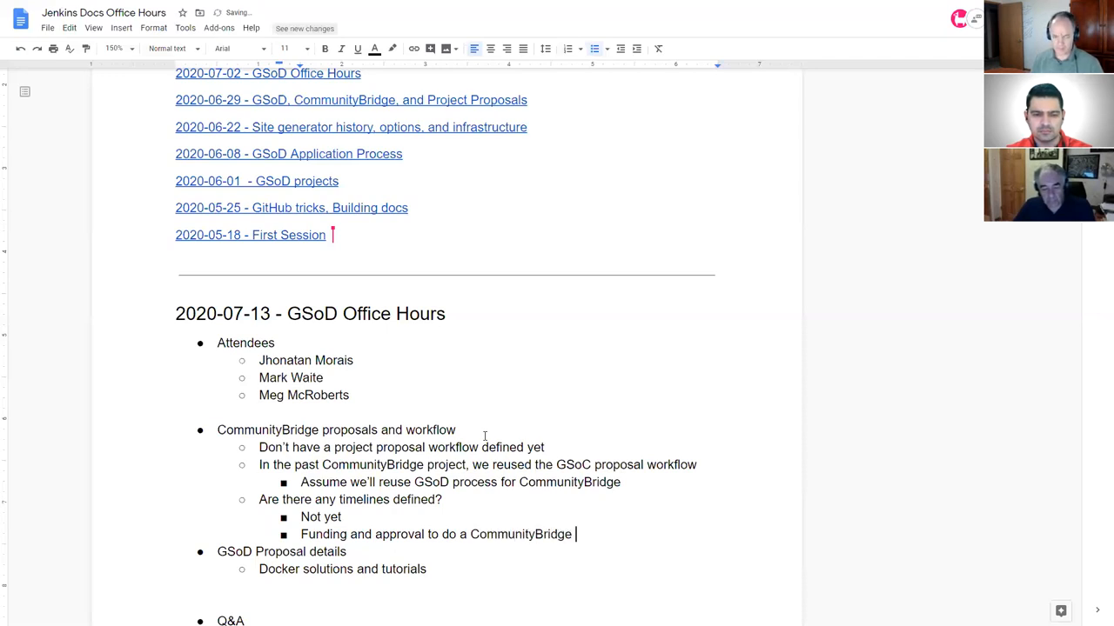
type("project")
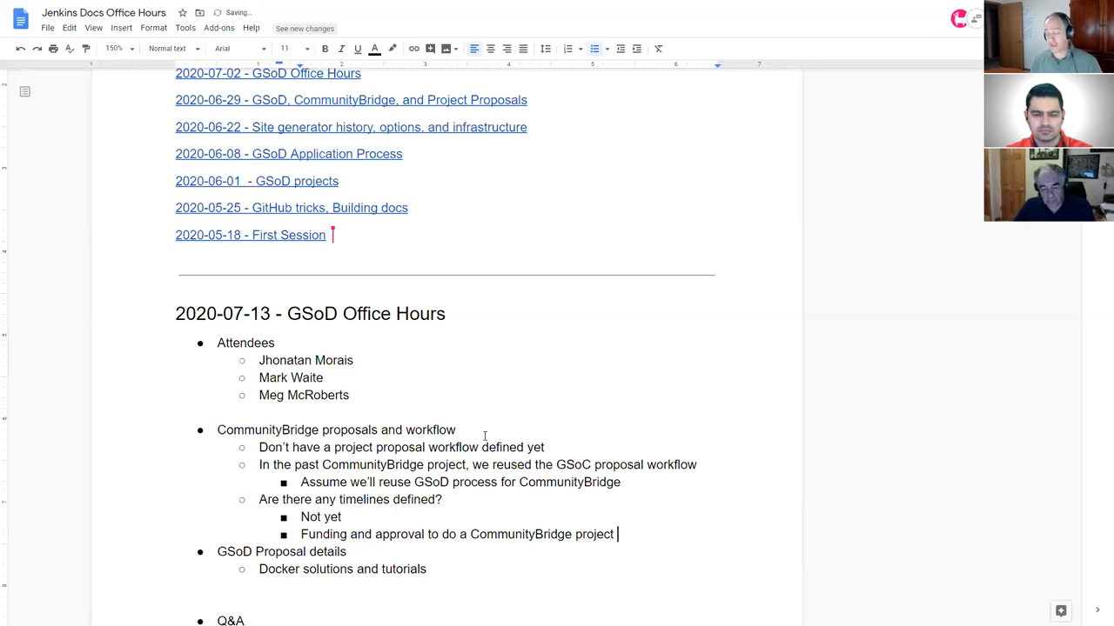
type("comes")
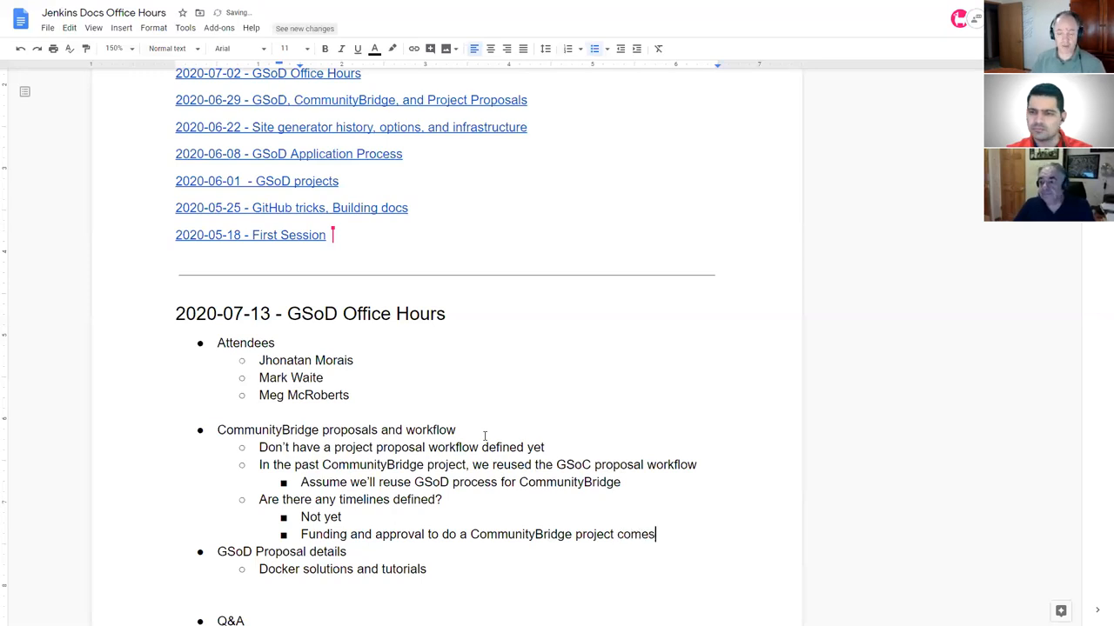
type("the")
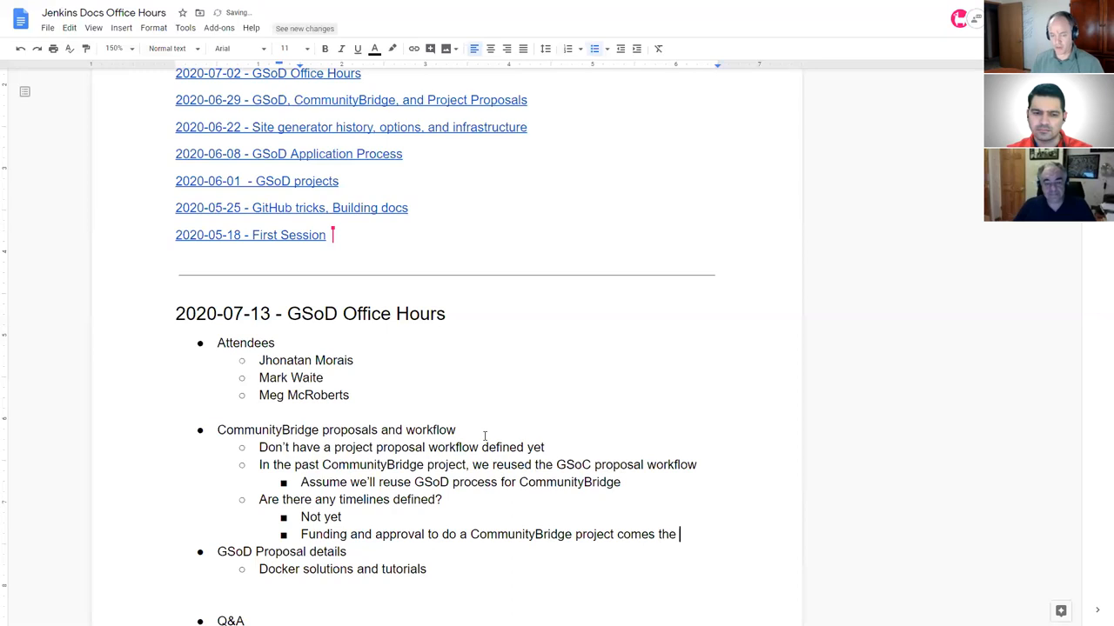
type("Jenkins B")
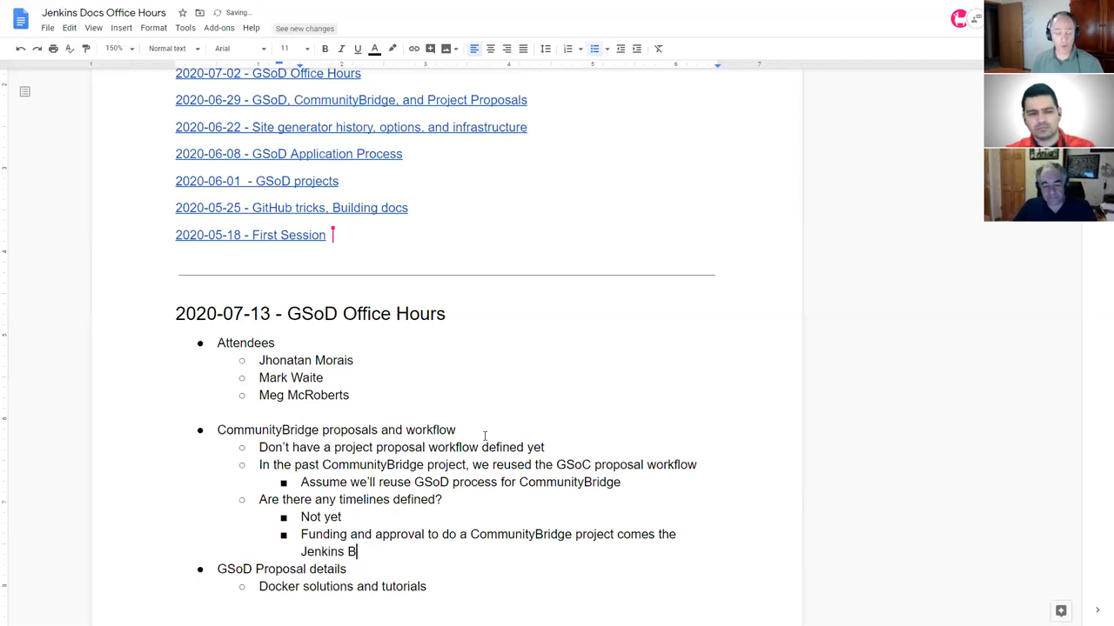
type("oard")
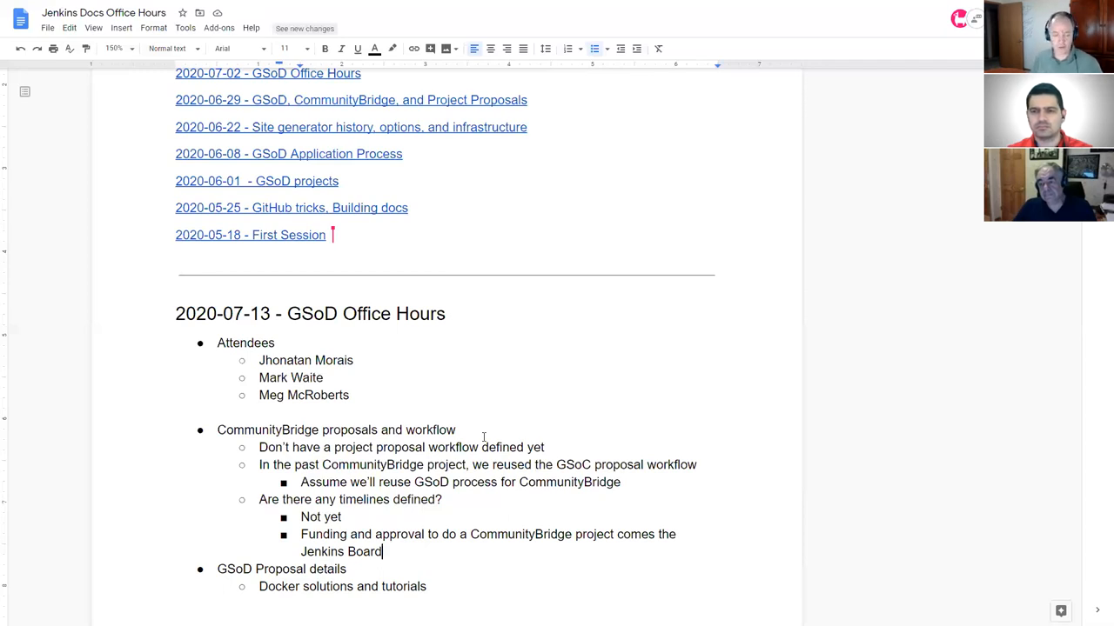
Add the bullets 'Request more funds' and 'Request donations'.
type("Request more funds")
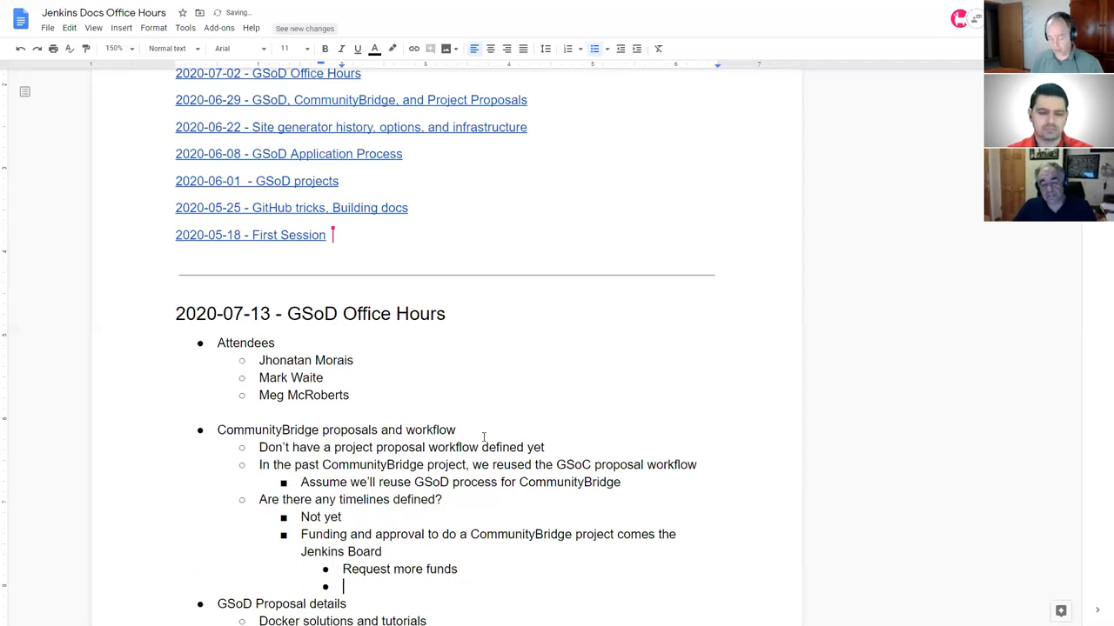
type("Request d")
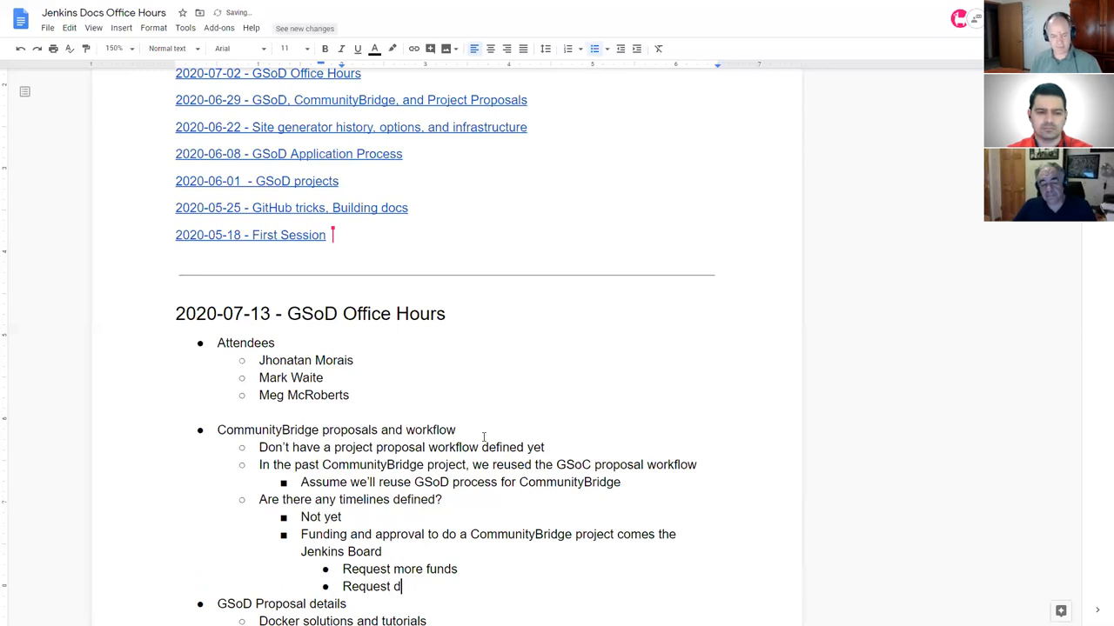
type("onations")
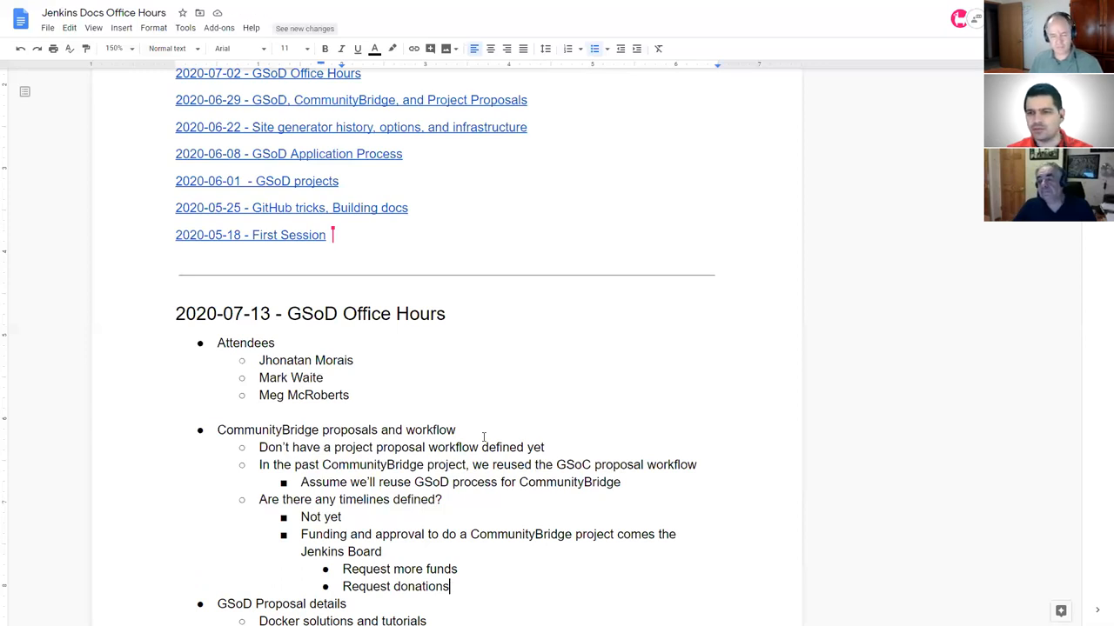
Note waiting for a CommunityBridge announcement via blog post, mailing list and Jenkins docs Gitter.
key("Enter")
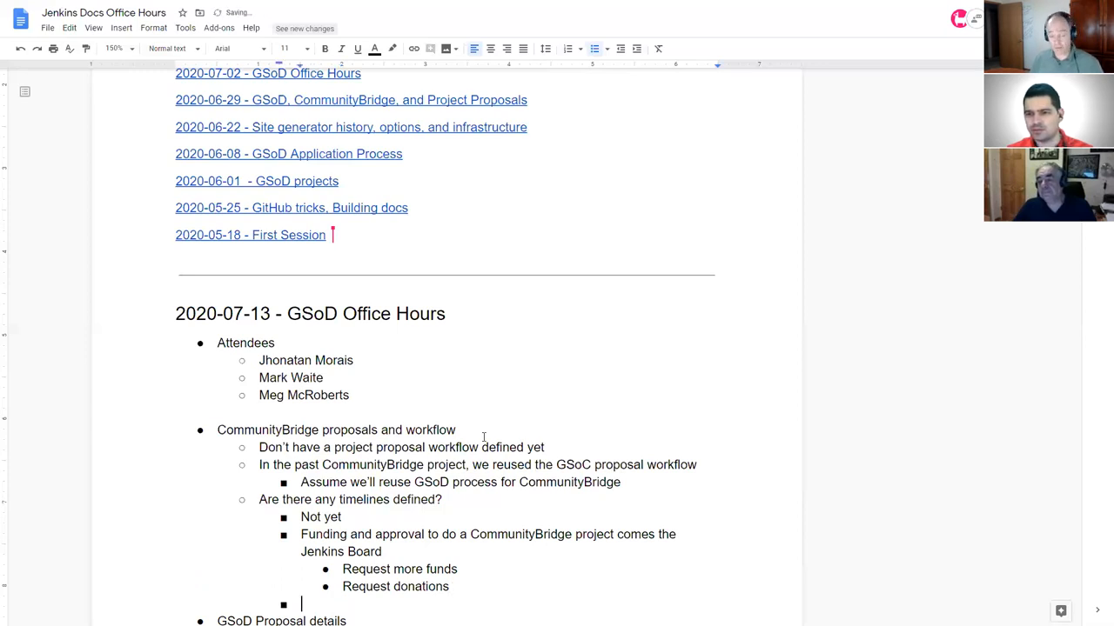
type("Wait for an announ")
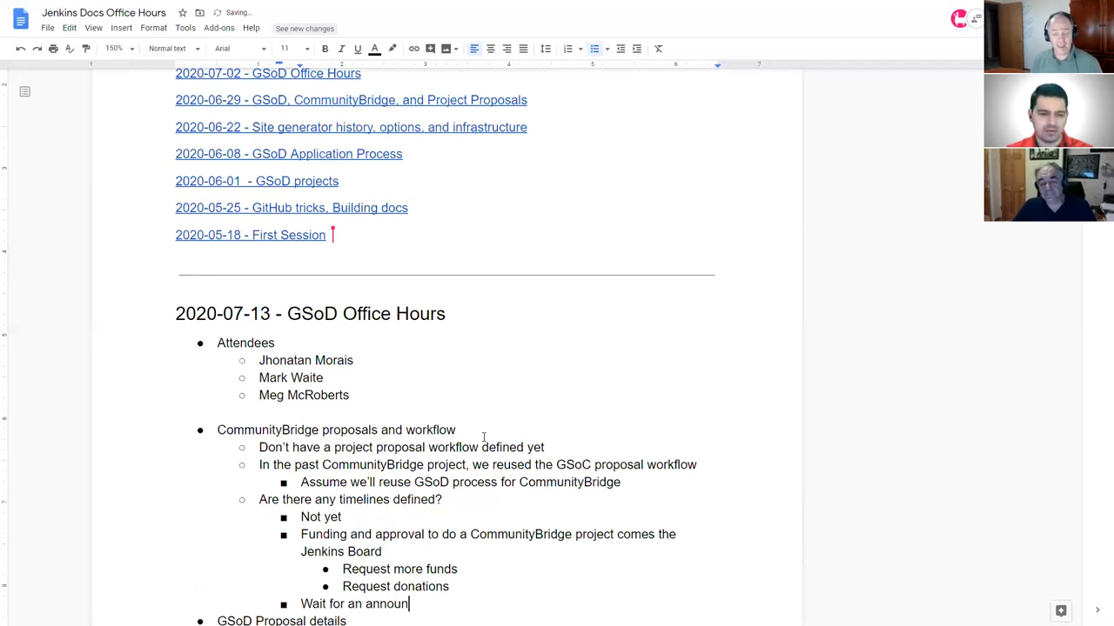
type("cement of a Comm")
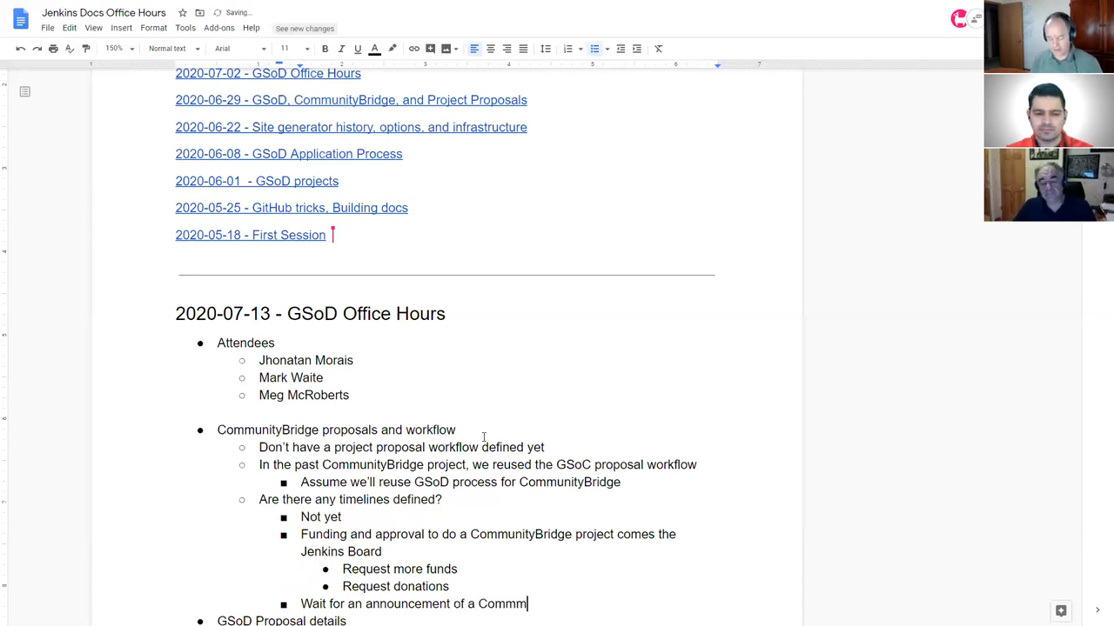
type("munityBrid")
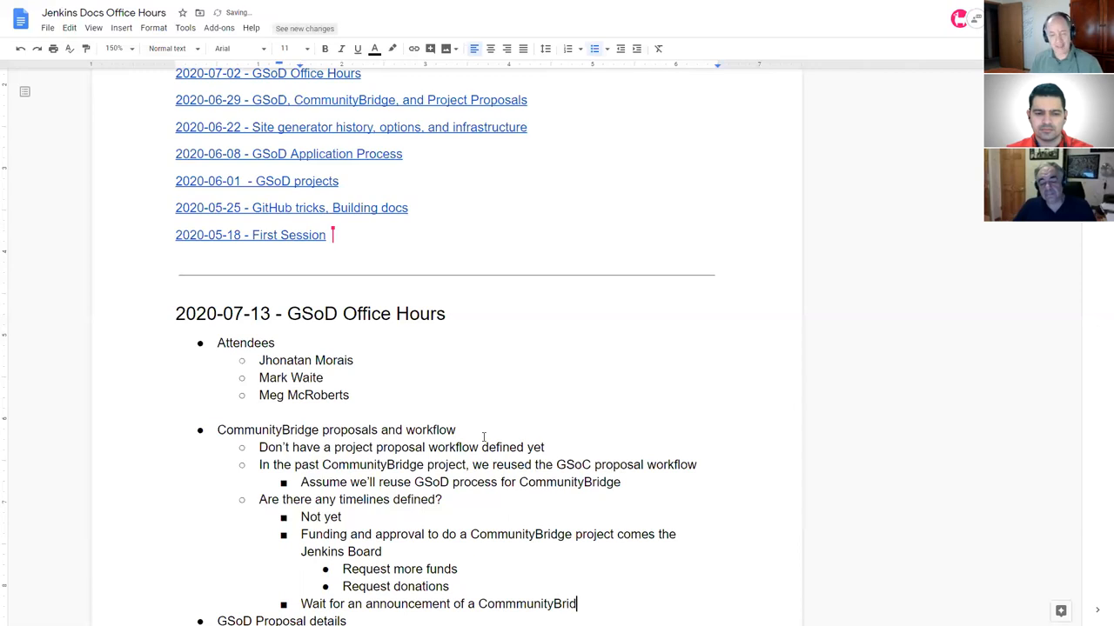
type("B")
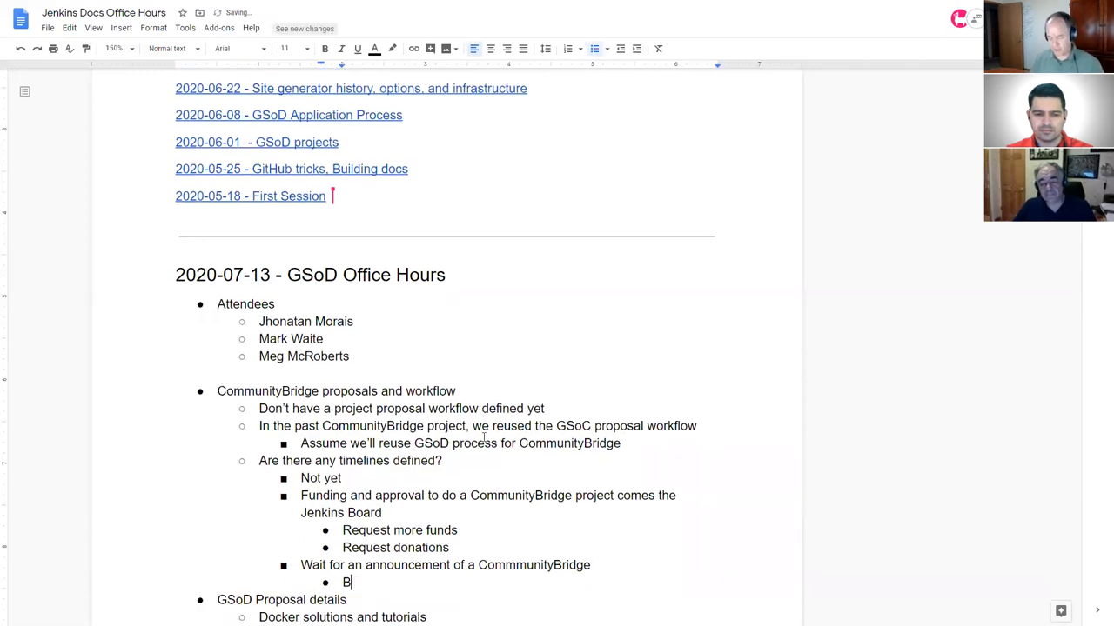
type("log post.")
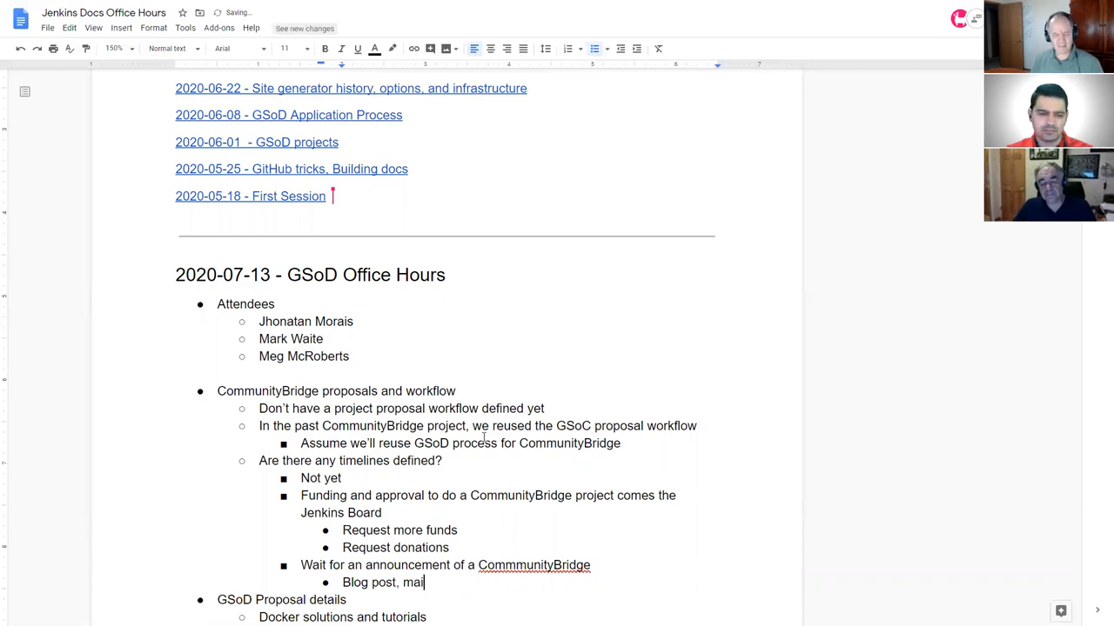
type("ling list annou")
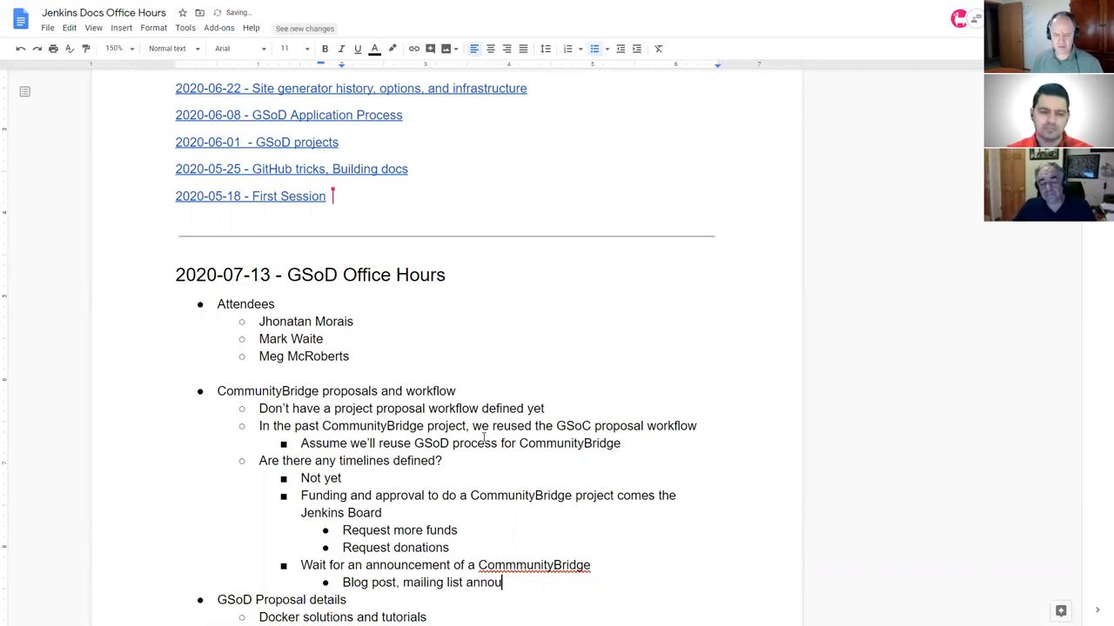
type("ncement")
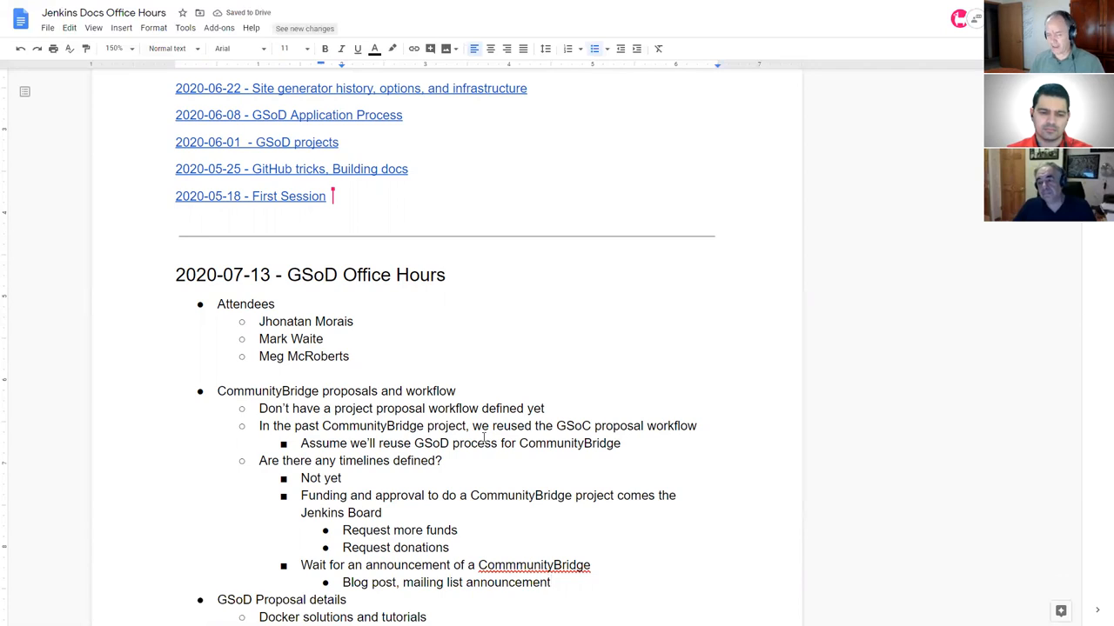
left_click(535, 565)
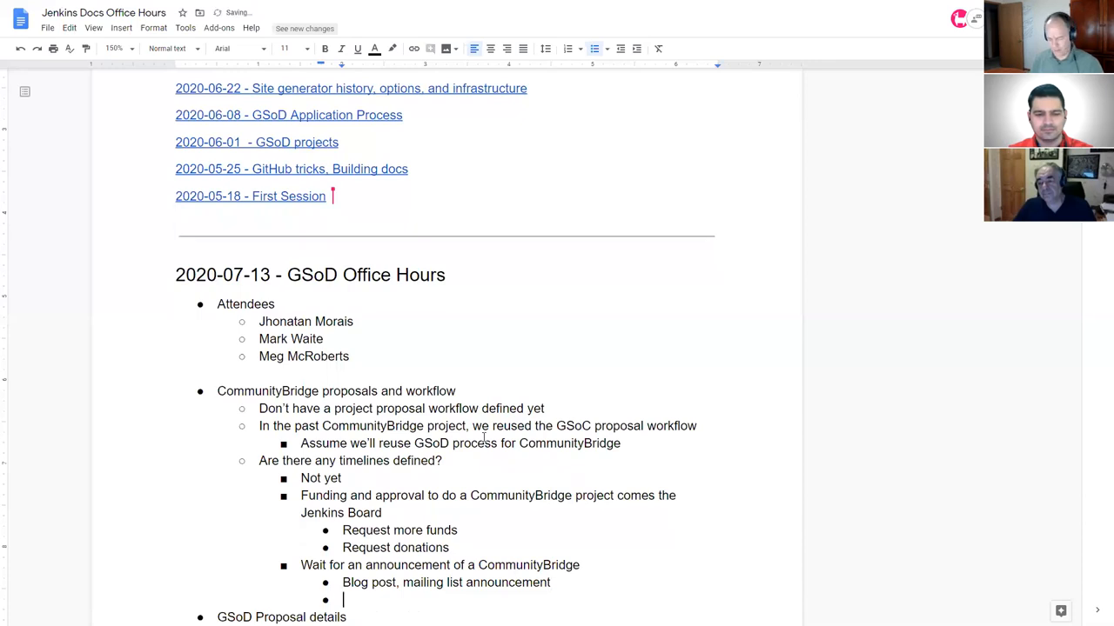
type("Gitter")
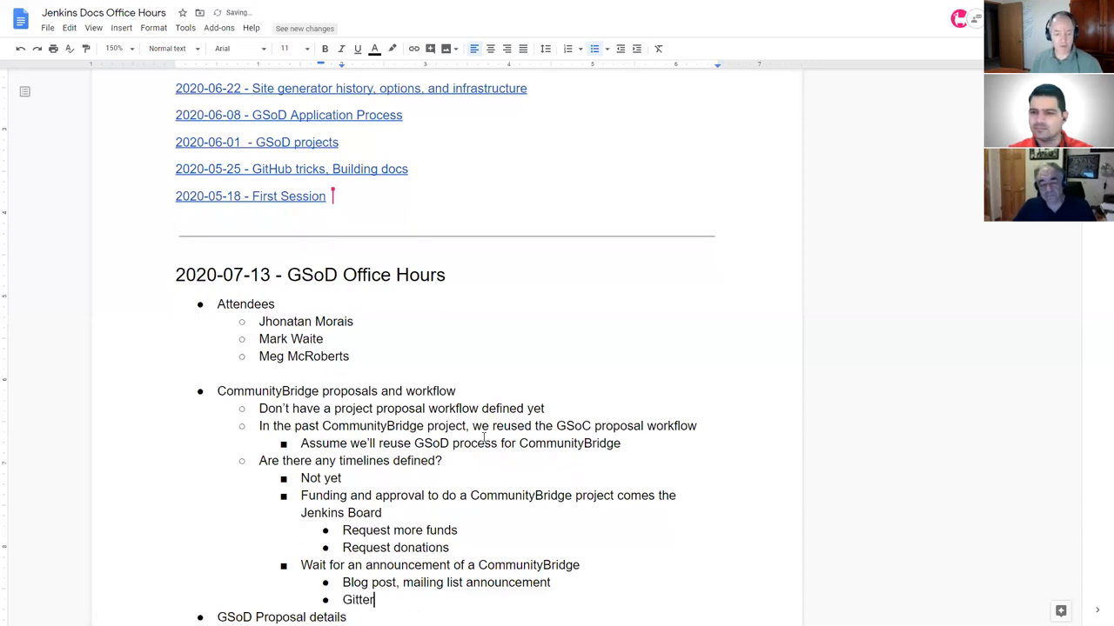
type("channel for Jenk")
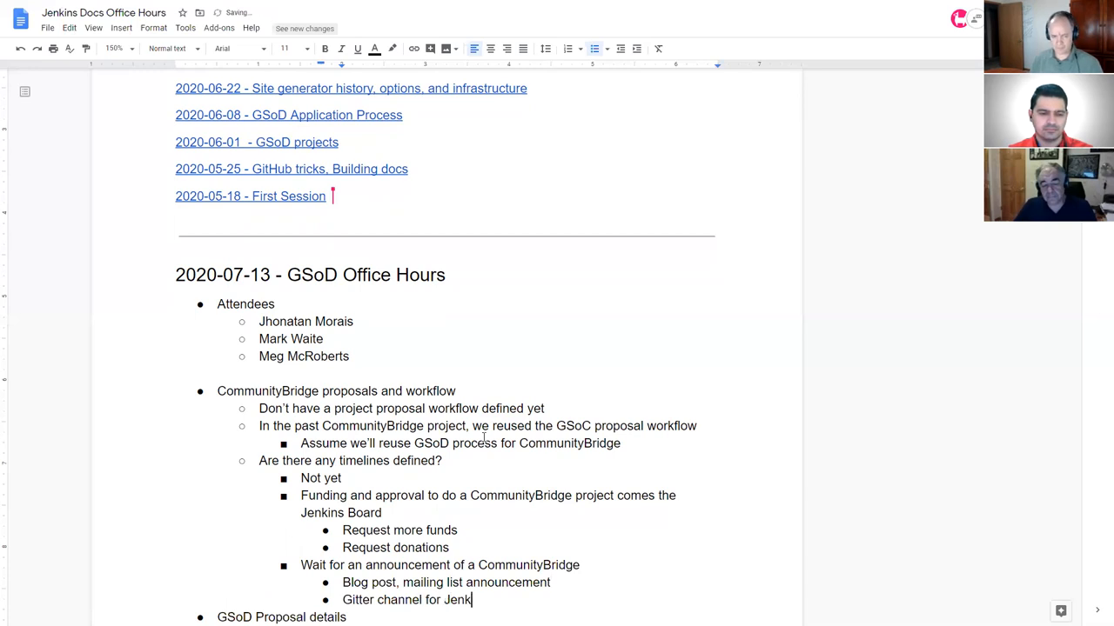
type("ins docs")
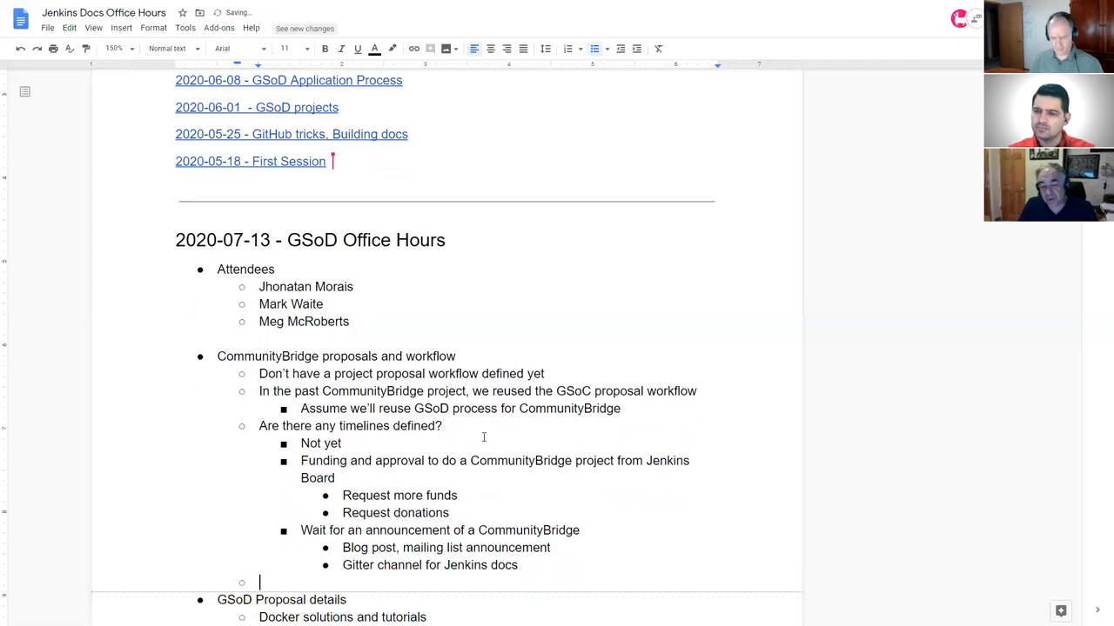
Add the item 'Notify participants if there is a way they can assist with facilitating funding'.
type("If")
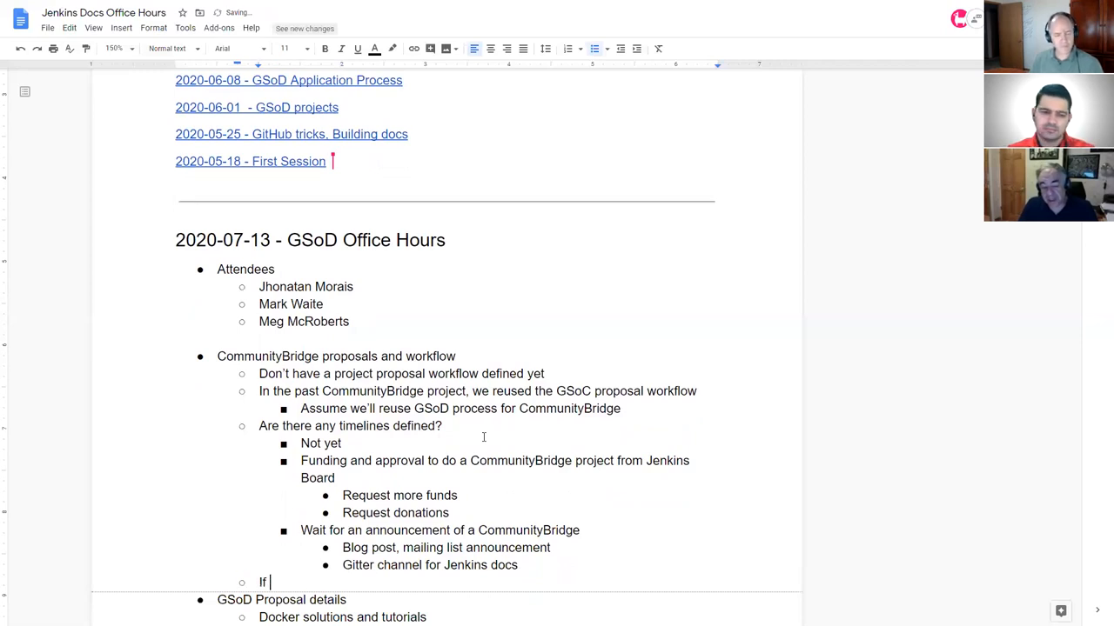
type("participants")
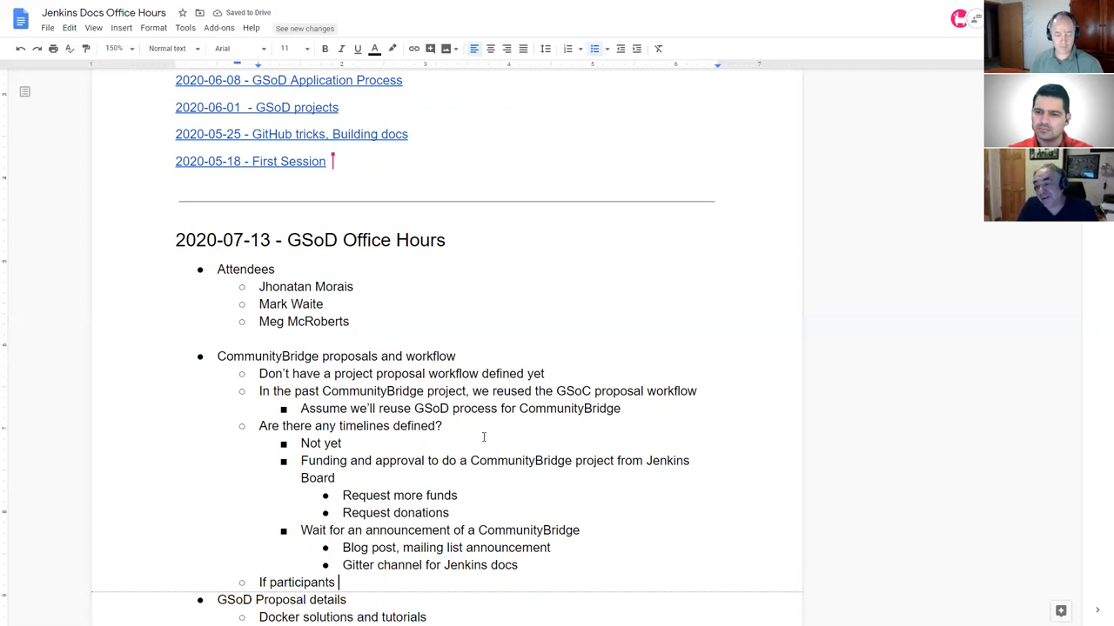
double_click(300, 582)
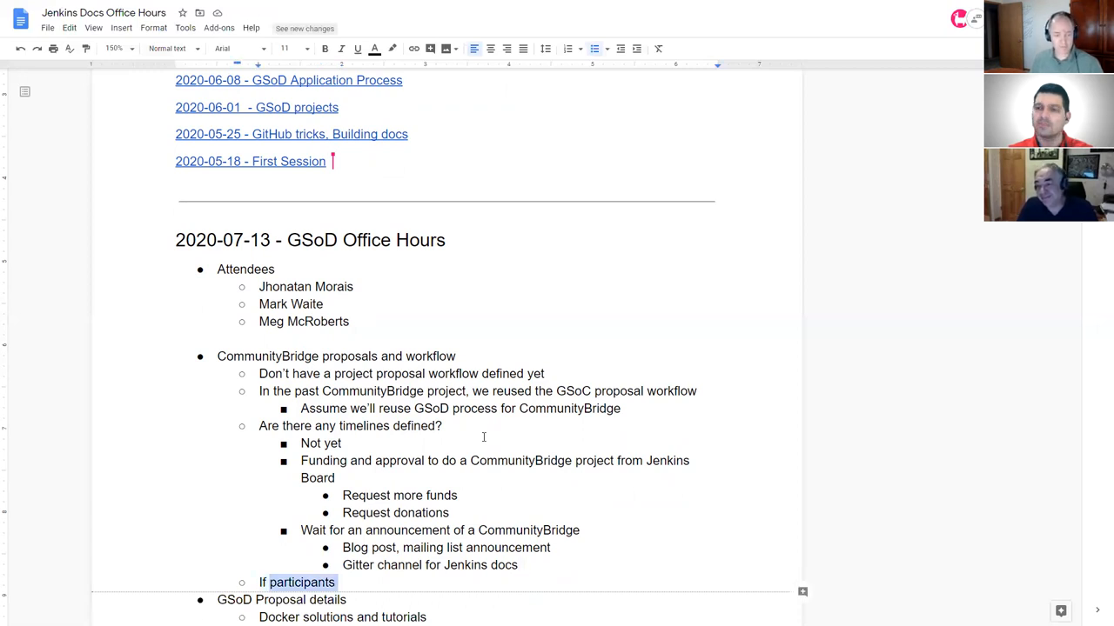
type("Notify p")
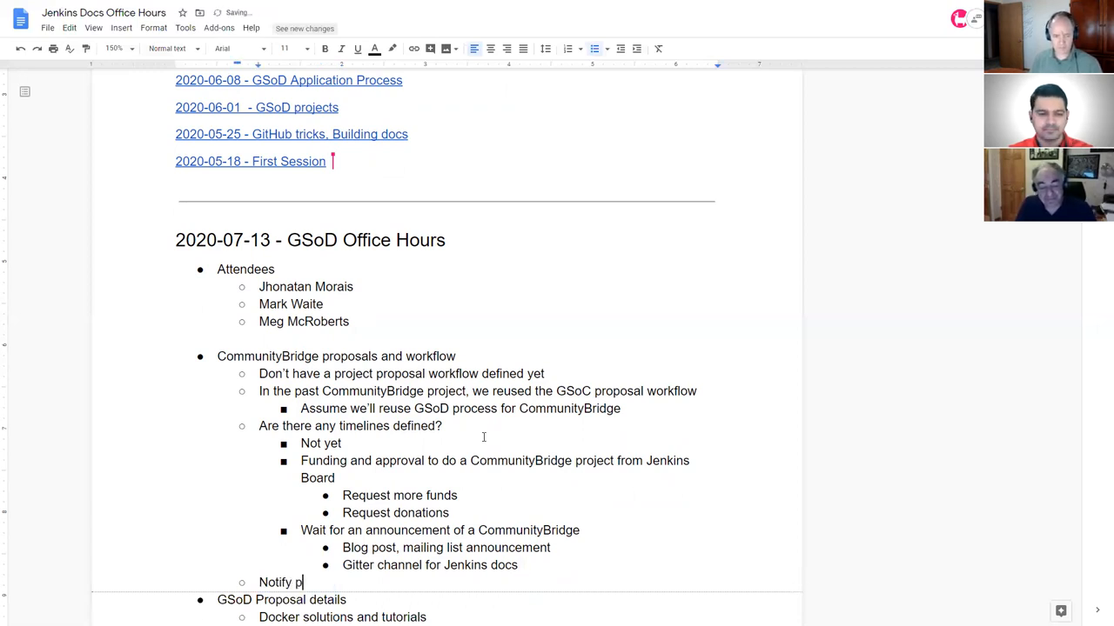
type("articipants if")
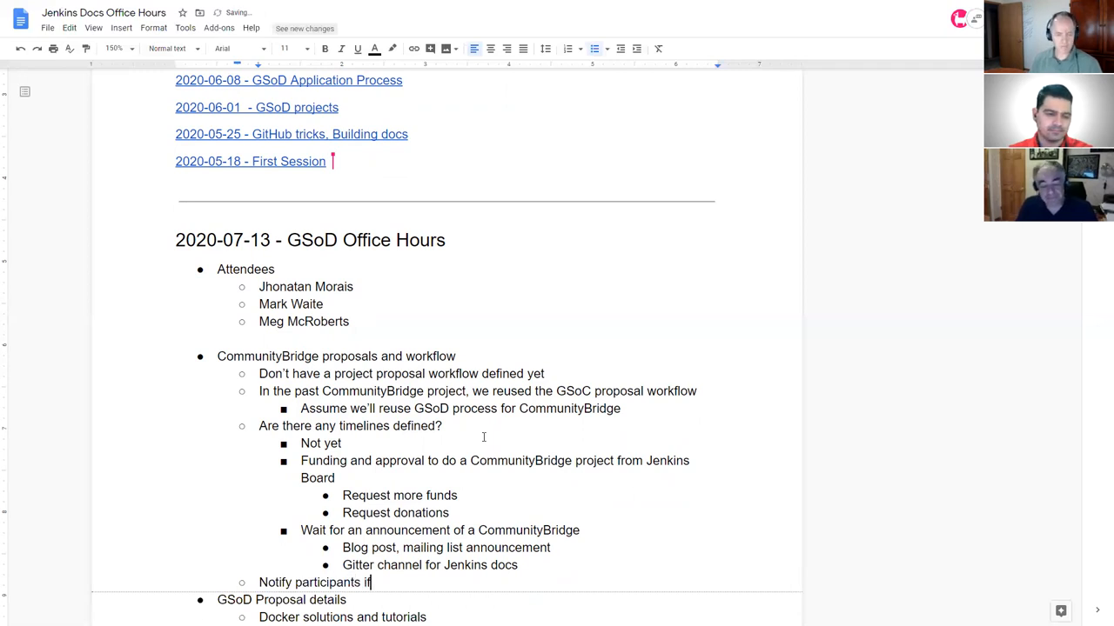
type("there")
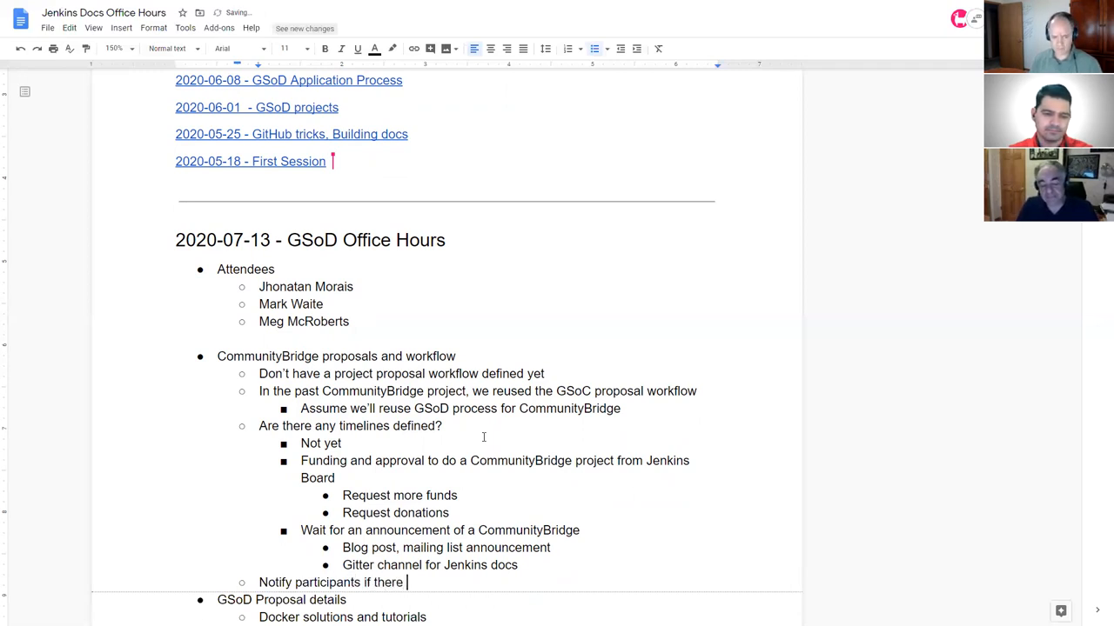
type("is a way")
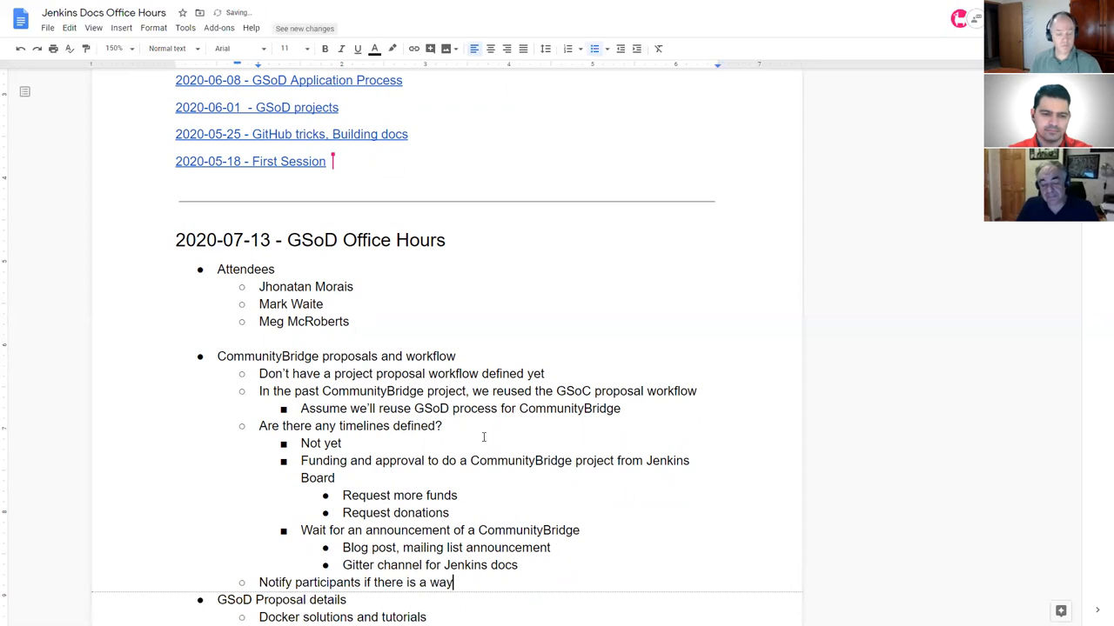
type("they can")
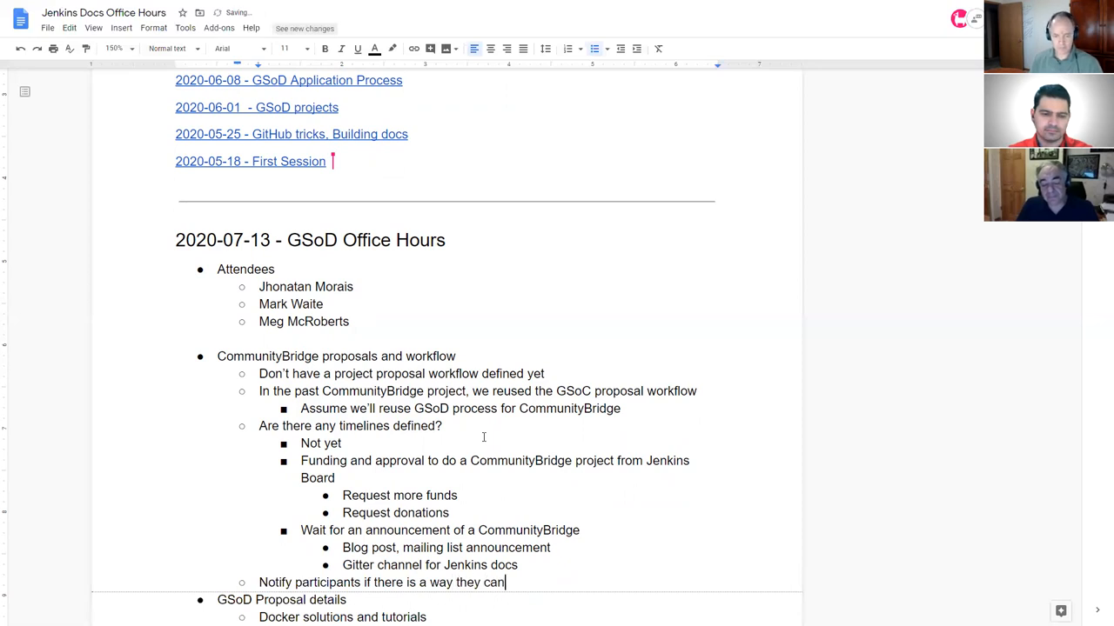
type("assist")
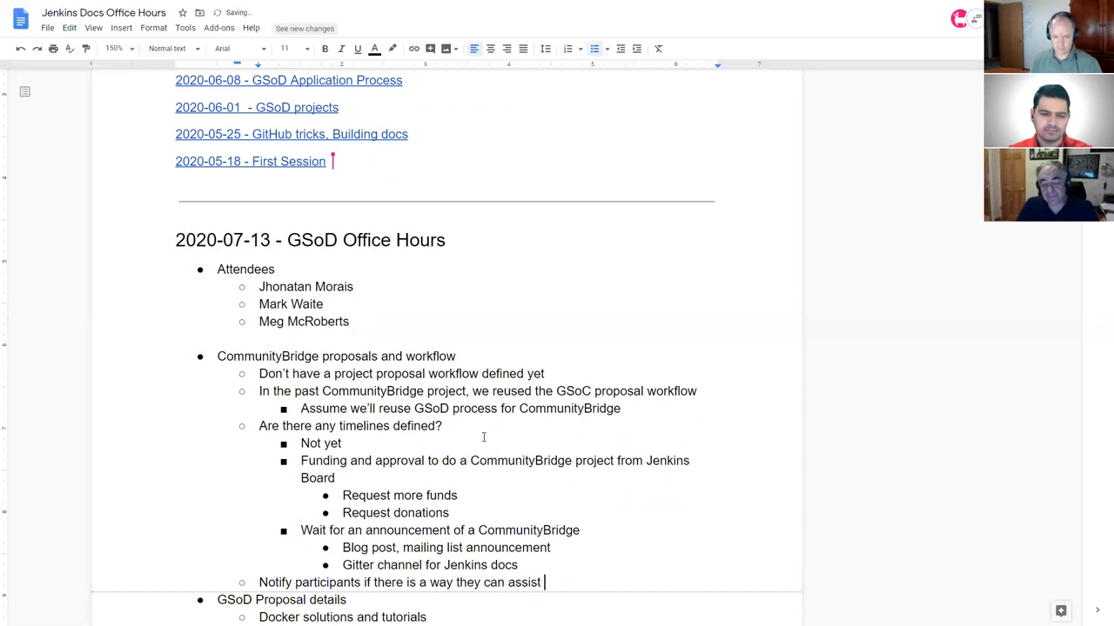
type("with facilita")
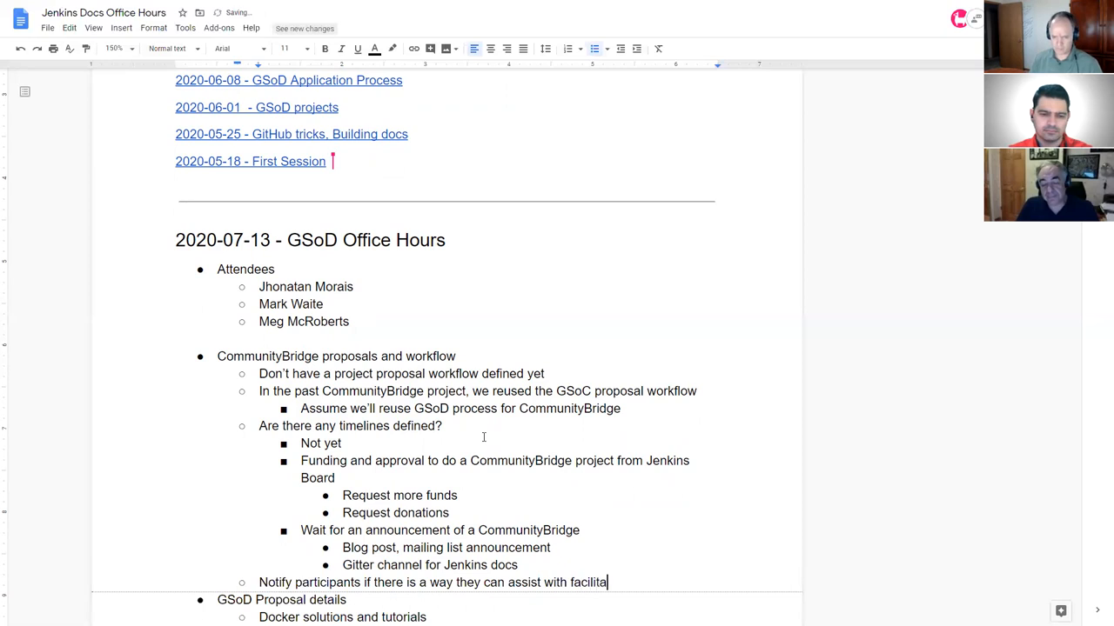
type("ting funding")
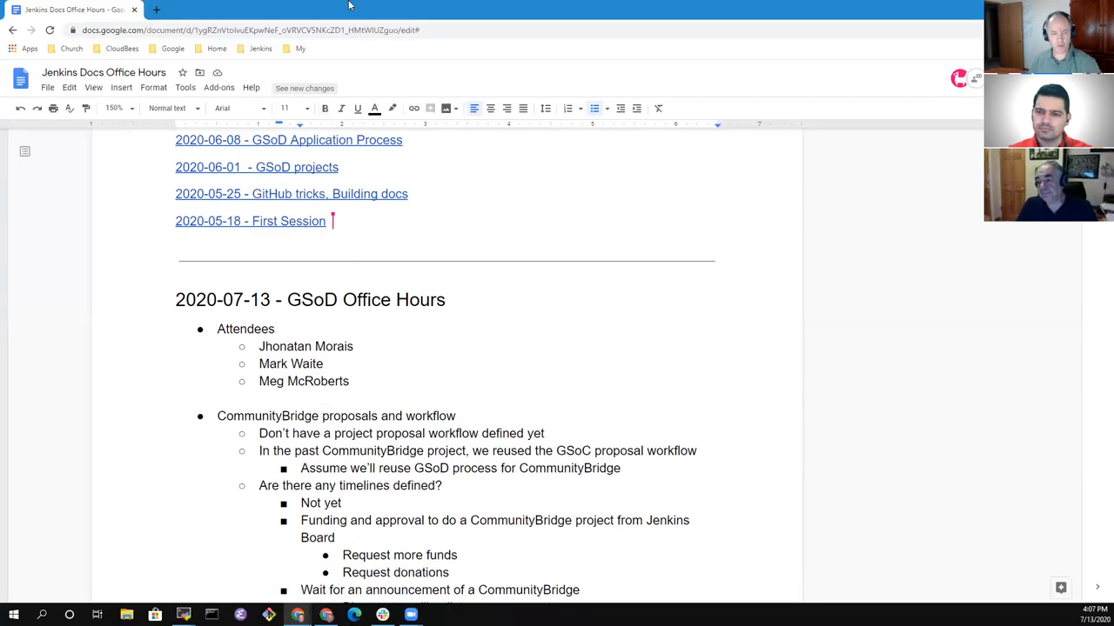
Search 'Jenkins communitybridge' in a new tab and open the CommunityBridge site result.
left_click(149, 10)
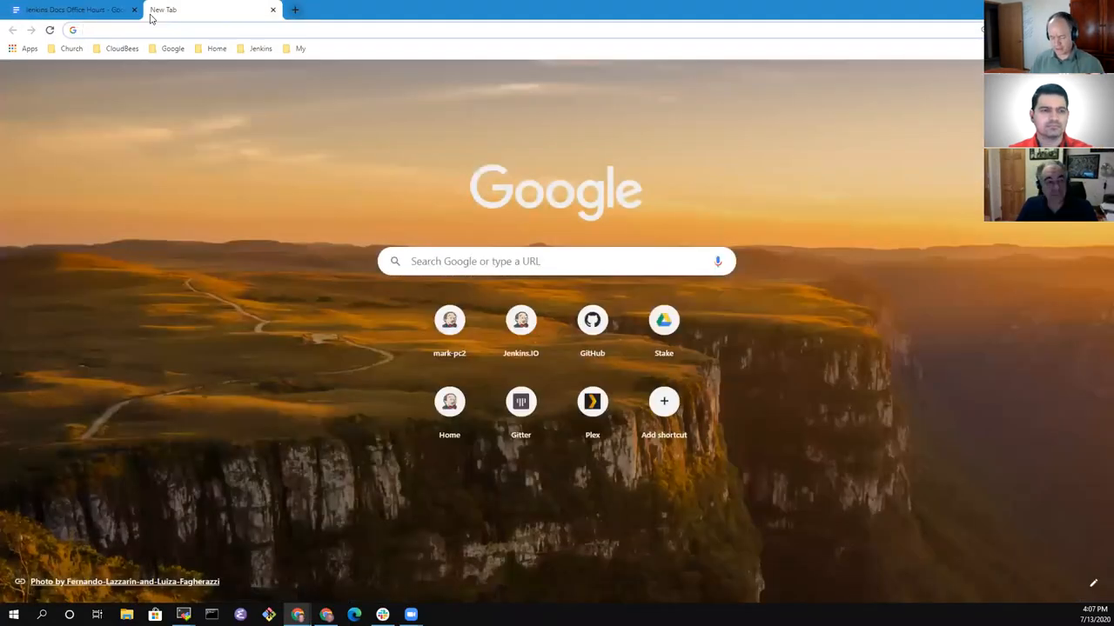
type("Jenkins communitybd")
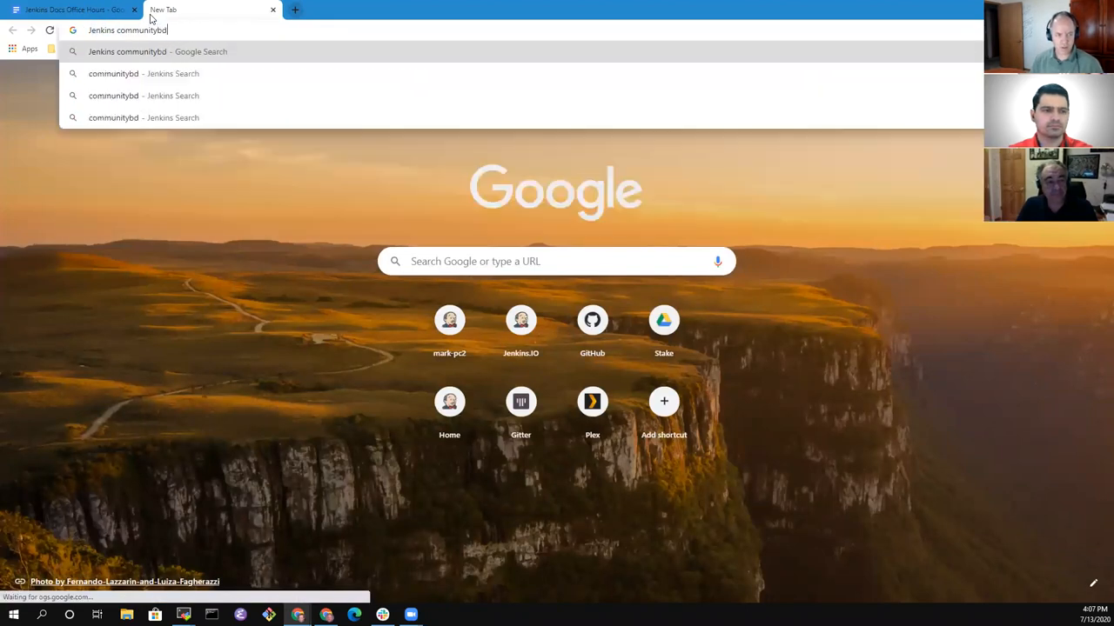
type("ridge")
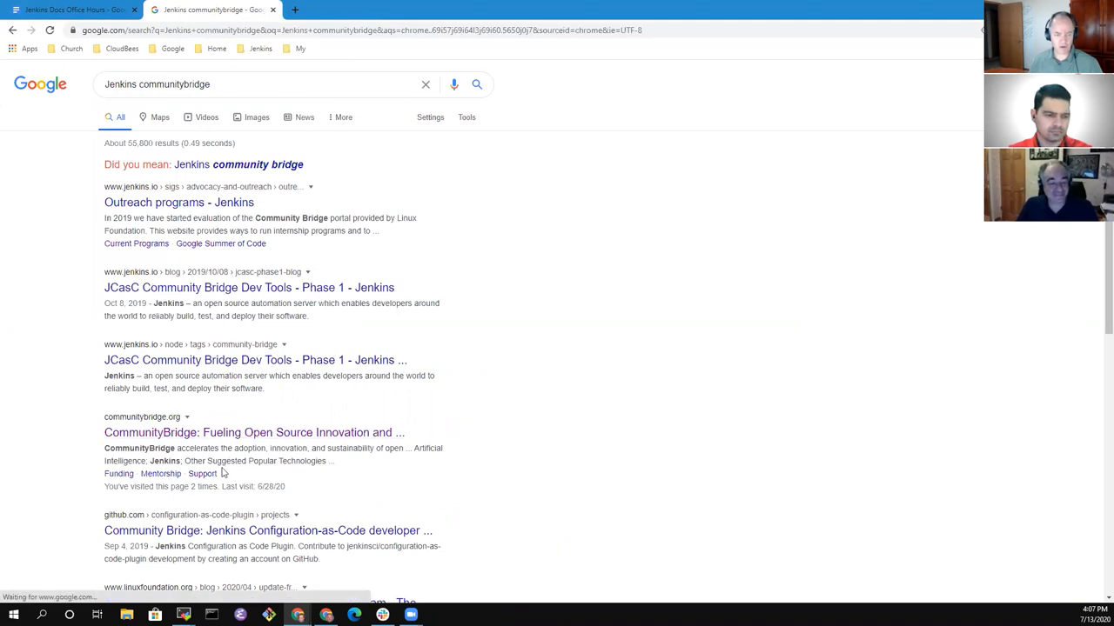
left_click(256, 432)
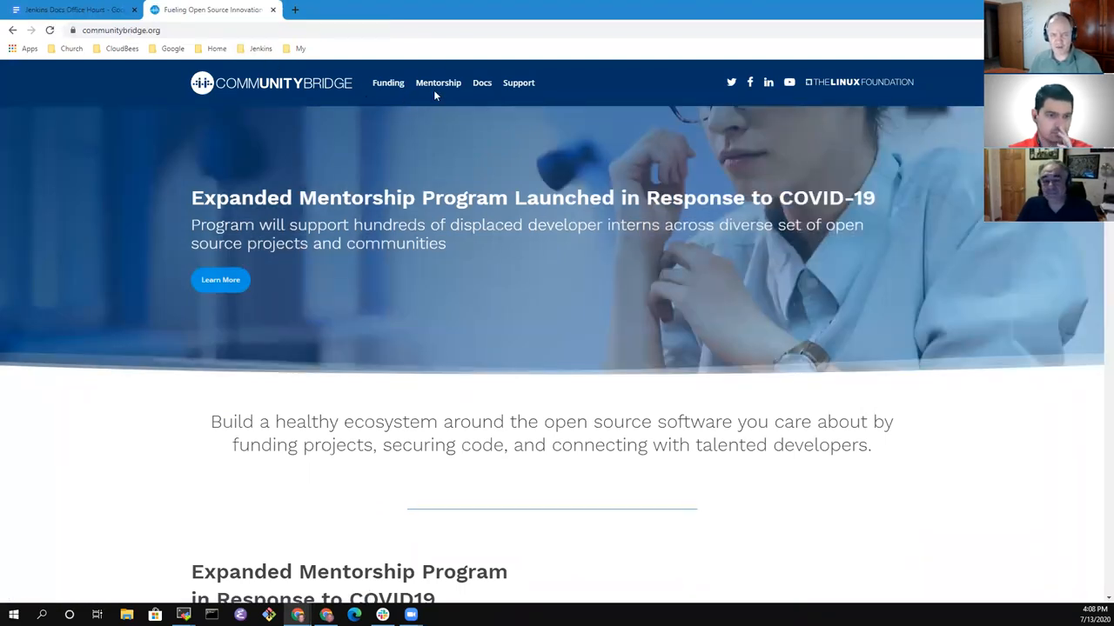
mouse_move(305, 35)
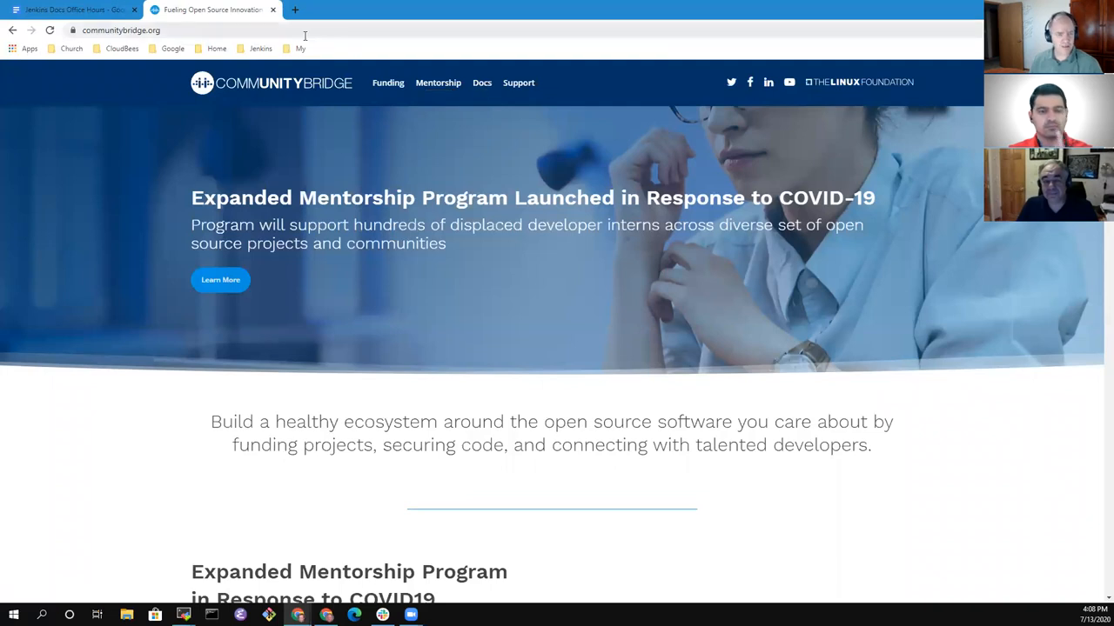
Open jenkins.io from bookmarks and browse its About, Community, Plugins and Subprojects menus.
left_click(268, 48)
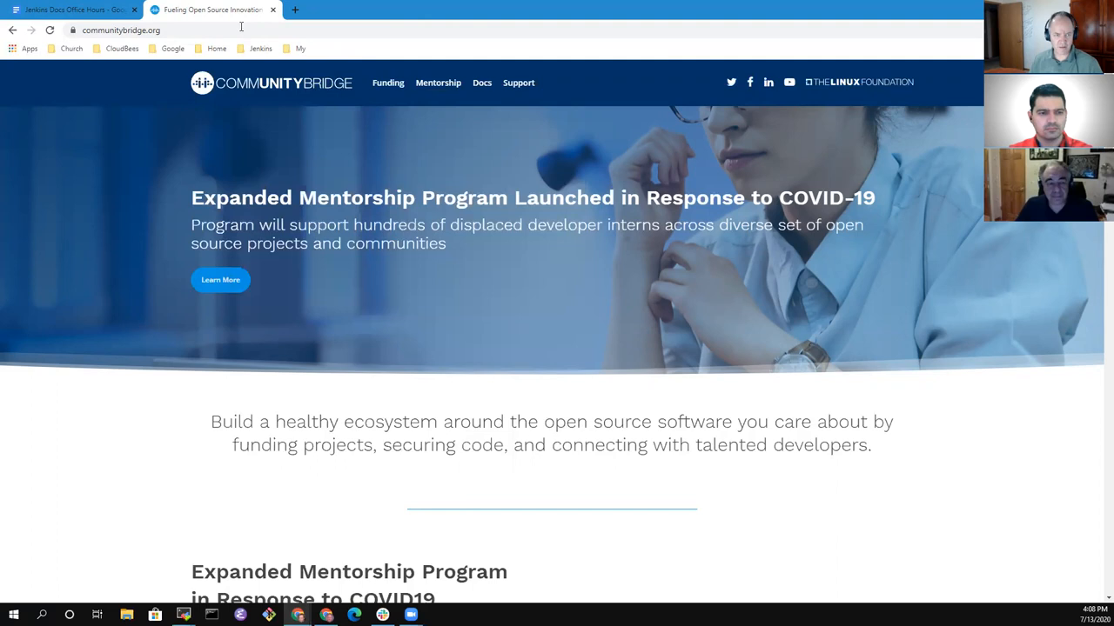
left_click(268, 49)
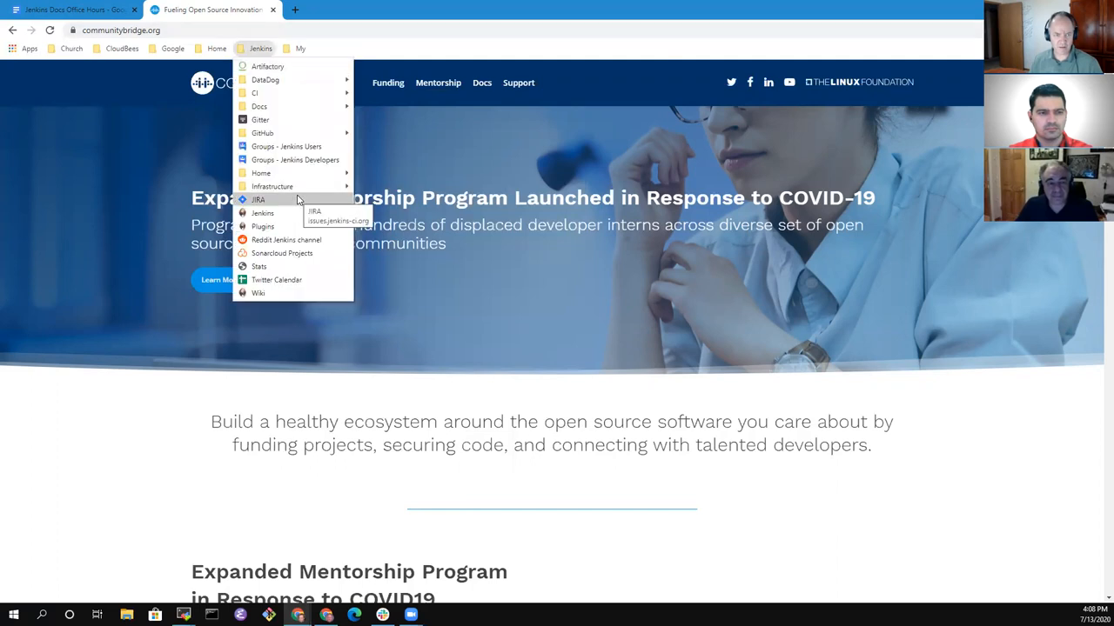
left_click(262, 213)
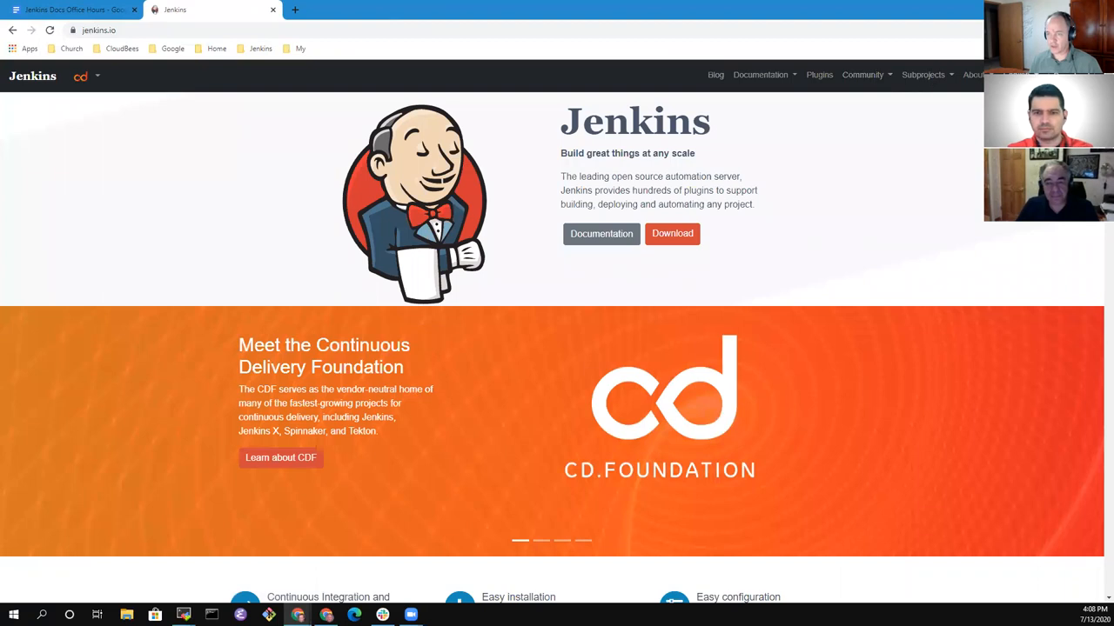
left_click(979, 75)
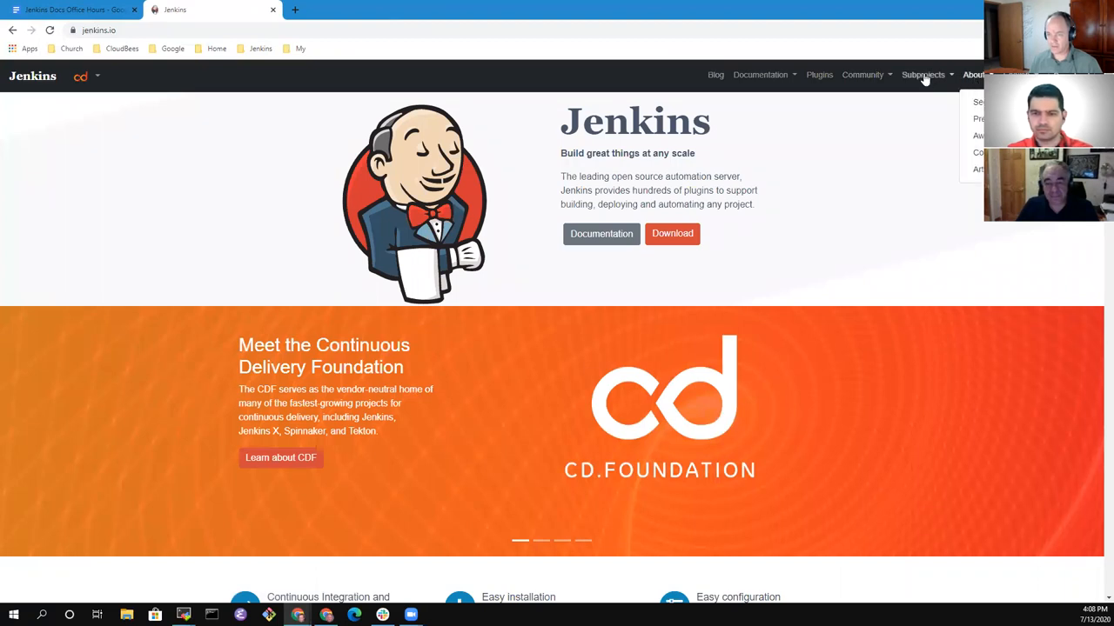
left_click(862, 74)
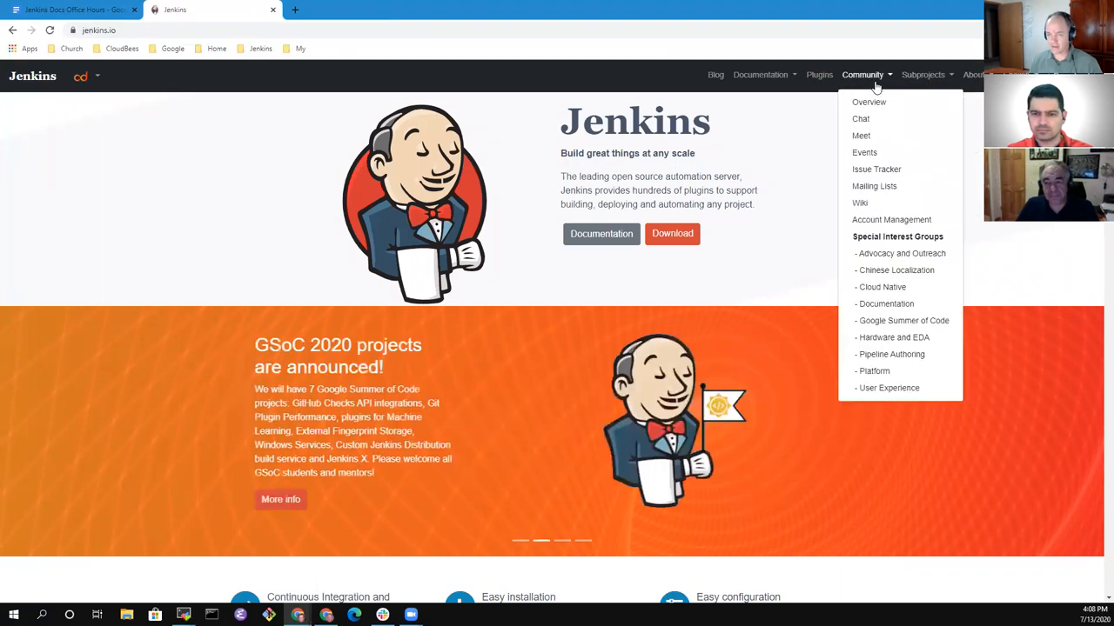
left_click(822, 74)
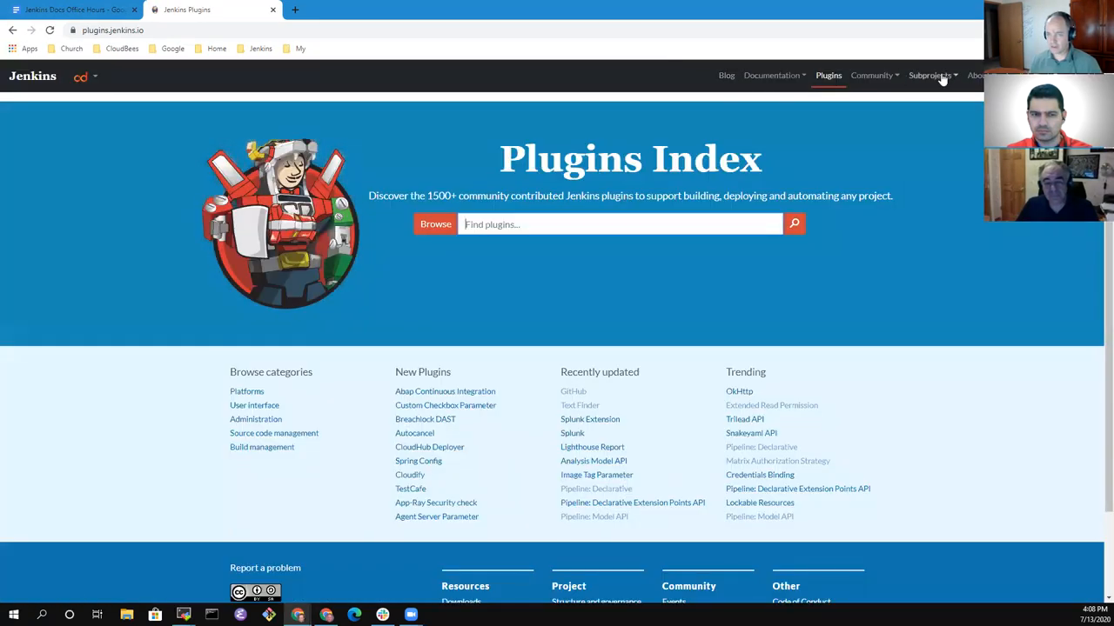
left_click(930, 75)
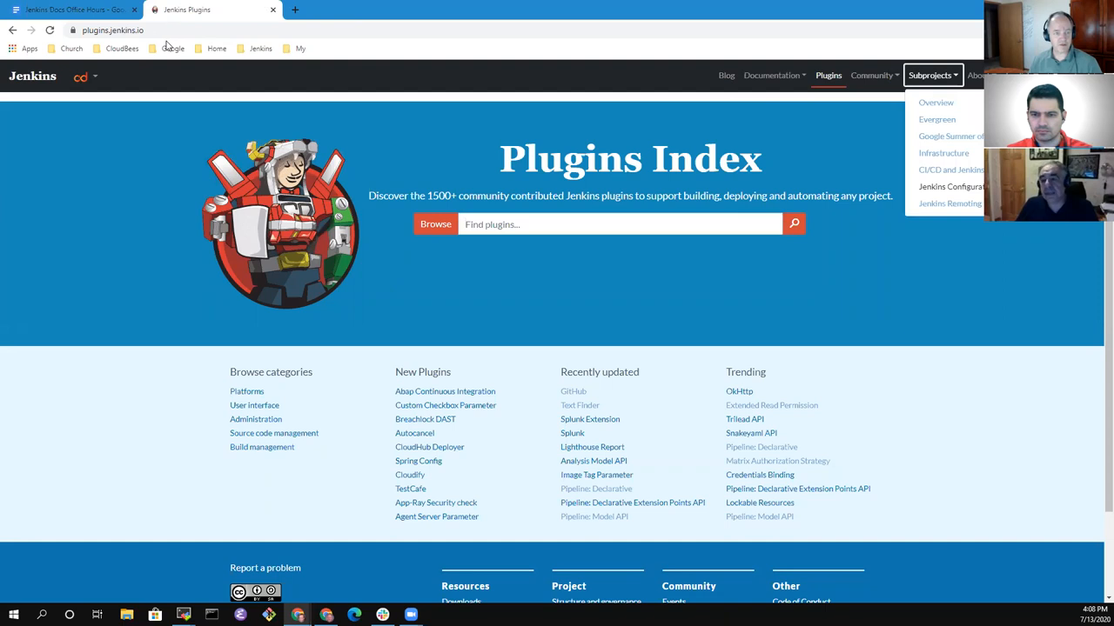
left_click(872, 75)
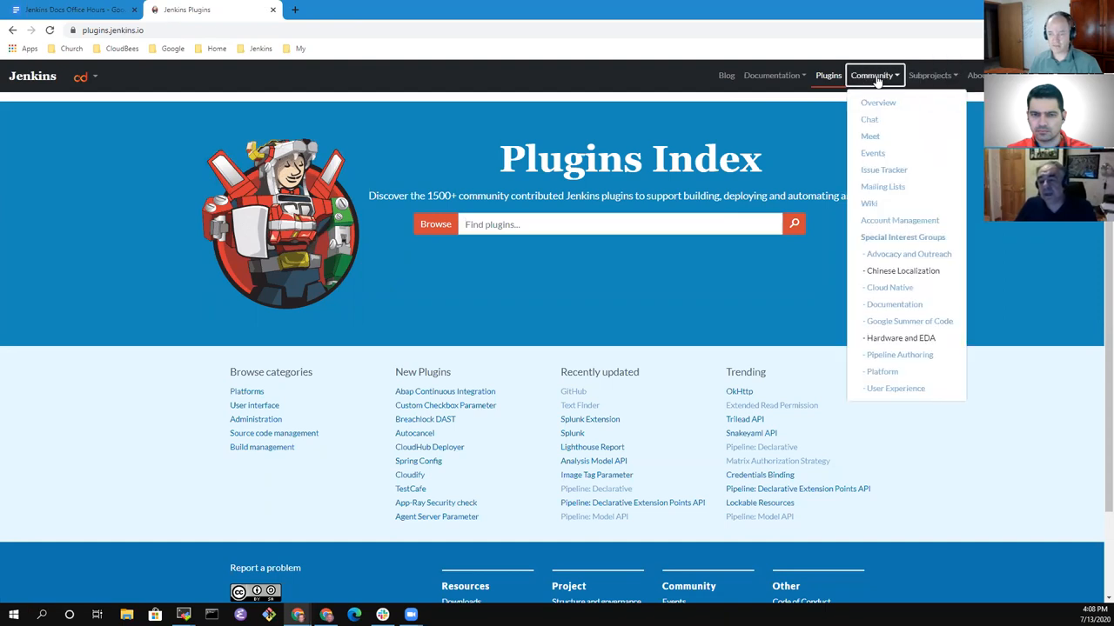
mouse_move(486, 423)
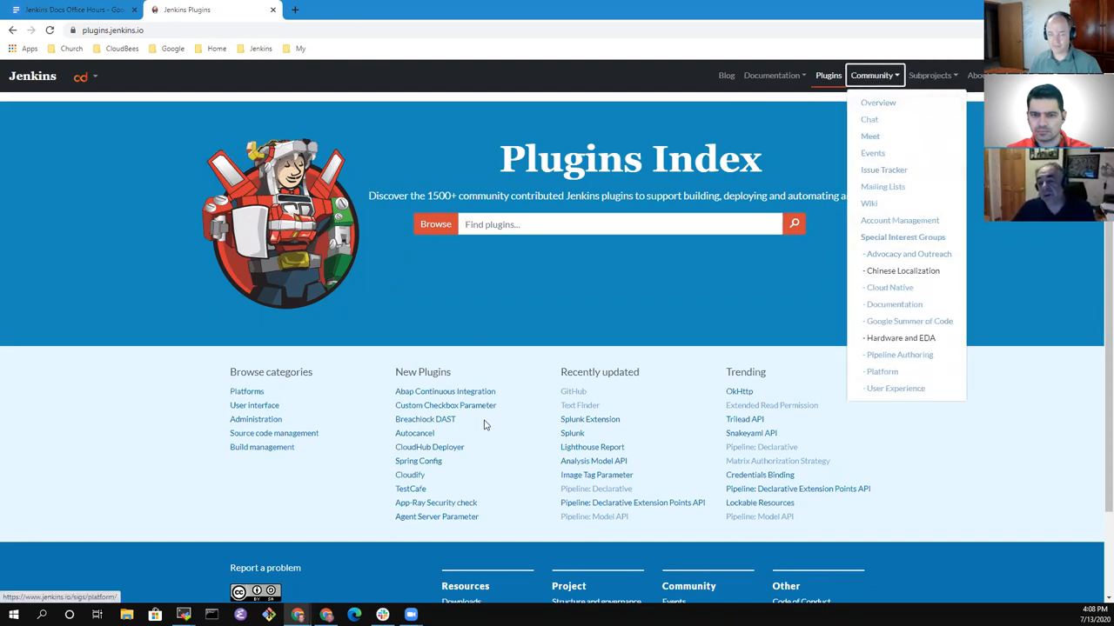
mouse_move(878, 102)
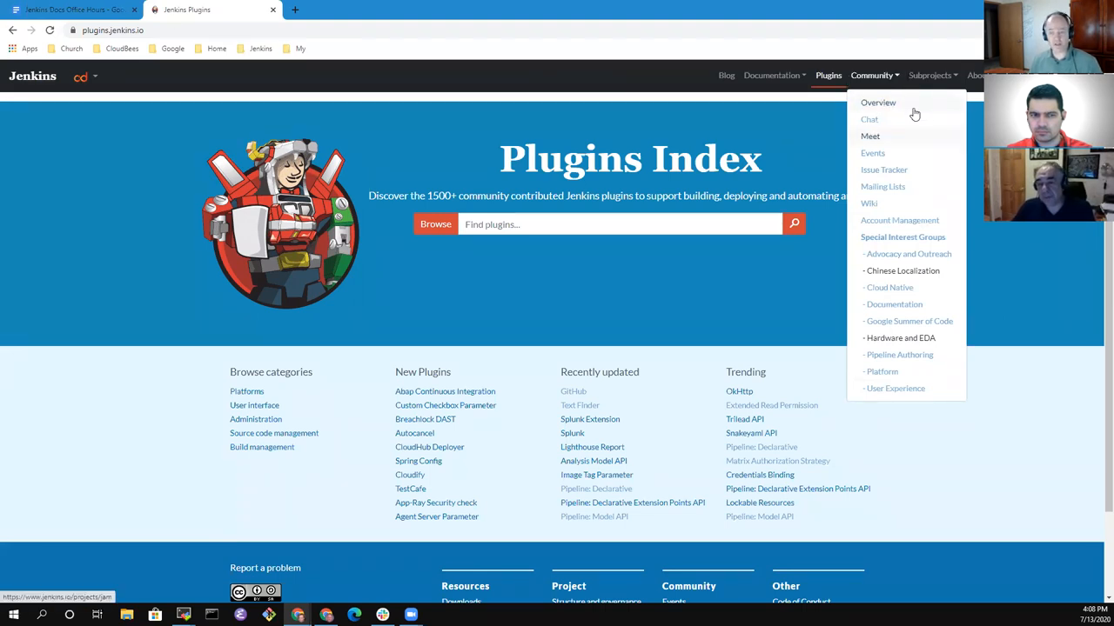
mouse_move(878, 102)
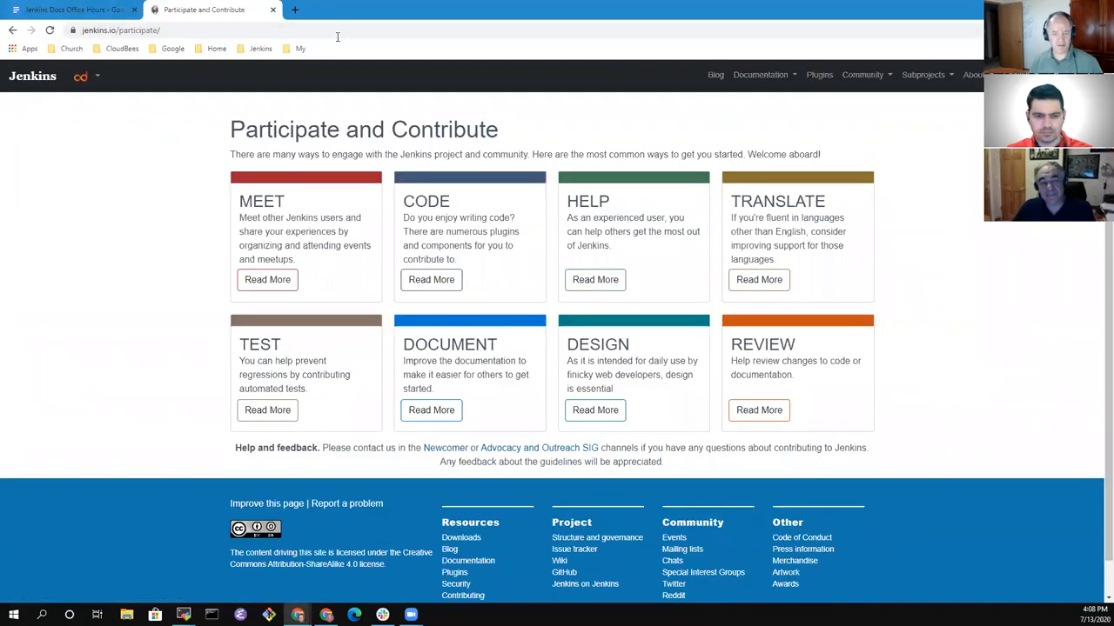
mouse_move(583, 573)
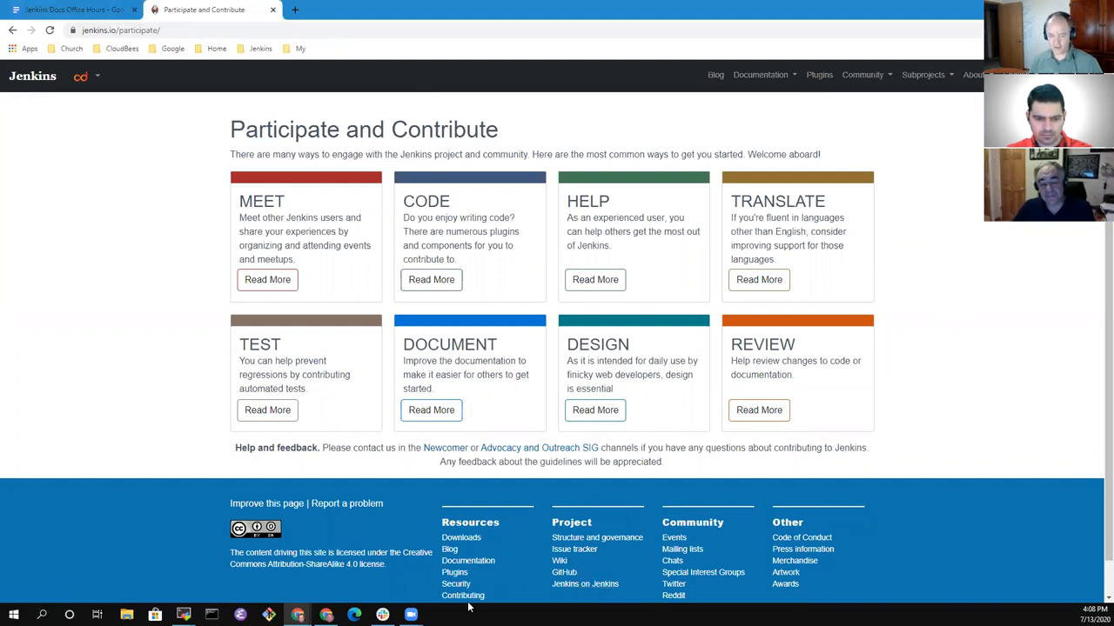
mouse_move(572, 573)
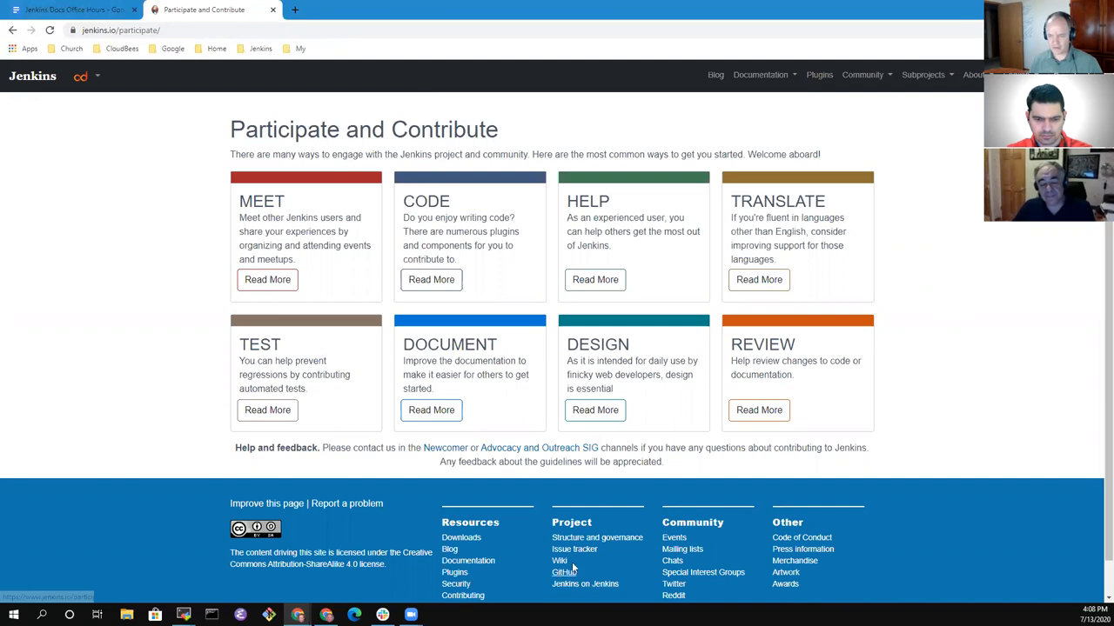
Visit jenkins.io/donate, then open the jenkinsci/jenkins repository on GitHub.
scroll("down", 3)
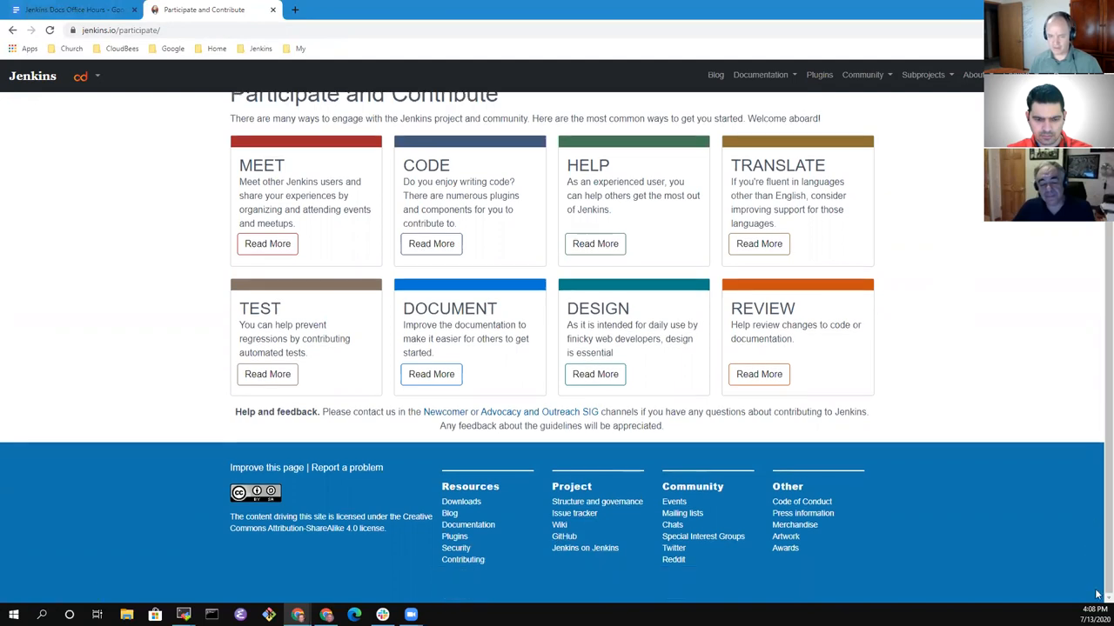
mouse_move(462, 560)
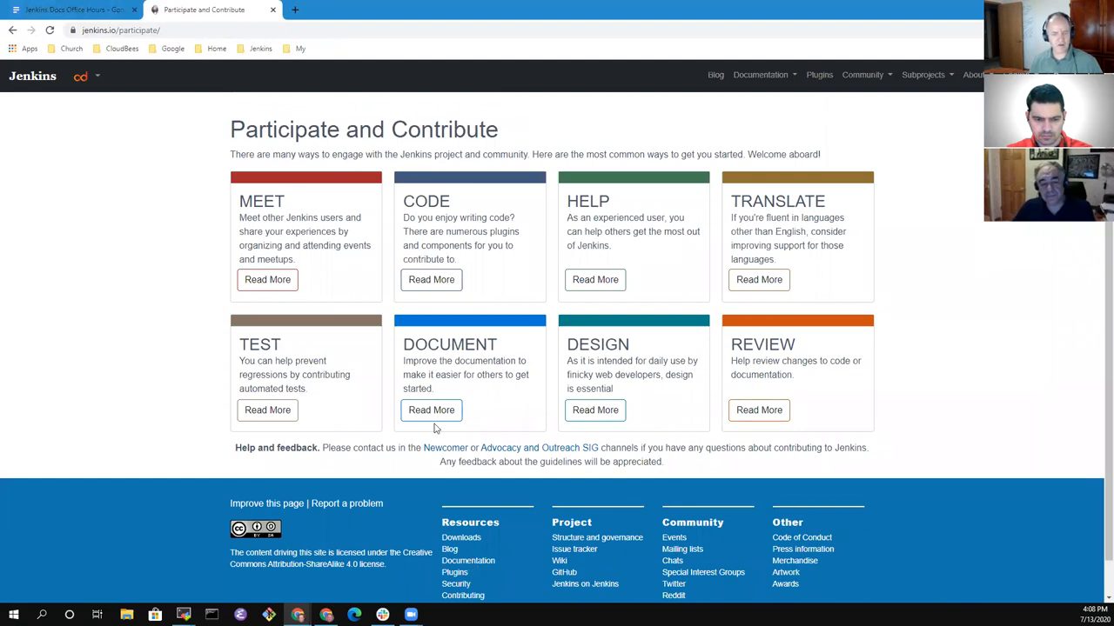
left_click(121, 29)
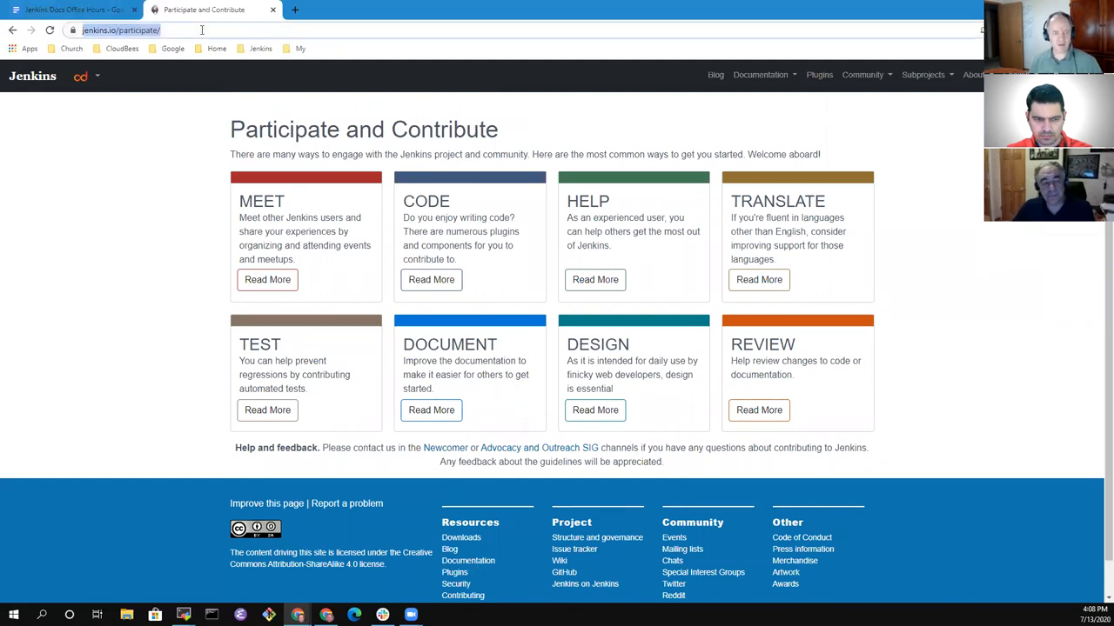
left_click(202, 30)
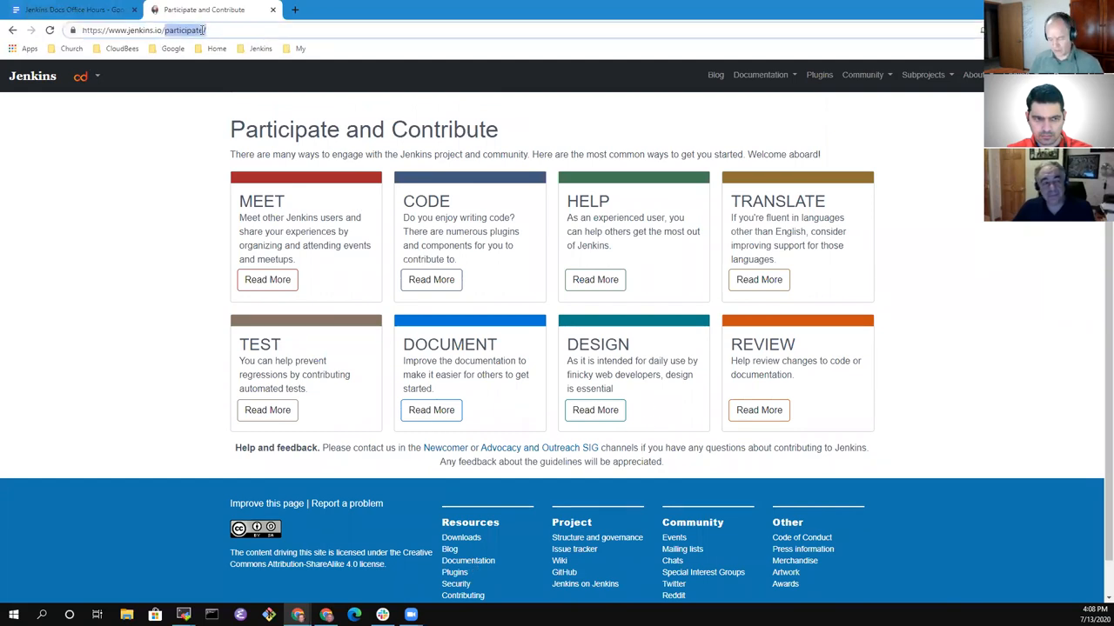
type("jenkins.io/donate")
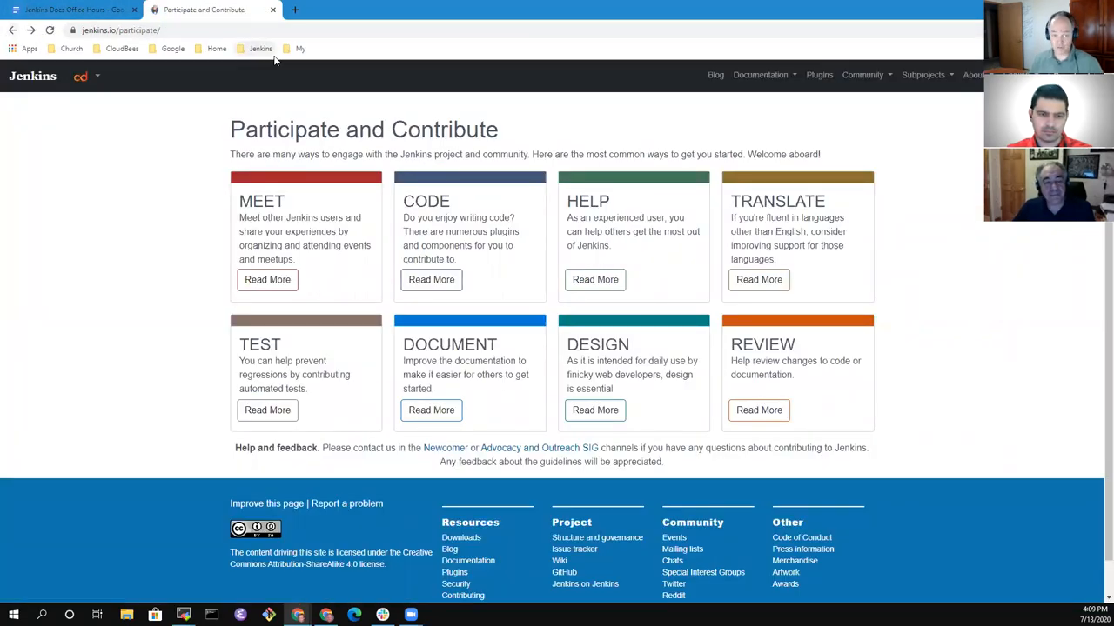
left_click(259, 48)
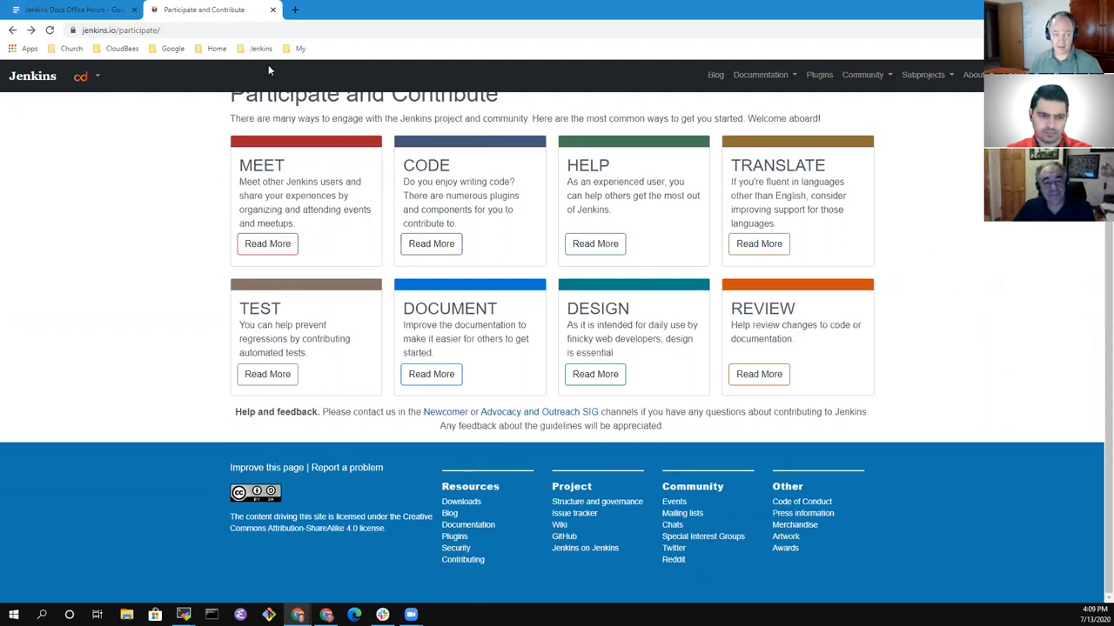
left_click(300, 47)
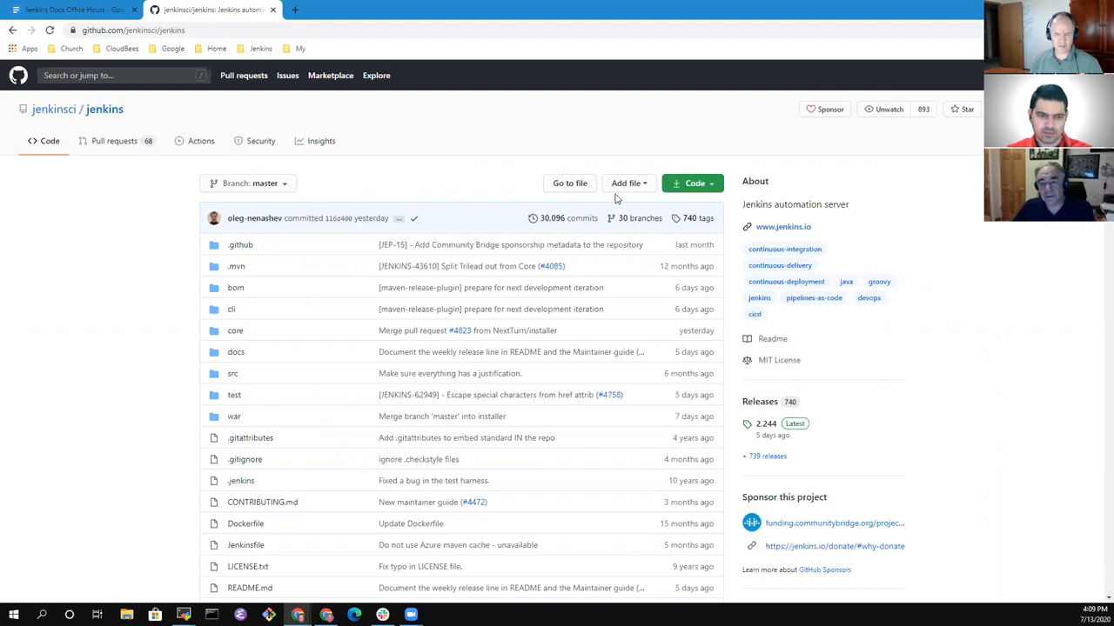
mouse_move(418, 129)
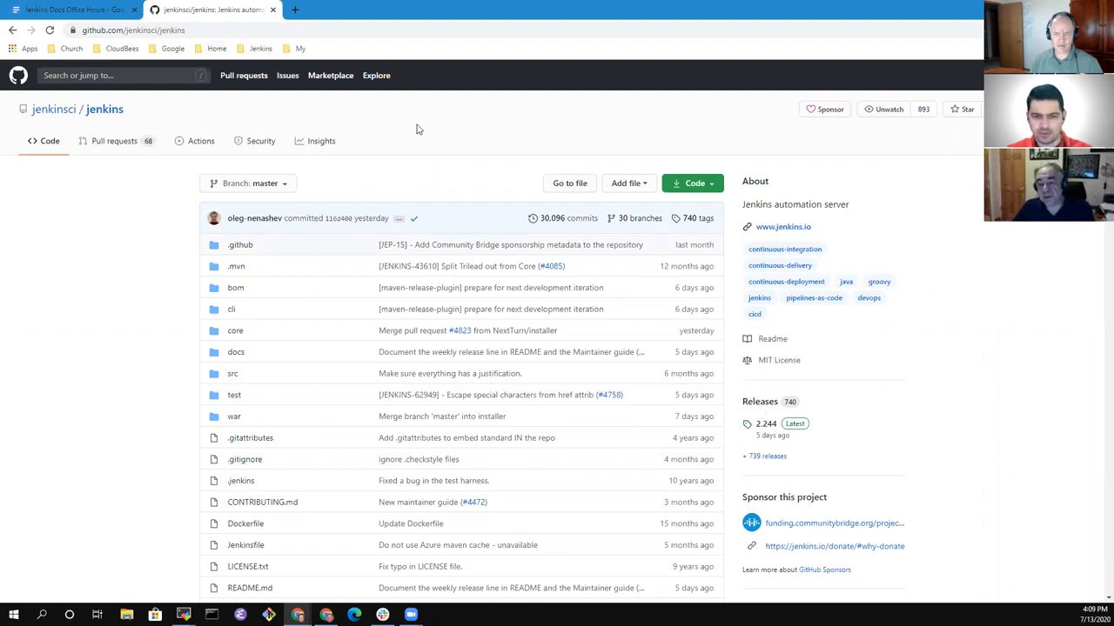
Open funding.communitybridge.org/projects/jenkins from the repository's Sponsor links.
left_click(829, 109)
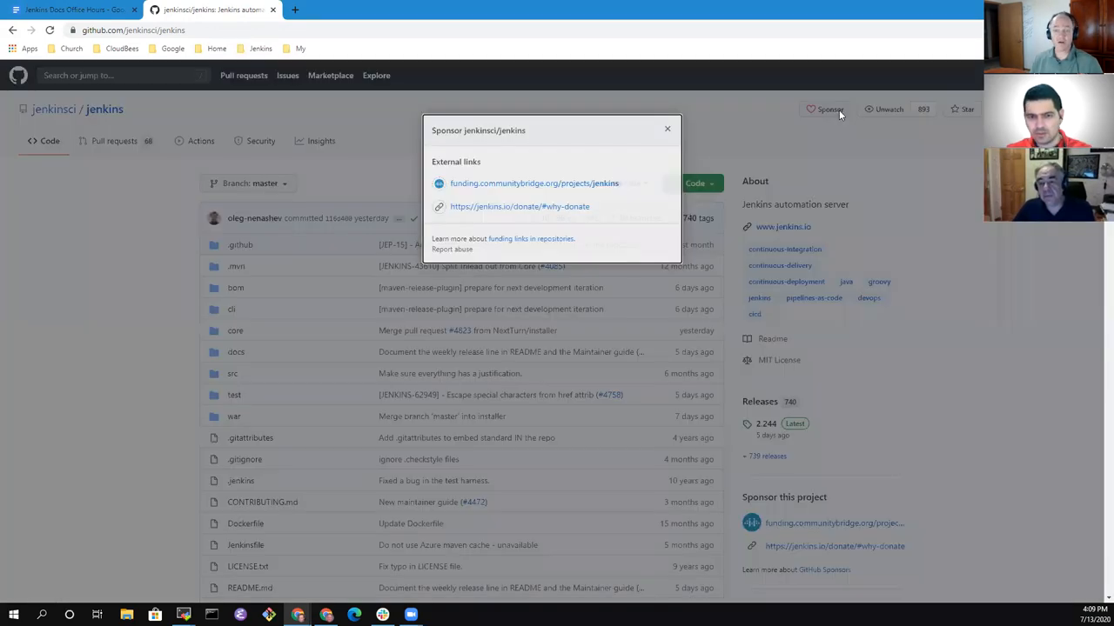
mouse_move(554, 185)
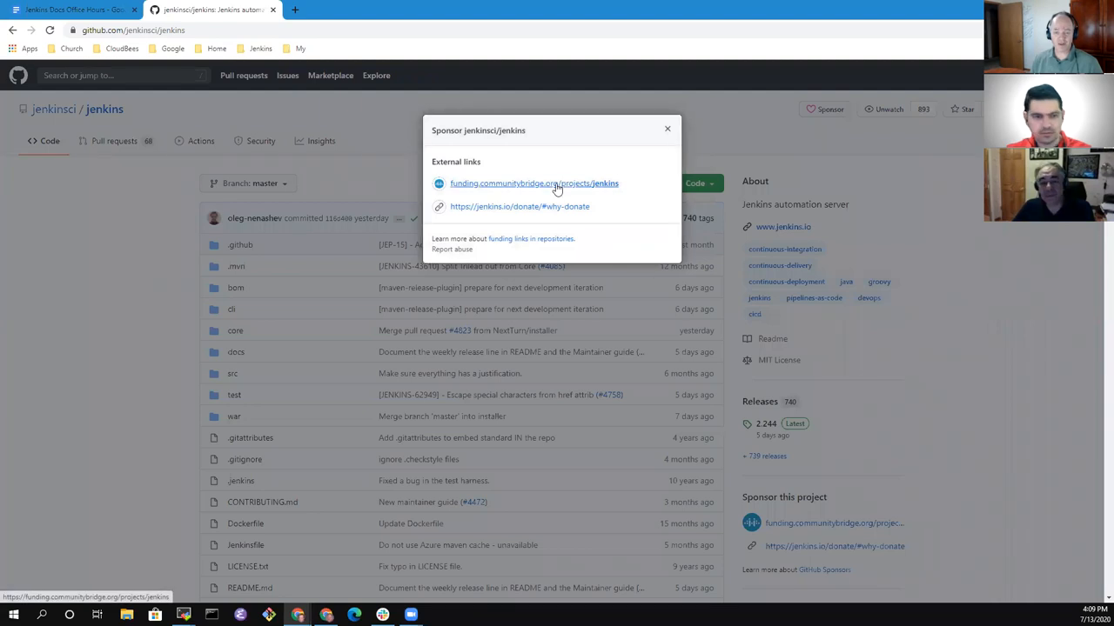
left_click(535, 183)
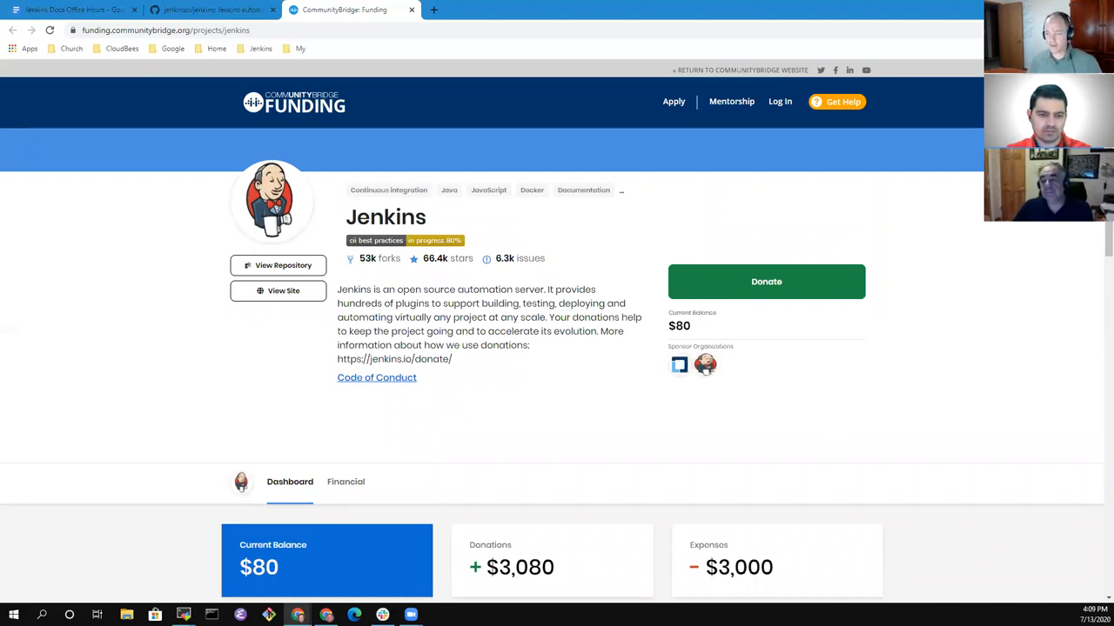
Check the expenses amount on the funding page, then return to the meeting notes.
scroll("down", 3)
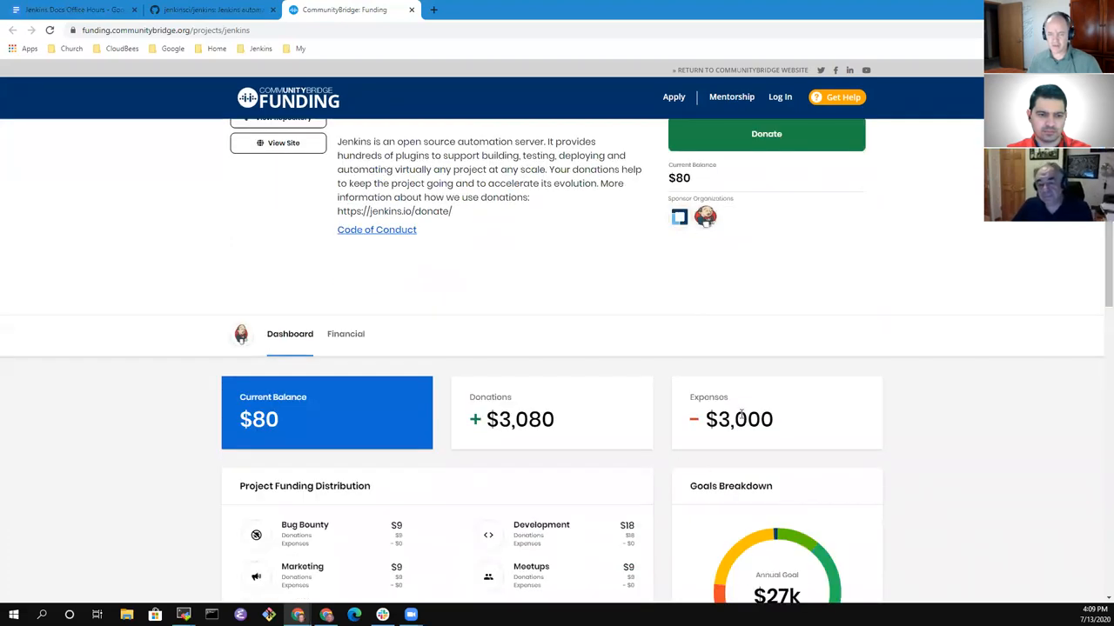
double_click(742, 420)
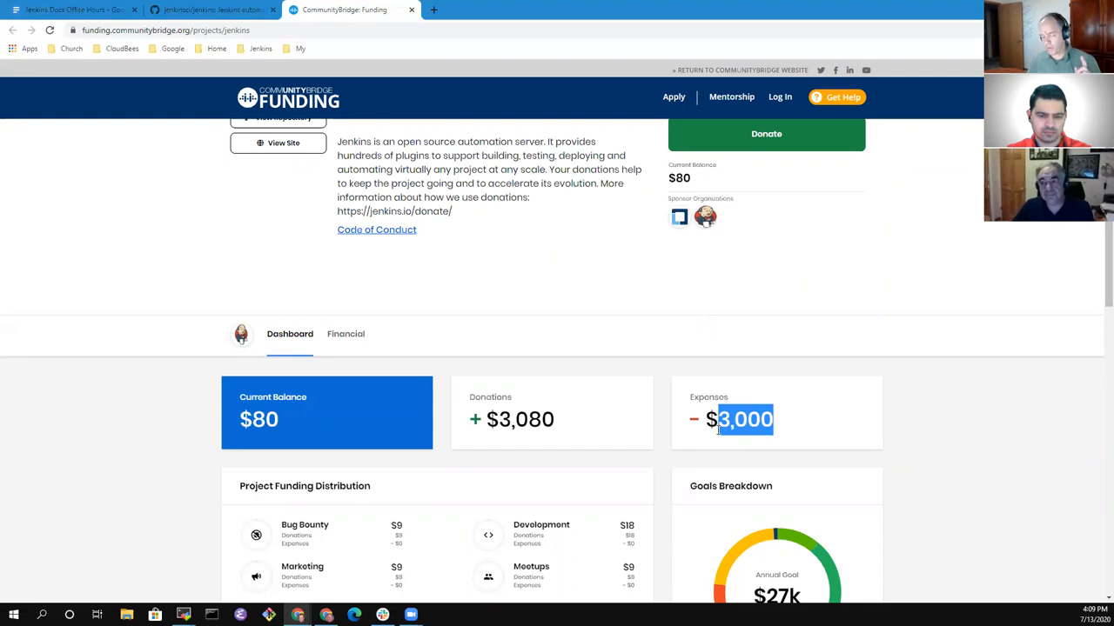
double_click(744, 420)
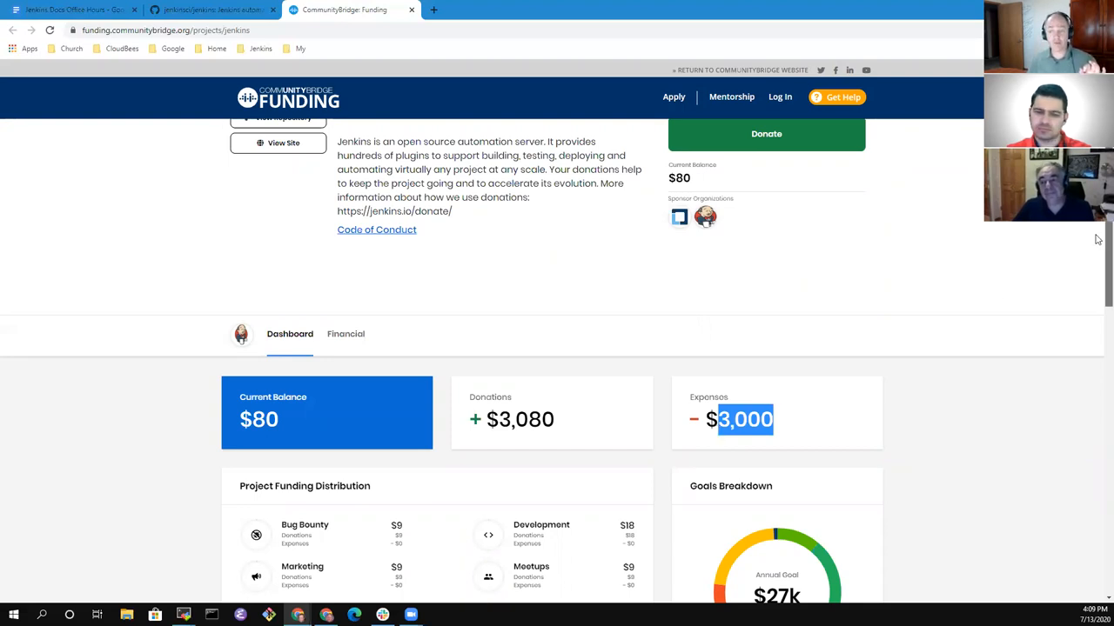
scroll("up", 3)
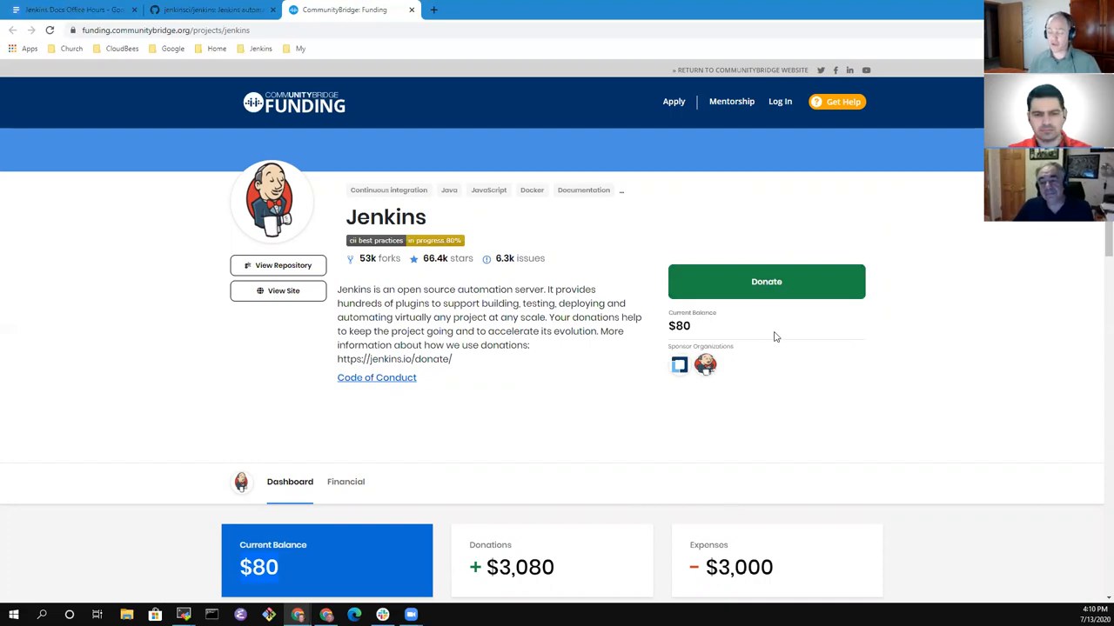
mouse_move(405, 268)
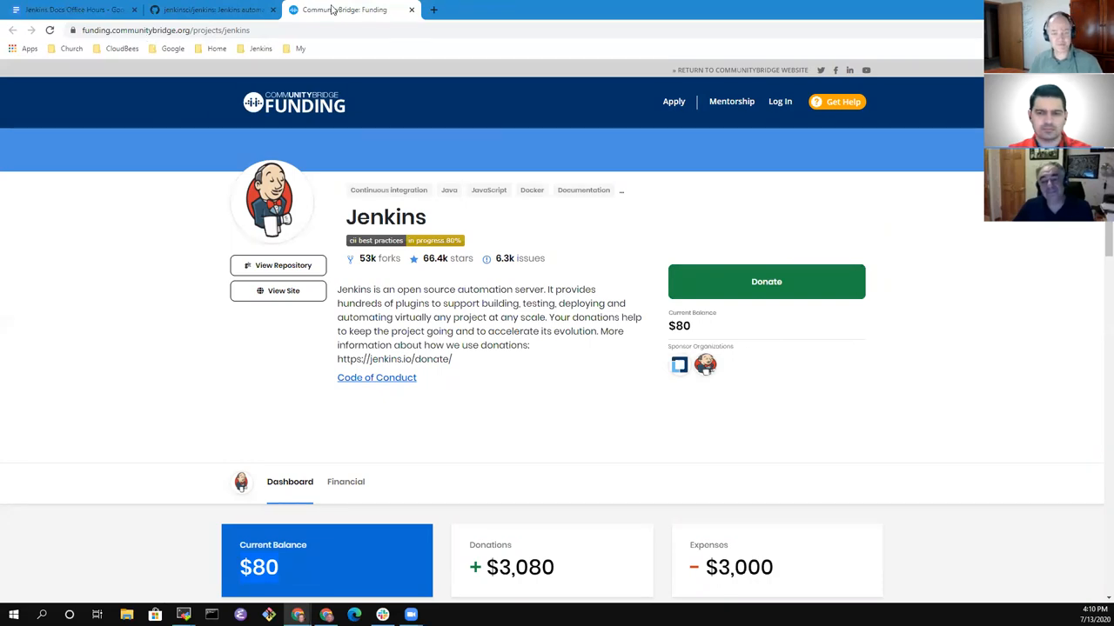
mouse_move(213, 9)
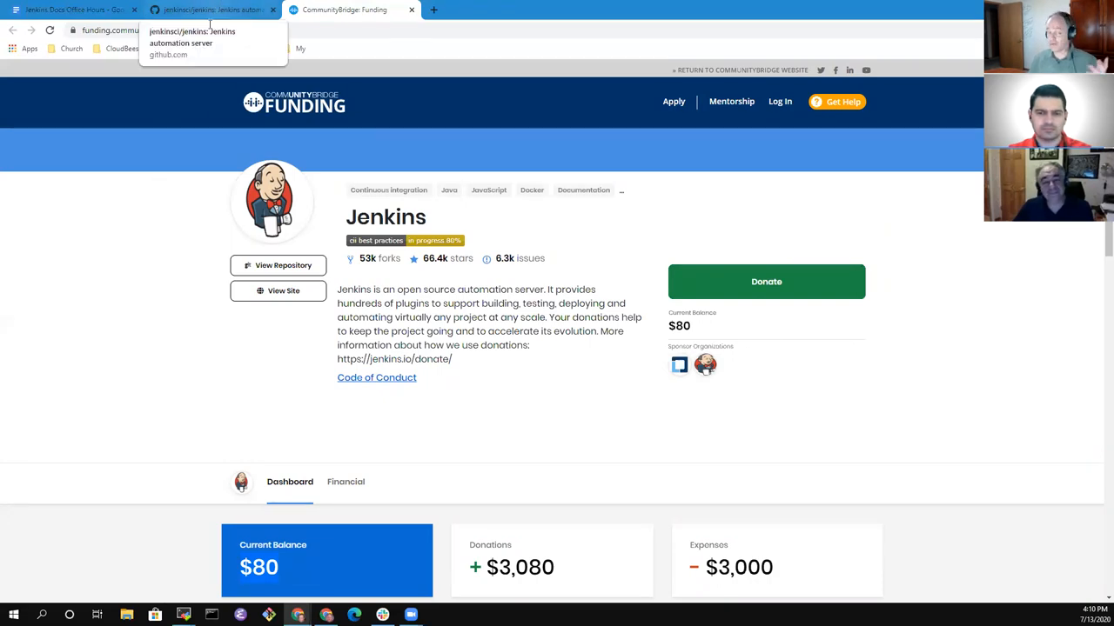
left_click(209, 9)
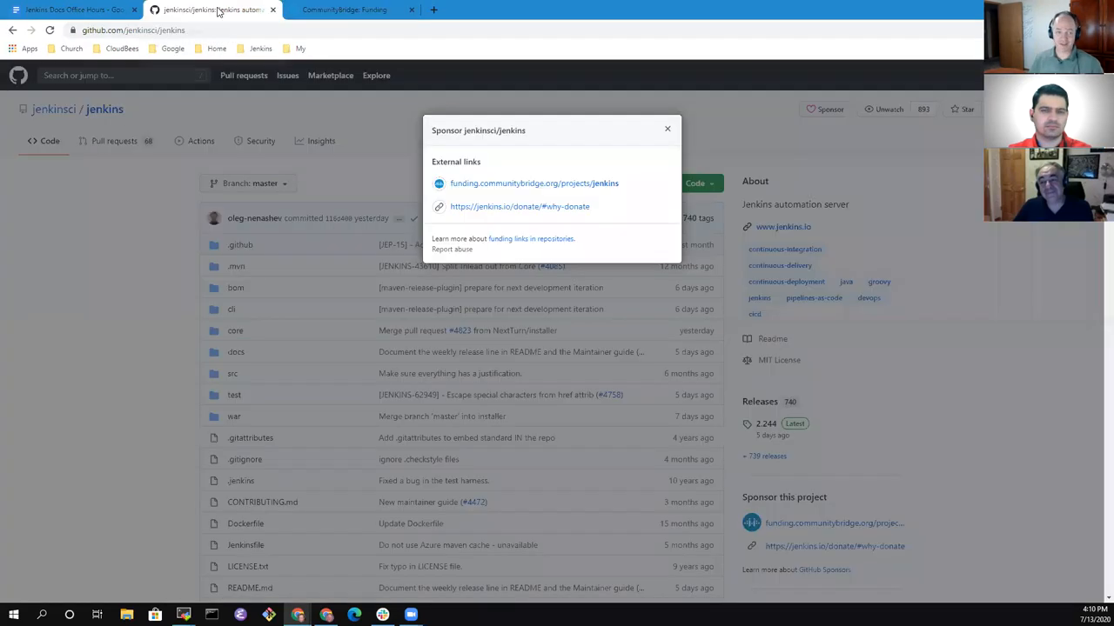
mouse_move(668, 127)
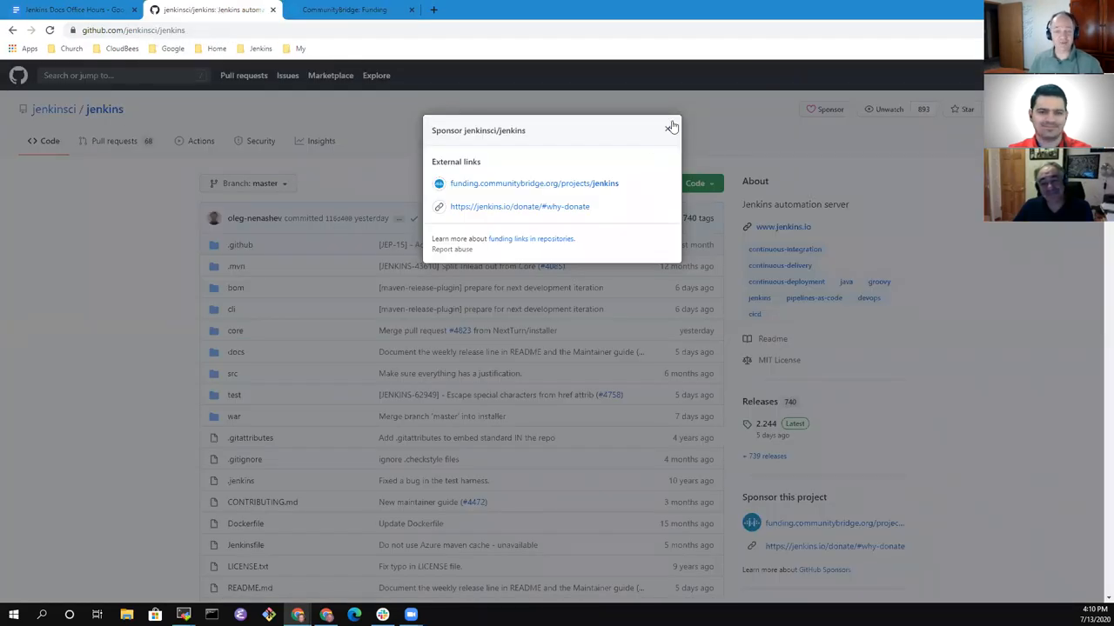
left_click(669, 126)
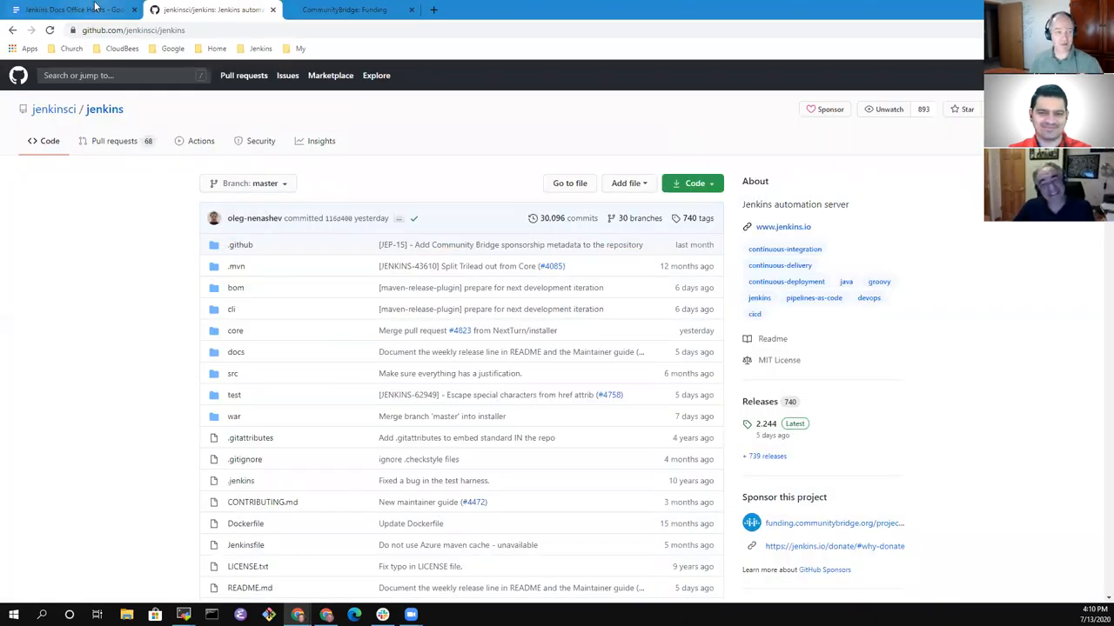
left_click(65, 13)
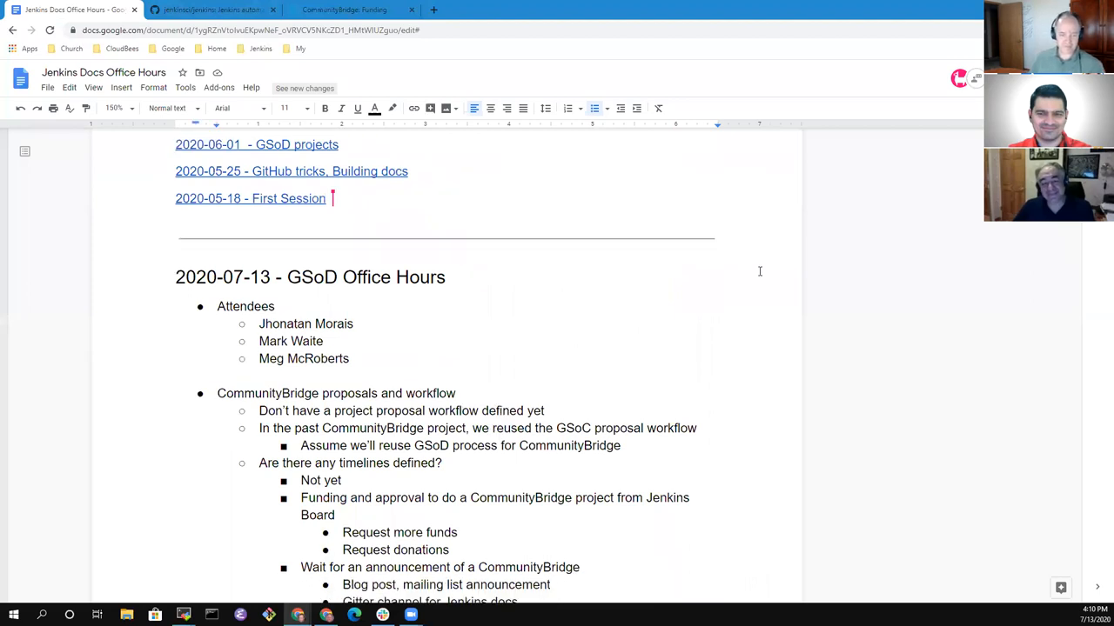
scroll("down", 3)
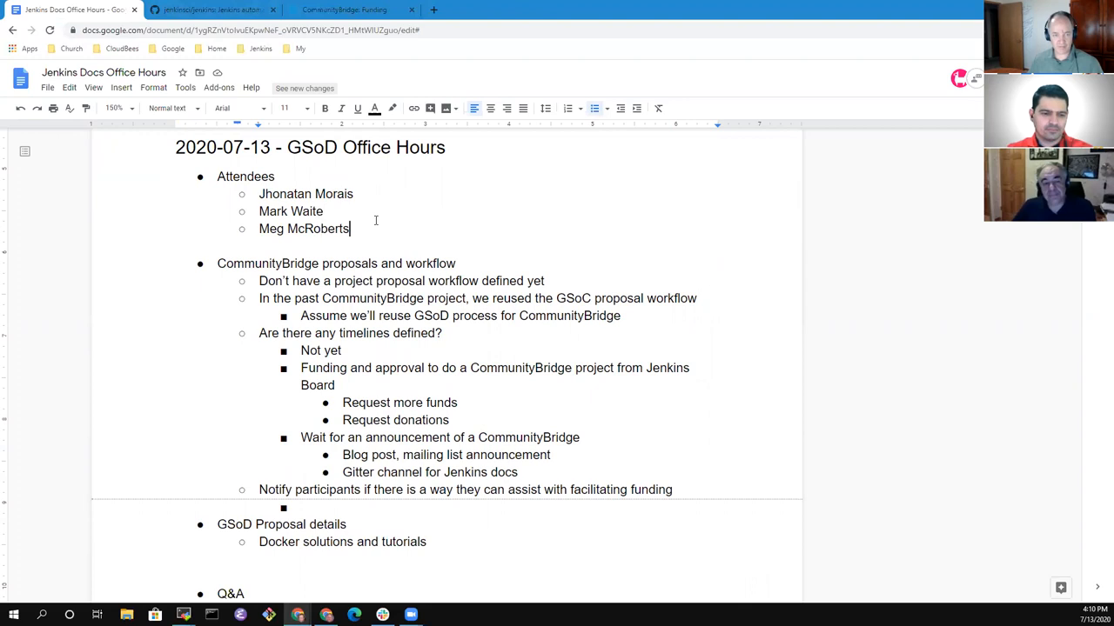
type("Vlad")
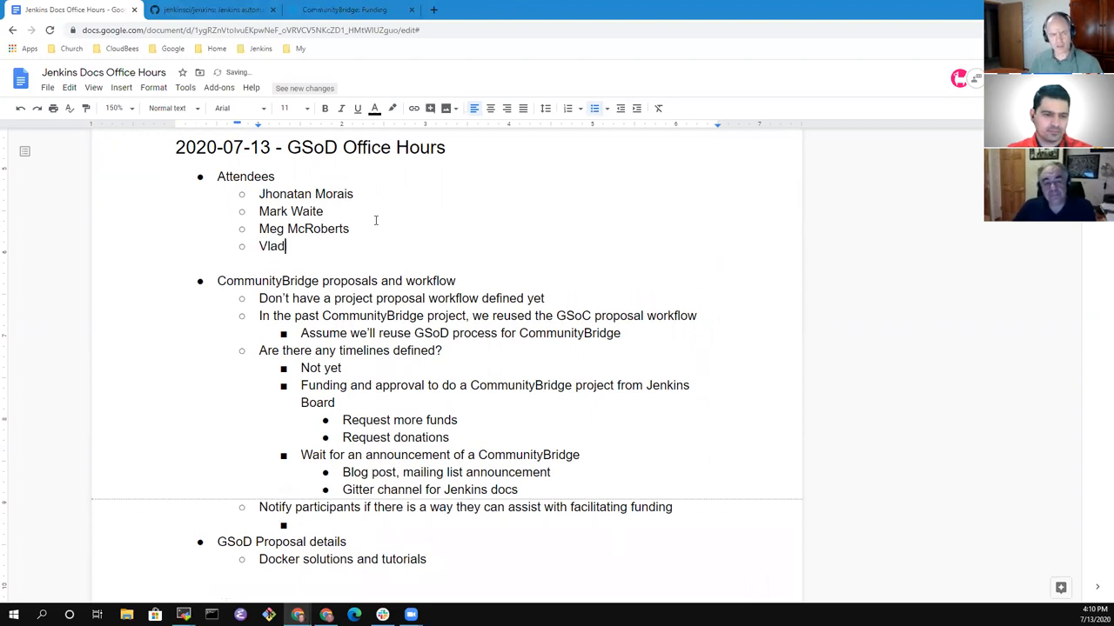
type("Silverma")
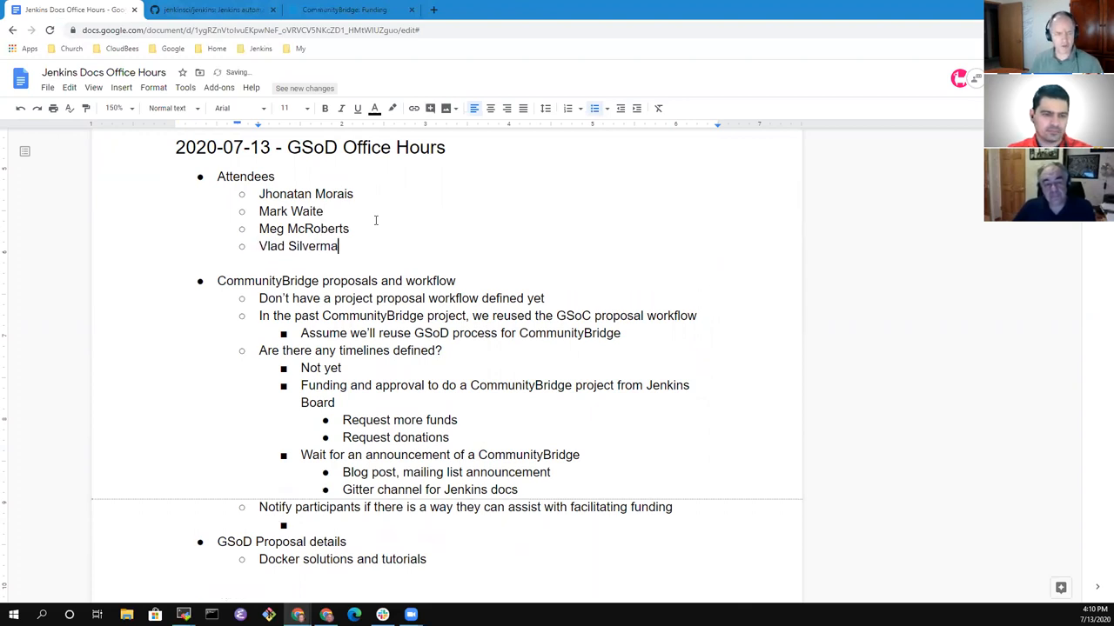
type("n")
left_click(496, 525)
type("See the Commu")
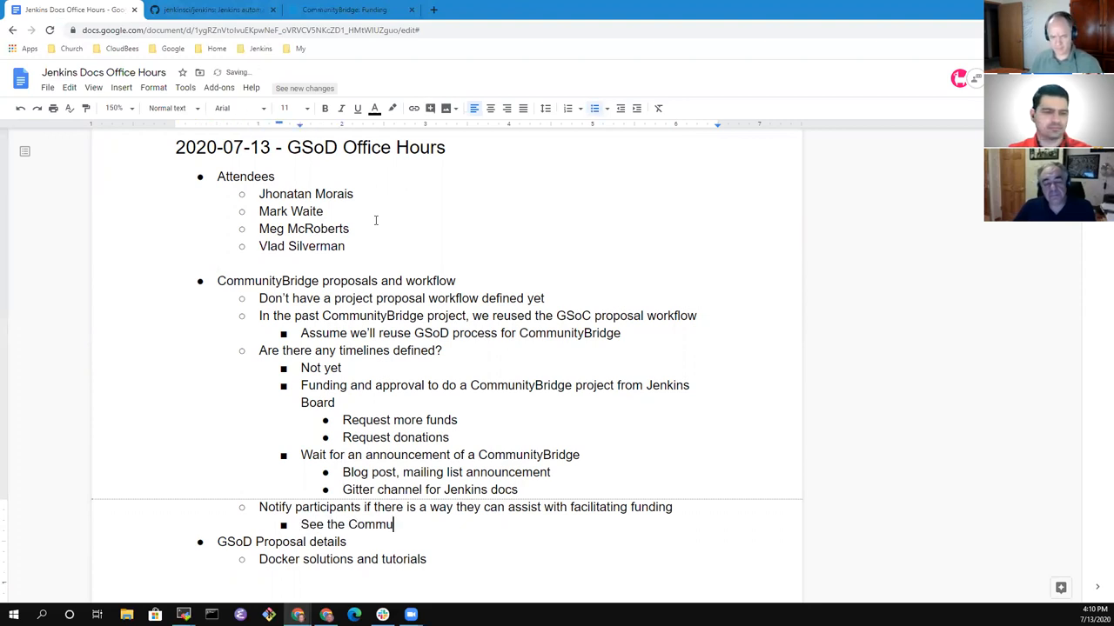
type("nityBru")
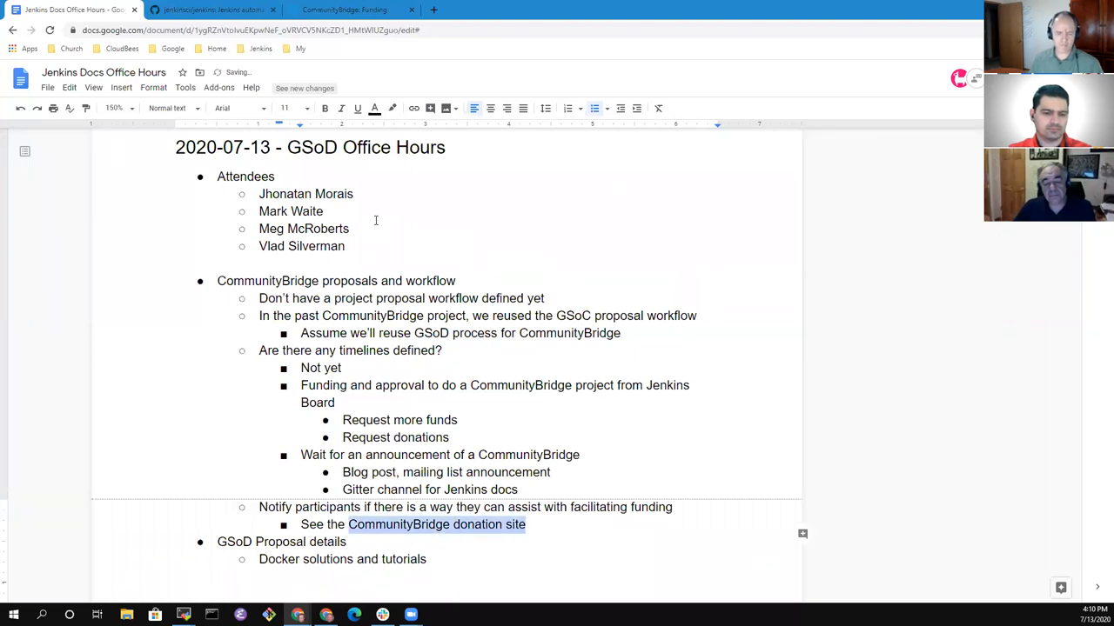
Copy the Jenkins CommunityBridge Funding URL to link 'CommunityBridge donation site' in the notes.
left_click(361, 10)
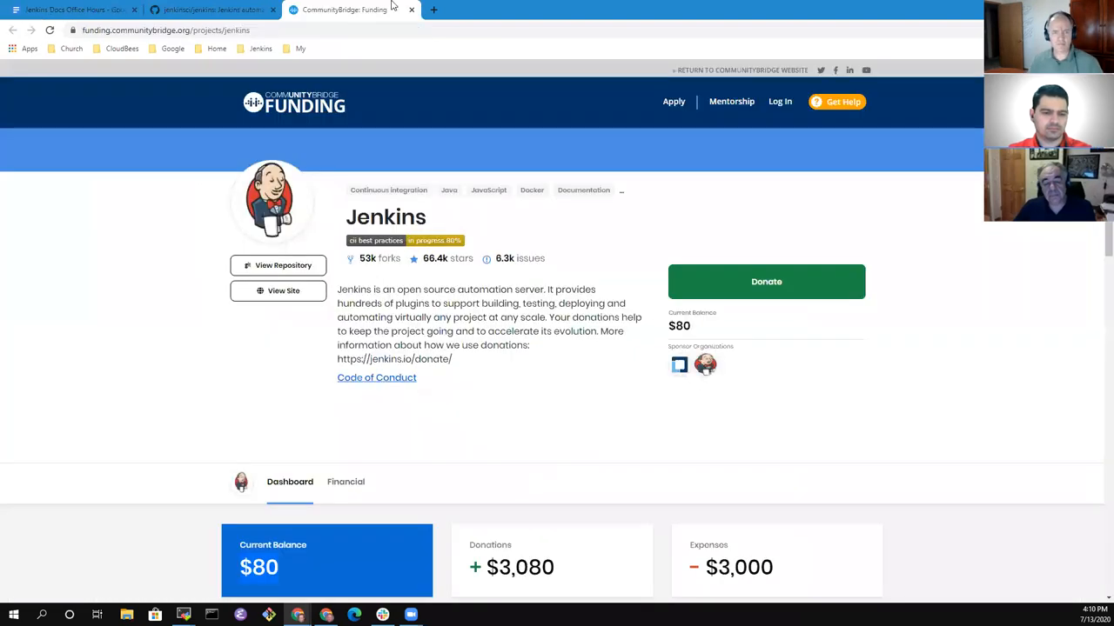
left_click(166, 32)
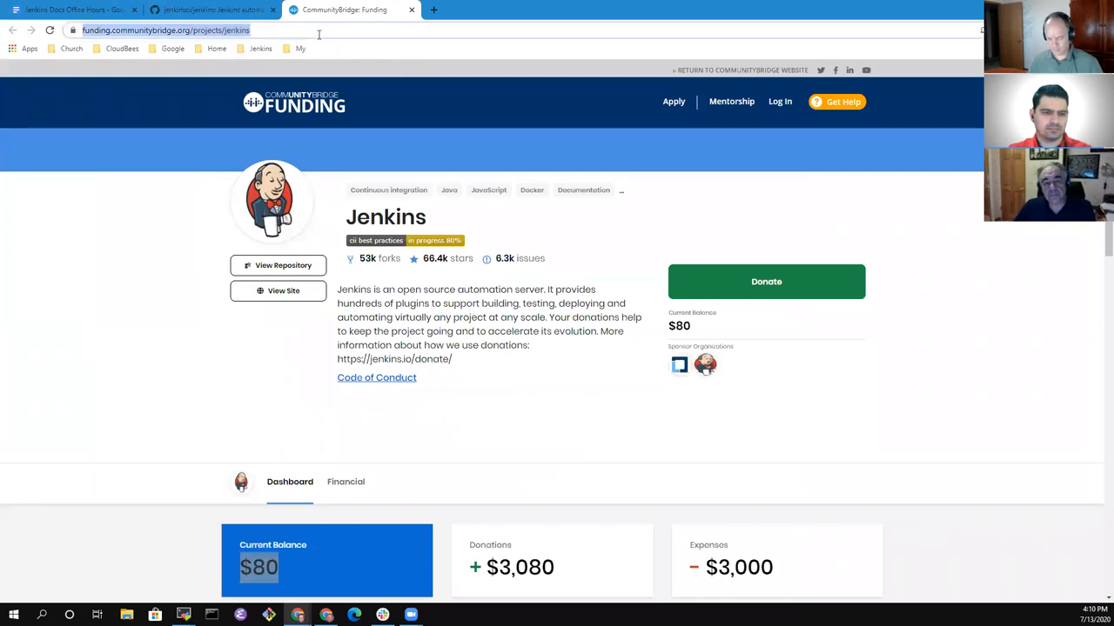
left_click(74, 14)
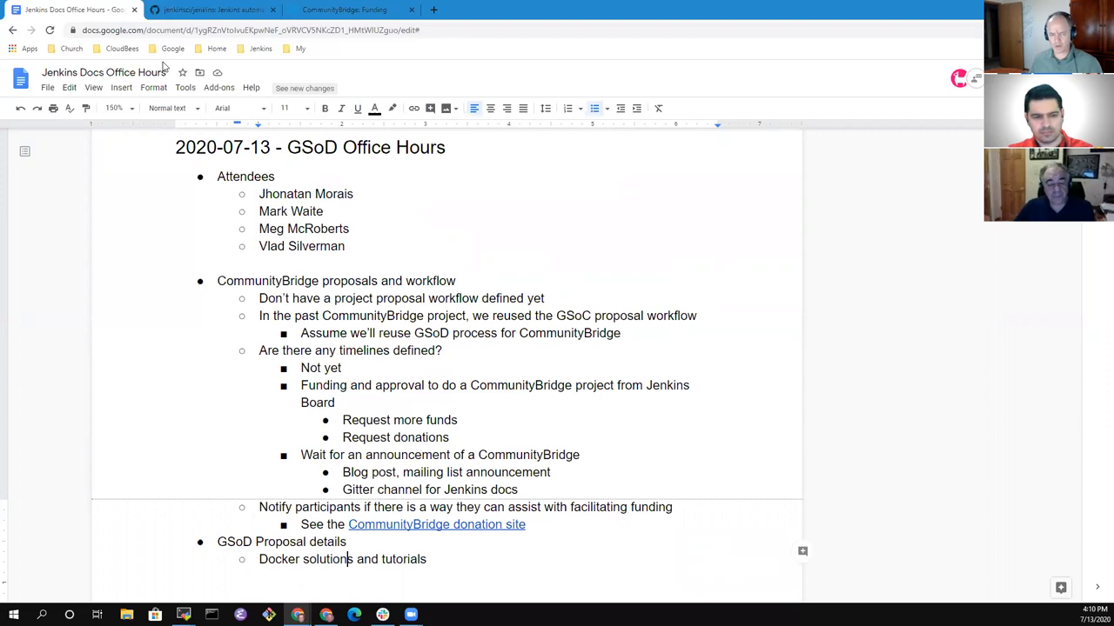
Append 'follow-up to proposal submissions from last week' to the Docker solutions and tutorials item.
scroll("down", 3)
type(" -")
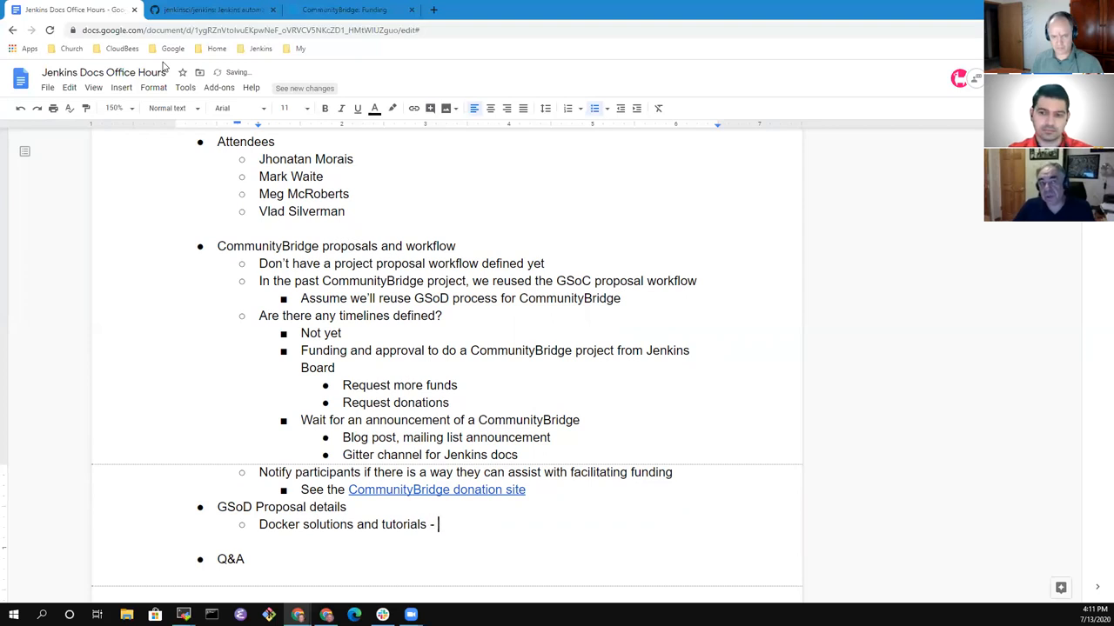
type("follow-up to")
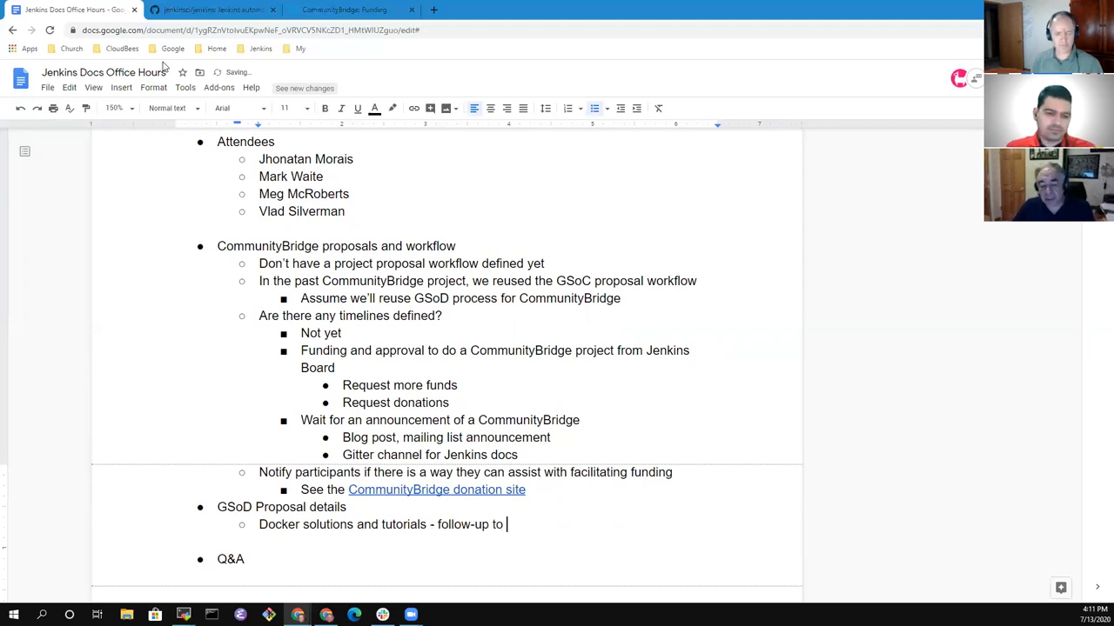
type("proposal sub")
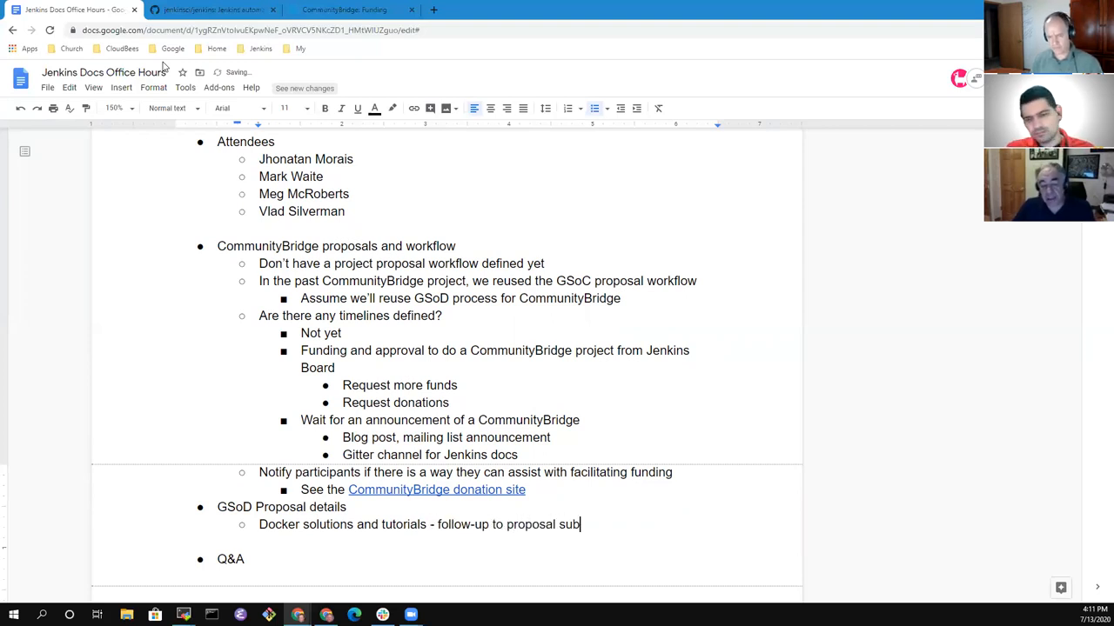
type("missions from last")
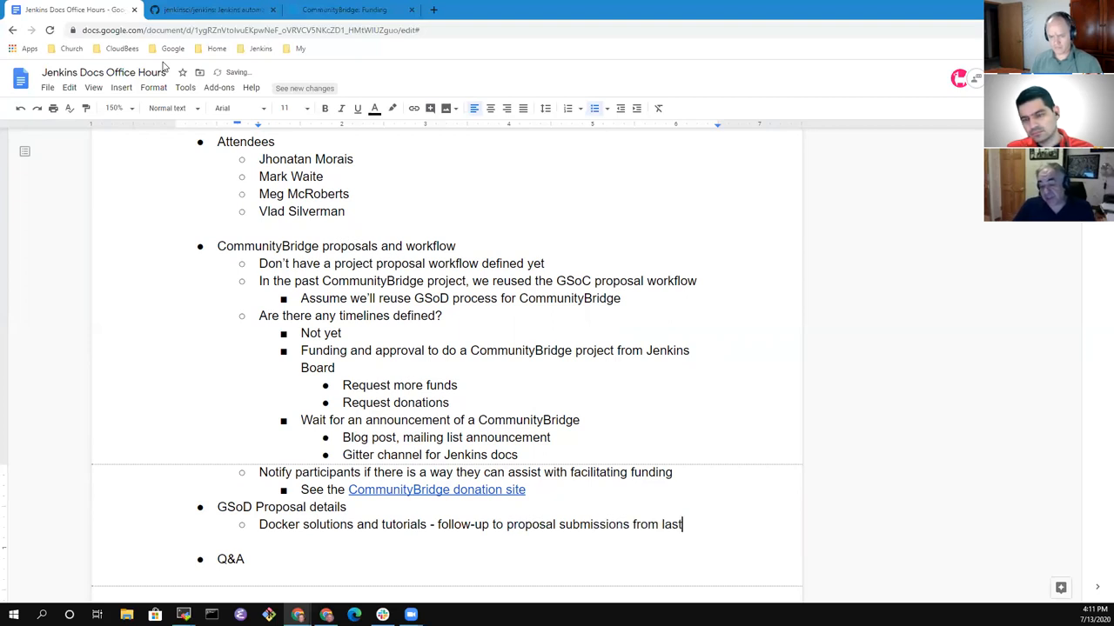
type("week")
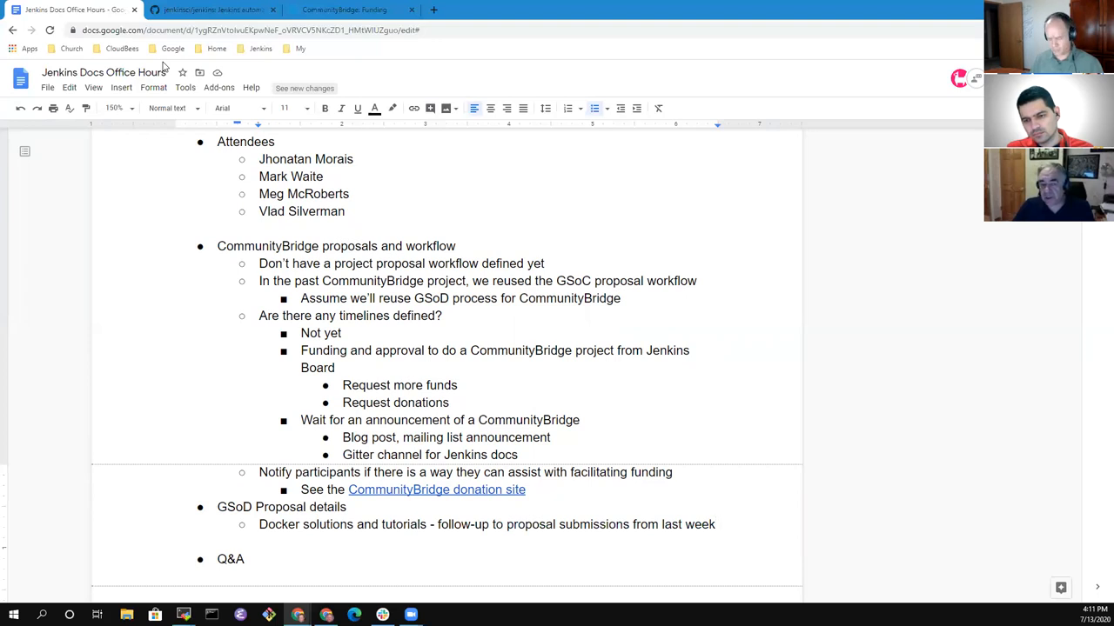
Add a sub-note that a question was posted in the Gitter channel.
type("Posted question related to Docker")
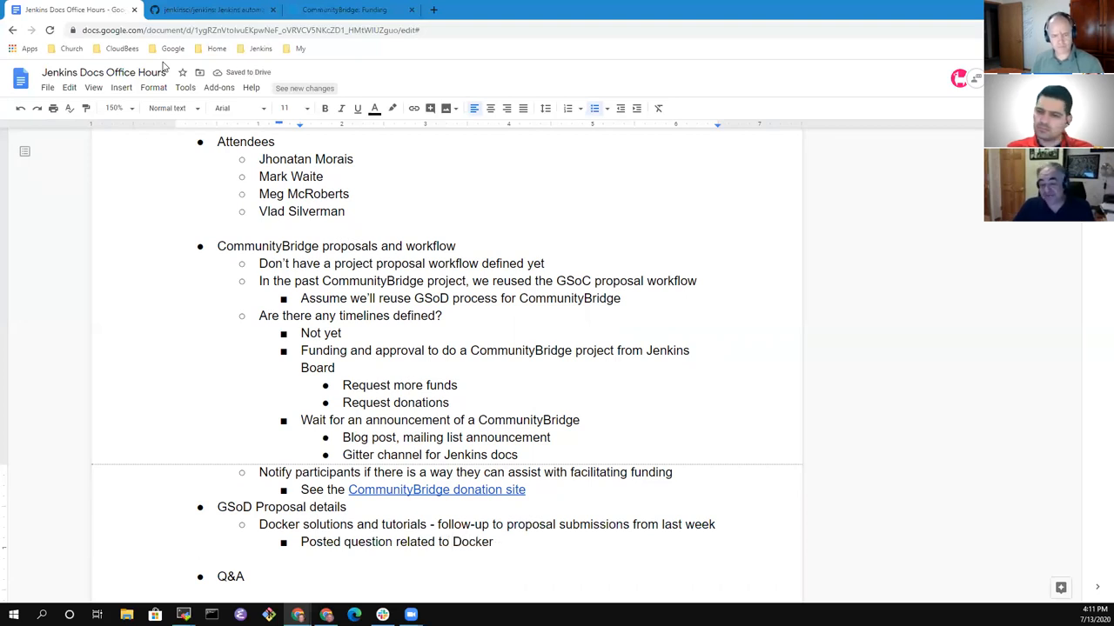
type("in gi")
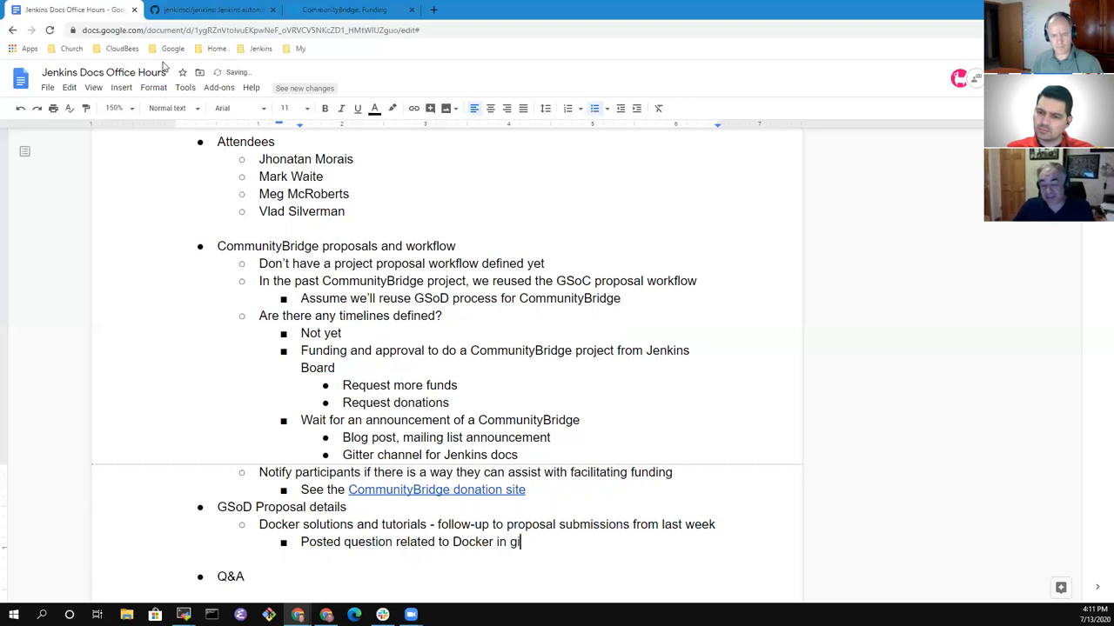
type("tter channel")
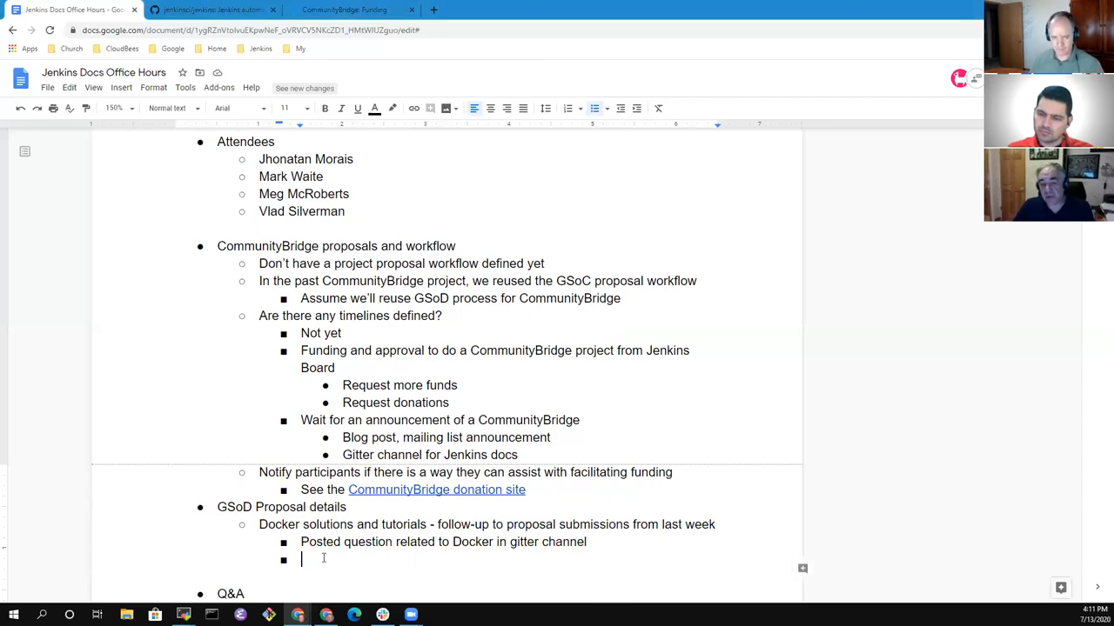
Write the sub-note on creating Docker images containing Jenkins, like a Maven archetype-defined solution.
type("Creating a")
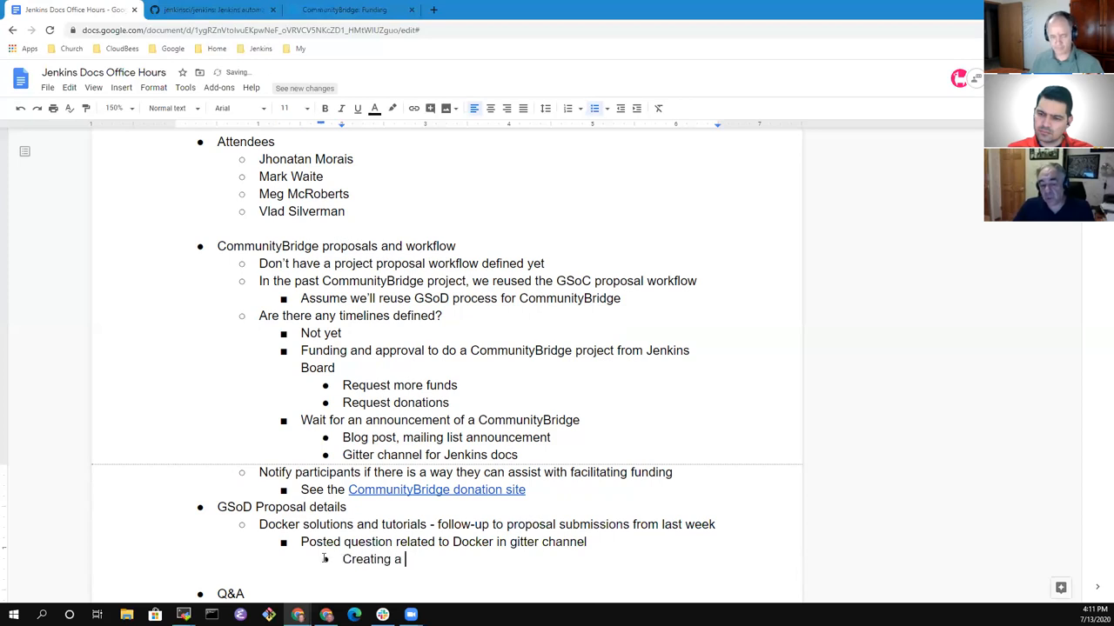
type("set of Docker images that")
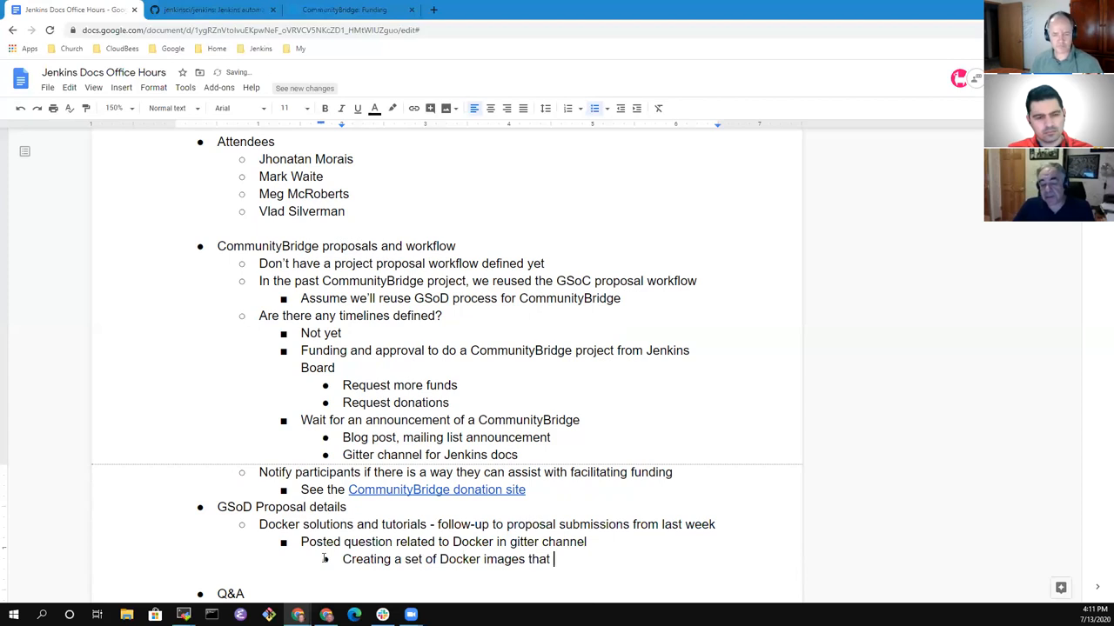
type("contain Jenkins")
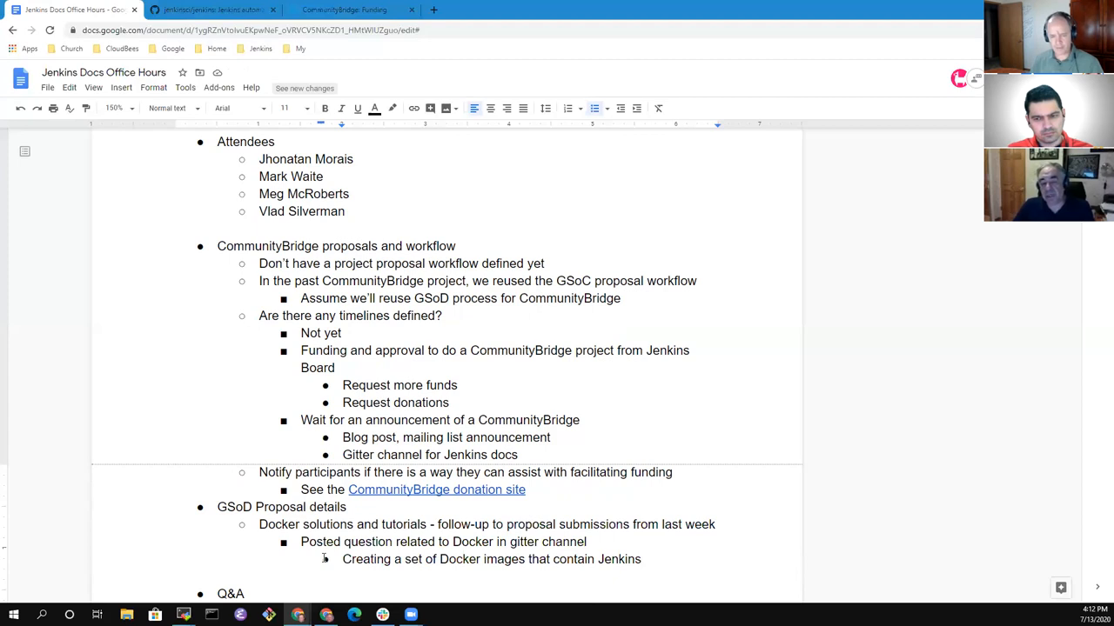
type(", similar to the")
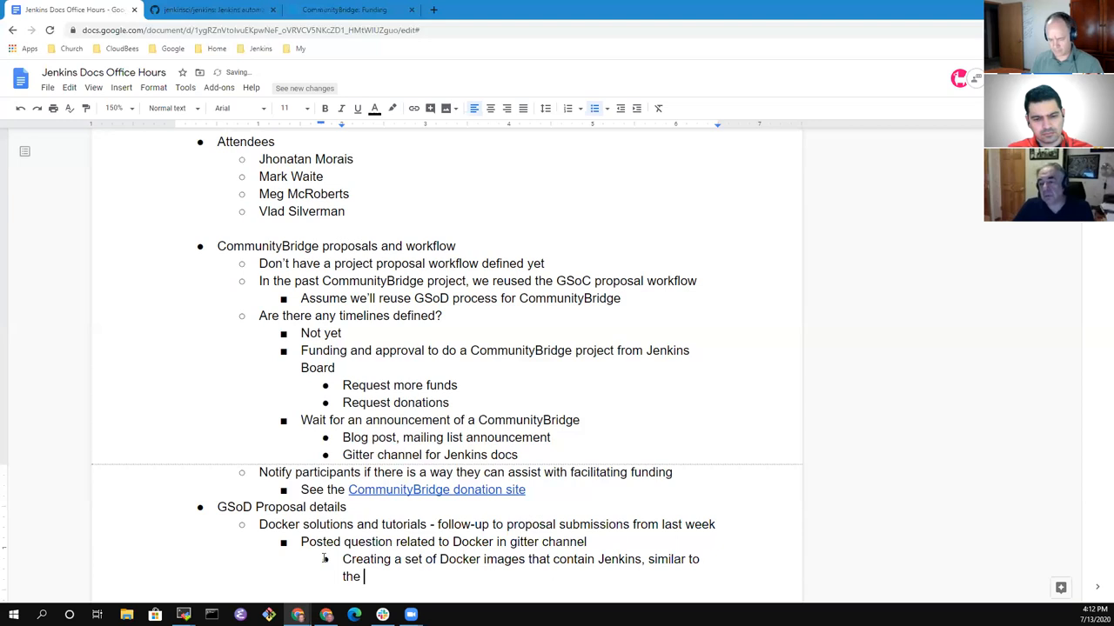
type("Maven archte")
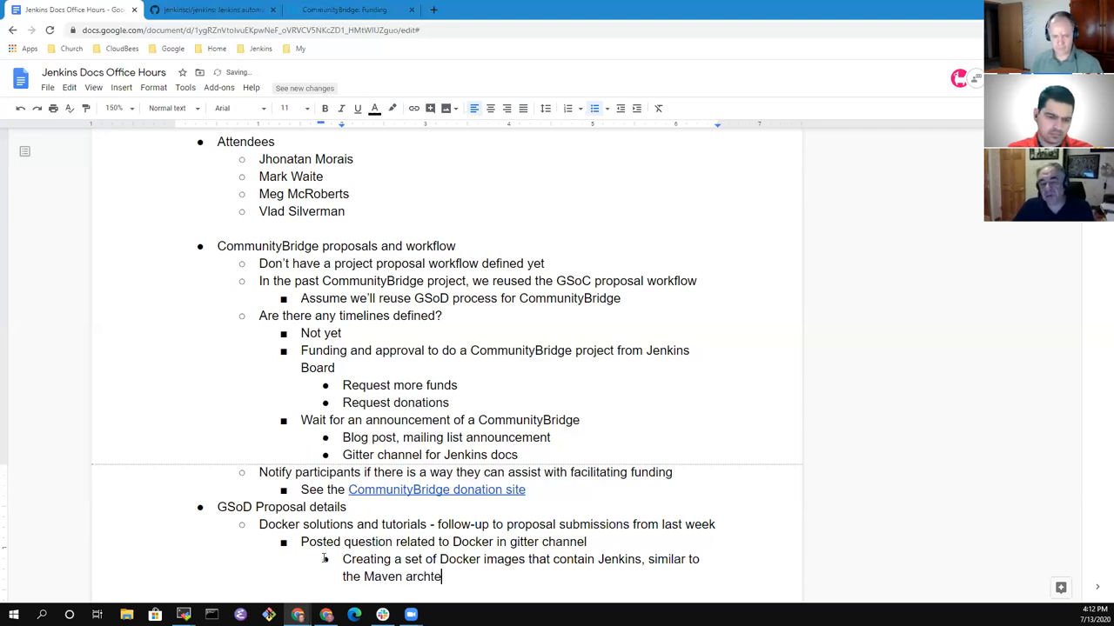
type("ype that creates a pre")
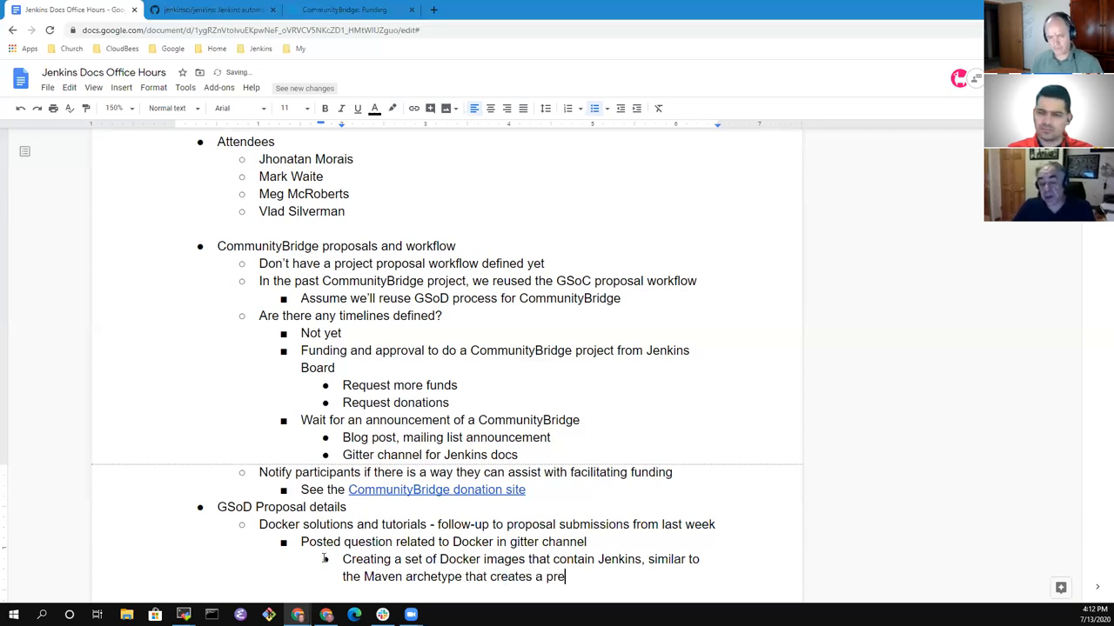
type("-defined solu")
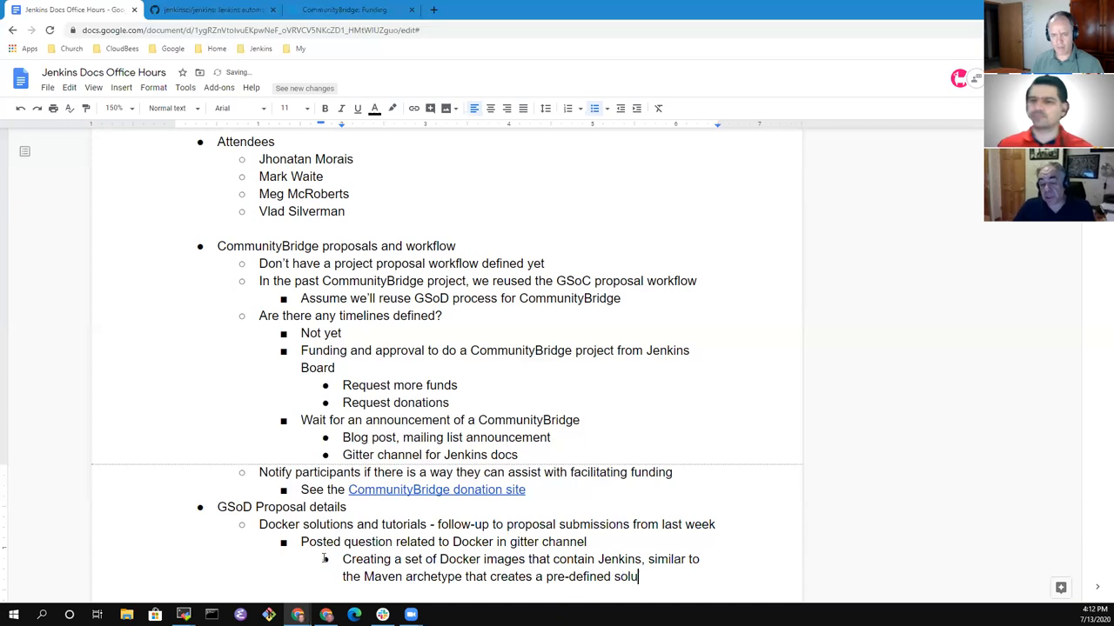
type("tion")
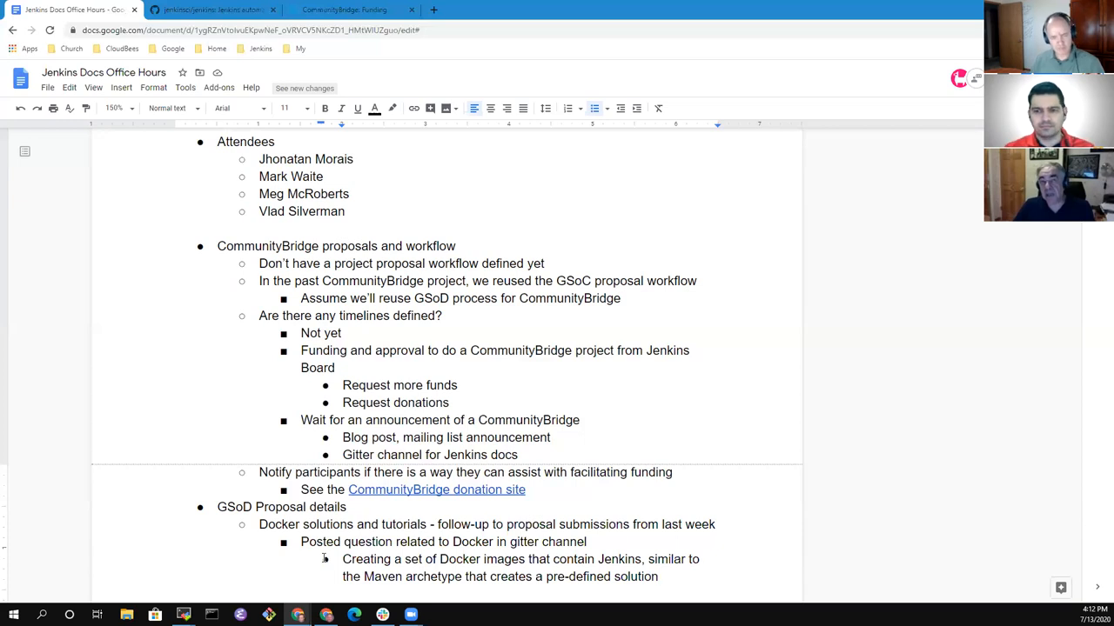
Add a bullet on simplifying delivery so end-users easily get an image better tuned to their needs.
key("enter")
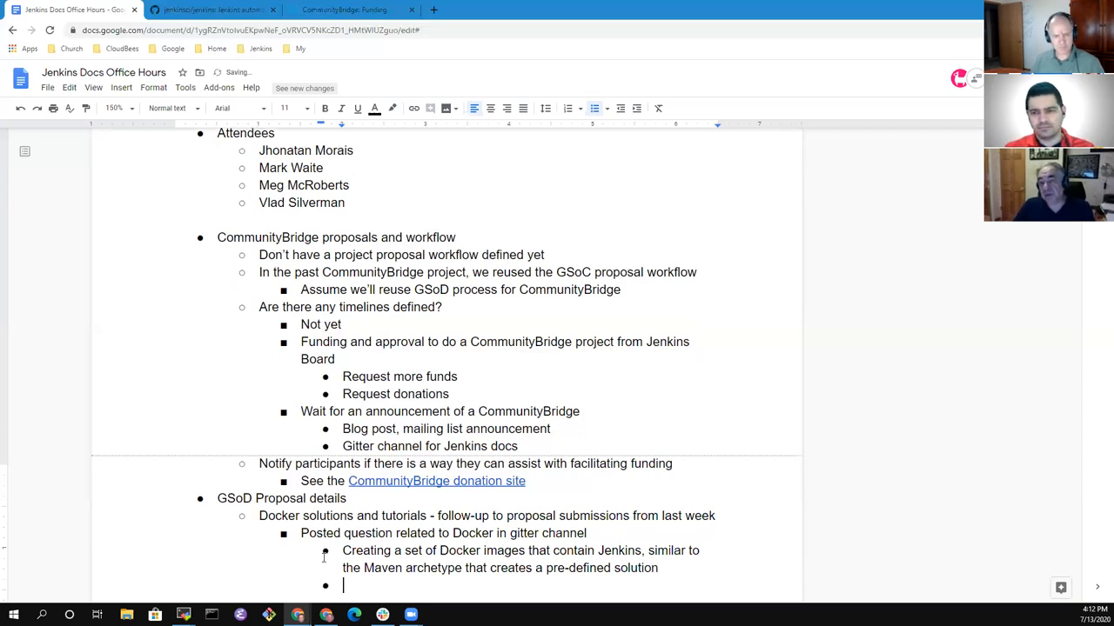
scroll("down", 3)
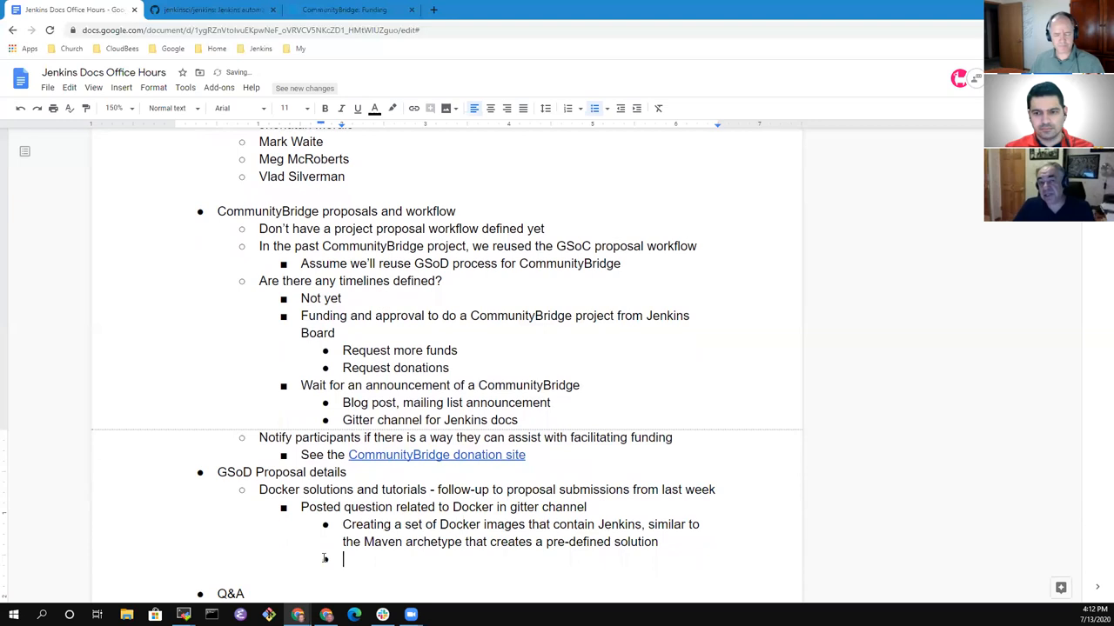
type("Simpl")
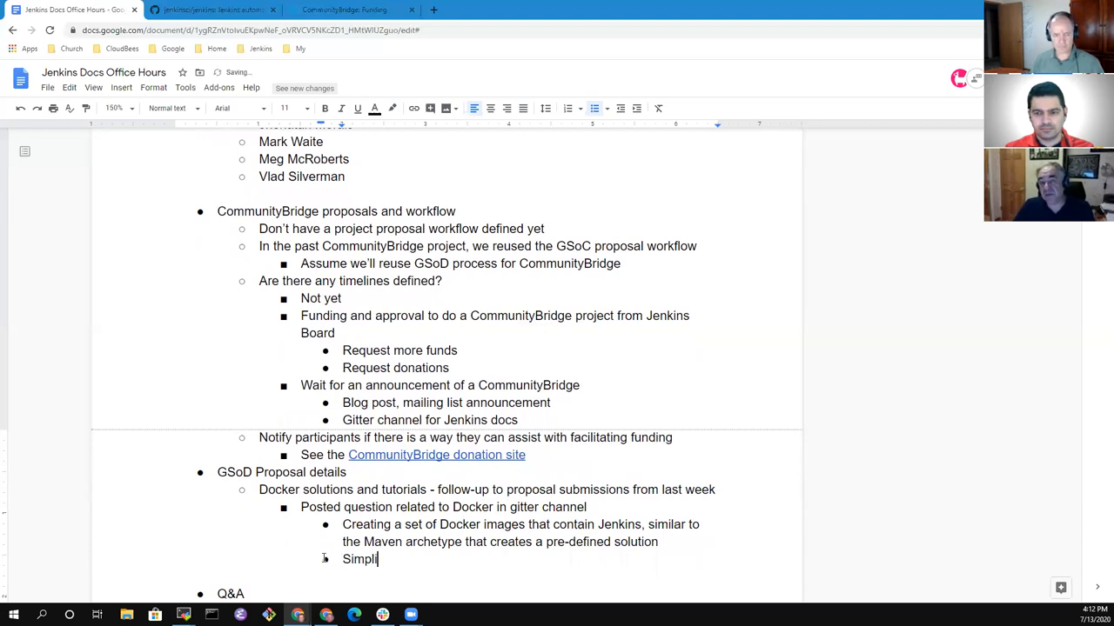
type("ify the")
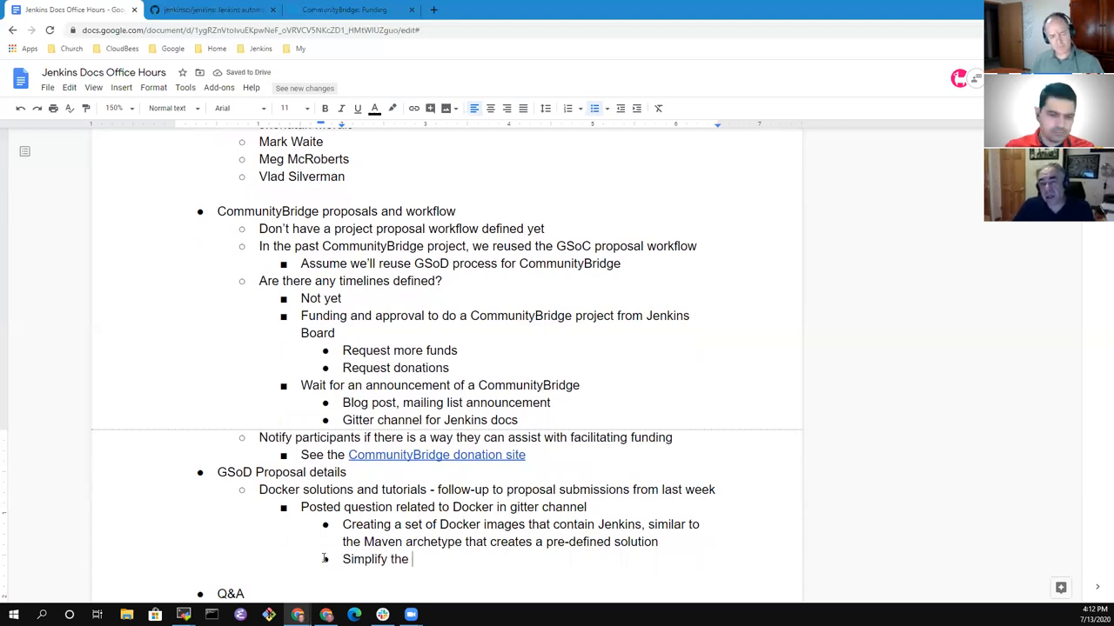
type("deliv")
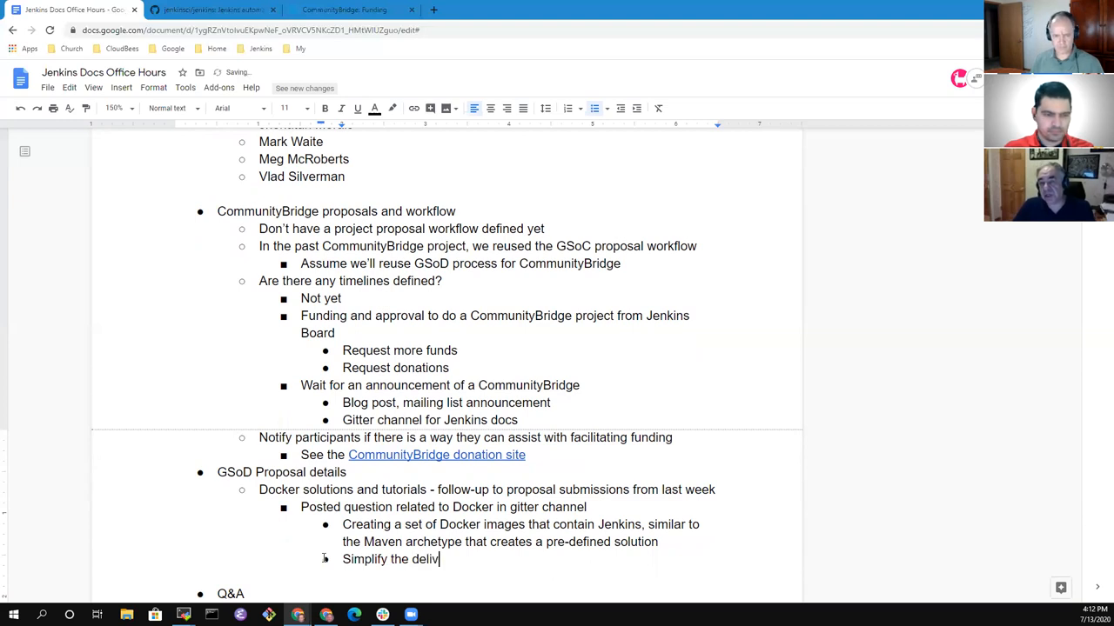
type("very to t he")
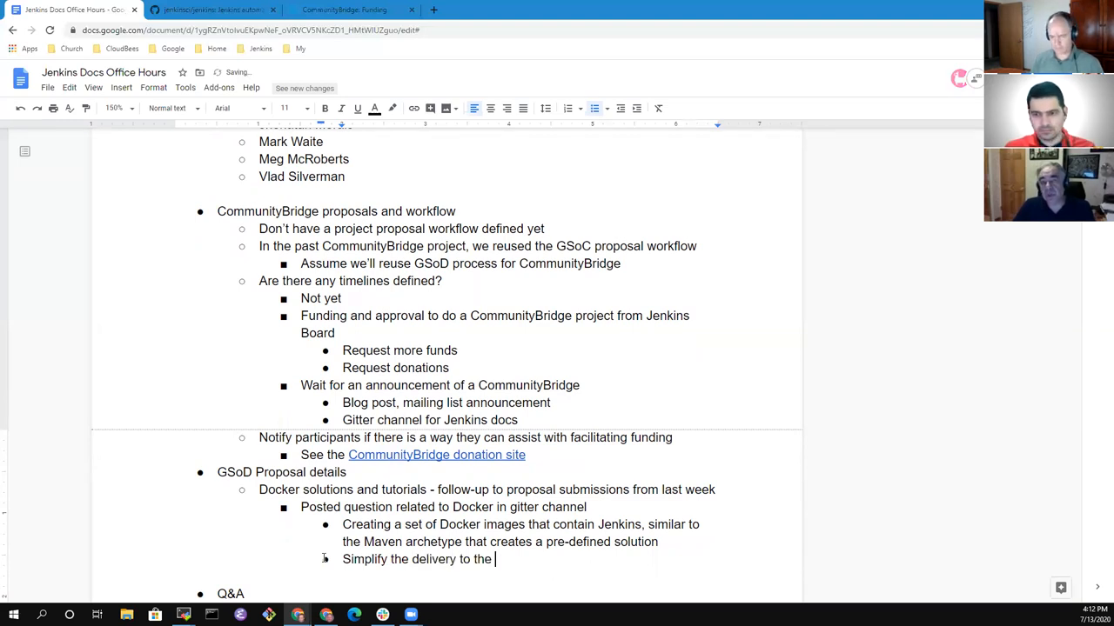
type("end-")
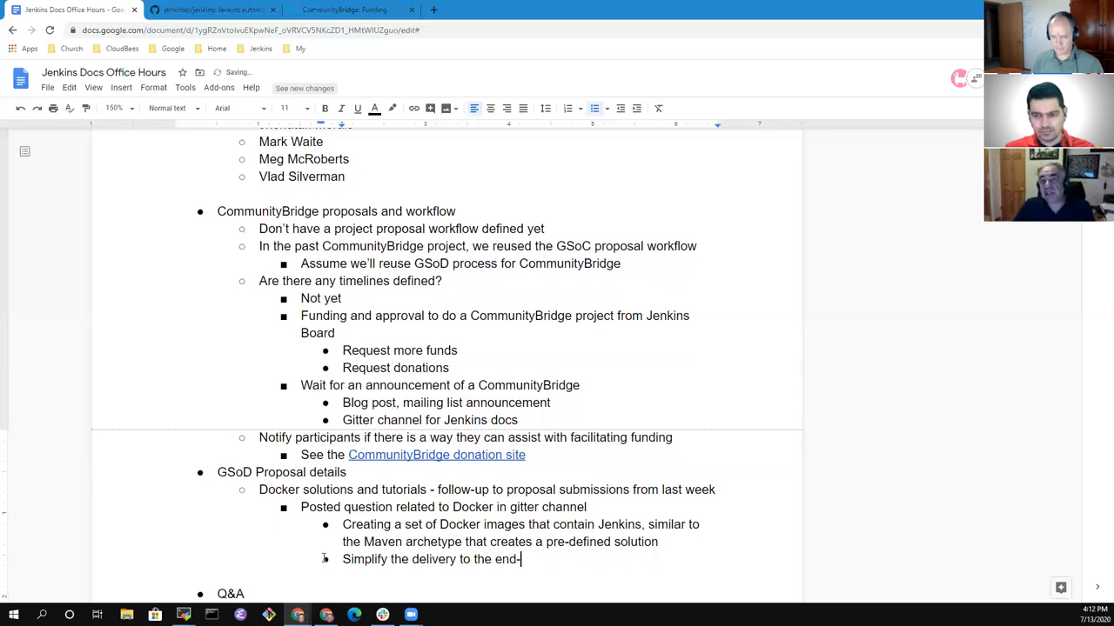
type("-user so that")
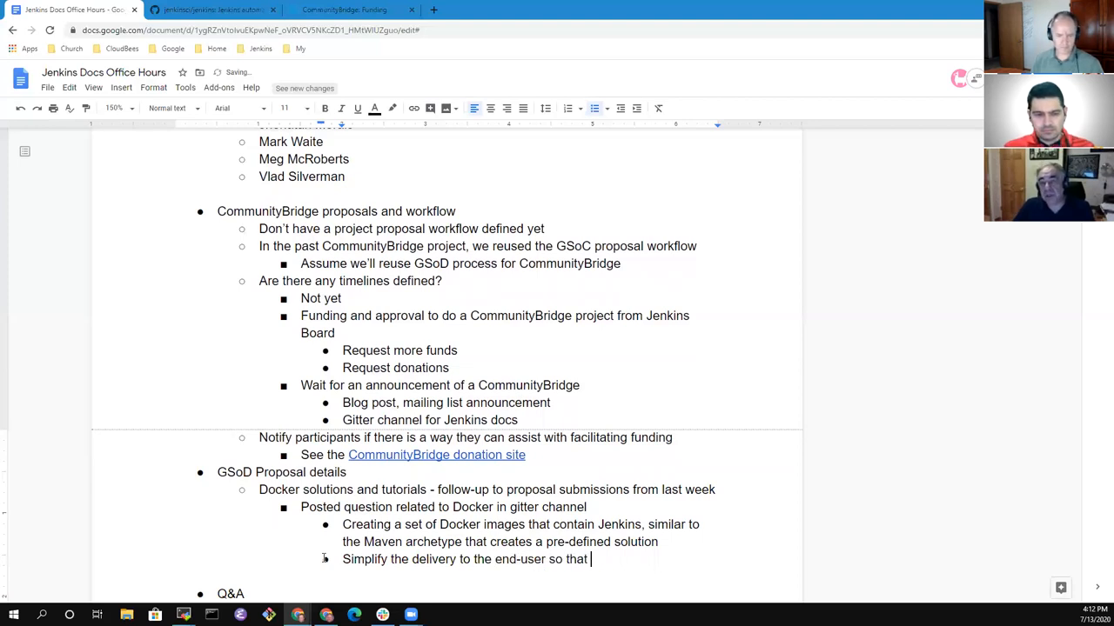
type("they can easi")
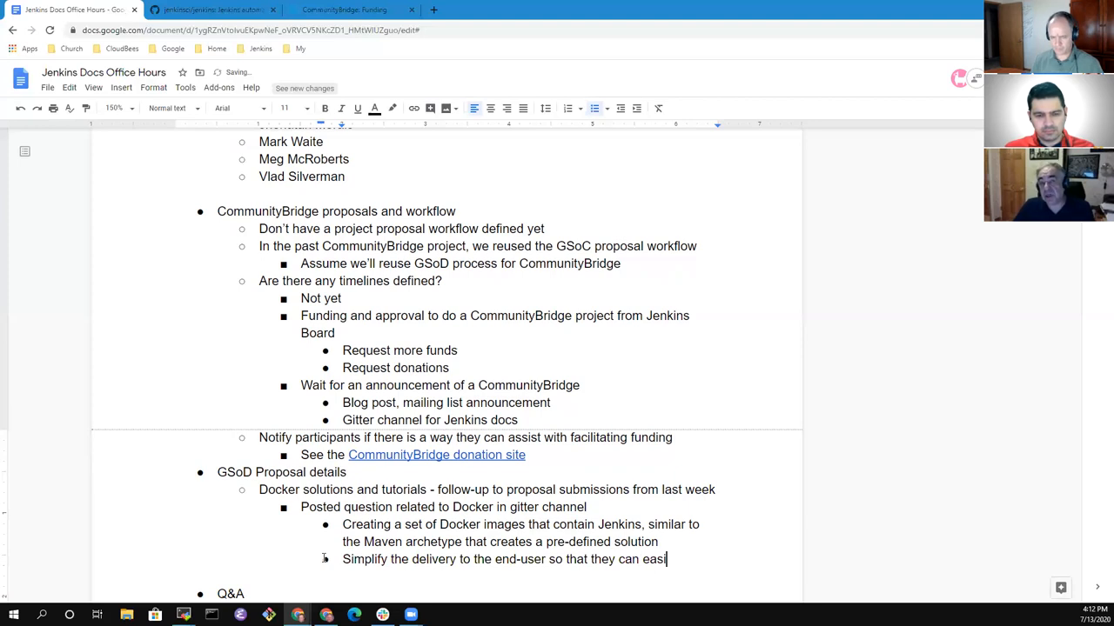
type("ly")
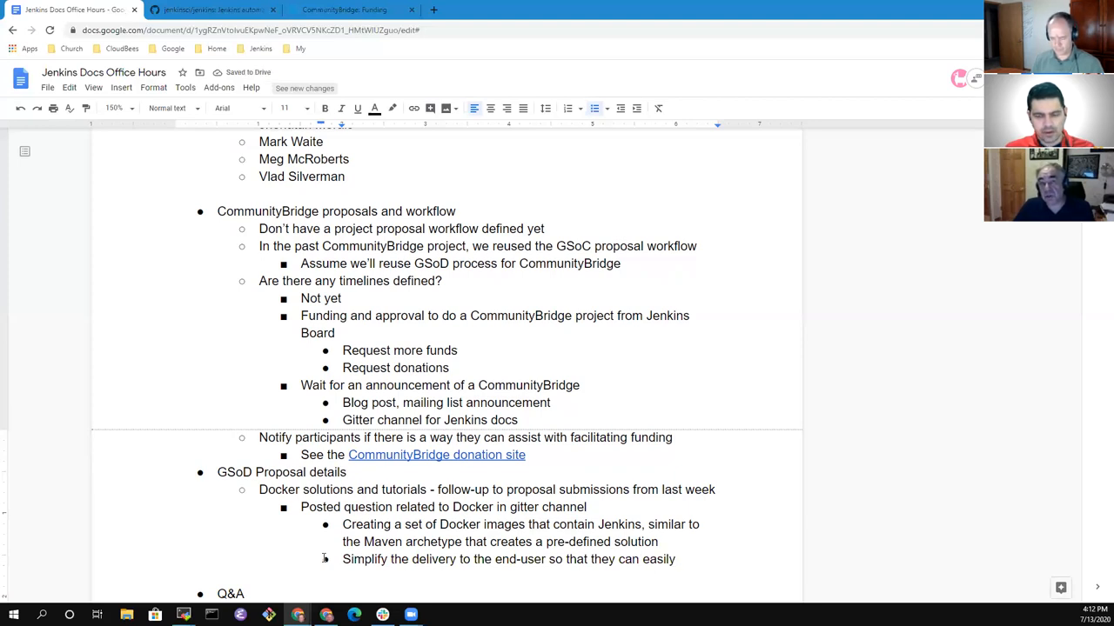
type("have a Docker image")
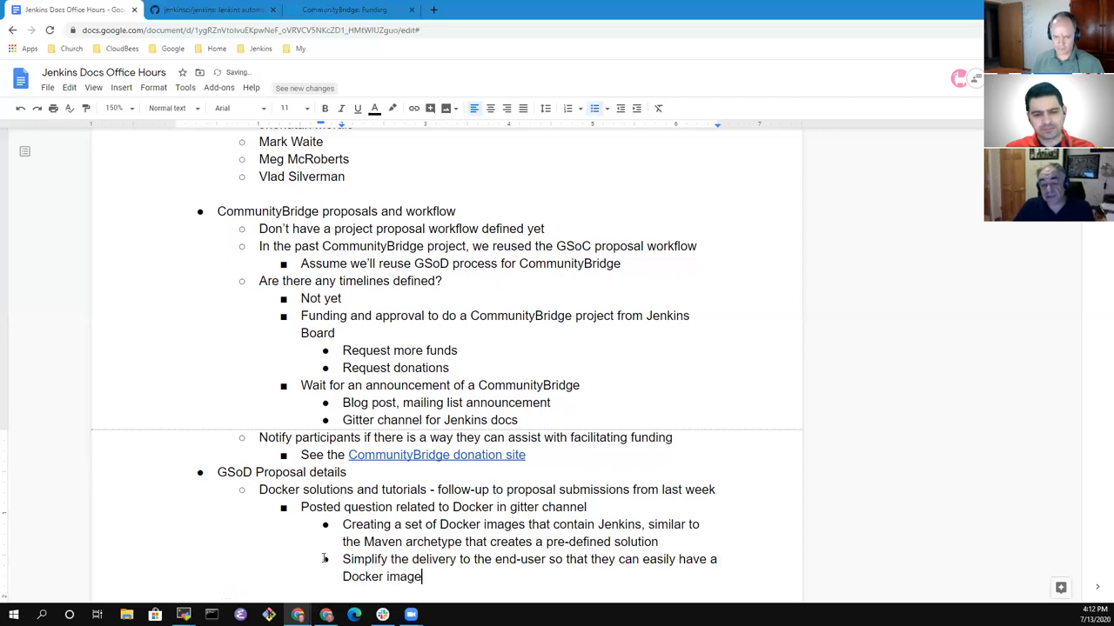
type("that is tuned")
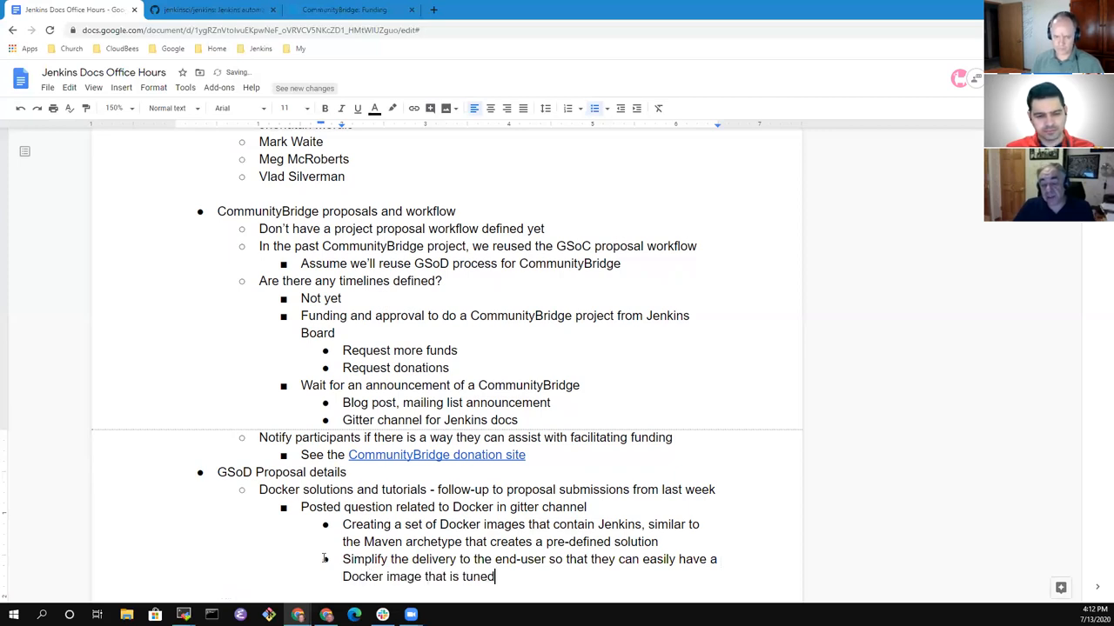
key("Backspace")
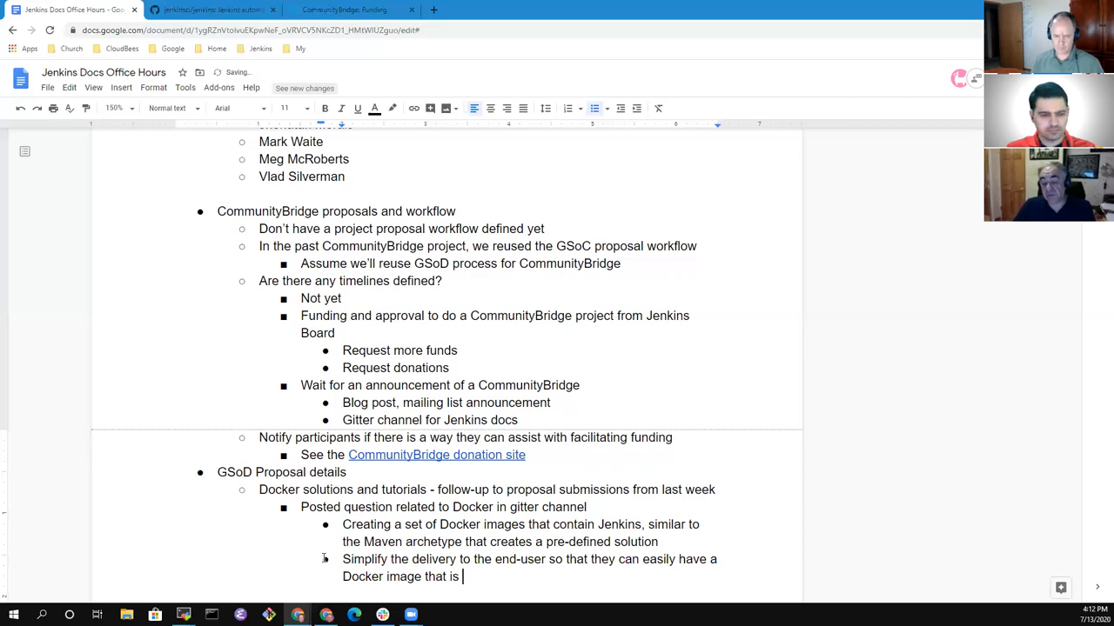
type("better tuned to their needs")
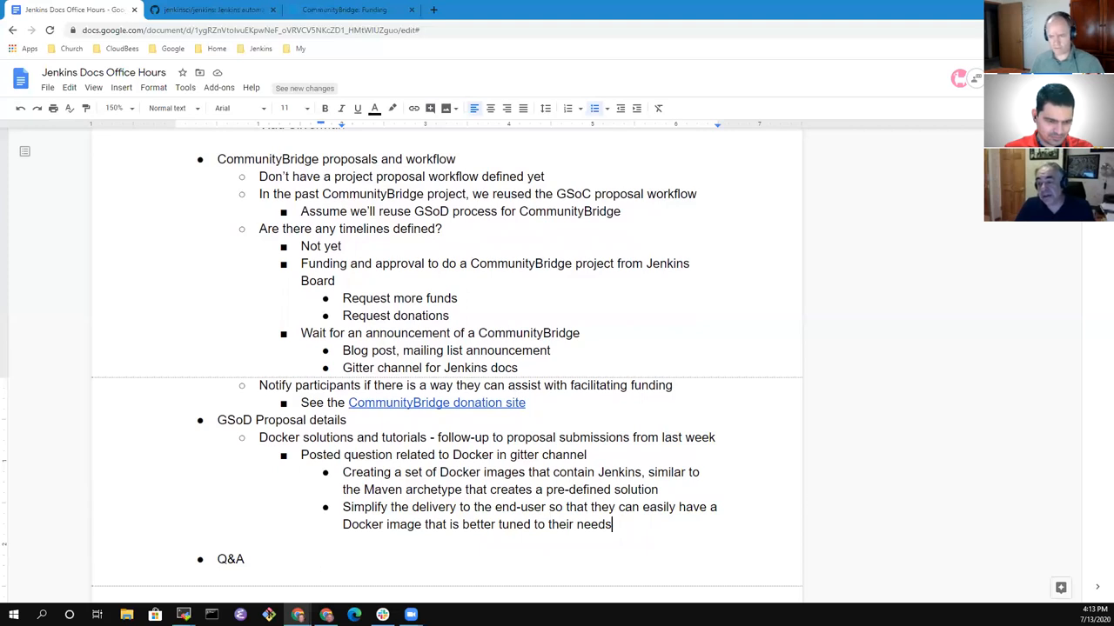
mouse_move(689, 546)
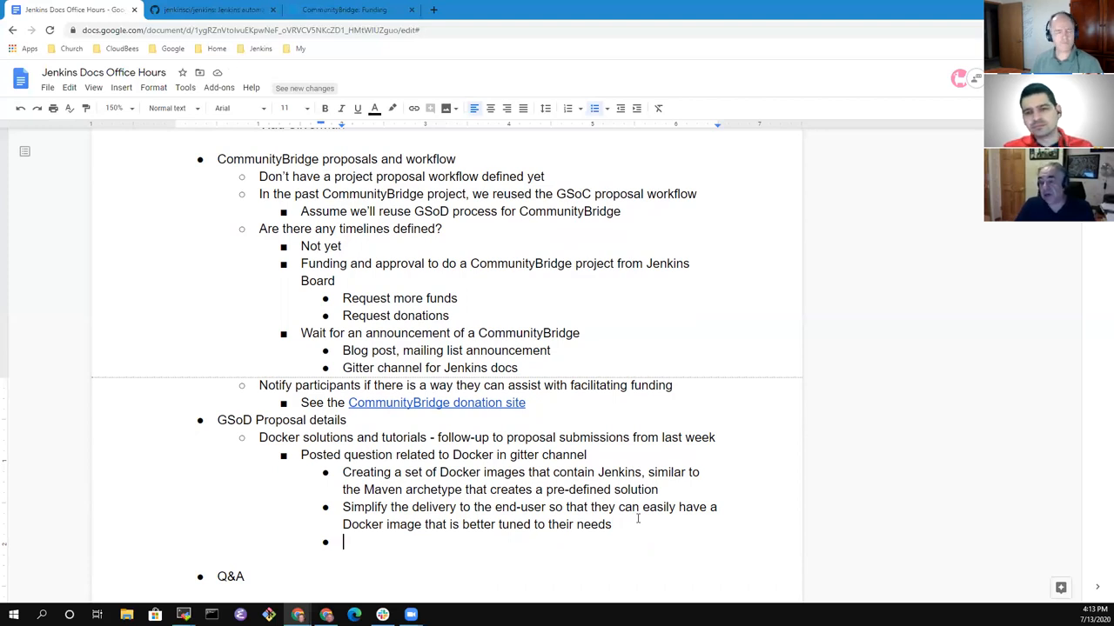
Write the third Docker sub-note: 'Start from simple towards more complex solutions'.
type("St")
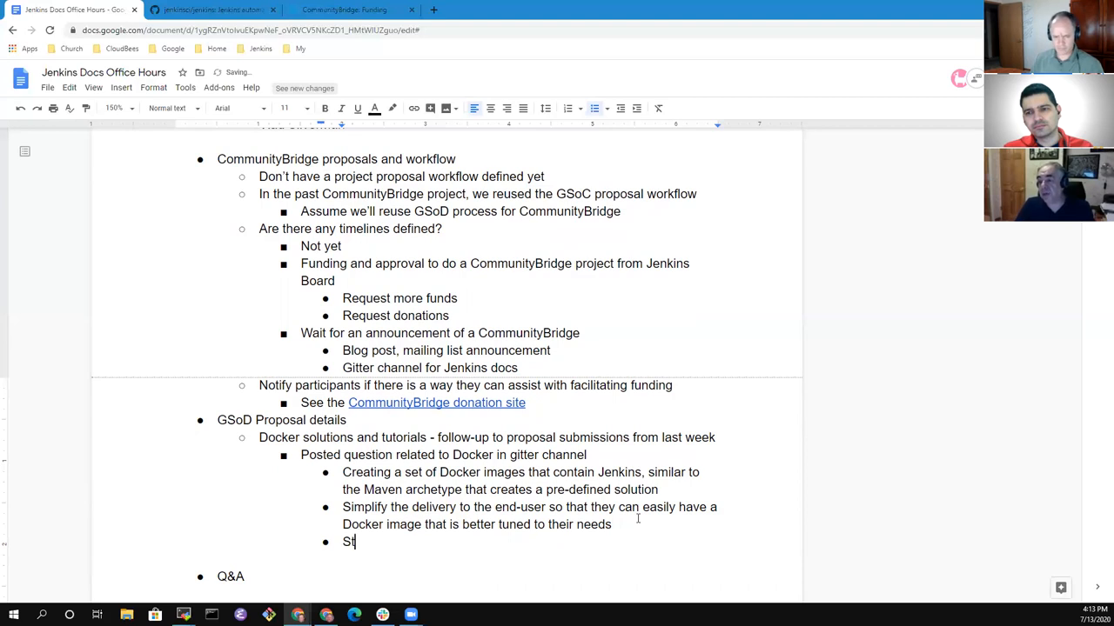
type("art from simp")
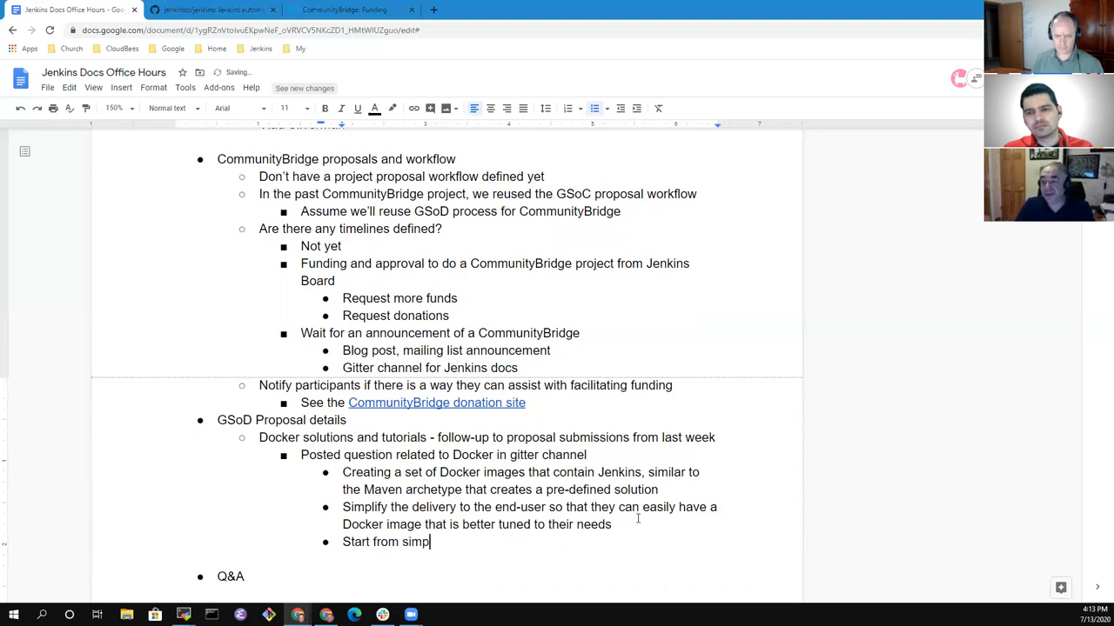
type("le towards")
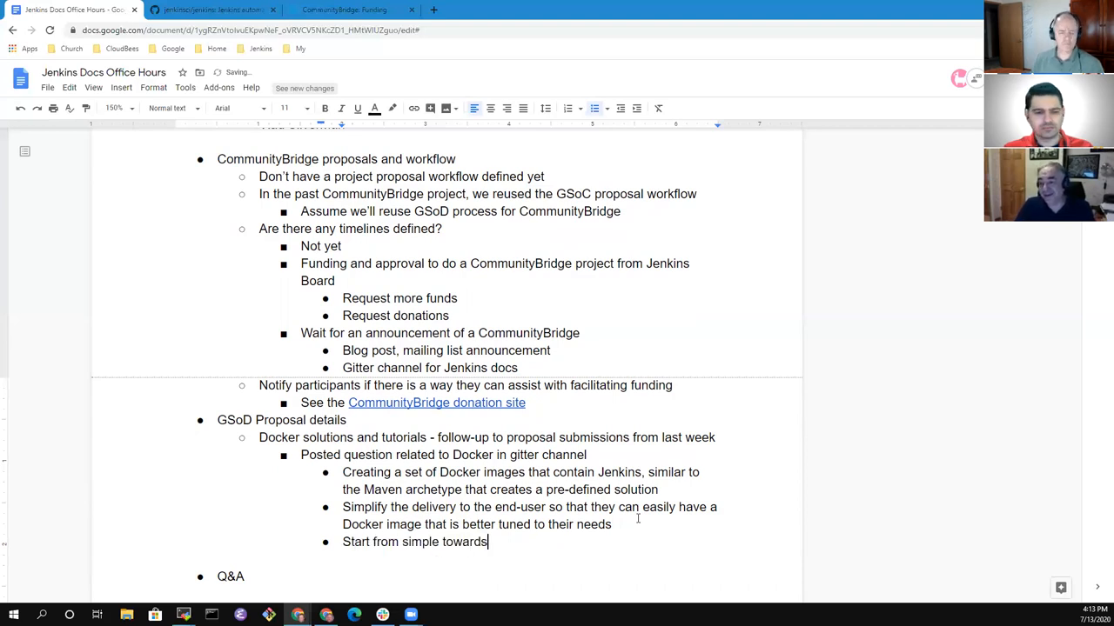
type("more complex")
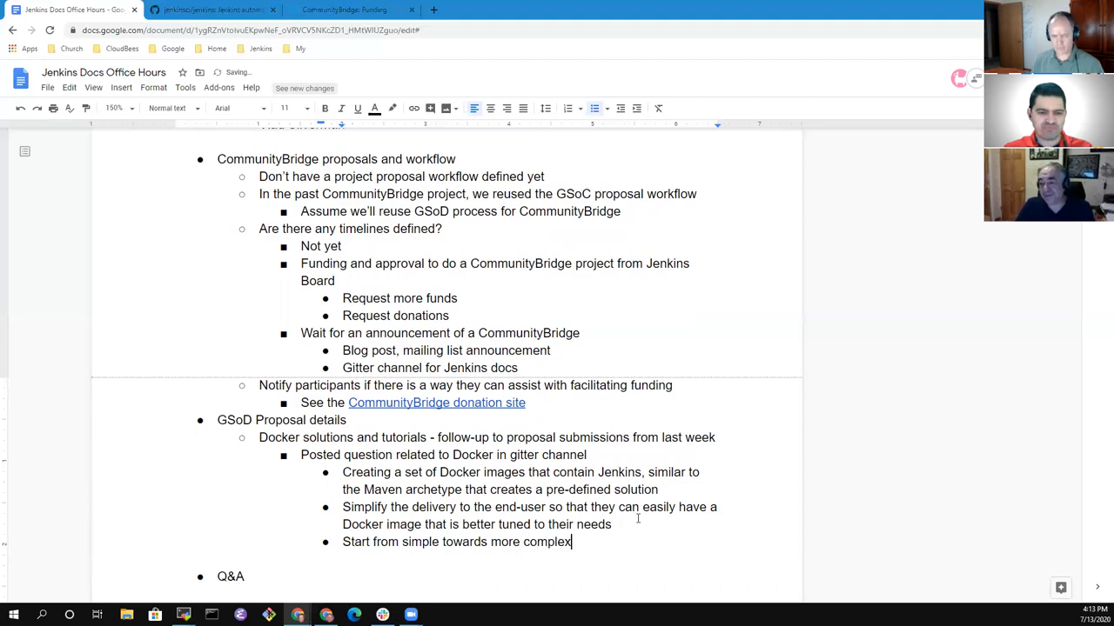
type("solutioins")
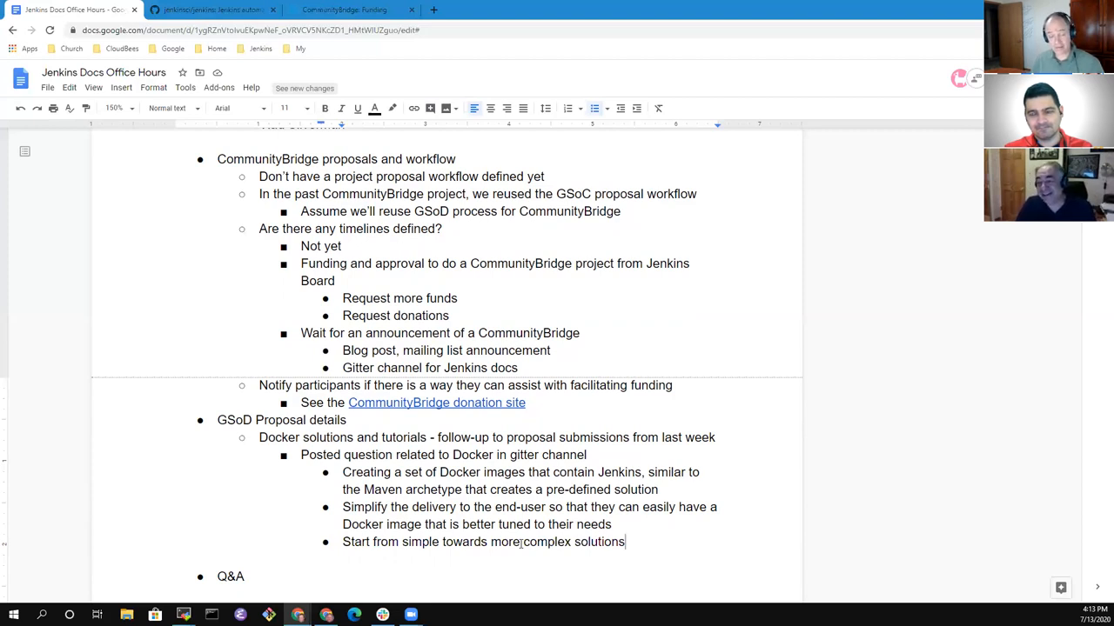
Add a 'Tutorials currently' item with the bullet 'Jenkins + agent to build a maven project'.
key("Enter")
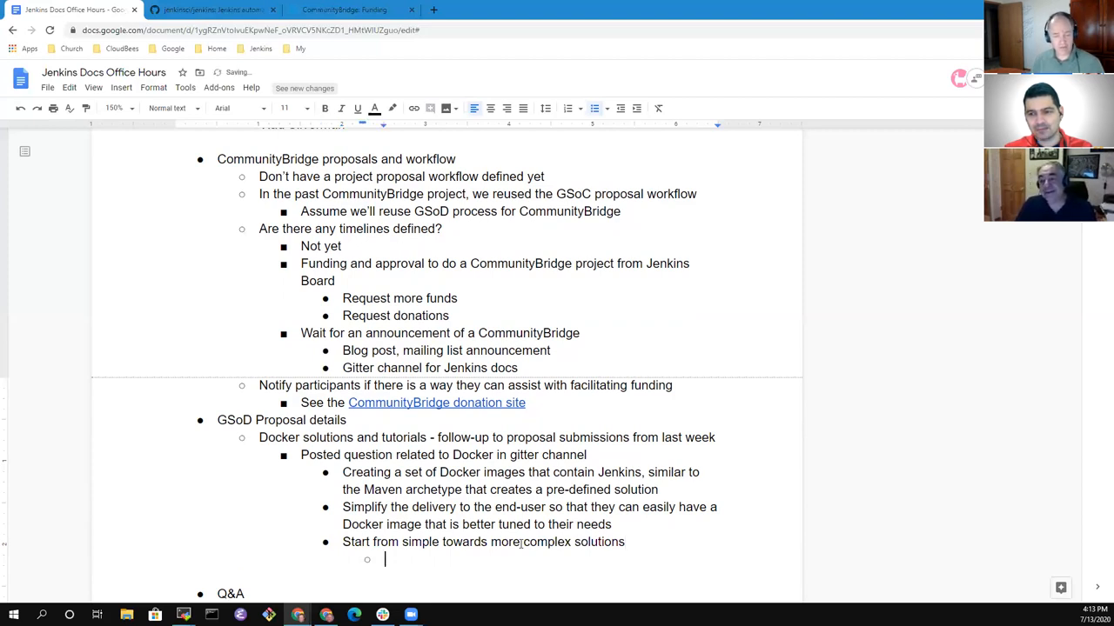
type("Tutorials currently")
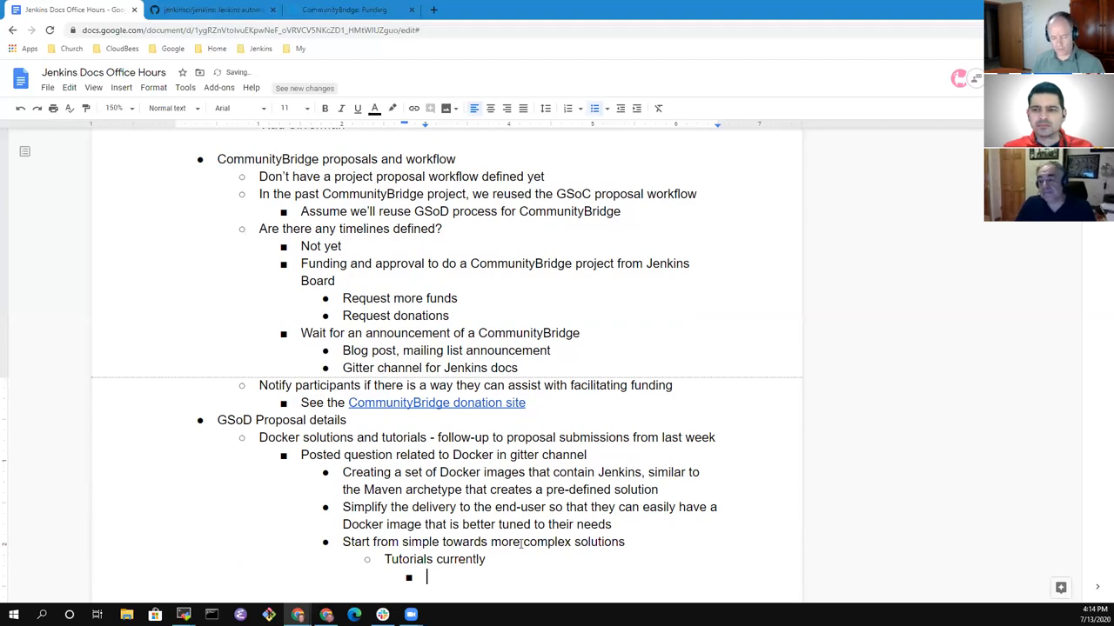
type("J")
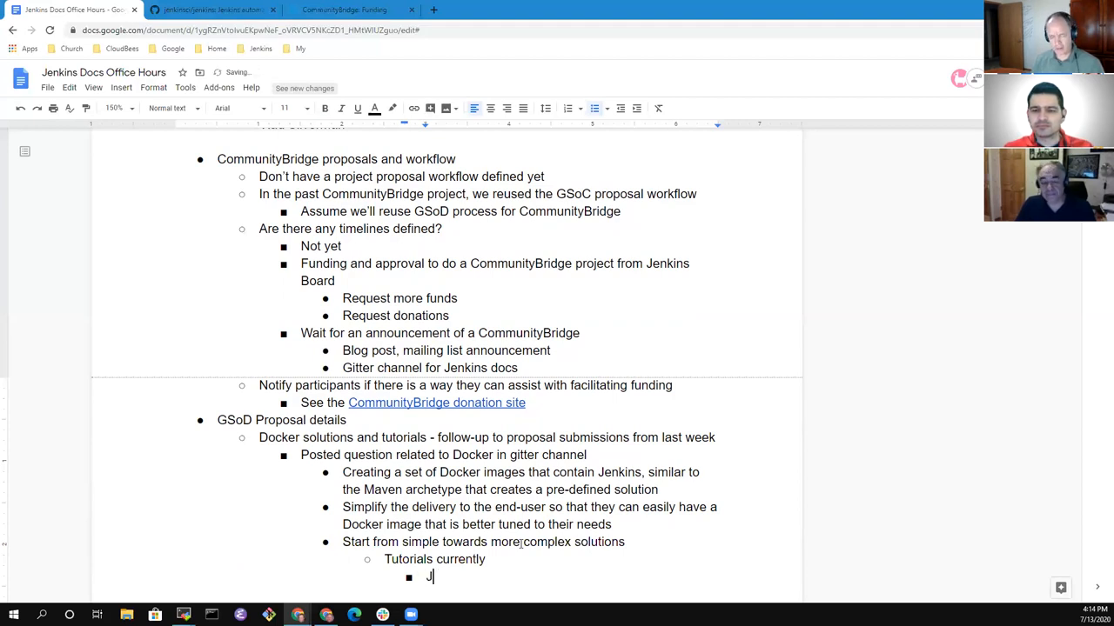
type("enkins +")
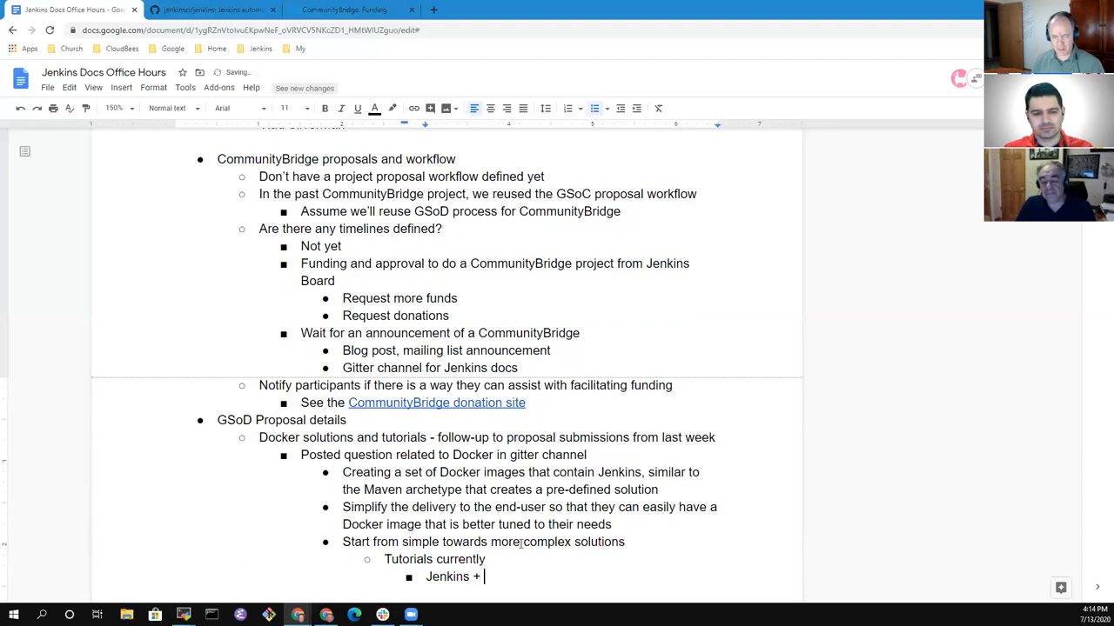
type("agent to")
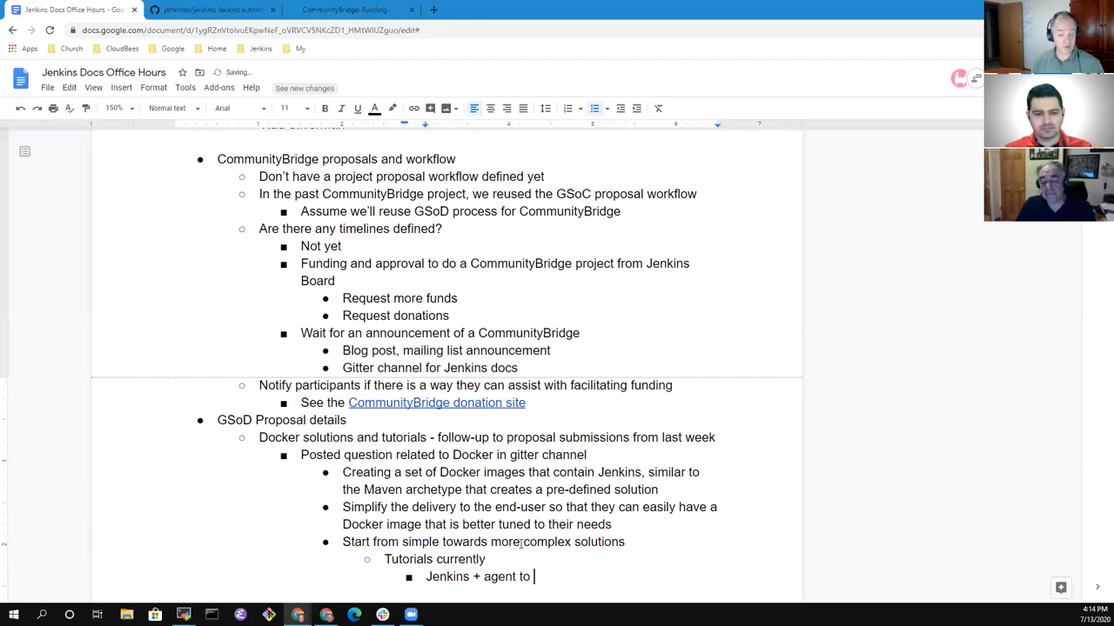
type("build a m")
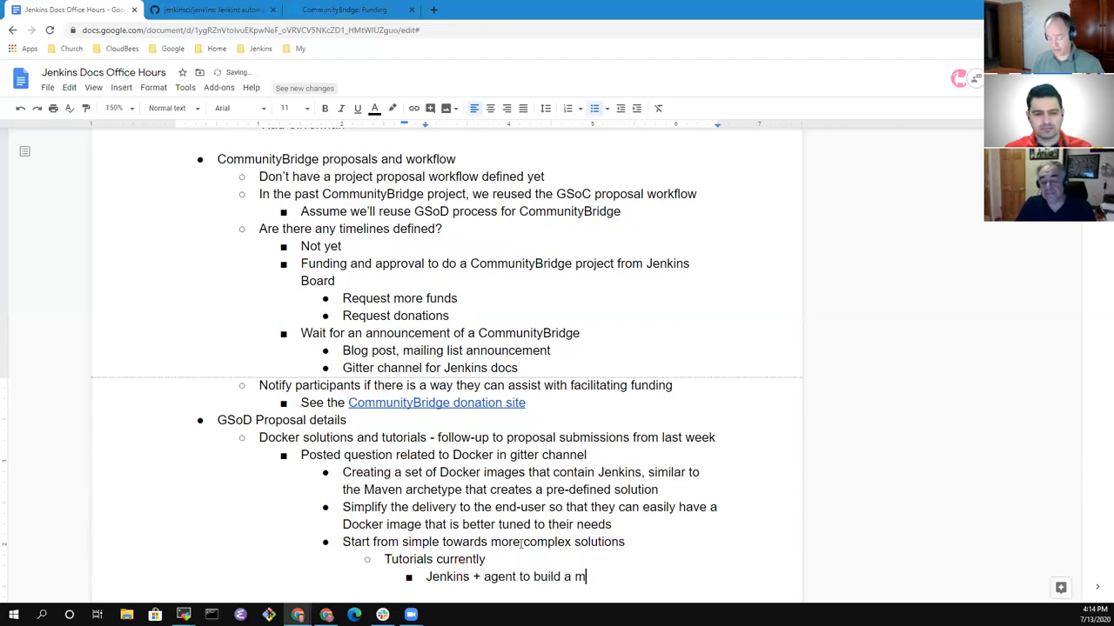
type("aven pro")
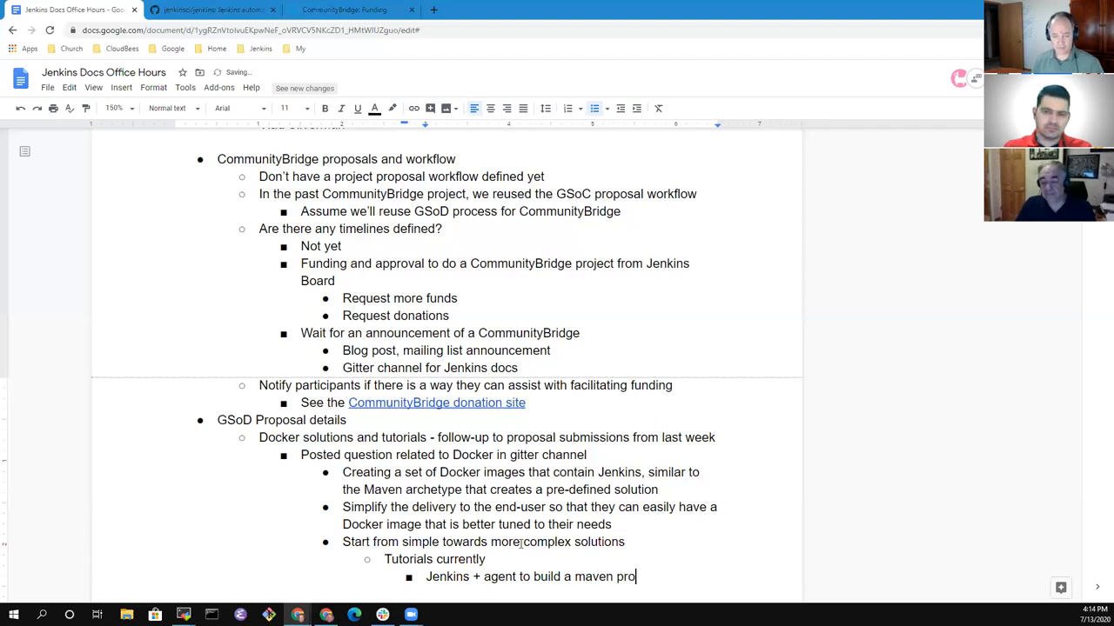
type("ject")
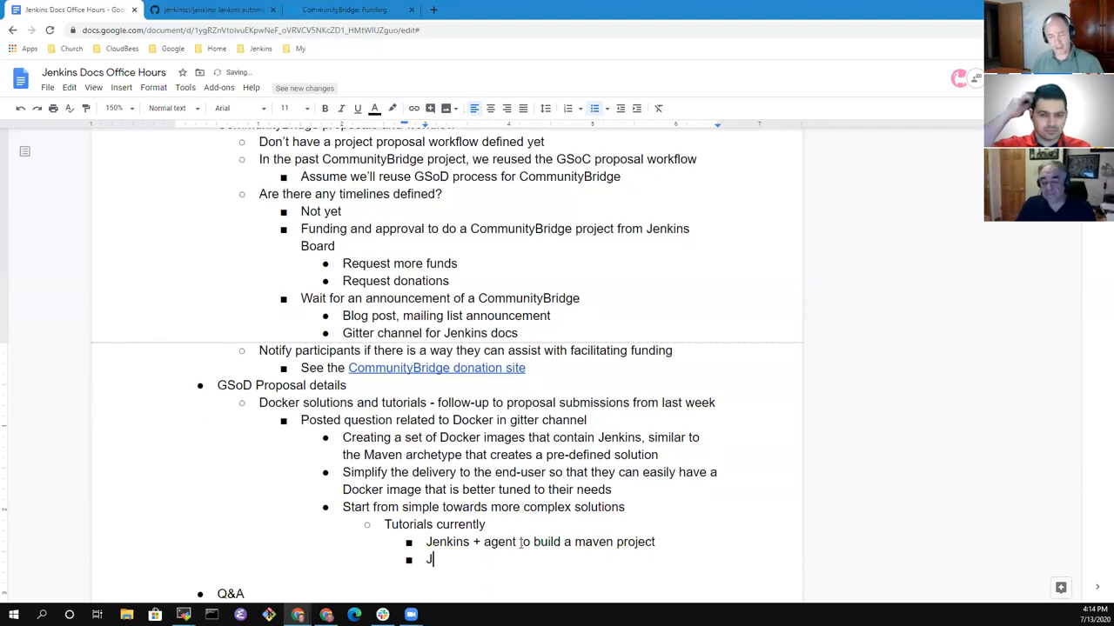
Add the Jenkins + agent bullets for building a node.js and a Python project.
type("enkins + agen")
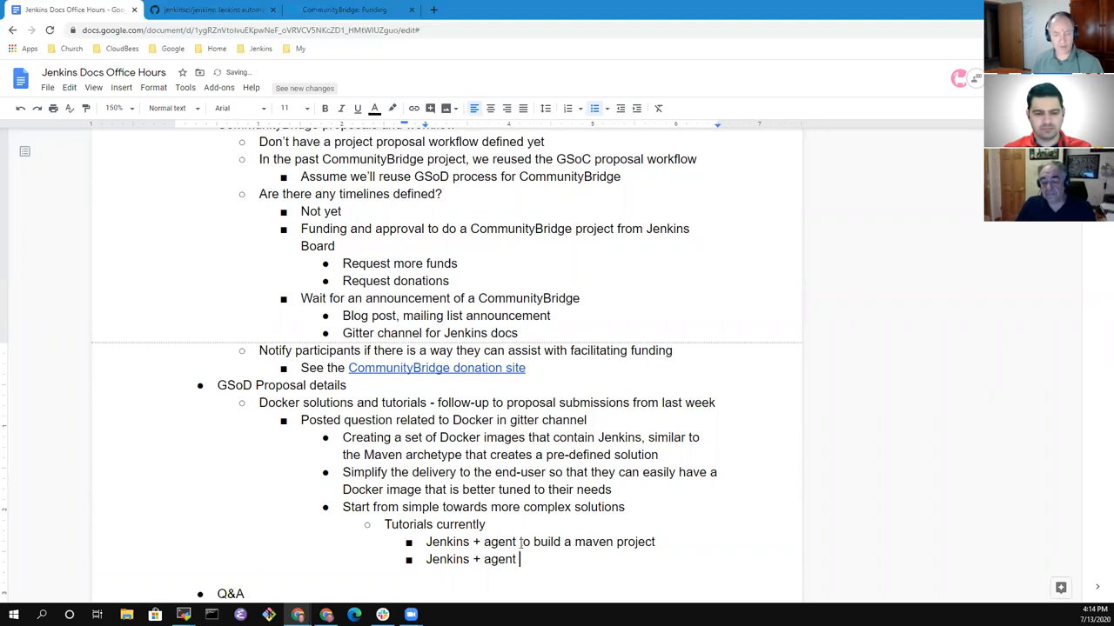
type("to build a node.js project")
type("Jenkins +")
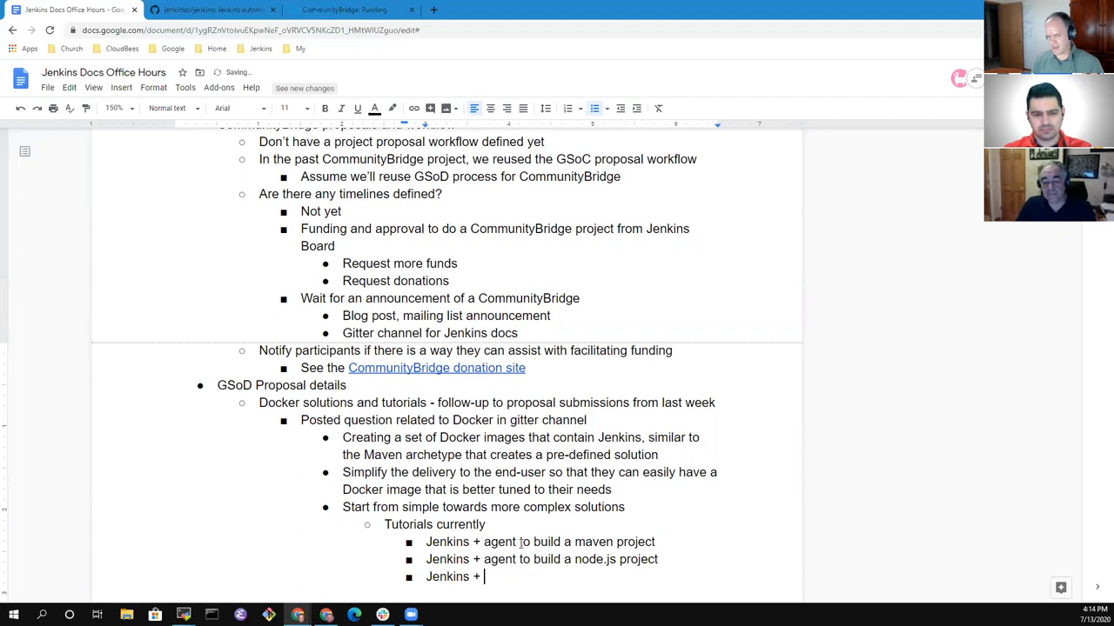
type("agent to build")
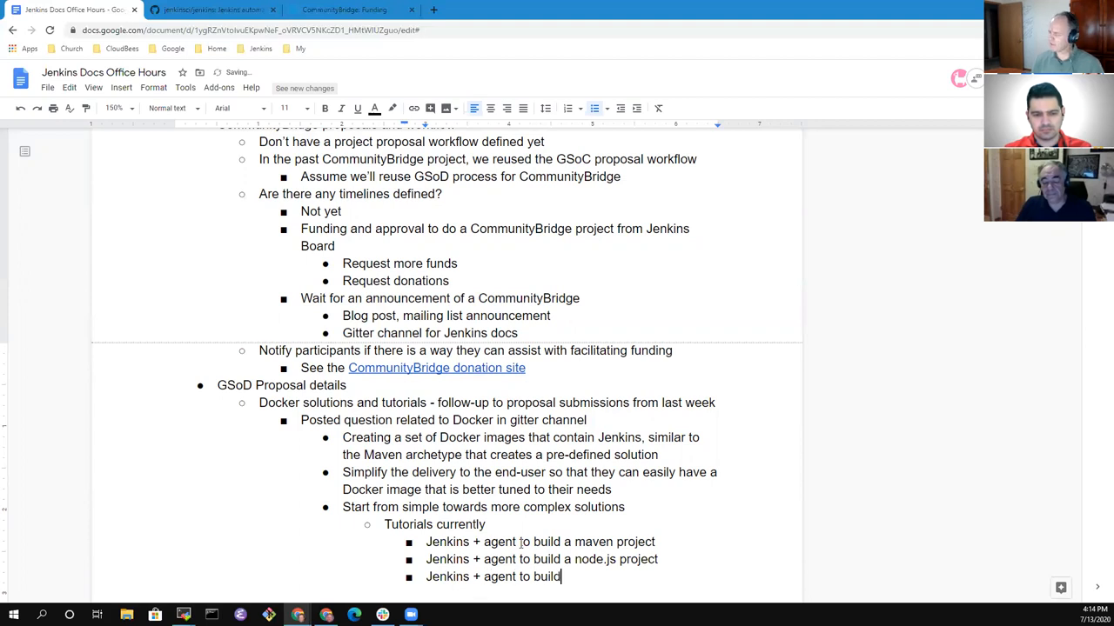
type("a Python project")
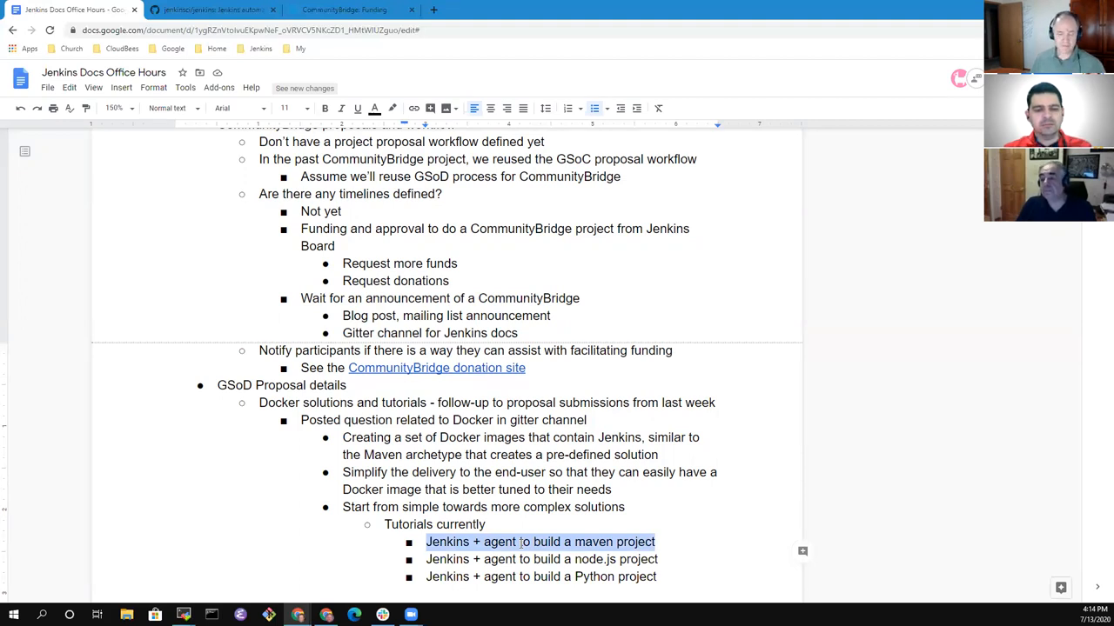
scroll("down", 3)
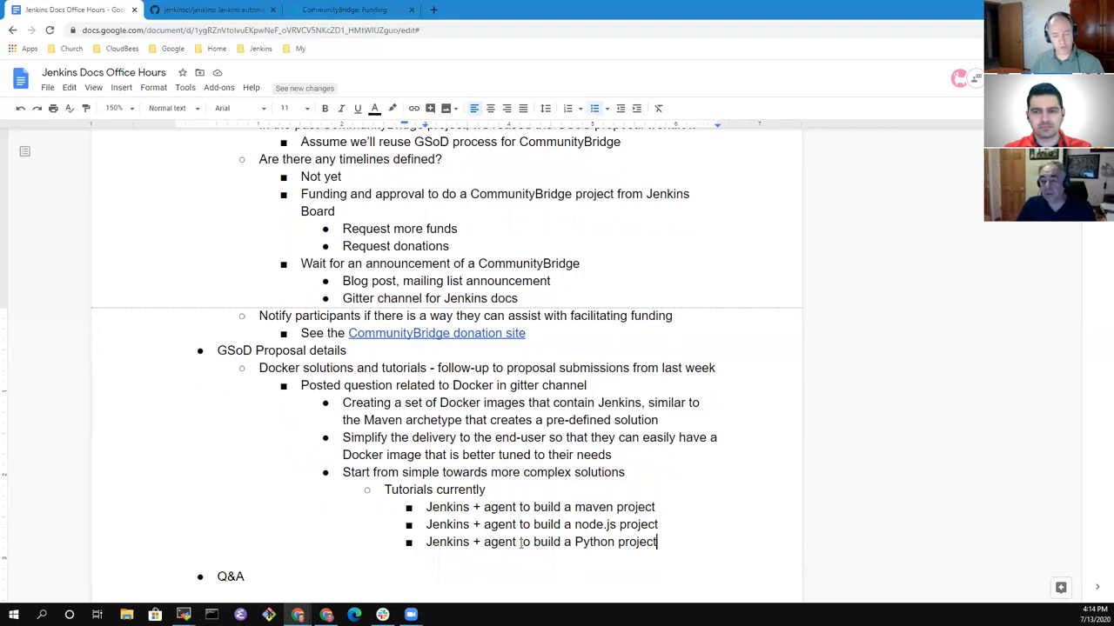
key("Enter")
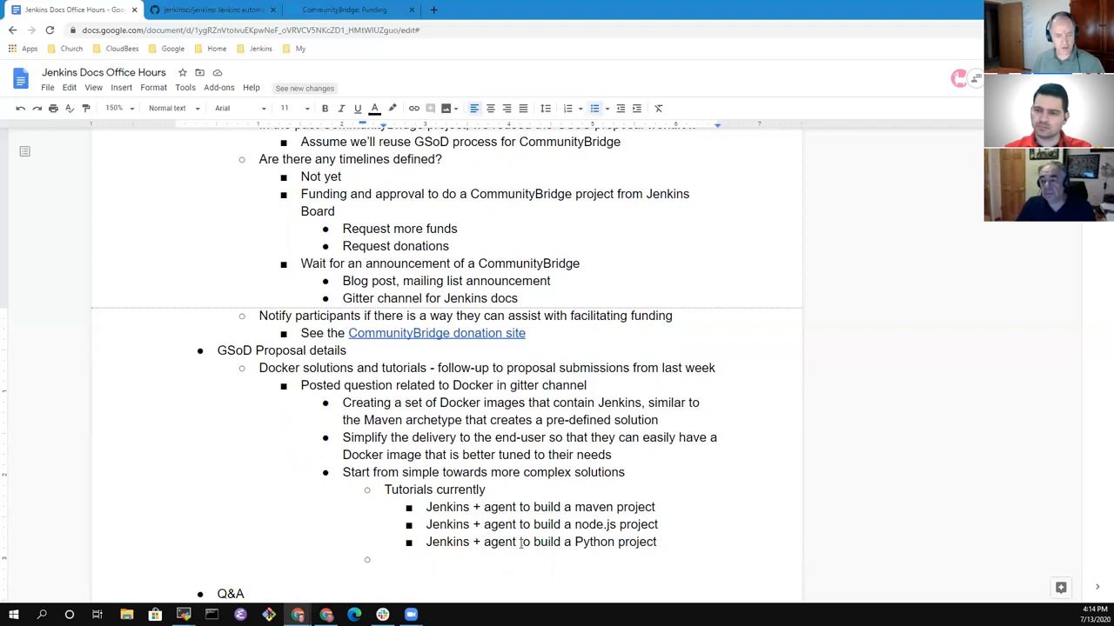
Add the note 'Not considering placing source control inside the "kit"'.
type("Not")
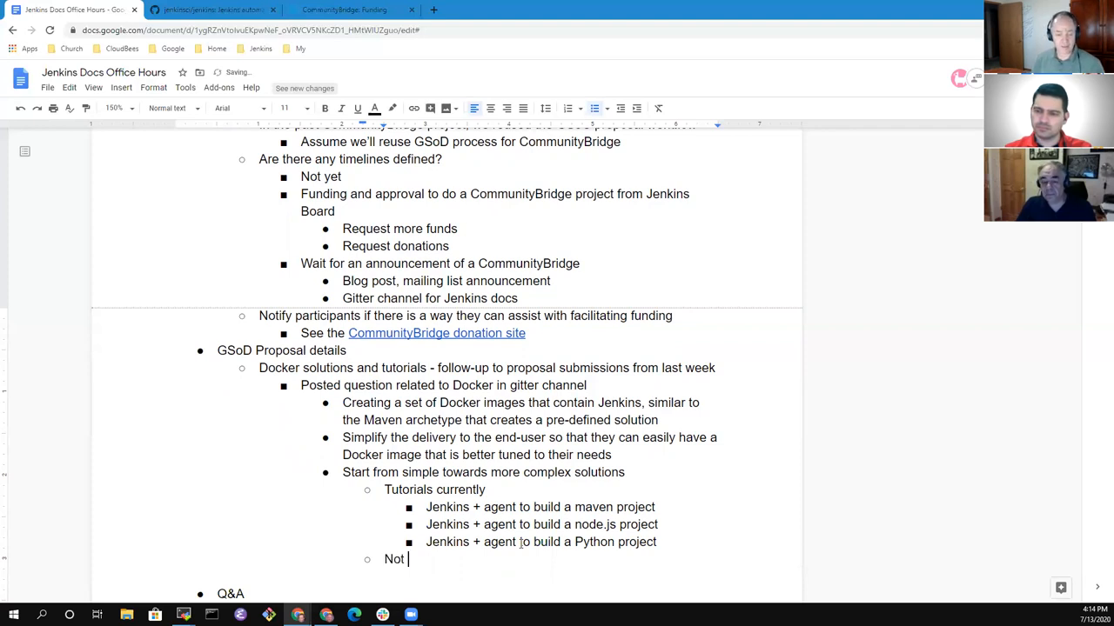
type("considering plac")
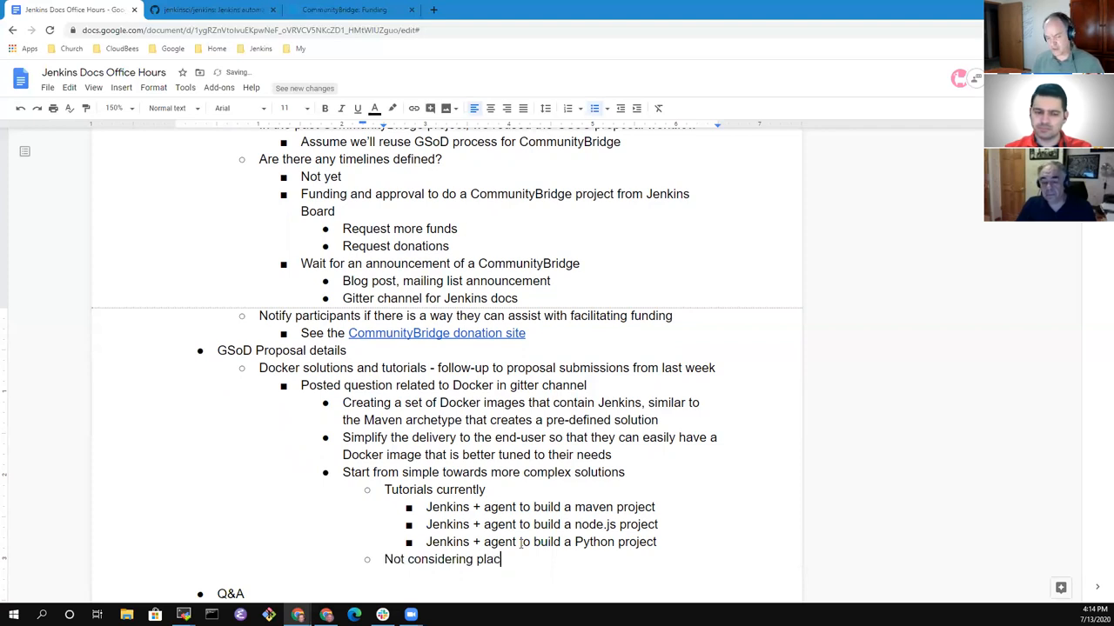
type("ing")
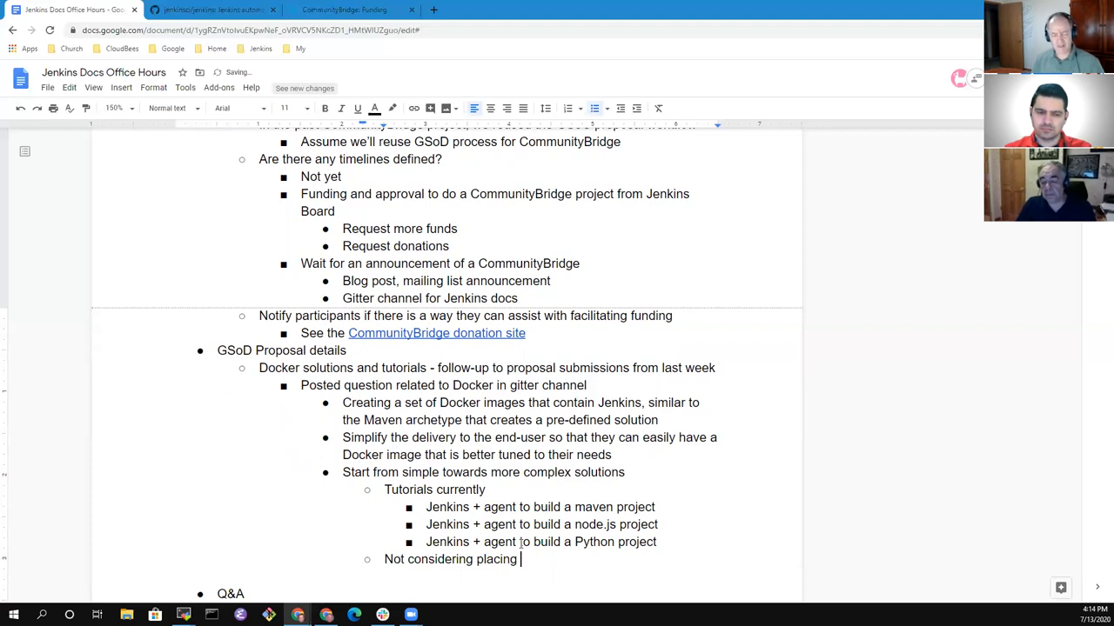
type("source co")
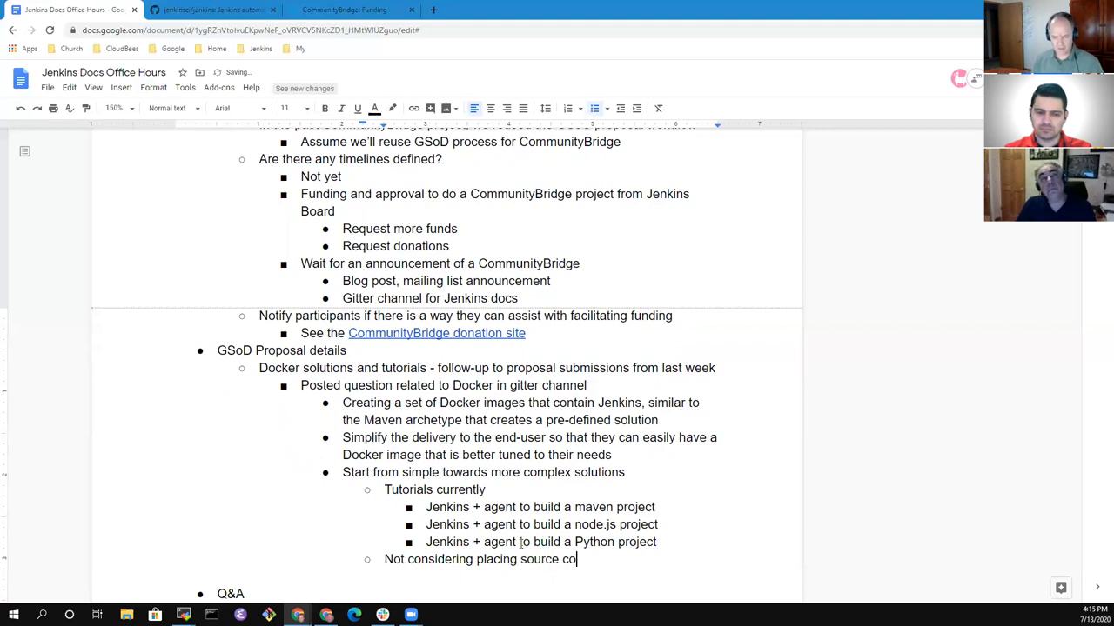
type("ntrol inside the")
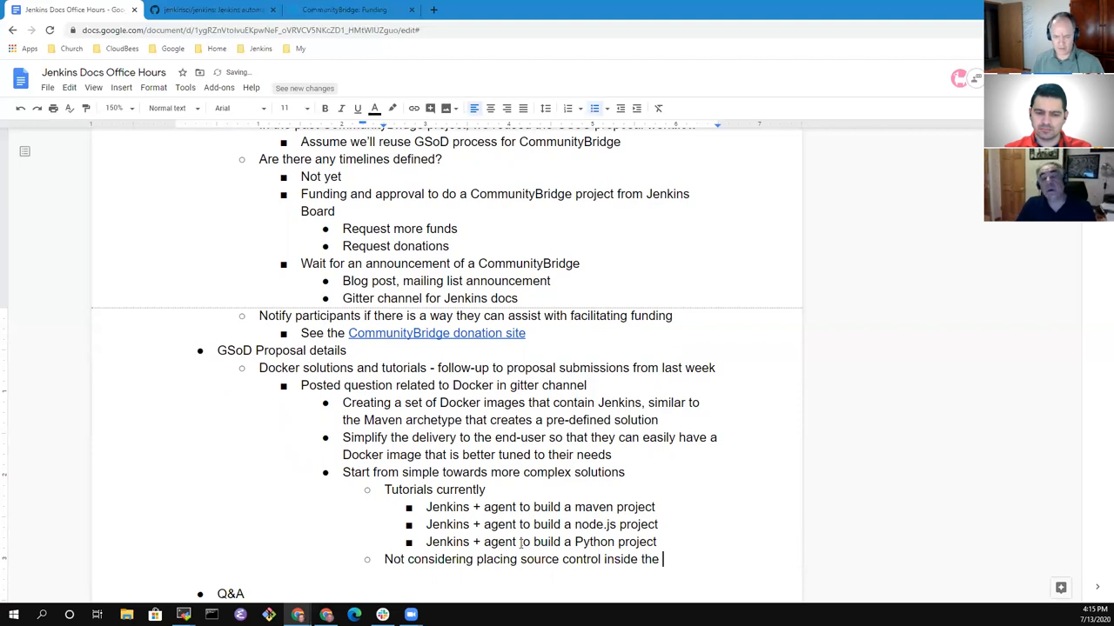
type("\"kit\"")
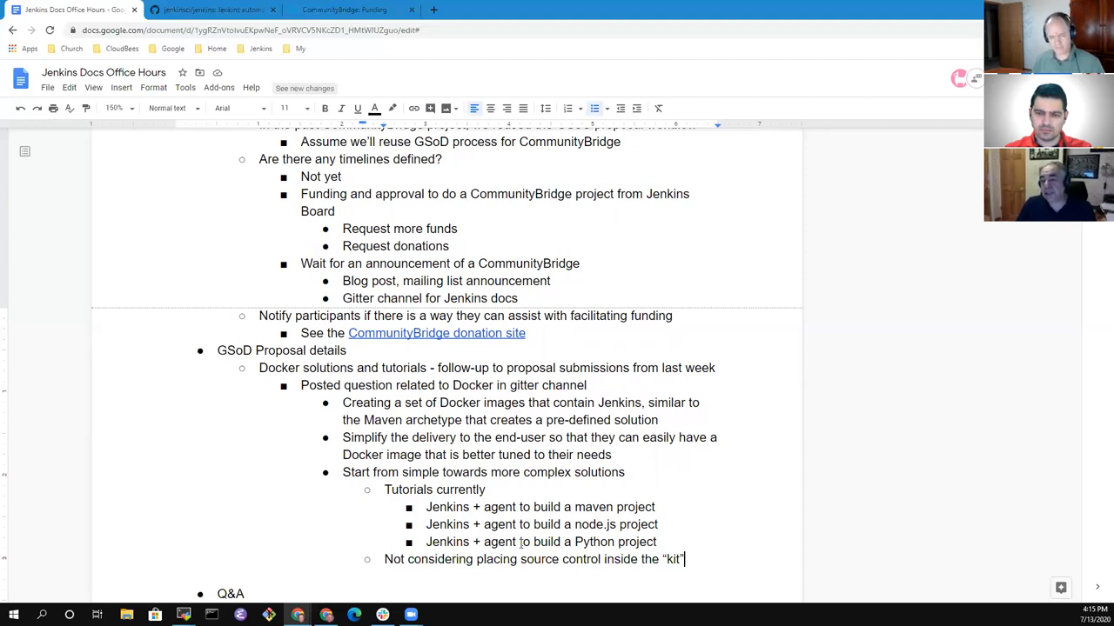
Add a nested sub-point, rewording it to a single Docker image per use case.
key("enter")
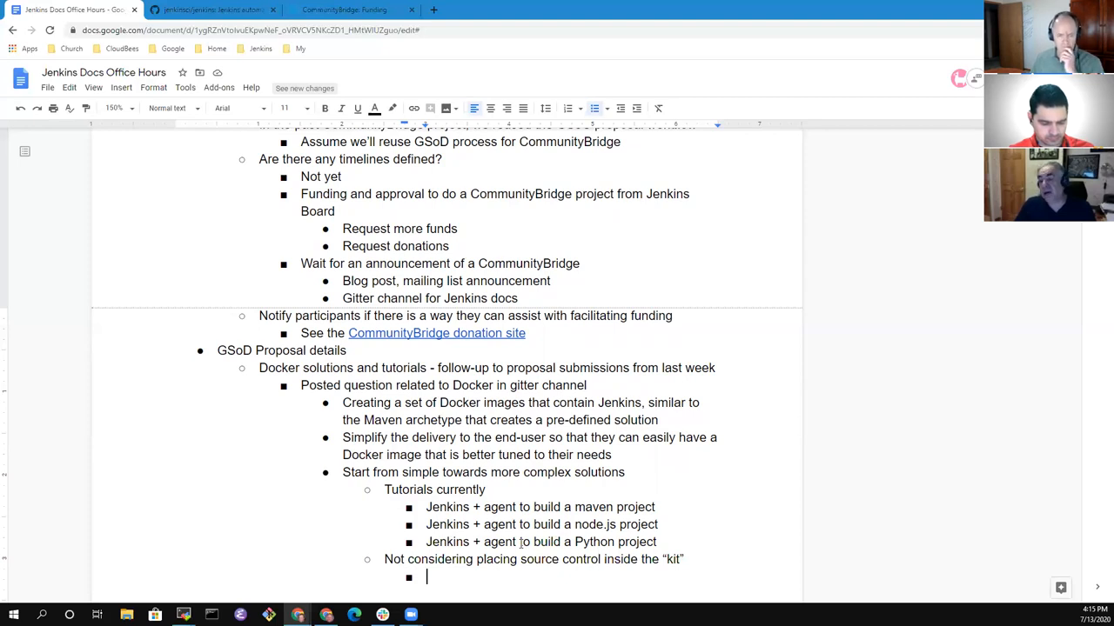
type("Single")
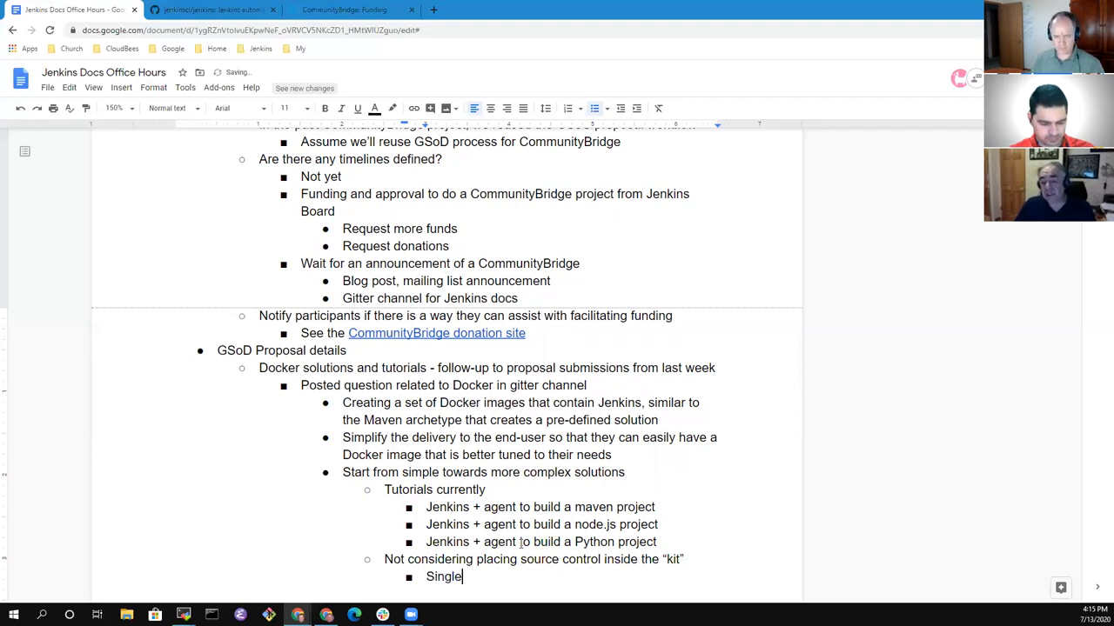
type("Docker image,")
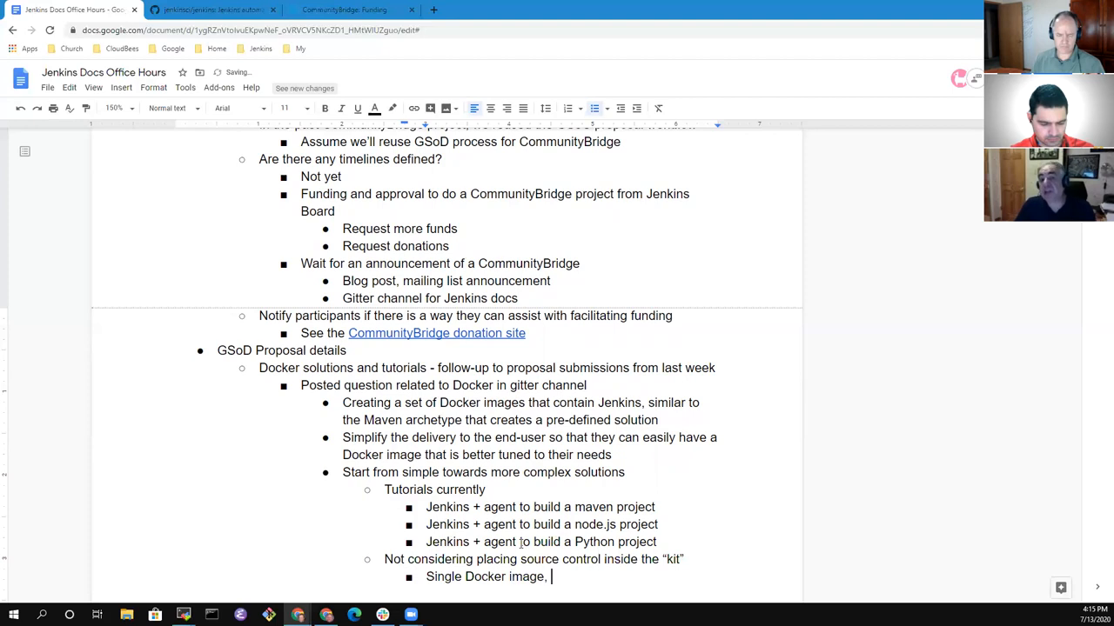
type("not multi")
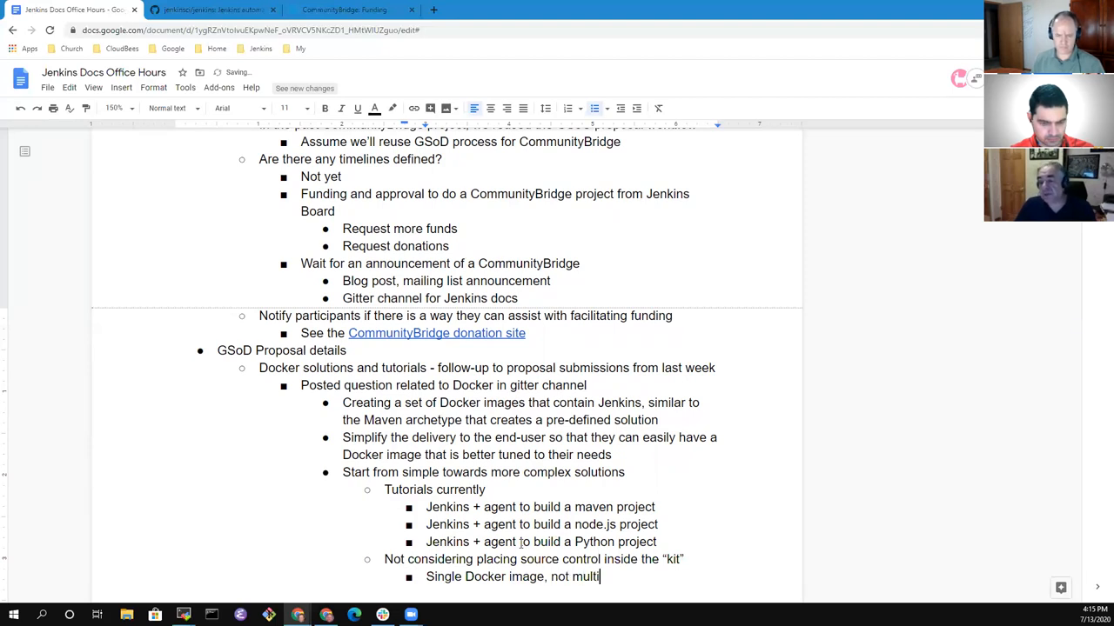
type("ple Docker")
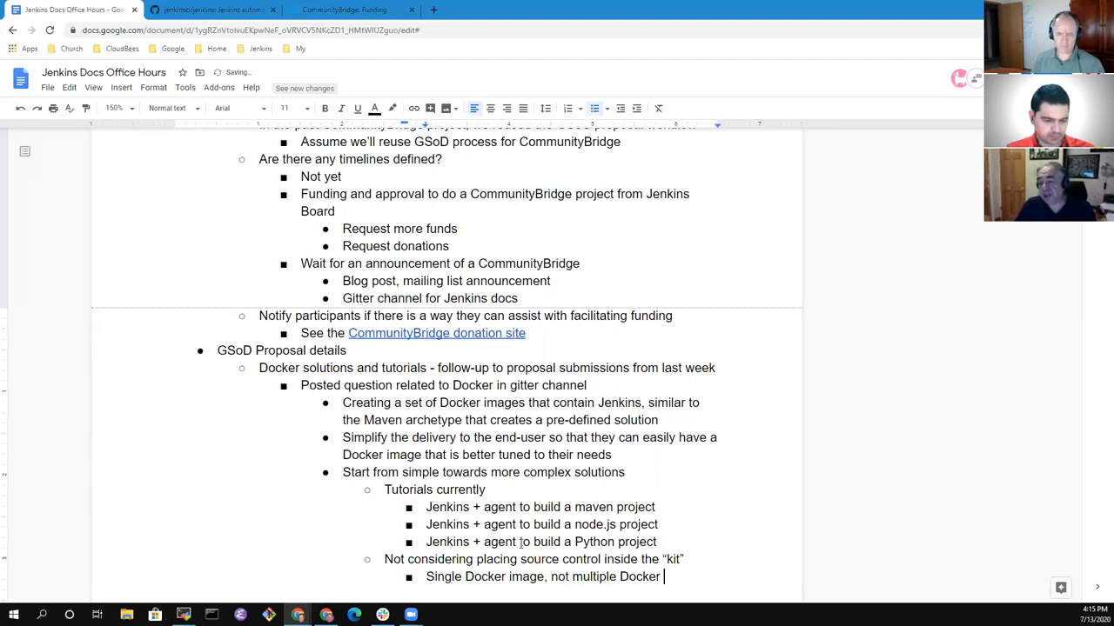
type("images")
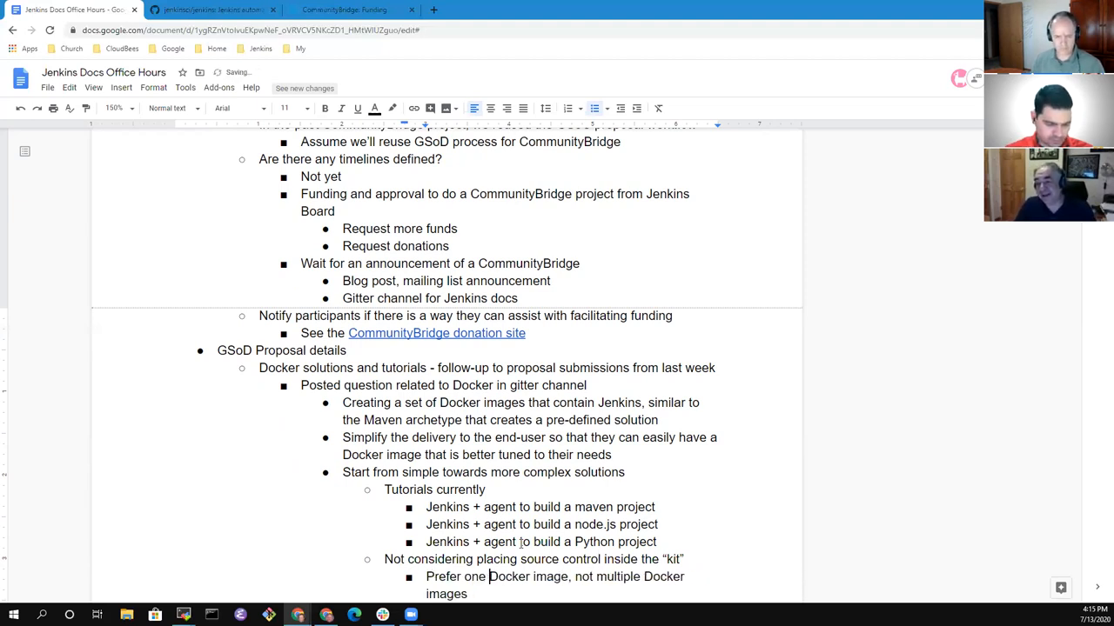
double_click(616, 577)
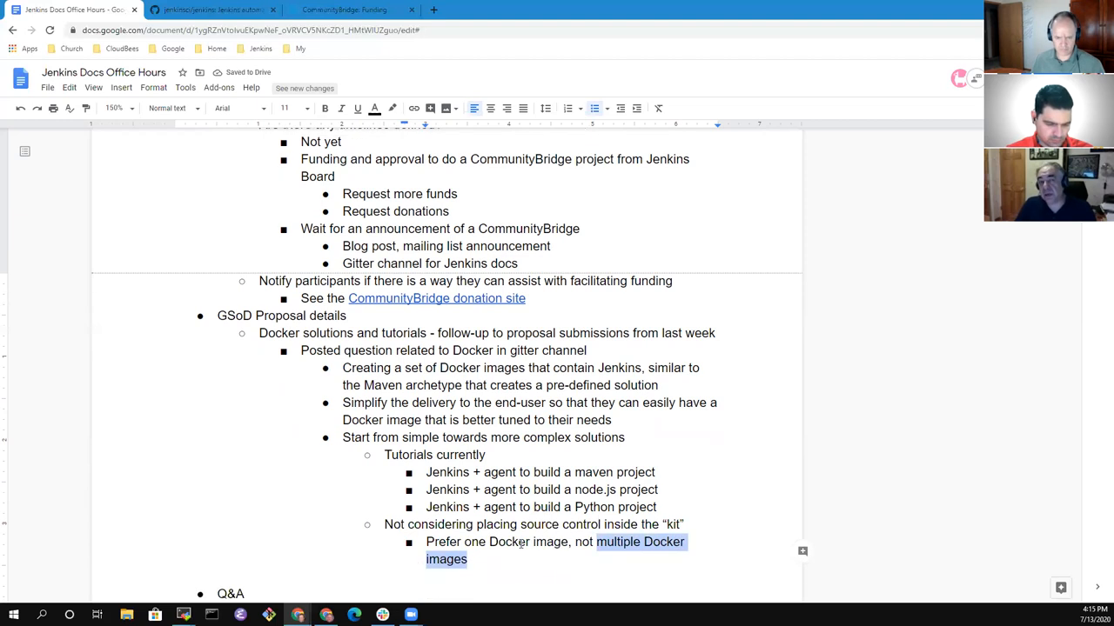
key("Delete")
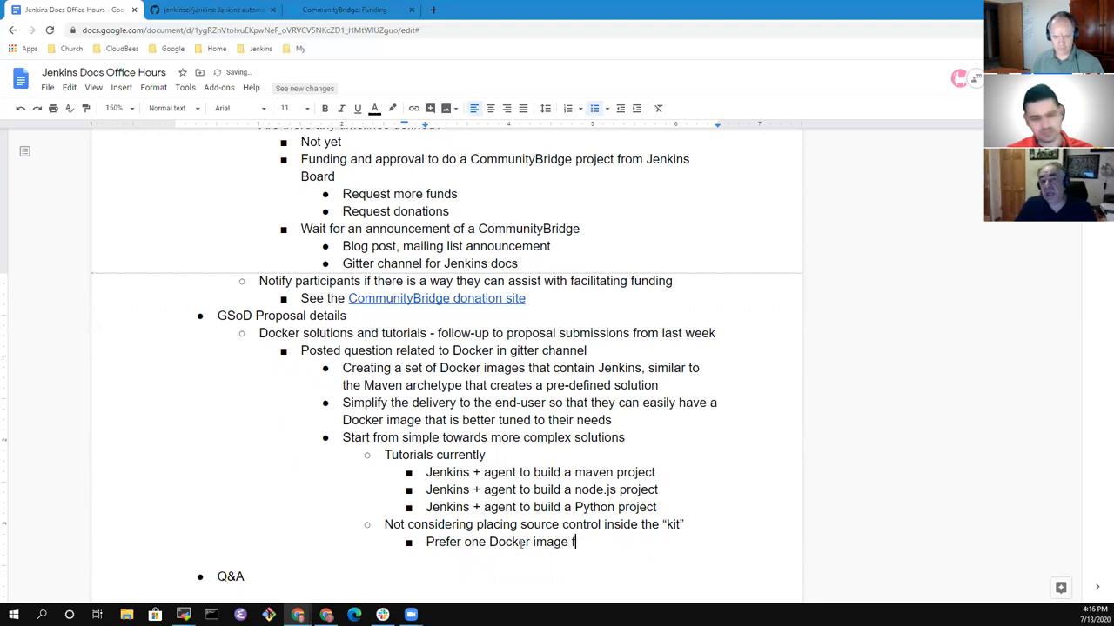
type("per use cas")
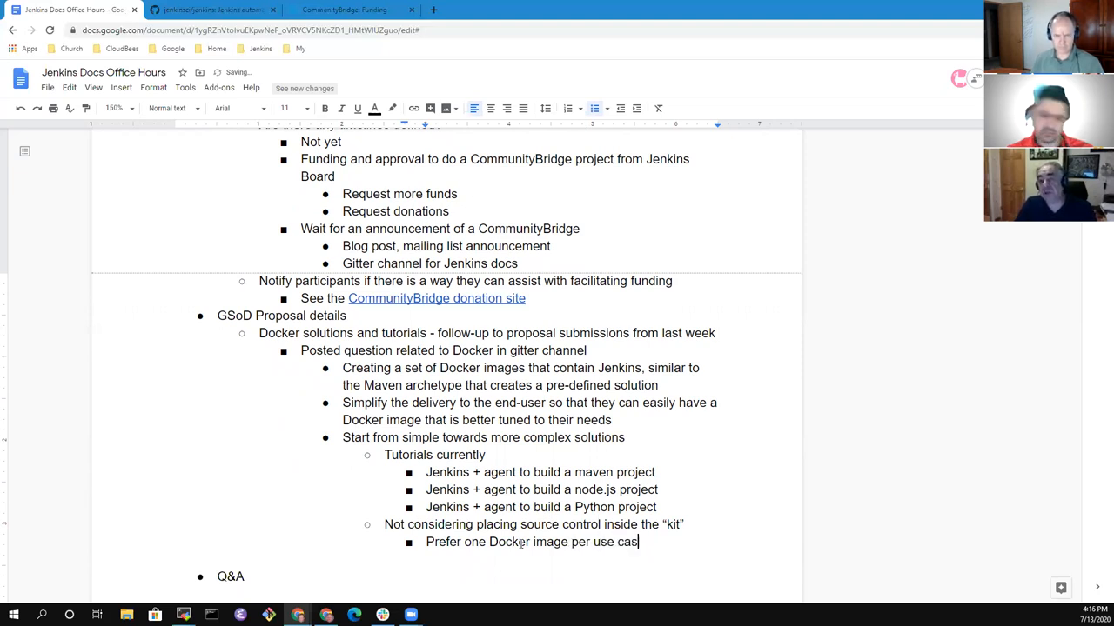
key("Enter")
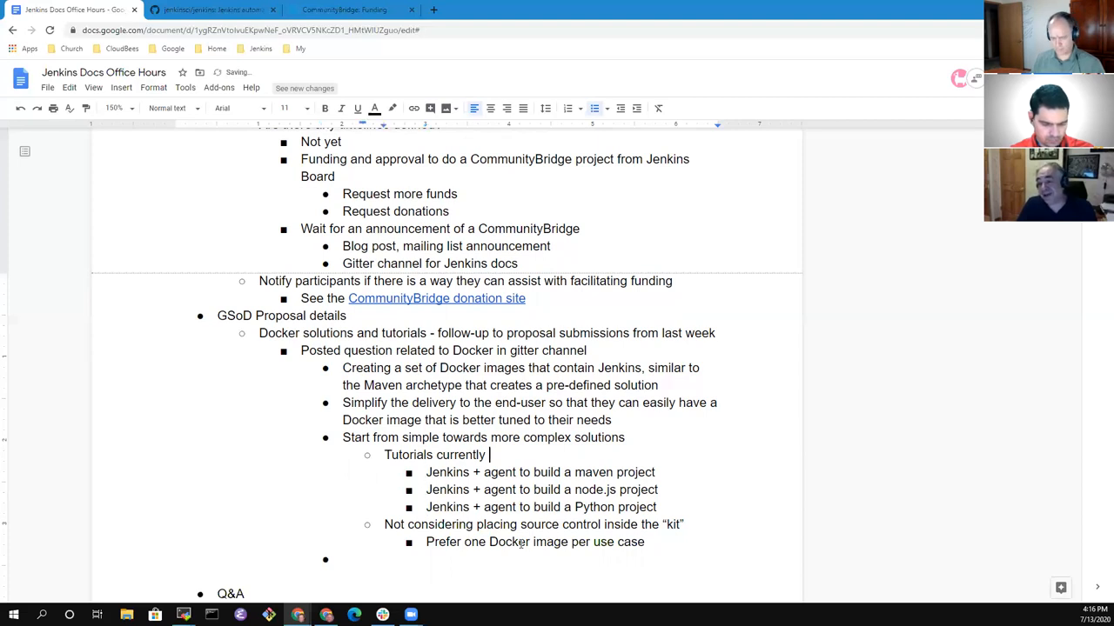
Extend the heading to 'Tutorials currently available' and select tutorial lines while discussing them.
type("available")
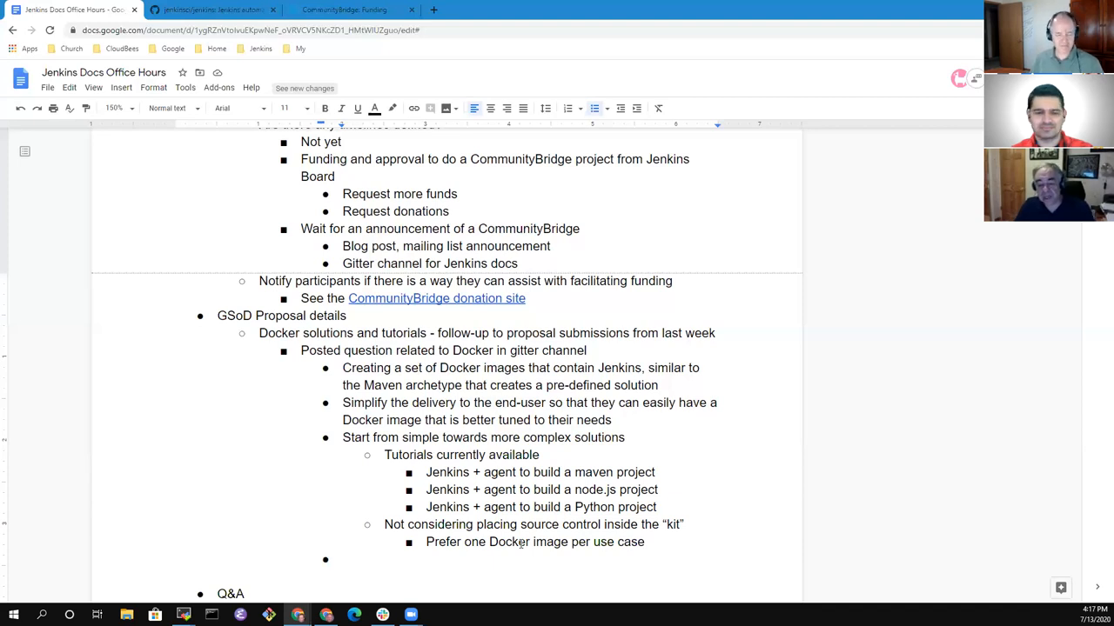
left_click(343, 559)
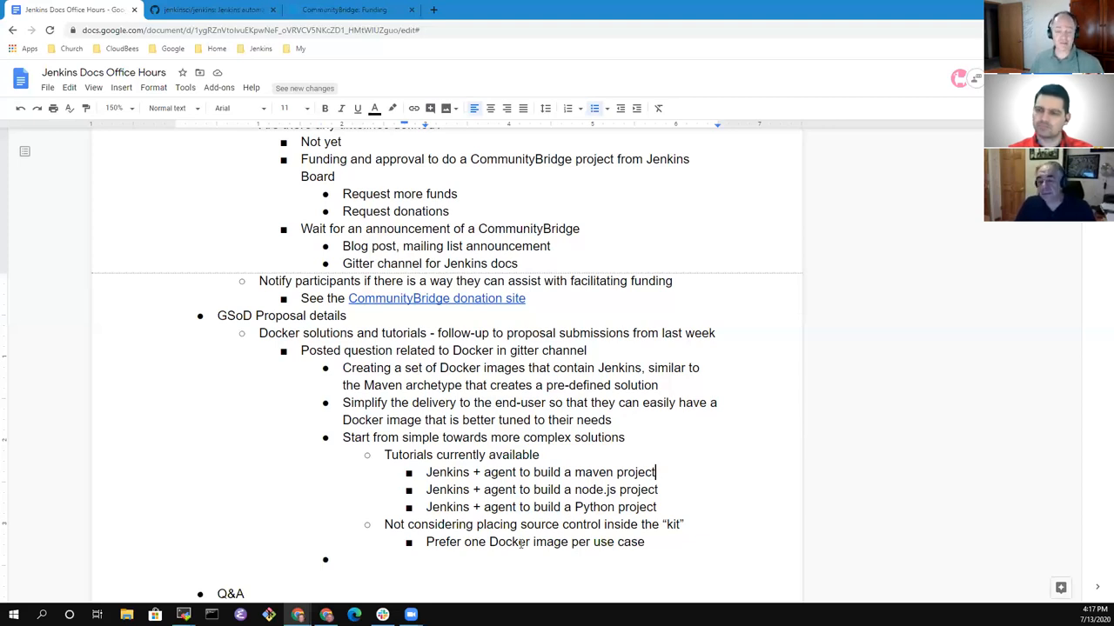
left_click_drag(474, 472, 655, 471)
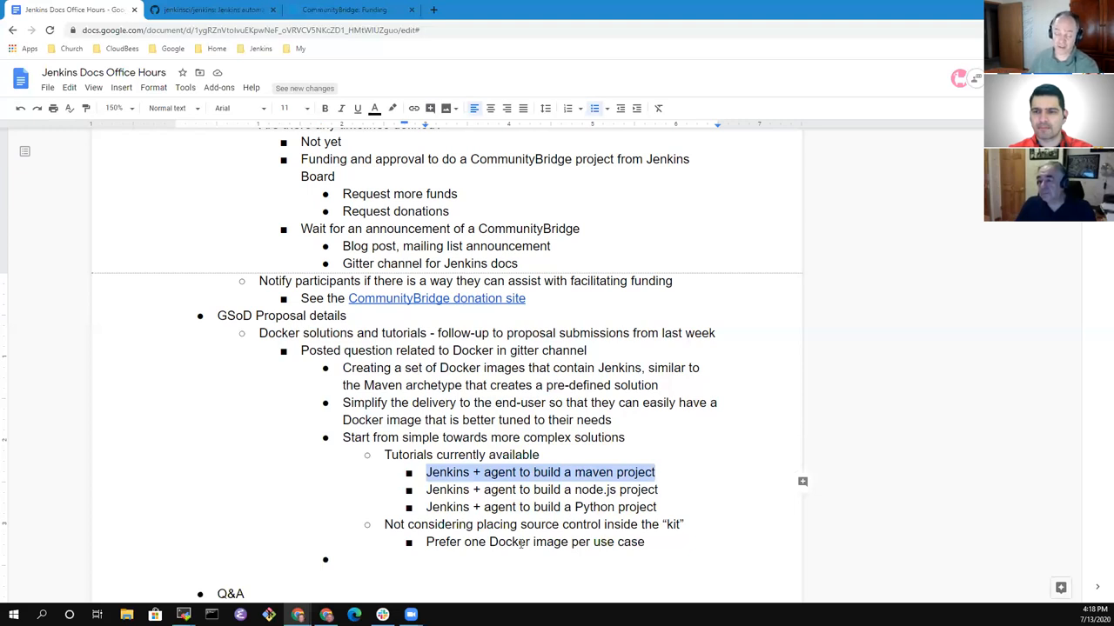
left_click(428, 472)
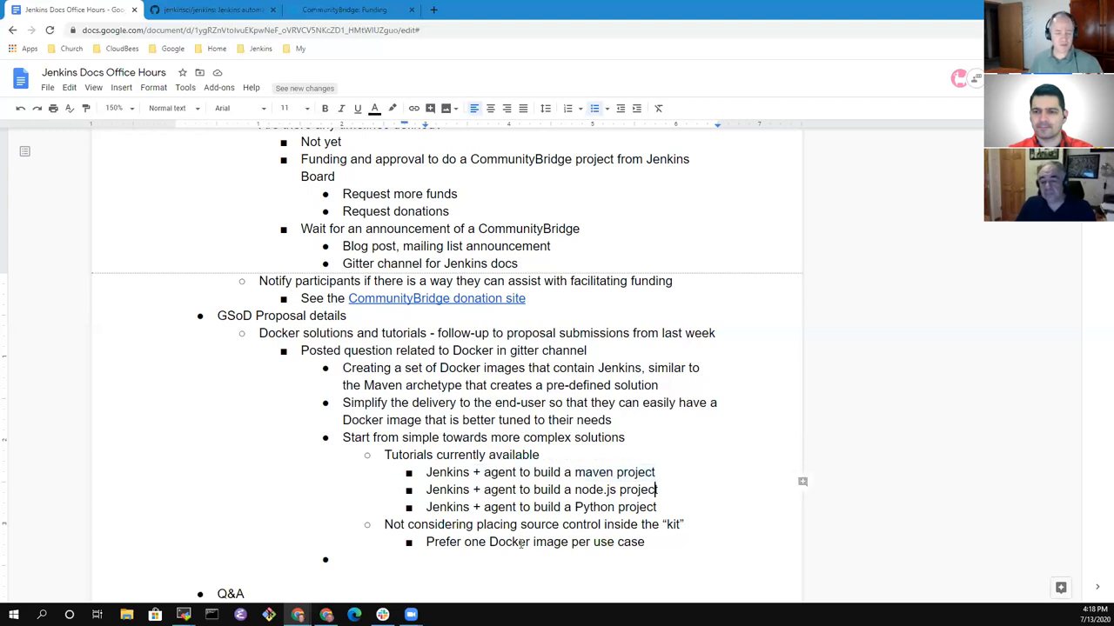
triple_click(539, 471)
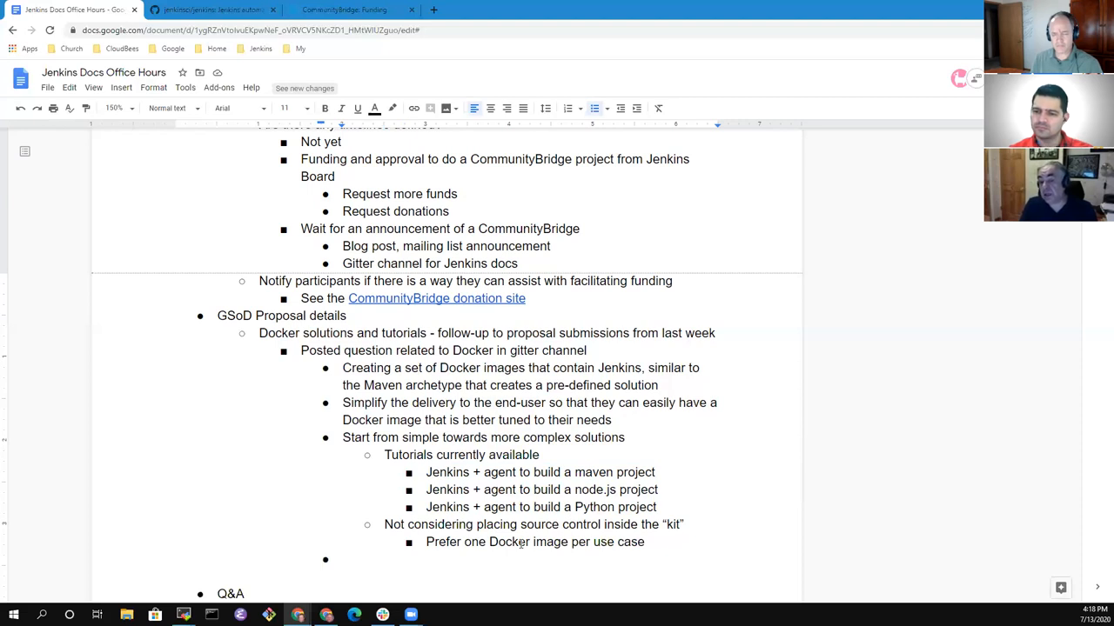
left_click(342, 559)
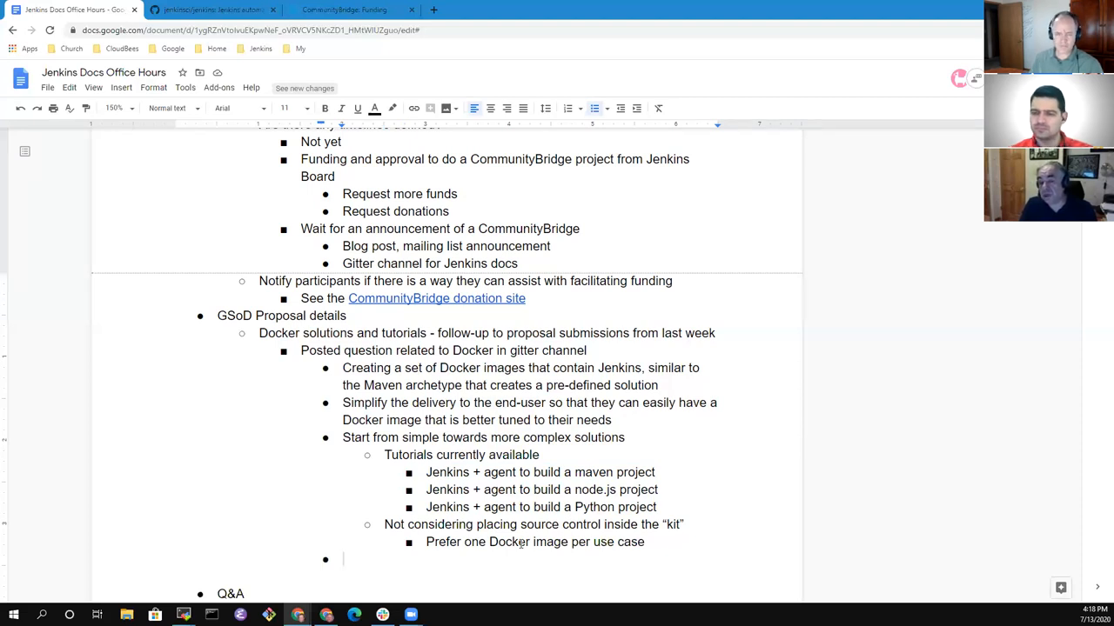
left_click(654, 471)
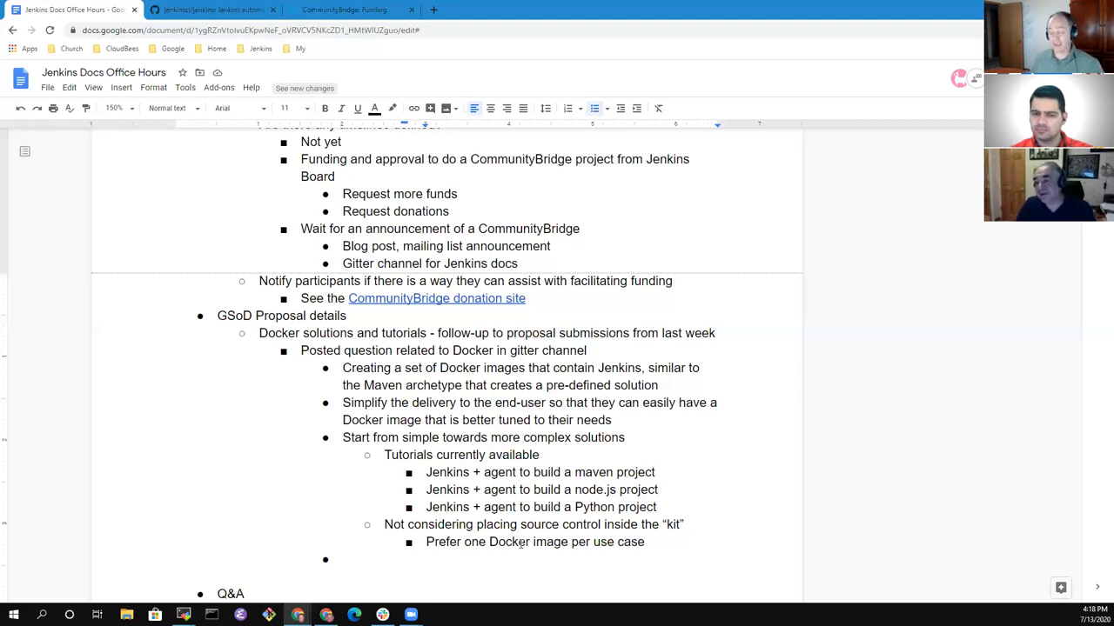
left_click(657, 489)
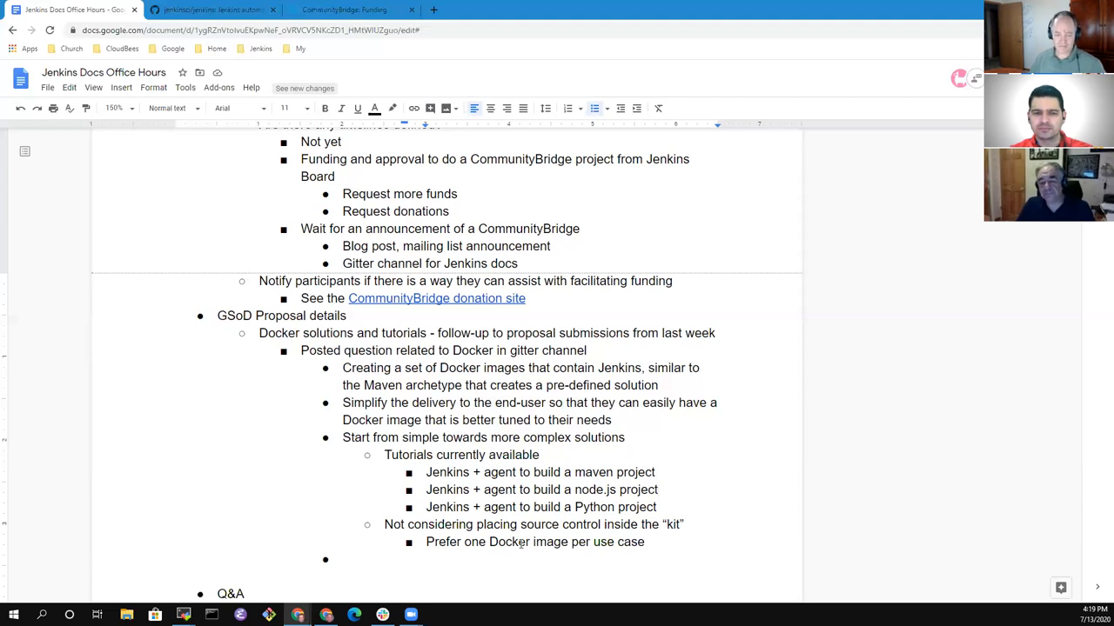
Under the maven tutorial, add the sub-bullet 'Today uses Blue Ocean docker image'.
key("Enter")
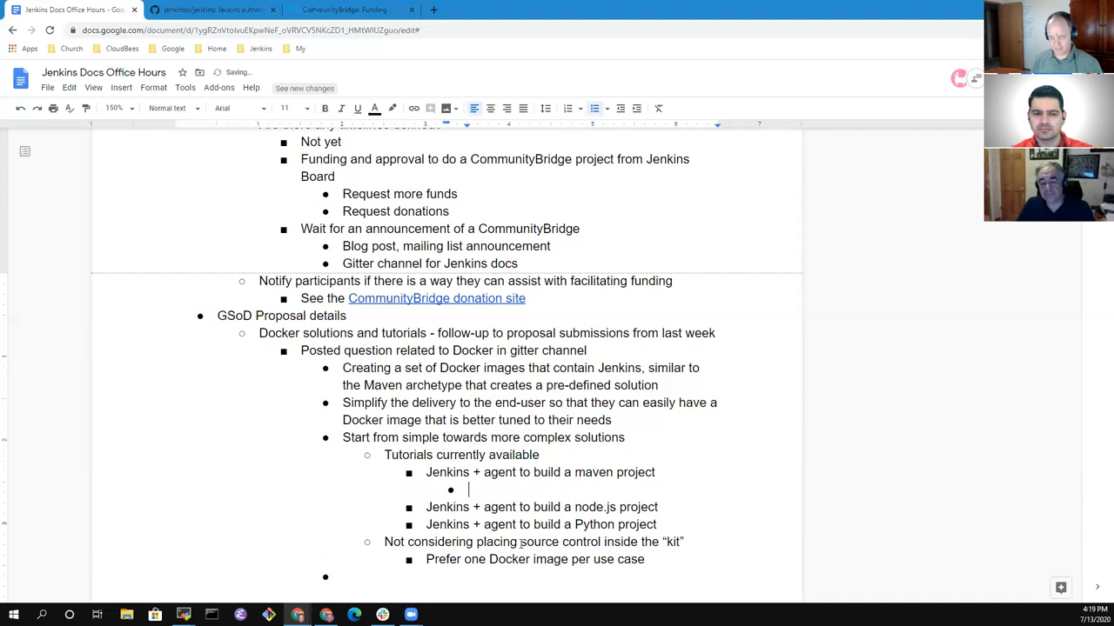
type("Today uses")
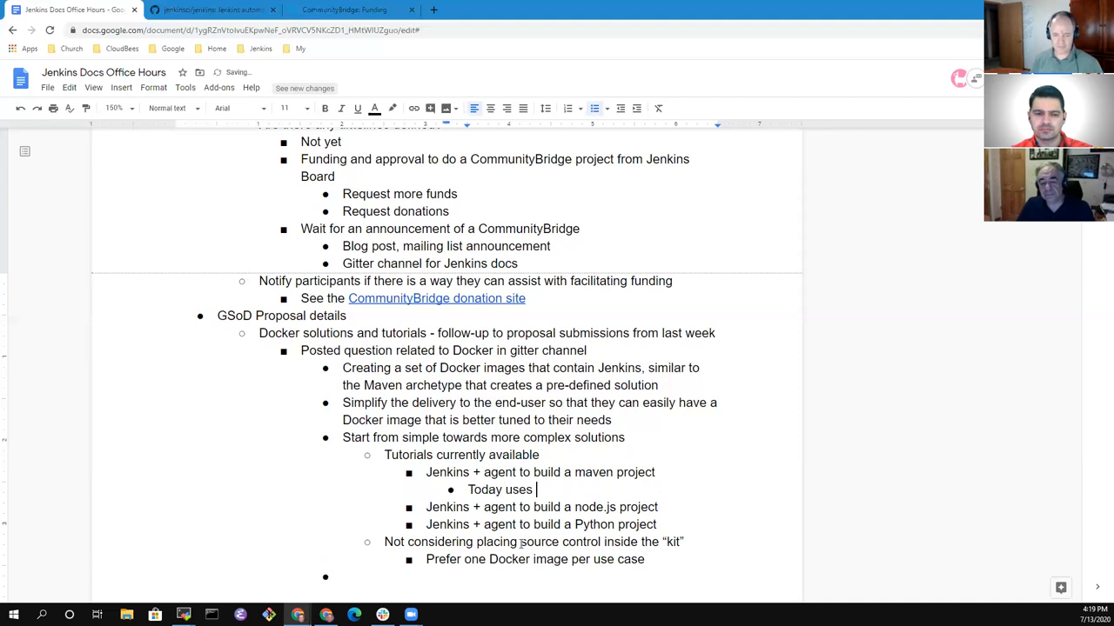
type("Blue Ocean")
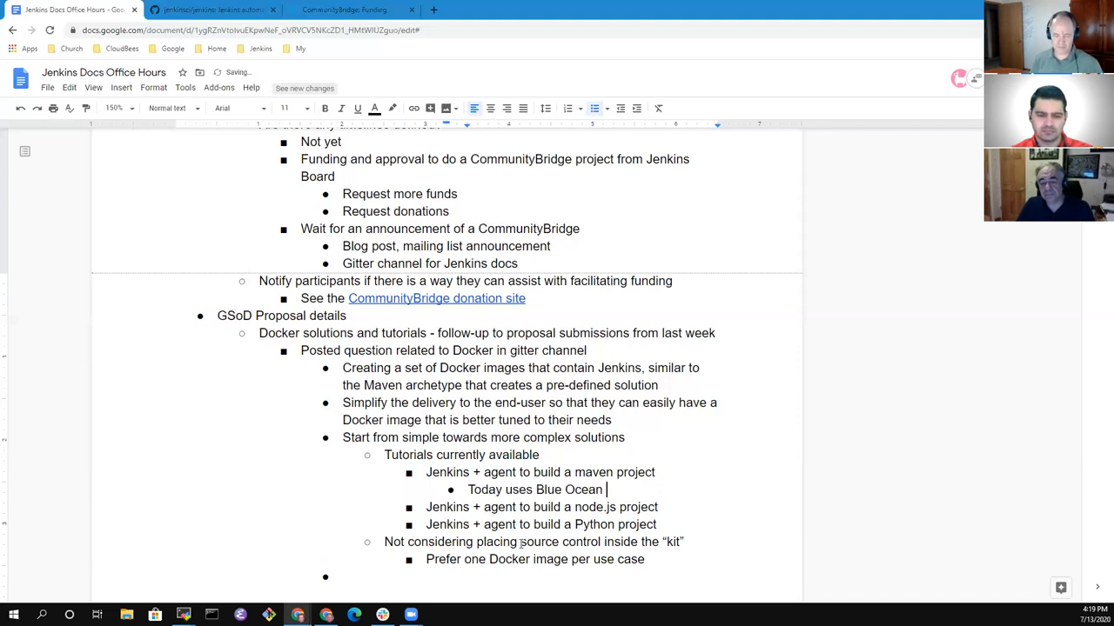
type("docker image")
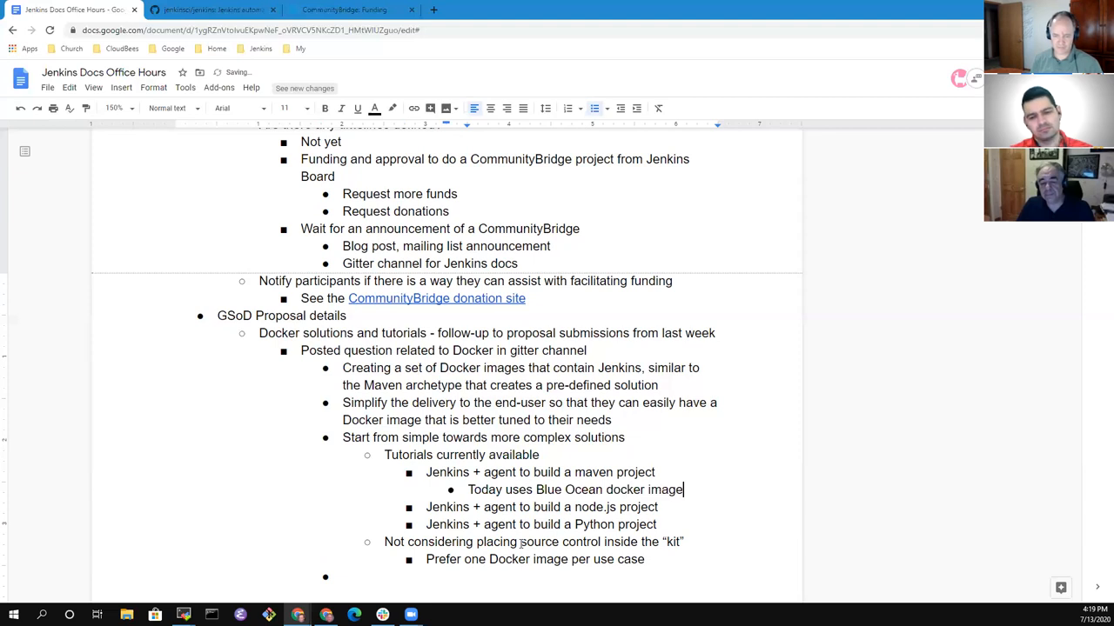
Add 'Should use official Jenkins image instead' and move the empty end bullet up a level.
key("Enter")
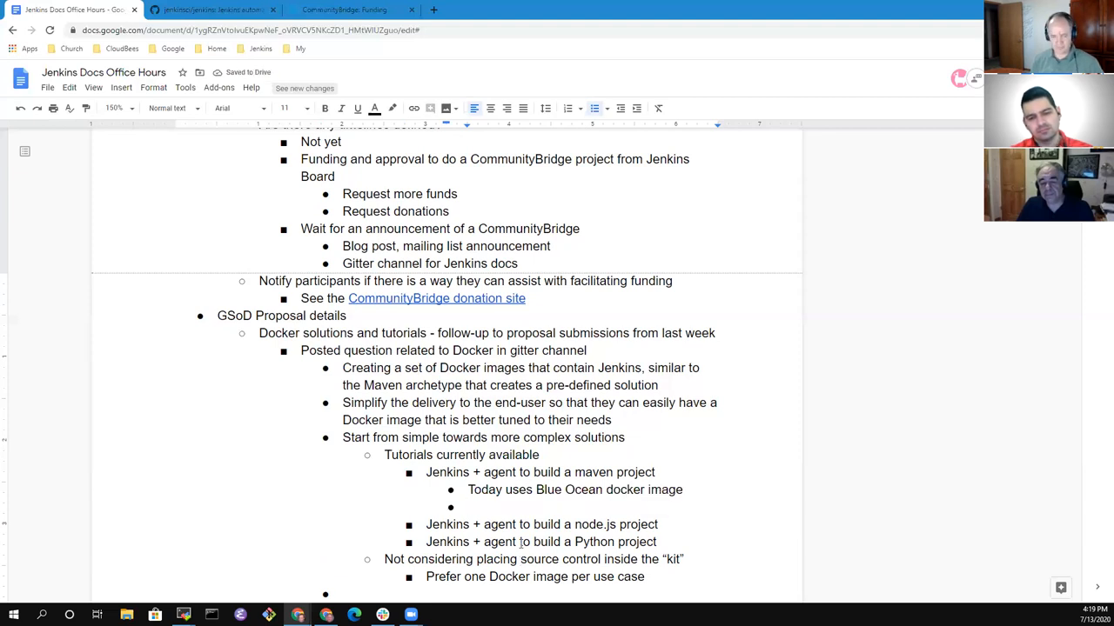
type("Should use")
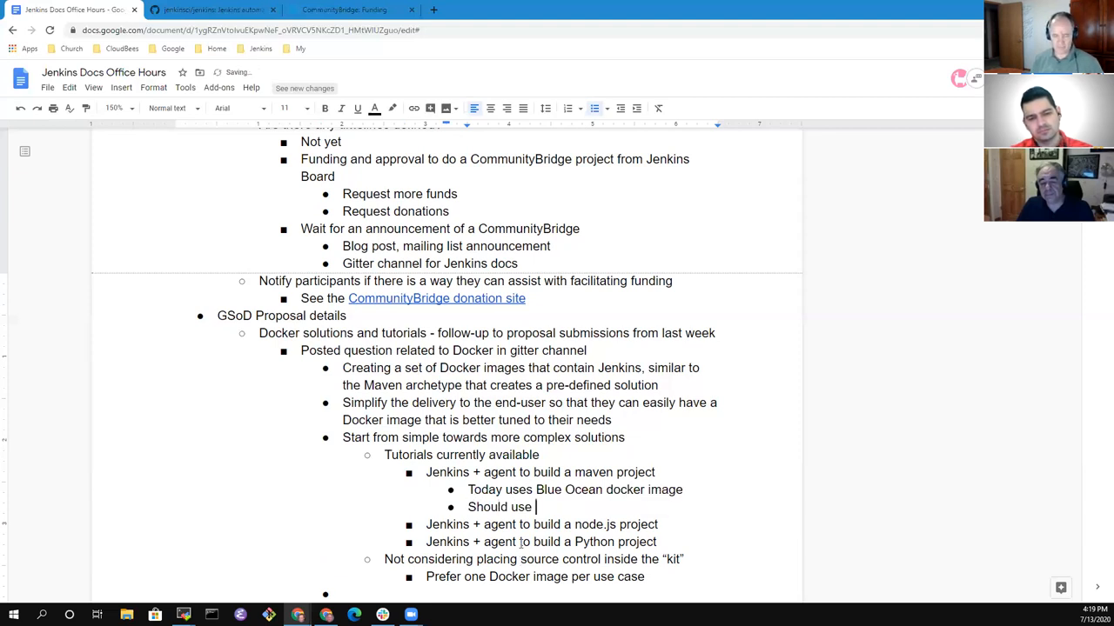
type("official")
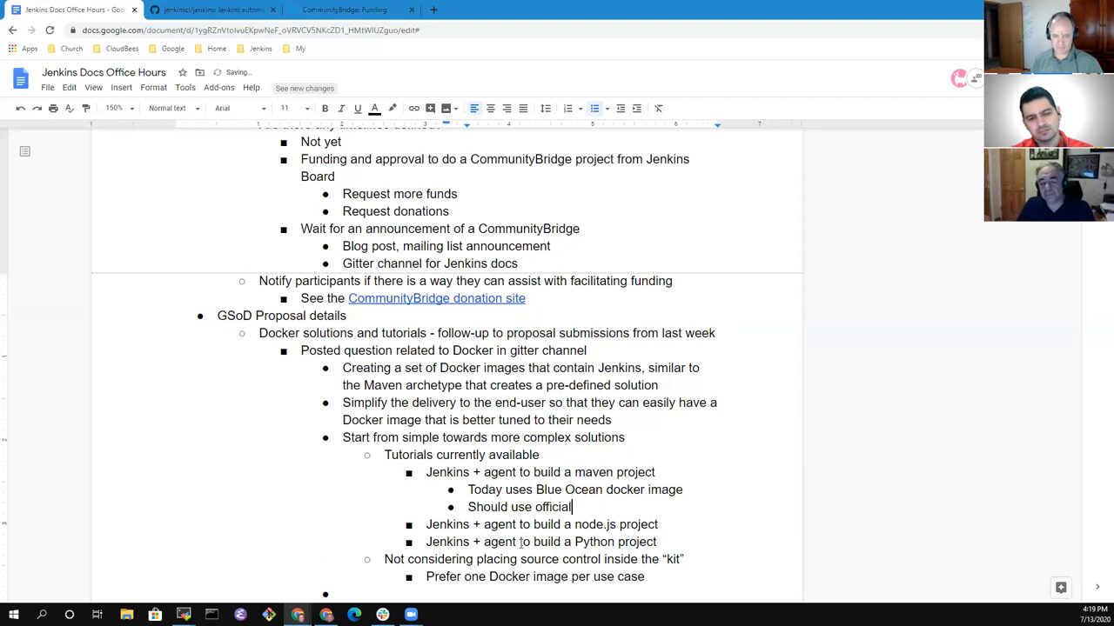
type("Jenkins")
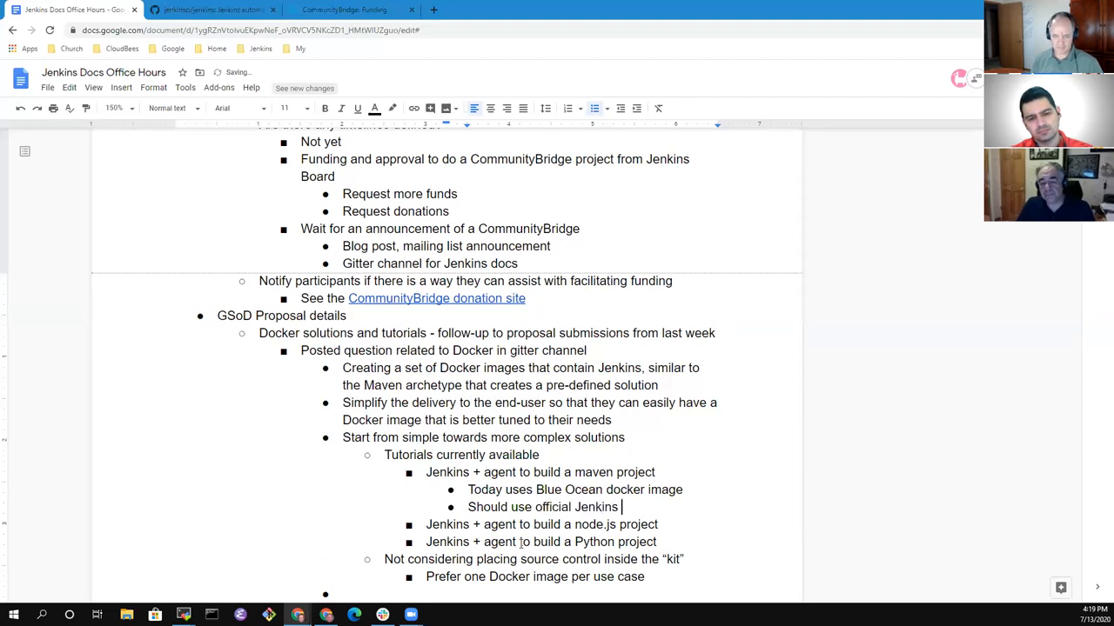
type("image instead")
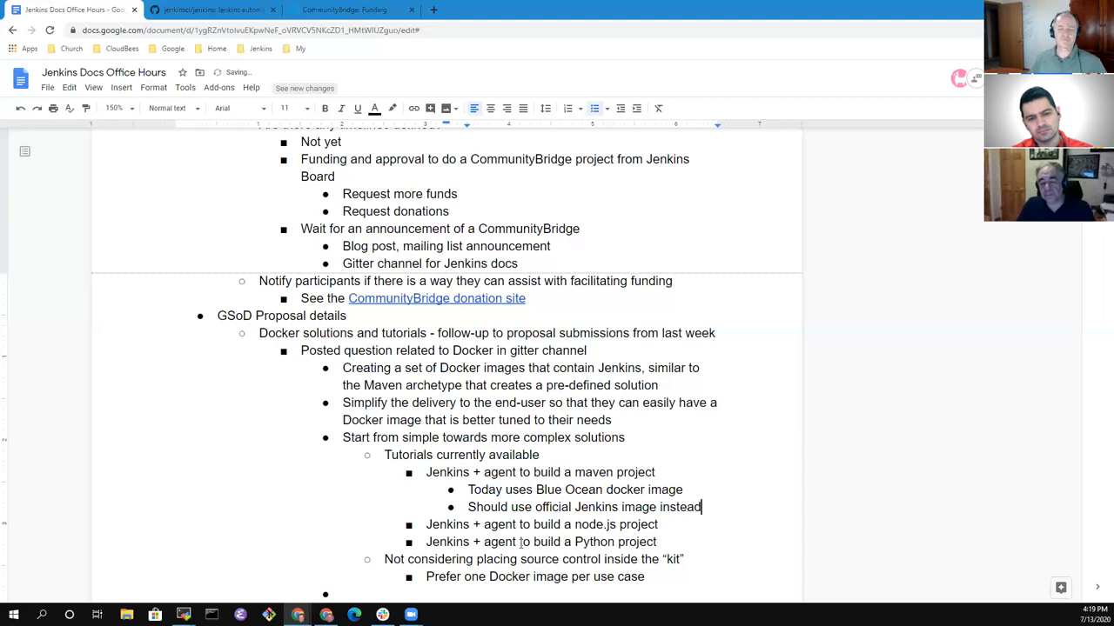
left_click(685, 559)
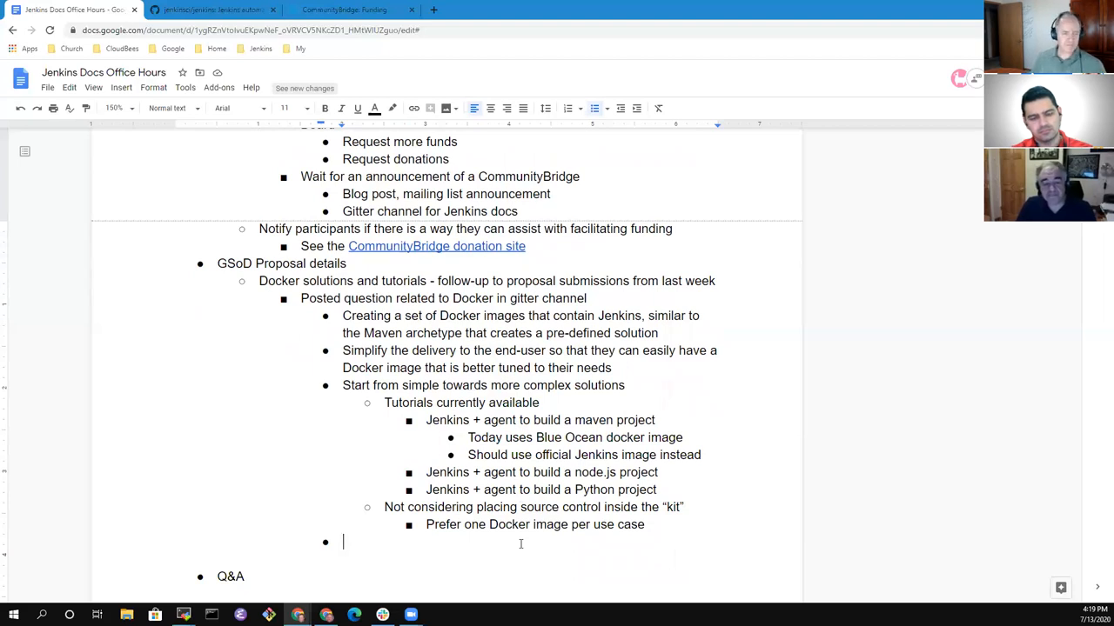
key("Tab")
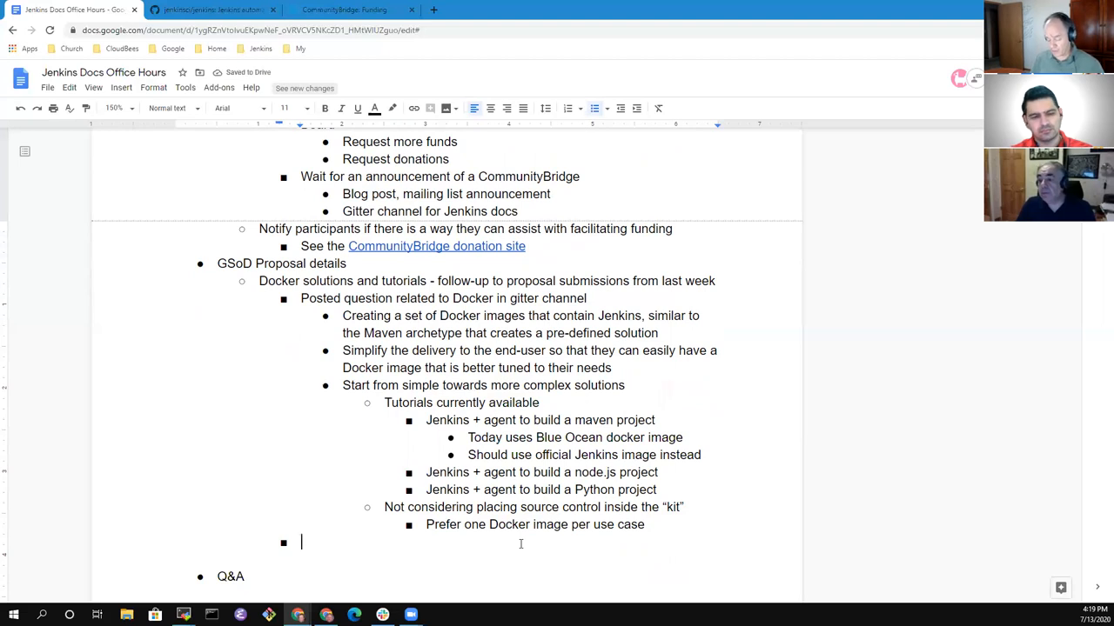
Type the bullets 'Custom war packager' and 'Custom Jenkins distribution build service'.
type("Custom")
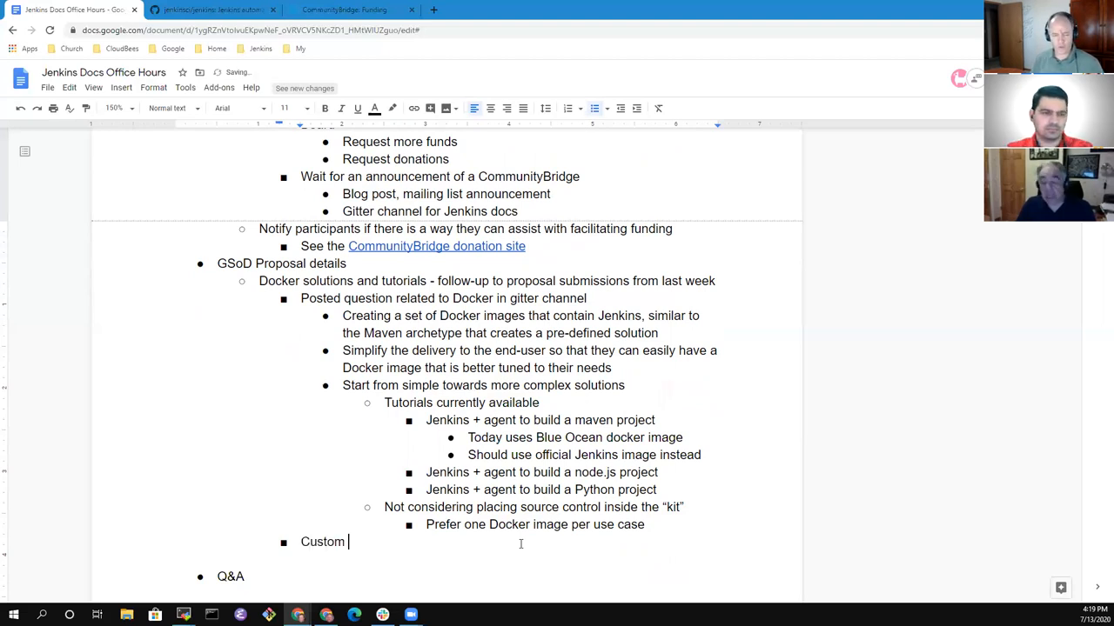
type("war packa")
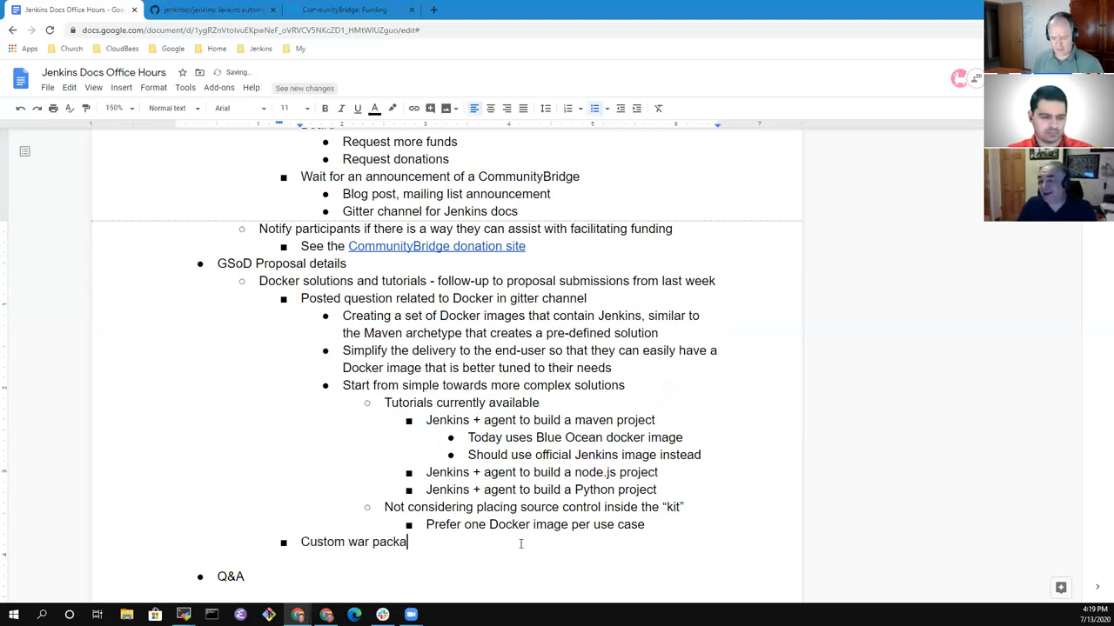
type("ger")
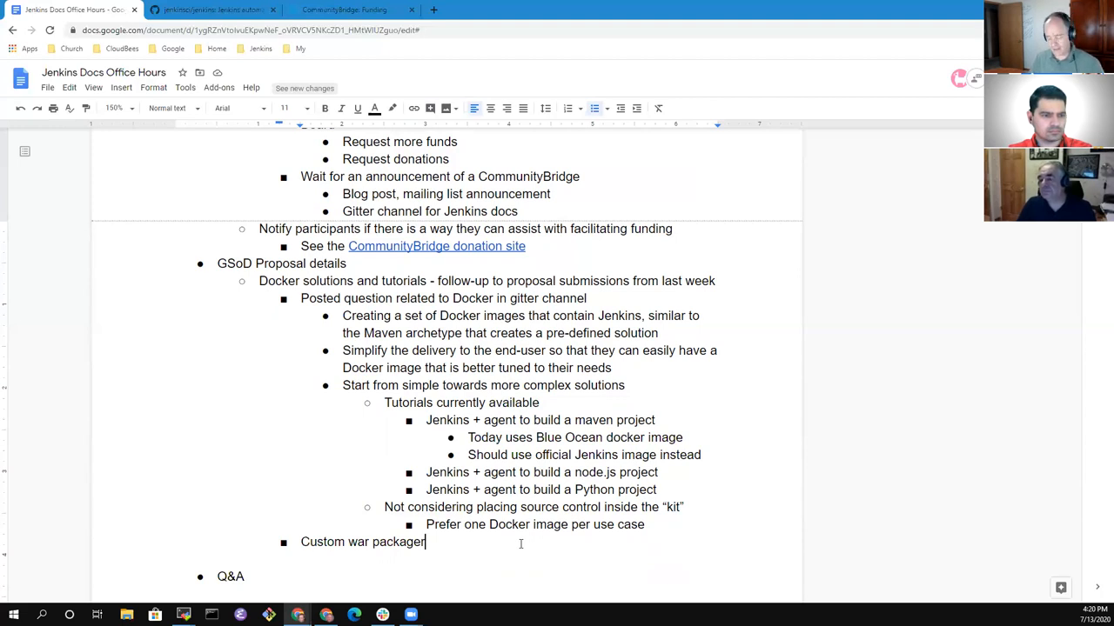
type("Custom Jenkins distr")
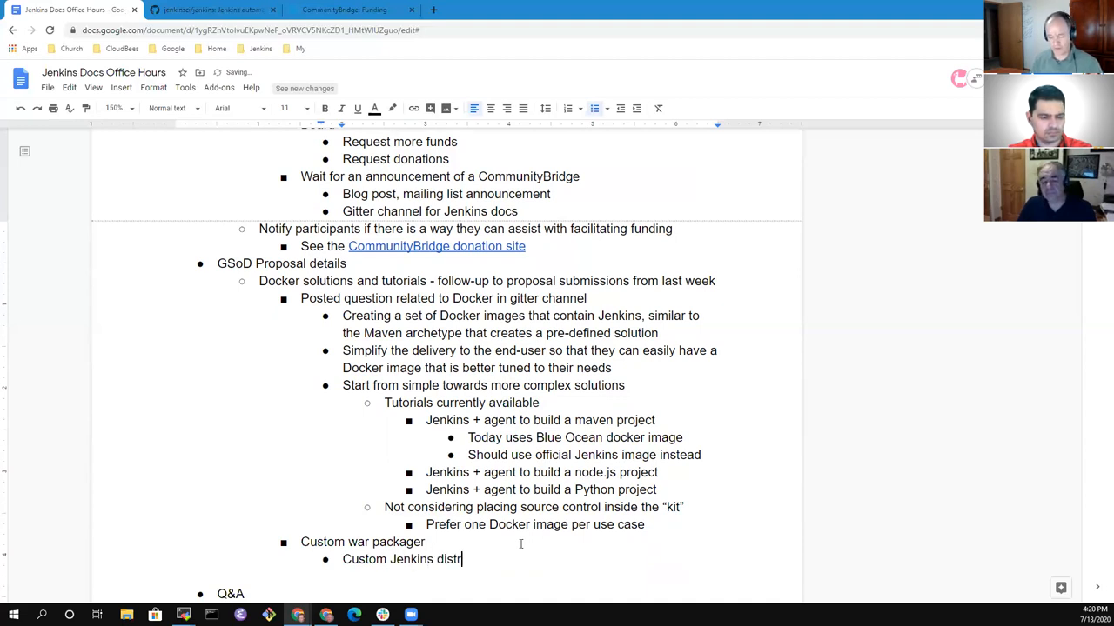
type("ibution build")
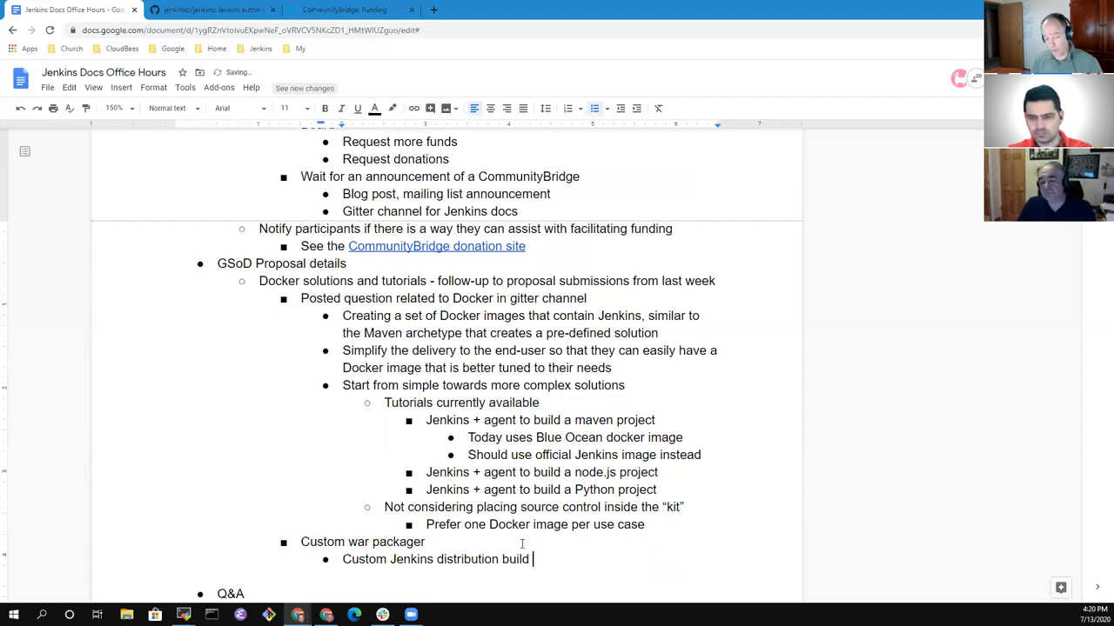
type("service")
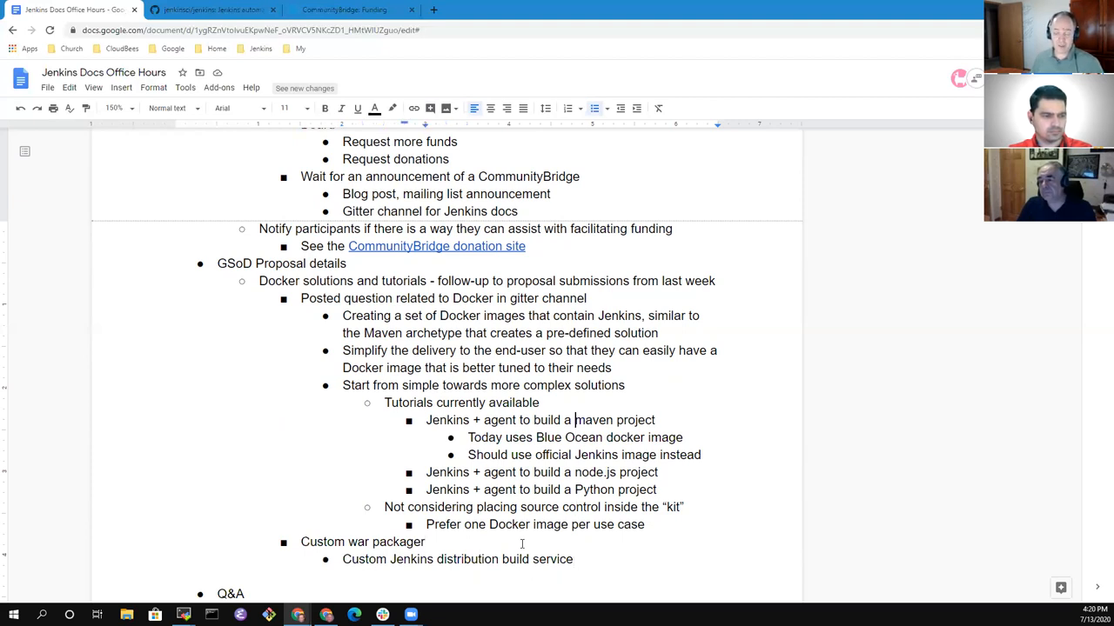
left_click_drag(425, 420, 532, 420)
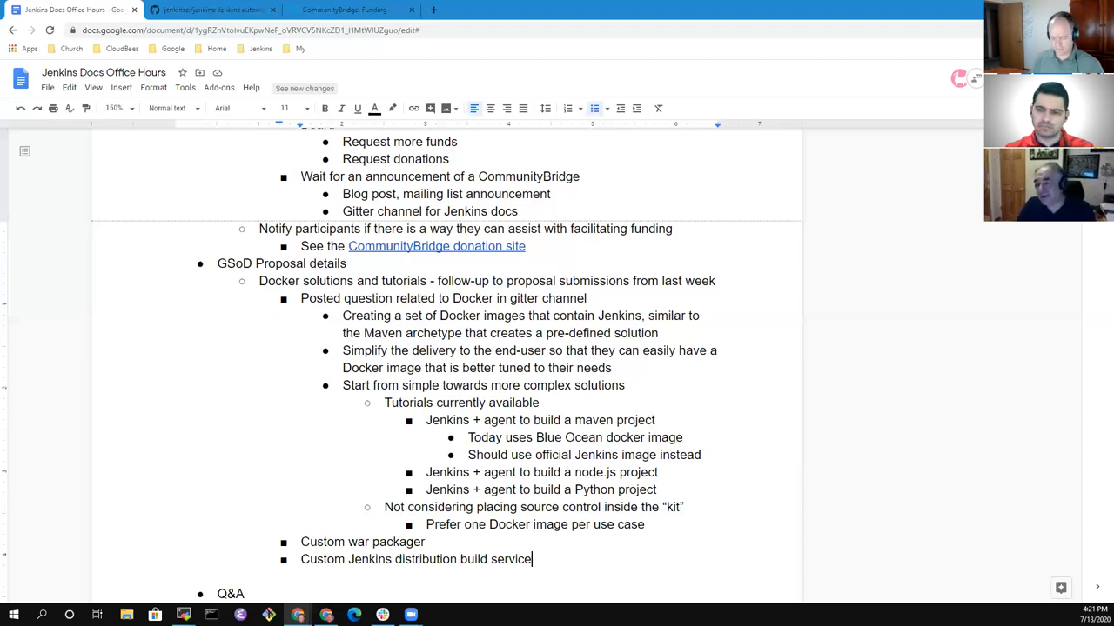
Tag the build service '(GSoC project)' and note its user interface for defining Jenkins distributions.
type("(GSoC")
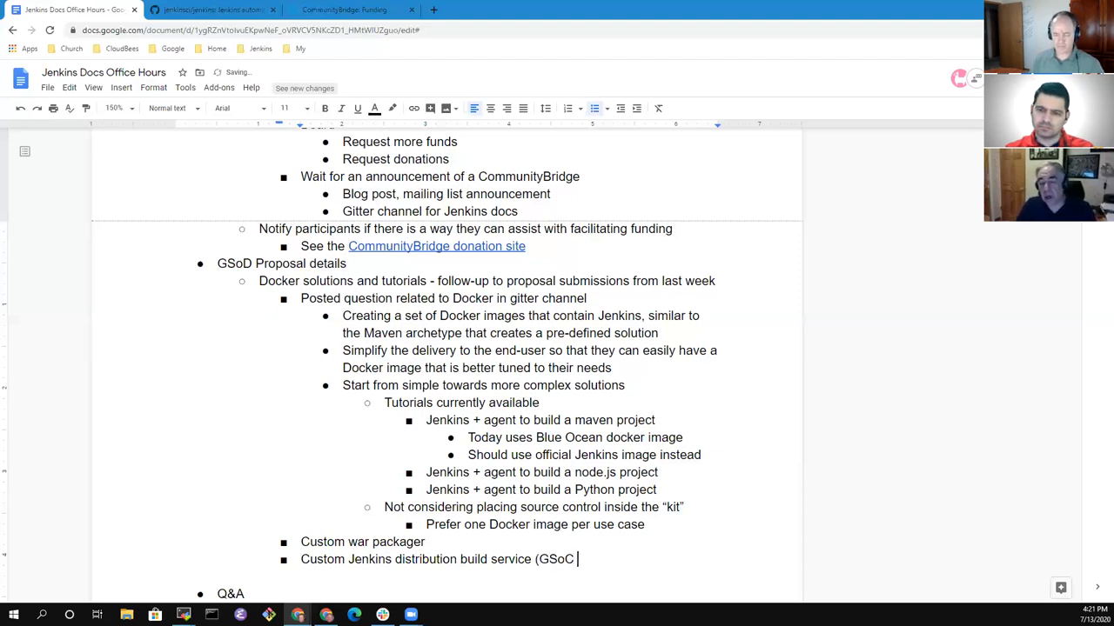
type("project)")
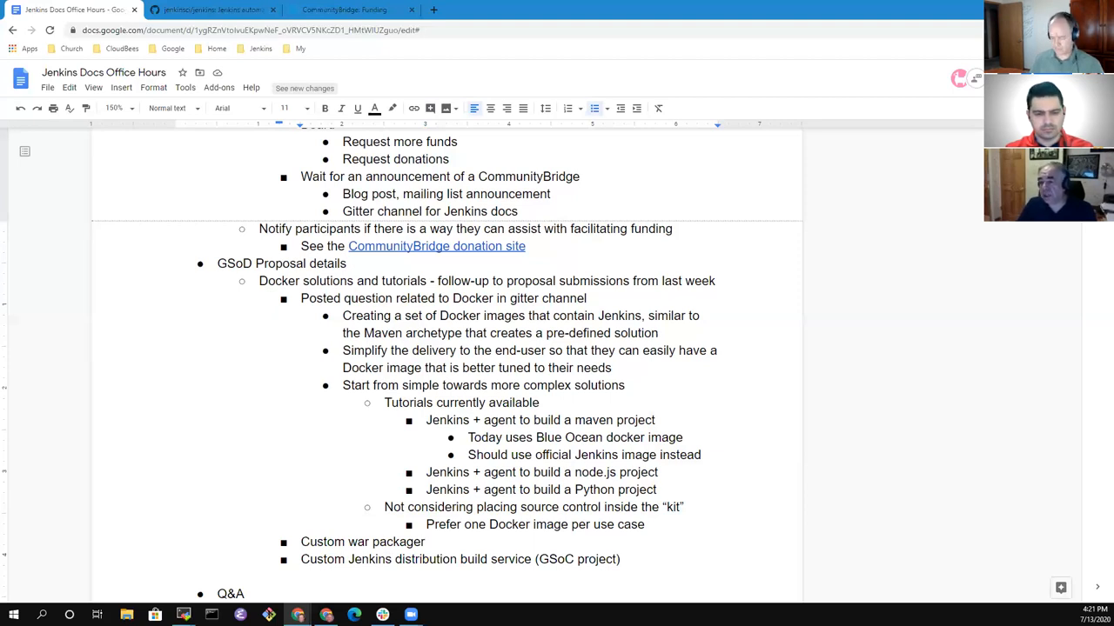
type("Provides")
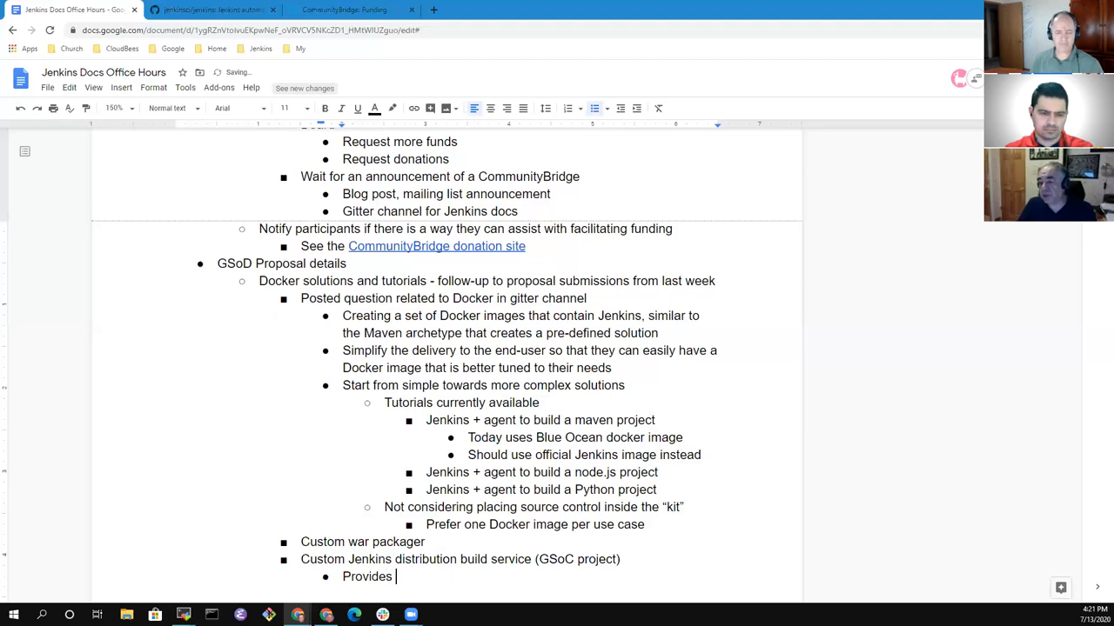
type("a user interface the user")
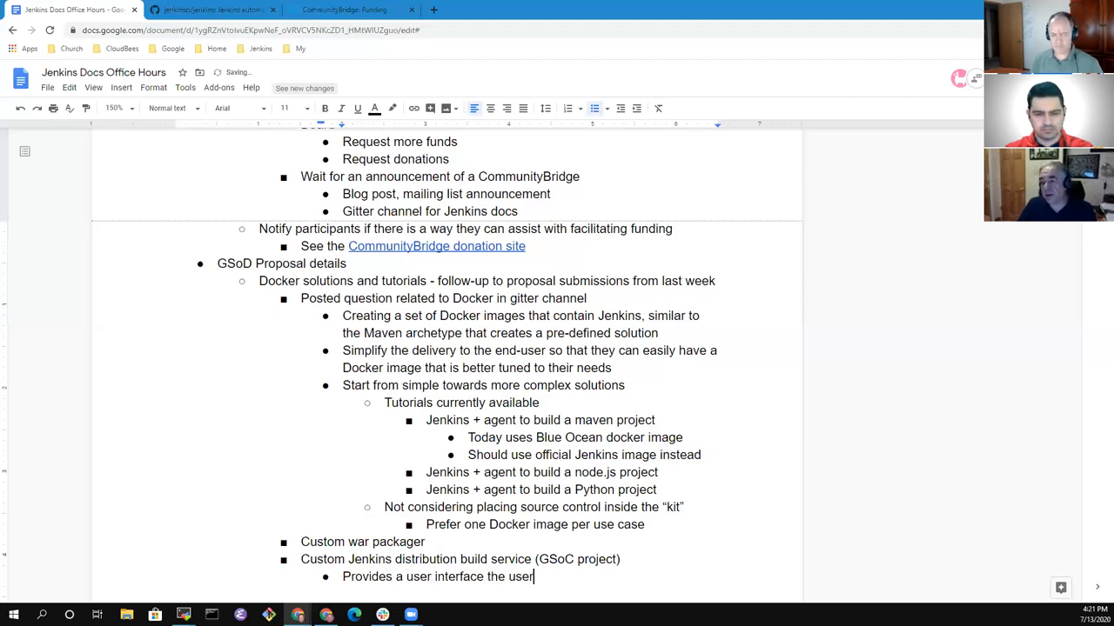
type("wants to")
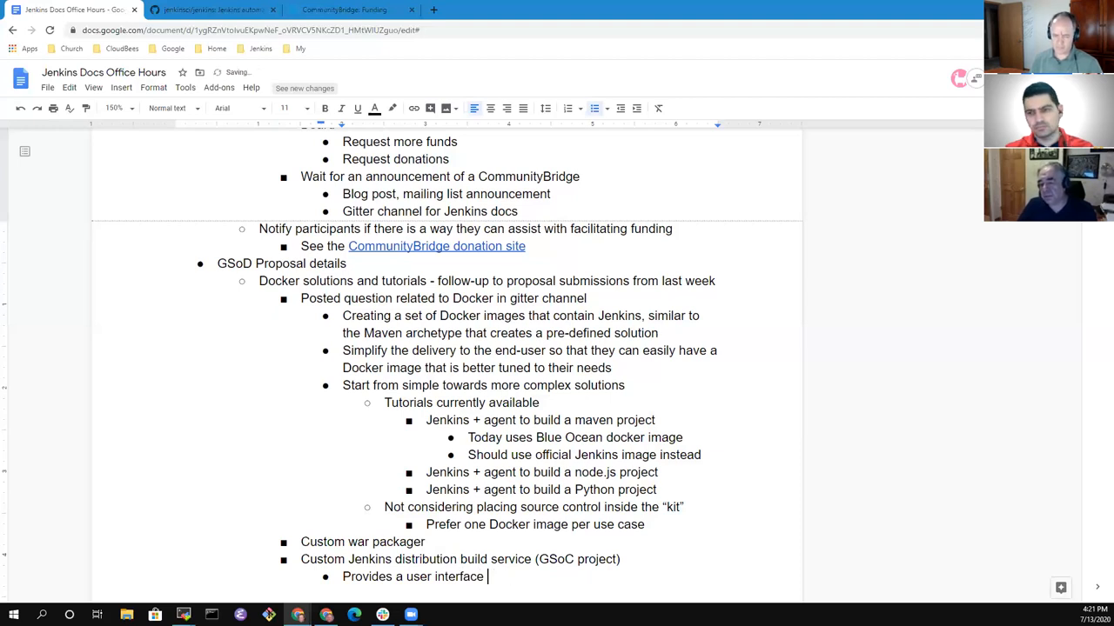
type("for user")
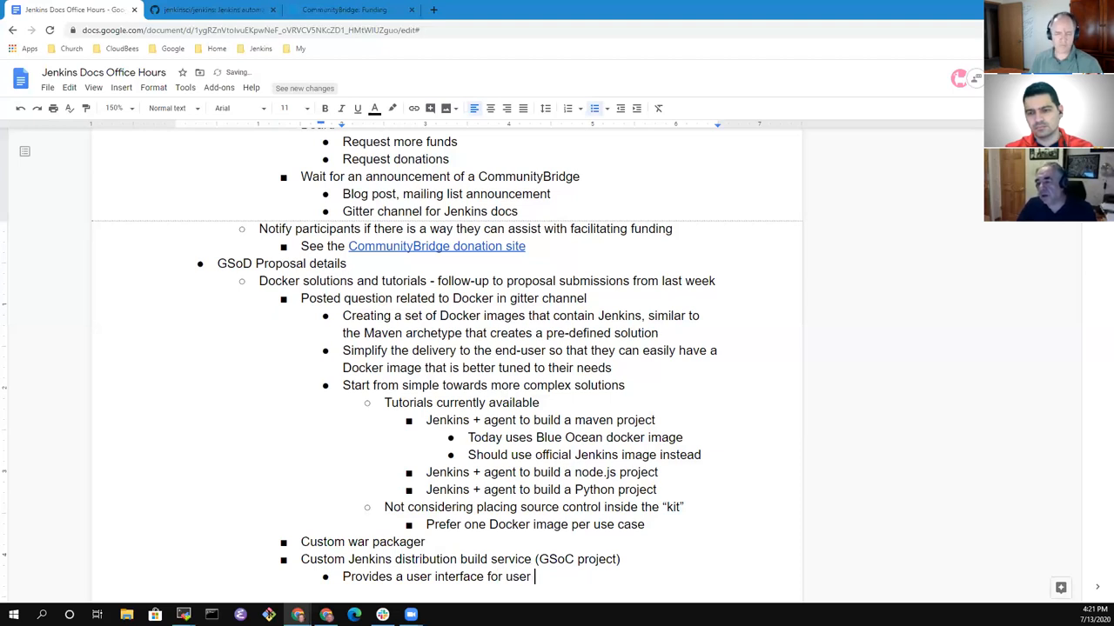
type("creation of a Jenki")
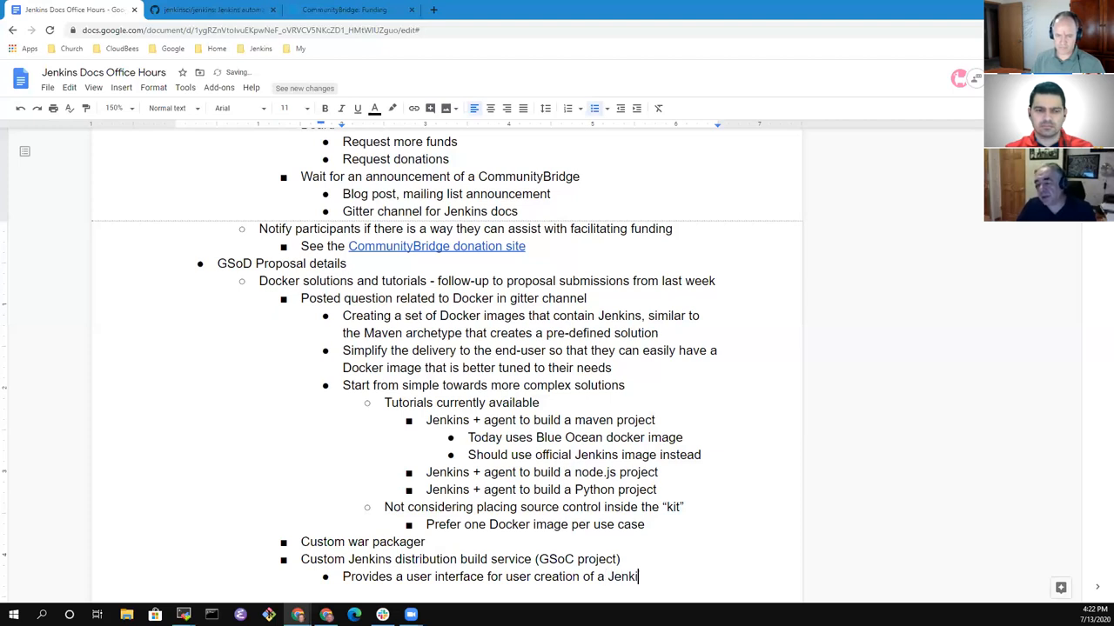
type("ns distribut")
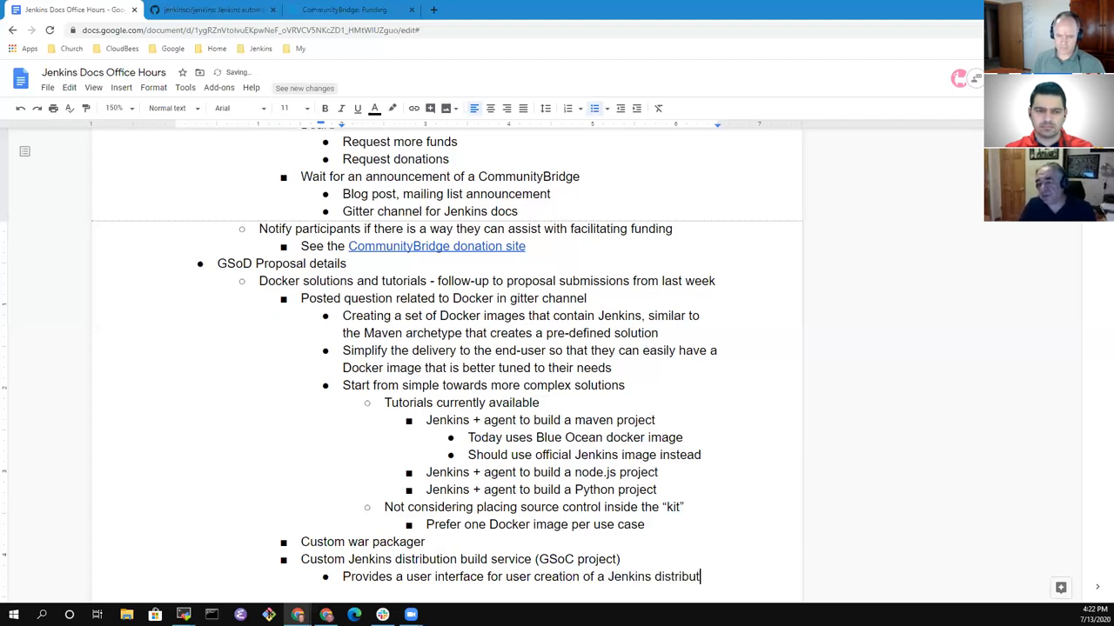
type("ion")
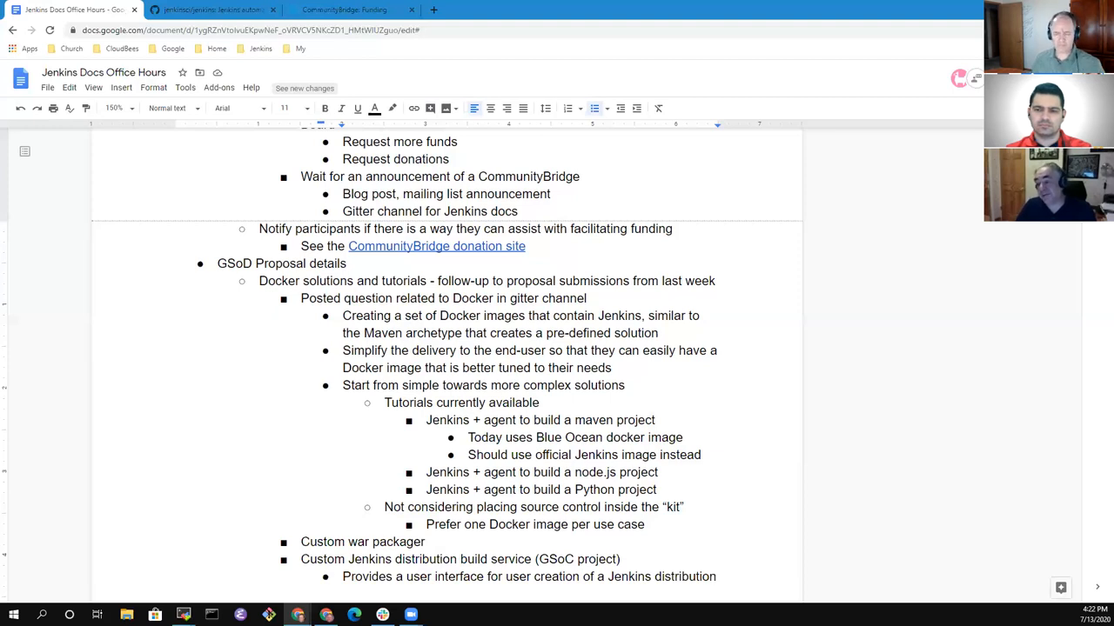
double_click(557, 577)
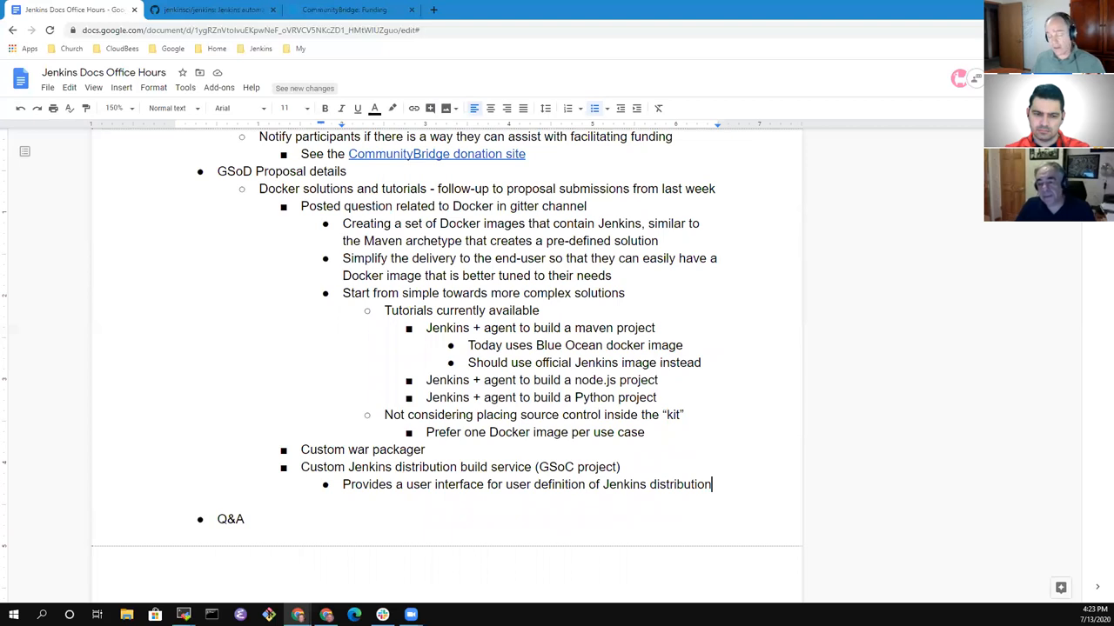
key("Enter")
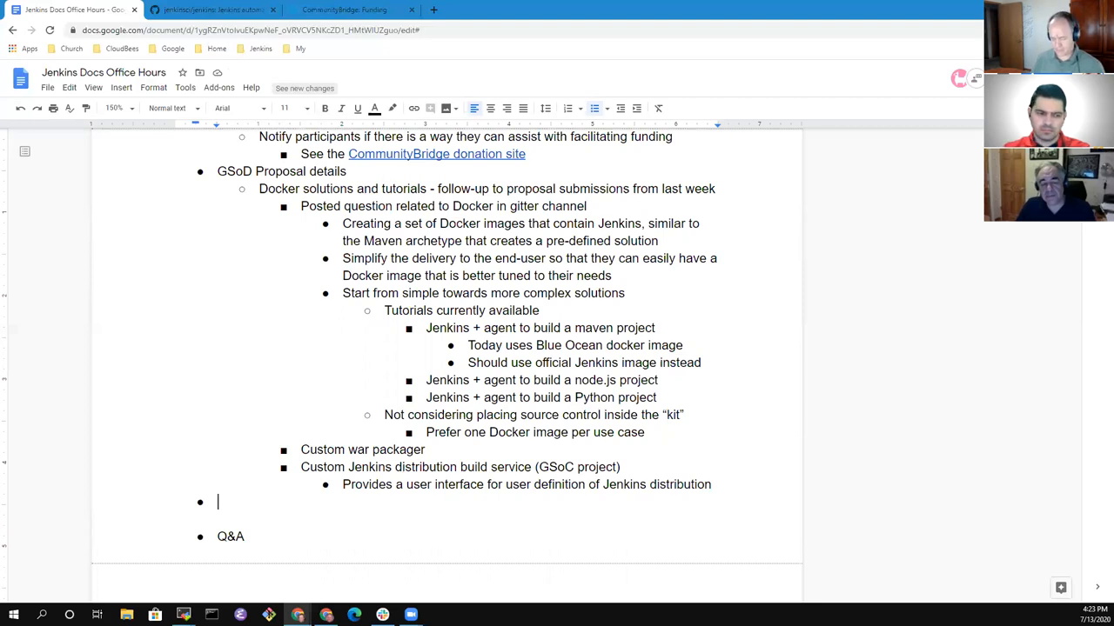
Type the item 'What's next for Google Season of Docs' and begin the following bullet.
type("What's next f")
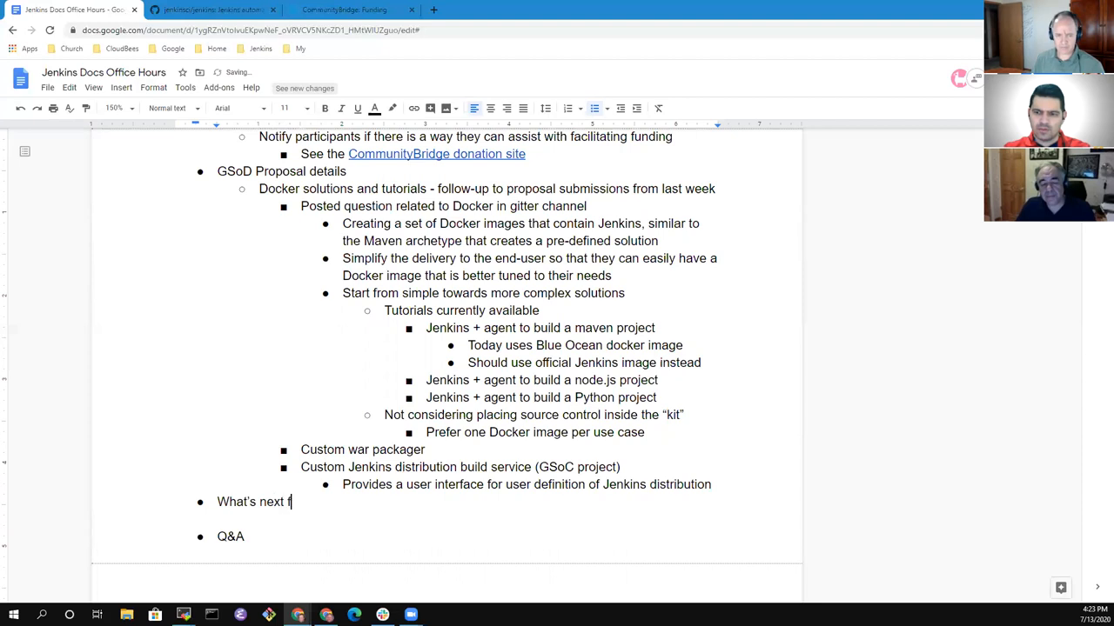
type("or Google S")
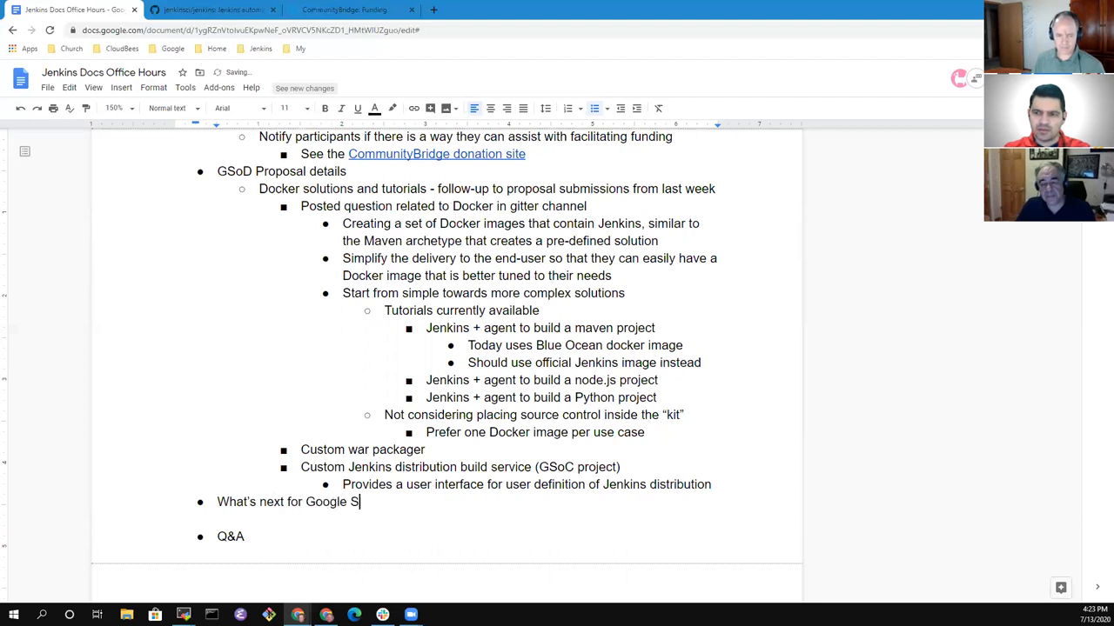
type("eason of Dco")
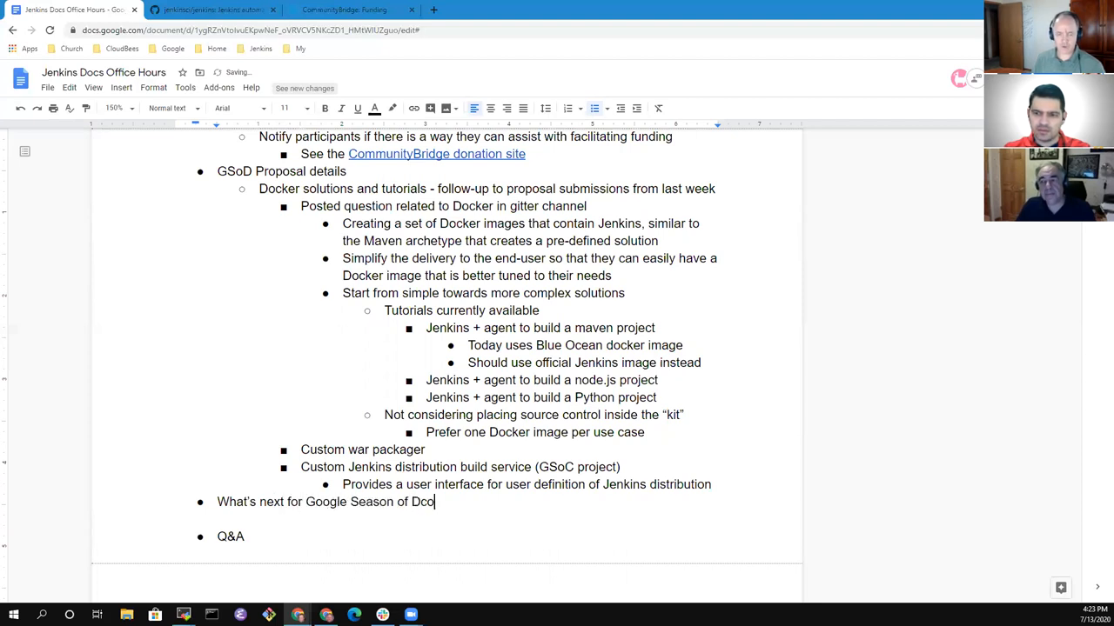
type("cs")
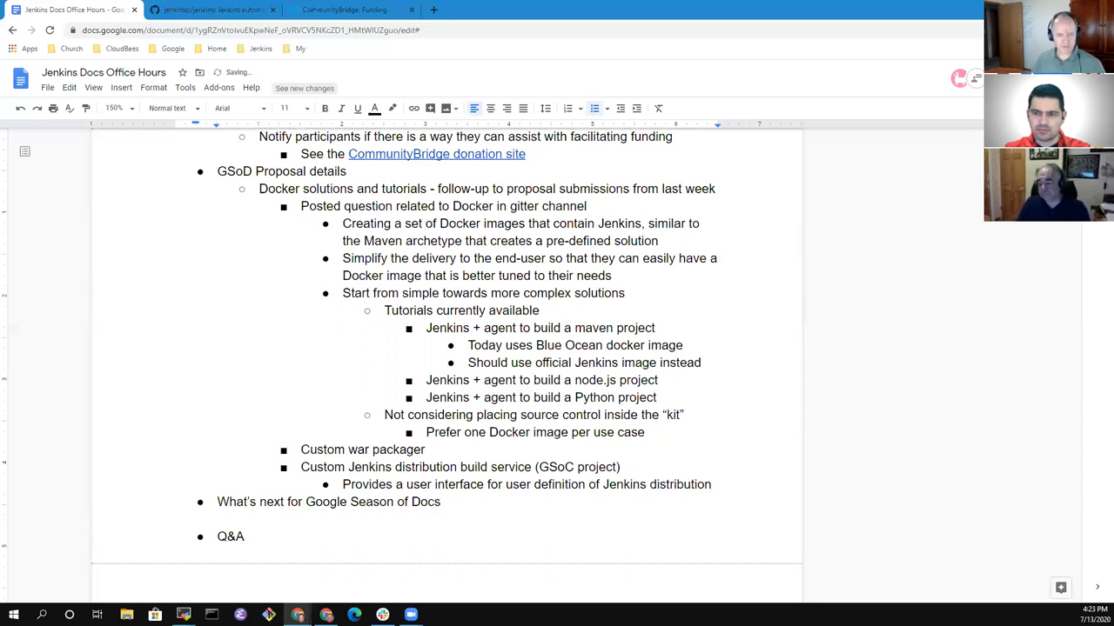
type("Jhn")
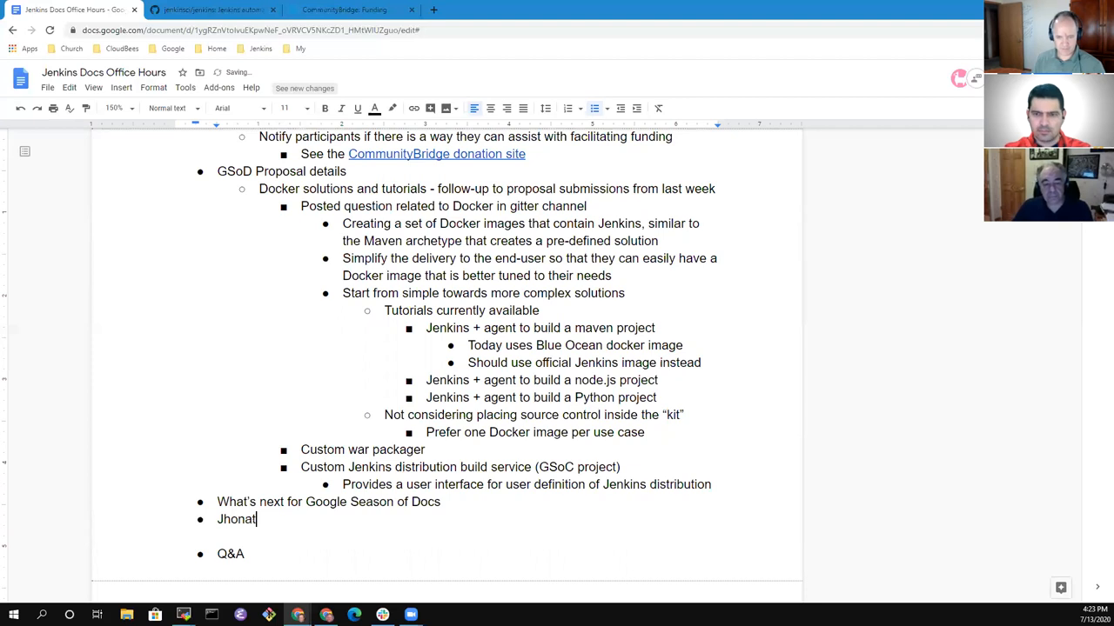
type("an")
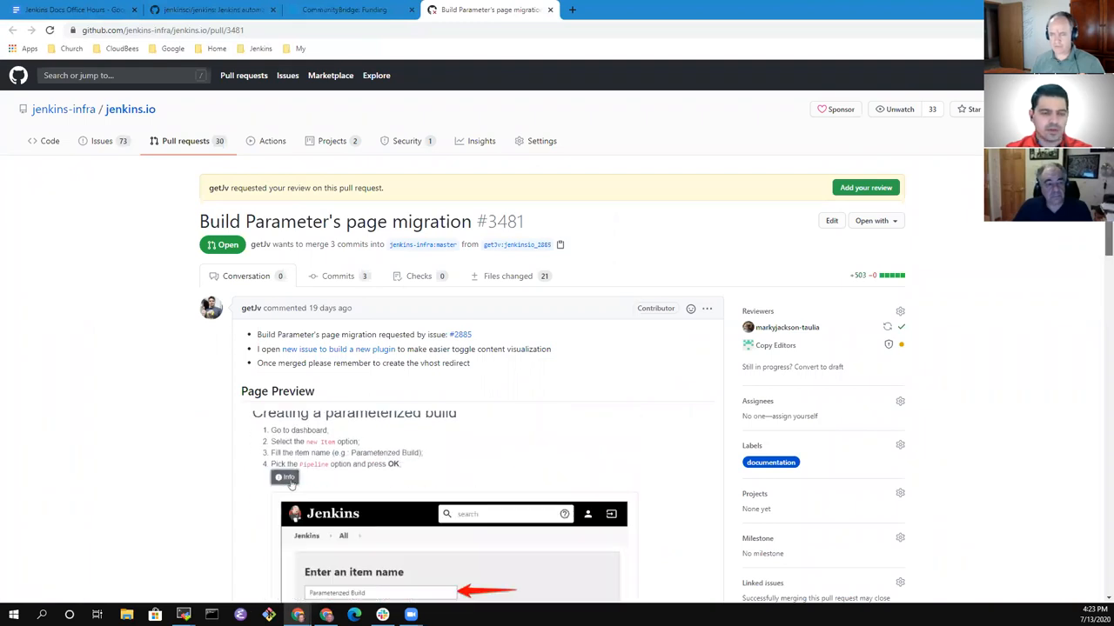
scroll("down", 3)
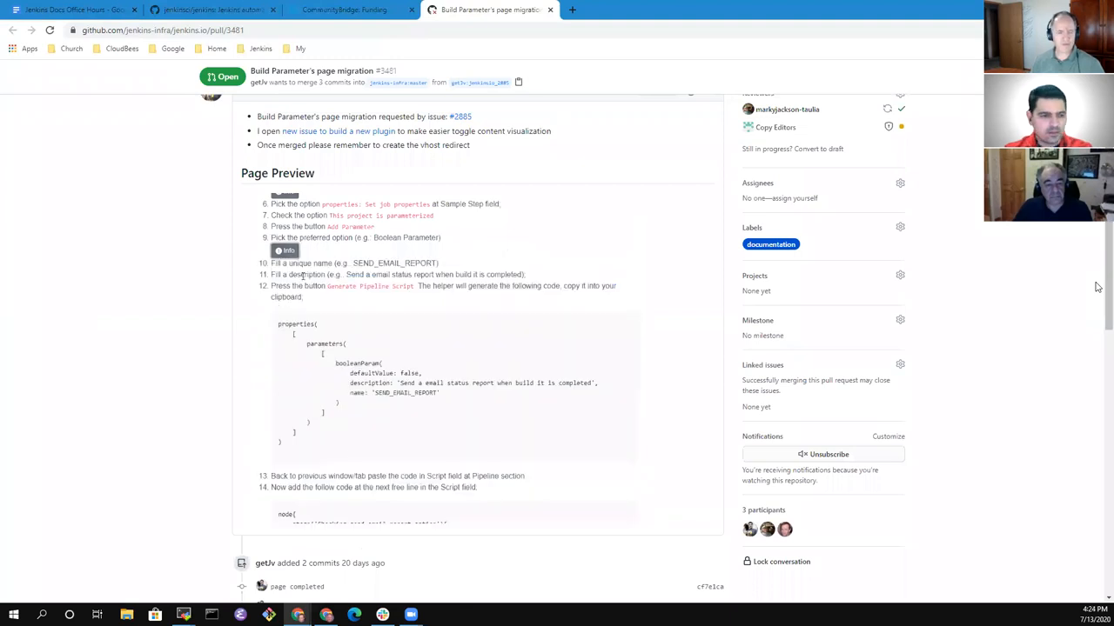
scroll("down", 3)
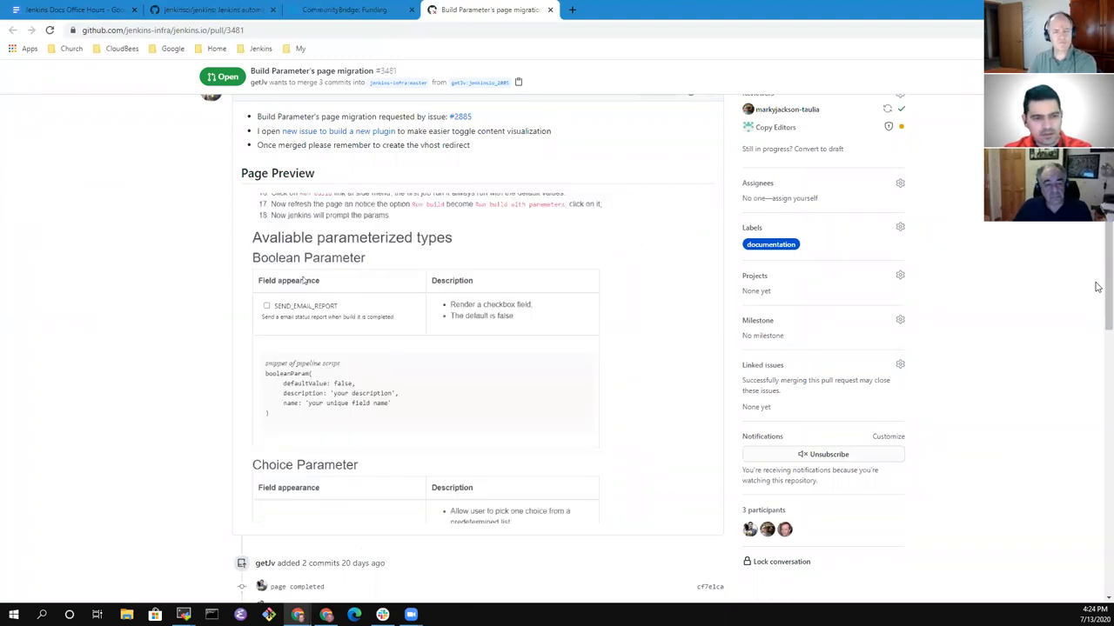
scroll("down", 3)
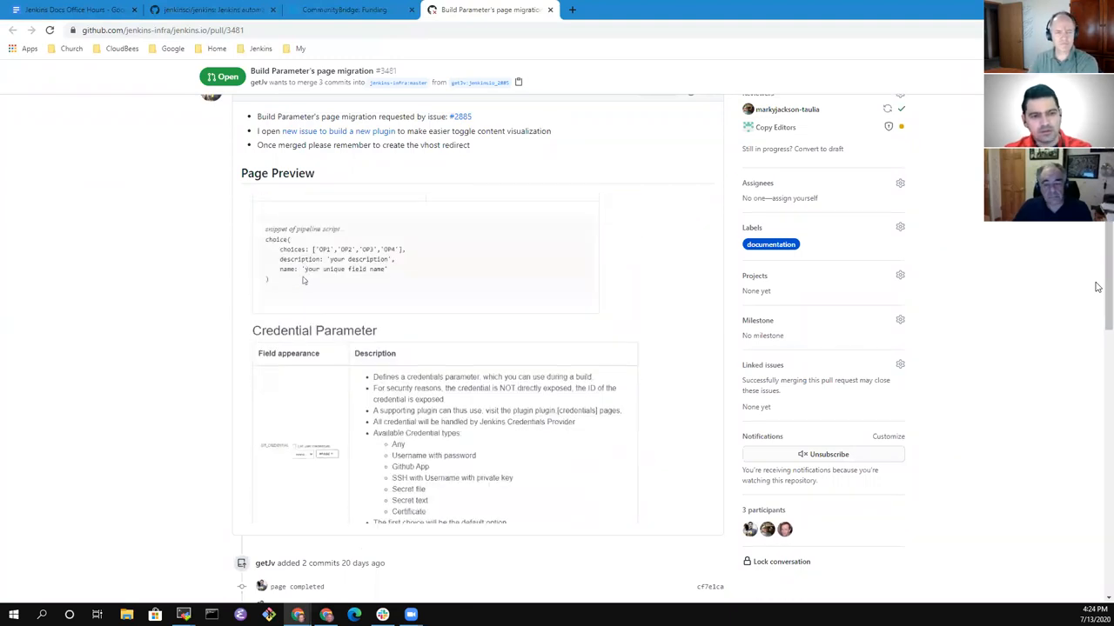
scroll("down", 3)
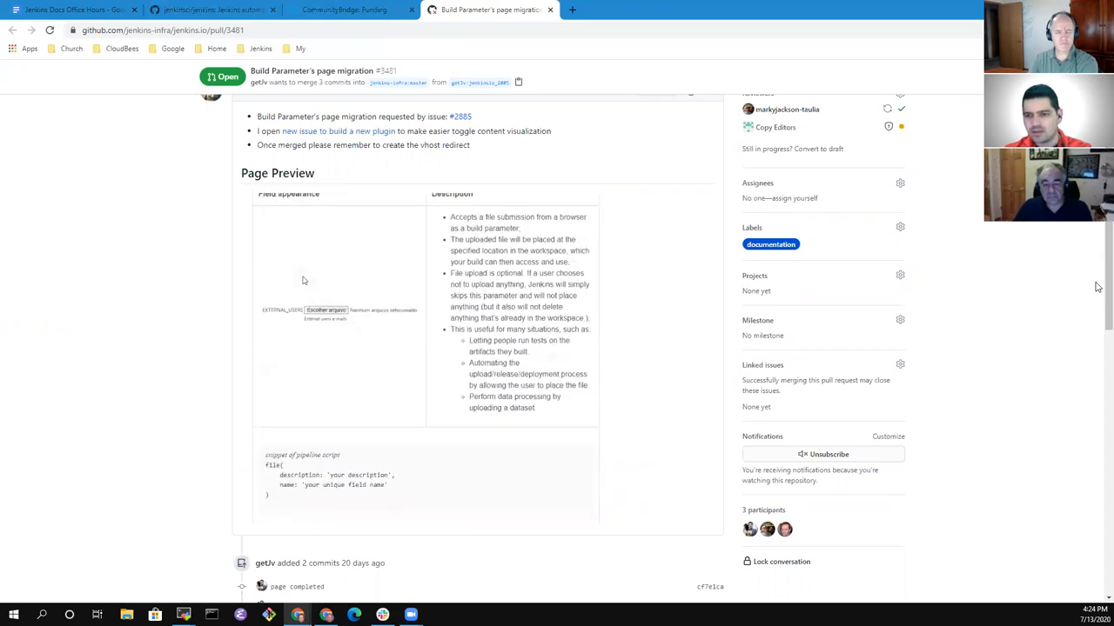
scroll("down", 3)
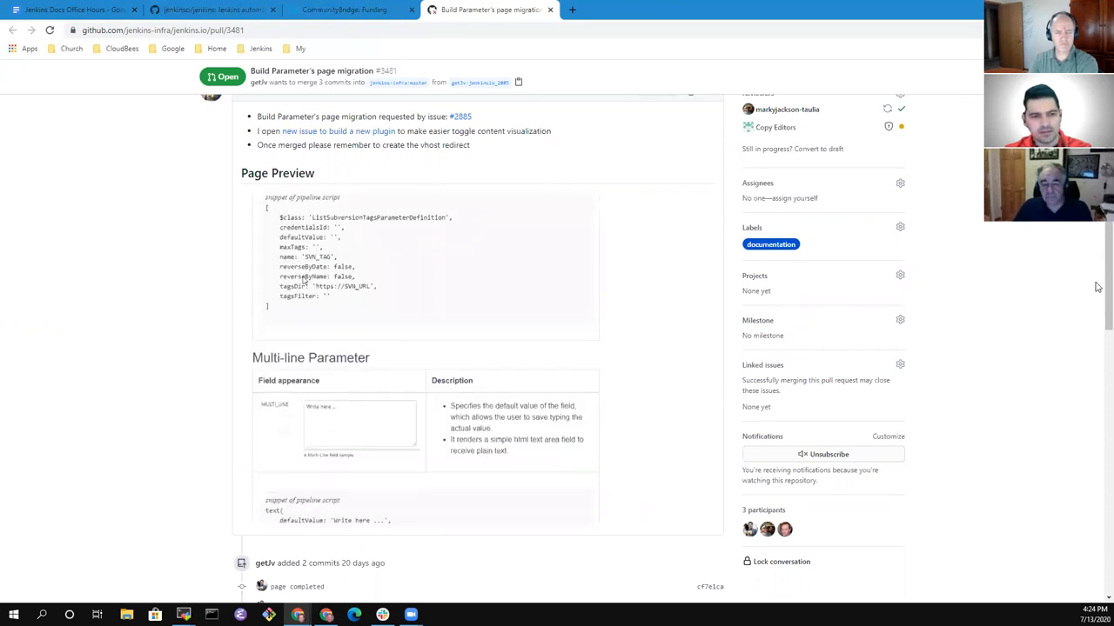
scroll("down", 3)
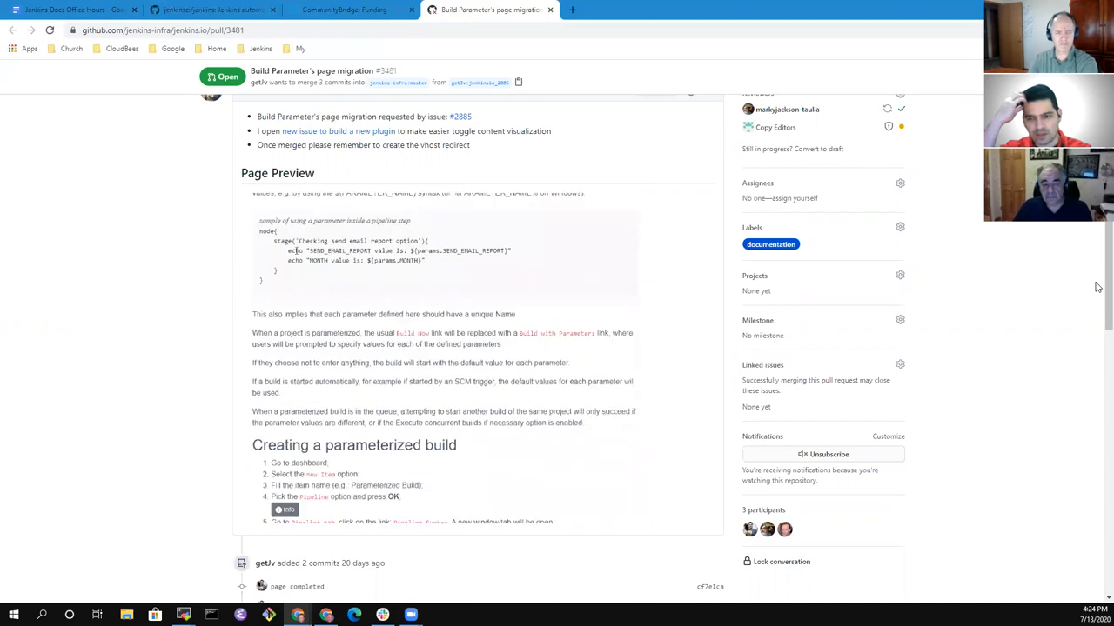
scroll("down", 3)
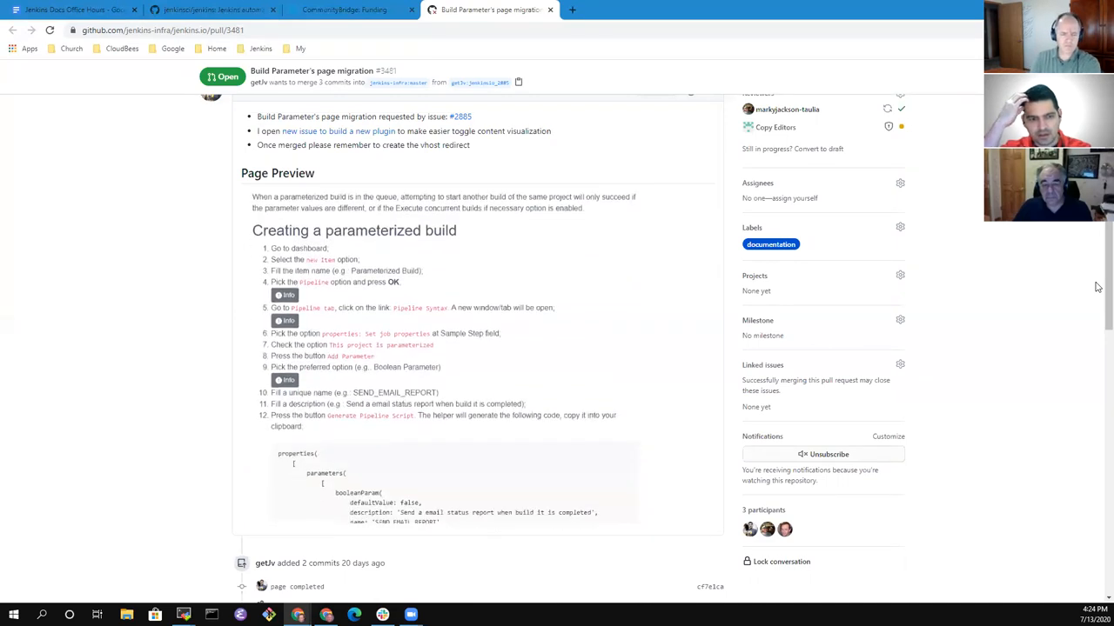
scroll("down", 3)
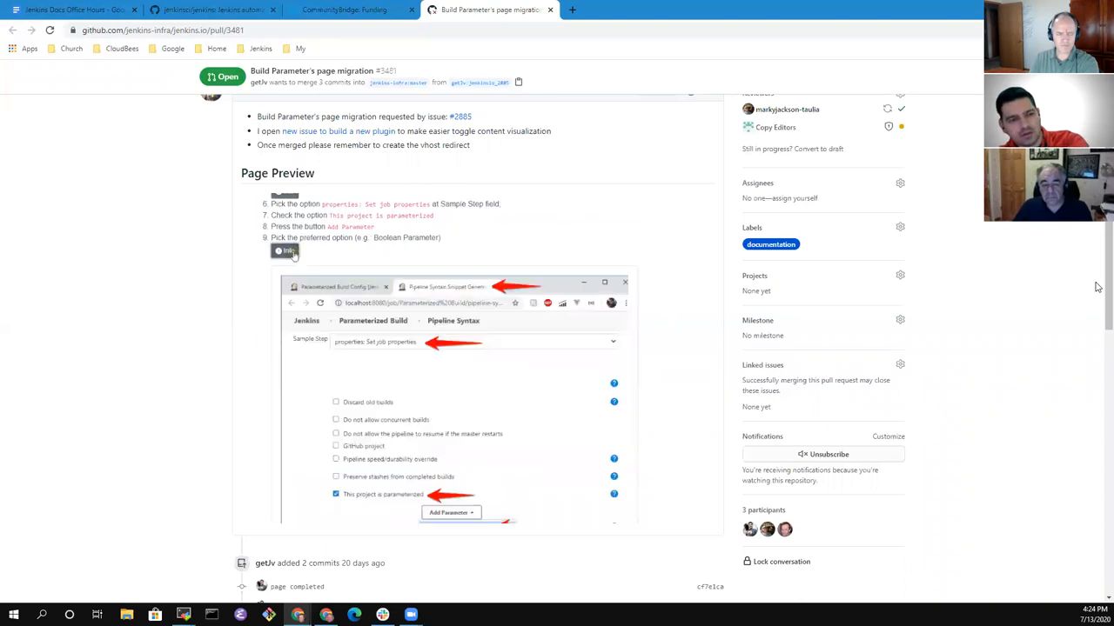
scroll("down", 3)
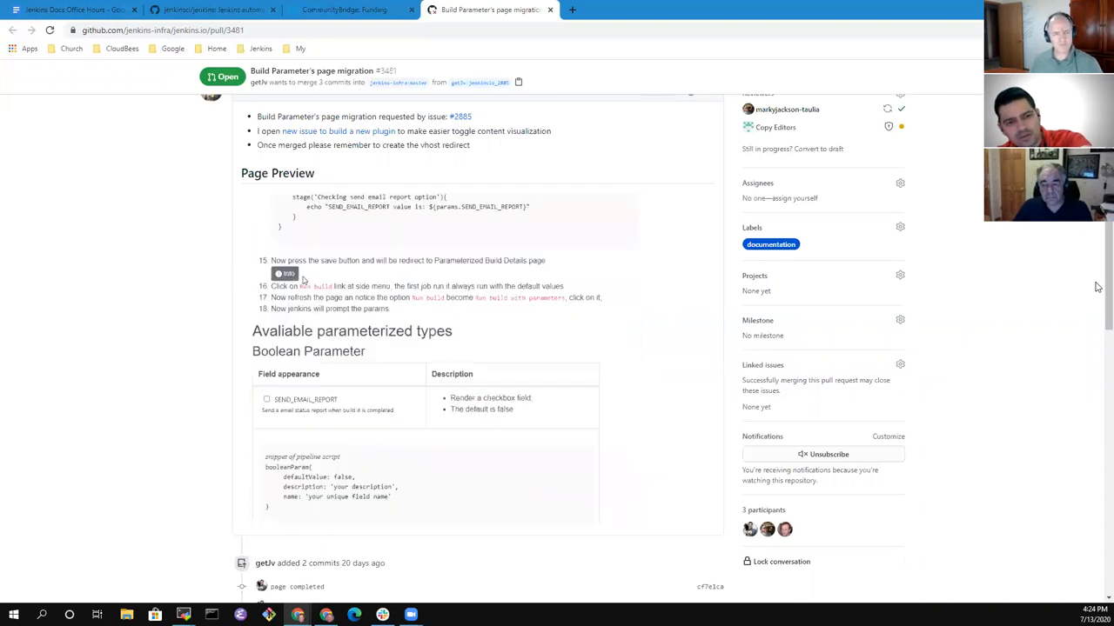
scroll("down", 3)
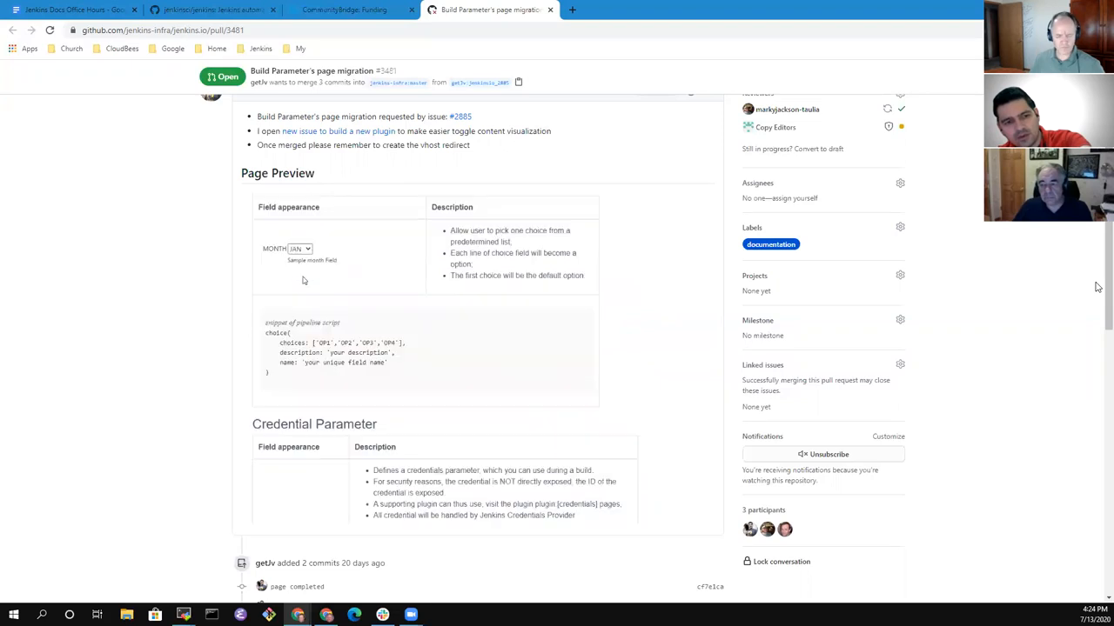
scroll("down", 3)
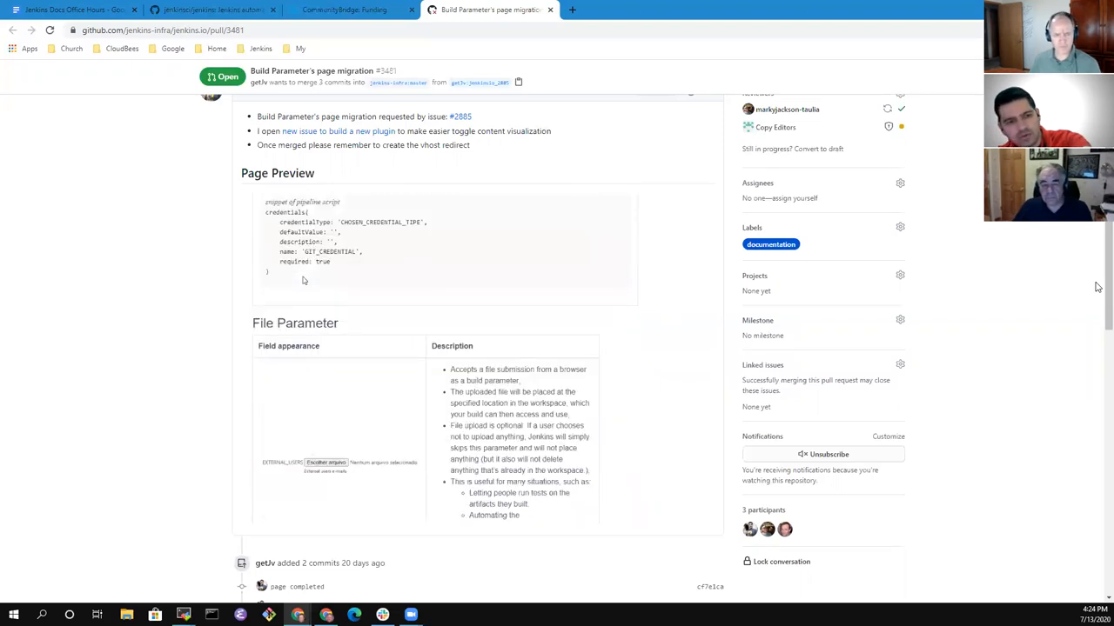
scroll("down", 3)
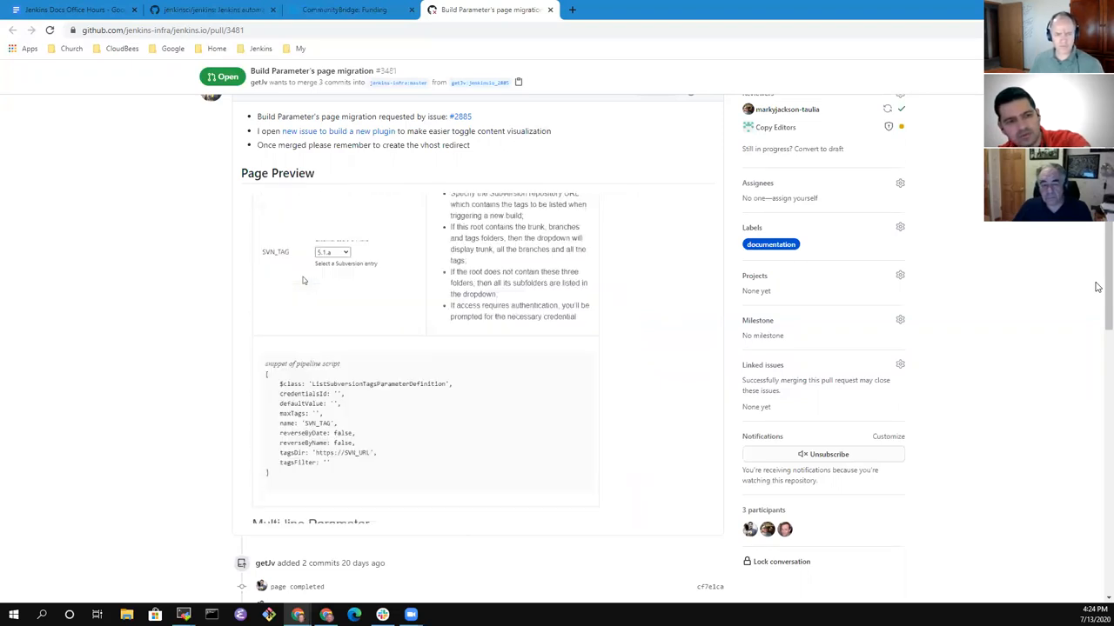
scroll("down", 3)
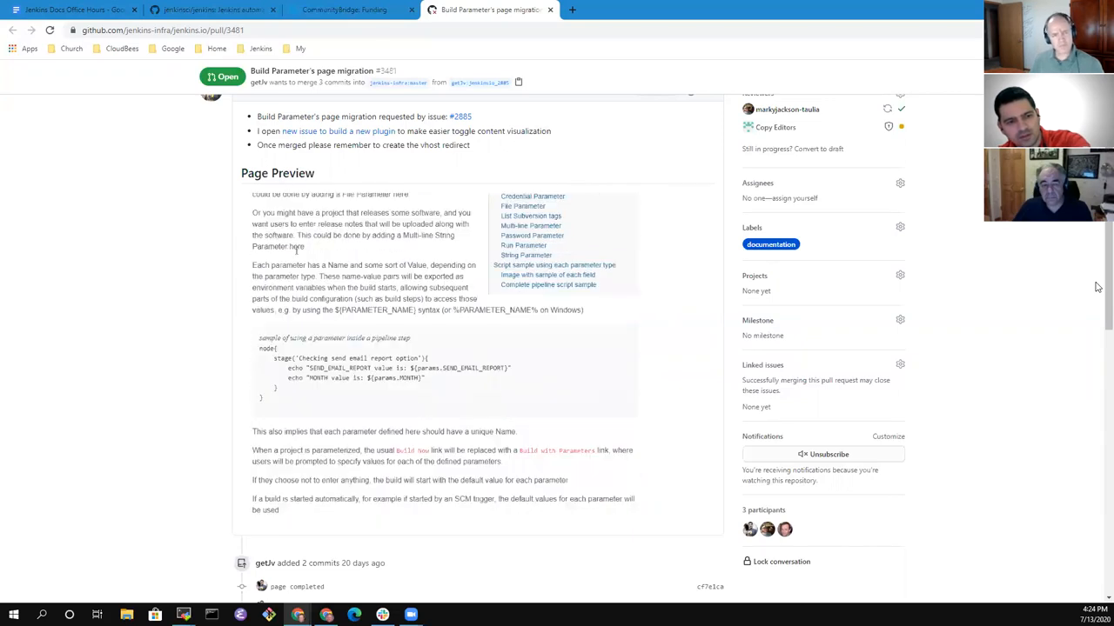
scroll("down", 3)
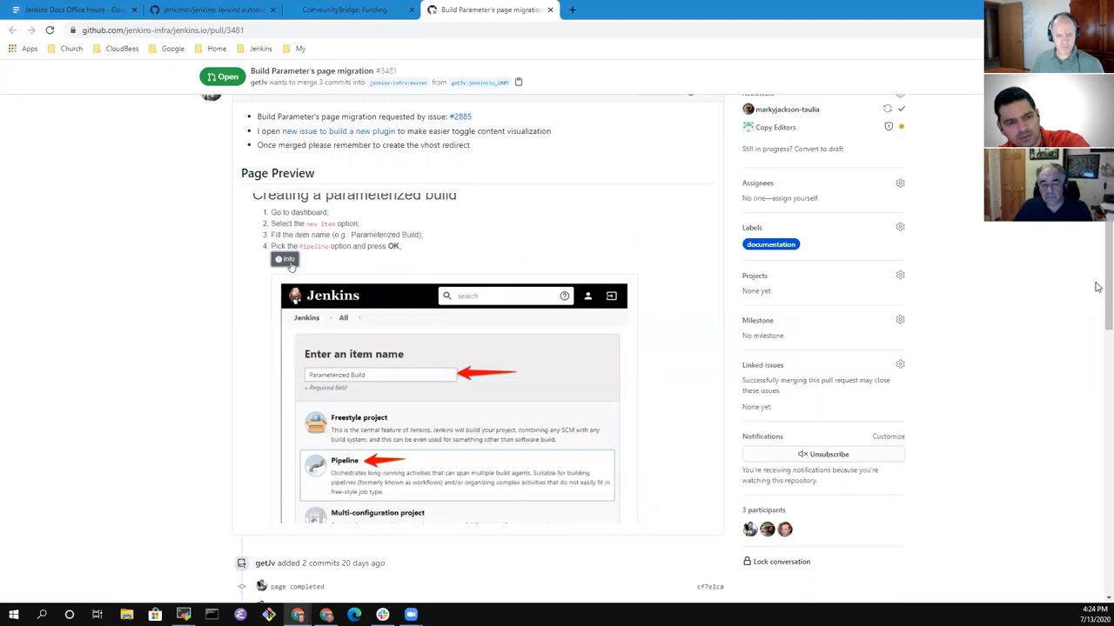
scroll("down", 3)
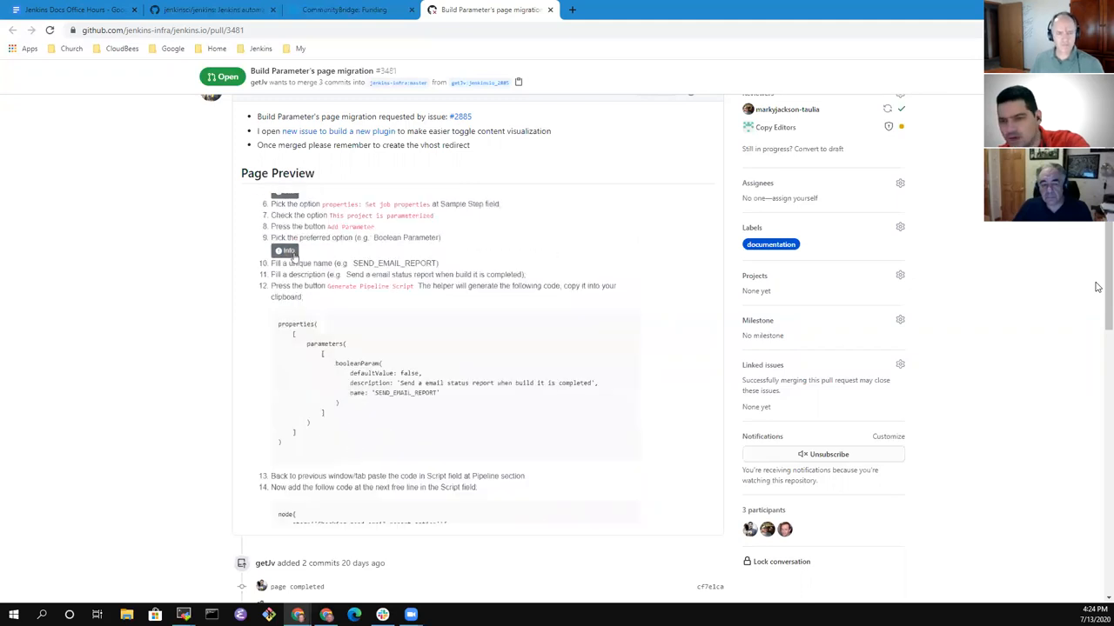
scroll("down", 3)
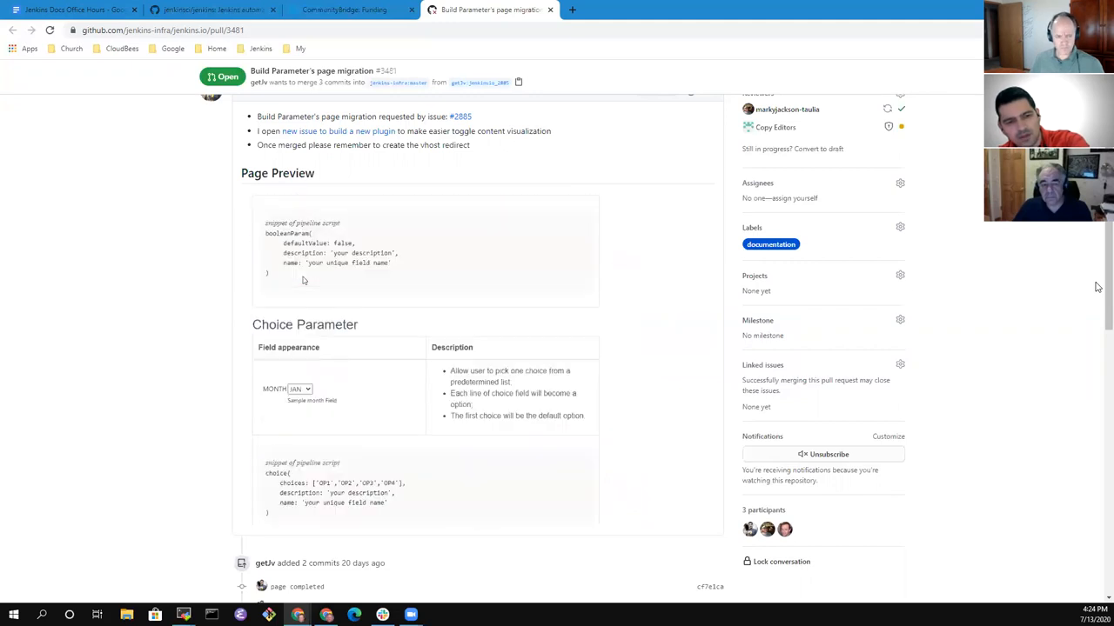
scroll("down", 3)
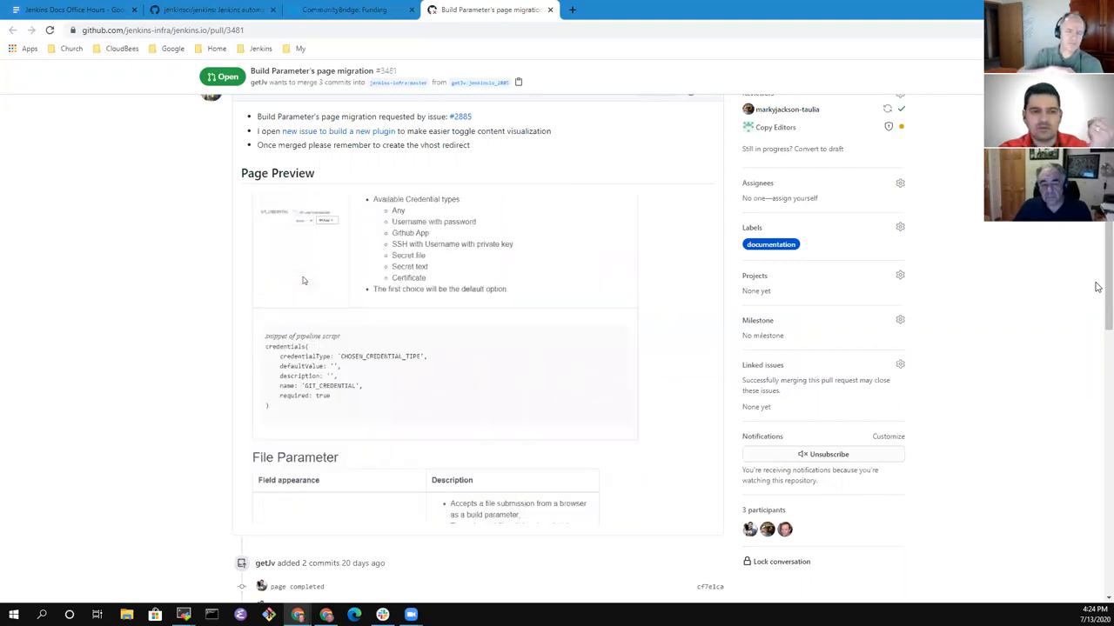
scroll("down", 3)
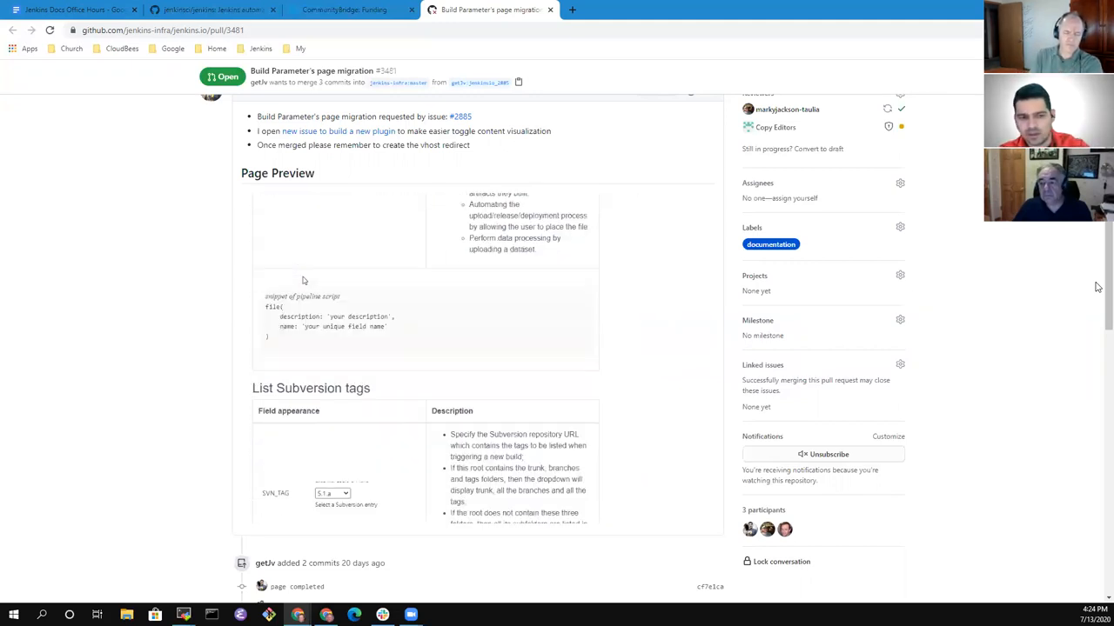
scroll("down", 3)
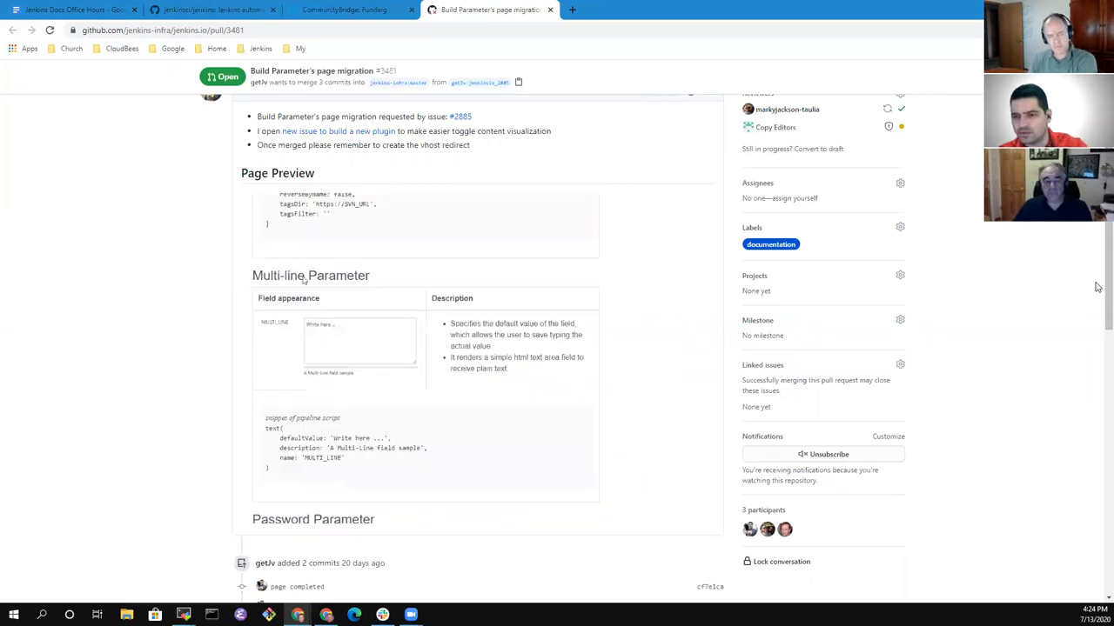
scroll("down", 3)
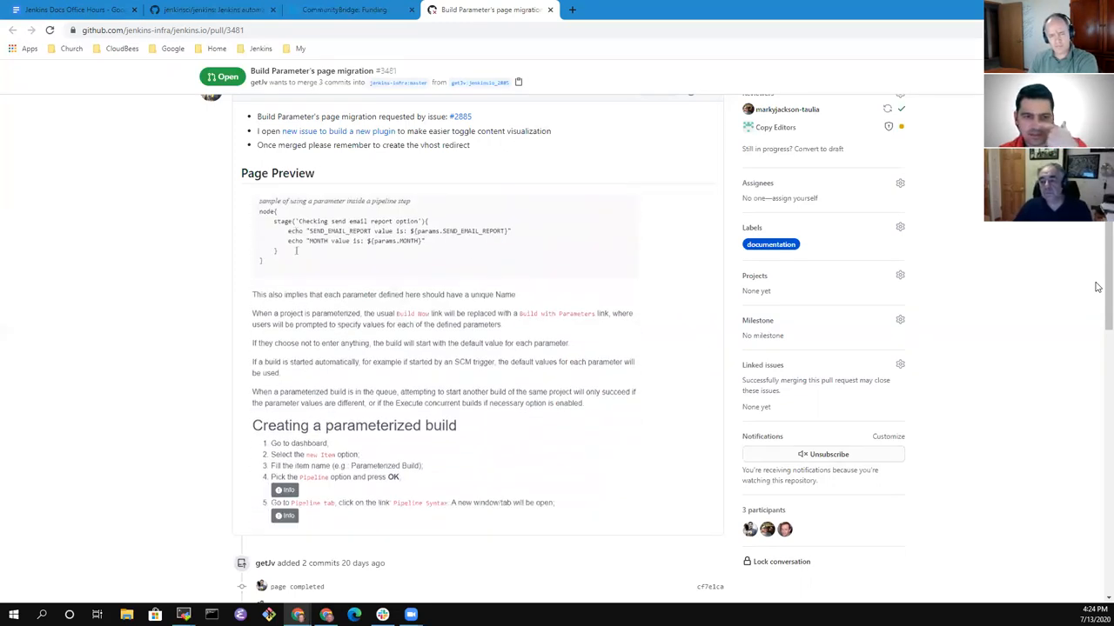
scroll("down", 3)
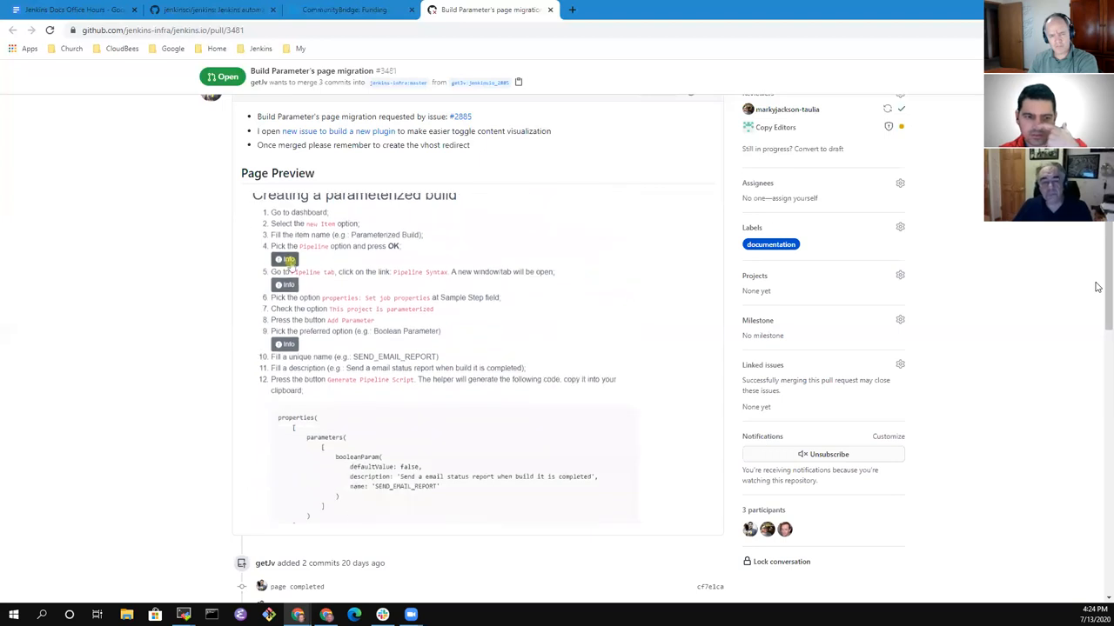
scroll("down", 3)
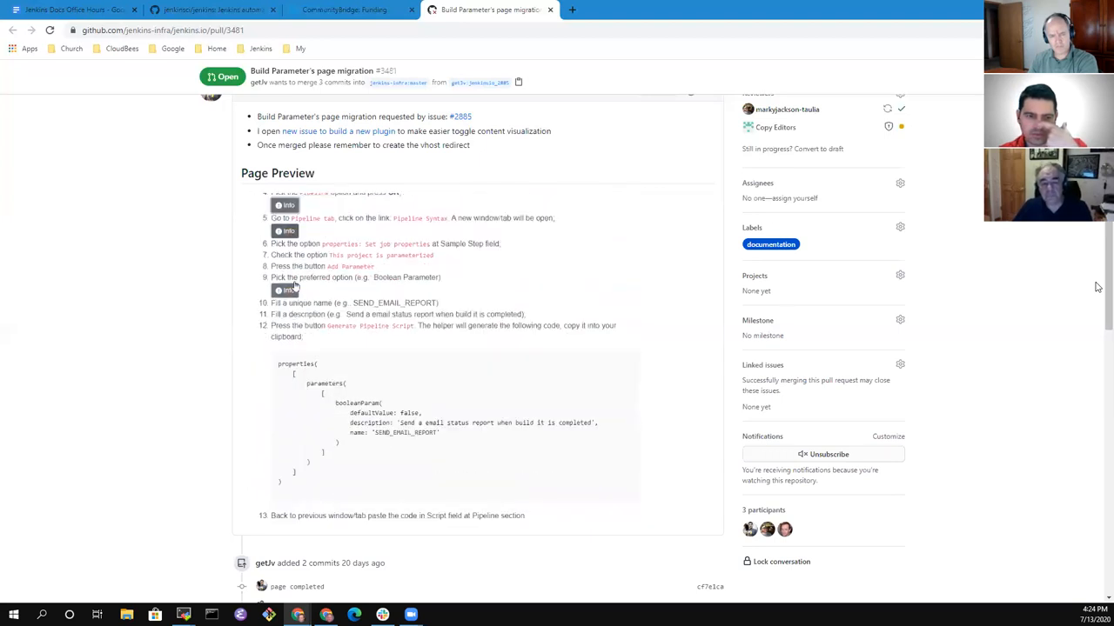
scroll("down", 3)
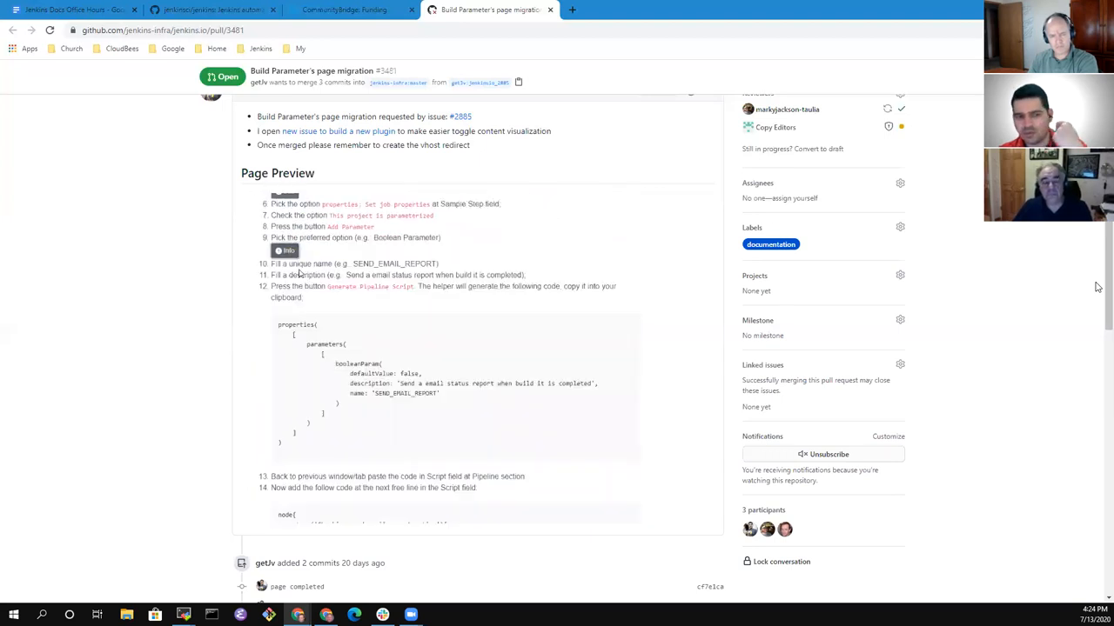
scroll("down", 3)
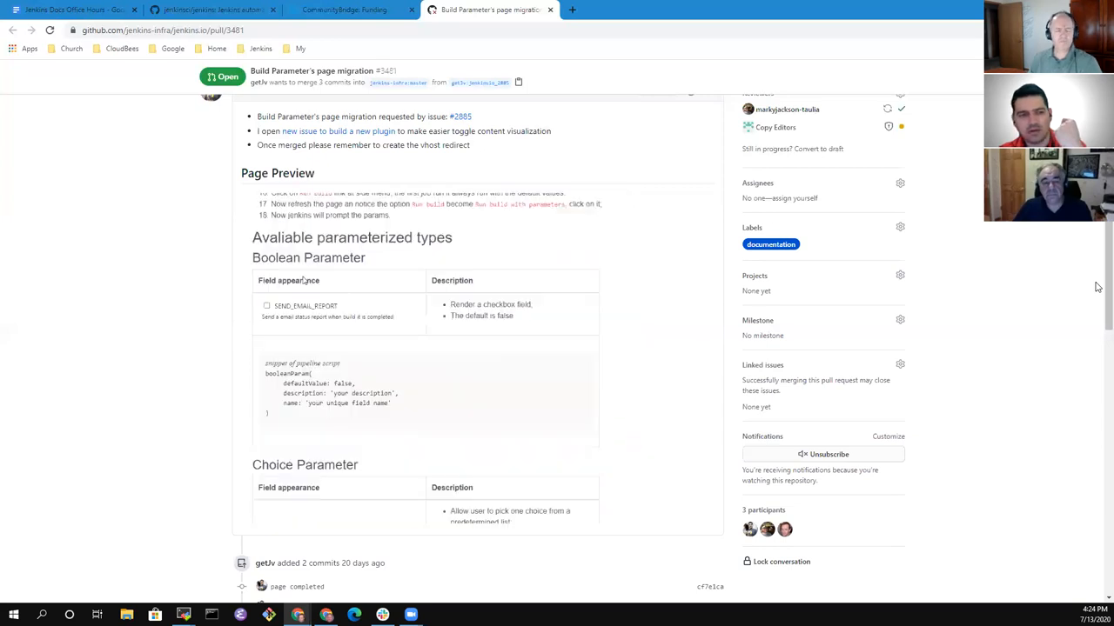
scroll("down", 3)
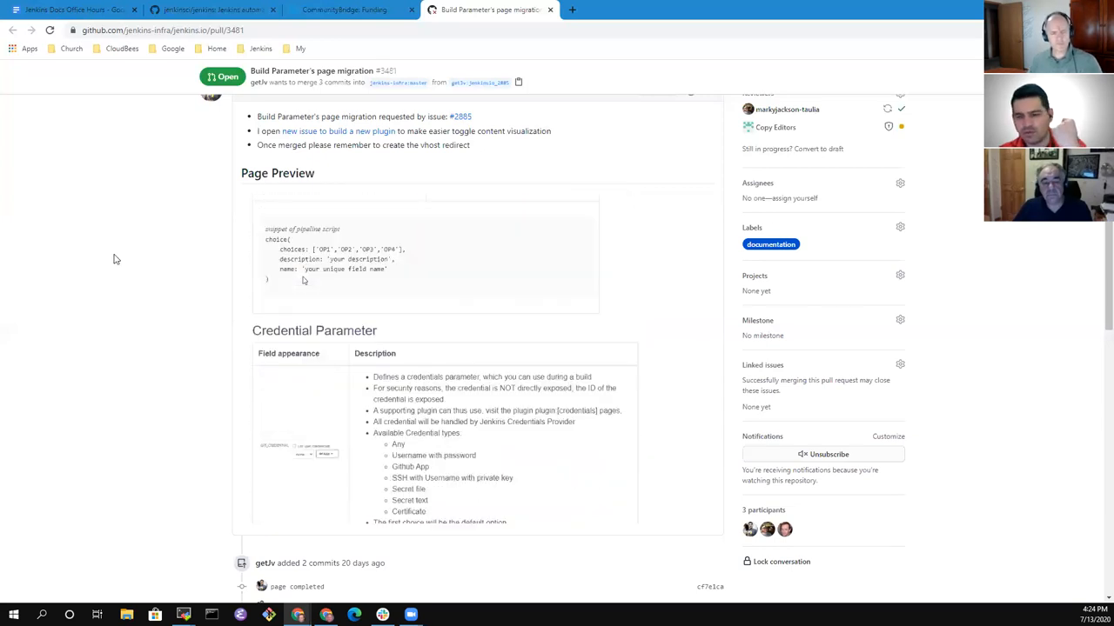
scroll("down", 3)
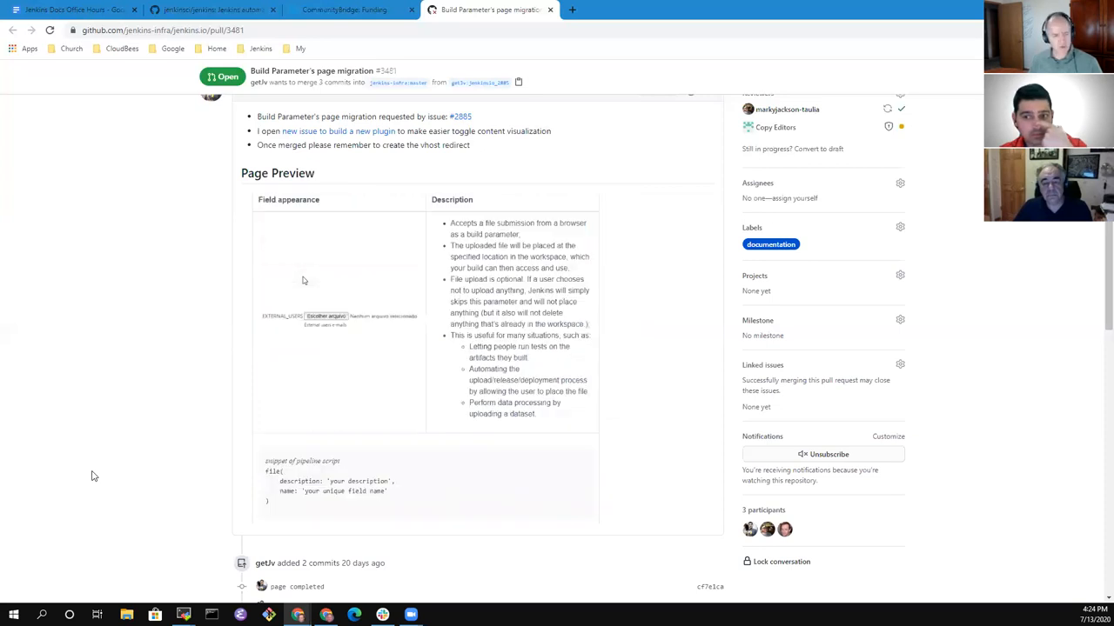
scroll("down", 3)
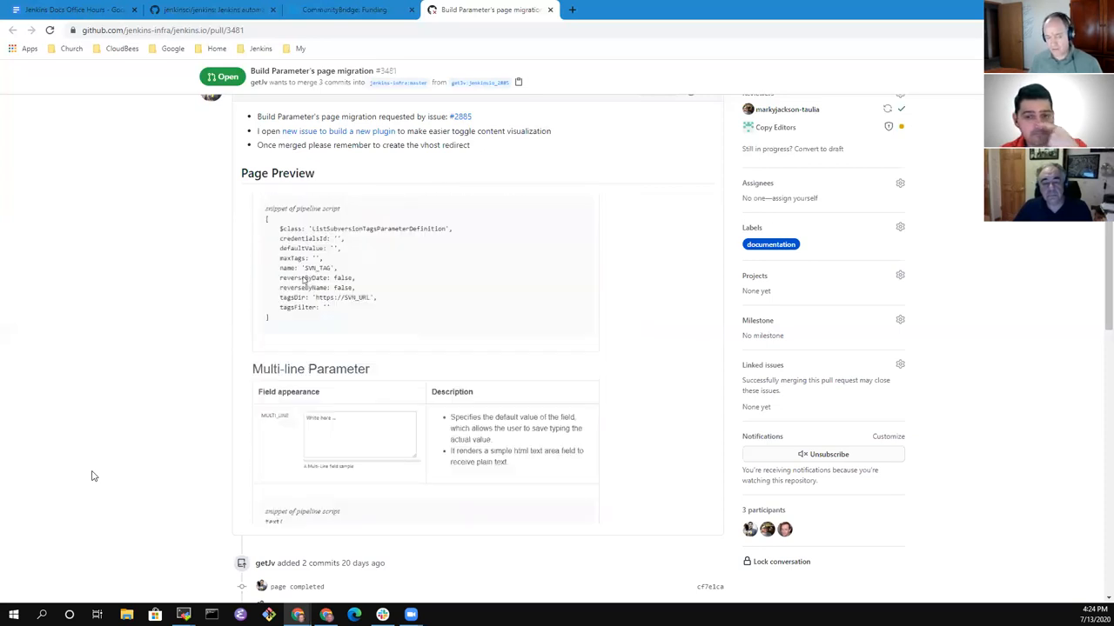
scroll("down", 3)
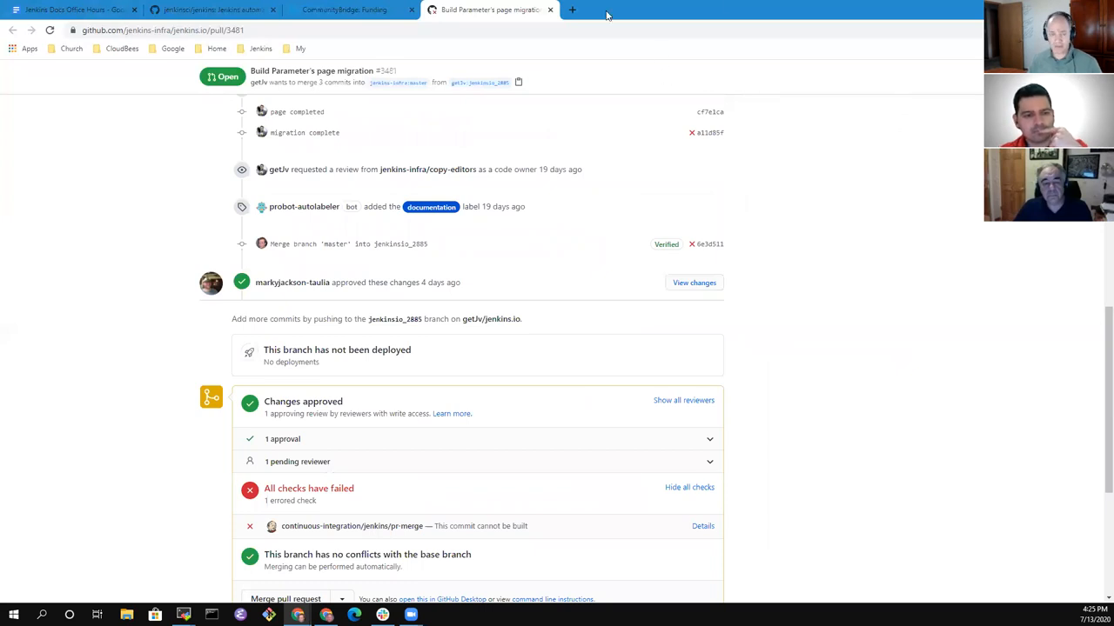
Open jenkins.io in a new tab and reach the Jenkins Pipeline handbook chapter via Documentation.
left_click(576, 10)
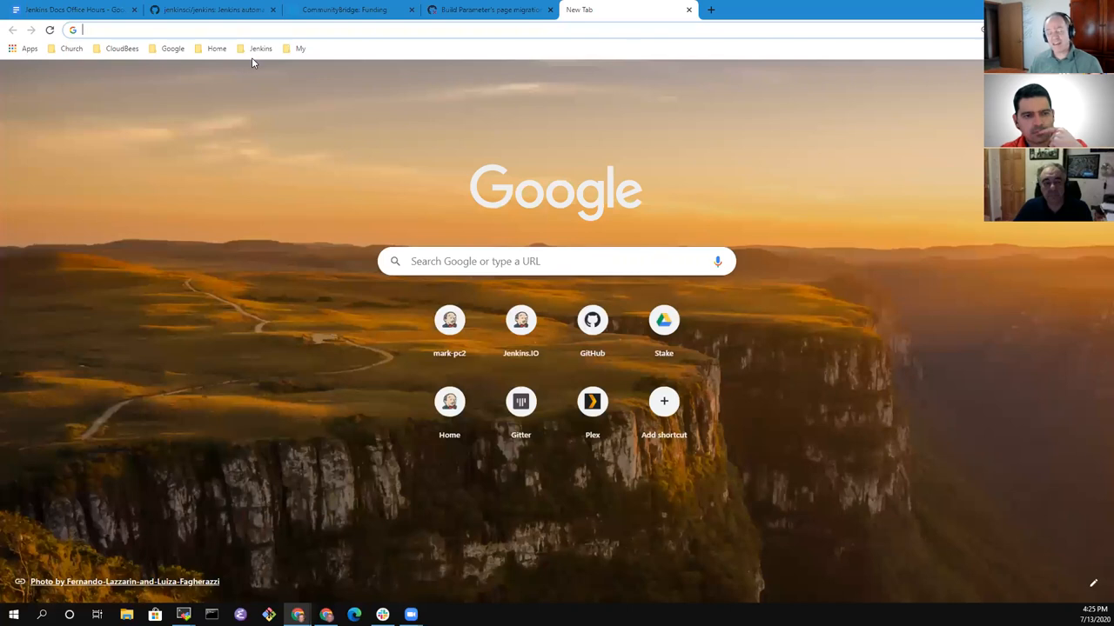
left_click(261, 48)
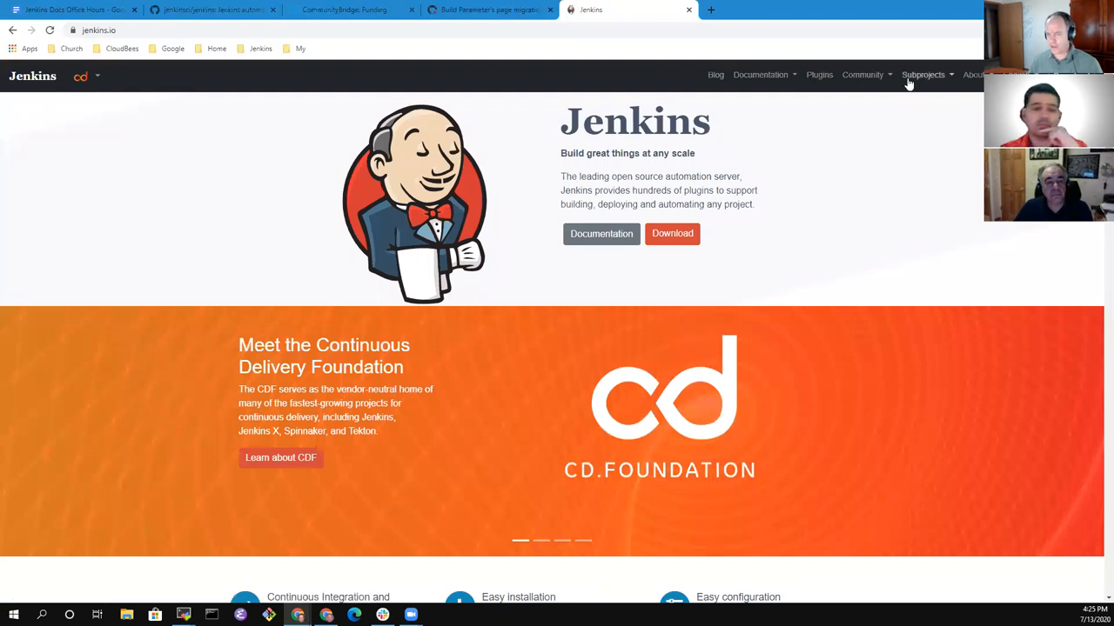
left_click(864, 74)
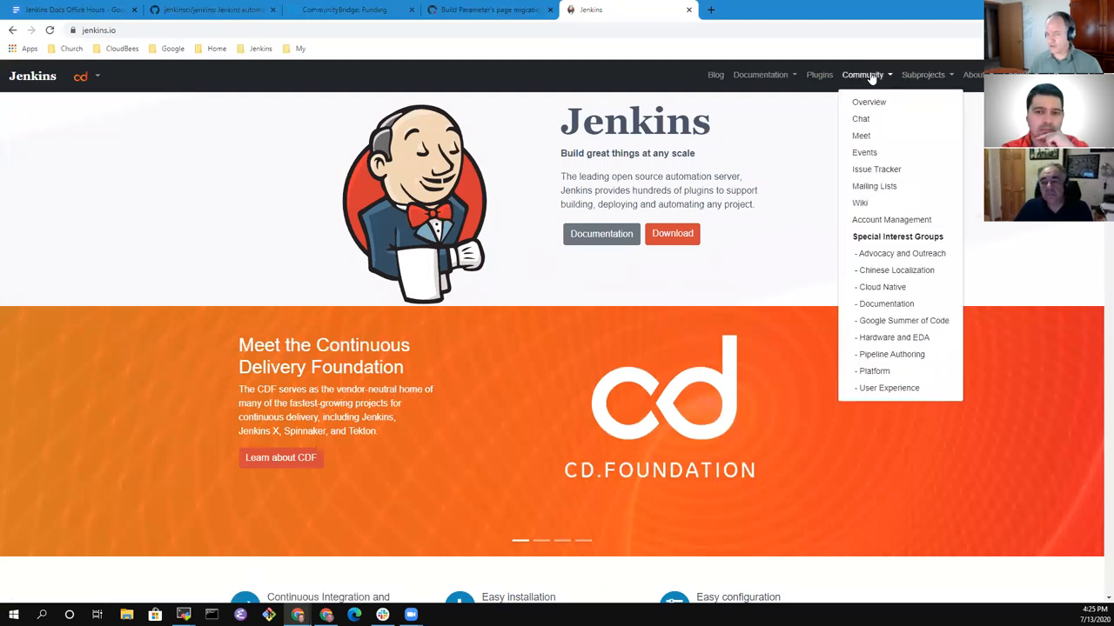
mouse_move(869, 102)
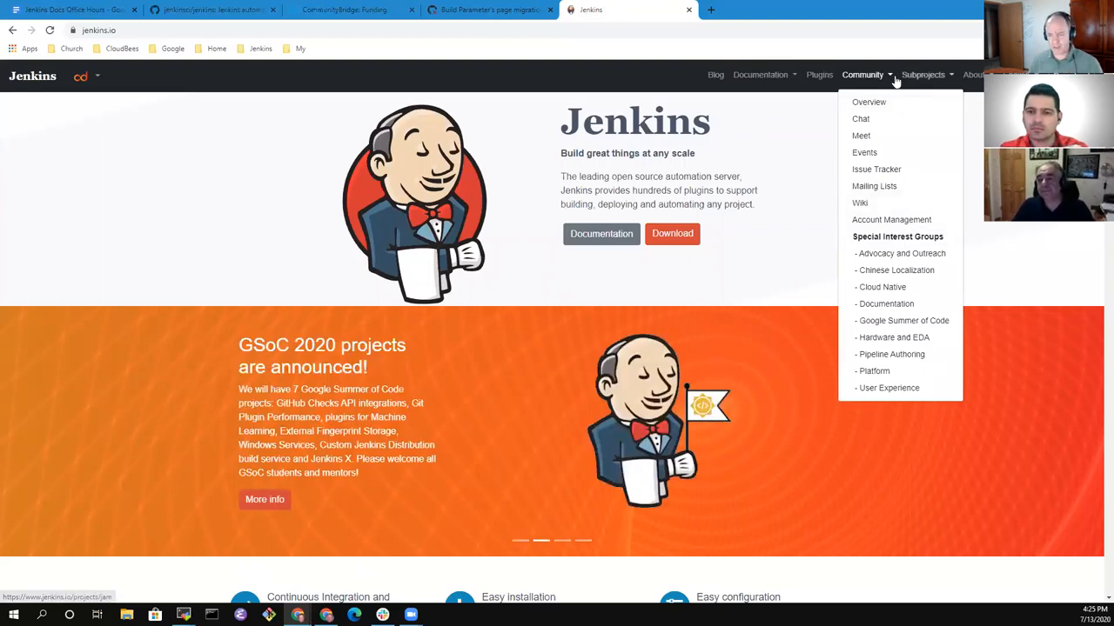
left_click(760, 74)
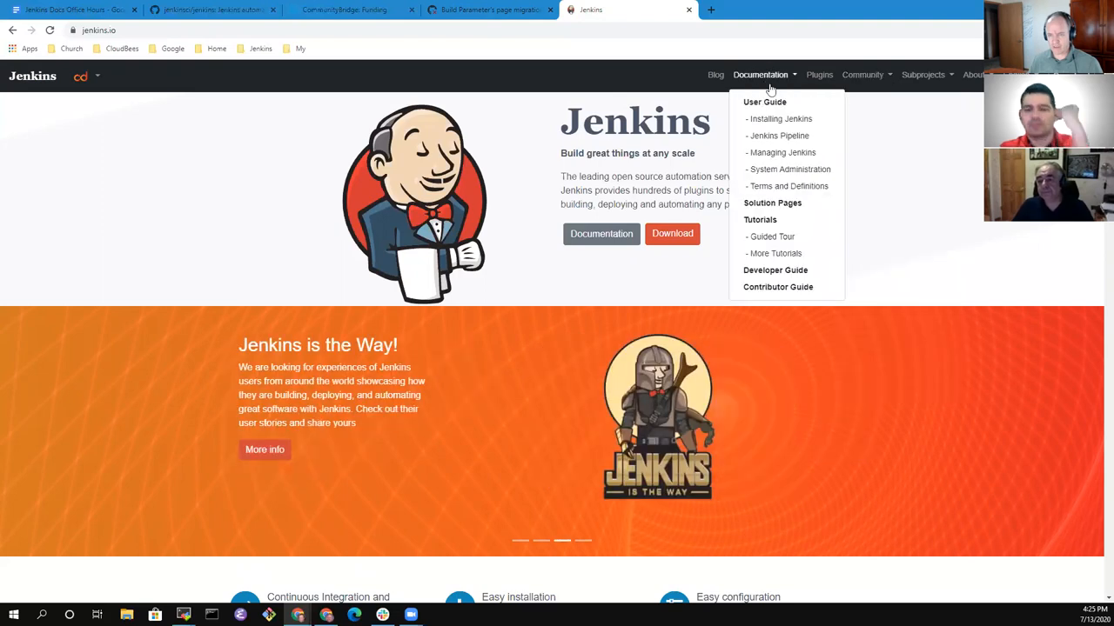
mouse_move(794, 136)
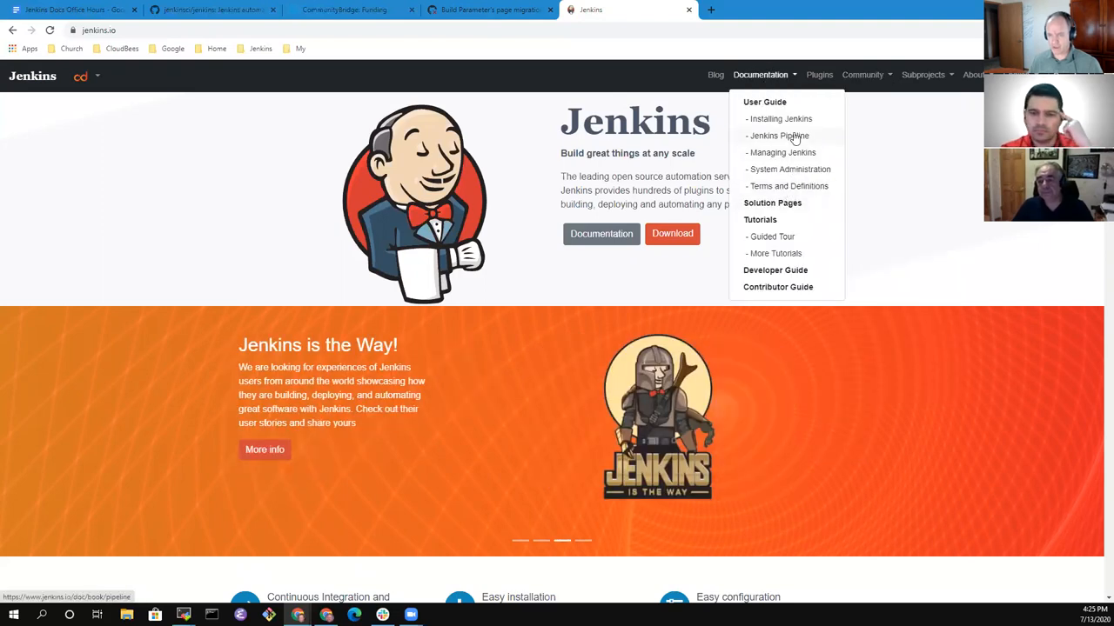
left_click(778, 136)
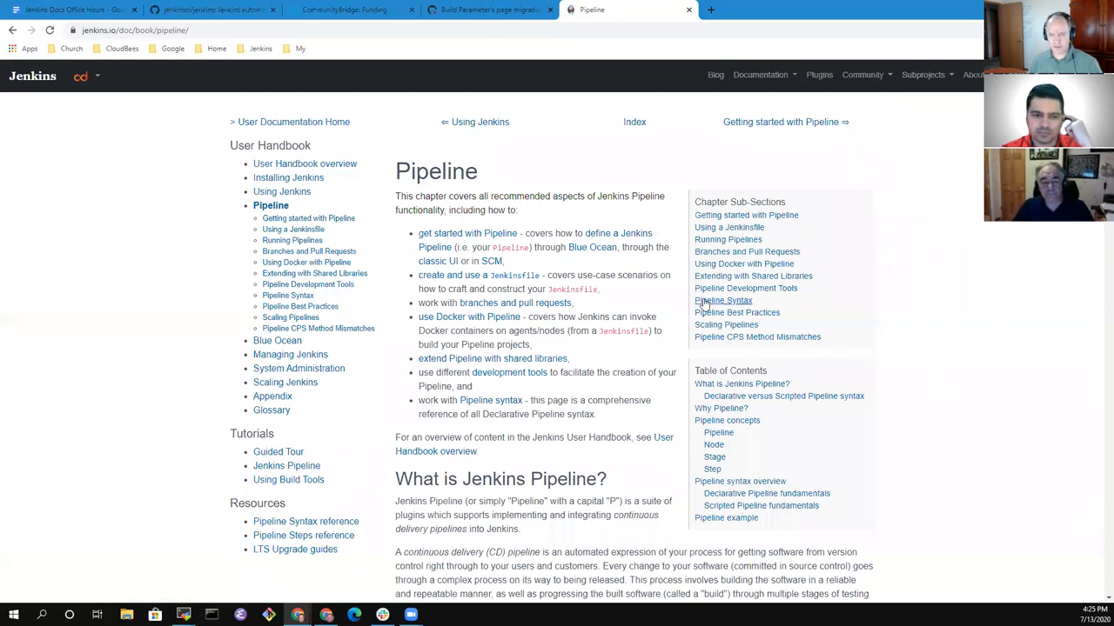
Open the handbook's Pipeline Syntax reference page and scroll through its agent section.
left_click(287, 295)
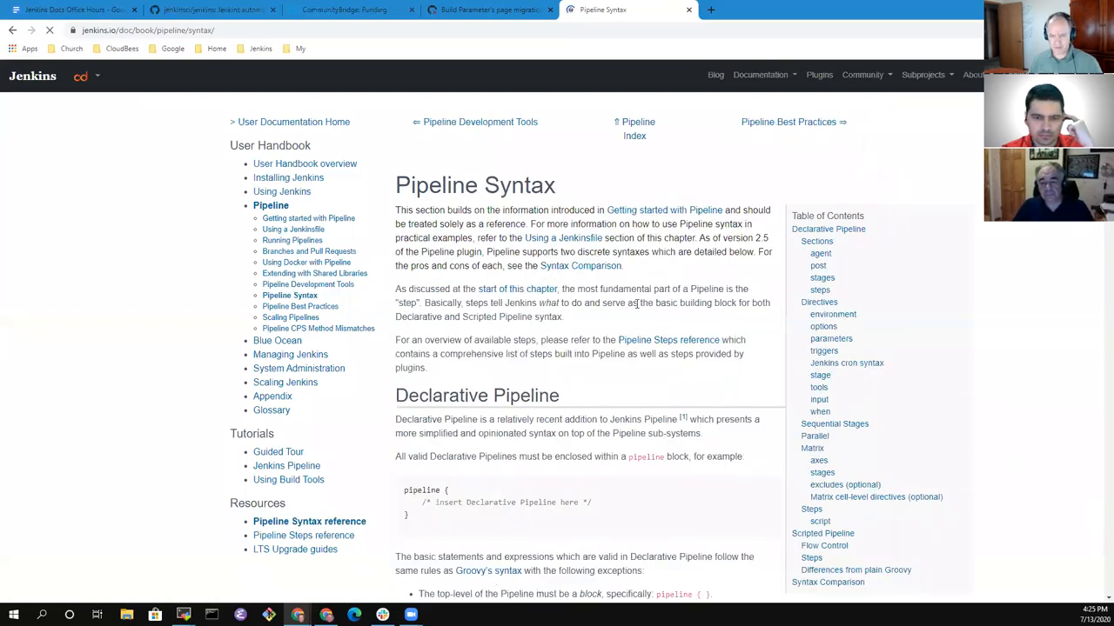
scroll("down", 3)
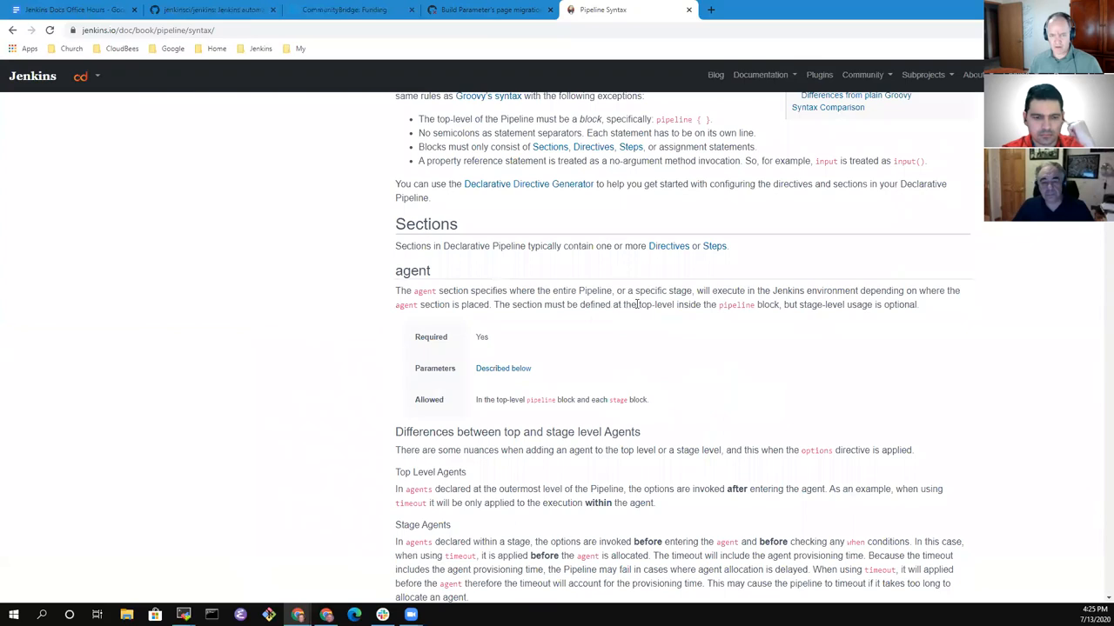
scroll("down", 3)
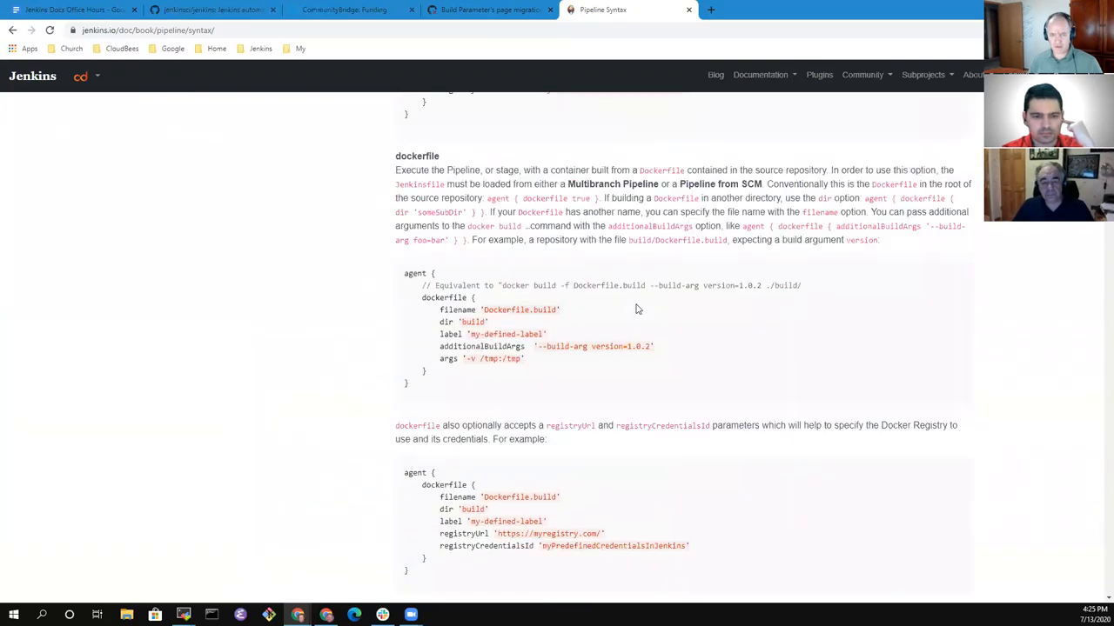
scroll("down", 3)
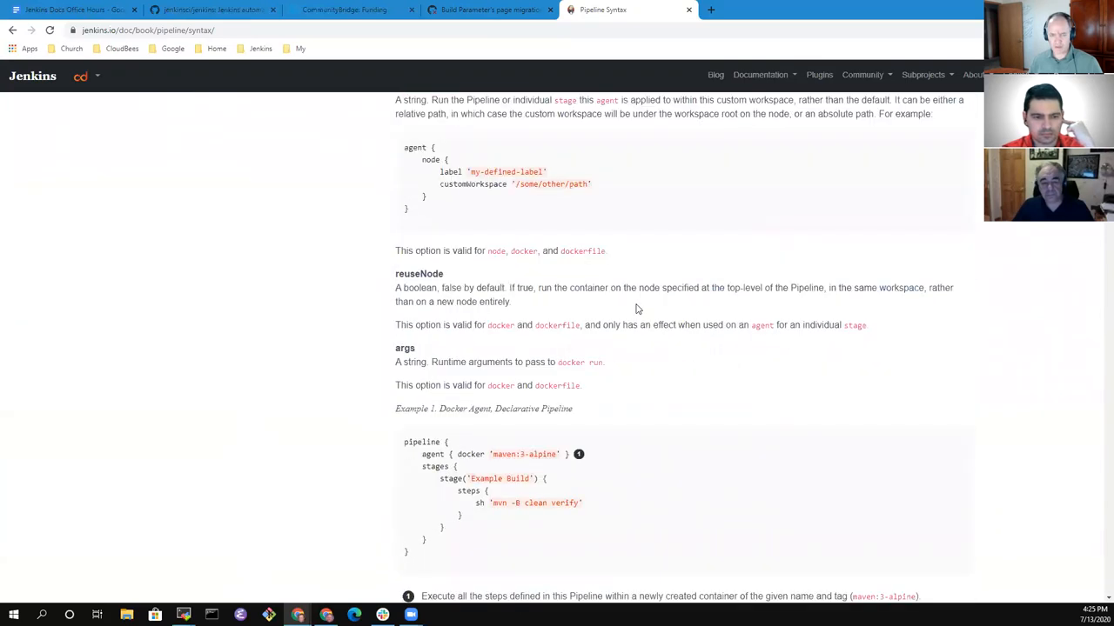
scroll("down", 3)
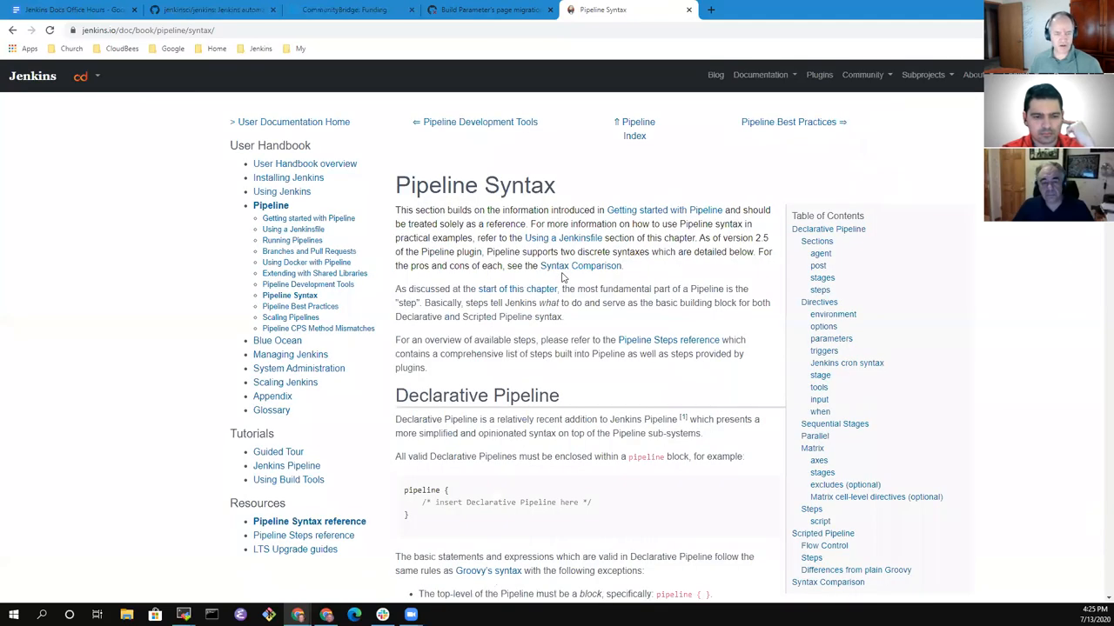
mouse_move(743, 447)
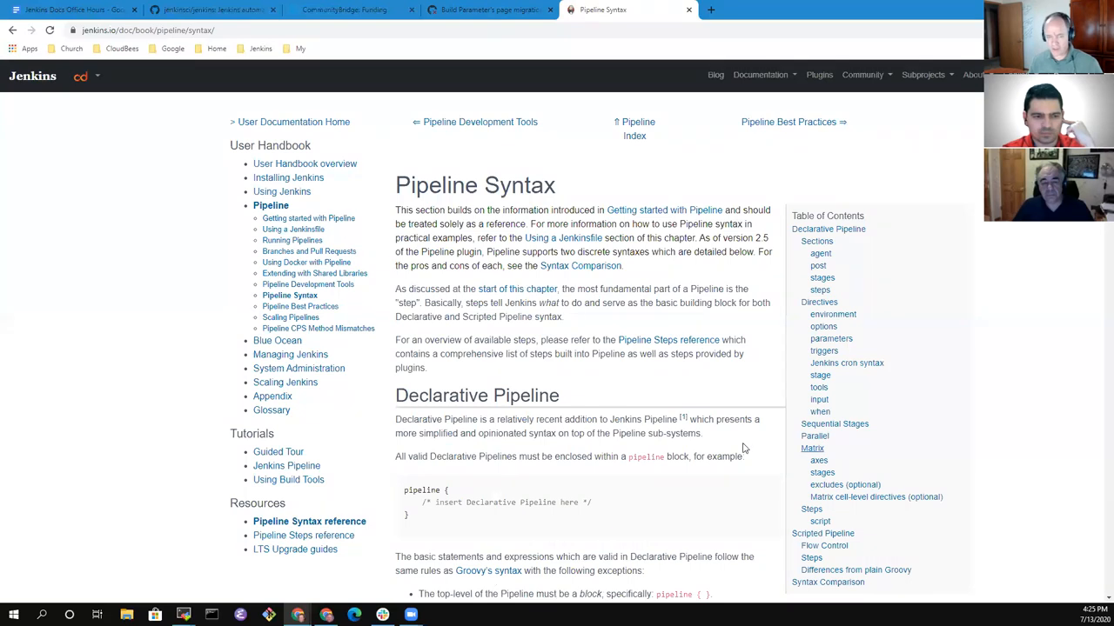
mouse_move(313, 568)
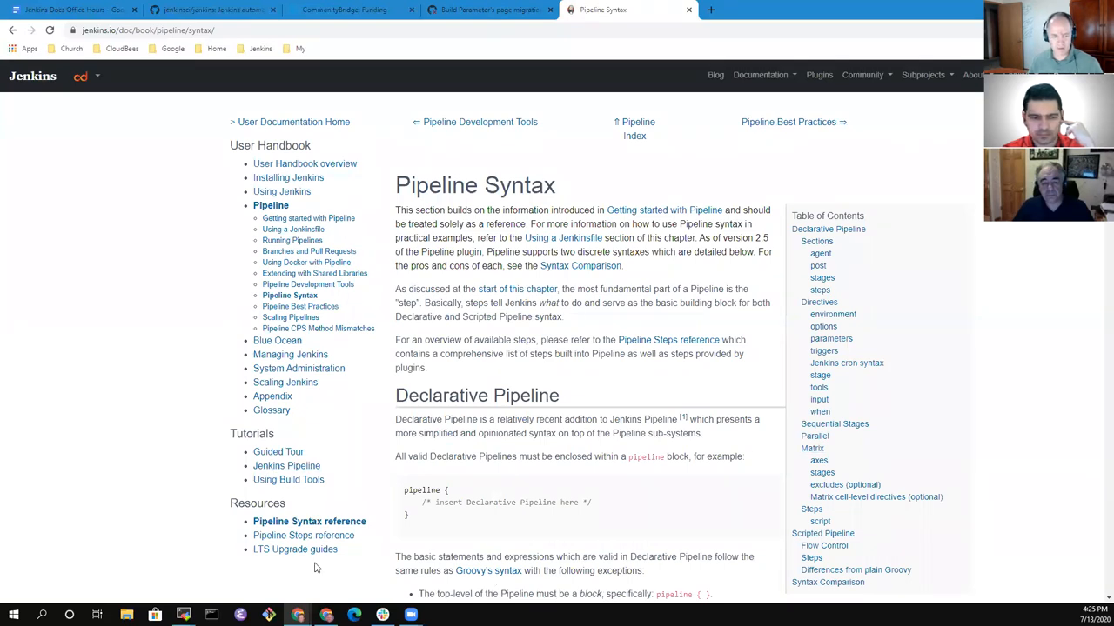
mouse_move(319, 522)
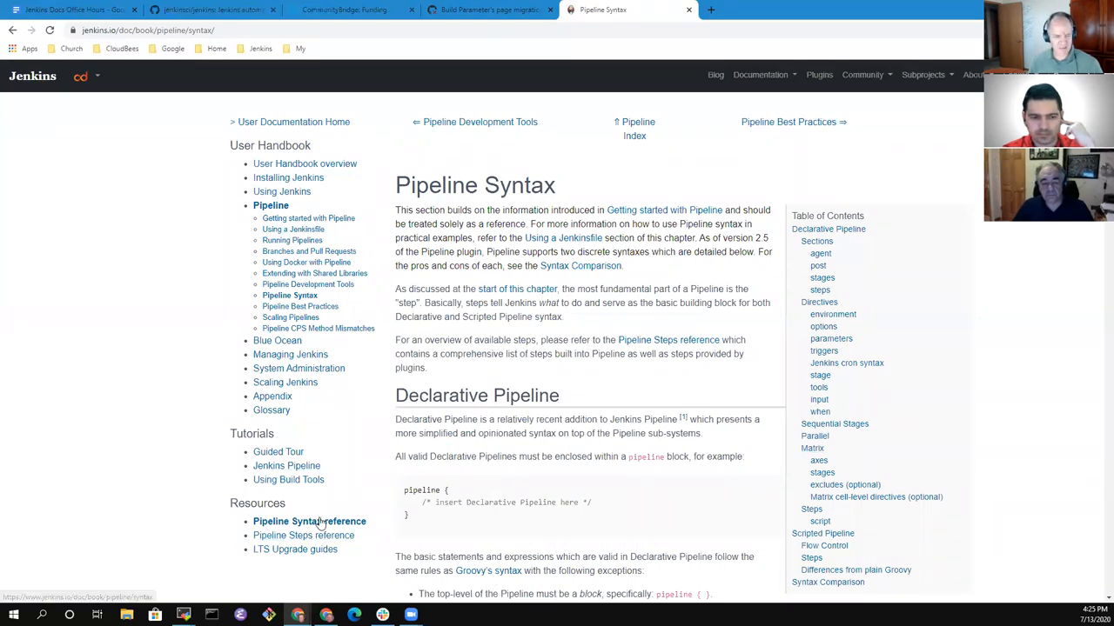
left_click(309, 521)
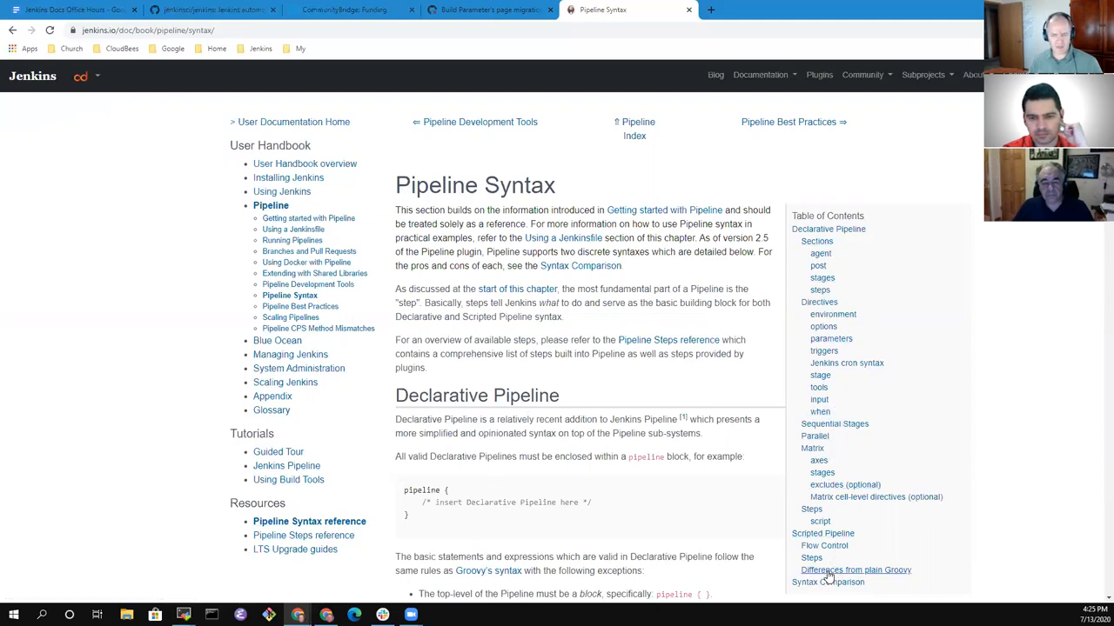
mouse_move(823, 545)
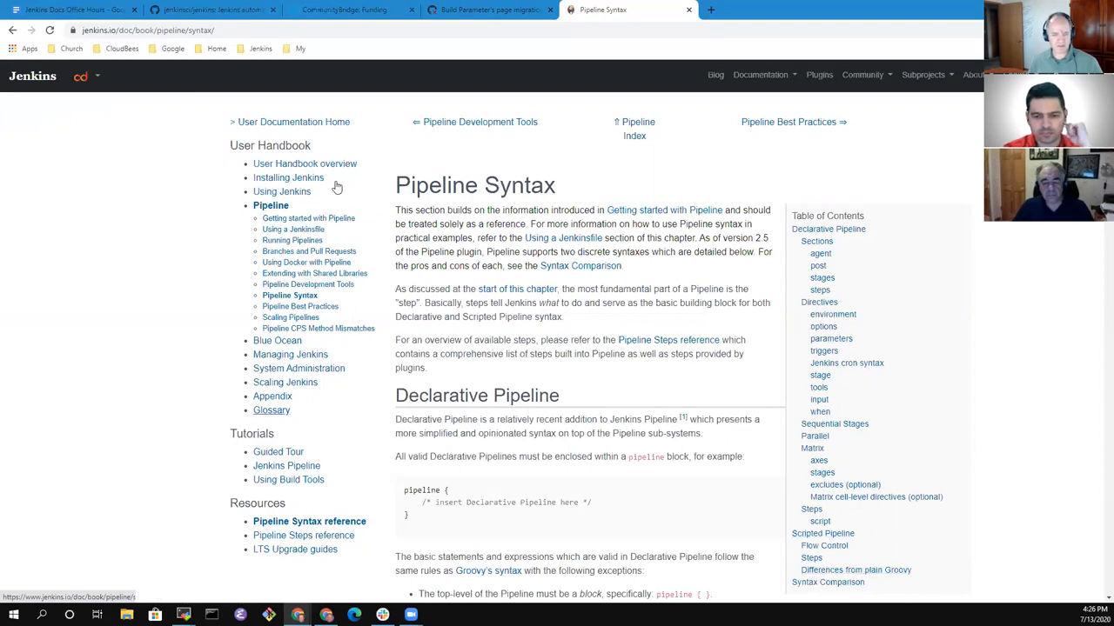
mouse_move(307, 284)
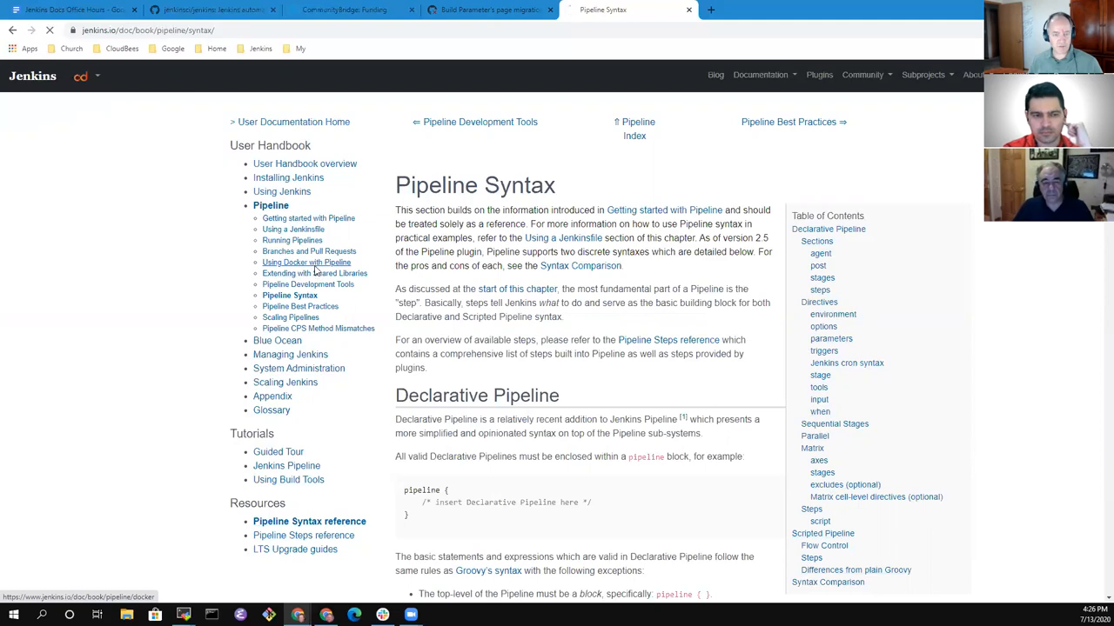
Open 'Using Docker with Pipeline' at 110% zoom, scrolled to 'Customizing the execution environment'.
left_click(305, 262)
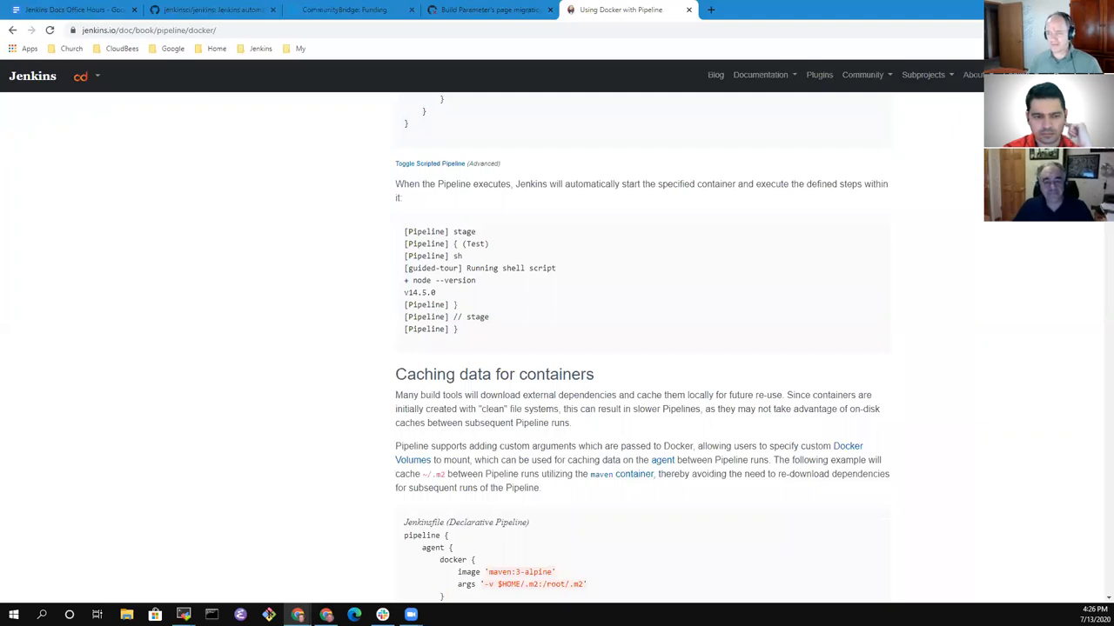
scroll("up", 3)
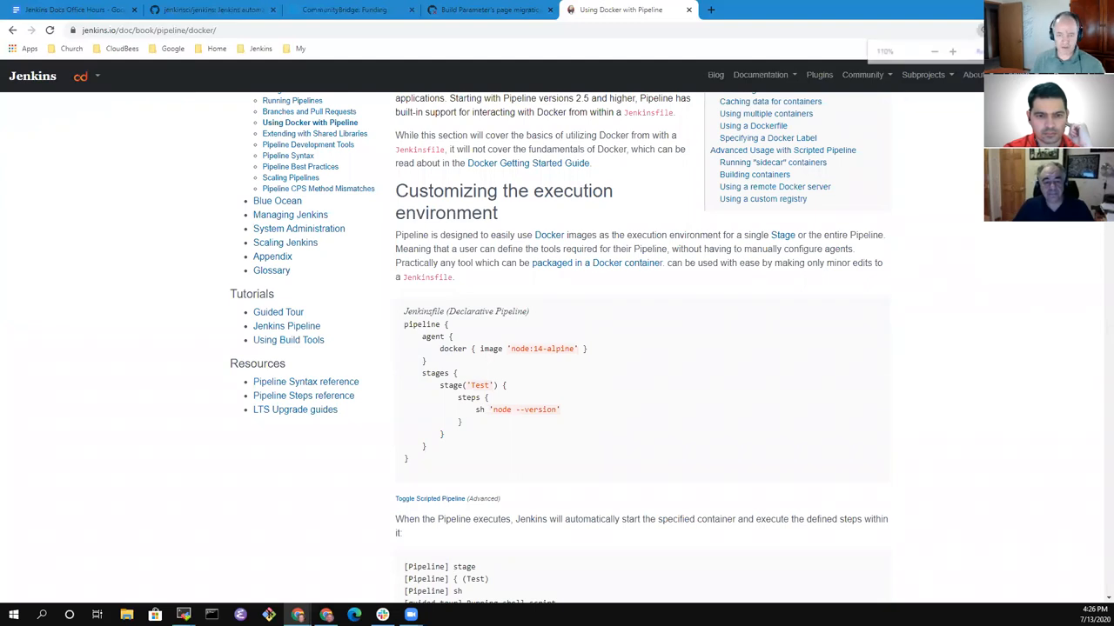
left_click(957, 50)
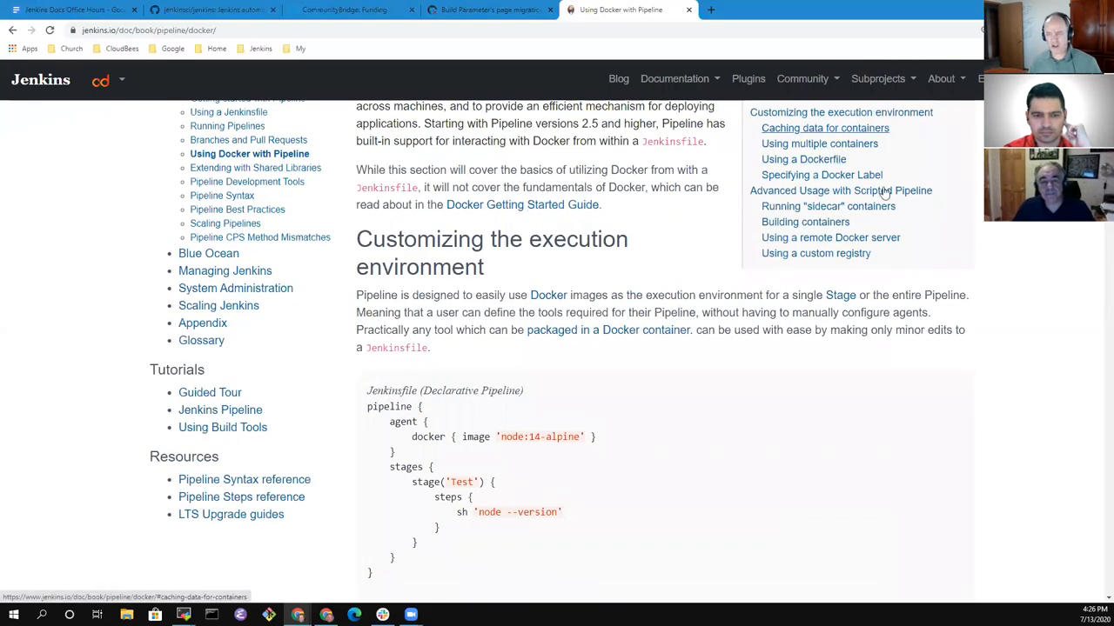
scroll("down", 3)
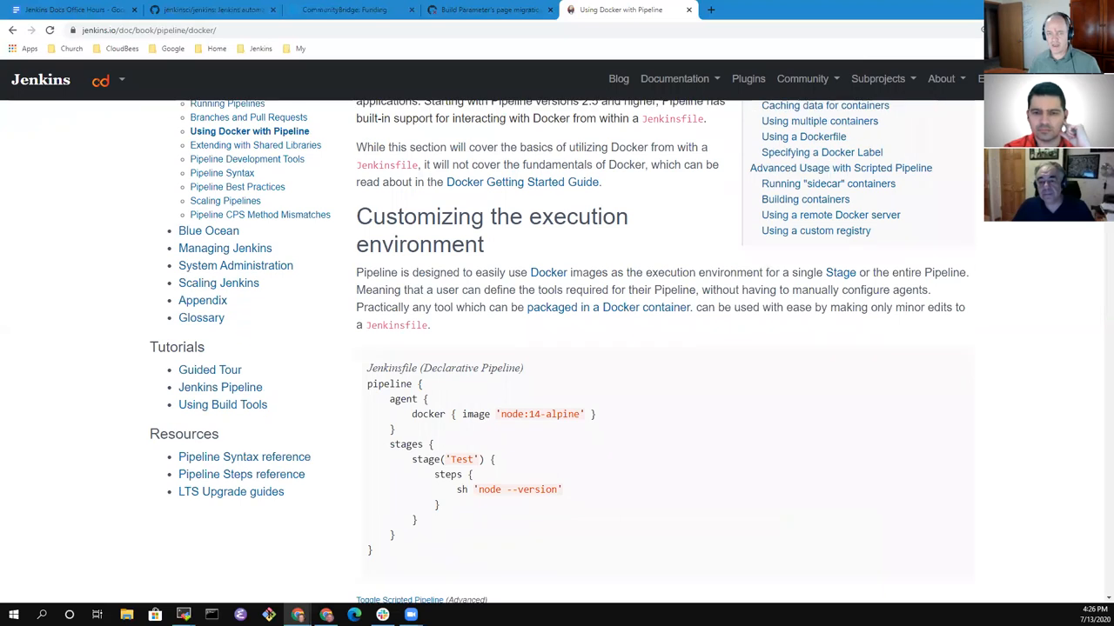
scroll("down", 3)
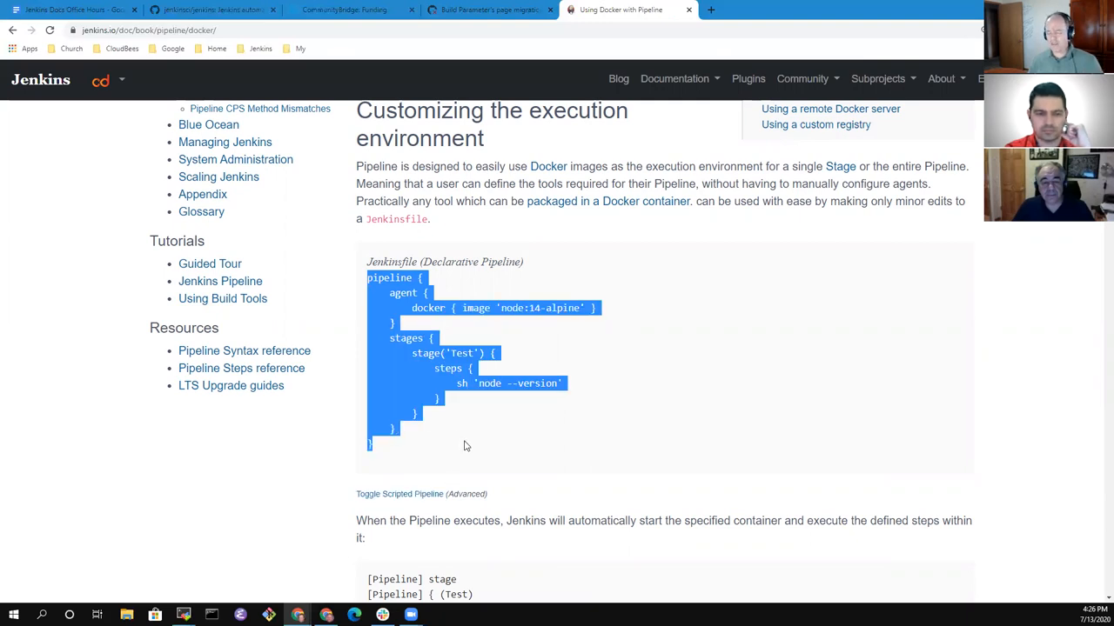
mouse_move(449, 418)
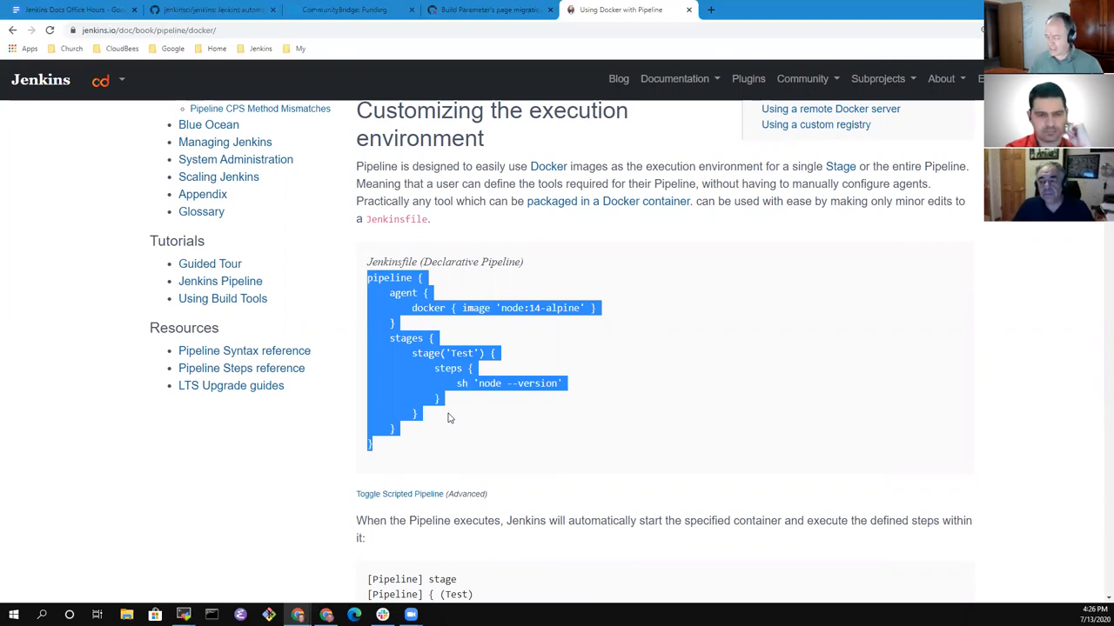
mouse_move(442, 409)
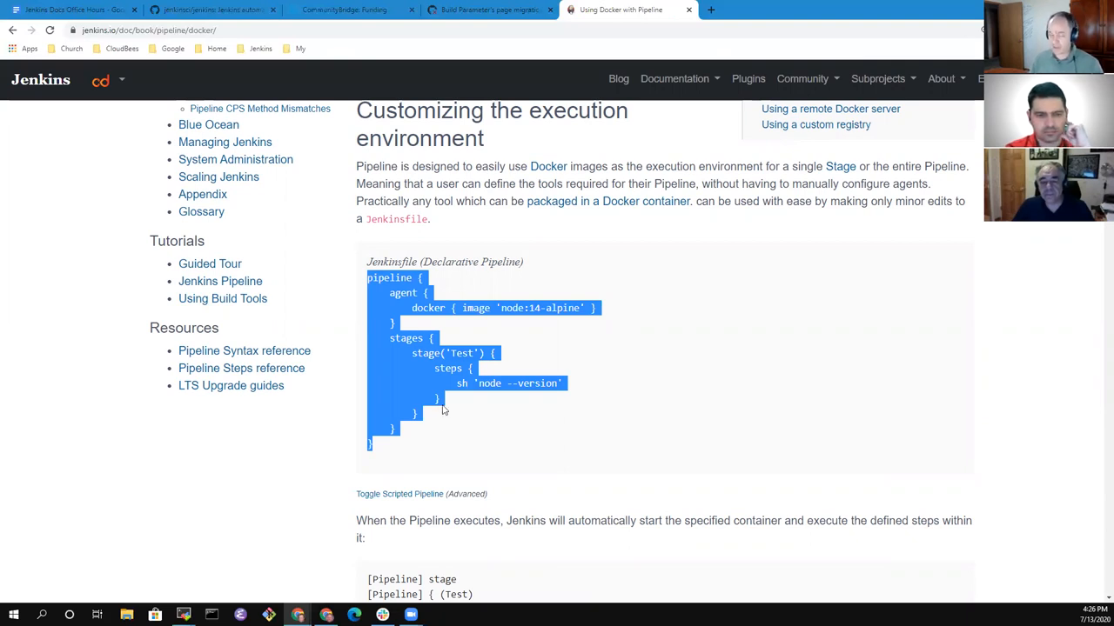
mouse_move(446, 396)
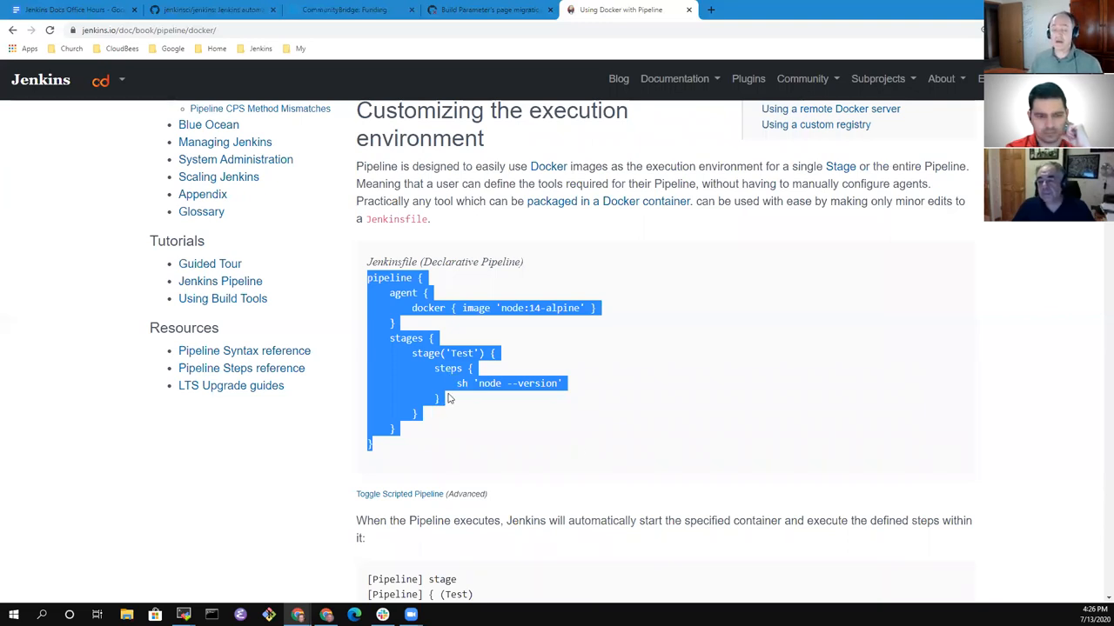
mouse_move(297, 450)
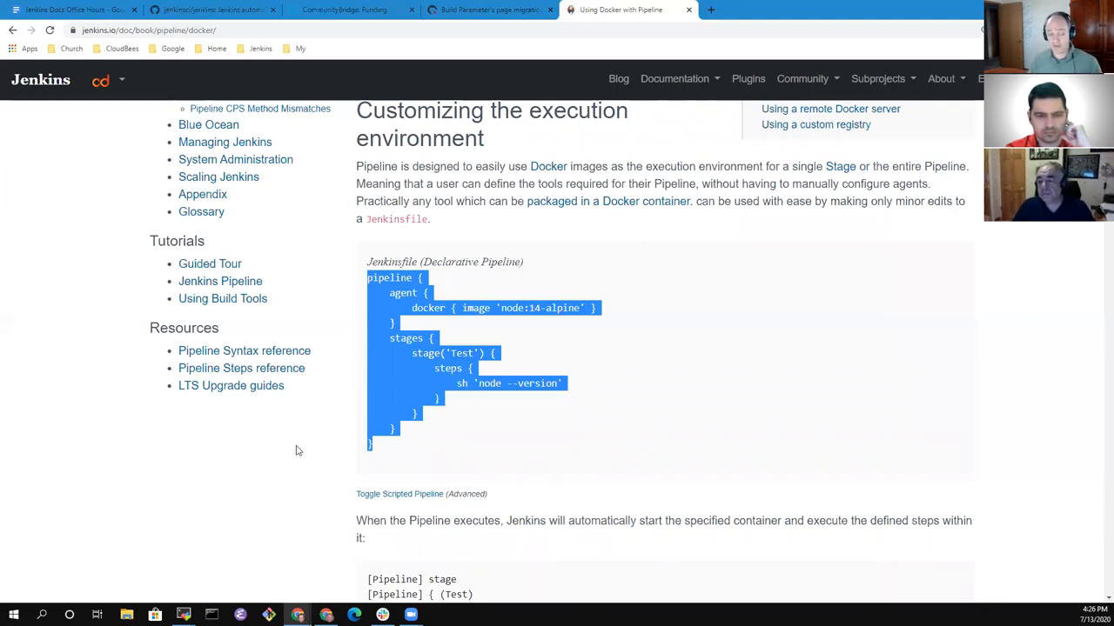
left_click(399, 495)
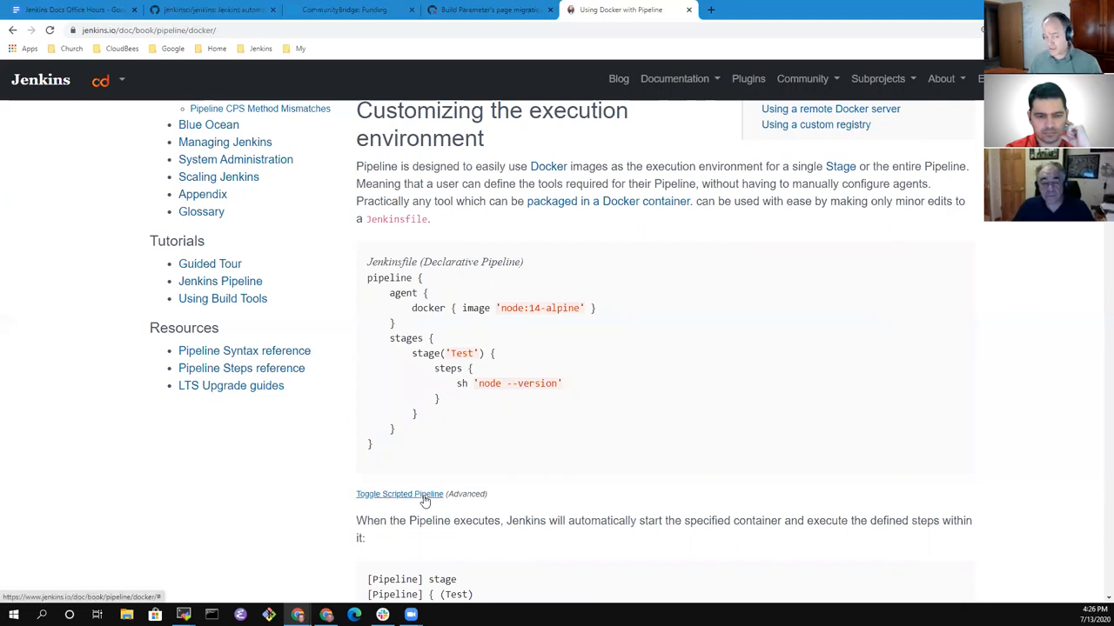
Toggle the Docker example's Scripted Pipeline version open and closed, then return to the Build Parameter PR.
left_click(399, 495)
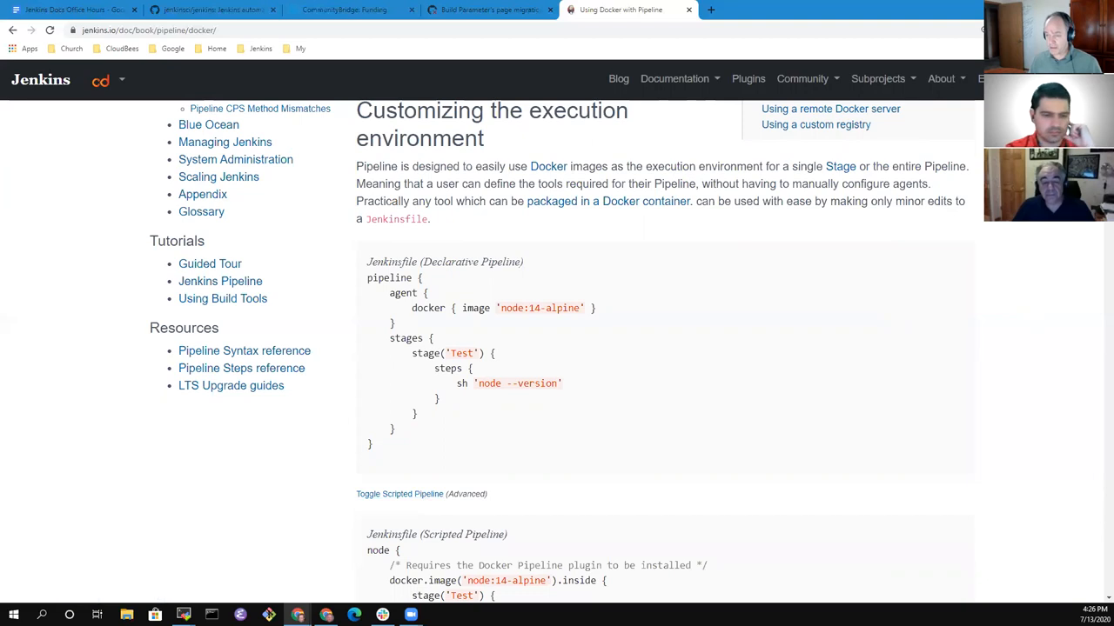
scroll("down", 3)
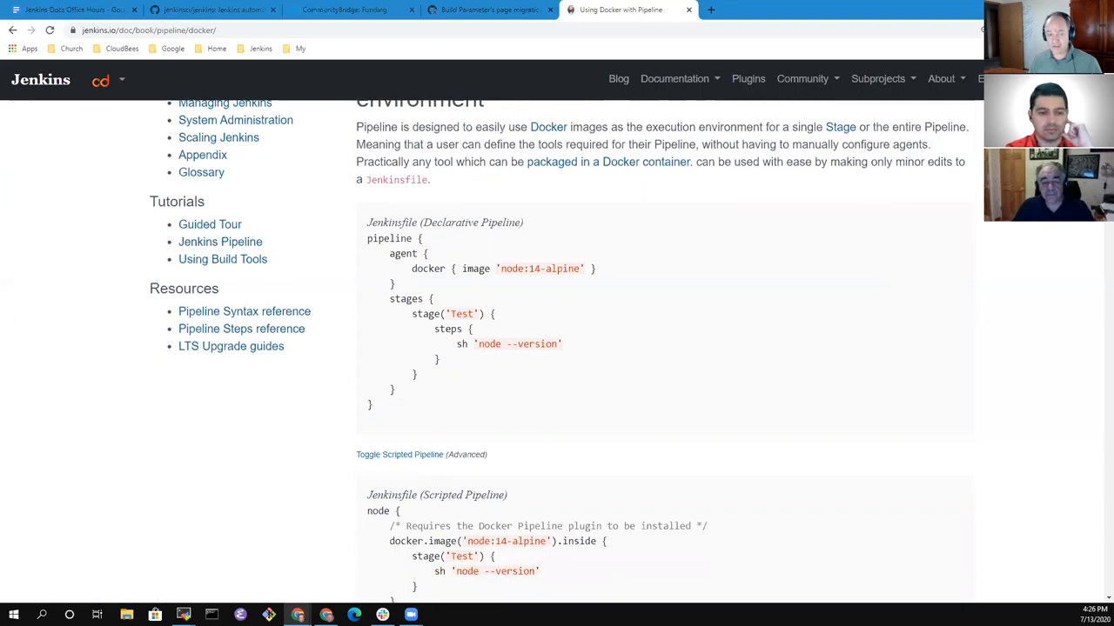
scroll("down", 3)
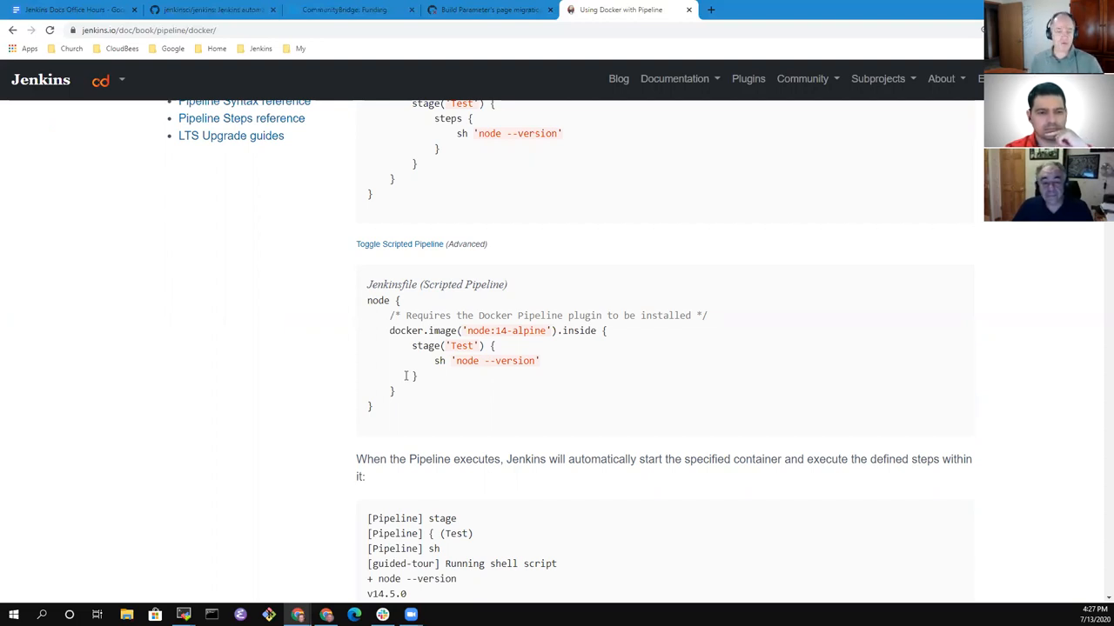
mouse_move(293, 339)
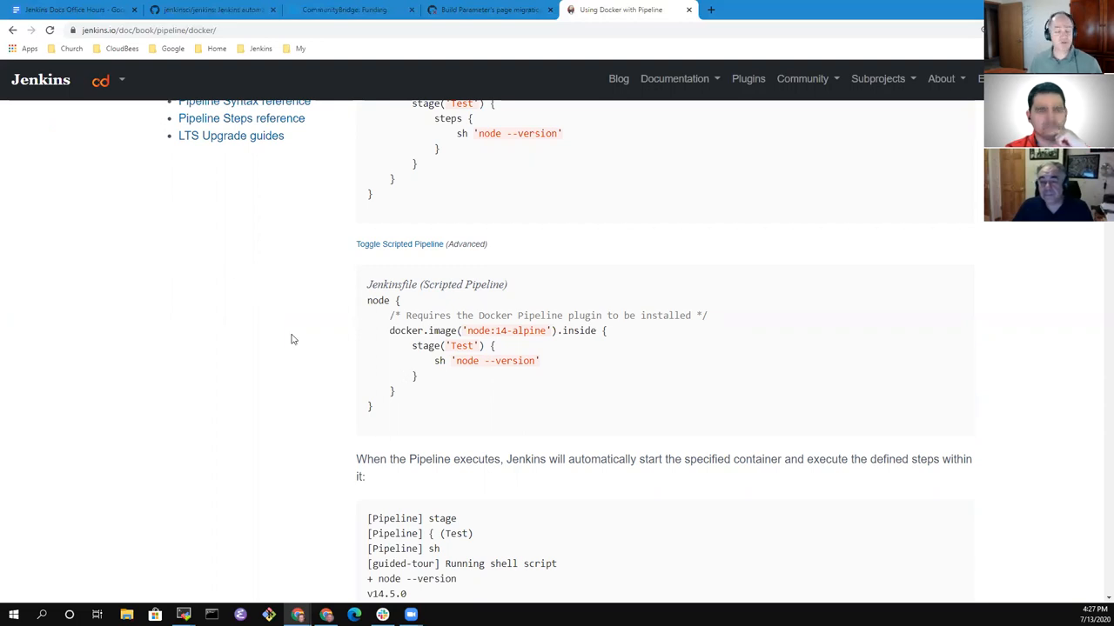
mouse_move(321, 330)
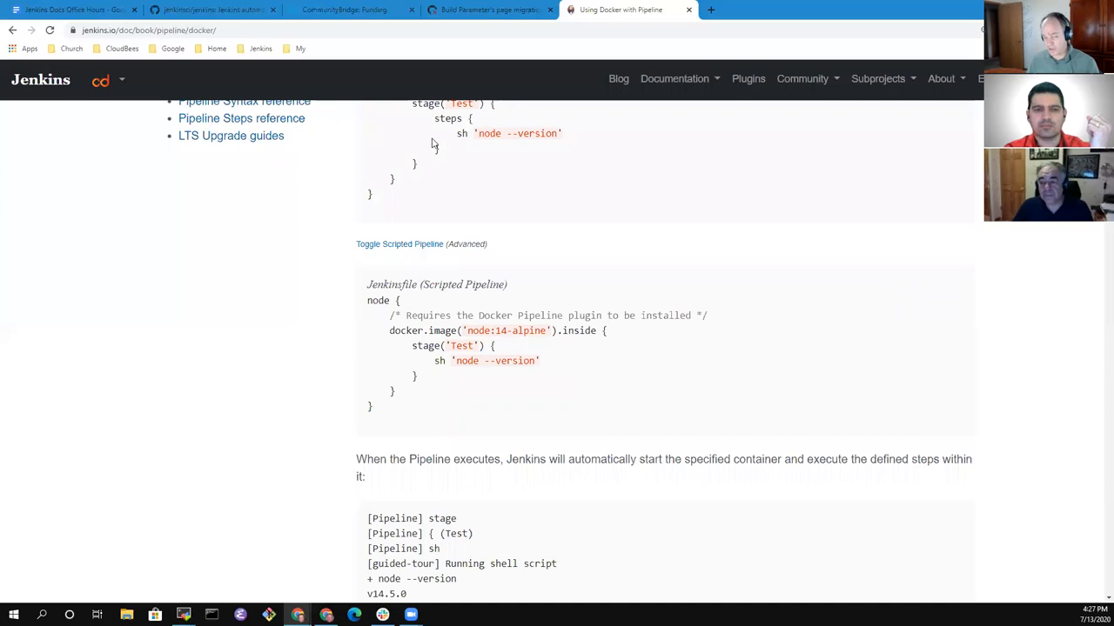
mouse_move(401, 248)
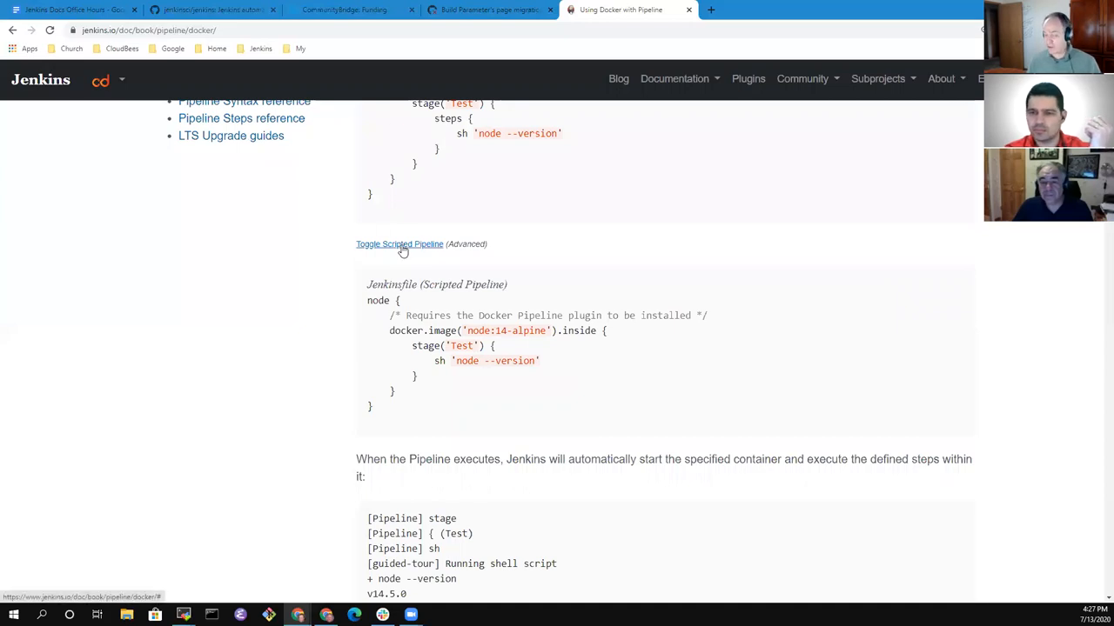
left_click(399, 244)
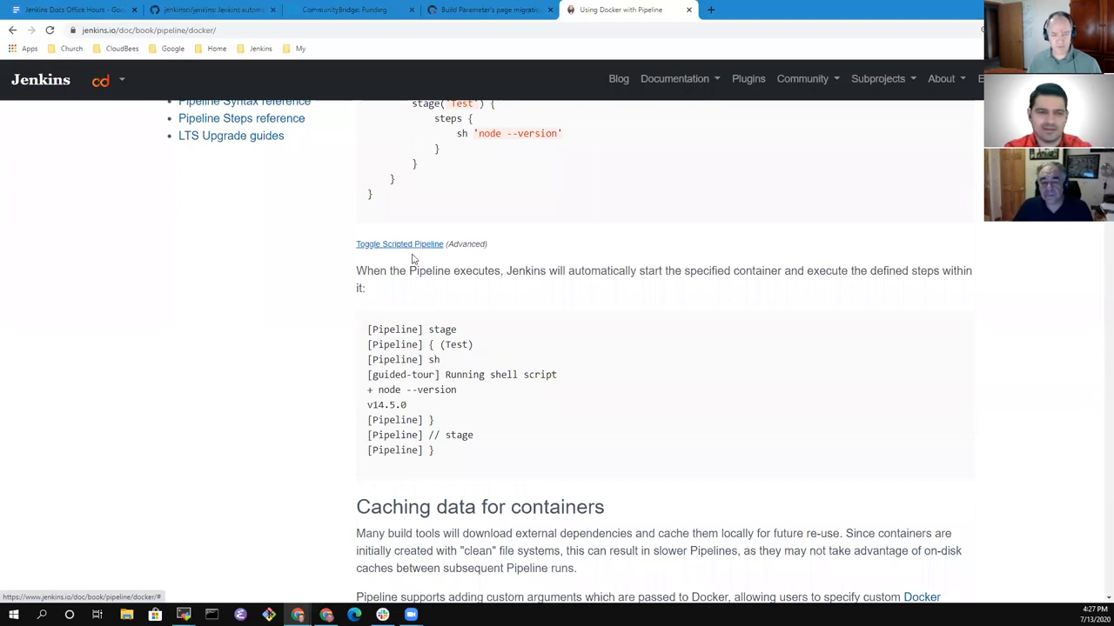
left_click(400, 244)
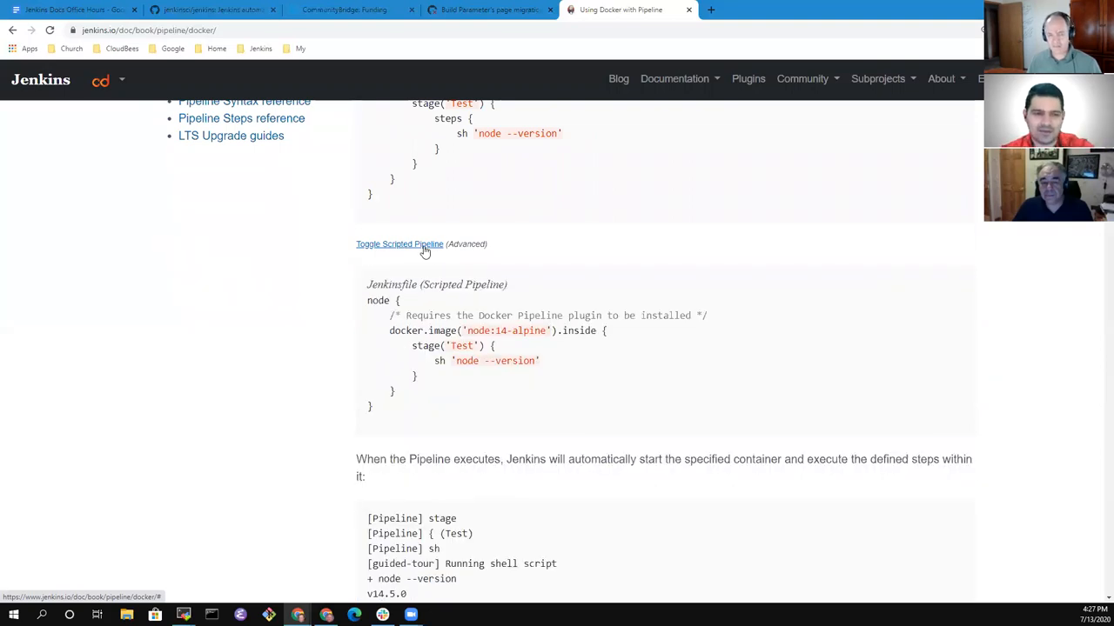
mouse_move(430, 225)
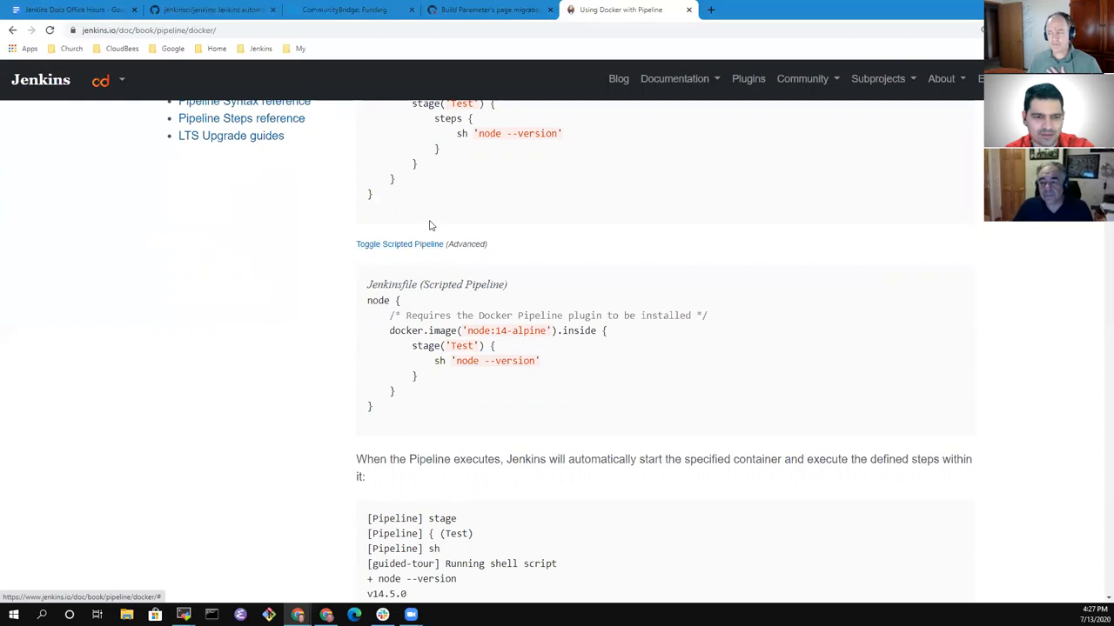
mouse_move(398, 248)
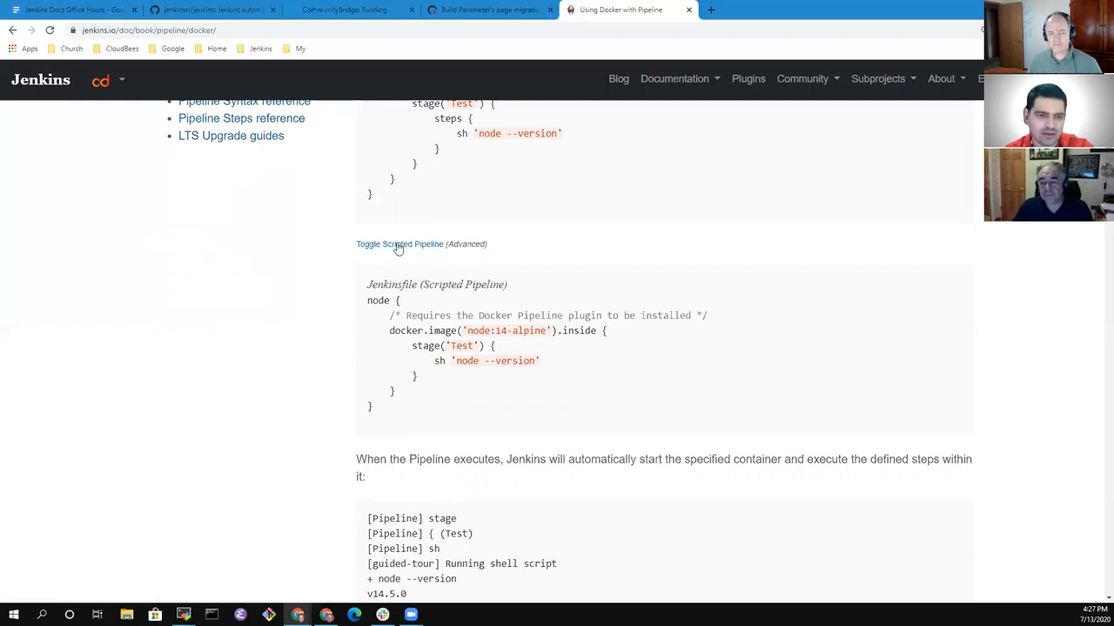
mouse_move(398, 248)
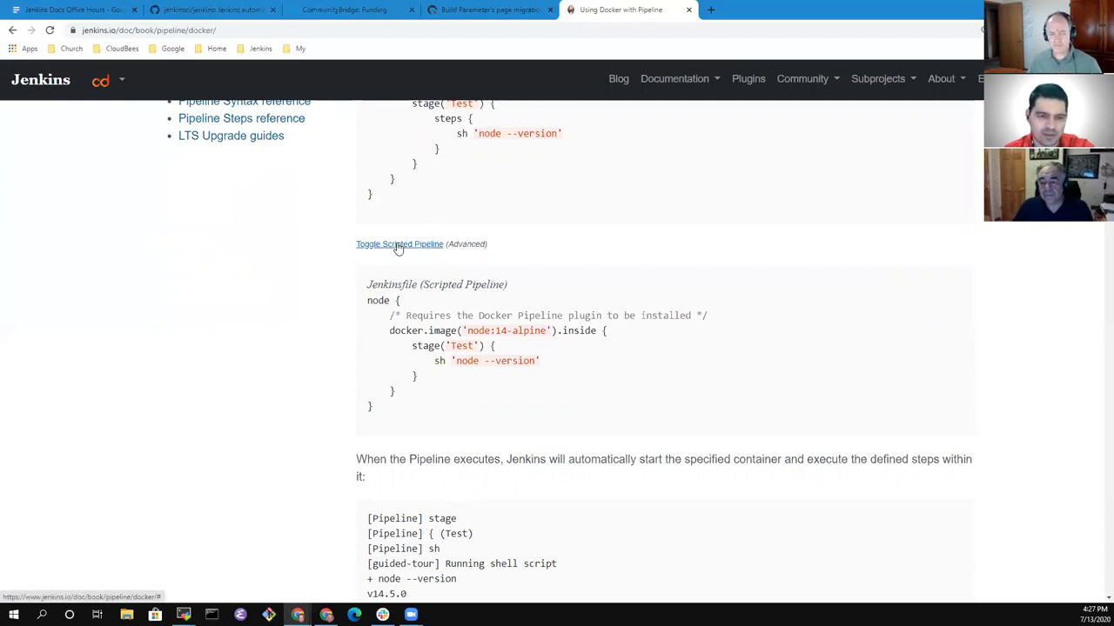
left_click(398, 244)
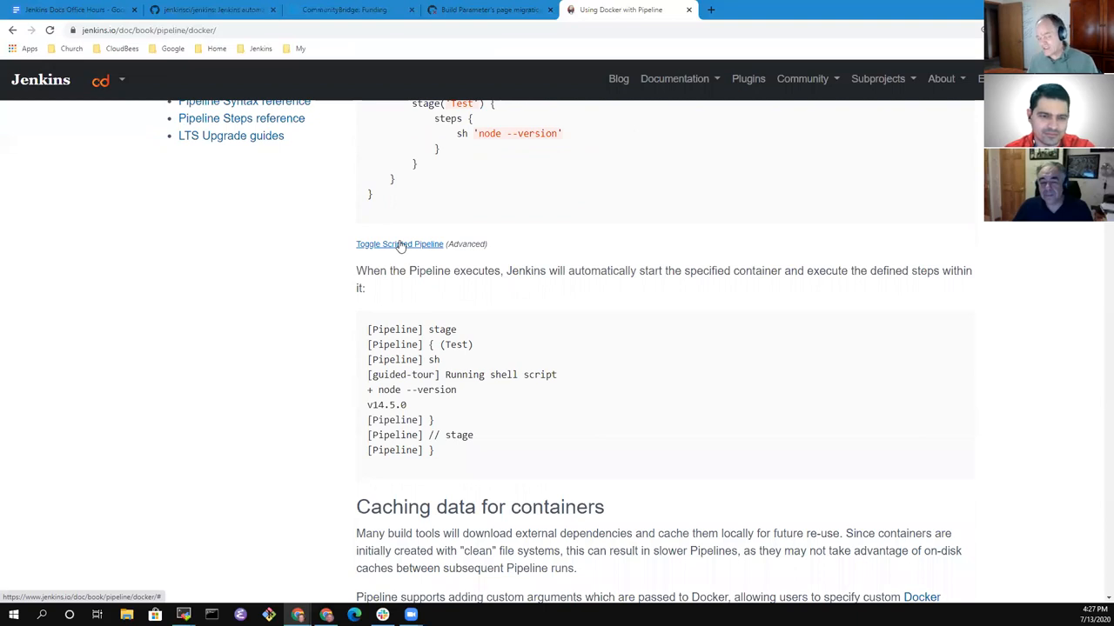
mouse_move(405, 226)
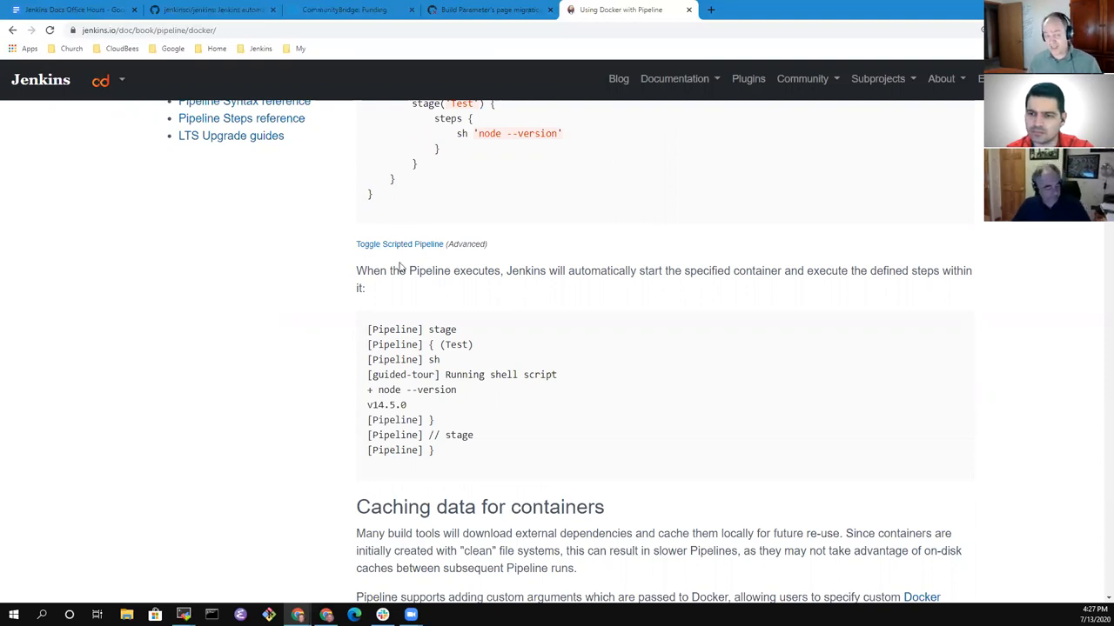
left_click(399, 244)
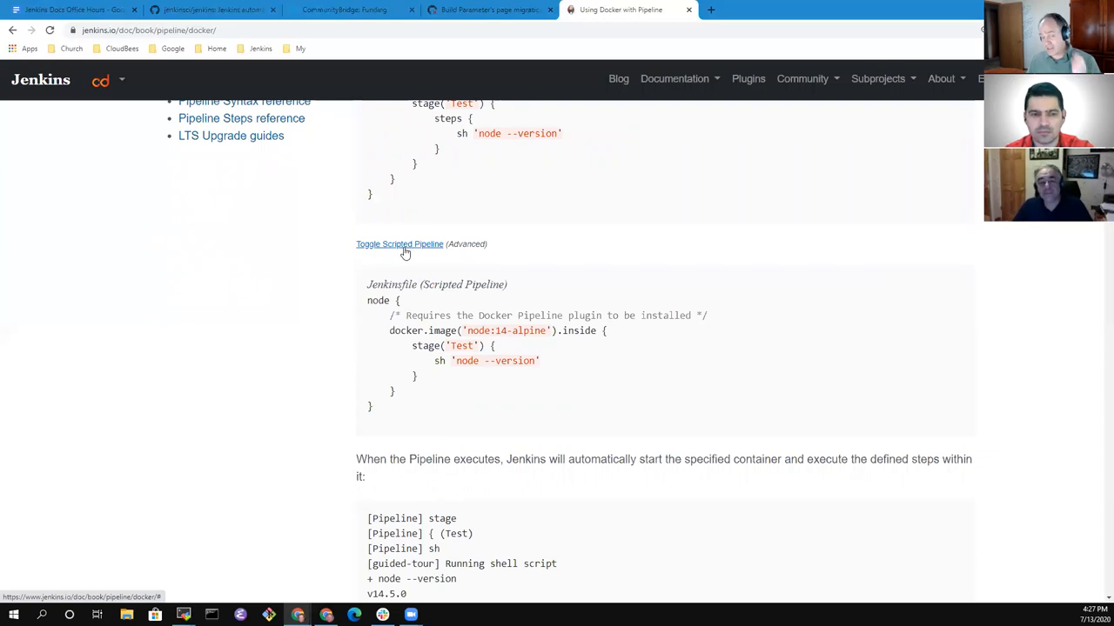
left_click(400, 243)
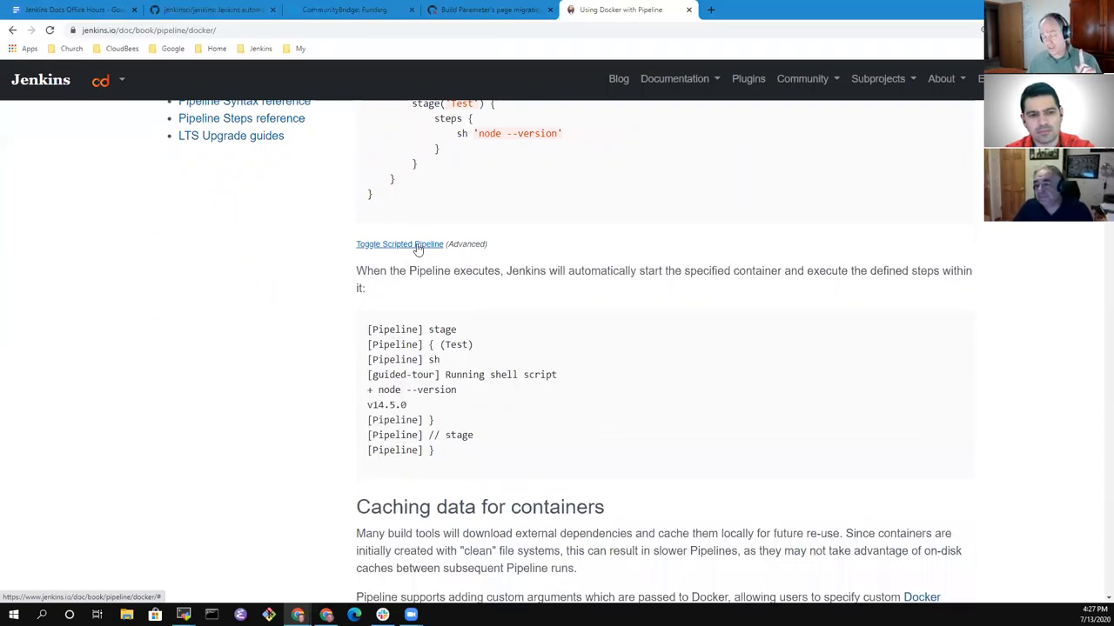
mouse_move(405, 256)
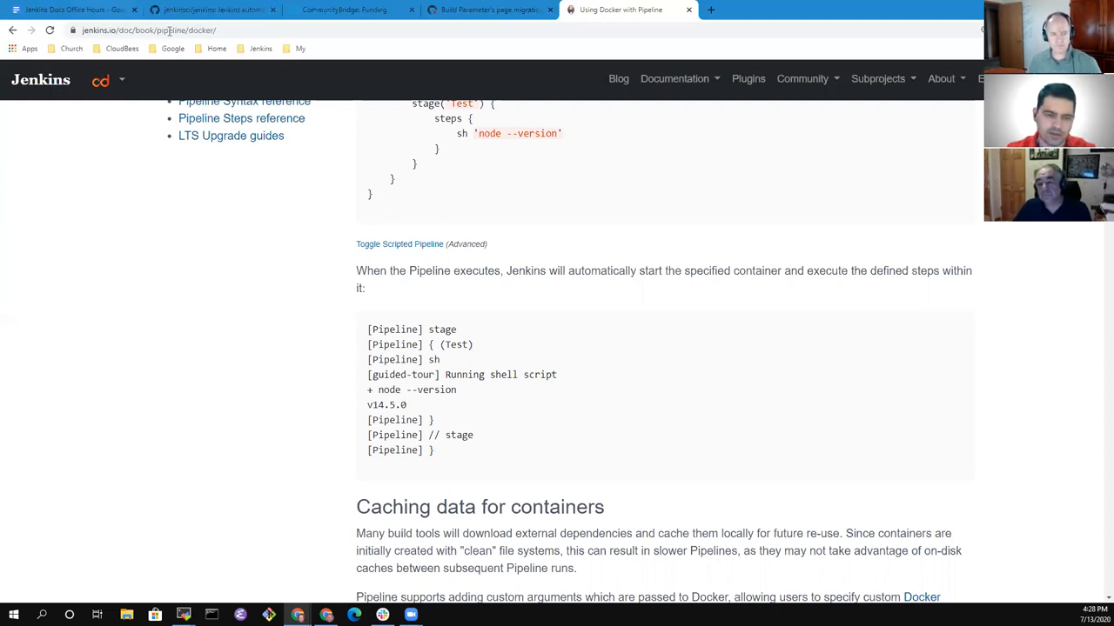
left_click(148, 29)
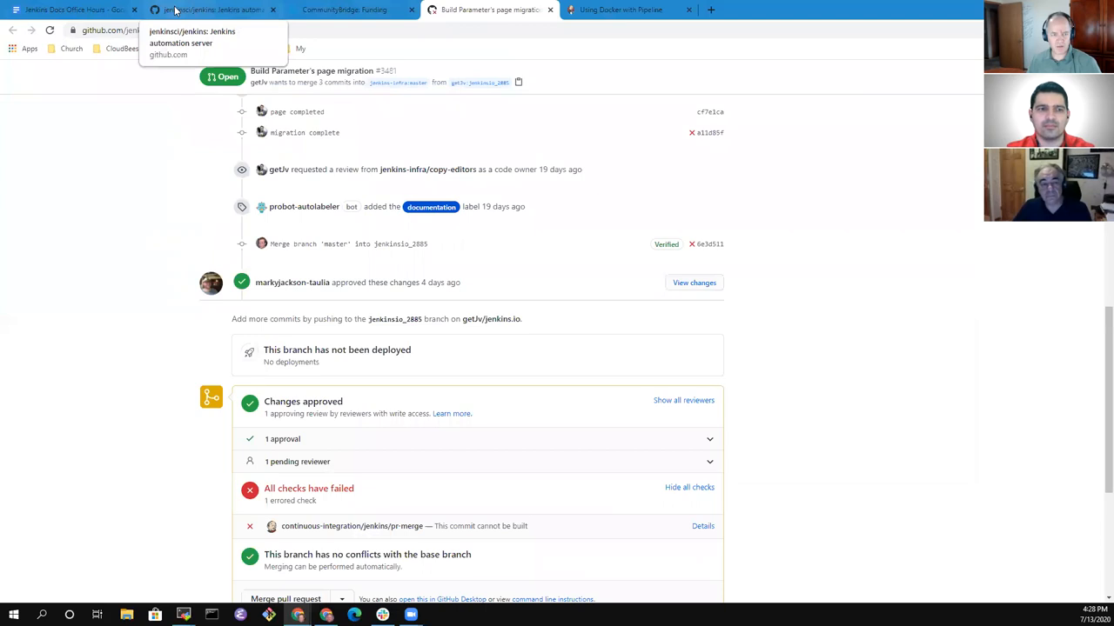
Add a 'PR 3481 - hide and unhide images' bullet under Pull request discussion.
left_click(65, 12)
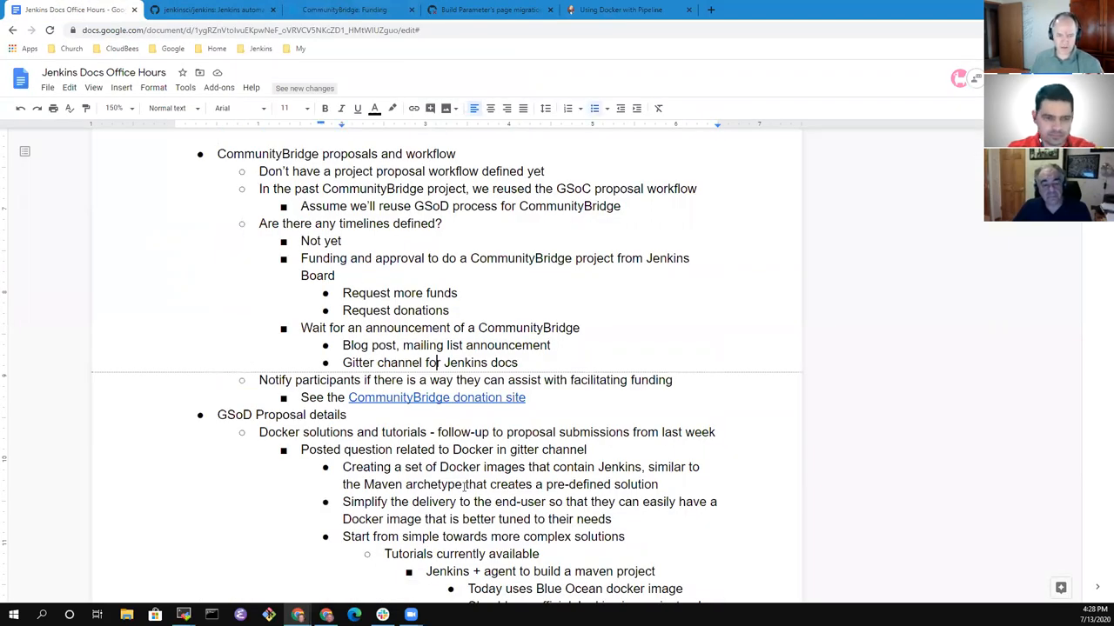
scroll("down", 3)
type("Jhonatan")
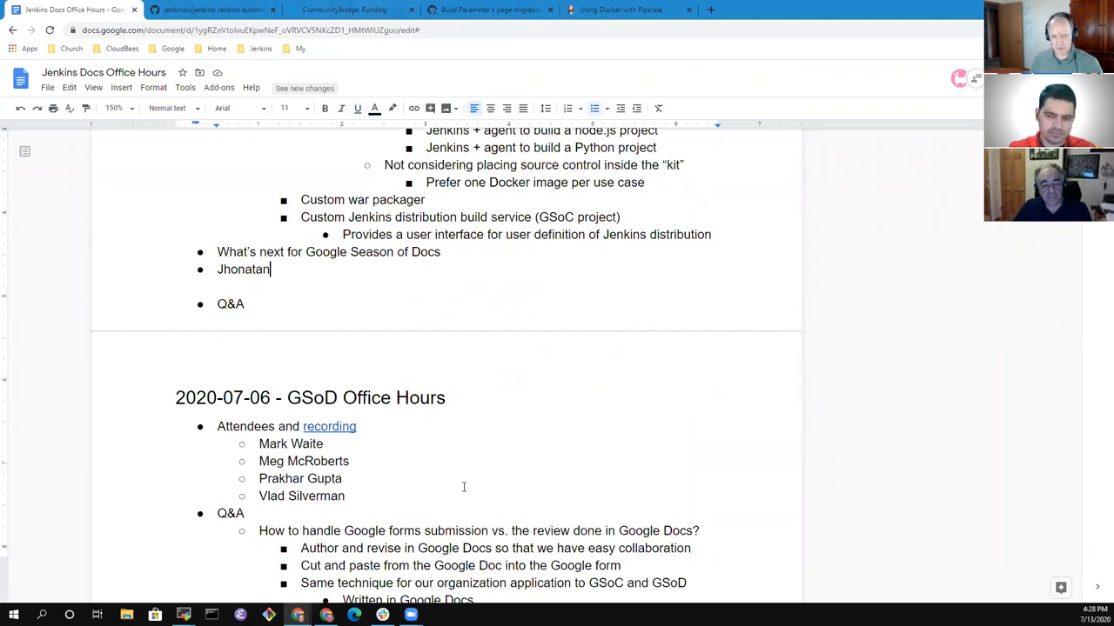
type("Pull")
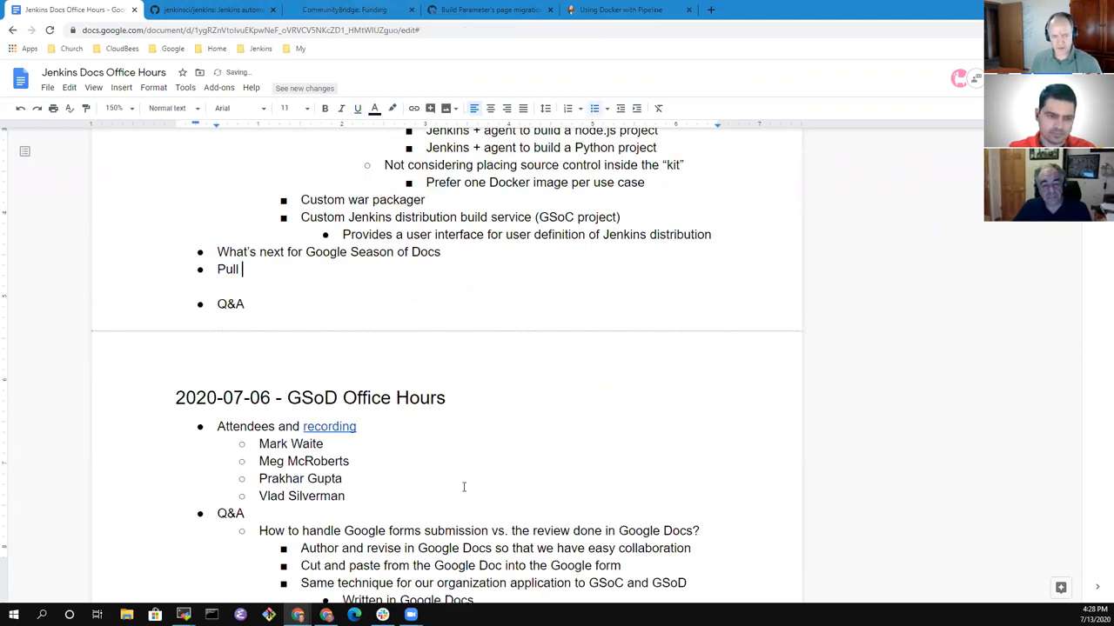
type("request discussion")
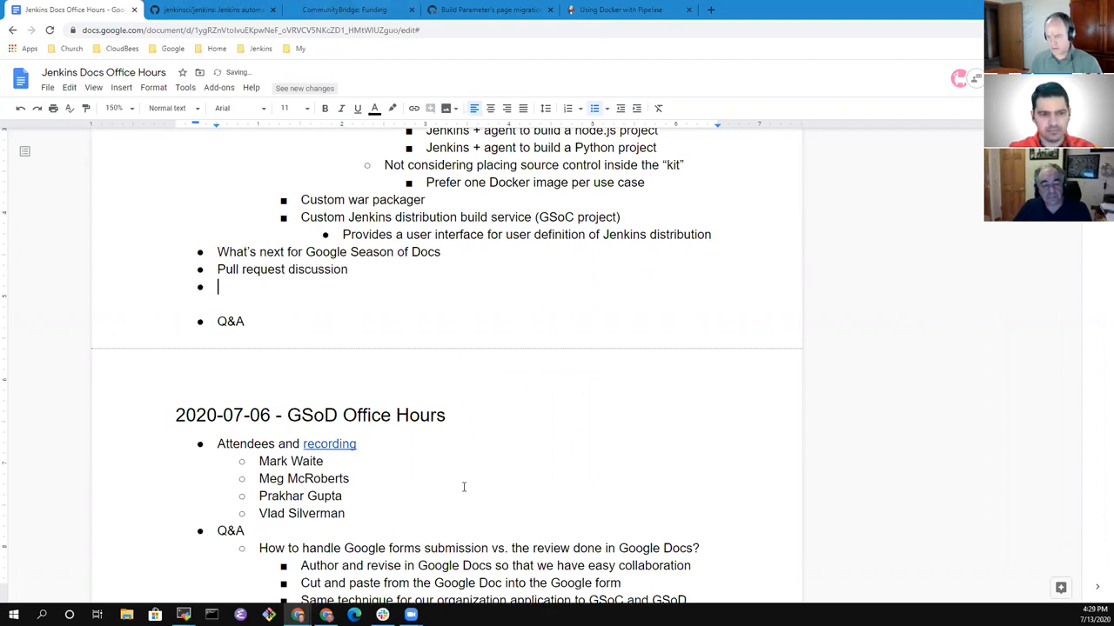
type("PR")
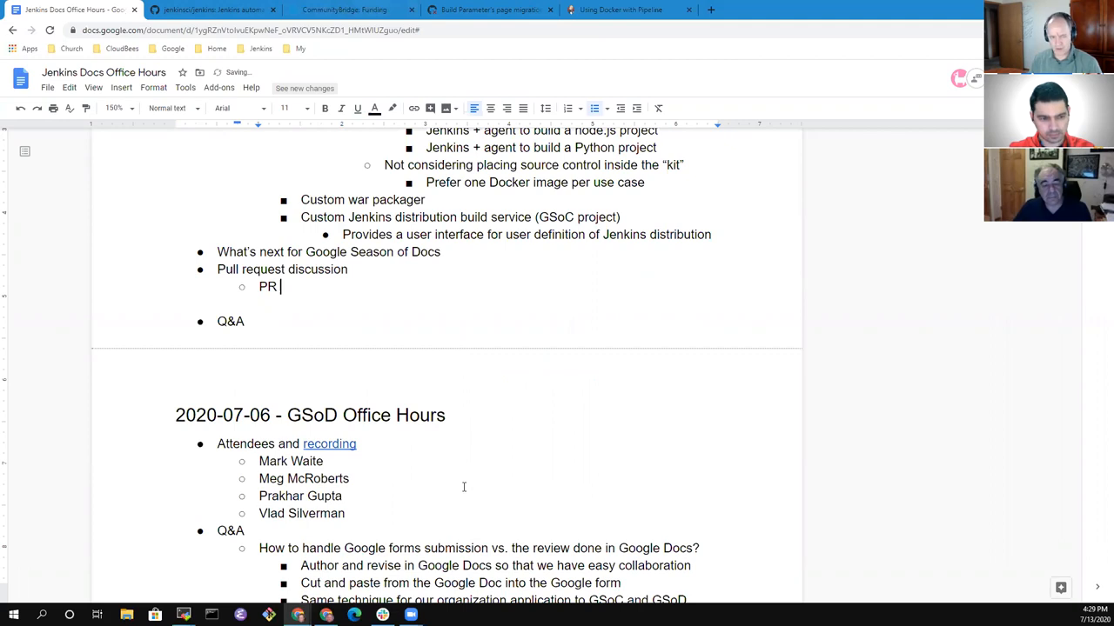
type("3481 -")
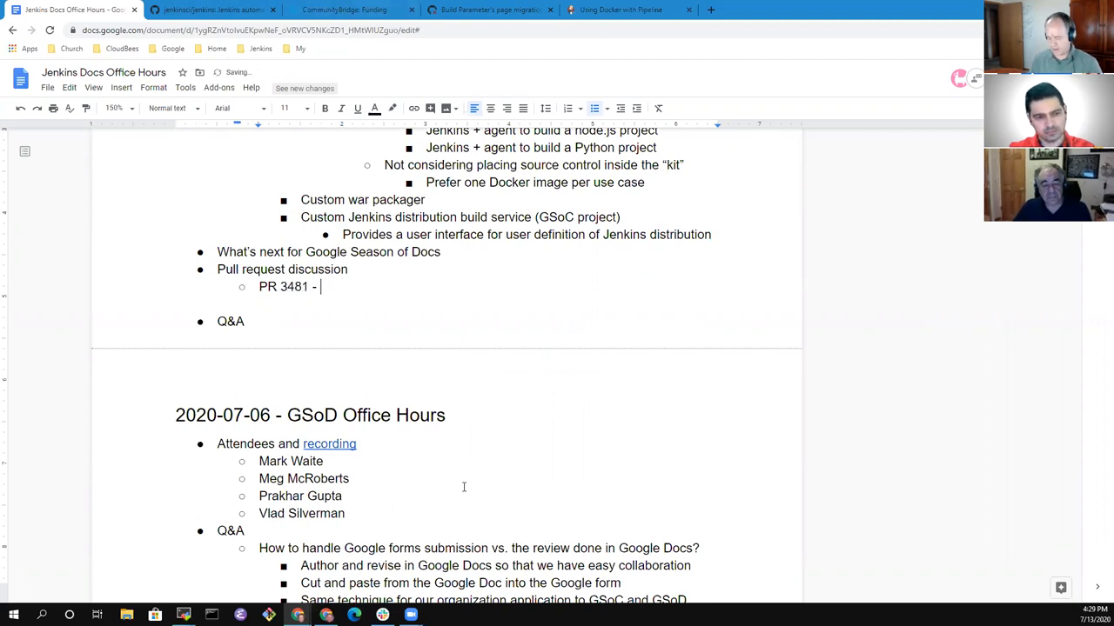
type("expand and")
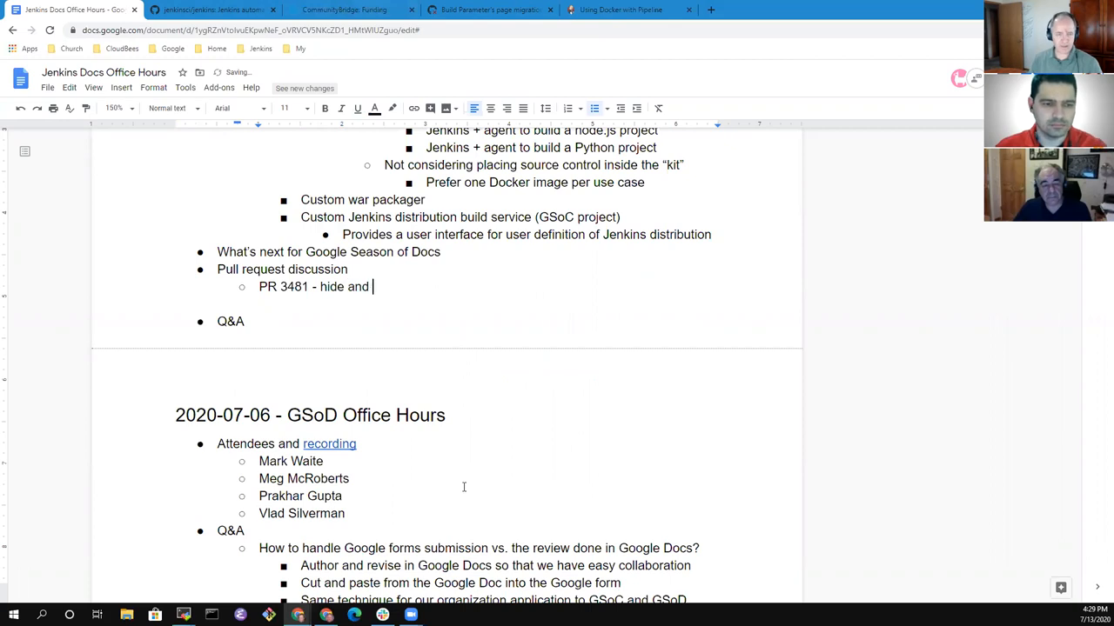
type("unhide")
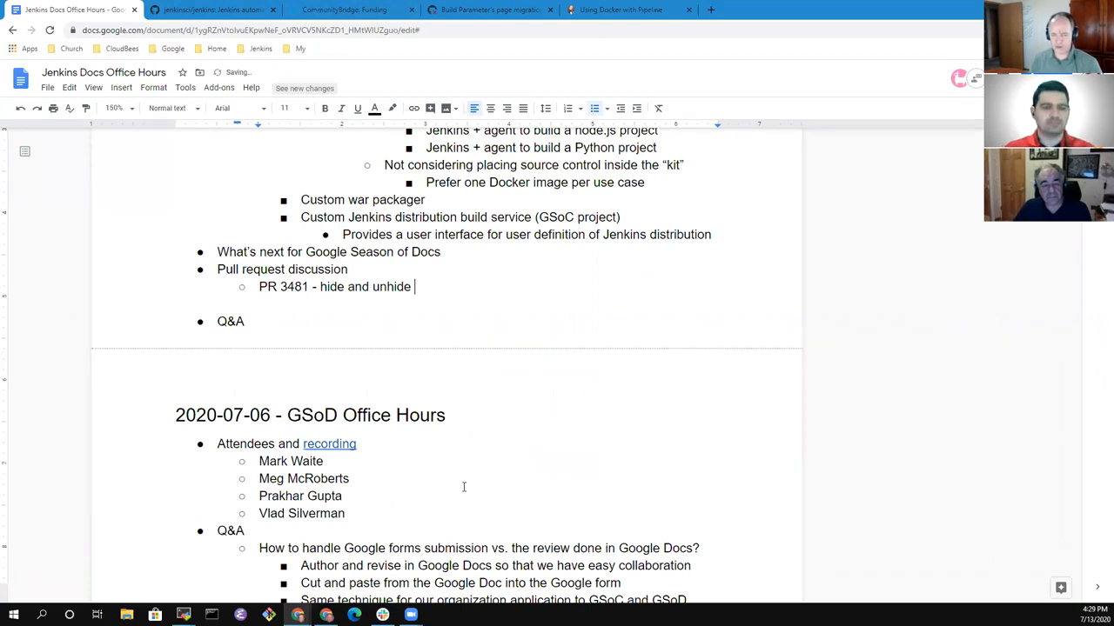
type("images -")
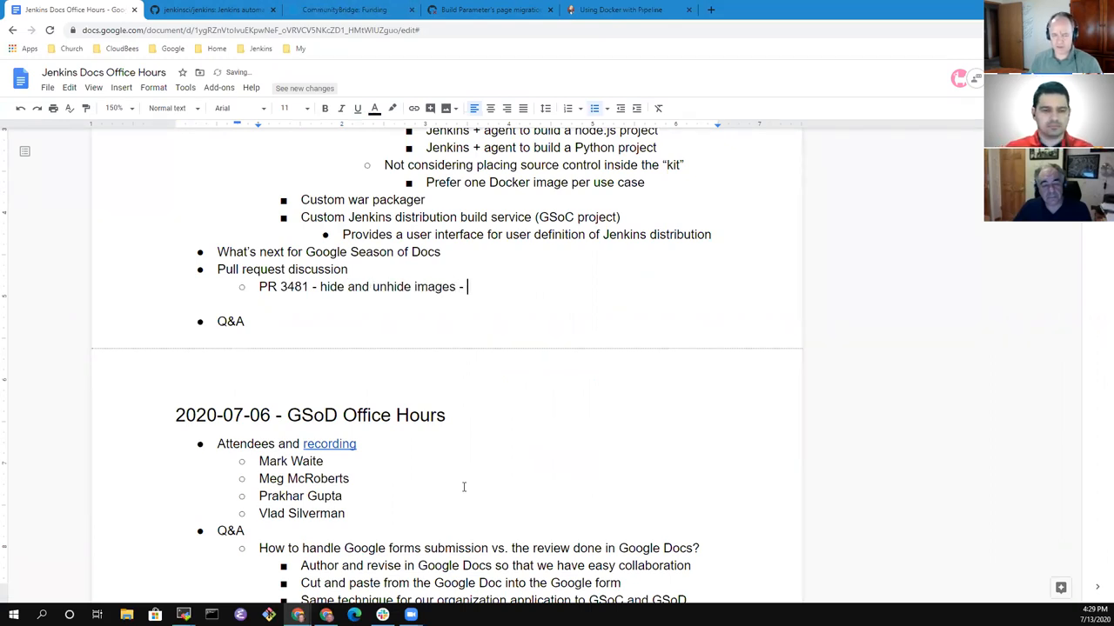
type("consider https://www.jenkins.io/doc/book/pipeline/docker/")
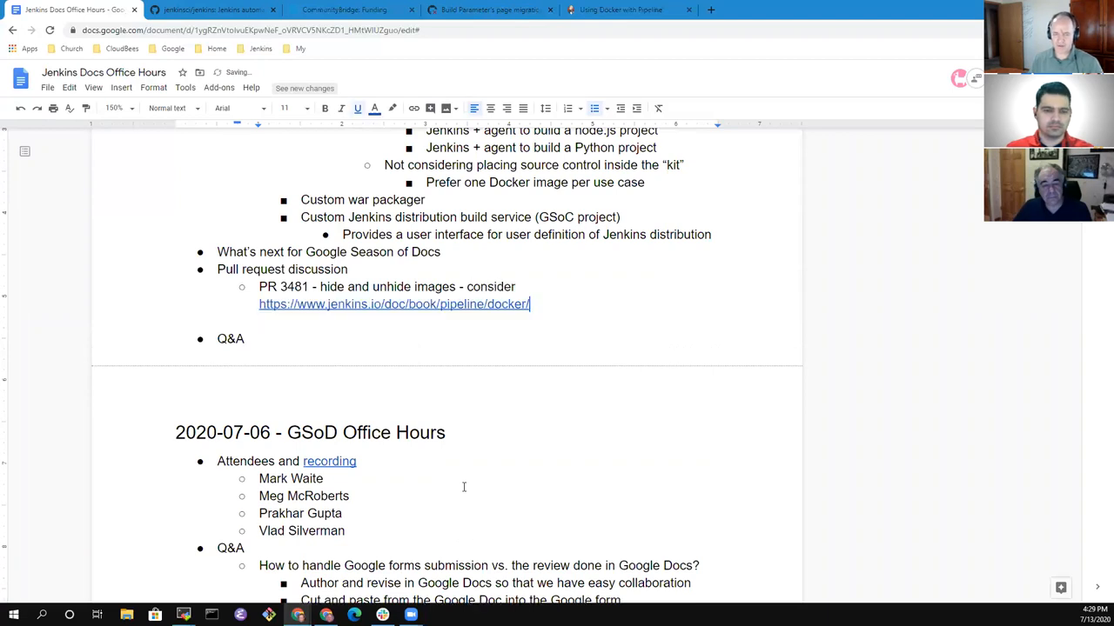
double_click(491, 286)
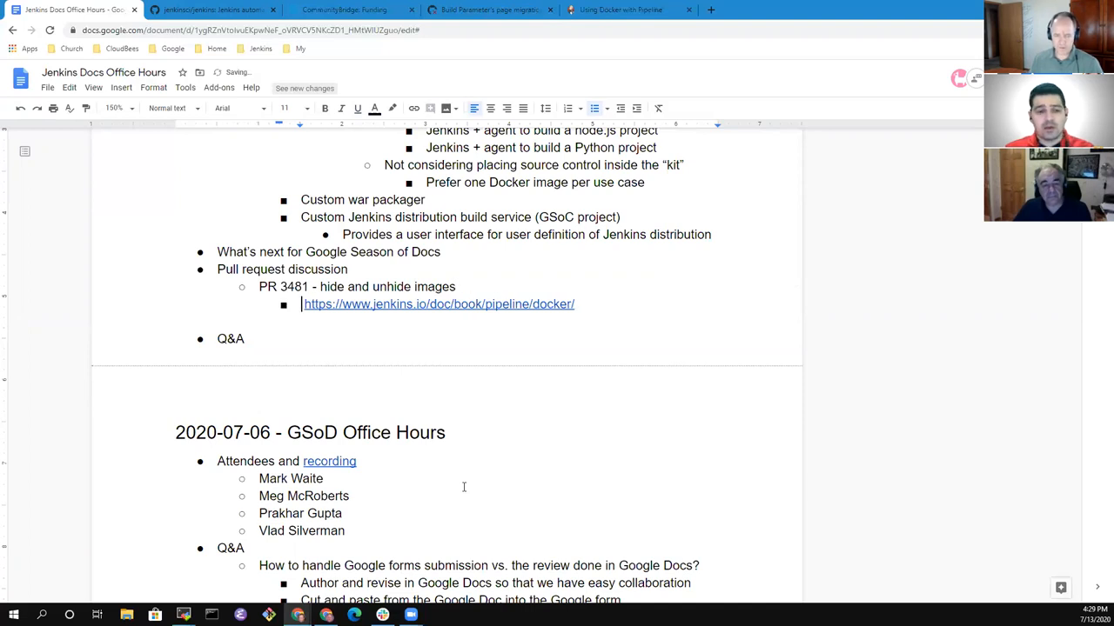
type("Alterant")
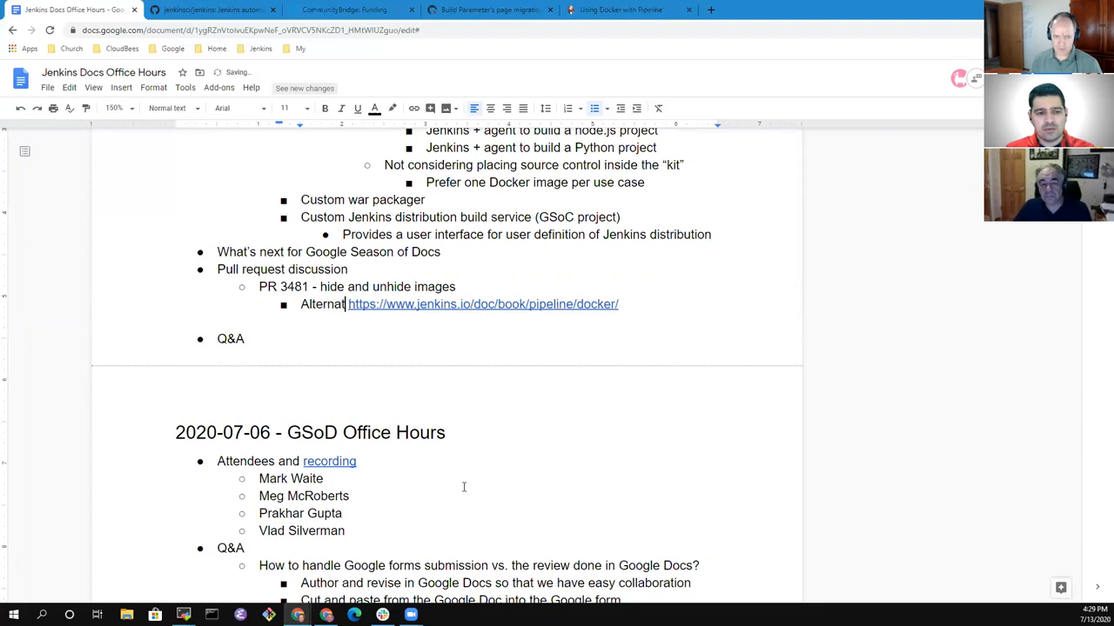
type("ive m")
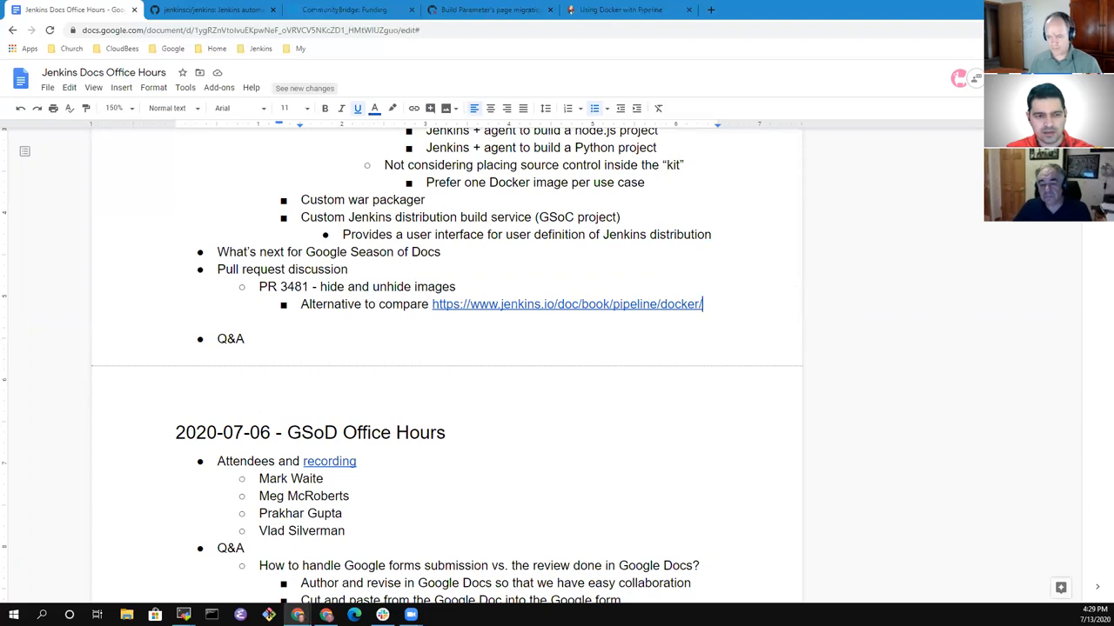
left_click(620, 10)
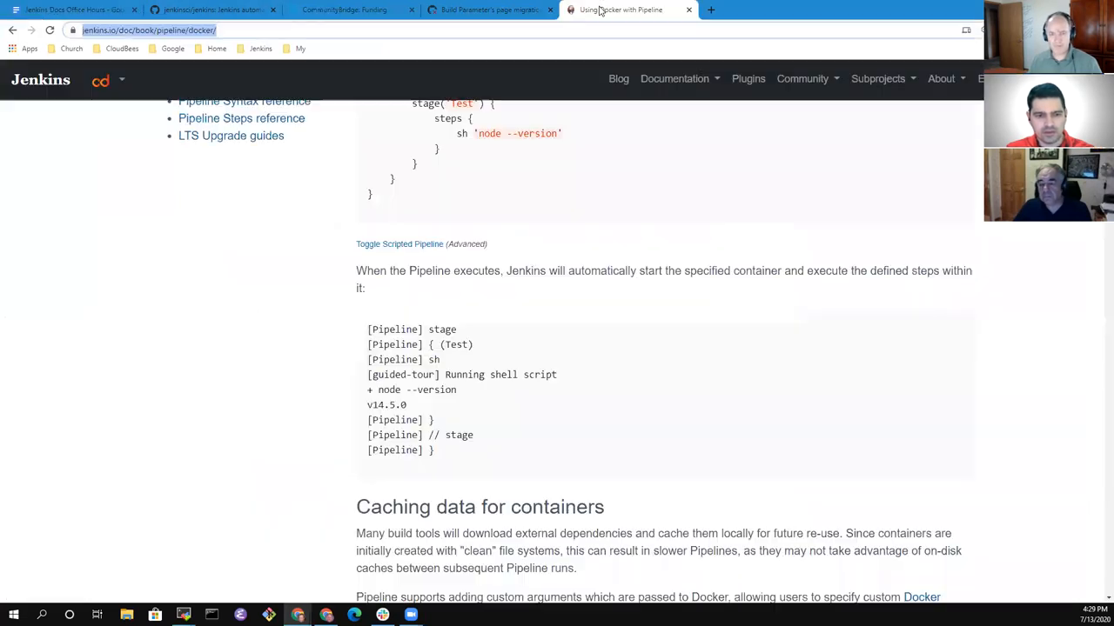
On PR #3481, open the 'Creating a parameterized build' preview image at full size.
left_click(489, 9)
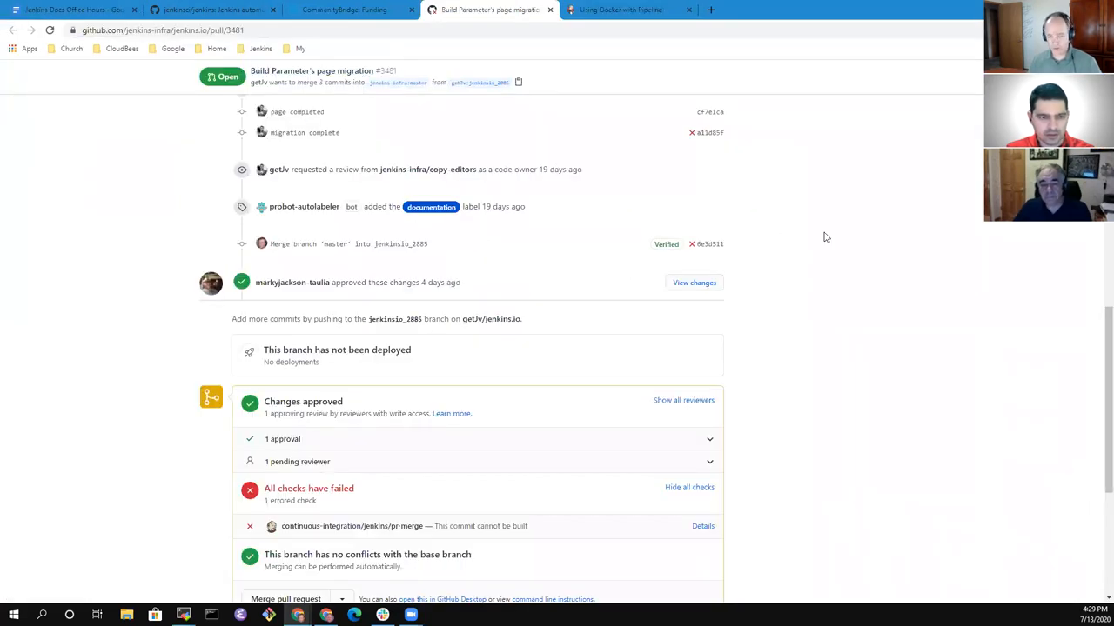
scroll("up", 3)
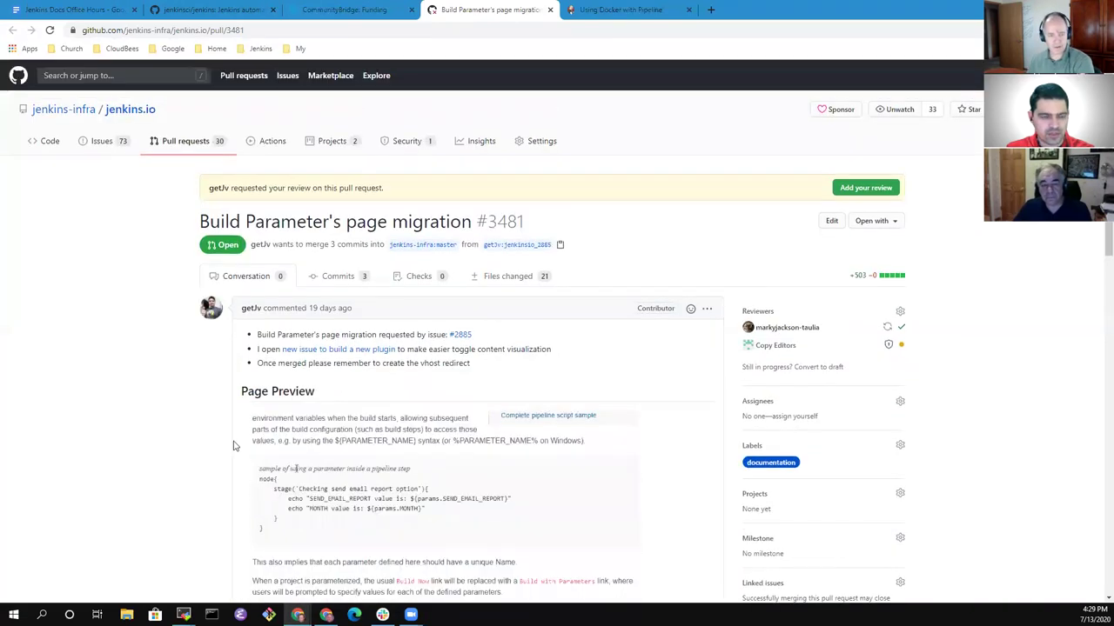
scroll("down", 3)
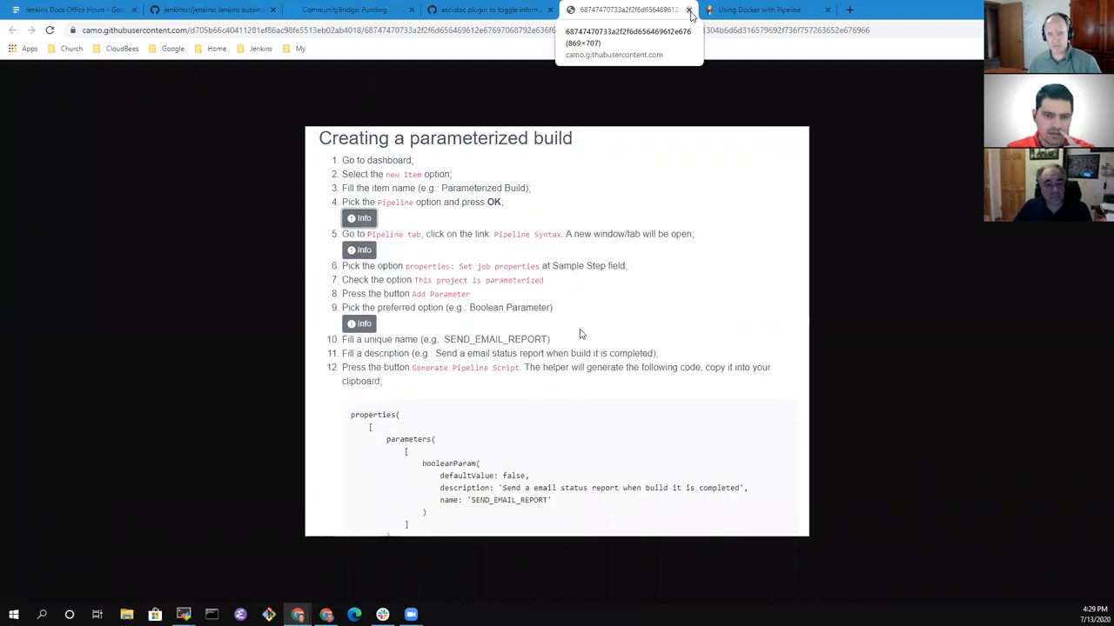
Close the preview image and view asciidoc issue #3480 and the Docker guide, ending on PR #3481.
left_click(690, 10)
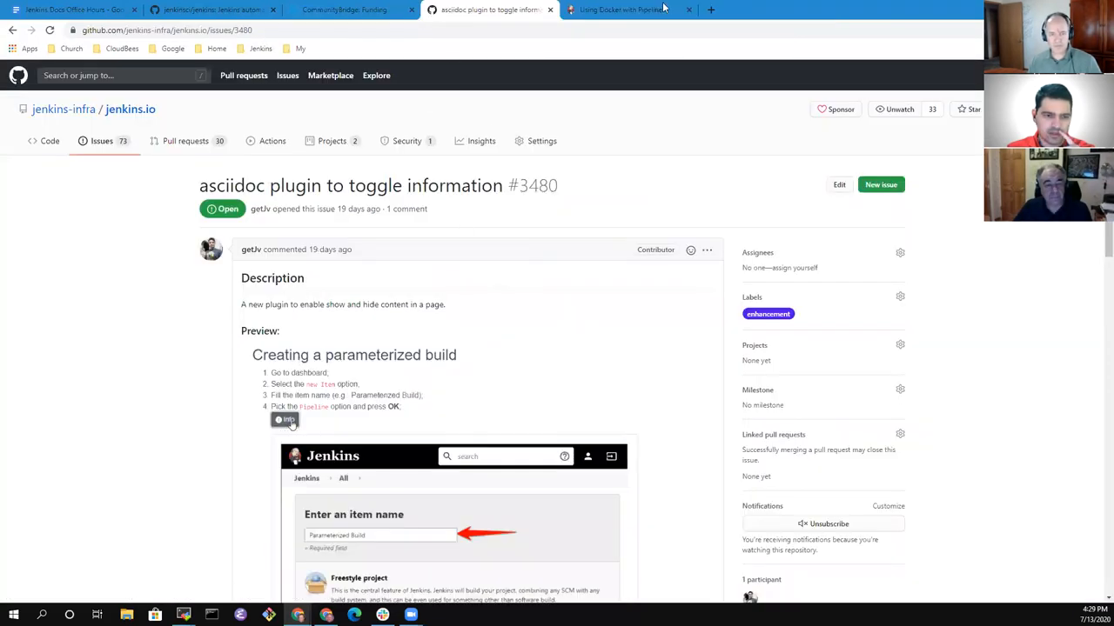
left_click(284, 419)
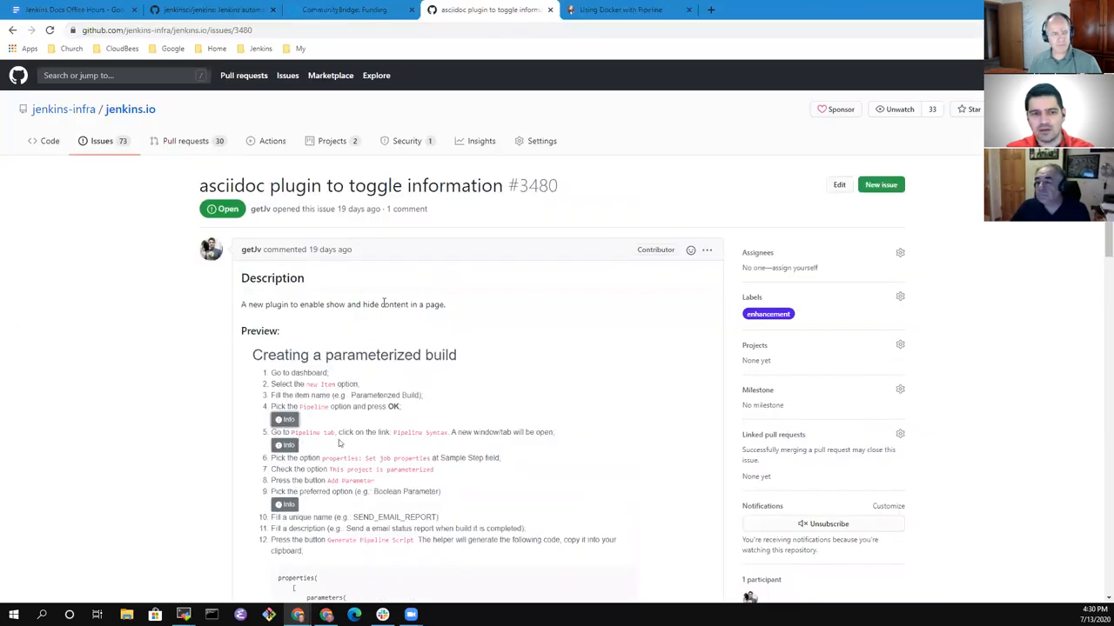
mouse_move(663, 287)
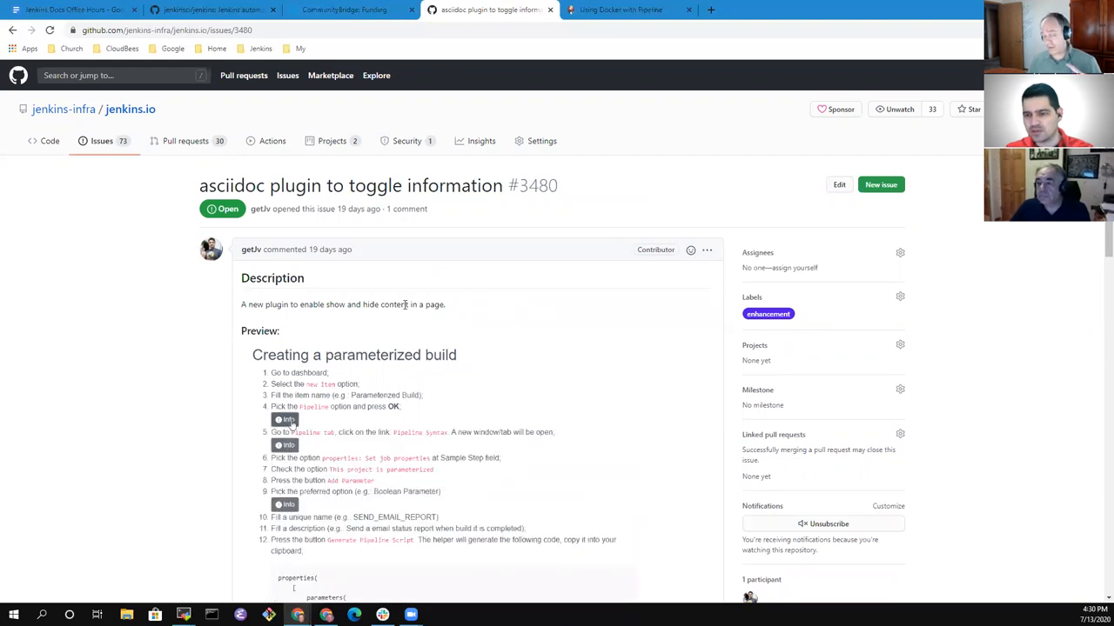
left_click(284, 420)
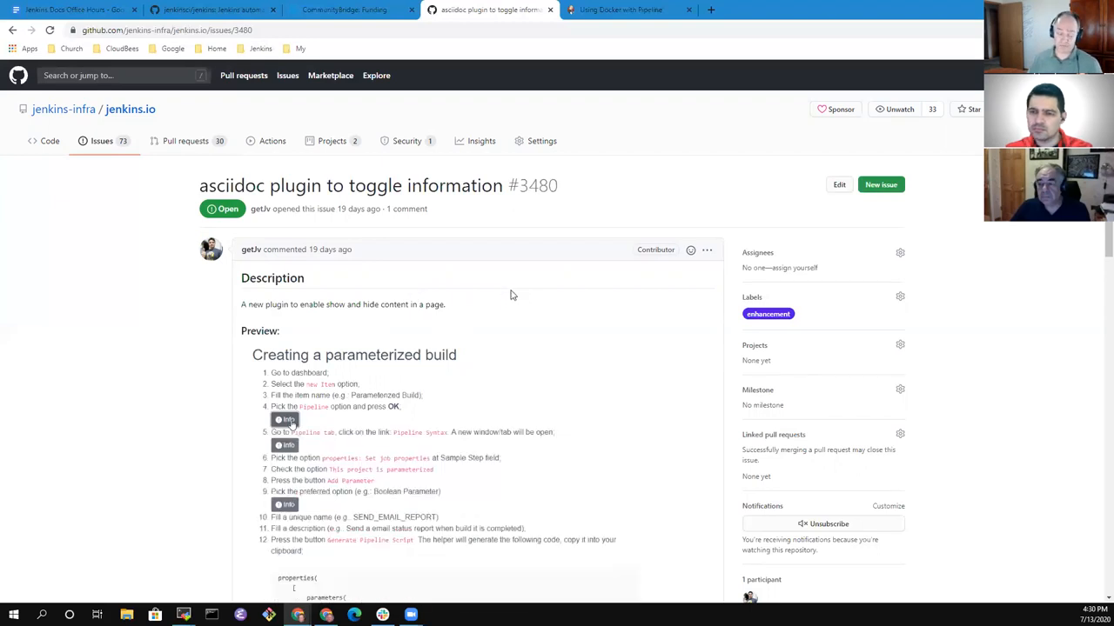
mouse_move(515, 288)
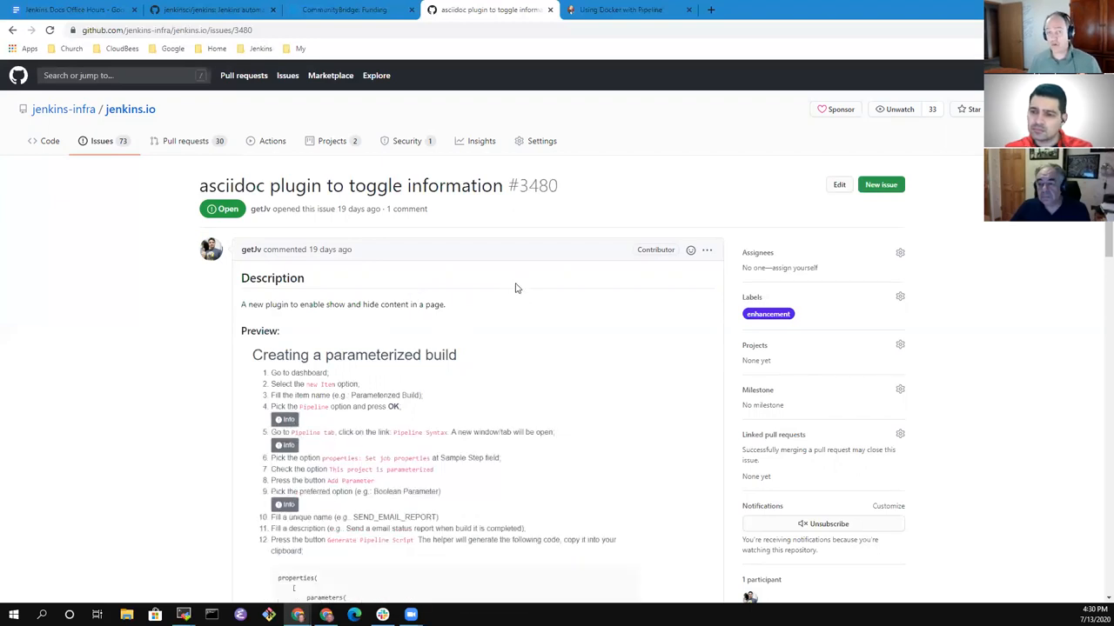
left_click(284, 420)
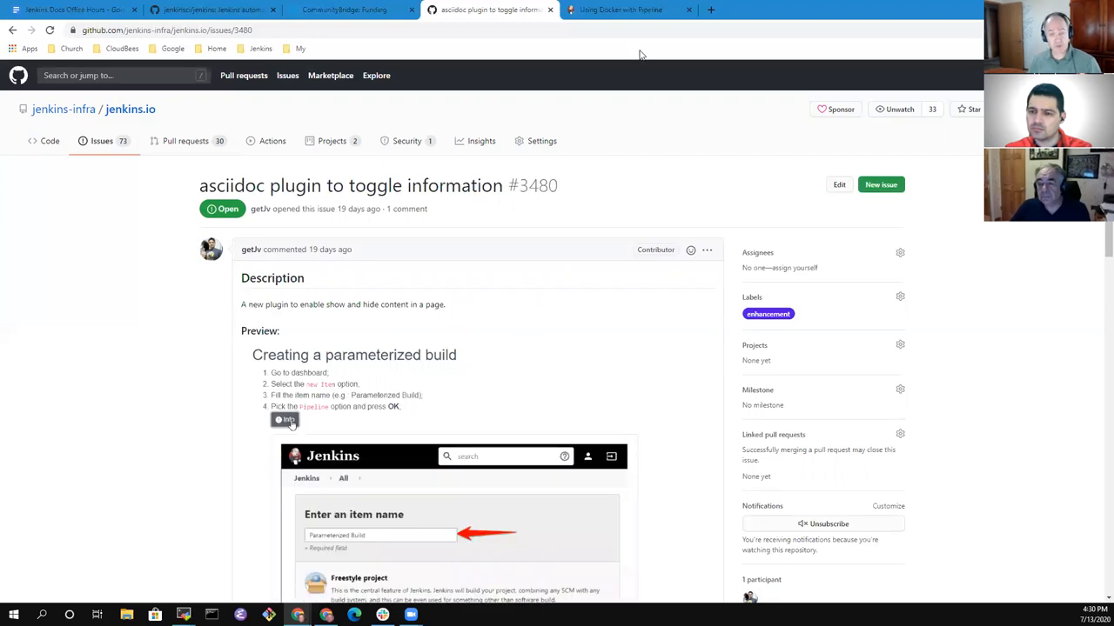
left_click(628, 9)
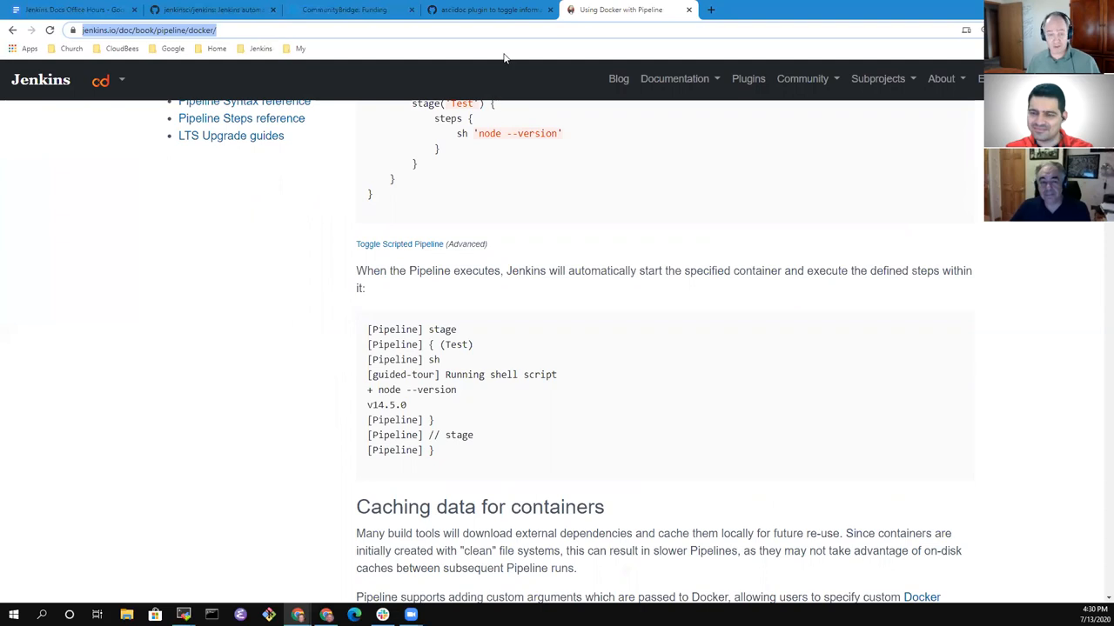
left_click(470, 9)
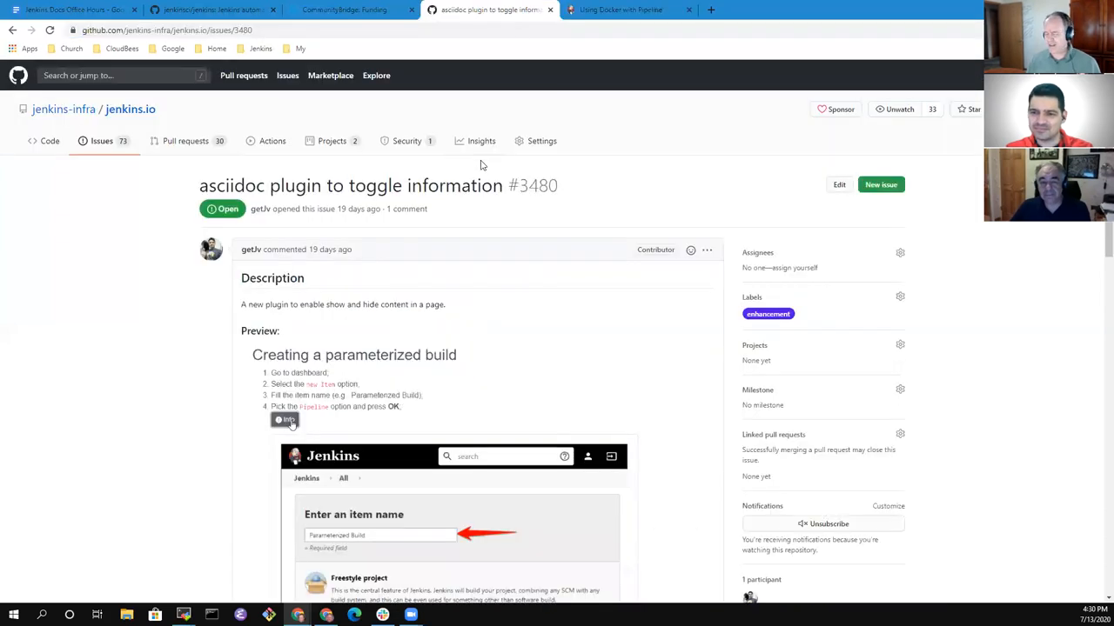
left_click(285, 419)
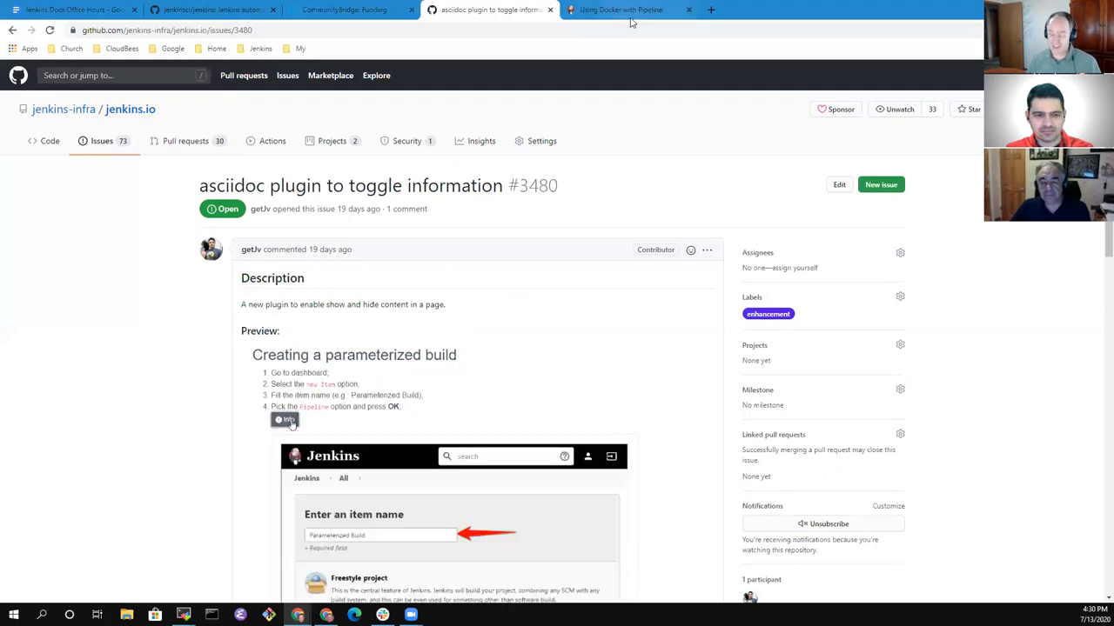
left_click(628, 9)
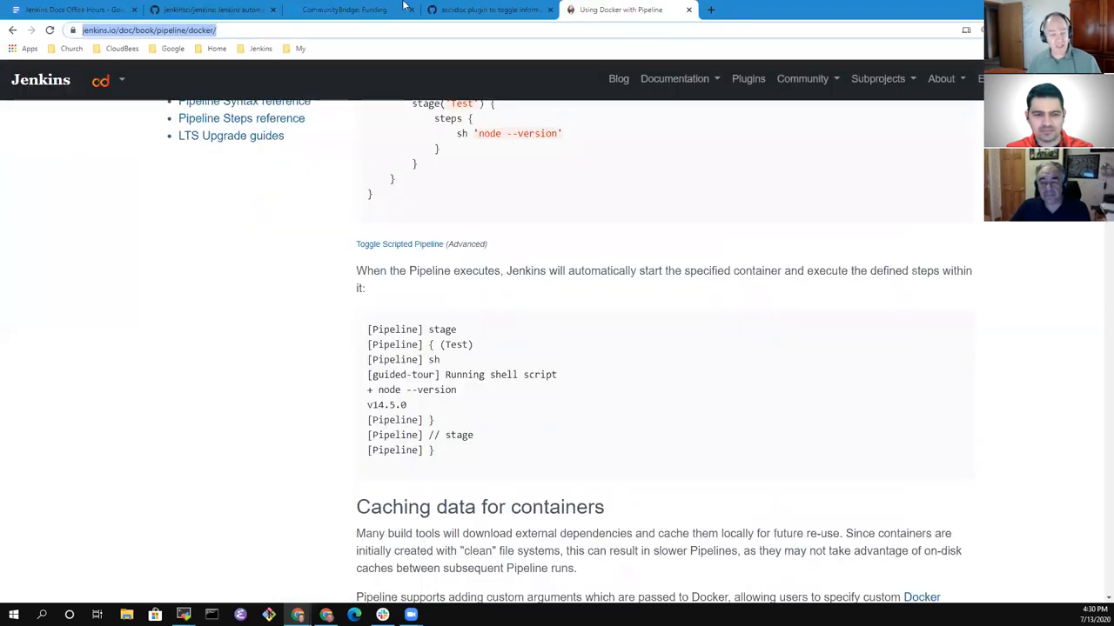
mouse_move(500, 10)
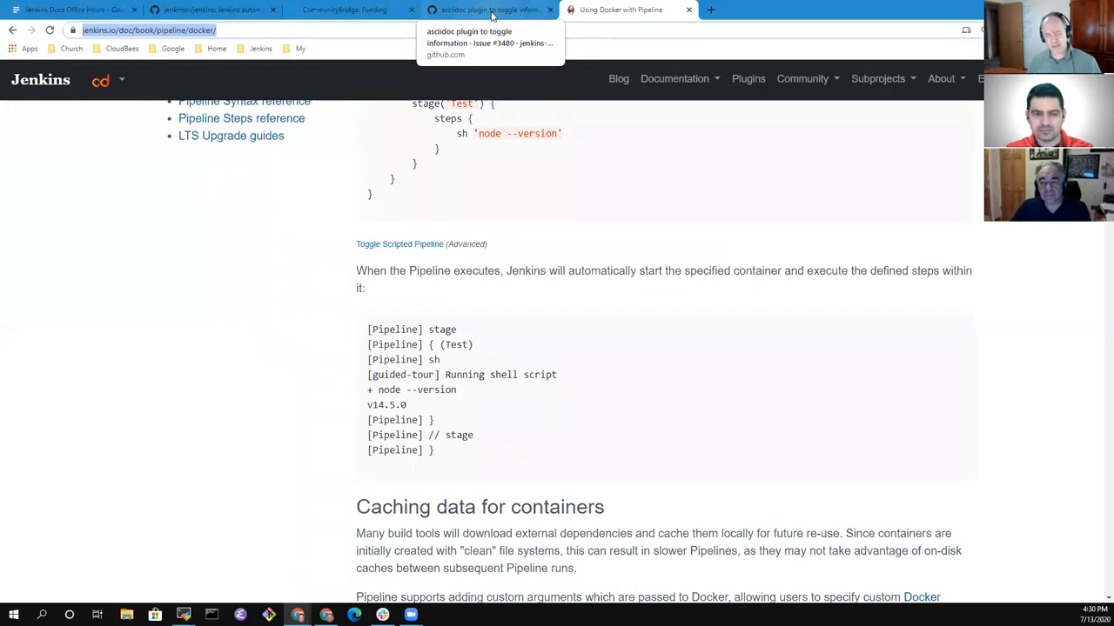
mouse_move(494, 27)
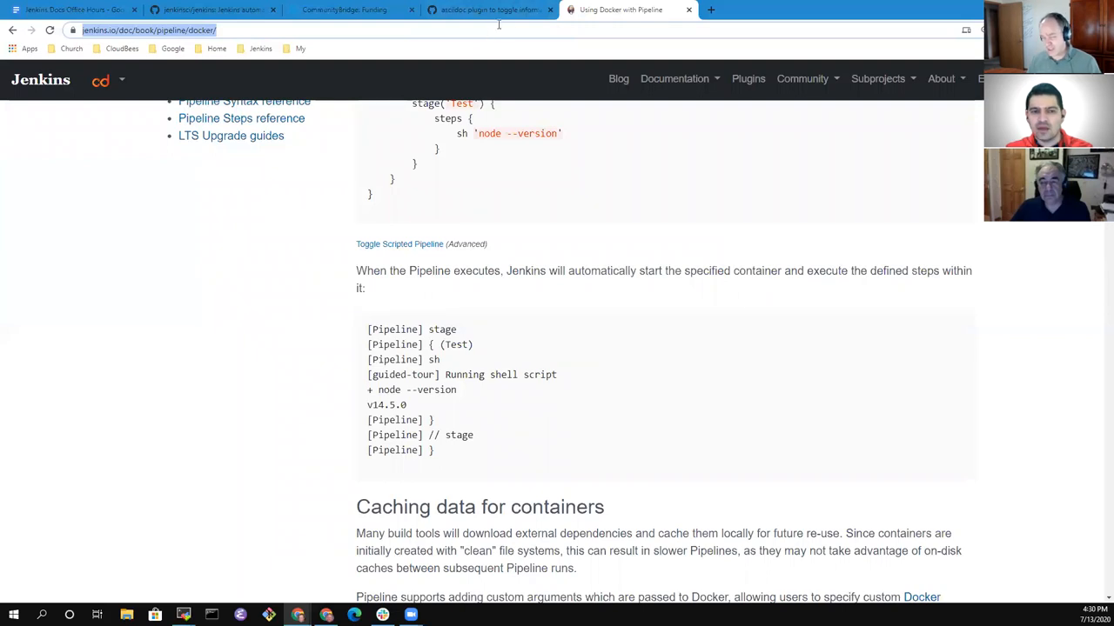
left_click(498, 9)
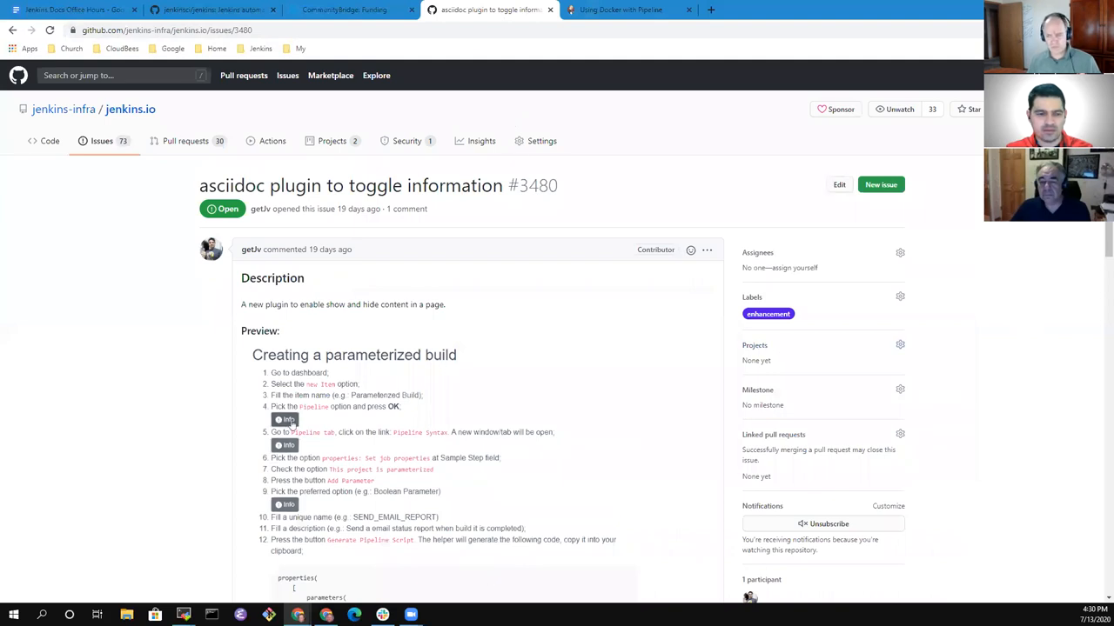
scroll("down", 3)
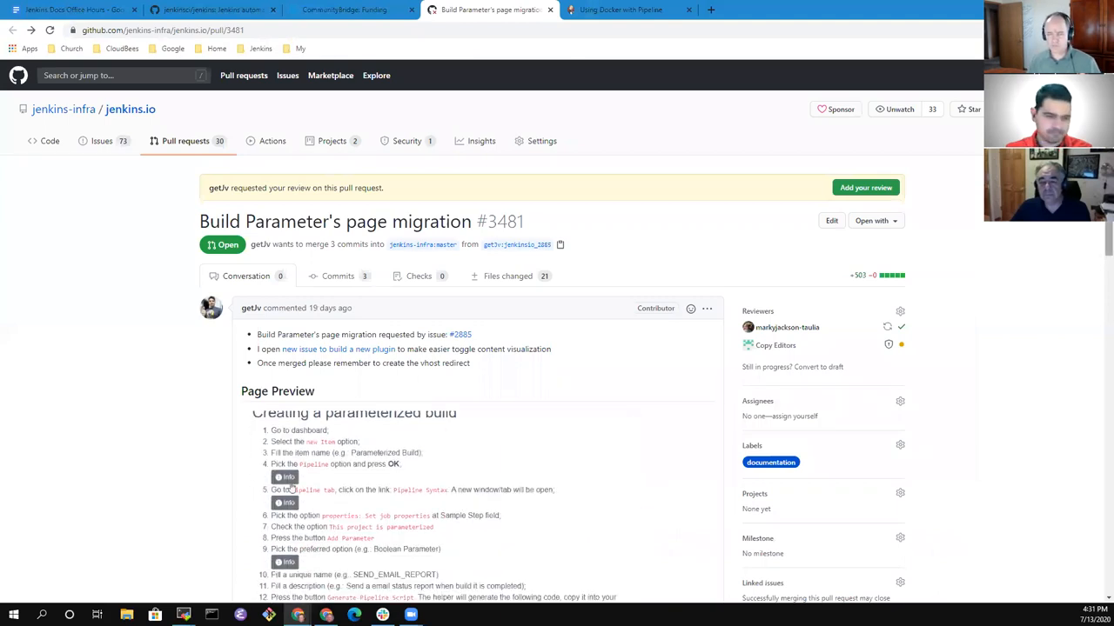
Open jenkins.io PR #3511 'Agents architecture page part 1 - done' in a new tab.
scroll("down", 3)
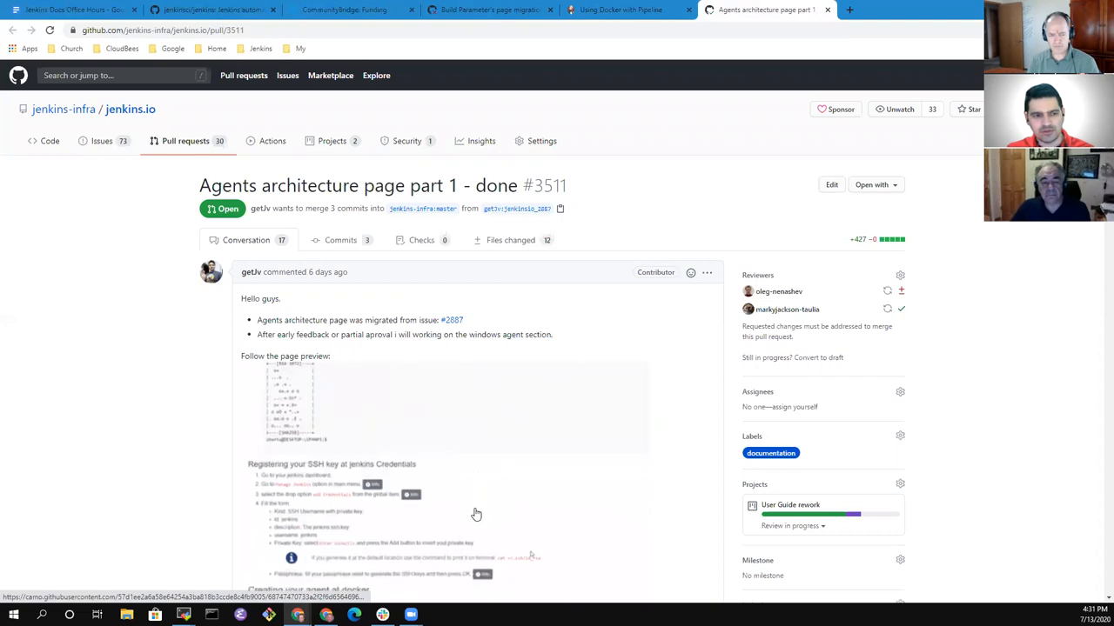
Scroll PR #3511's preview through SSH key, credentials and Docker agent steps, then show the Docker guide.
scroll("down", 3)
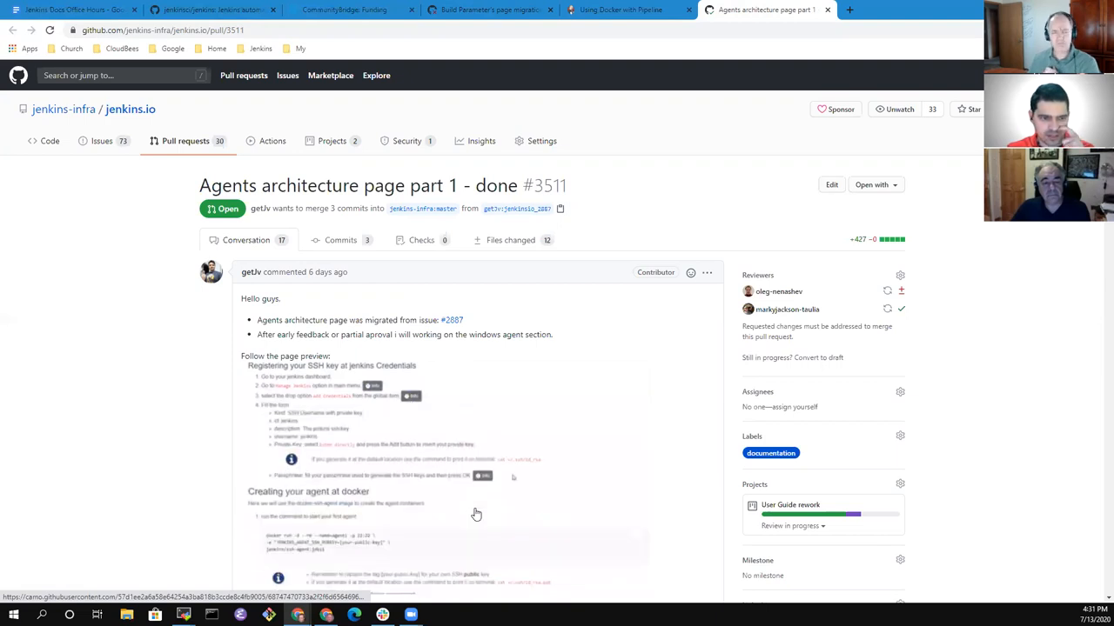
scroll("down", 3)
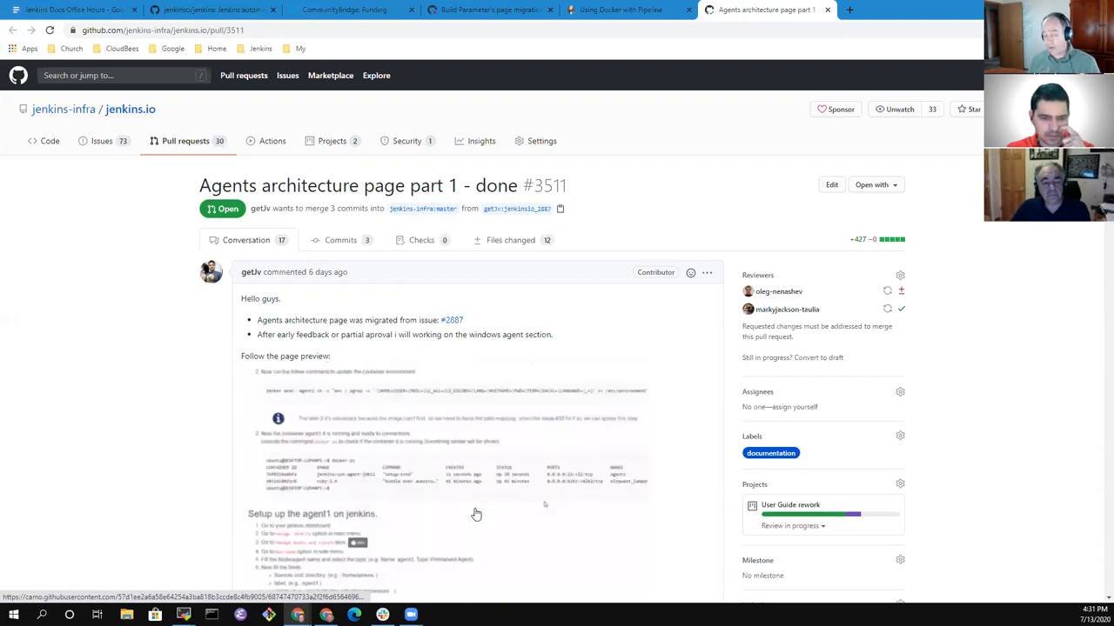
scroll("down", 3)
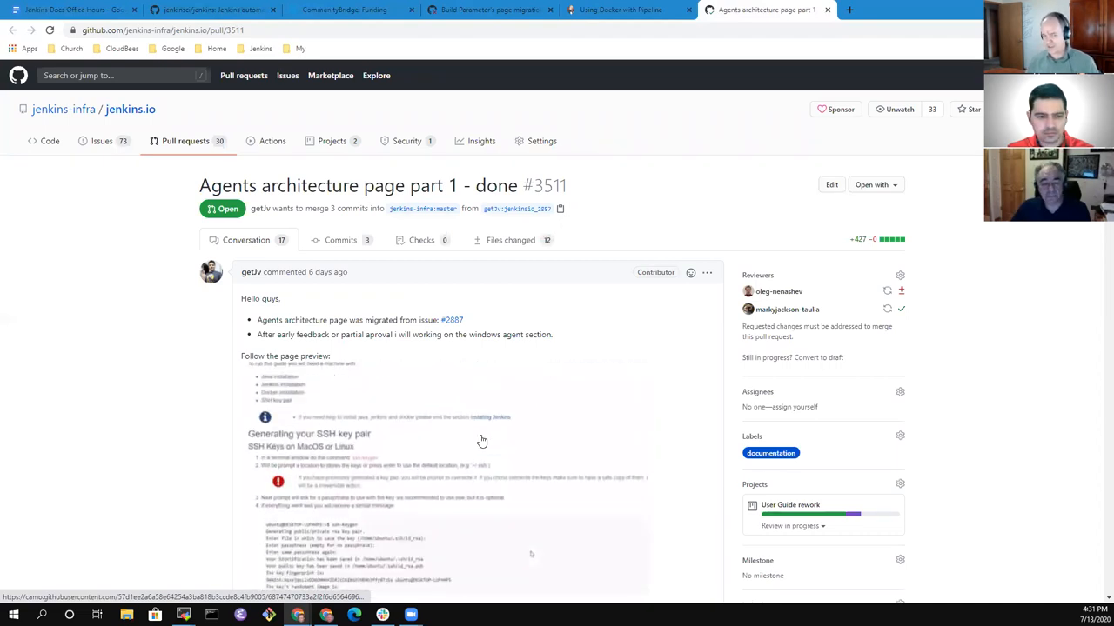
scroll("down", 3)
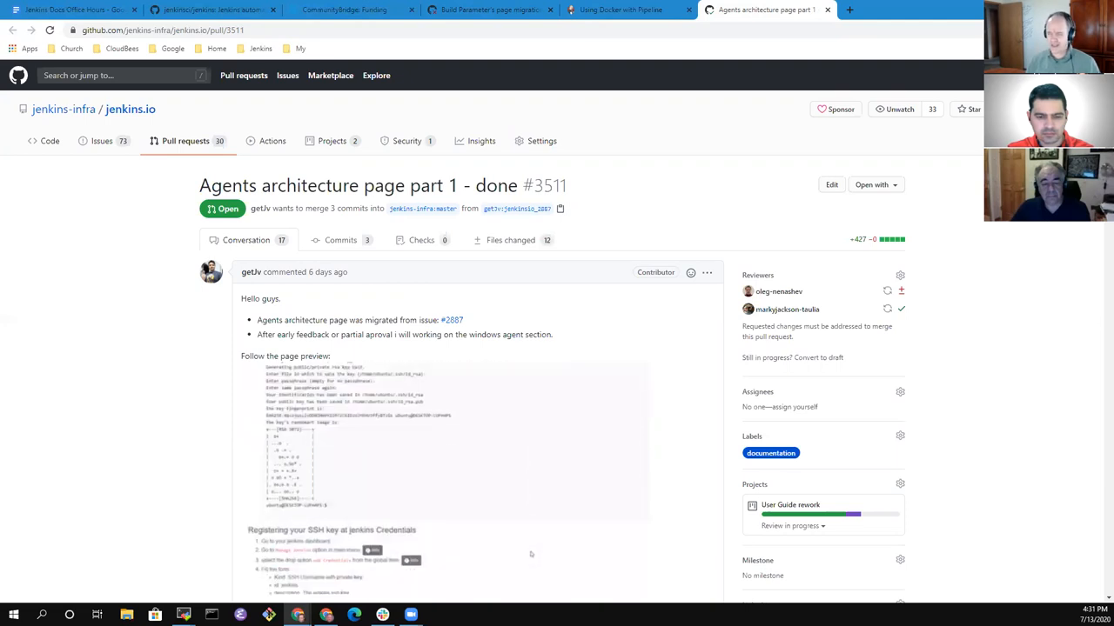
scroll("down", 3)
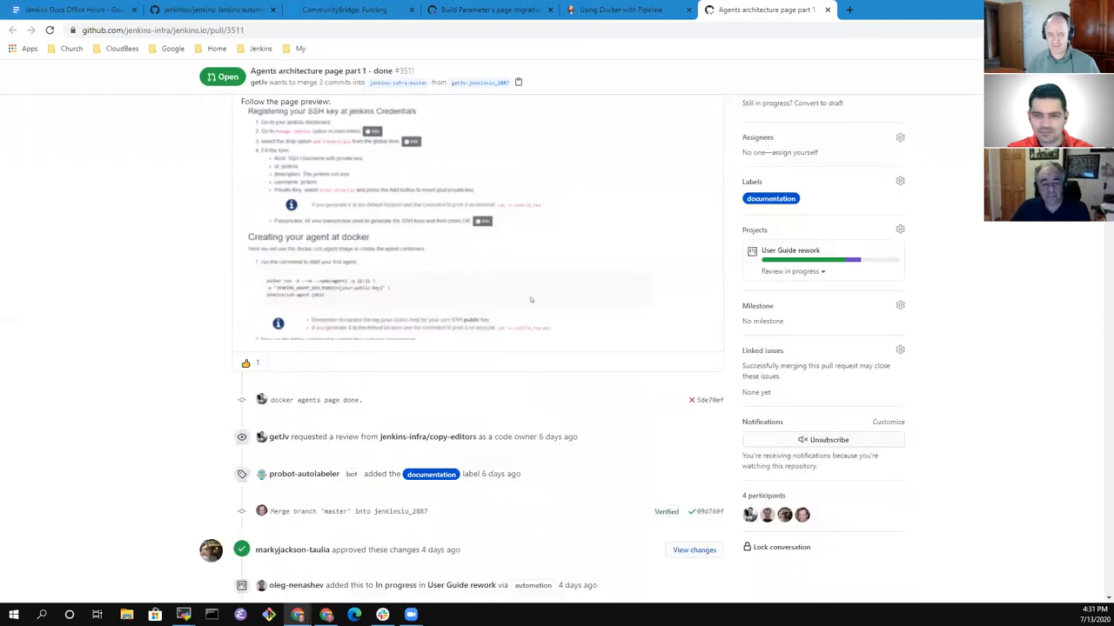
scroll("up", 3)
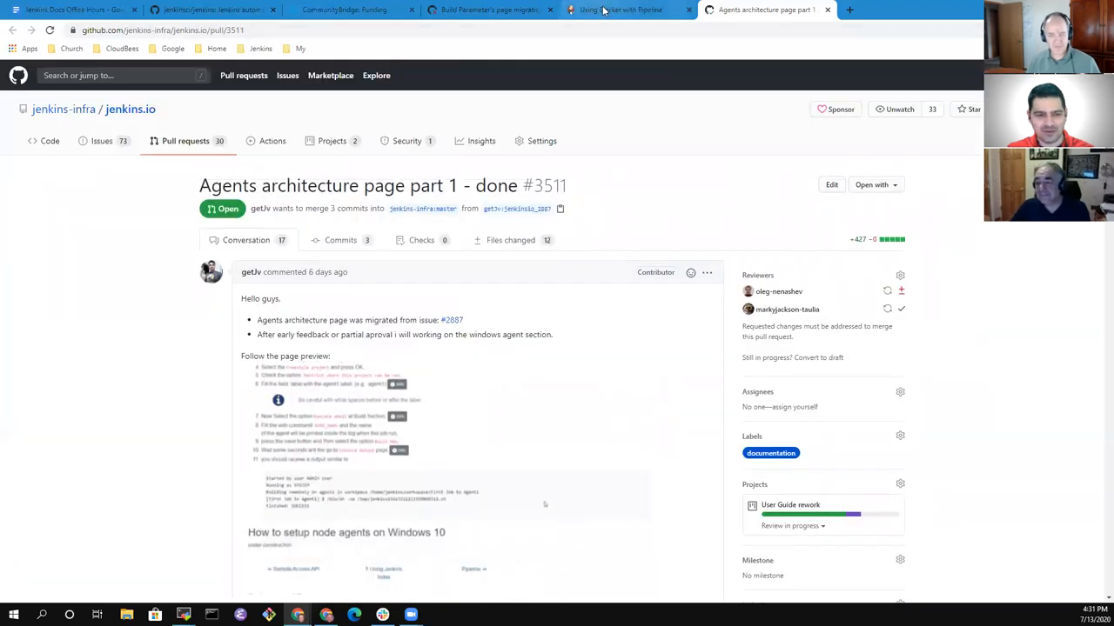
mouse_move(609, 9)
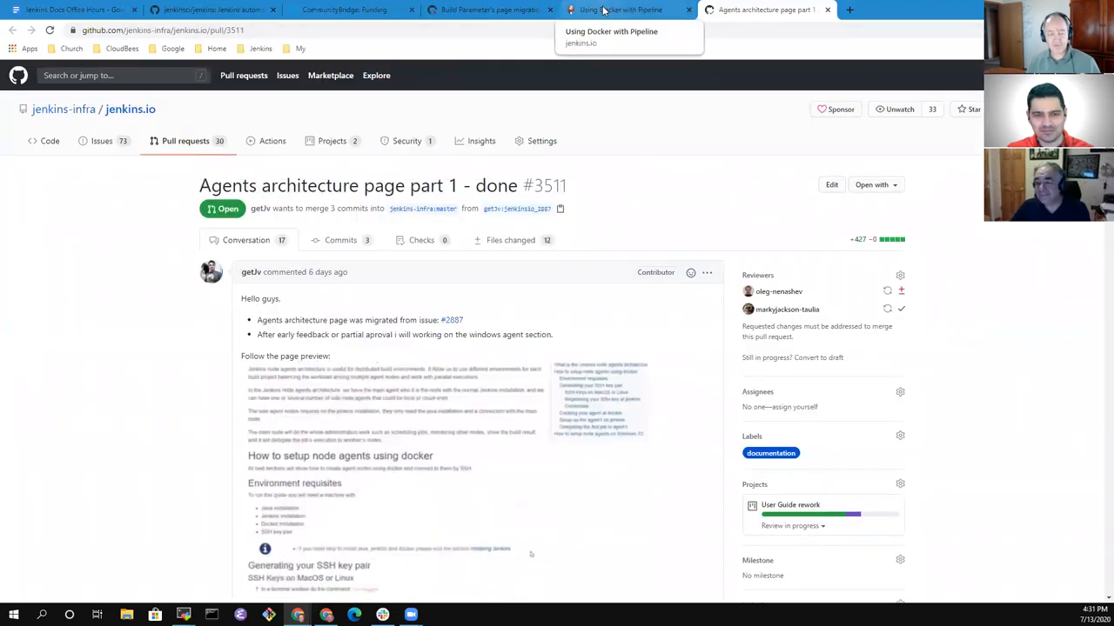
scroll("down", 3)
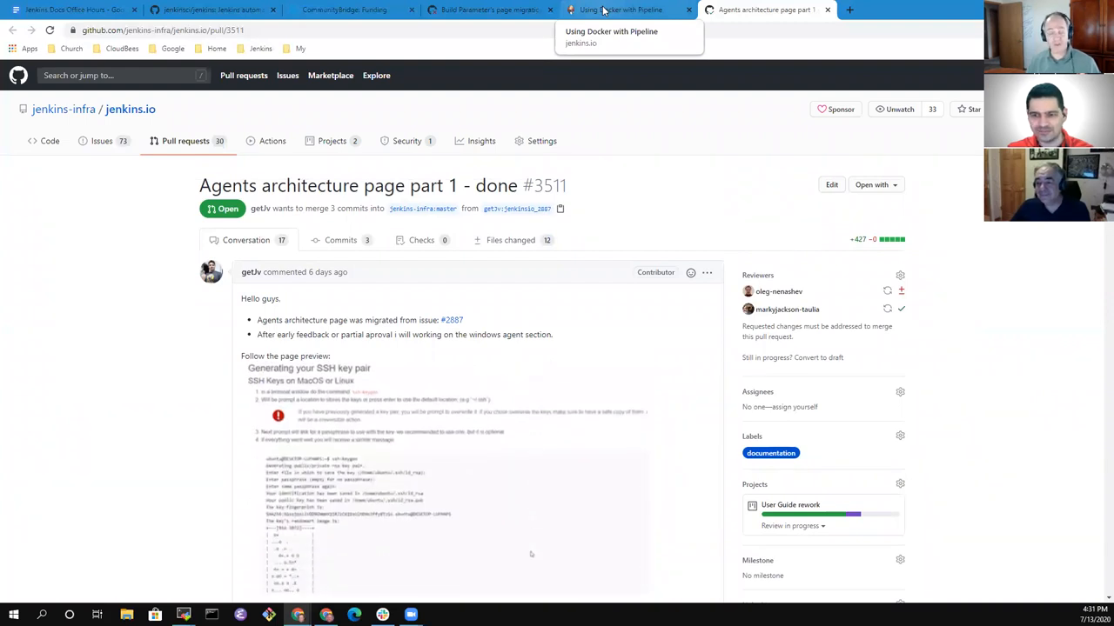
scroll("down", 3)
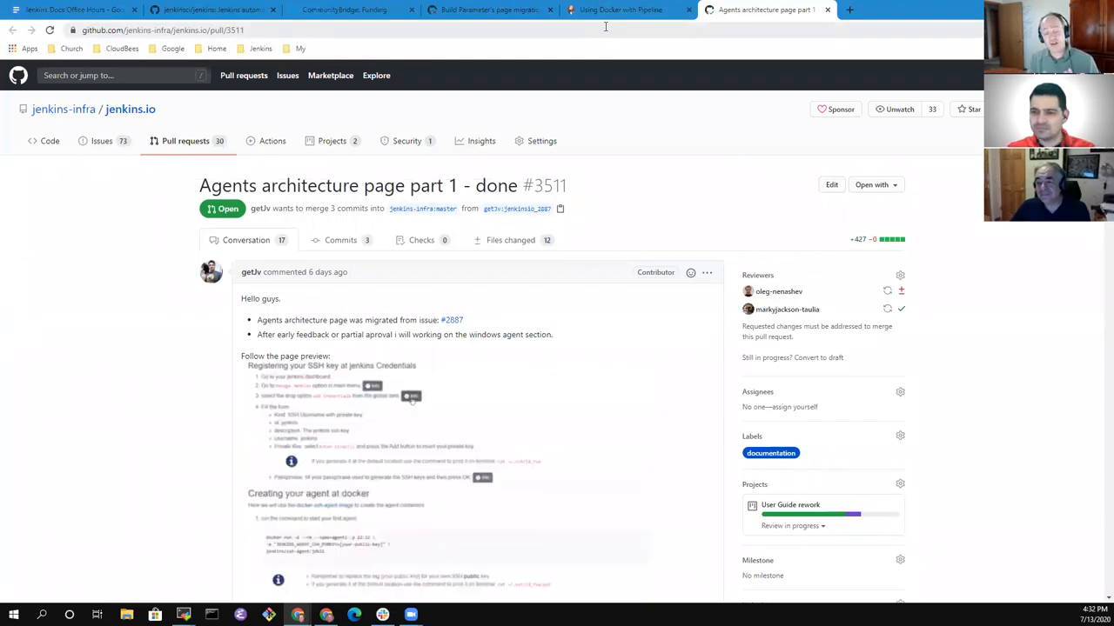
scroll("down", 3)
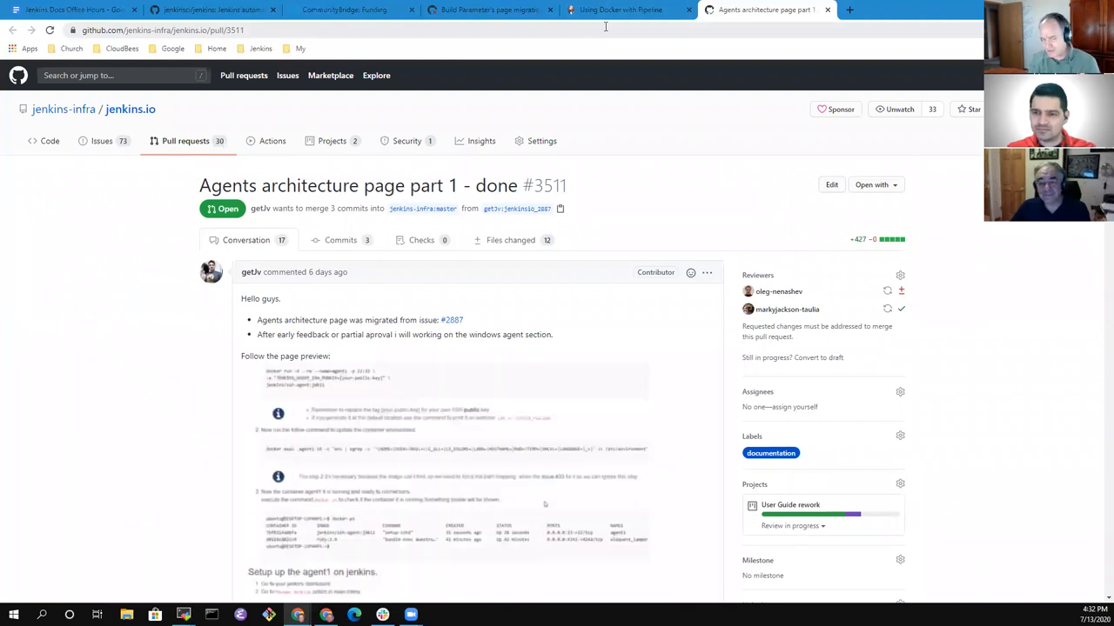
scroll("down", 3)
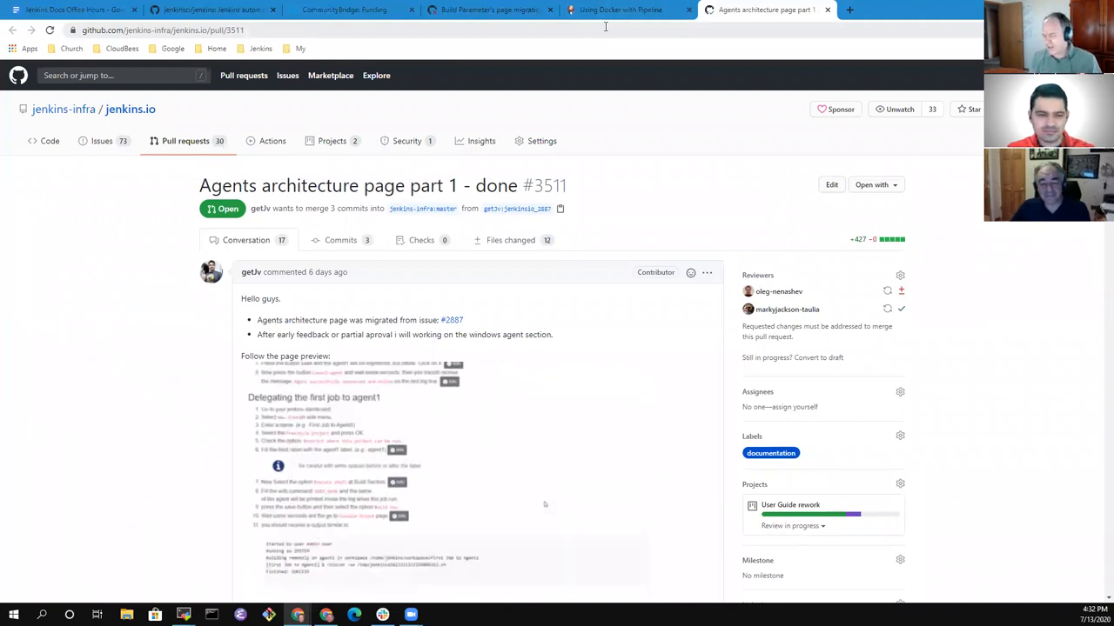
scroll("down", 3)
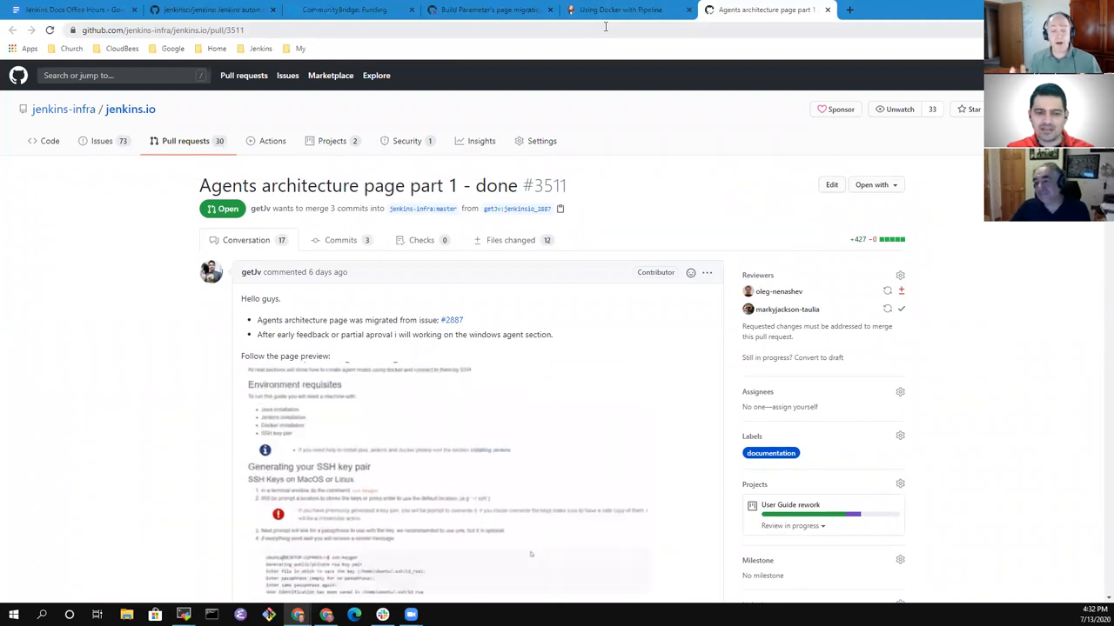
scroll("down", 3)
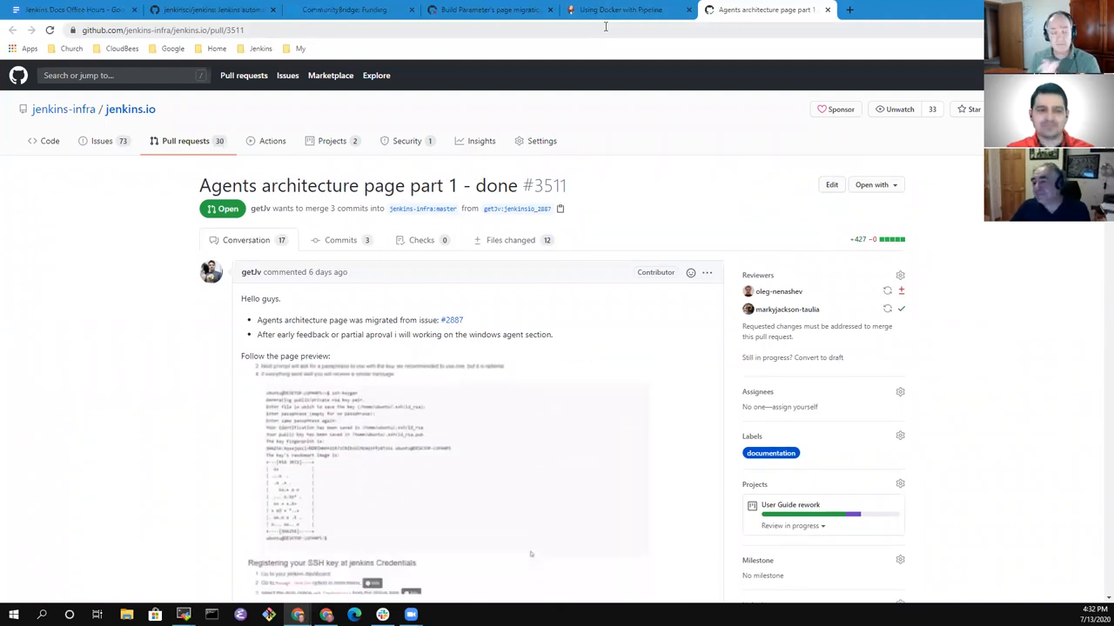
scroll("down", 3)
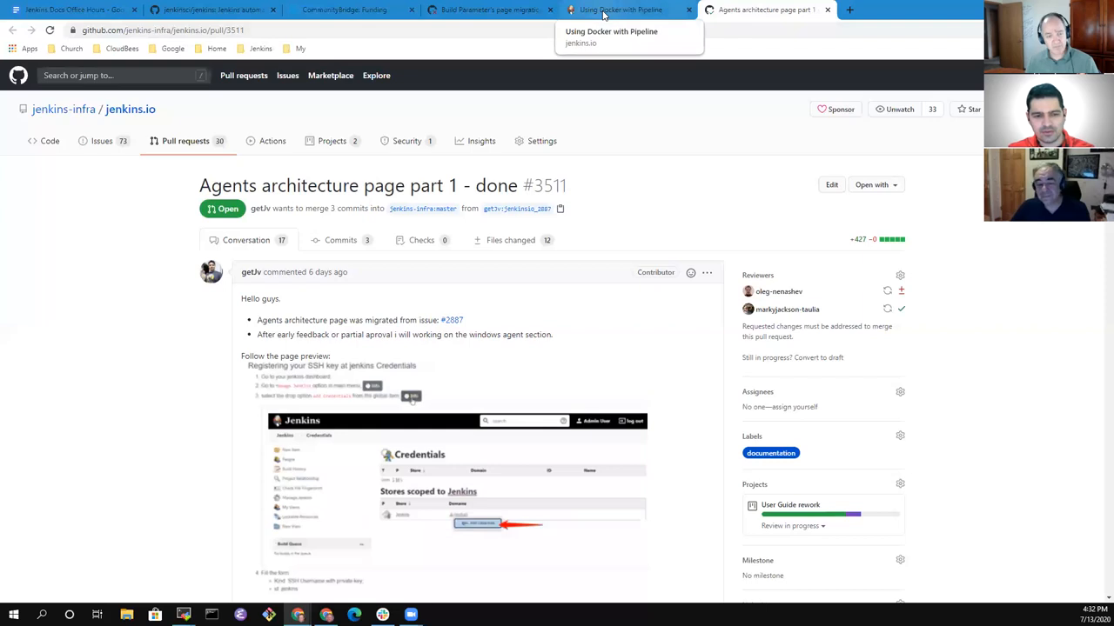
scroll("down", 3)
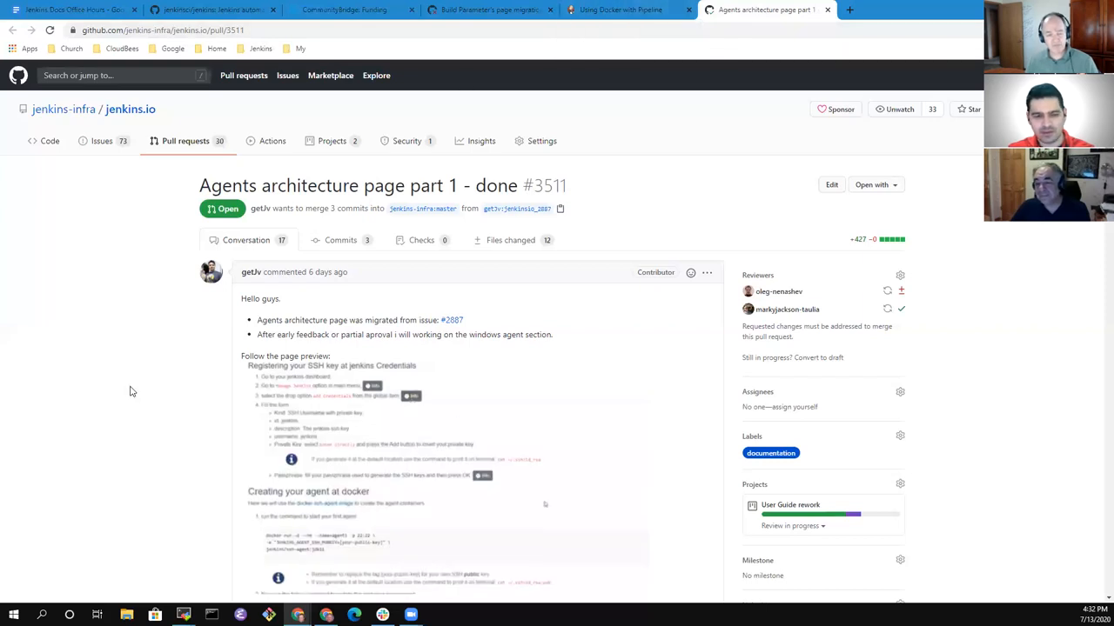
scroll("down", 3)
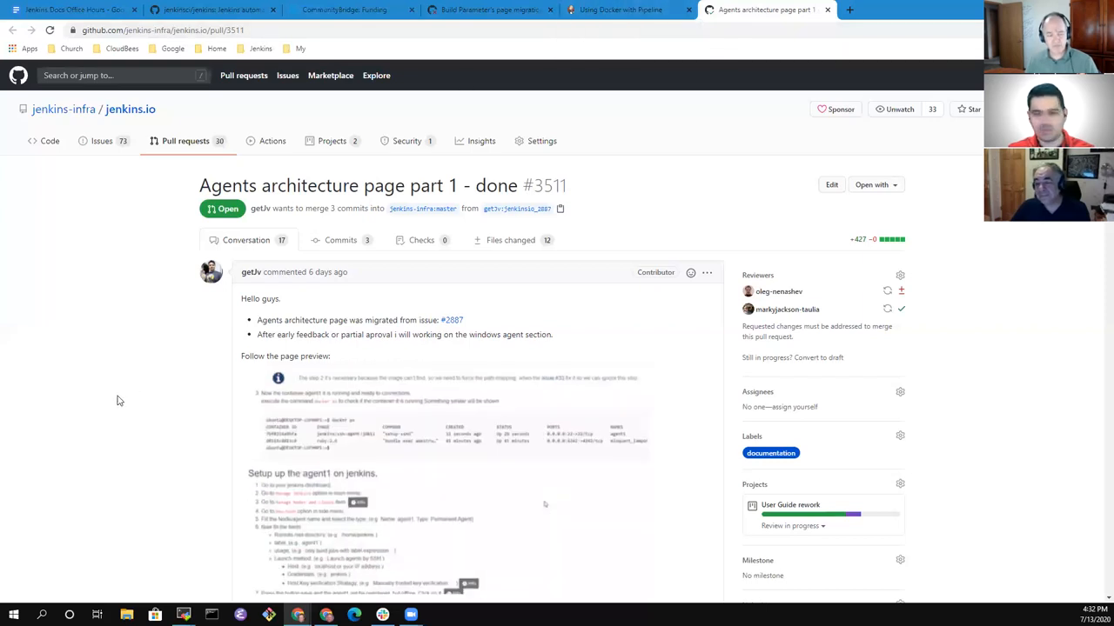
scroll("down", 3)
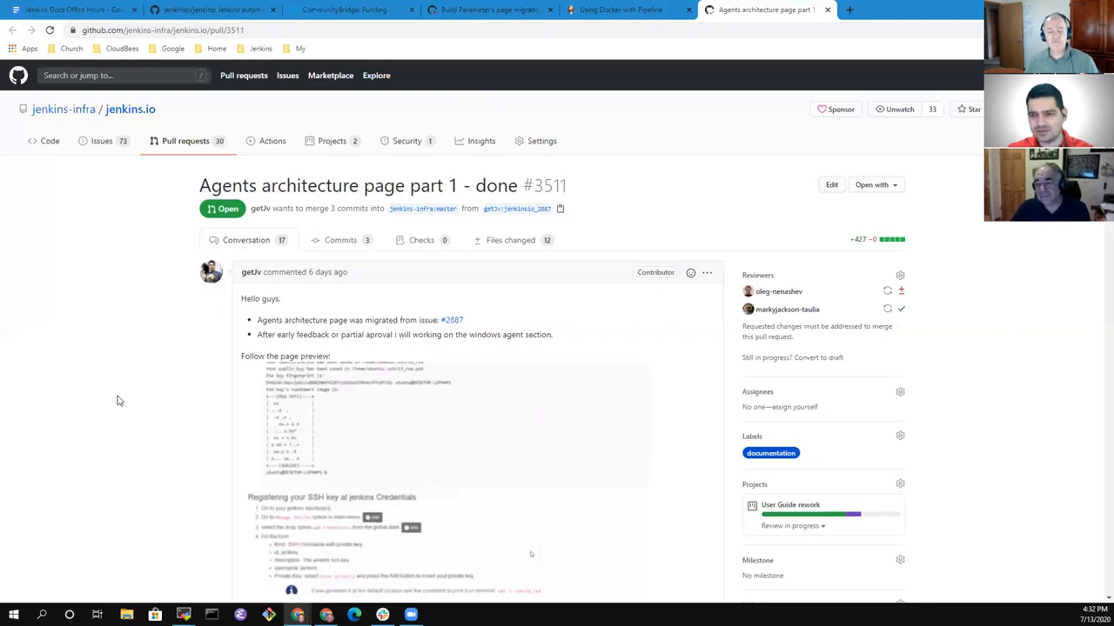
scroll("down", 3)
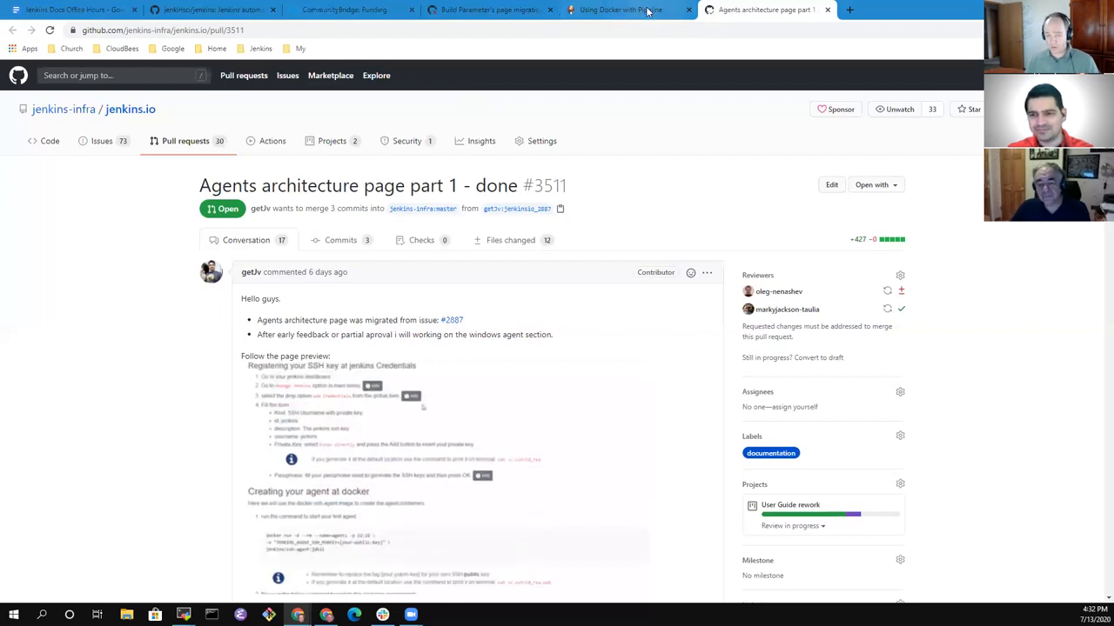
left_click(620, 10)
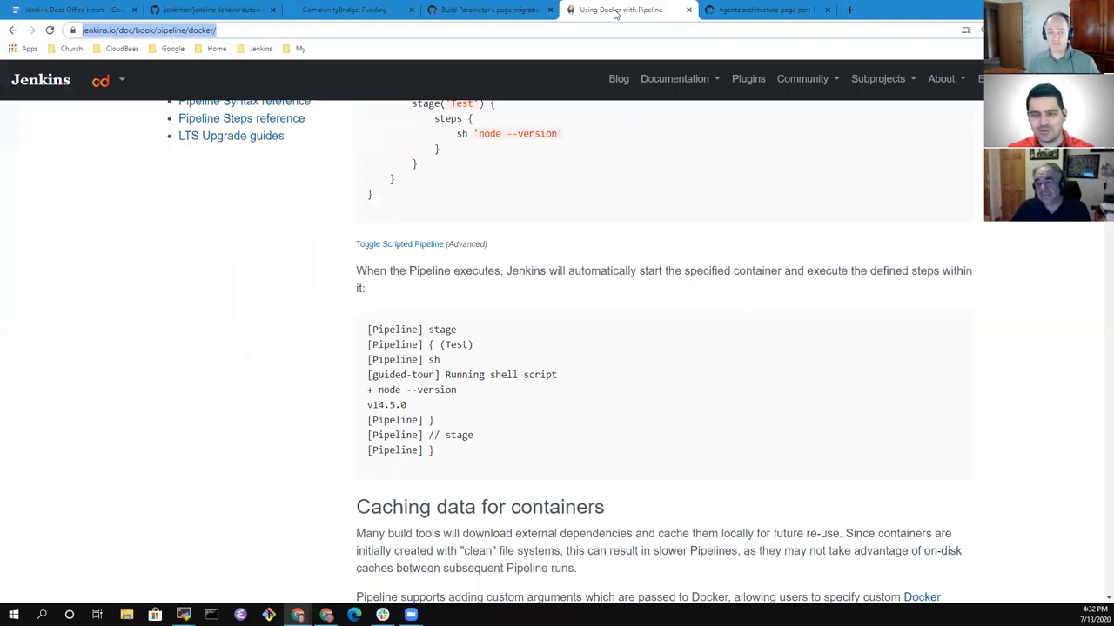
In the office hours notes, add a 'PR 3511 more hide and unhide images' bullet with 'Same conditions'.
left_click(496, 10)
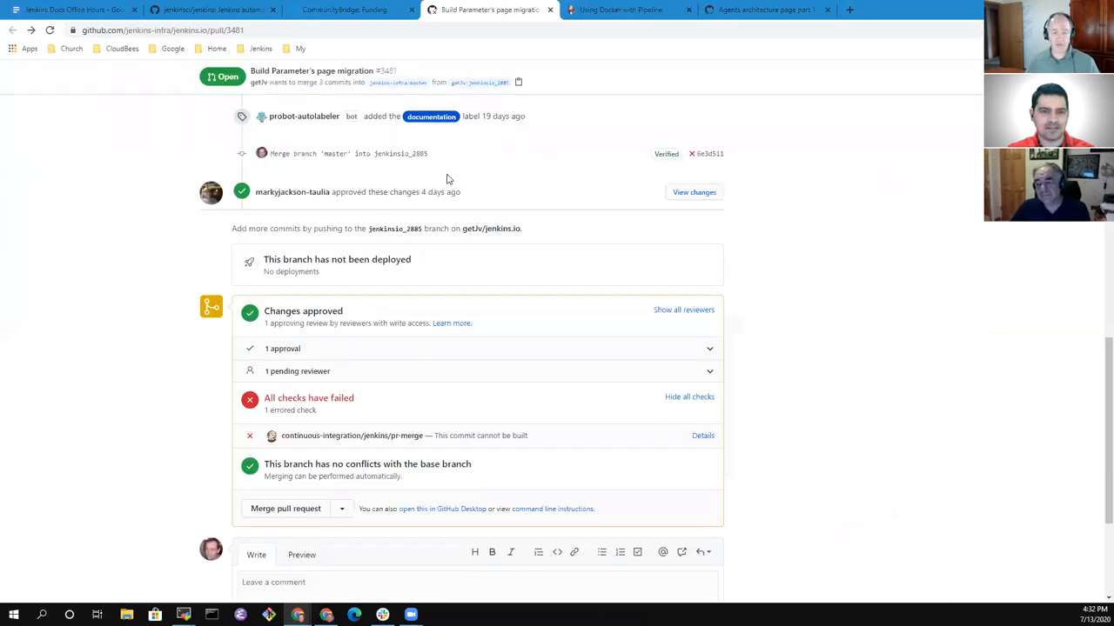
left_click(356, 10)
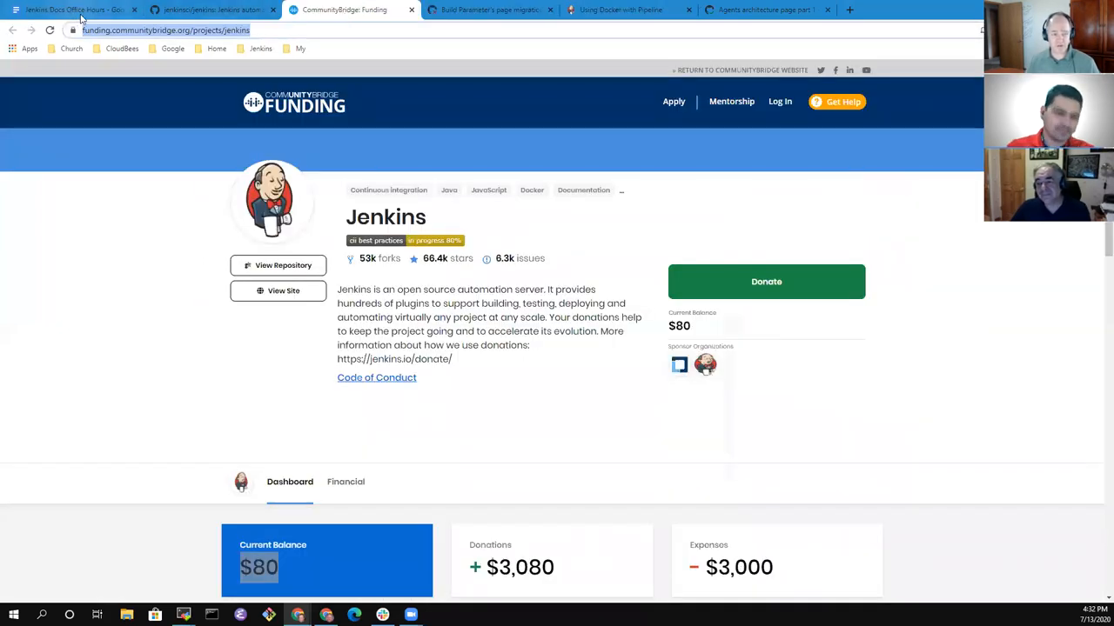
left_click(70, 14)
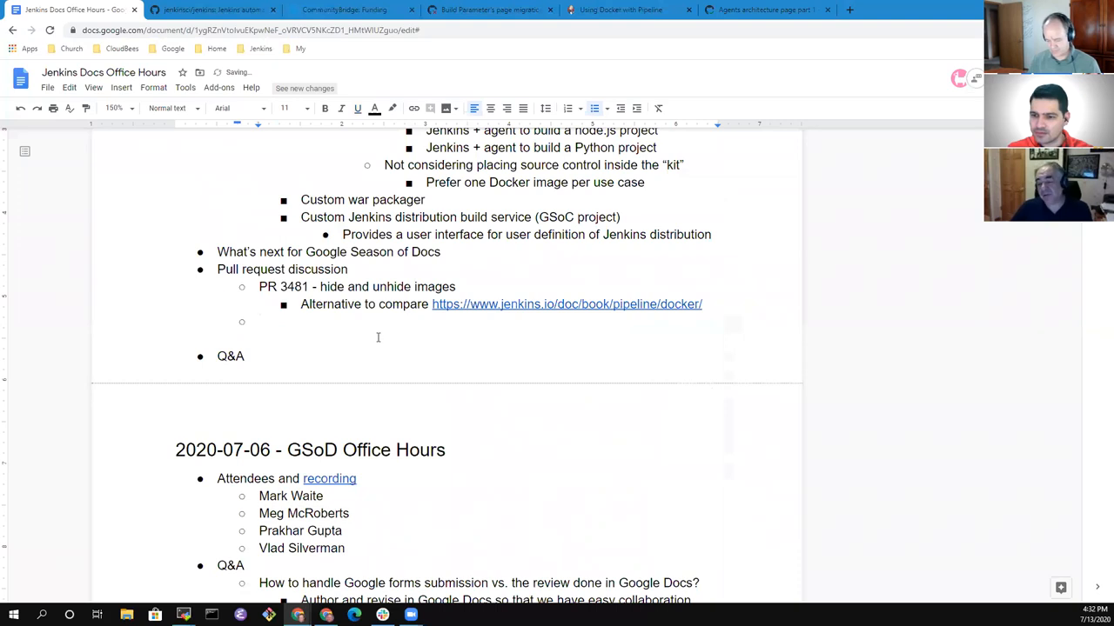
type("PR 351'")
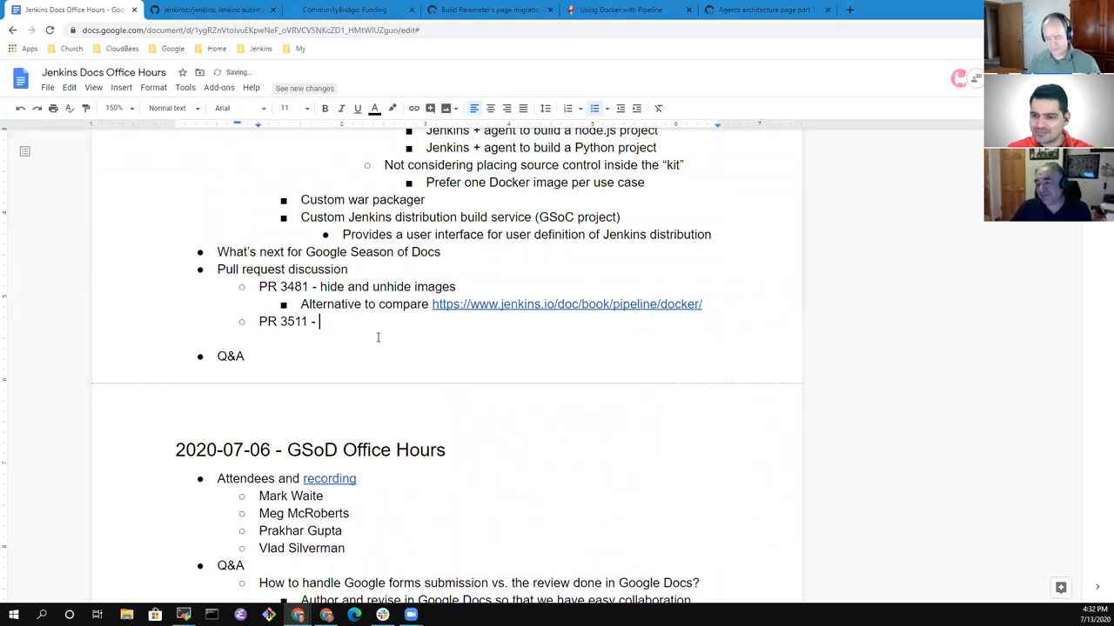
type("more")
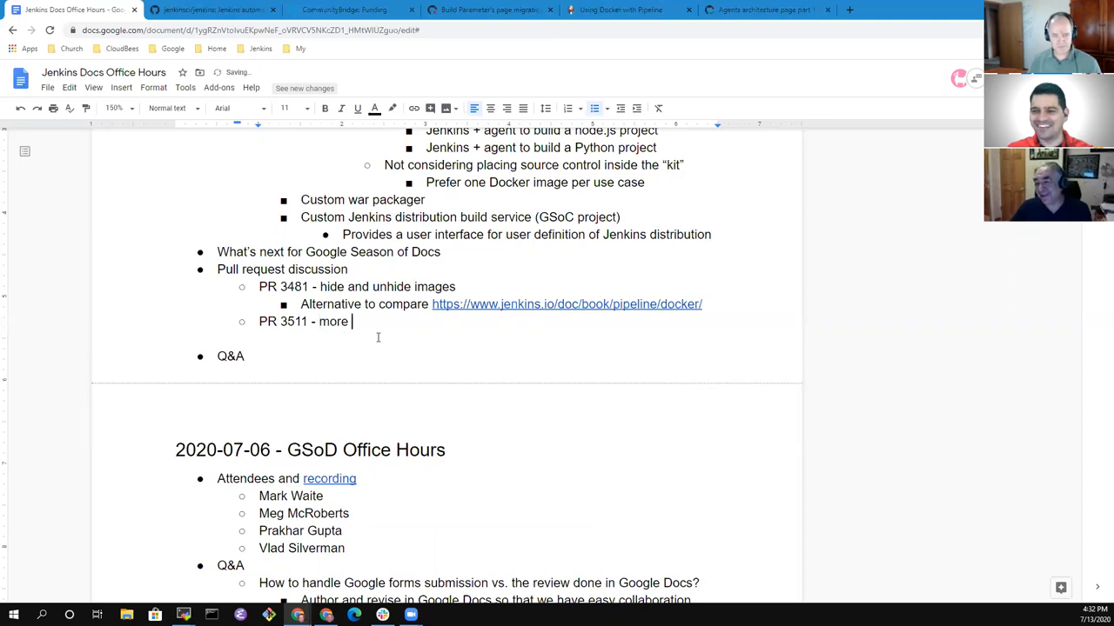
type("hide and un")
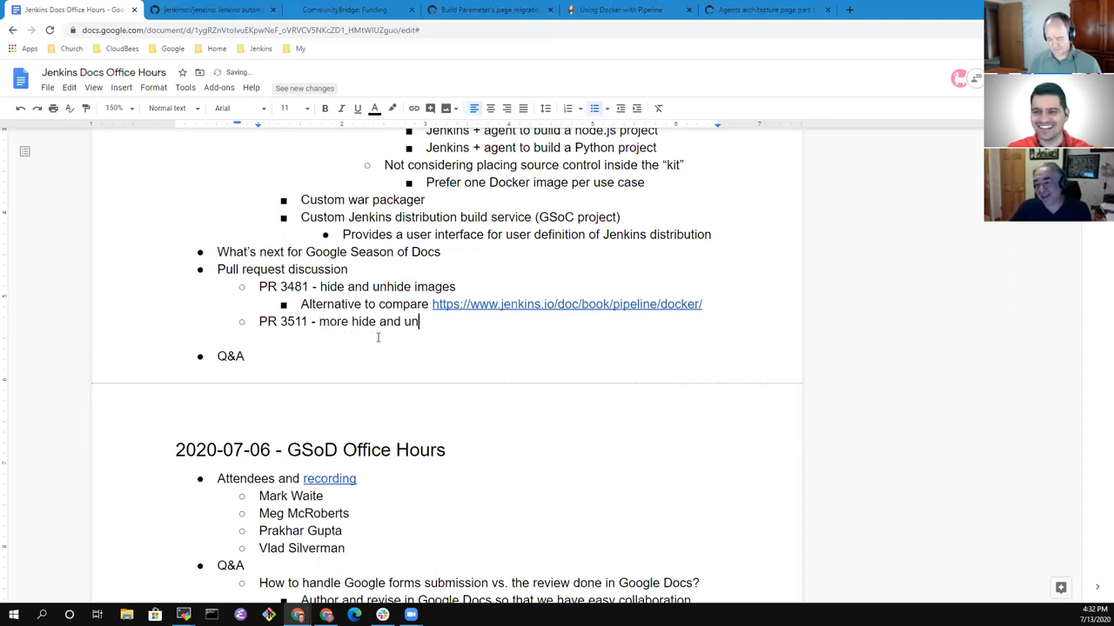
type("hide images")
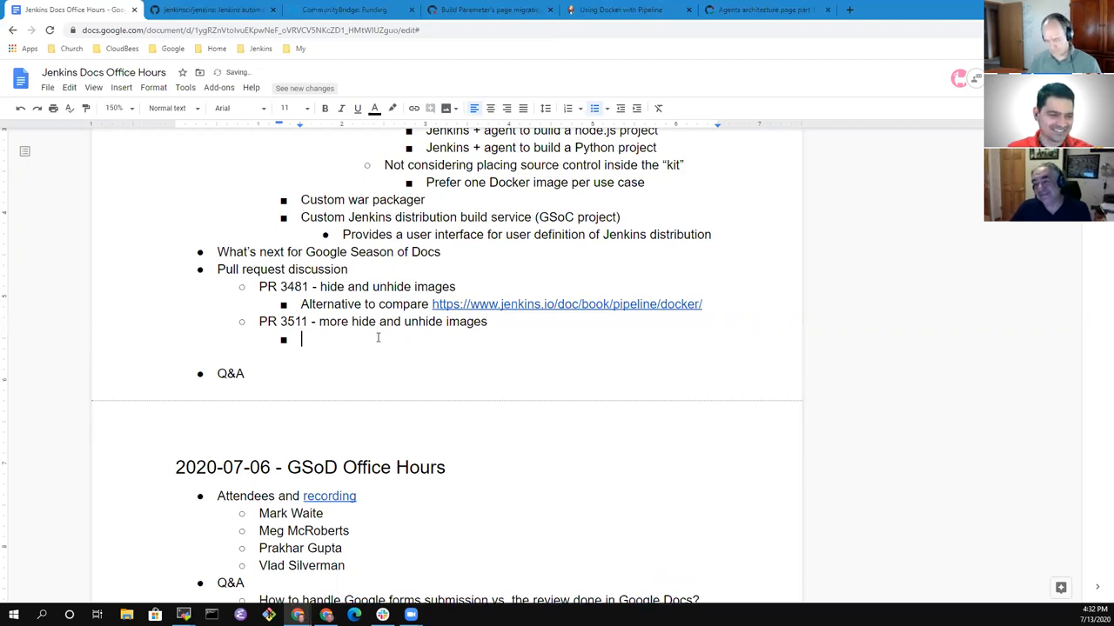
type("Same conditions")
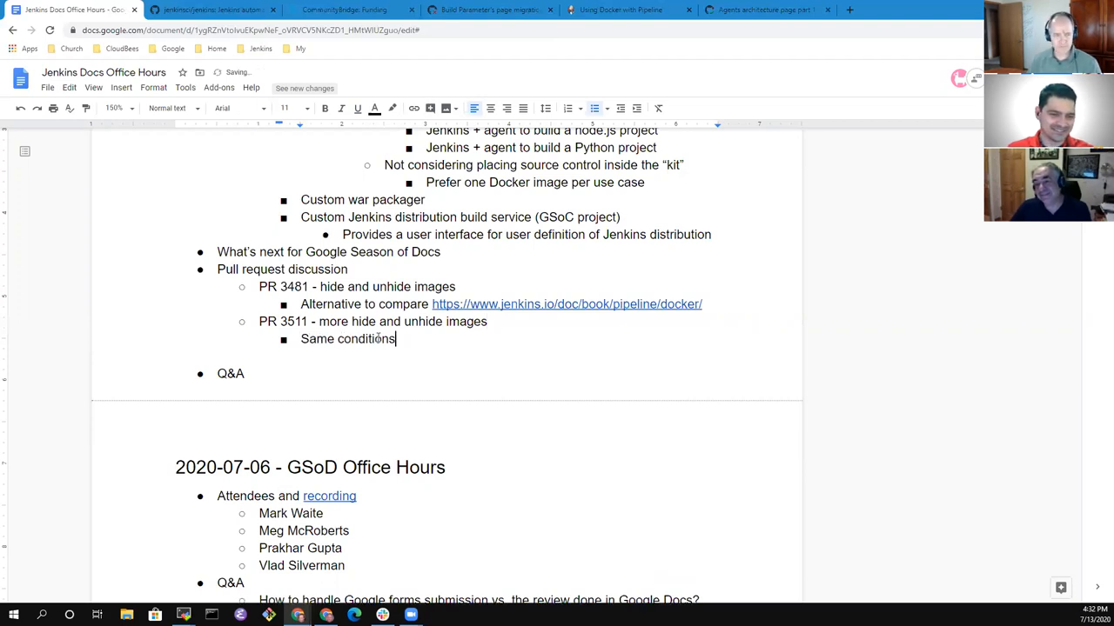
Start a new bullet noting Jhontan will share the animated gif technique.
key("Enter")
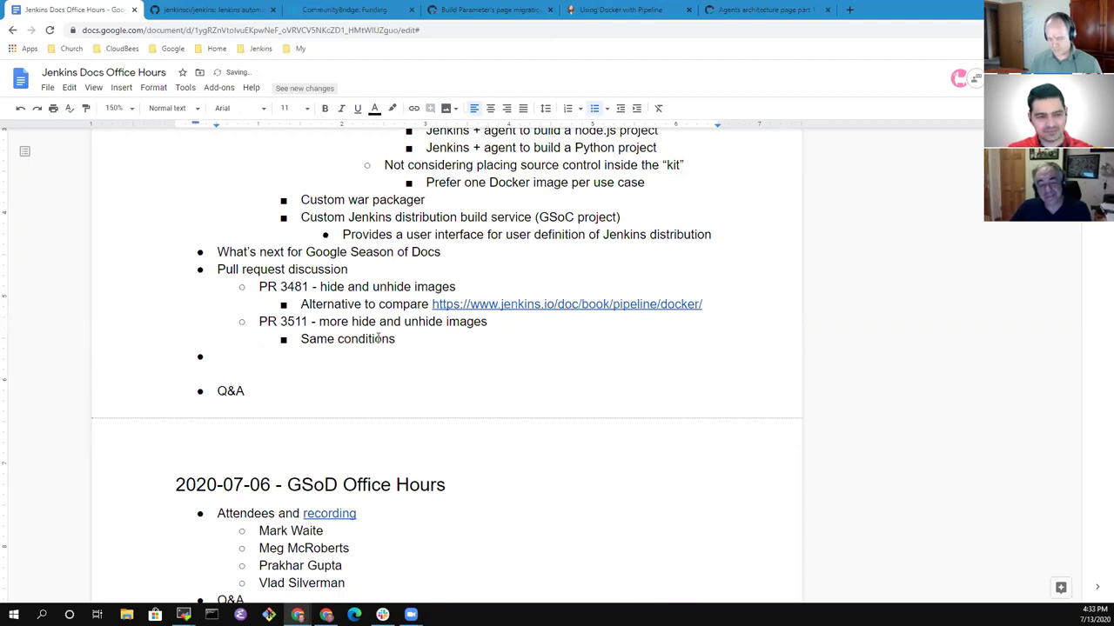
type("Jhontan")
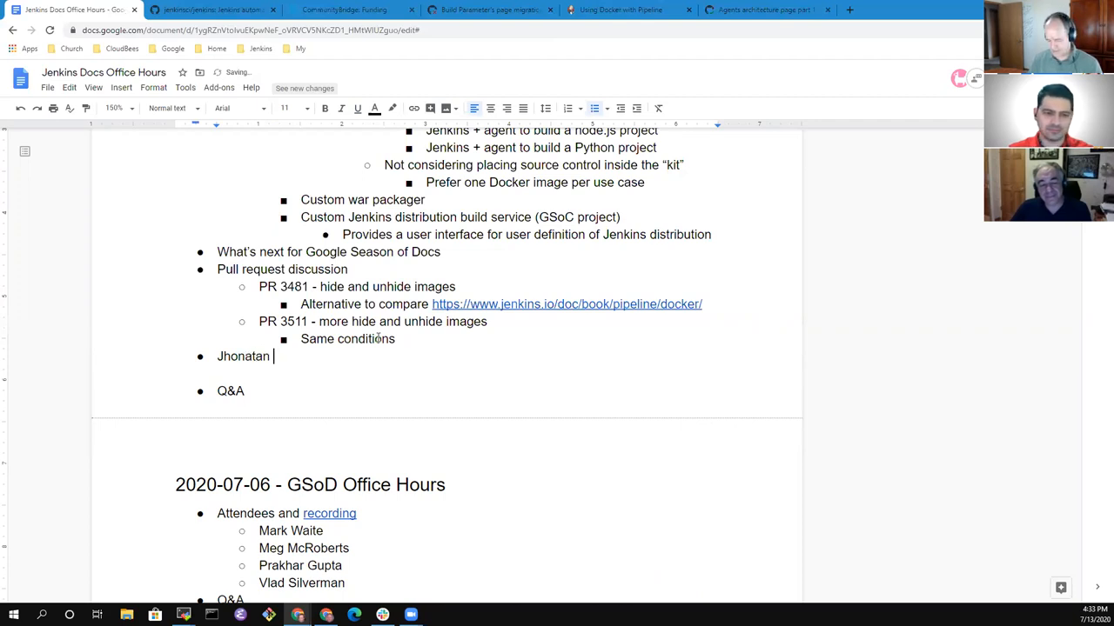
type("Morais agreed to share his anitm")
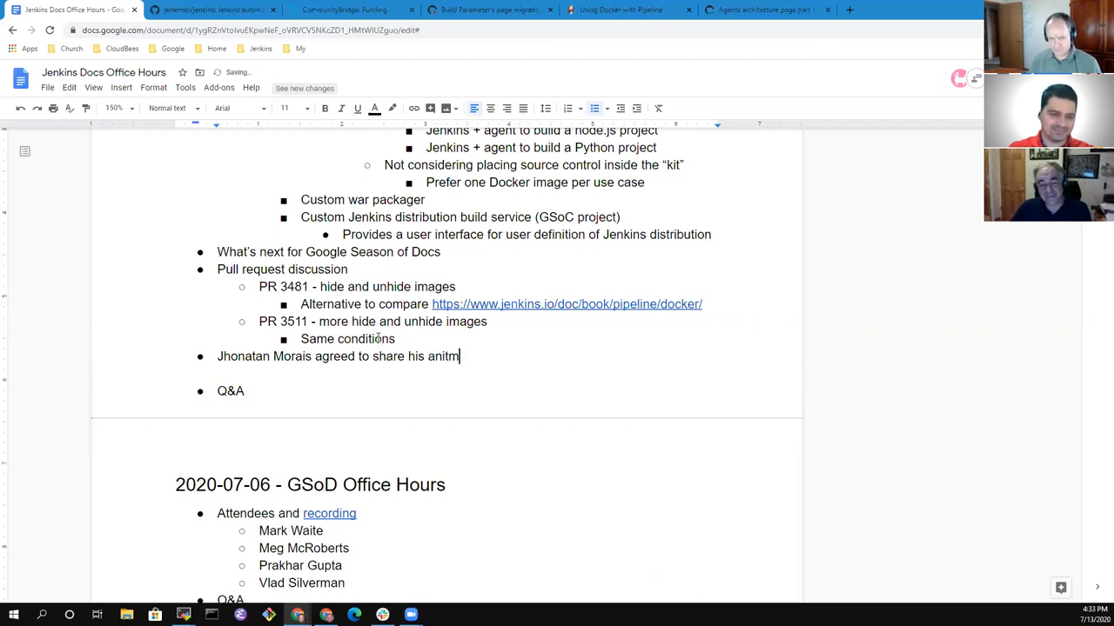
key("Backspace")
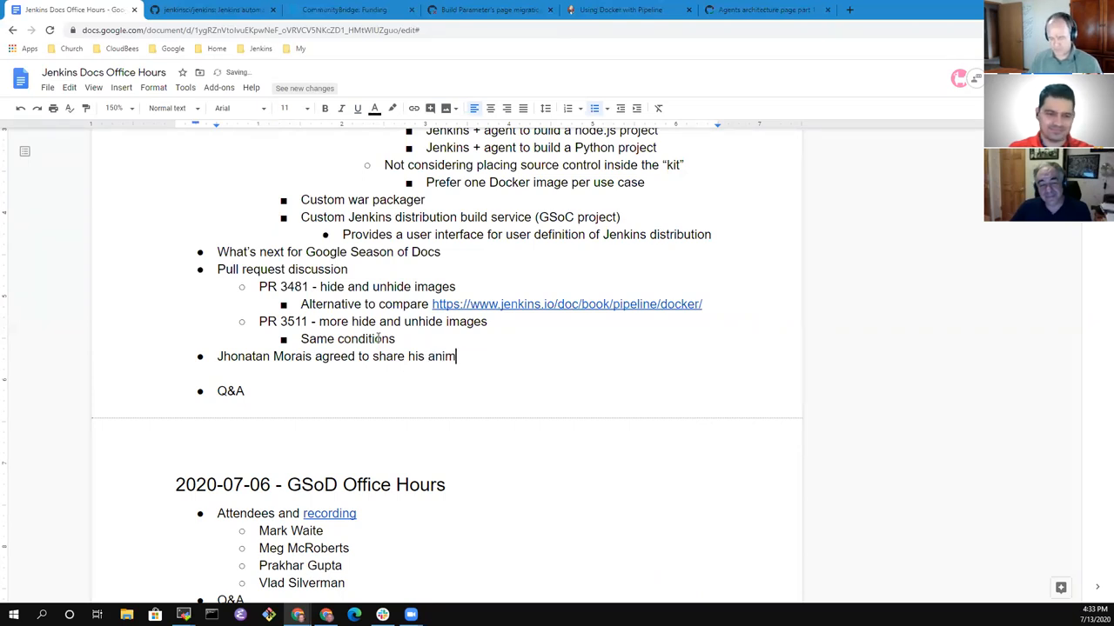
type("ated gif")
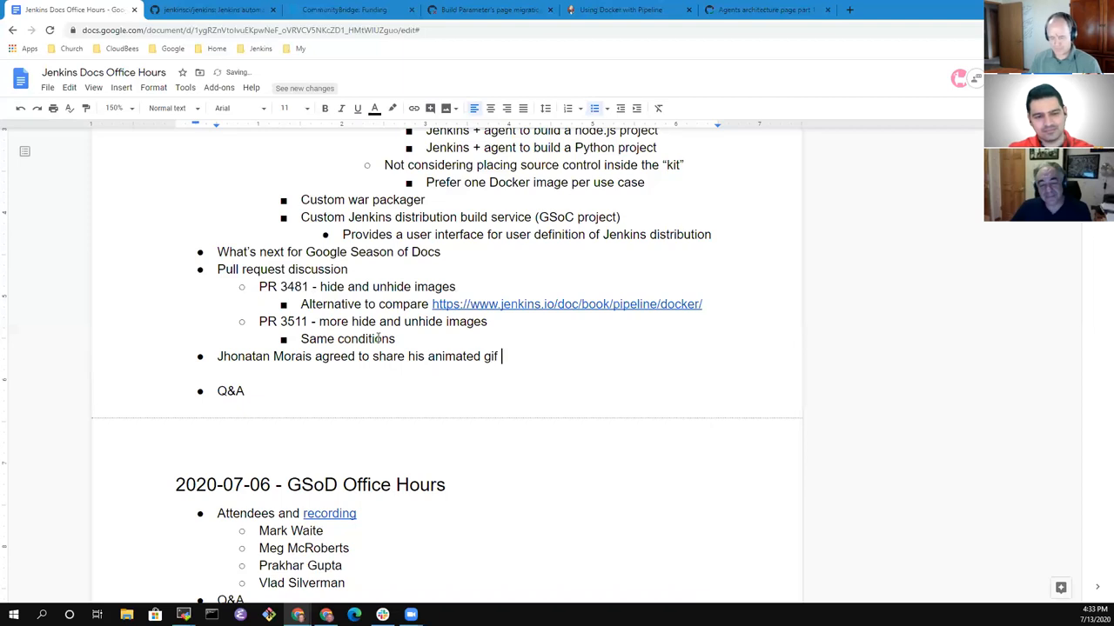
type("technique with")
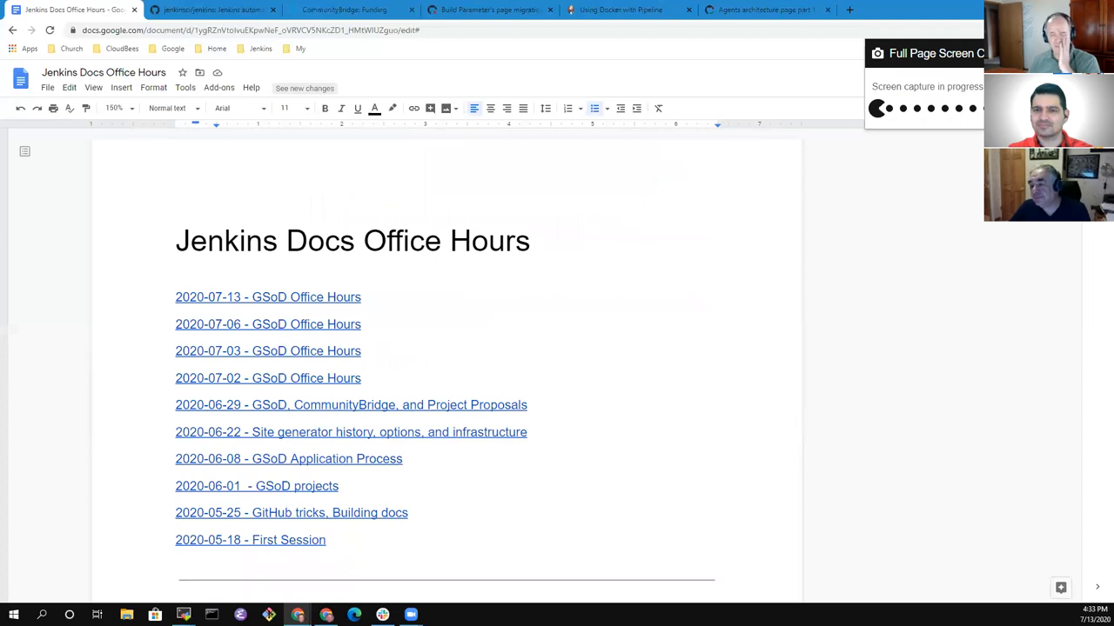
Scroll the notes to the pull request discussion and switch to the PR #3511 GitHub tab.
scroll("down", 3)
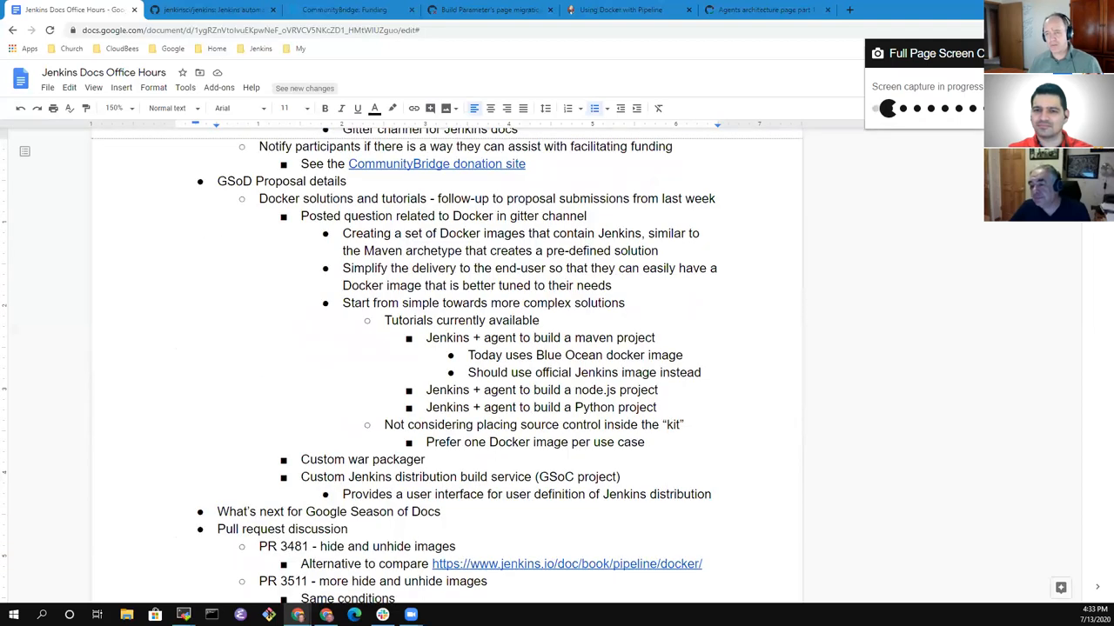
scroll("down", 3)
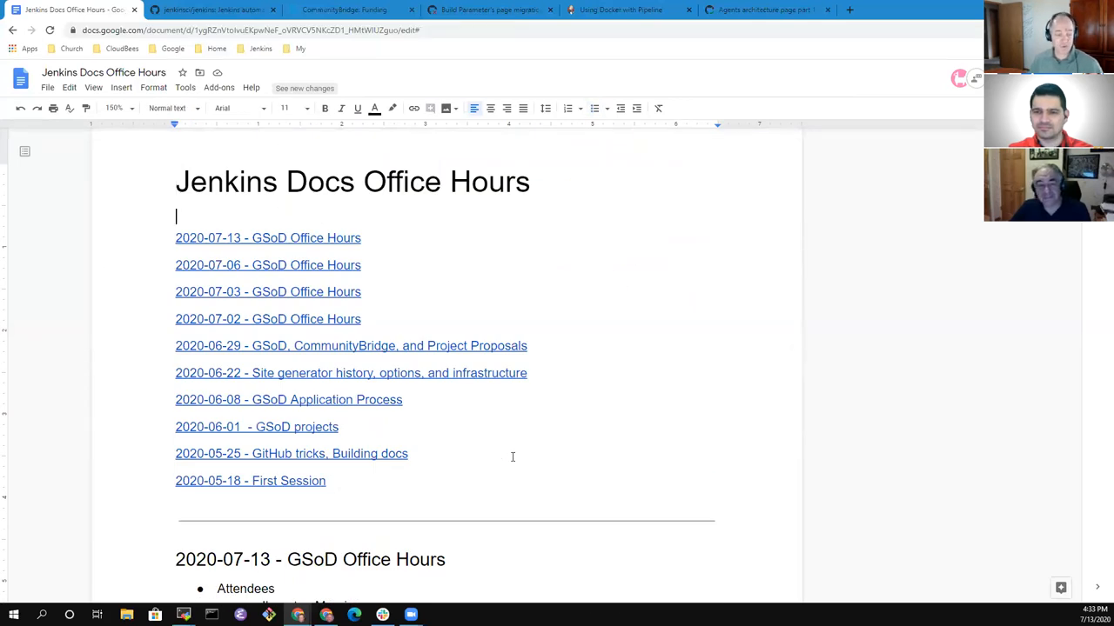
scroll("down", 3)
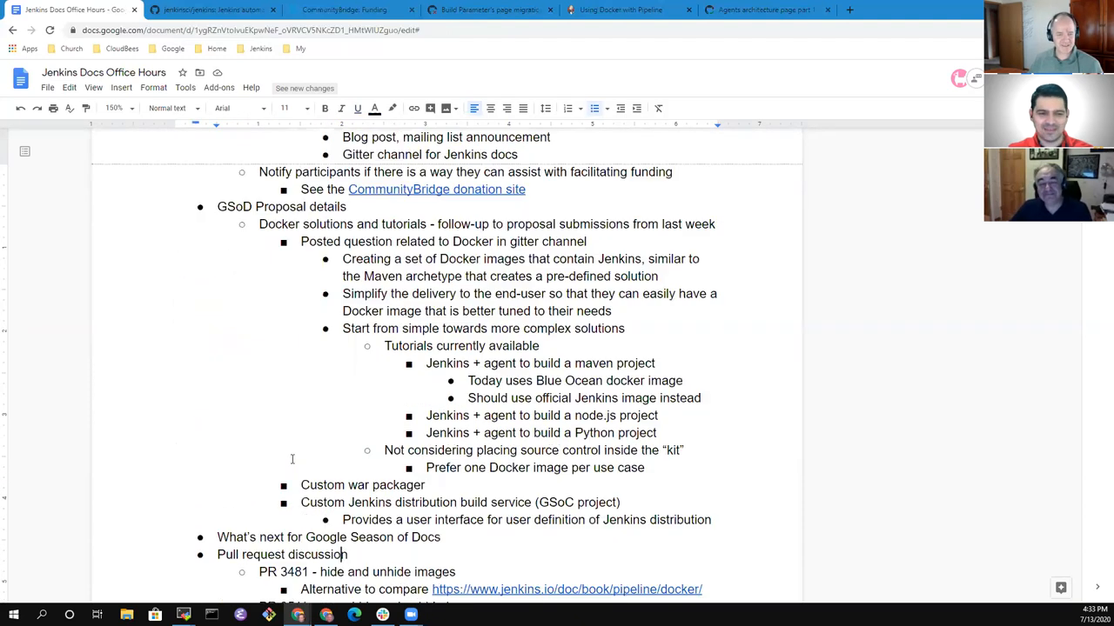
scroll("down", 3)
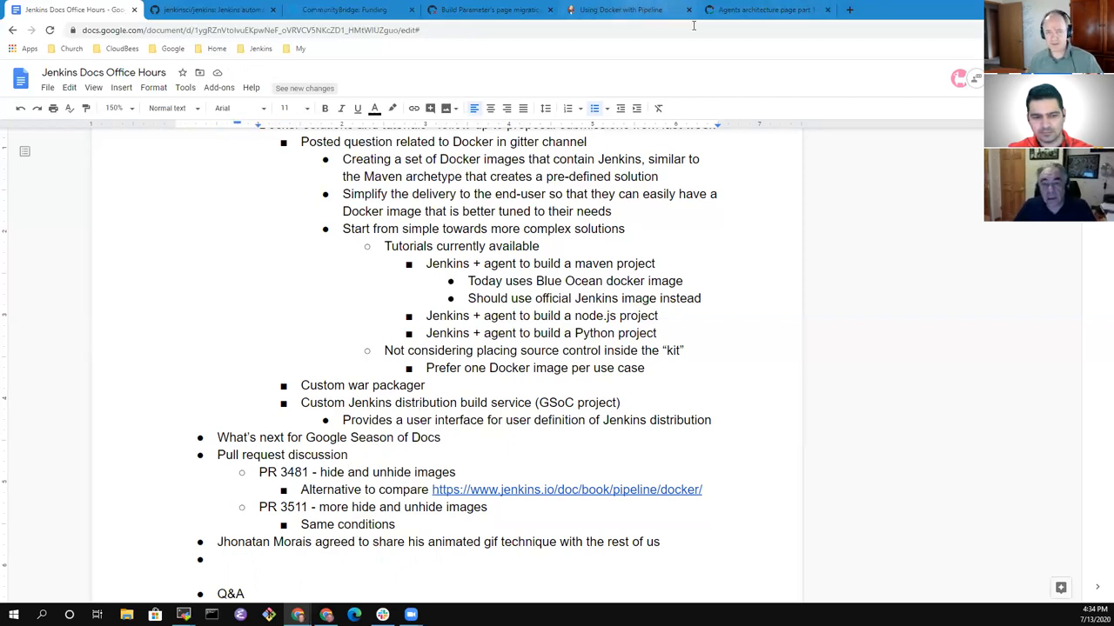
left_click(765, 10)
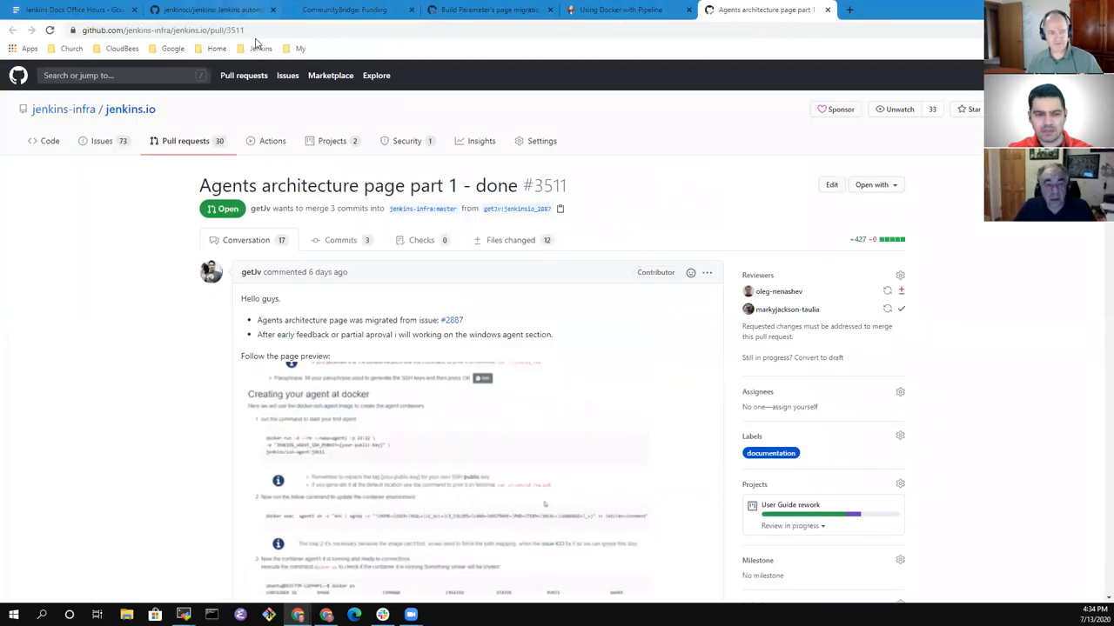
Link 'PR 3511' and 'PR 3481' to their GitHub pull requests, then begin 'Has the org…'.
scroll("down", 3)
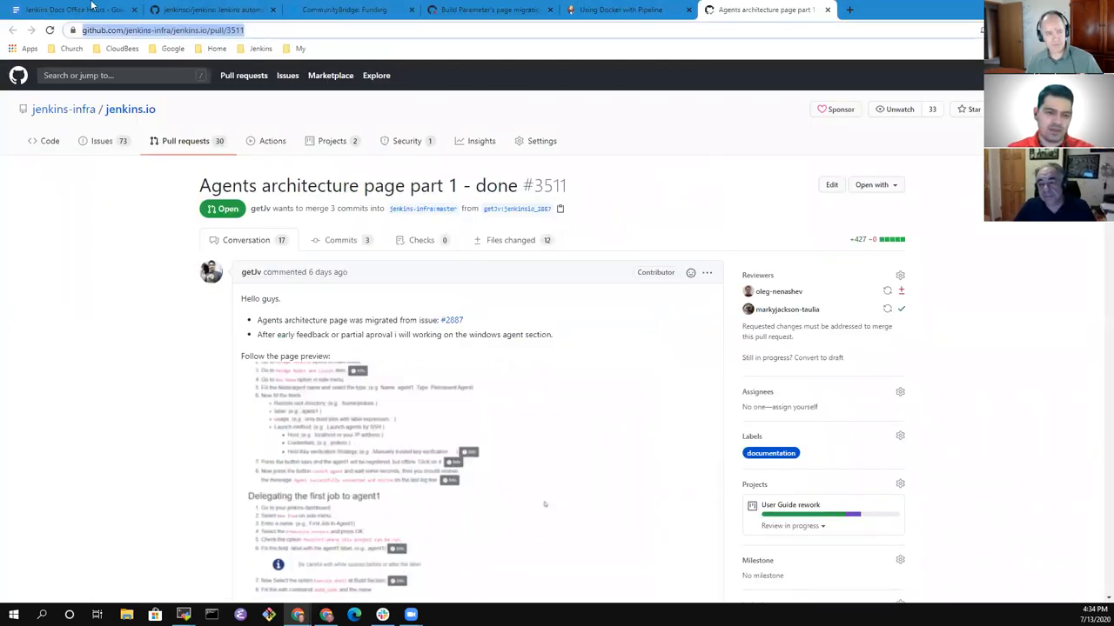
left_click(70, 10)
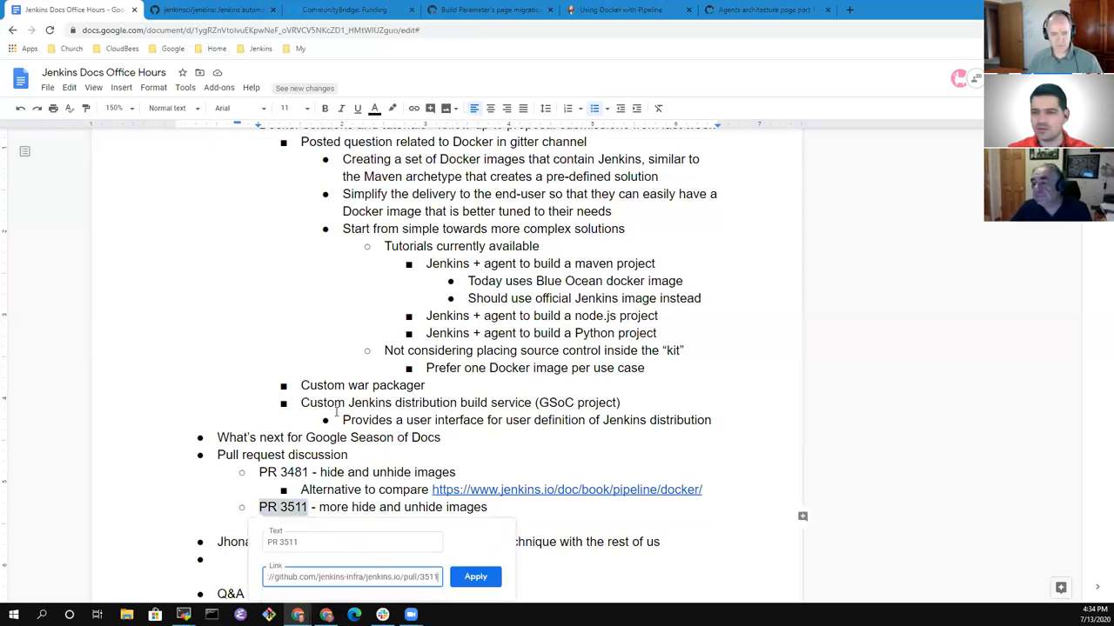
left_click(475, 577)
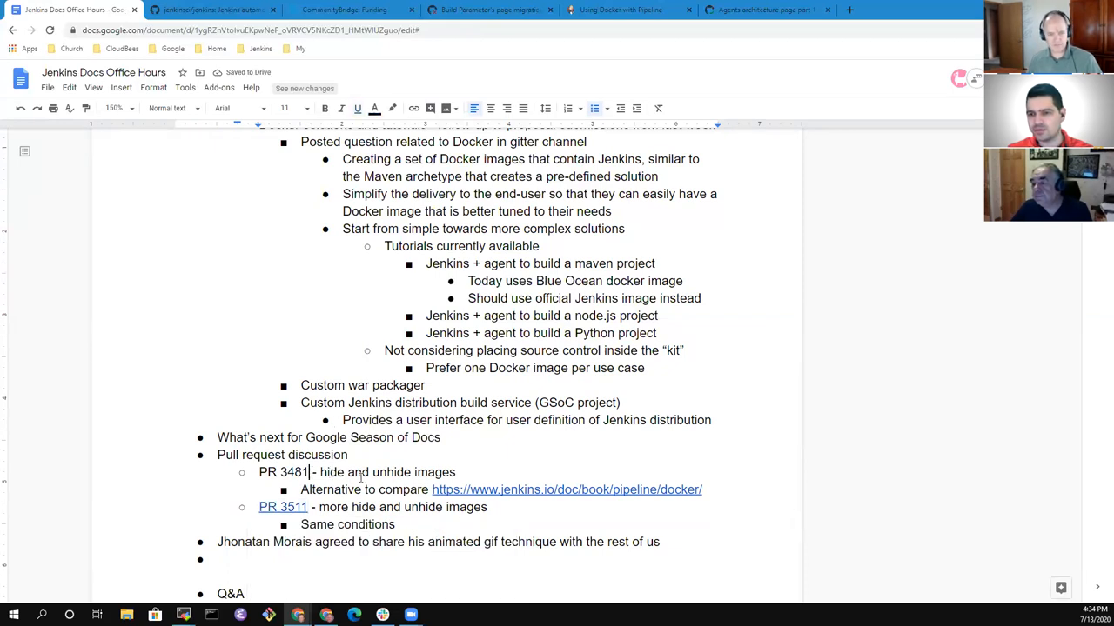
double_click(282, 472)
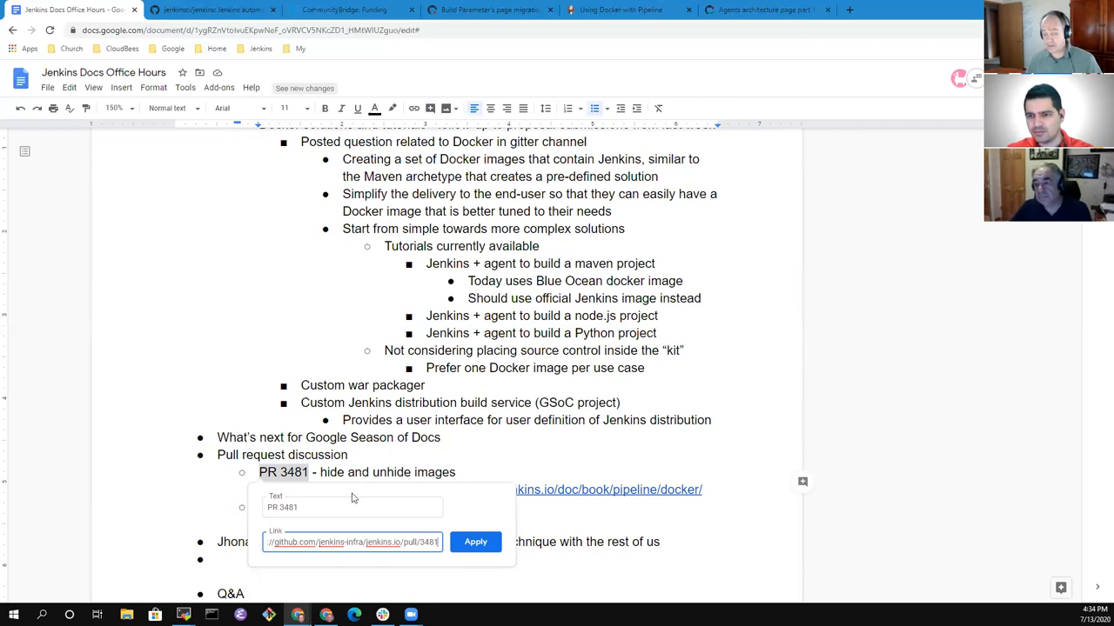
left_click(475, 542)
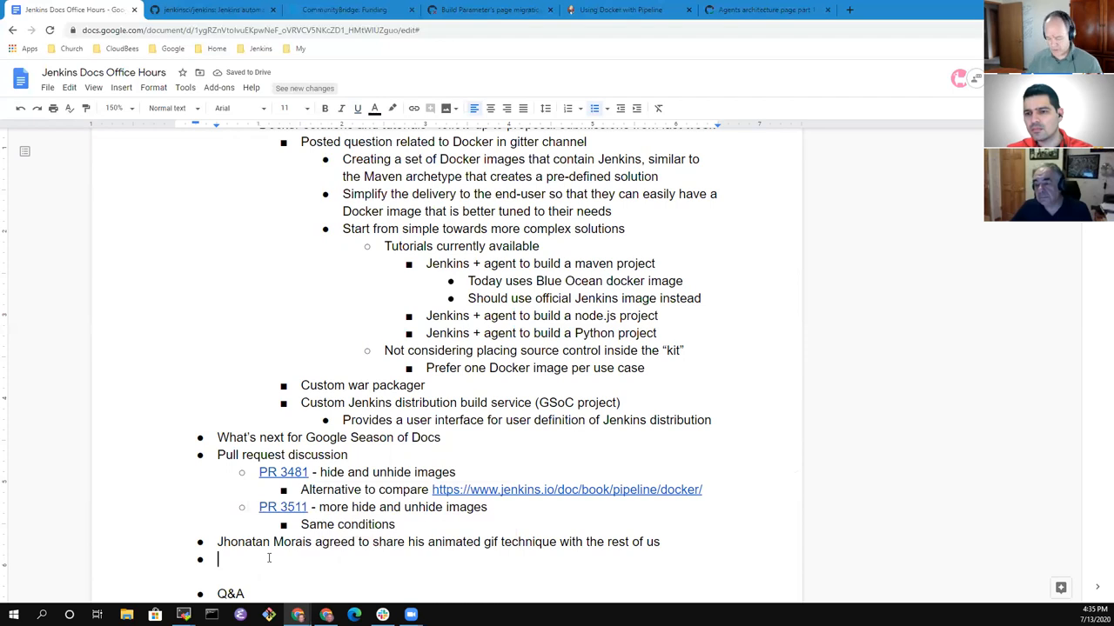
type("Has the organization received the proposl")
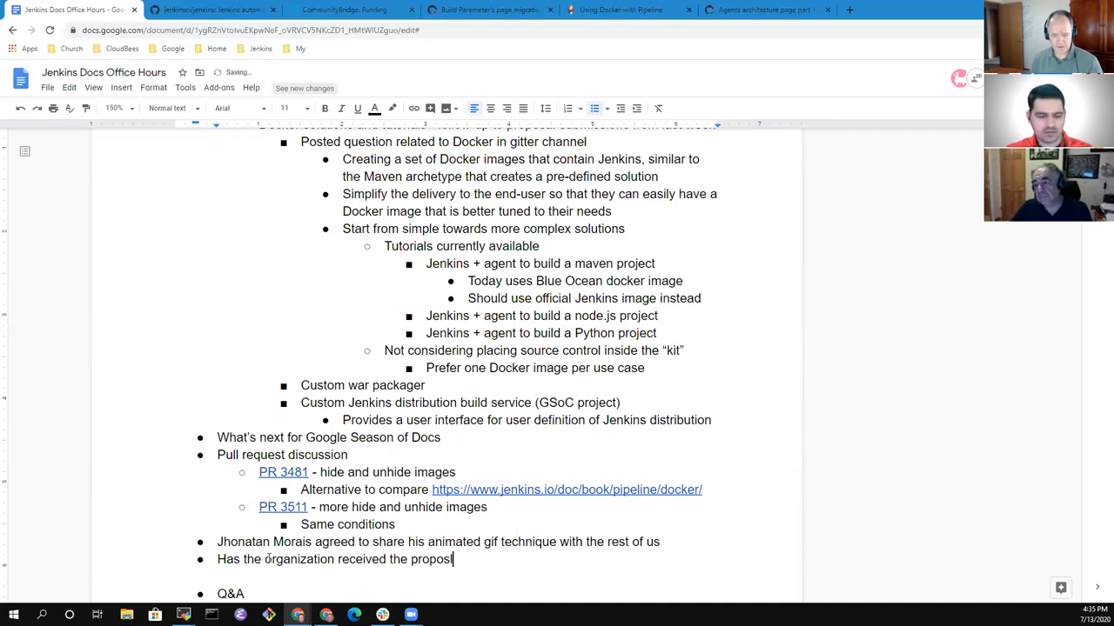
Answer the proposals question: proposals were received and Oleg is assembling the information.
key("enter")
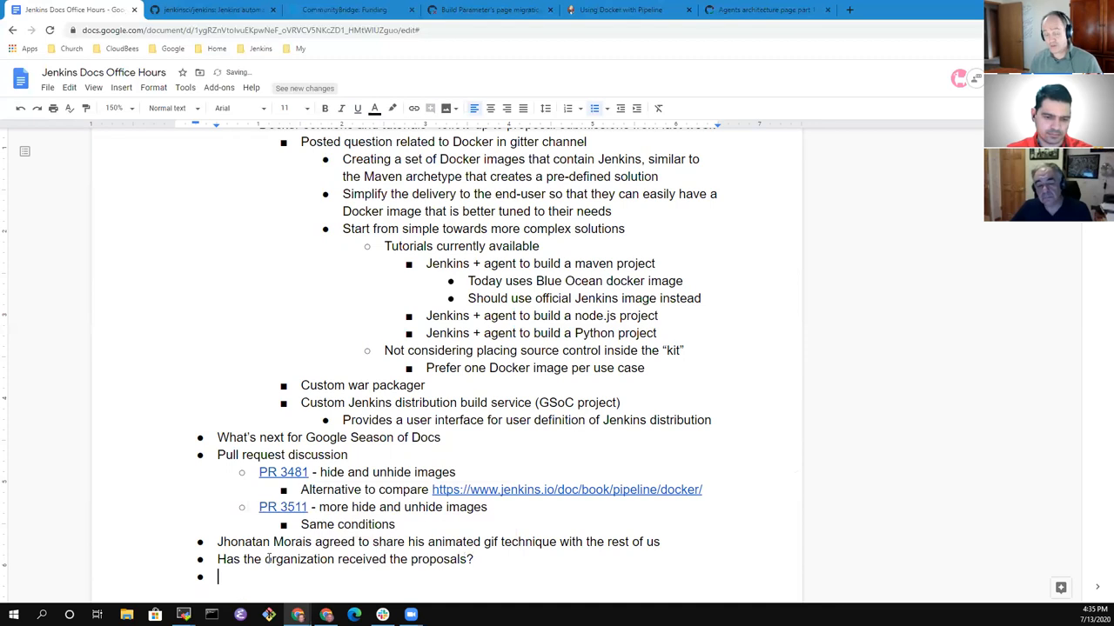
type("Ol")
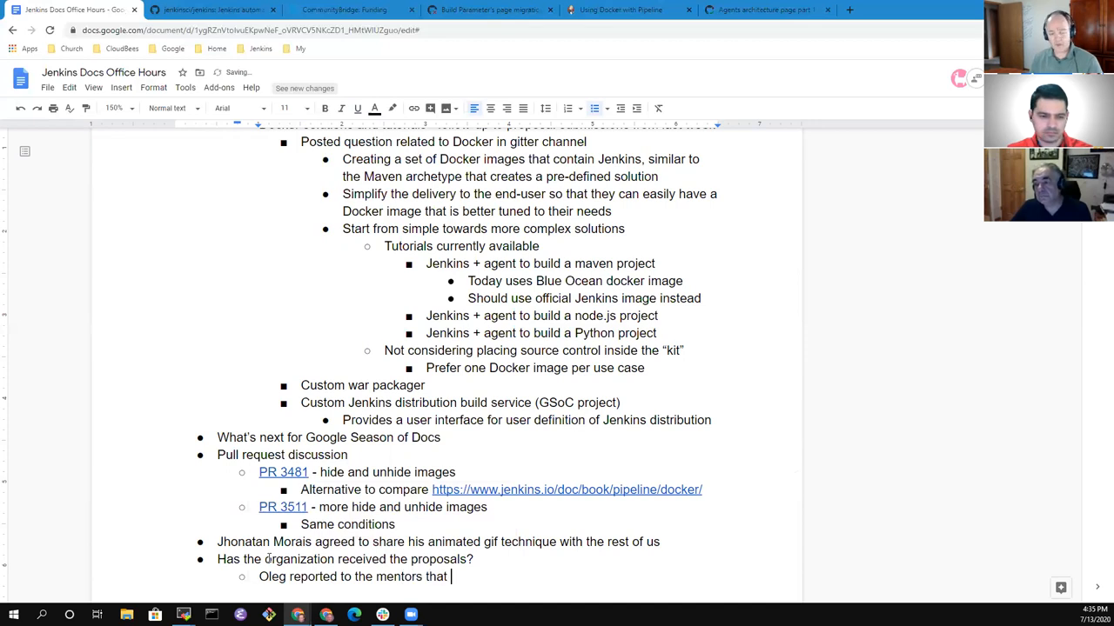
type("we have received them")
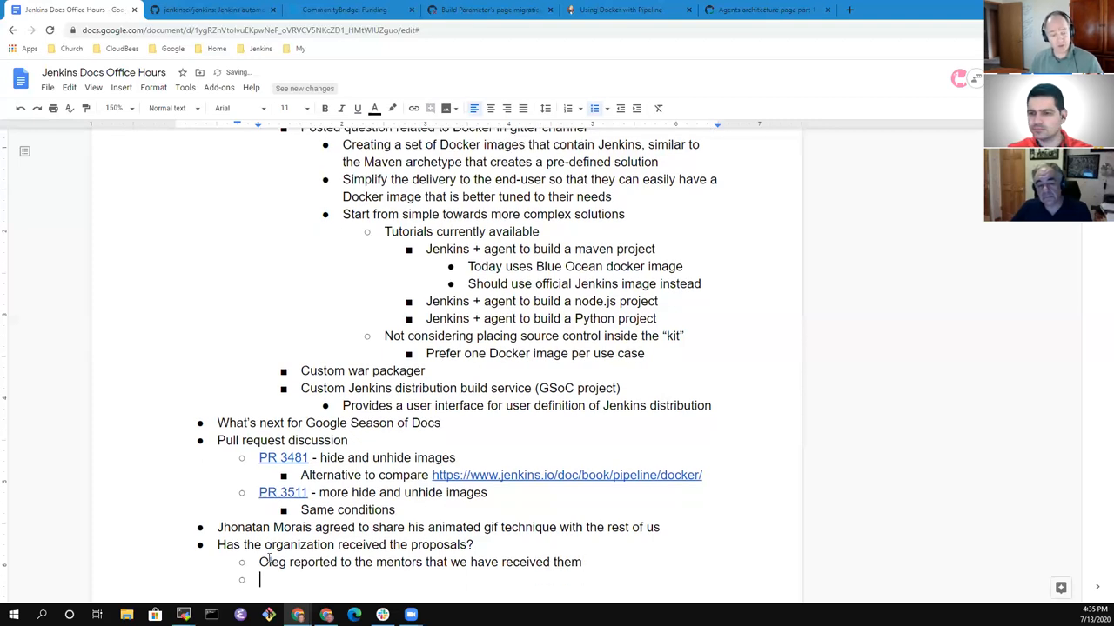
type("Oleg is assmelb")
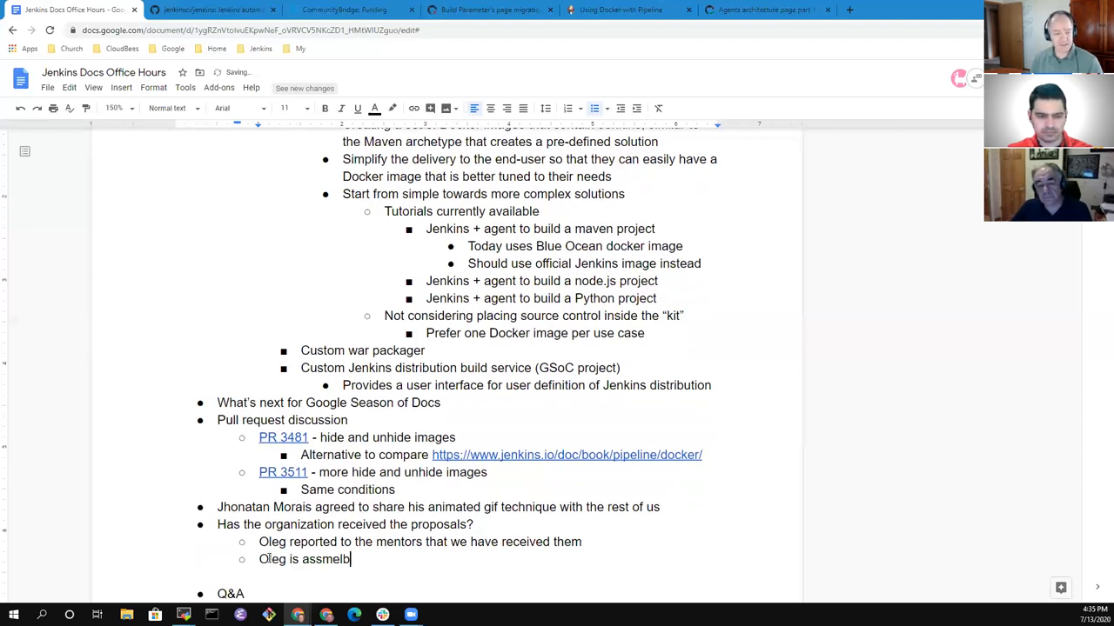
type("assembling links to")
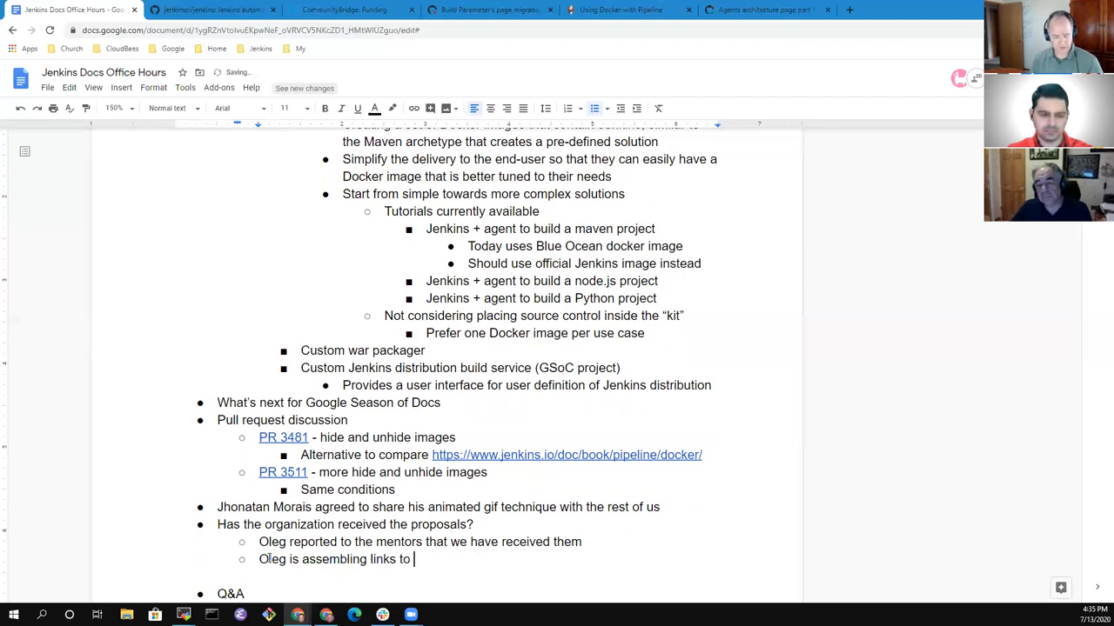
type("the information")
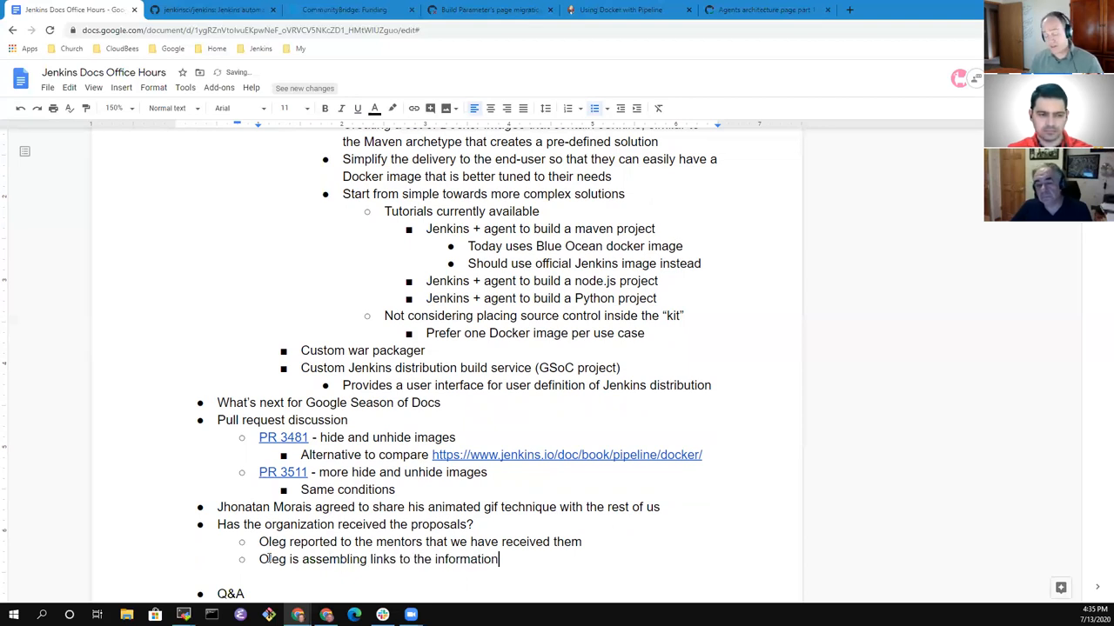
Add a bullet noting GSoD sent the proposals to the Jenkins Docs mailing list.
key("Enter")
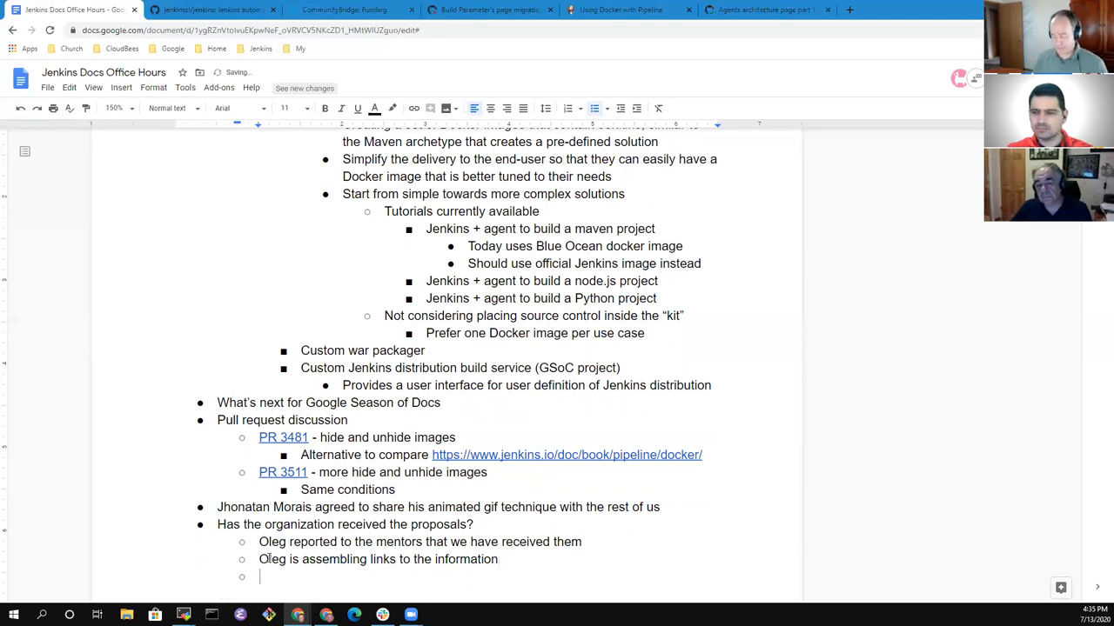
type("GSoD")
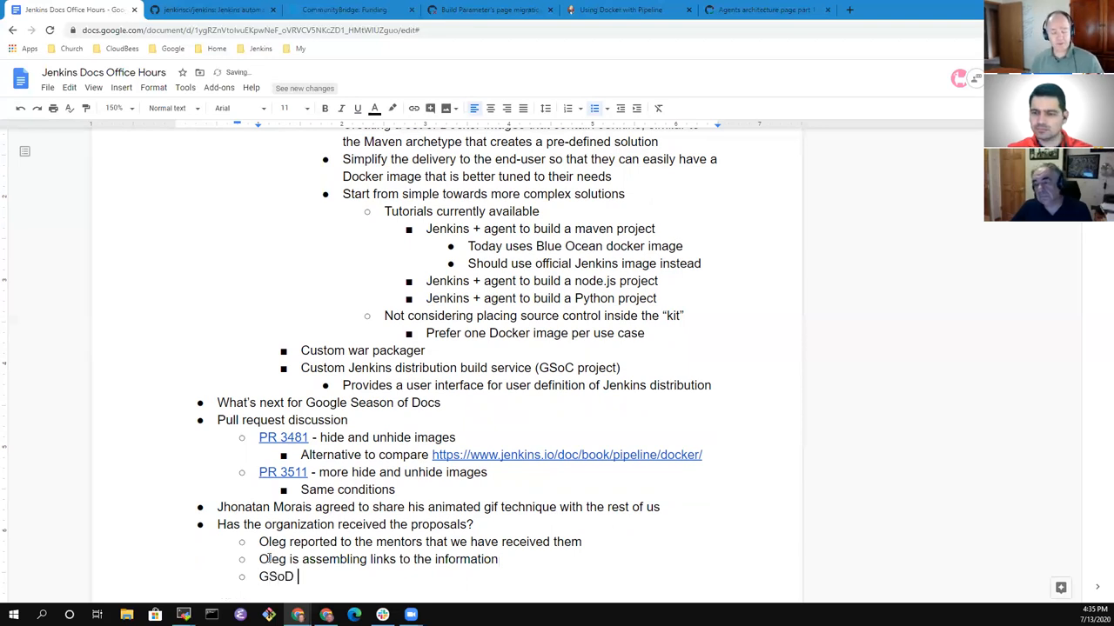
type("s")
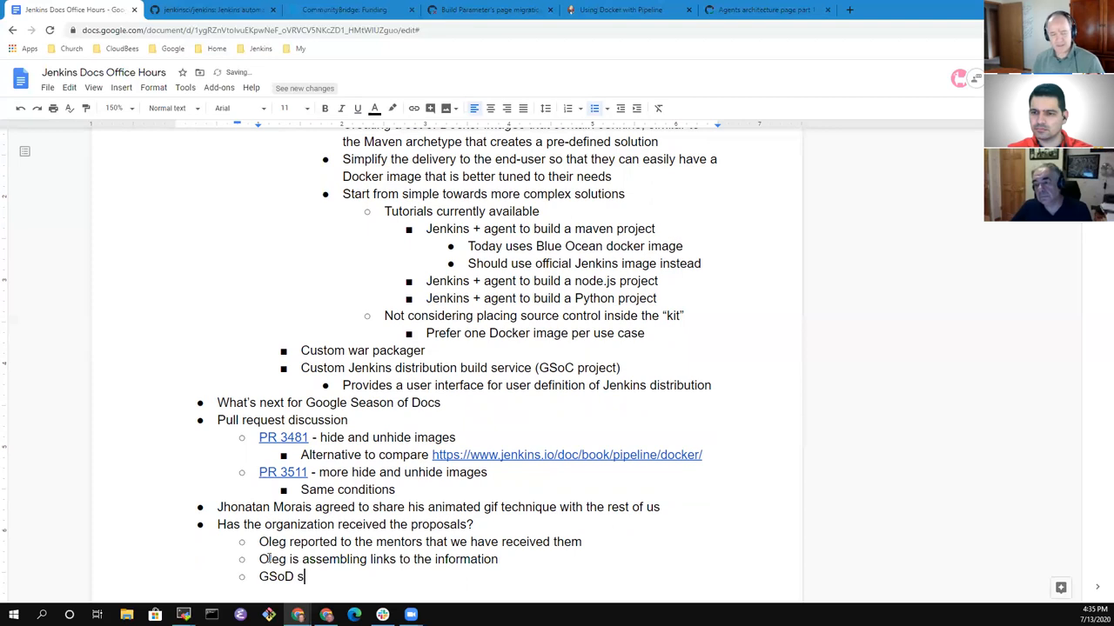
type("ent the")
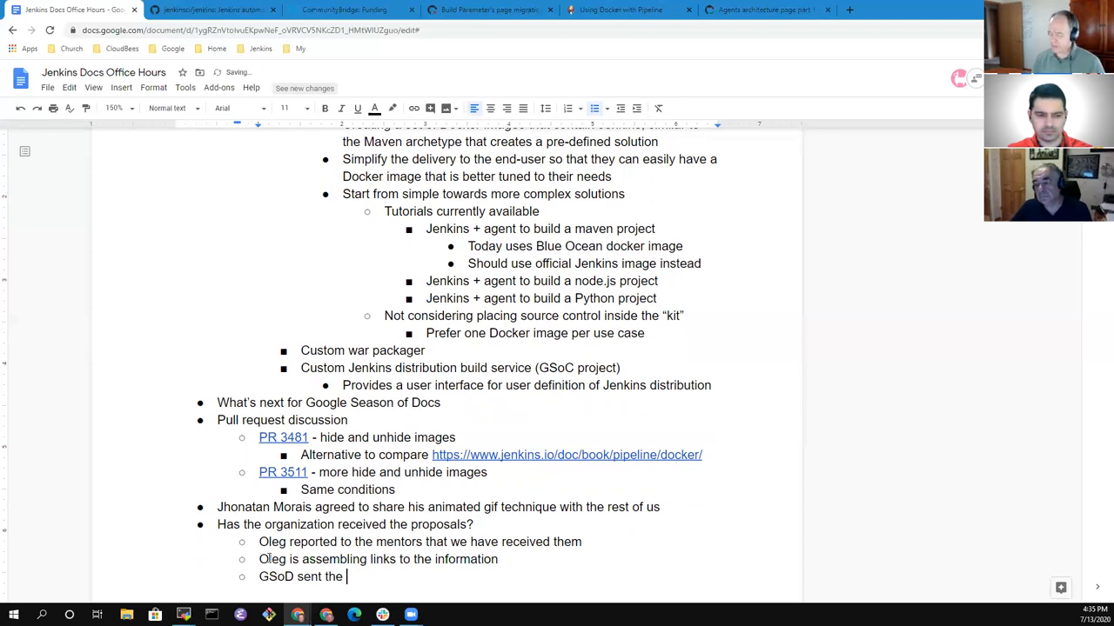
type("proposals")
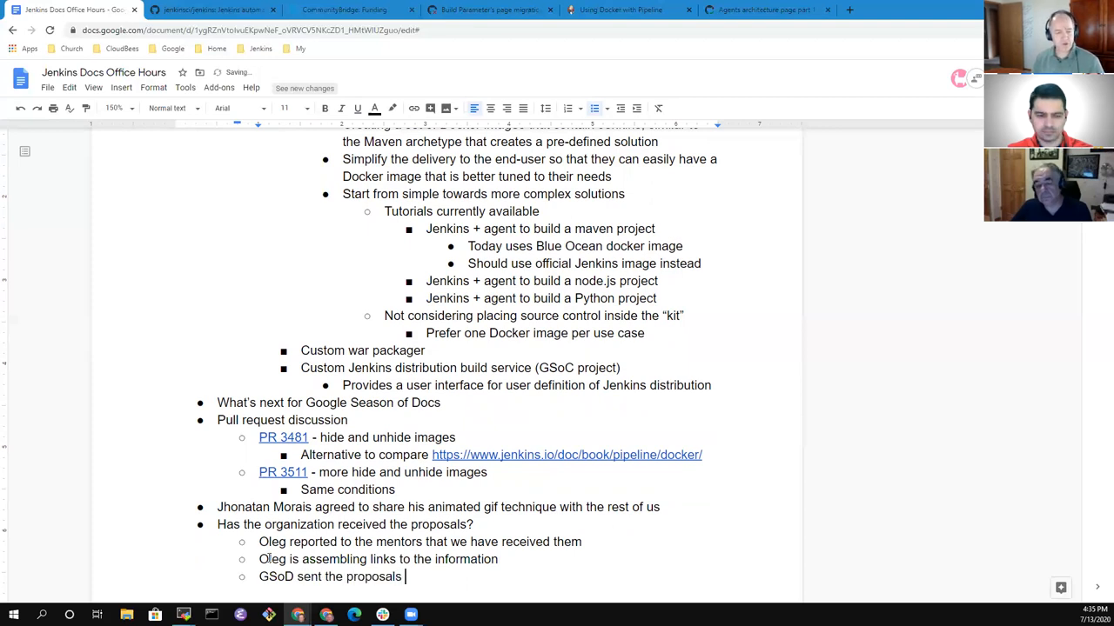
type("to the")
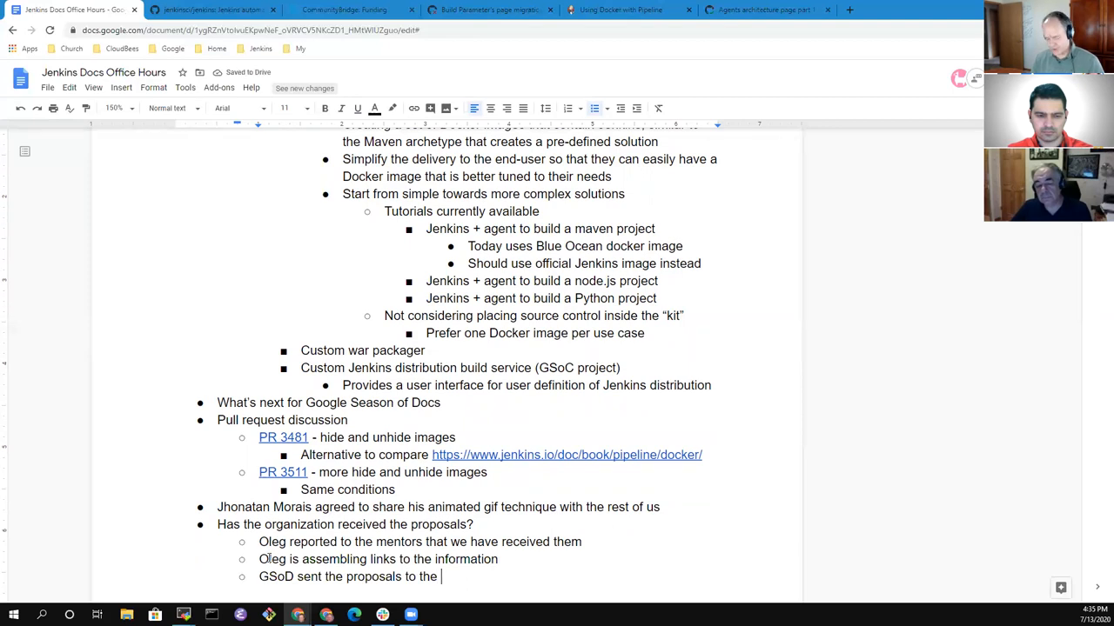
type("Jenkins D")
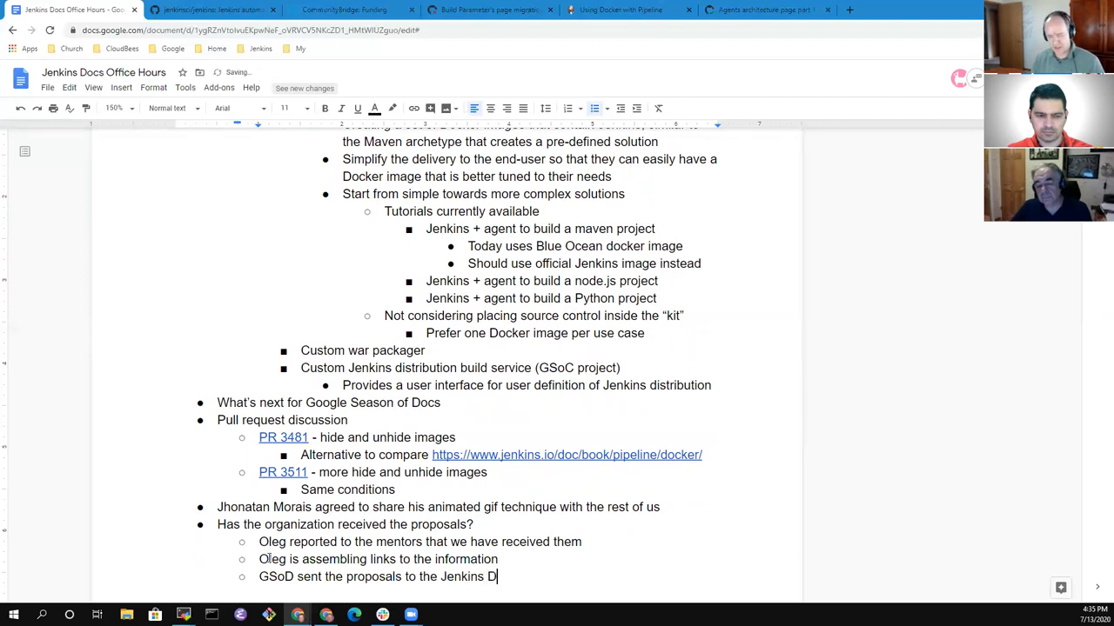
type("ocs mailing")
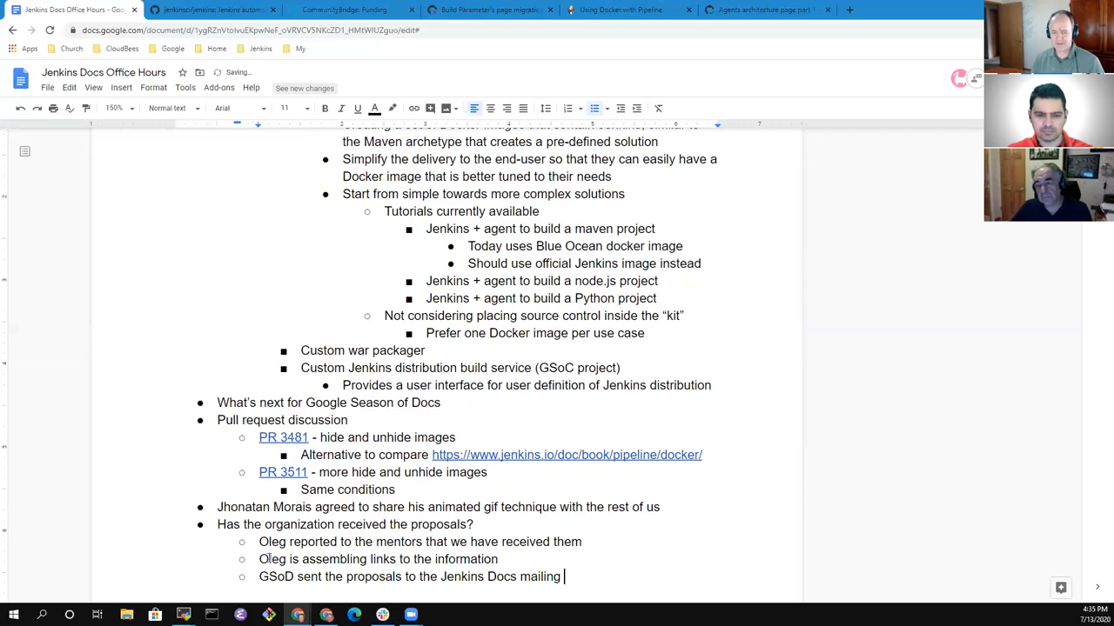
type("list")
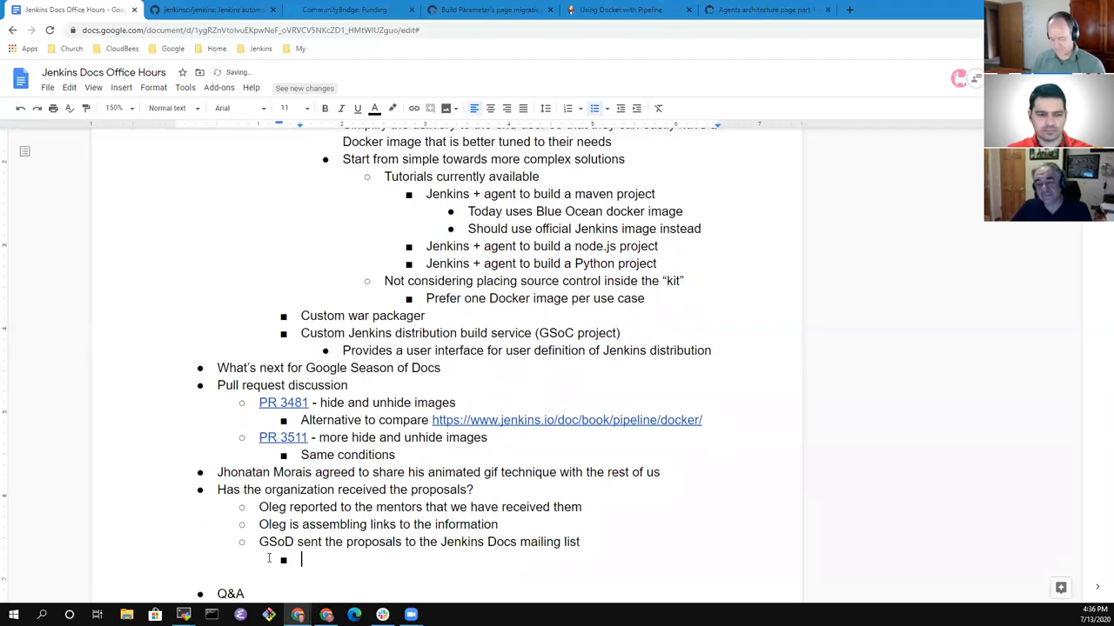
Note that the mailing list did not accept the initial mailing of the proposals.
type("That surprised us, but")
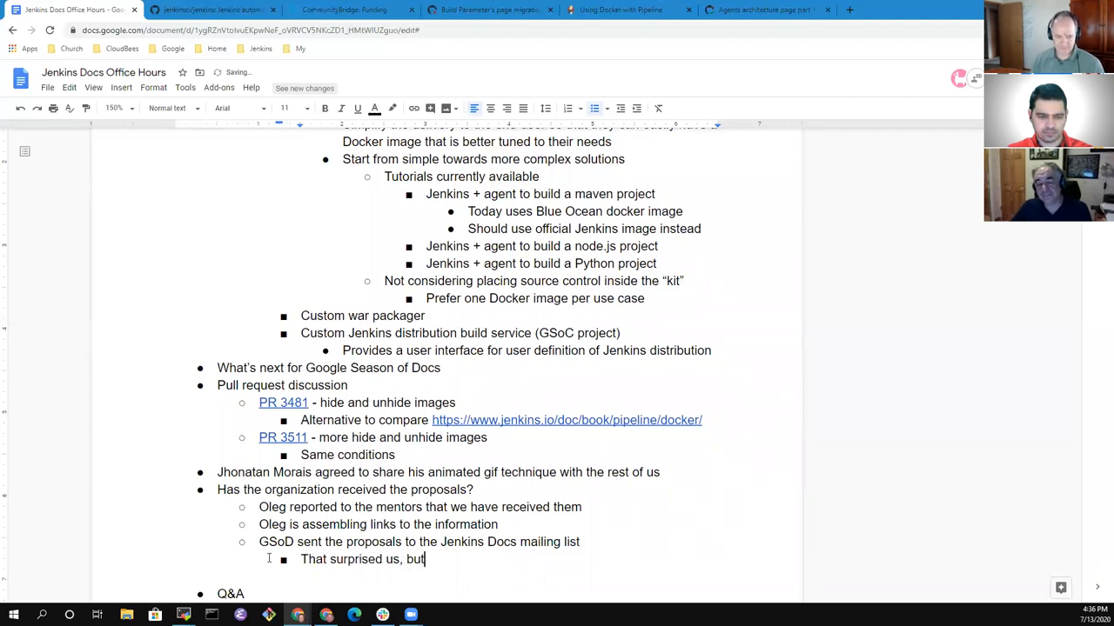
type("we have the")
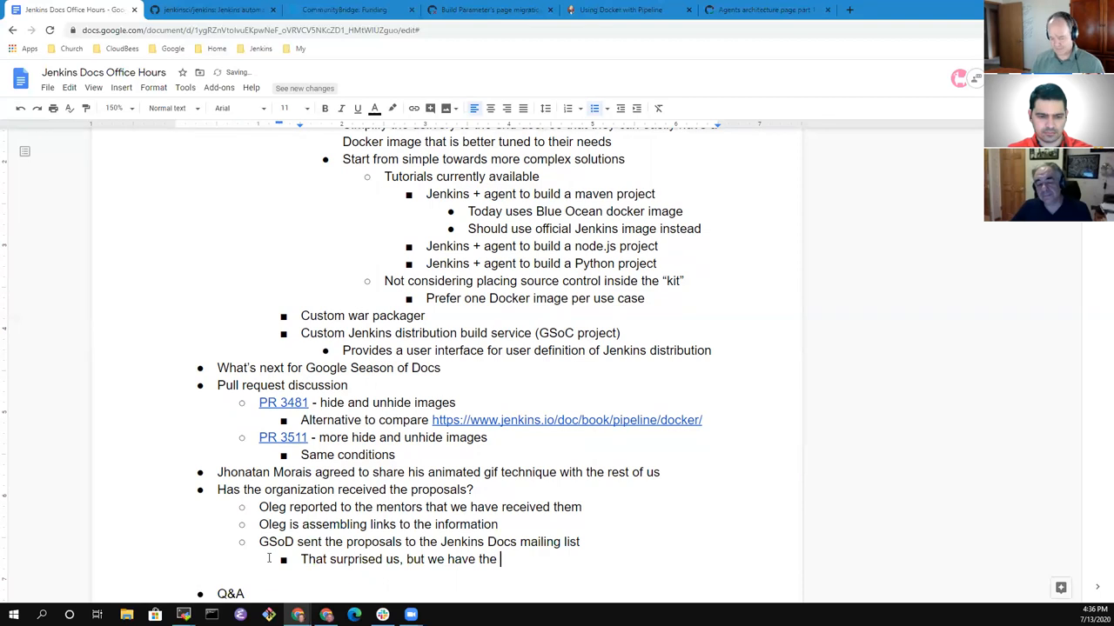
type("proposals")
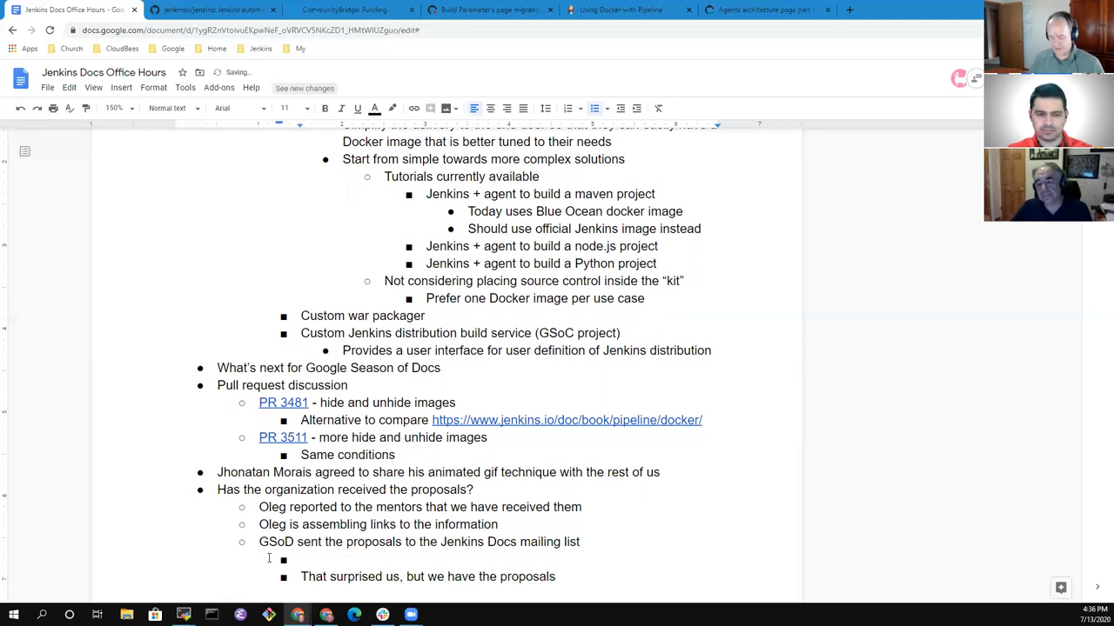
type("The")
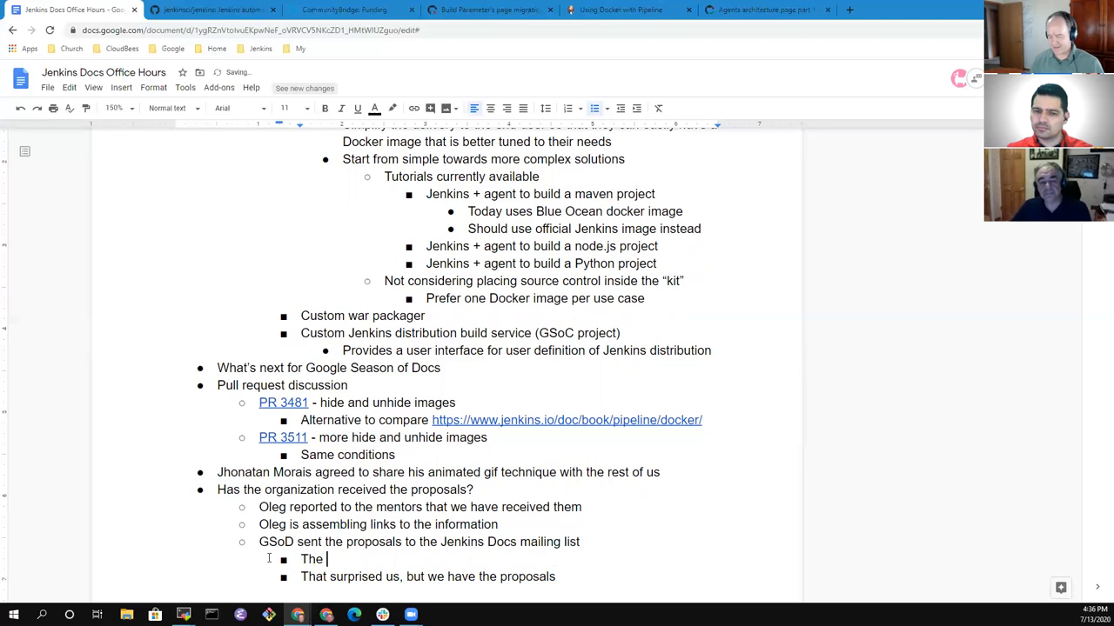
type("list")
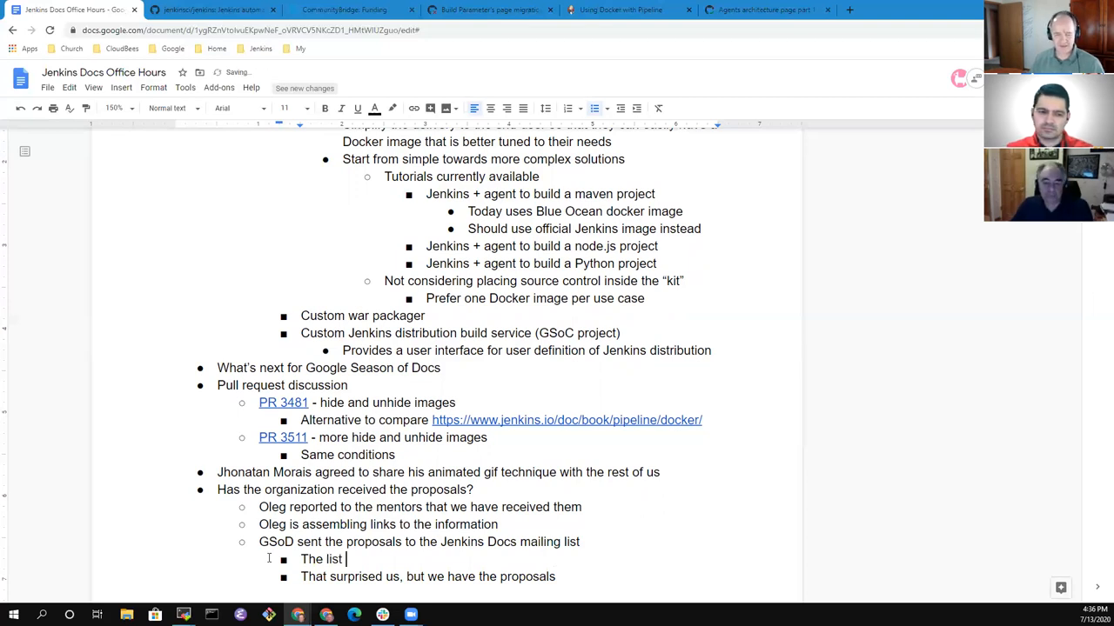
type("did not accept that")
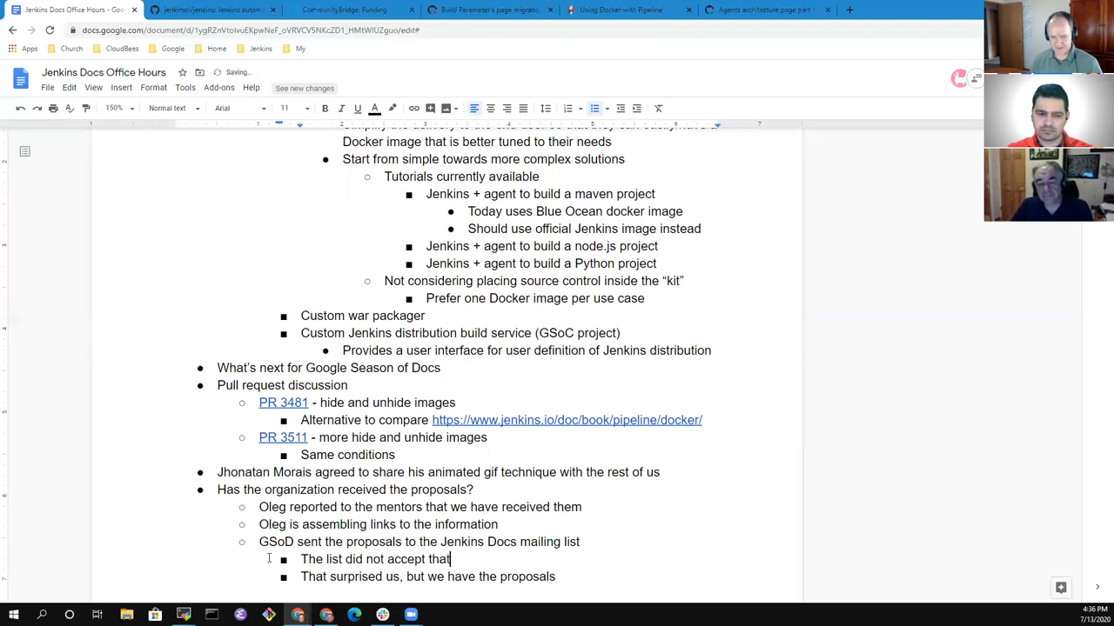
type("initial")
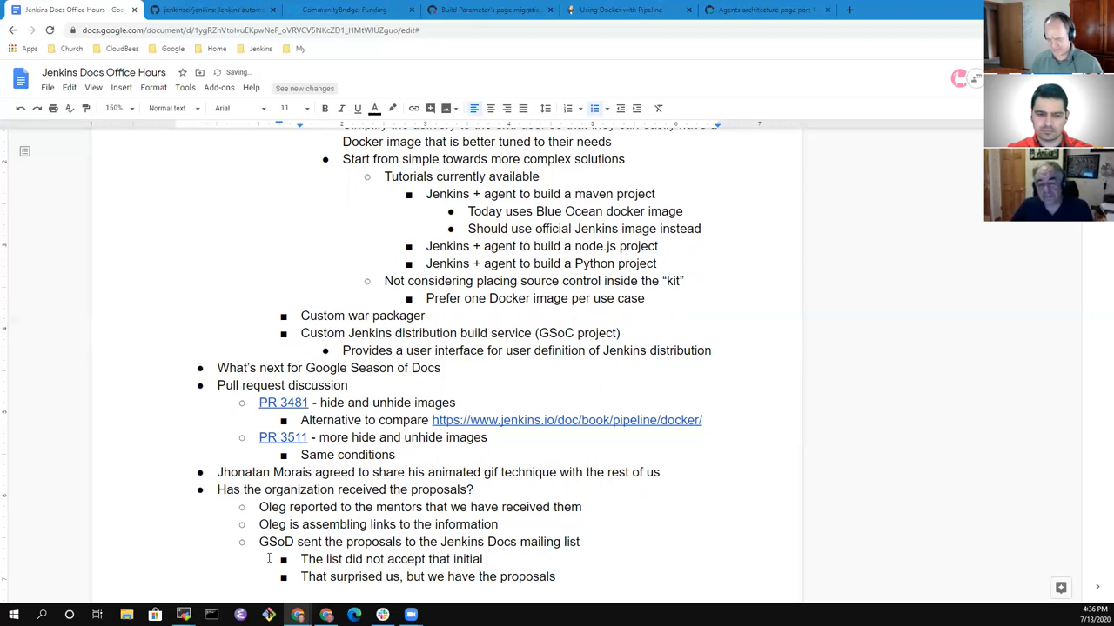
left_click(492, 558)
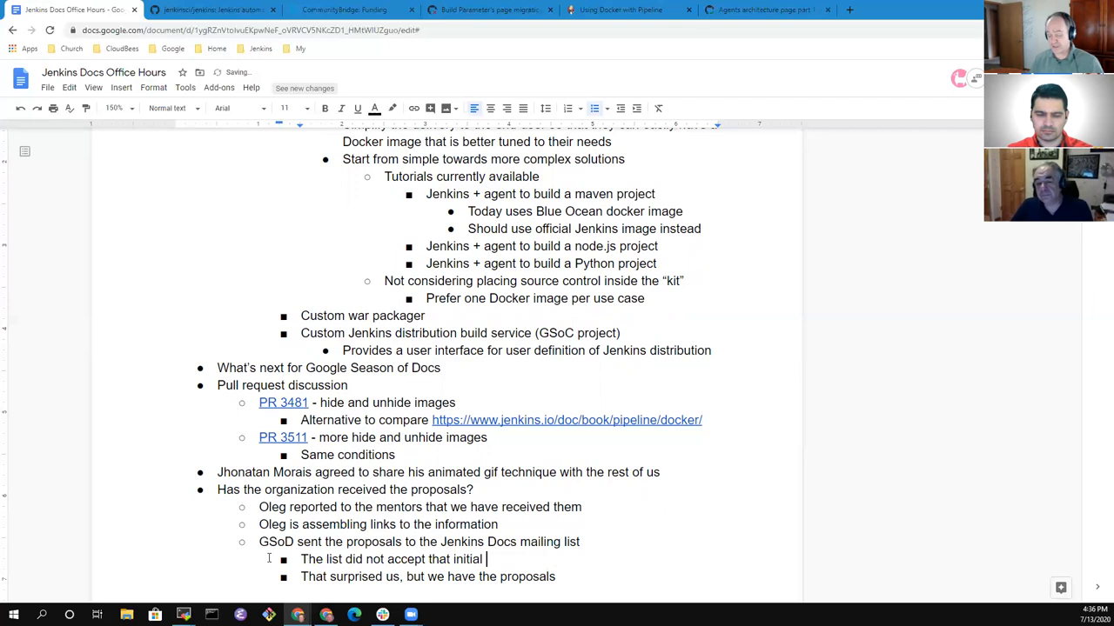
type("mailing")
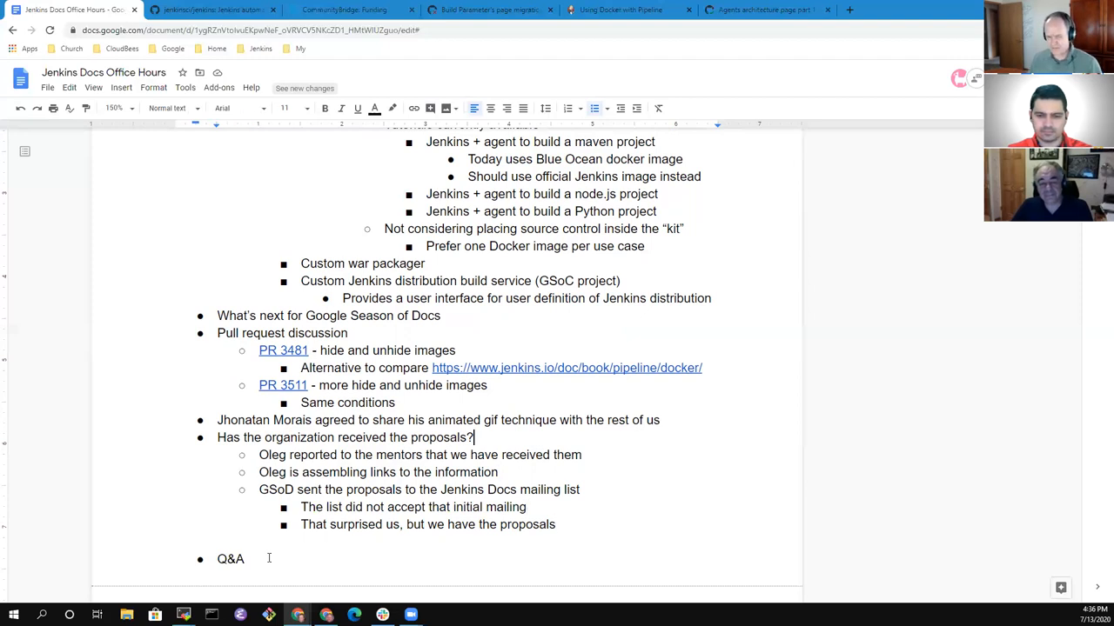
Start the proposals answer with 'Yes' and add a new item after the proposals notes.
triple_click(343, 437)
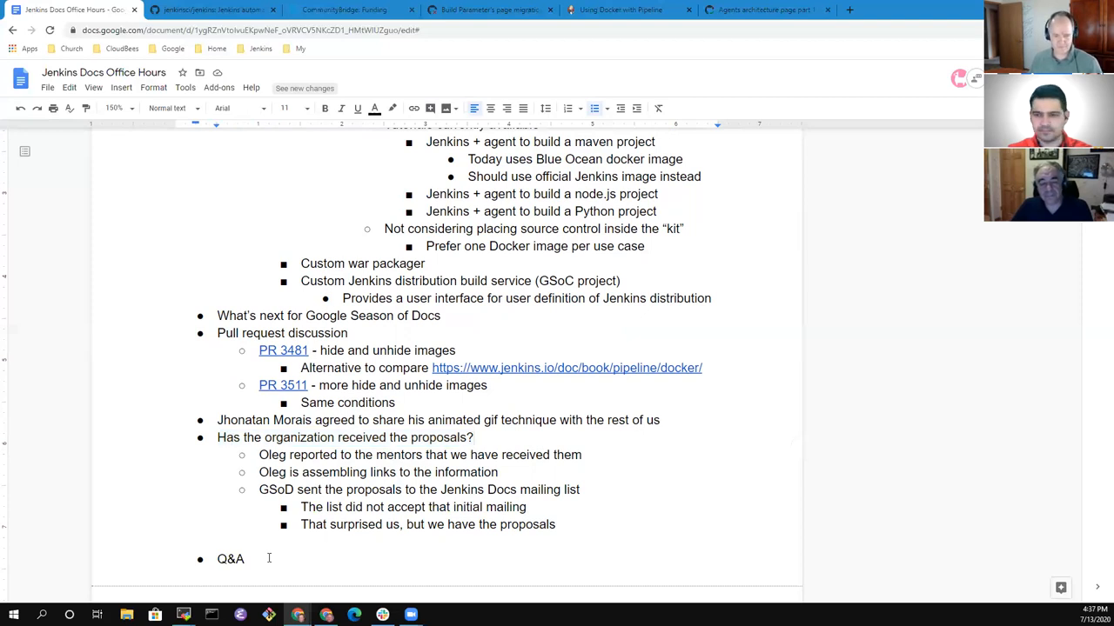
type("Yes,")
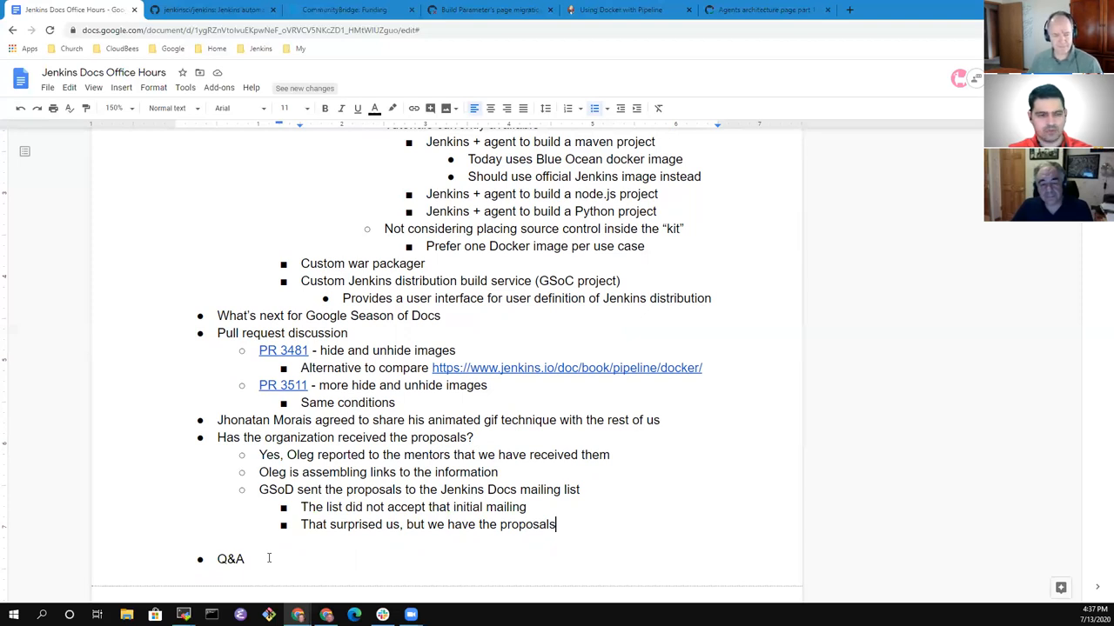
key("Enter")
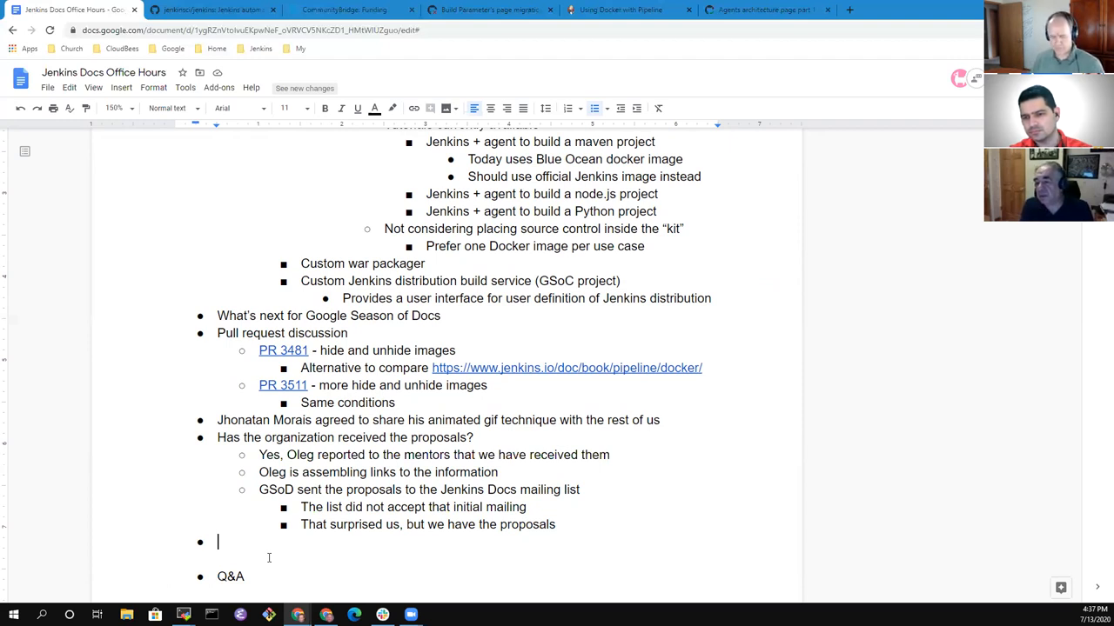
Add 'Using plugins.txt when building a Docker image' with a best-practice question on plugin names and versions.
type("Using plugins")
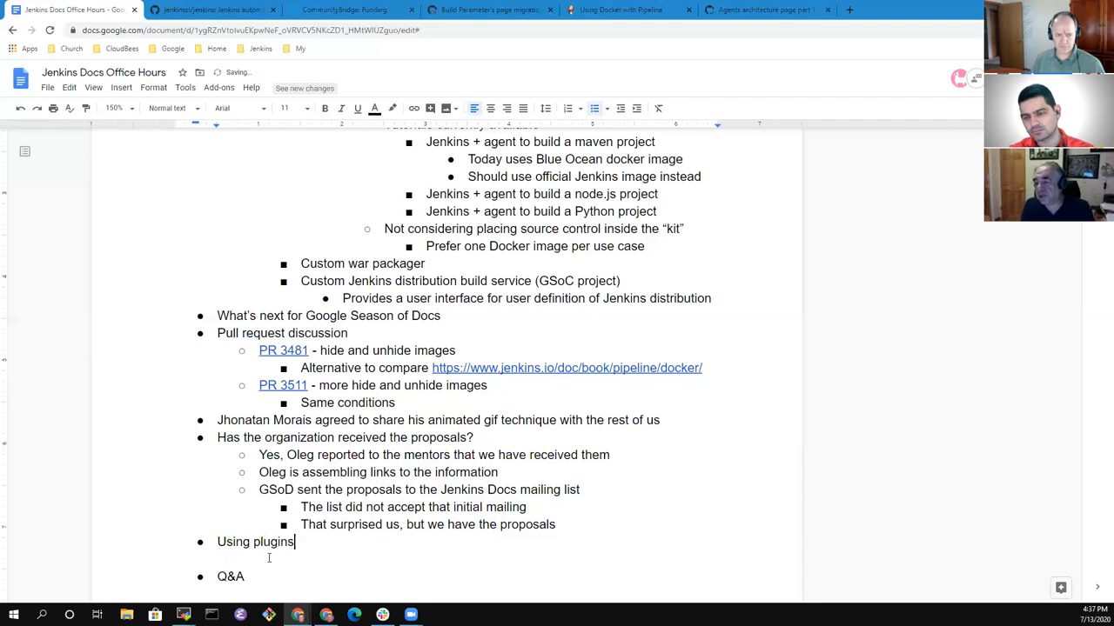
type(".txt in")
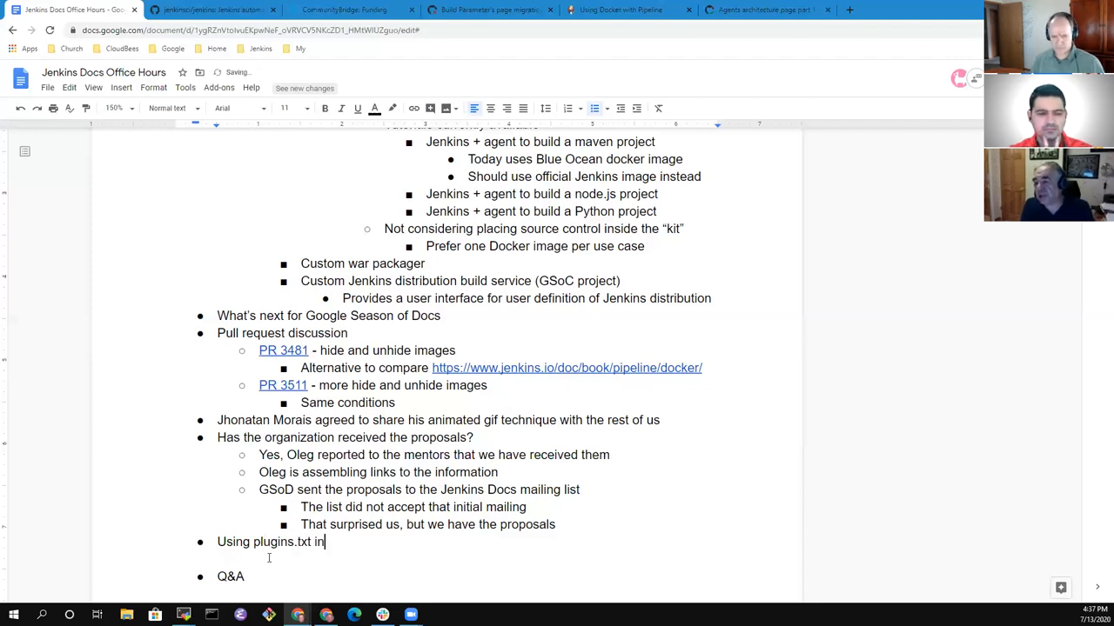
type("when building")
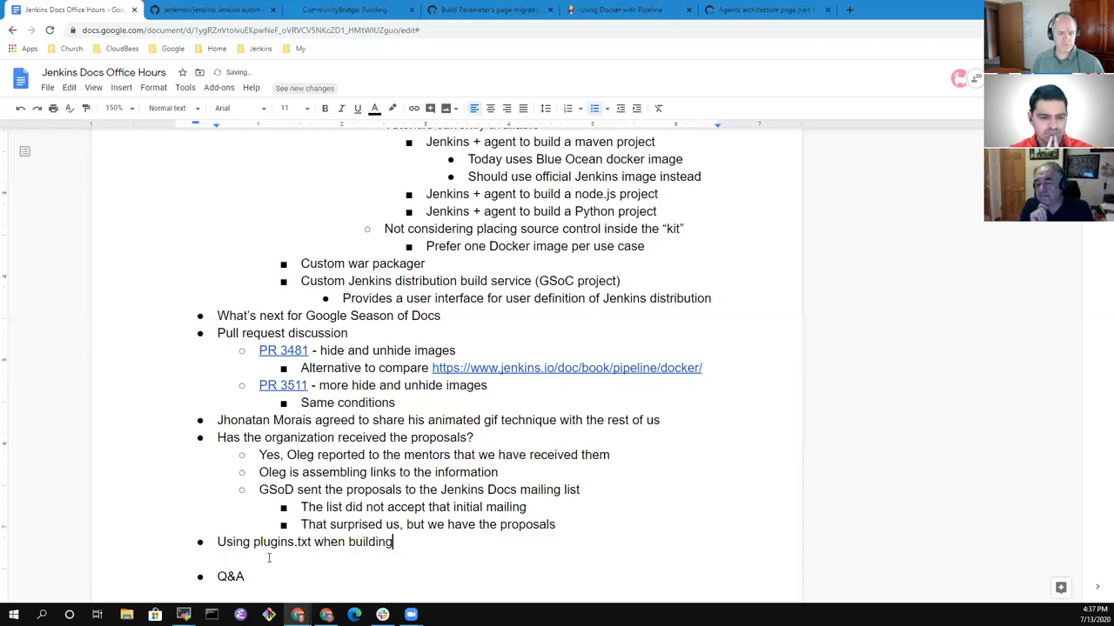
type("a Docker")
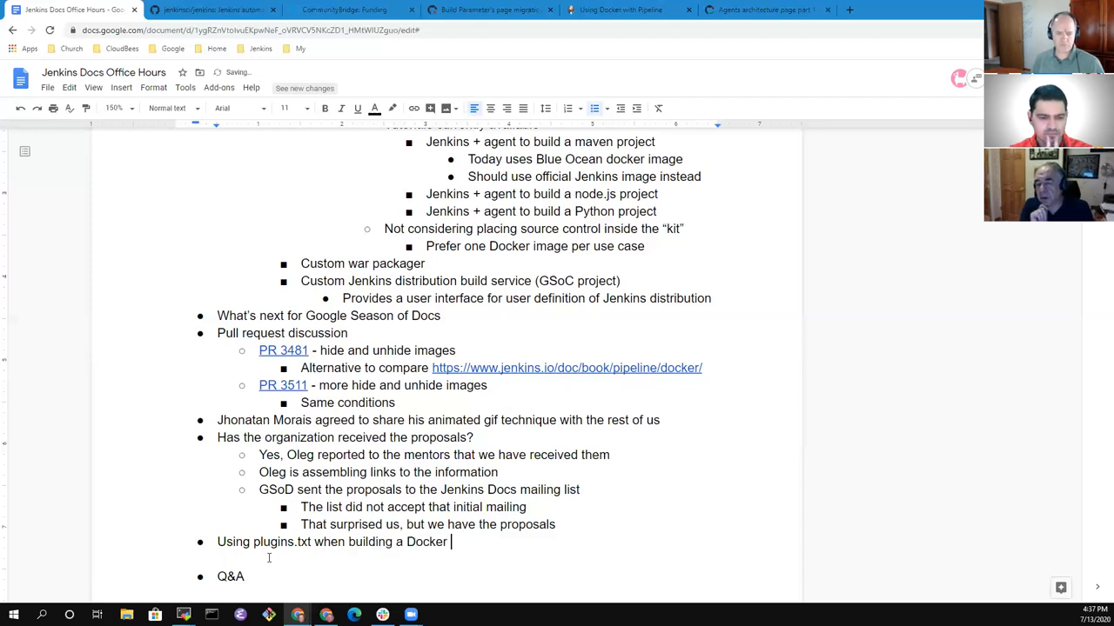
type("image")
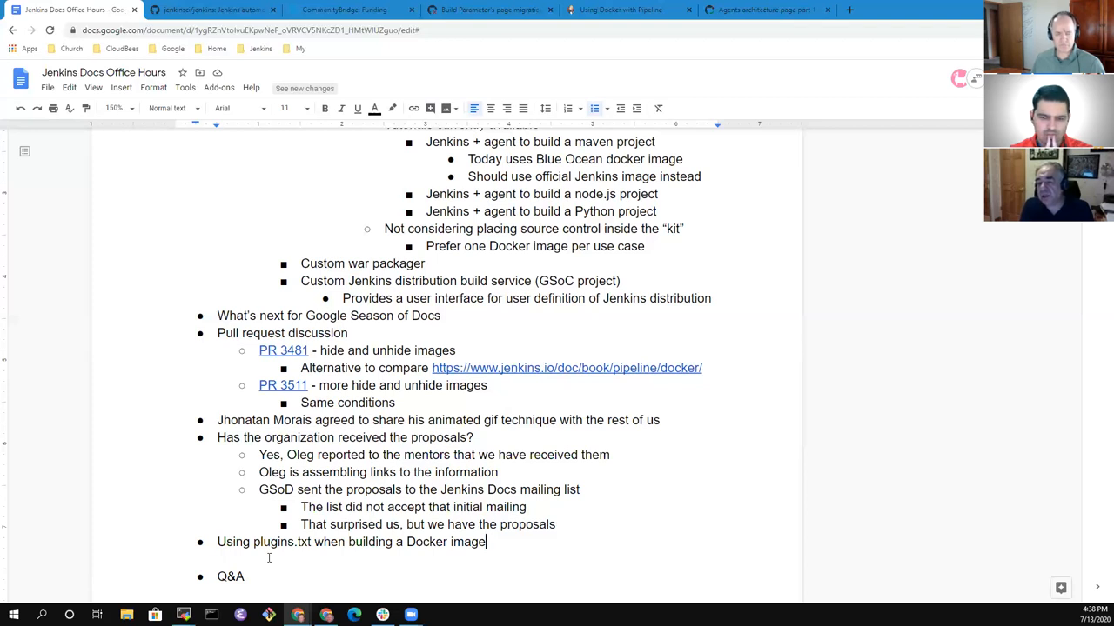
key("Enter")
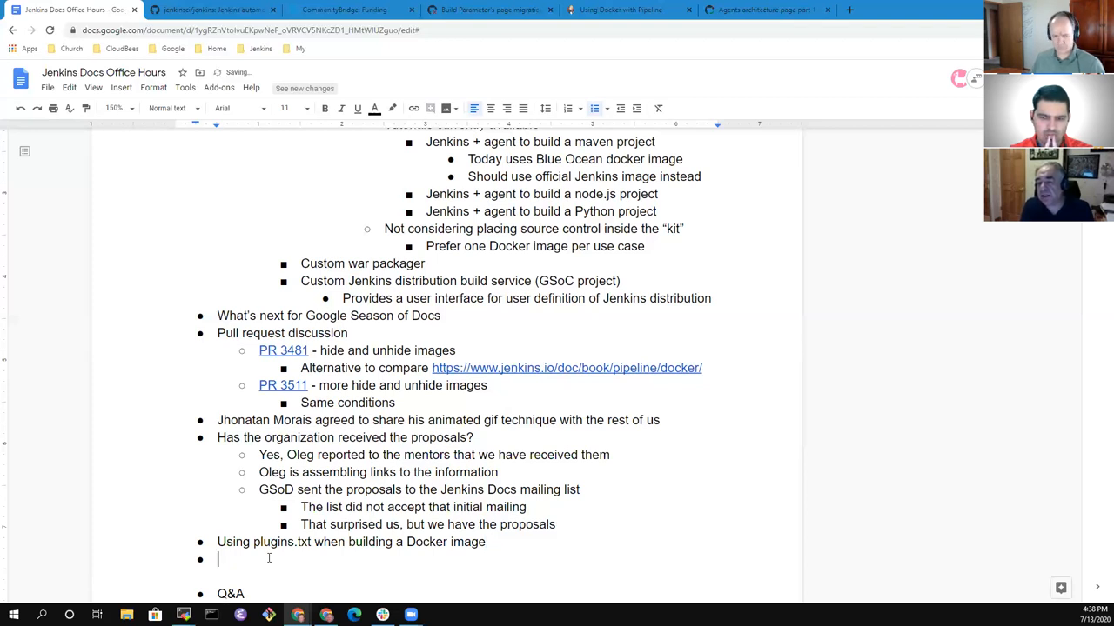
type("Best practice to assemble list of plugins (nam")
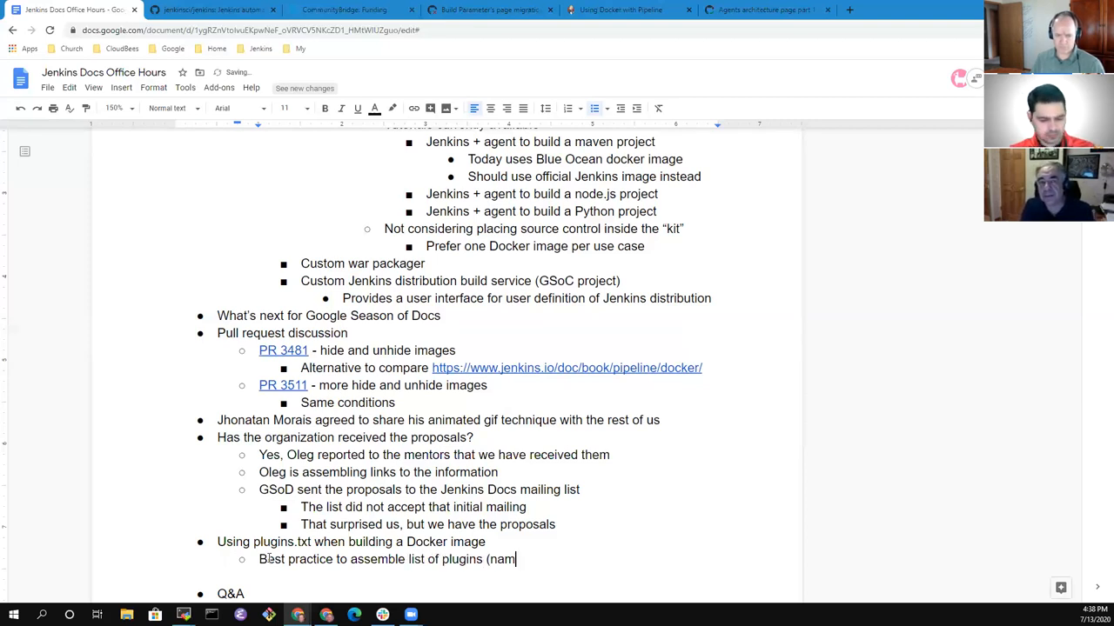
type("es and versions)?")
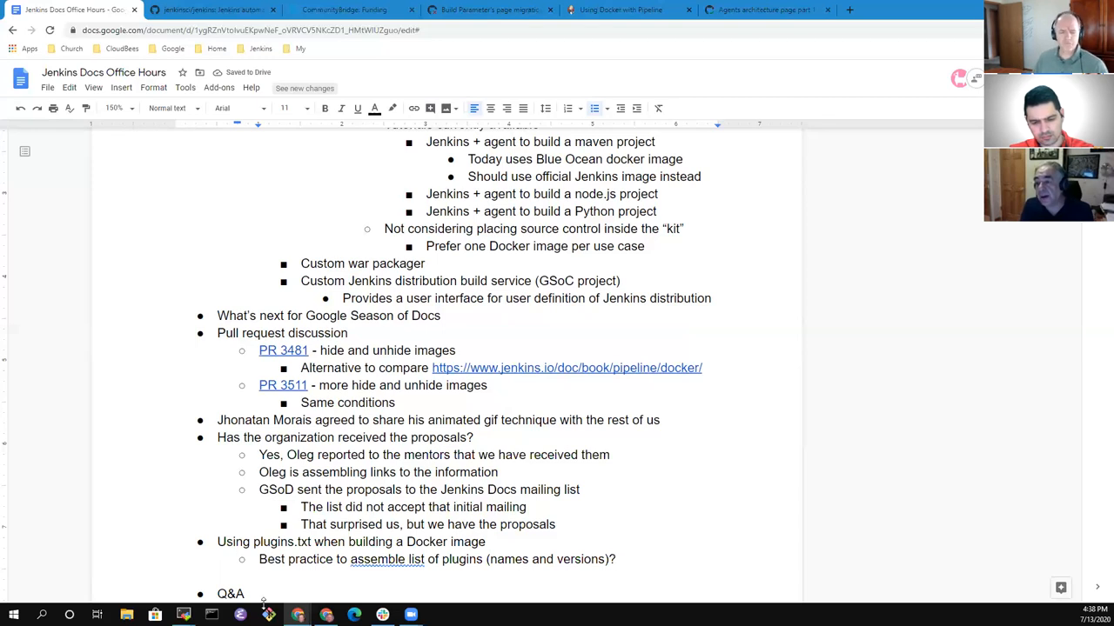
key("Enter")
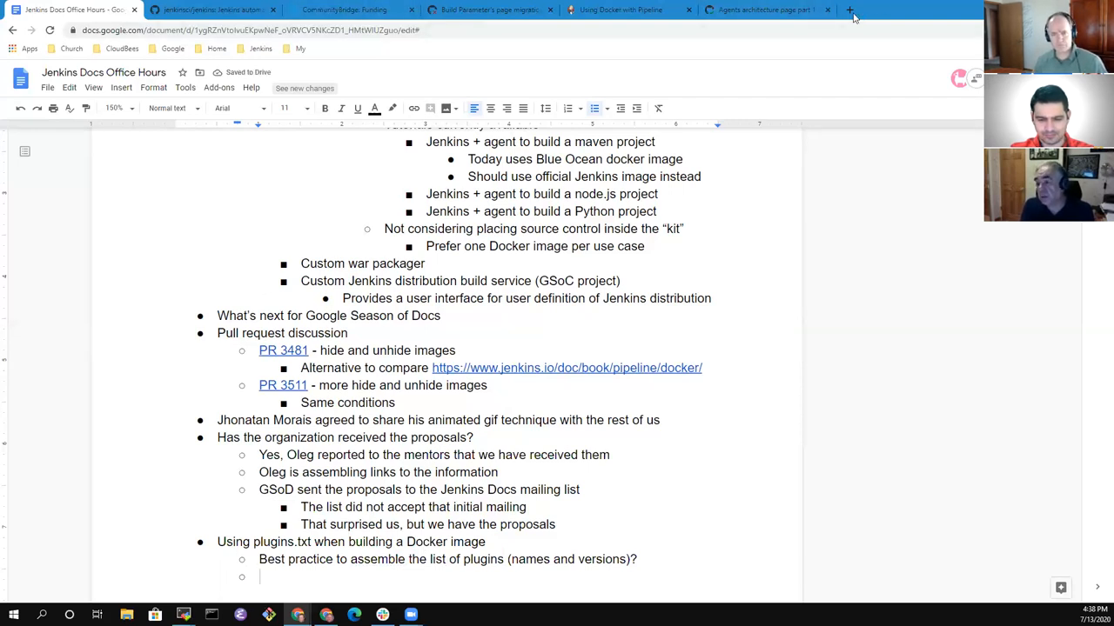
Search 'jenkins plugin installation manager tool' in a new tab and open its GitHub README.
left_click(853, 10)
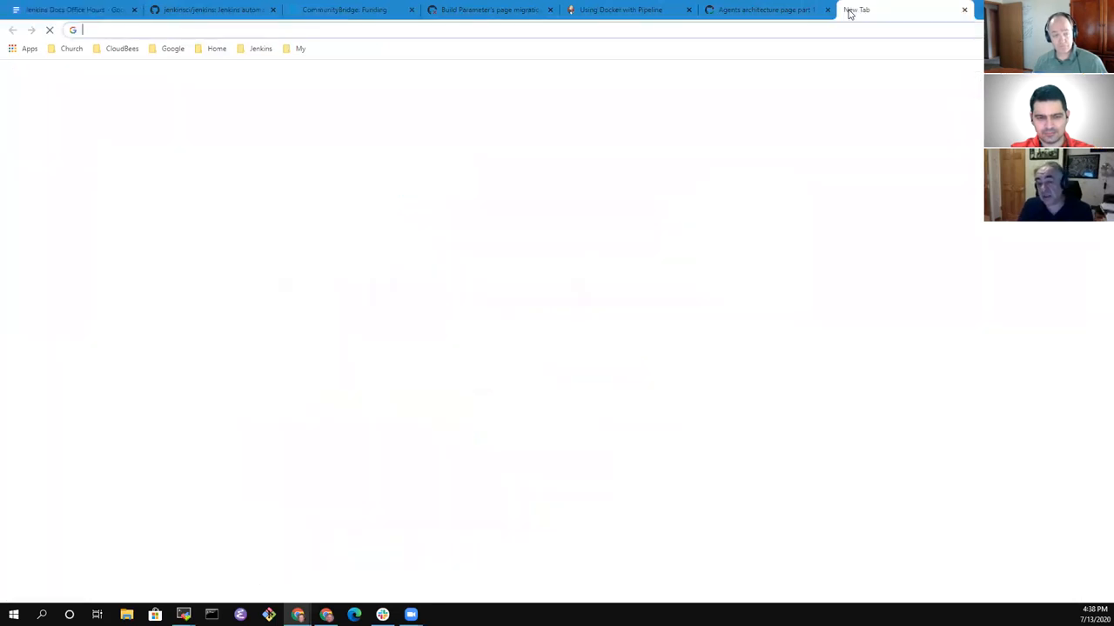
type("Jenkins.io")
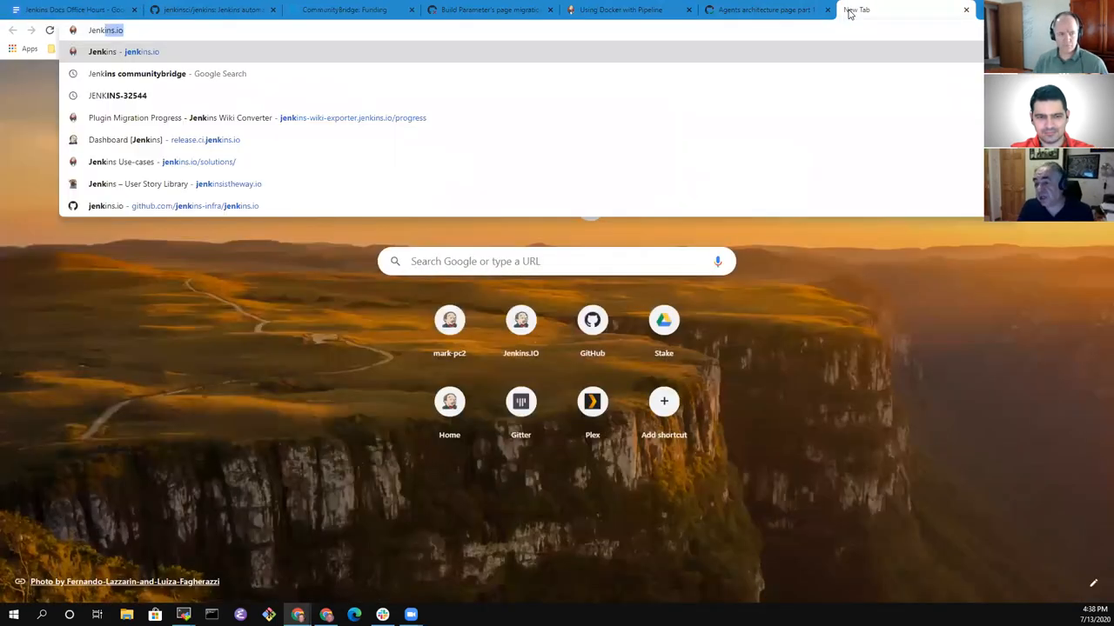
type("jenkins plugin installation manager tool")
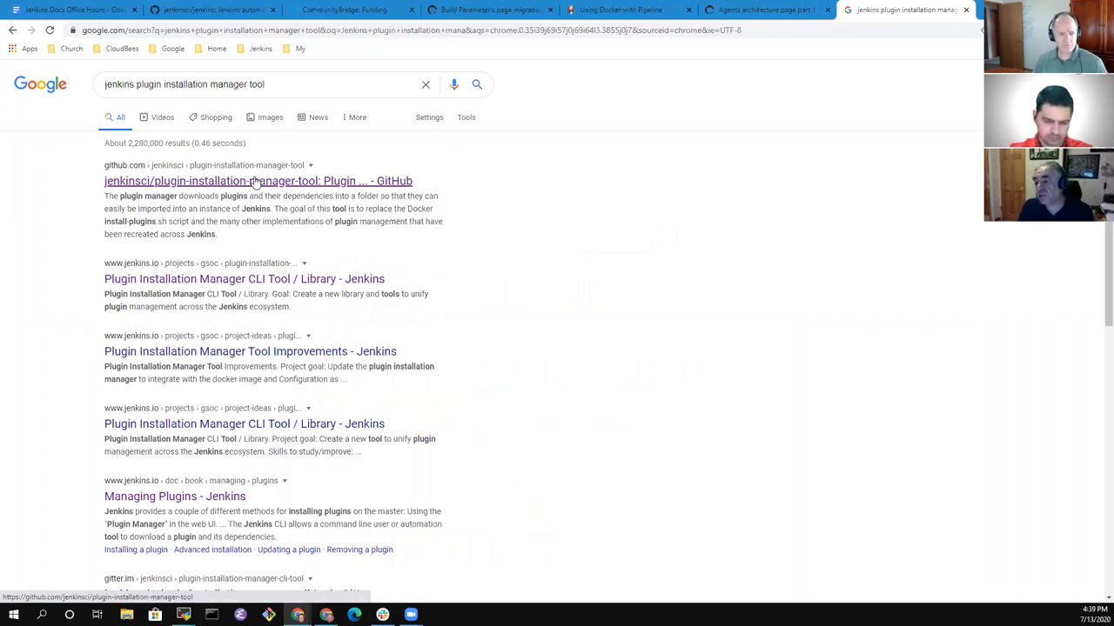
left_click(258, 180)
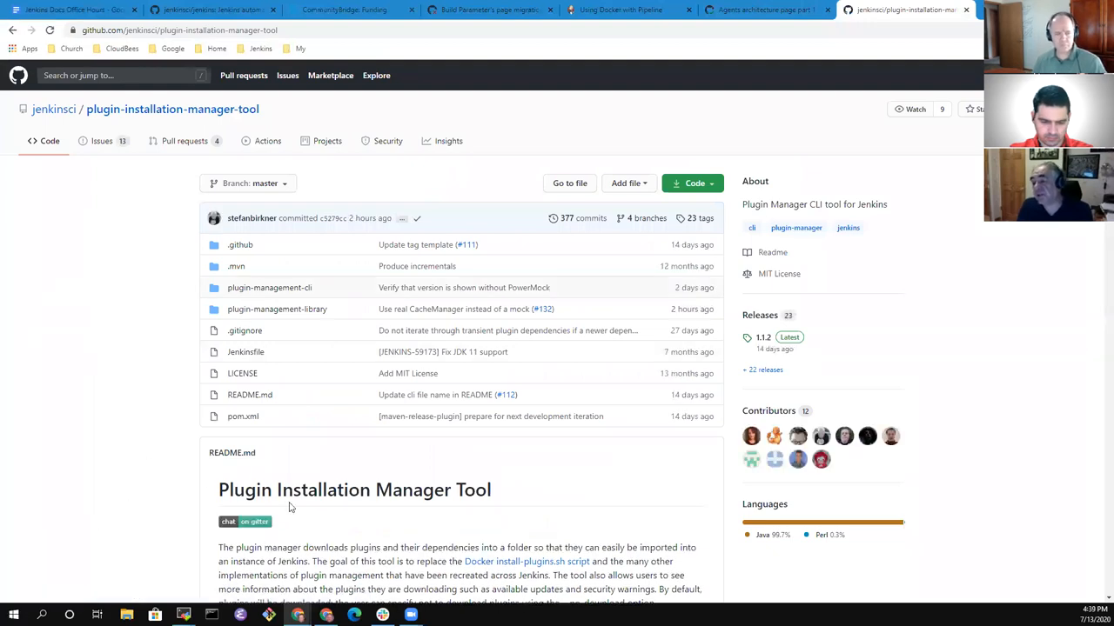
left_click(249, 394)
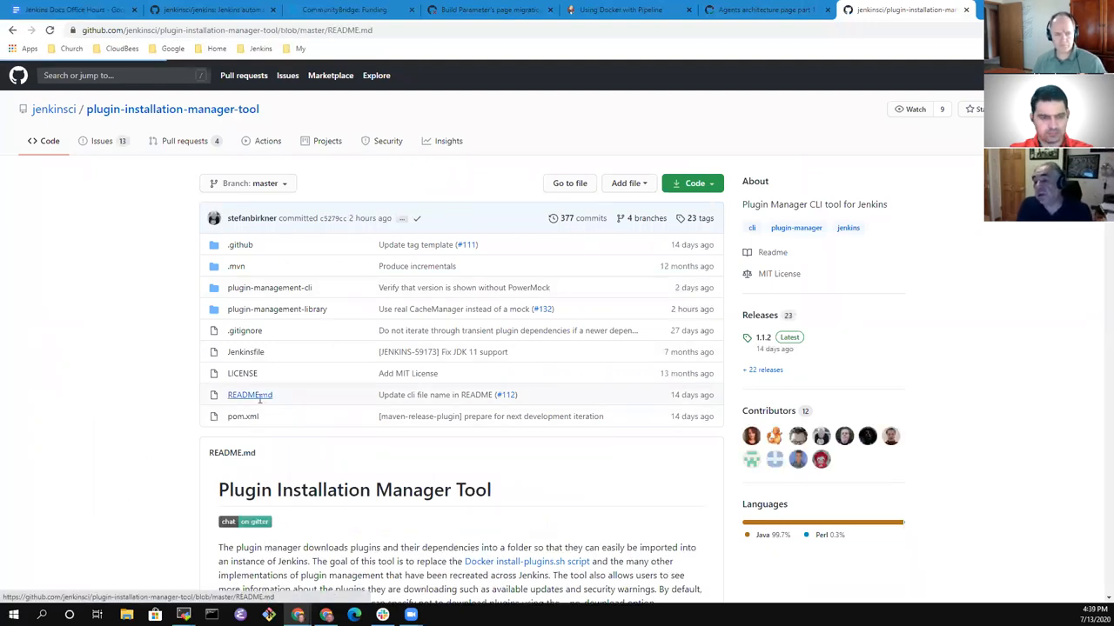
left_click(250, 395)
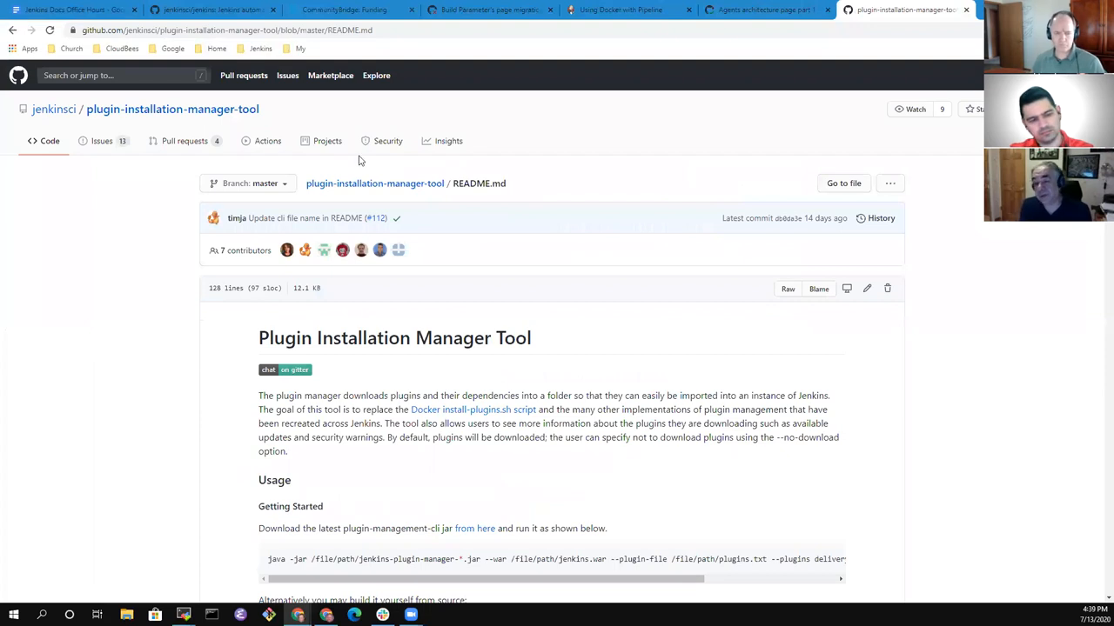
mouse_move(560, 108)
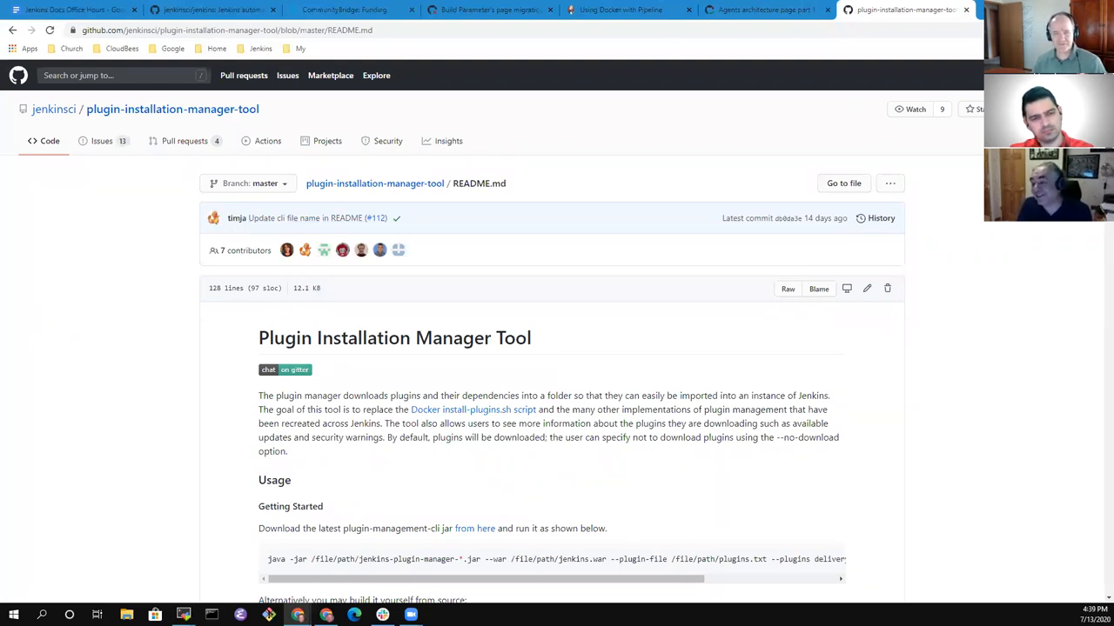
scroll("down", 3)
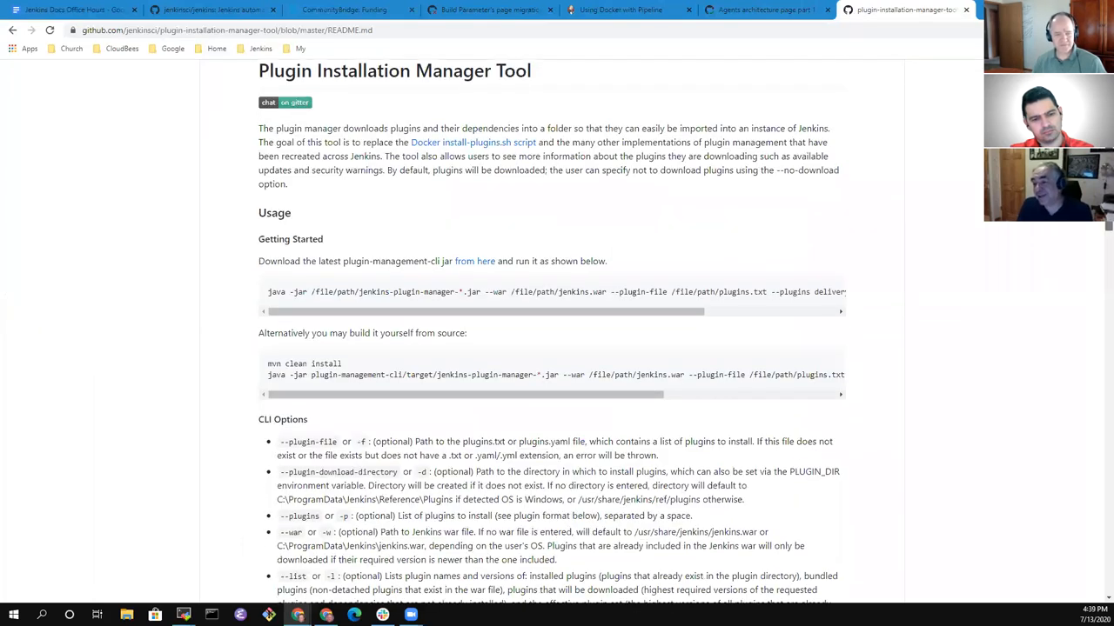
scroll("down", 3)
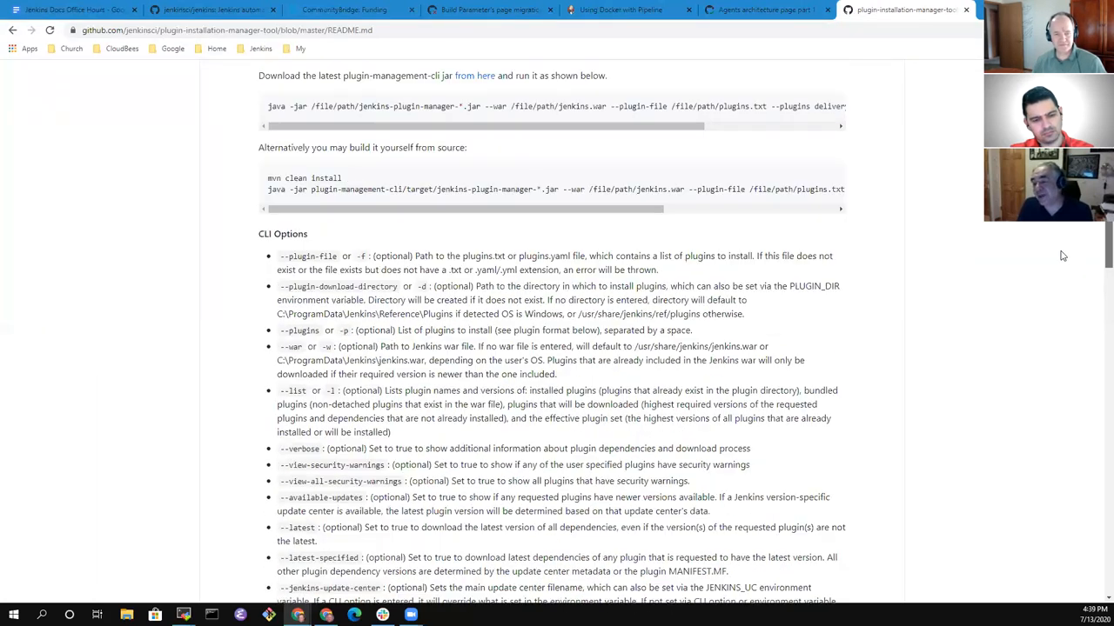
scroll("up", 3)
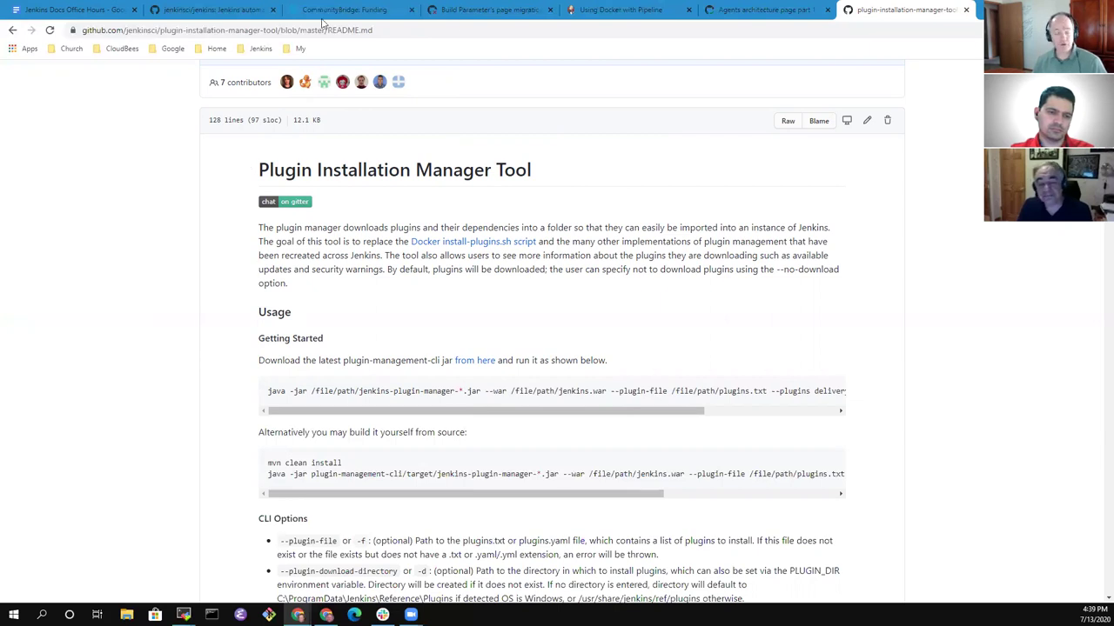
Write notes on several ways to assemble the plugin list and plugins.txt in Docker images.
left_click(66, 15)
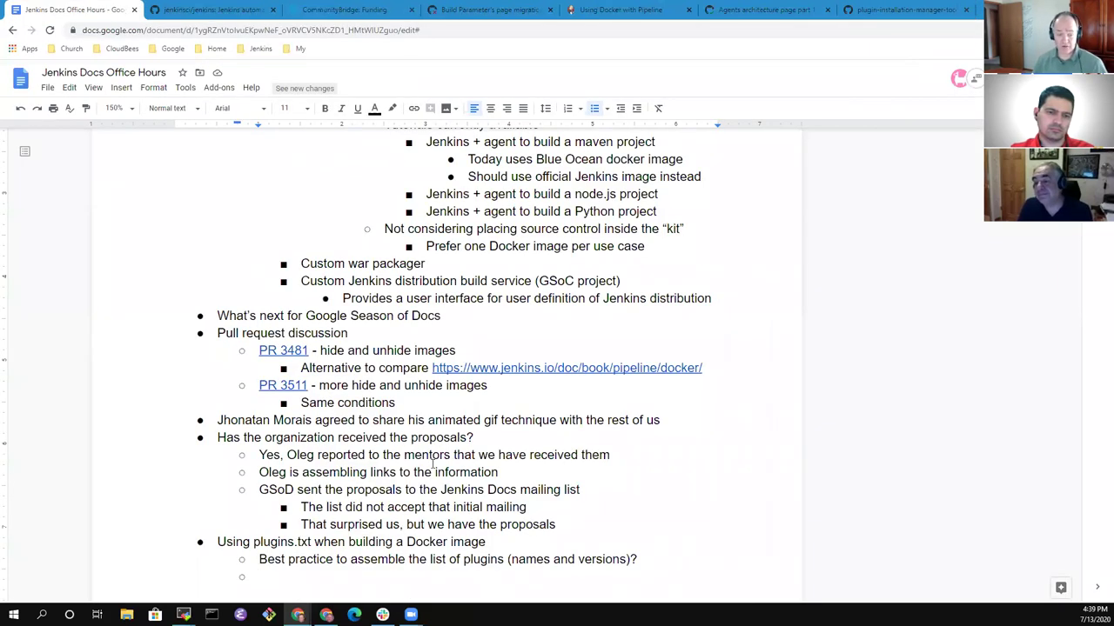
type("Several different")
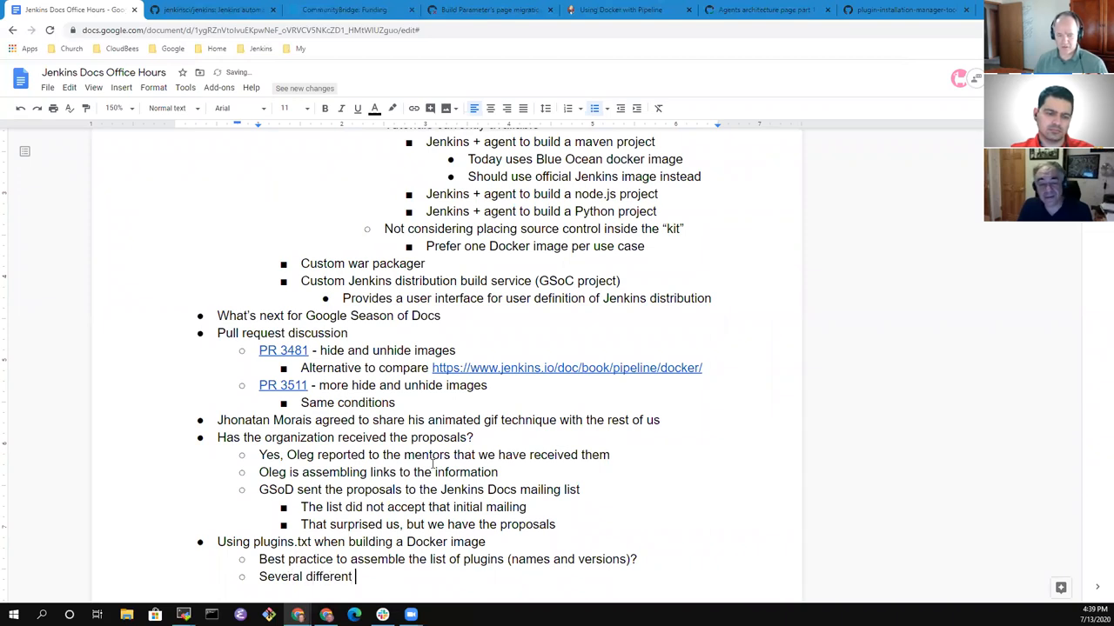
type("ways to")
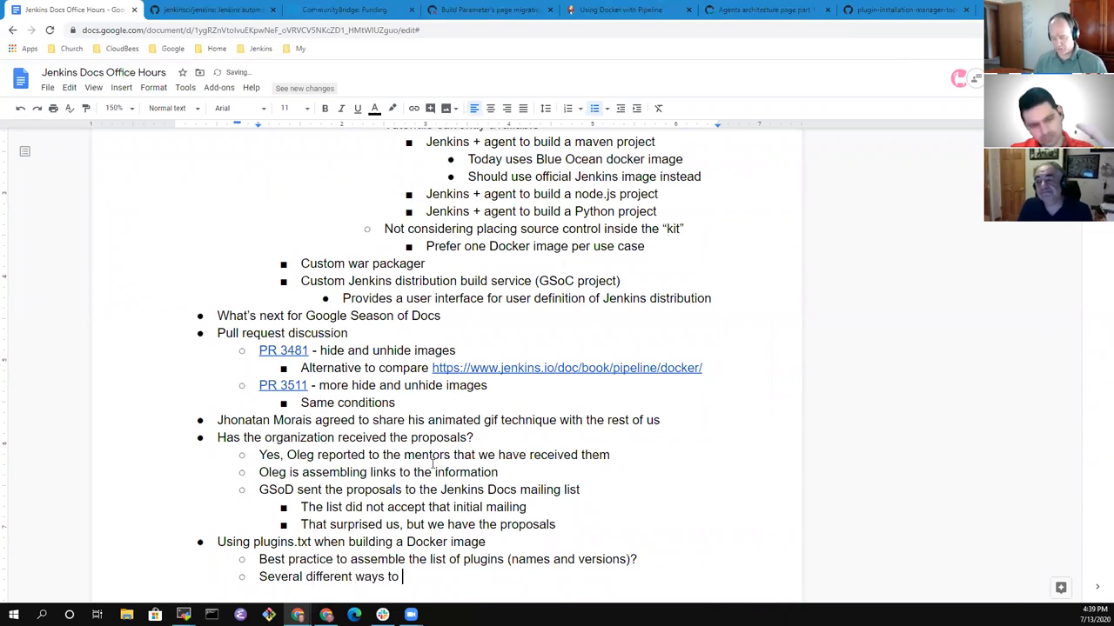
type("assemble plugins")
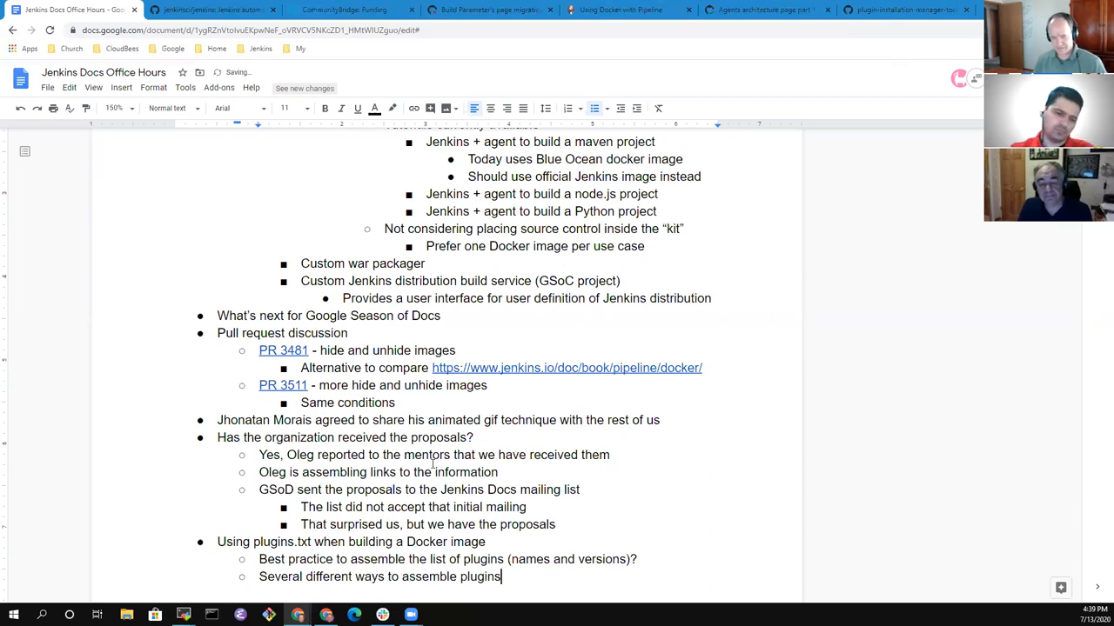
type("from a list")
type("p")
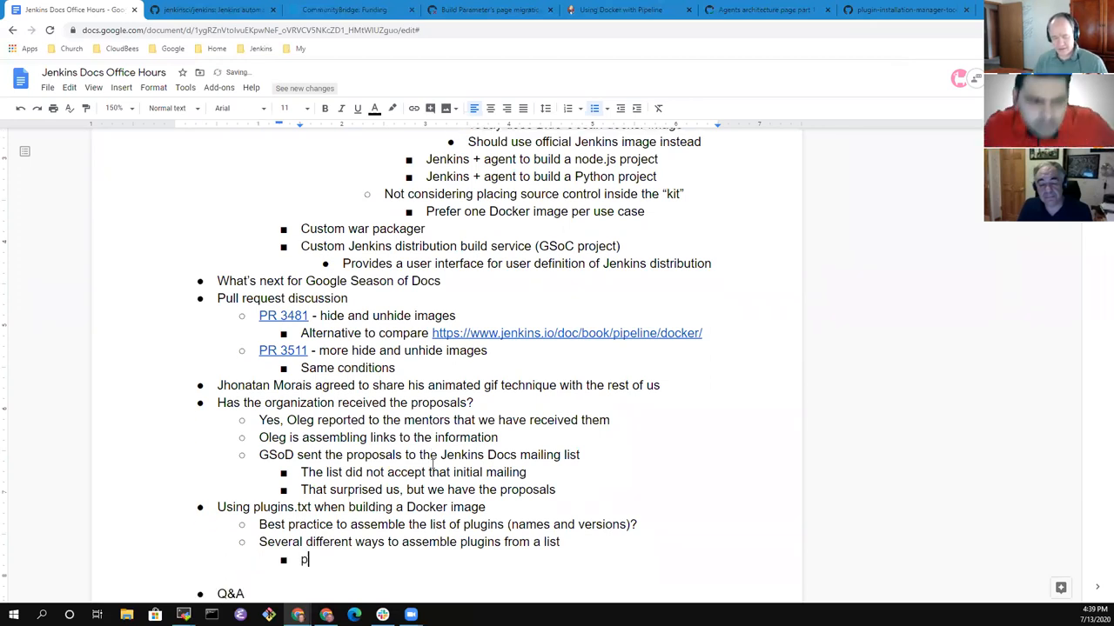
type("lugins.txt -")
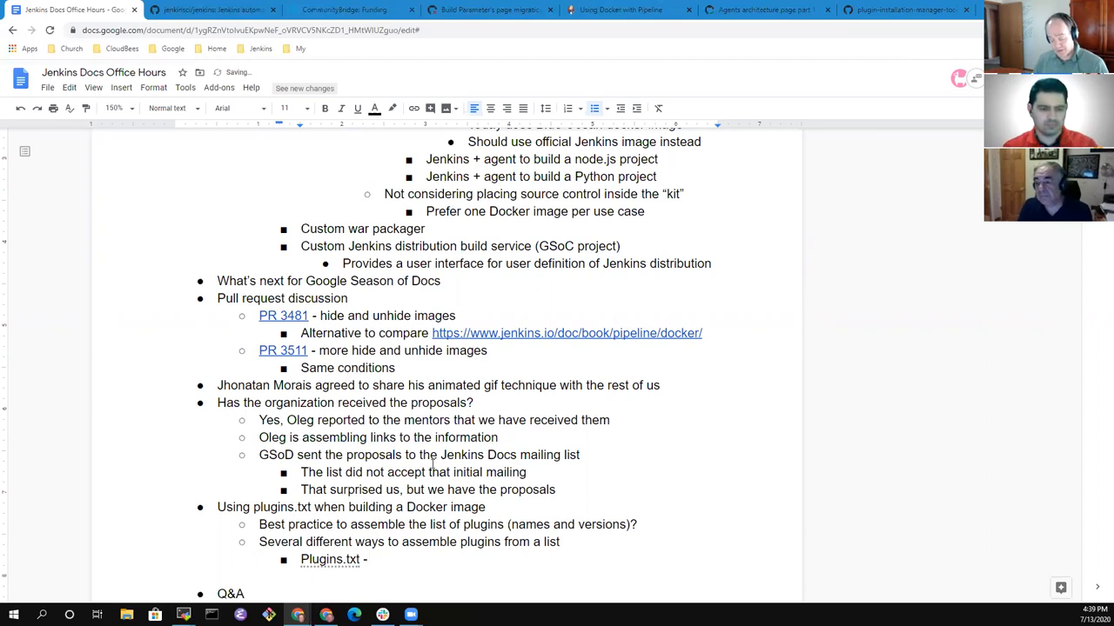
type("must e")
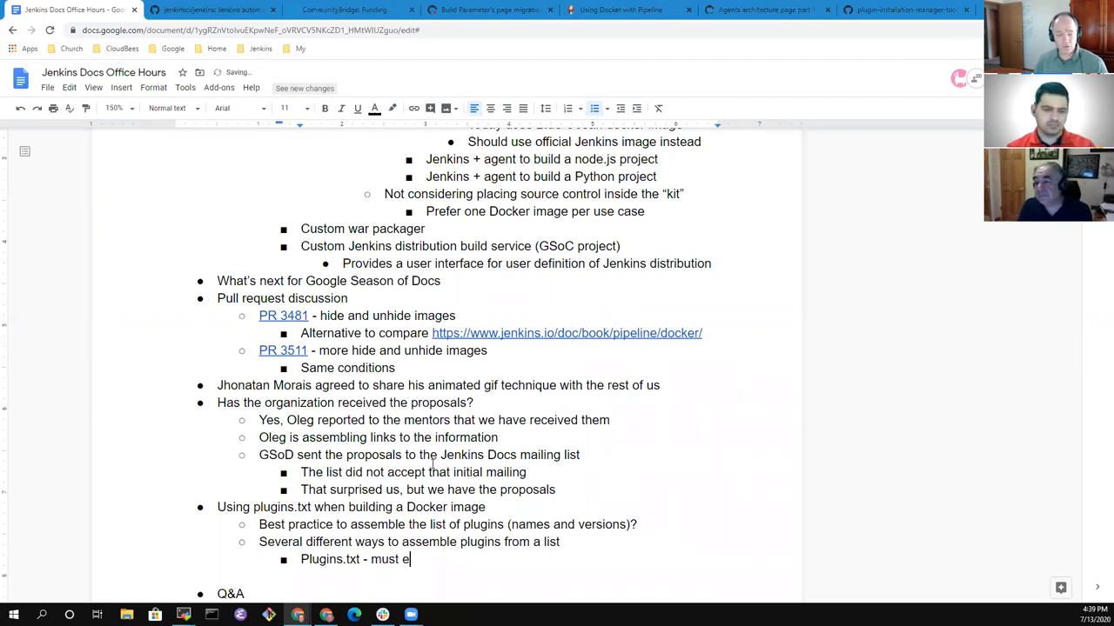
type("n")
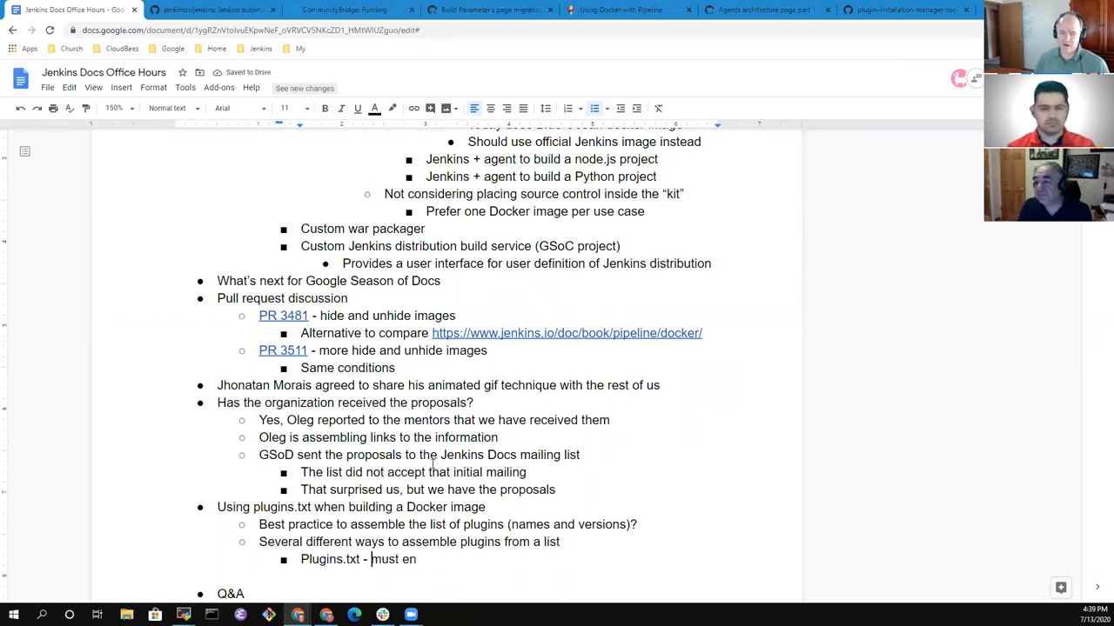
type("in dOCk")
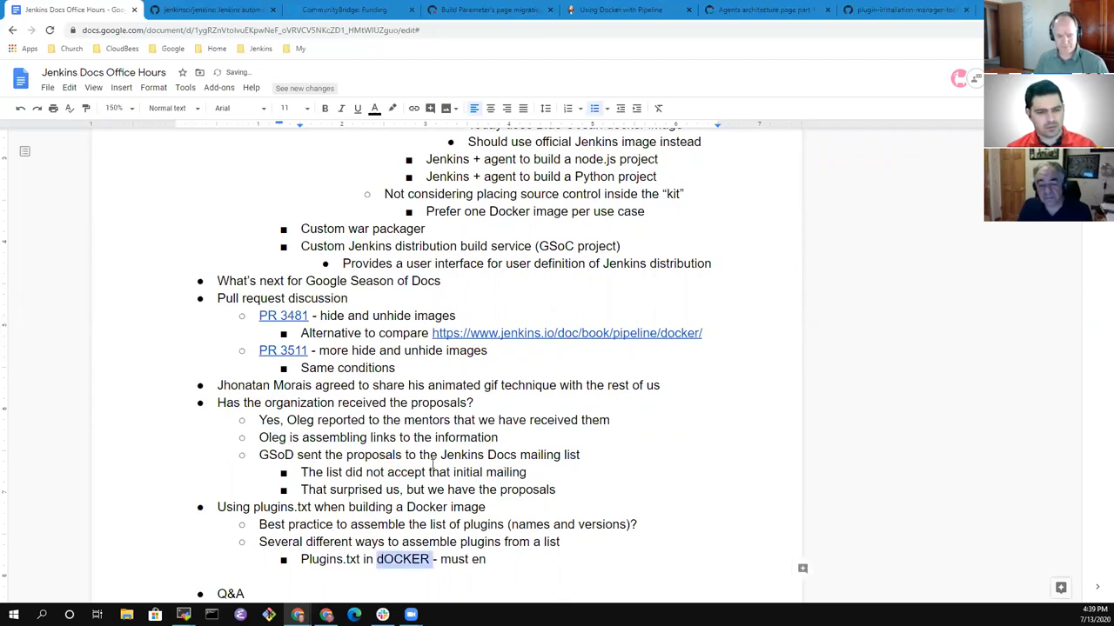
type("DSL")
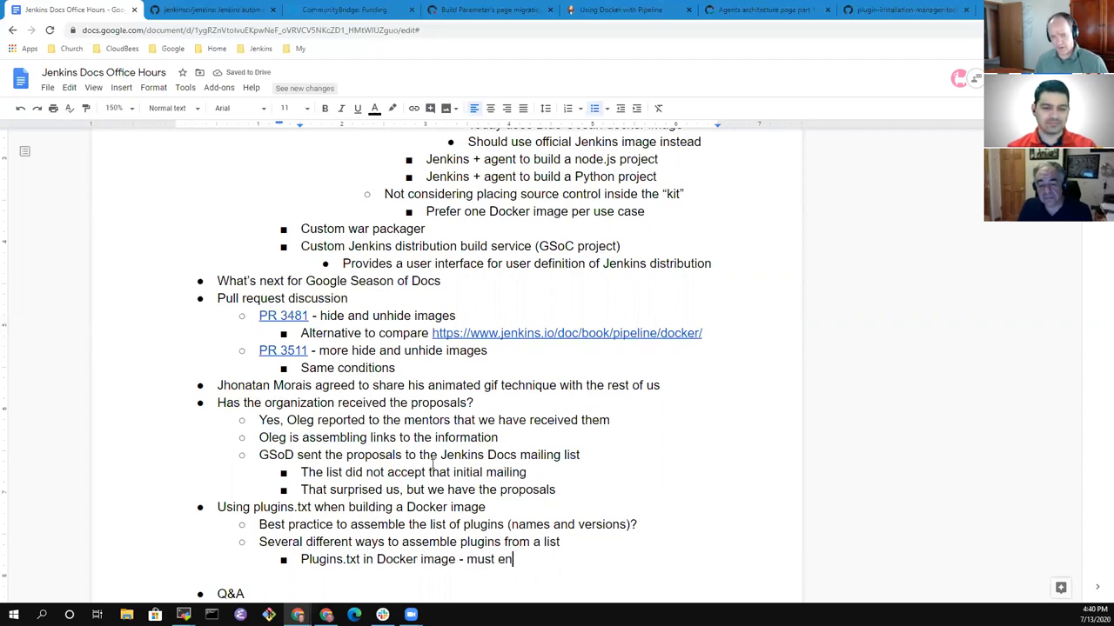
type("olist")
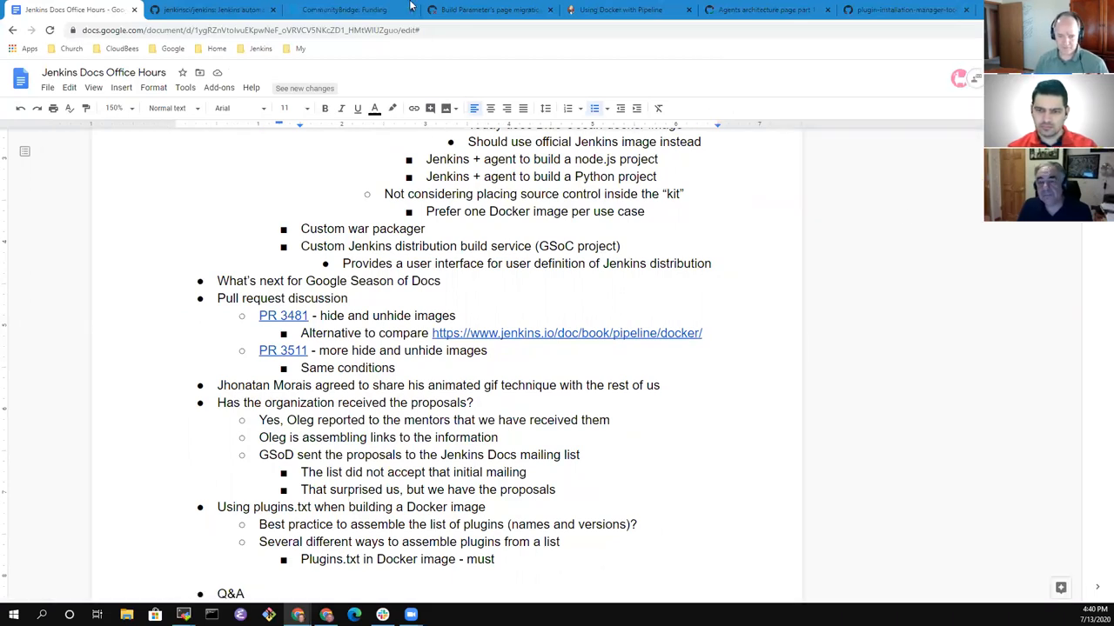
Finish the note that a Docker image's plugins.txt must list every plugin, including all deps.
left_click(503, 559)
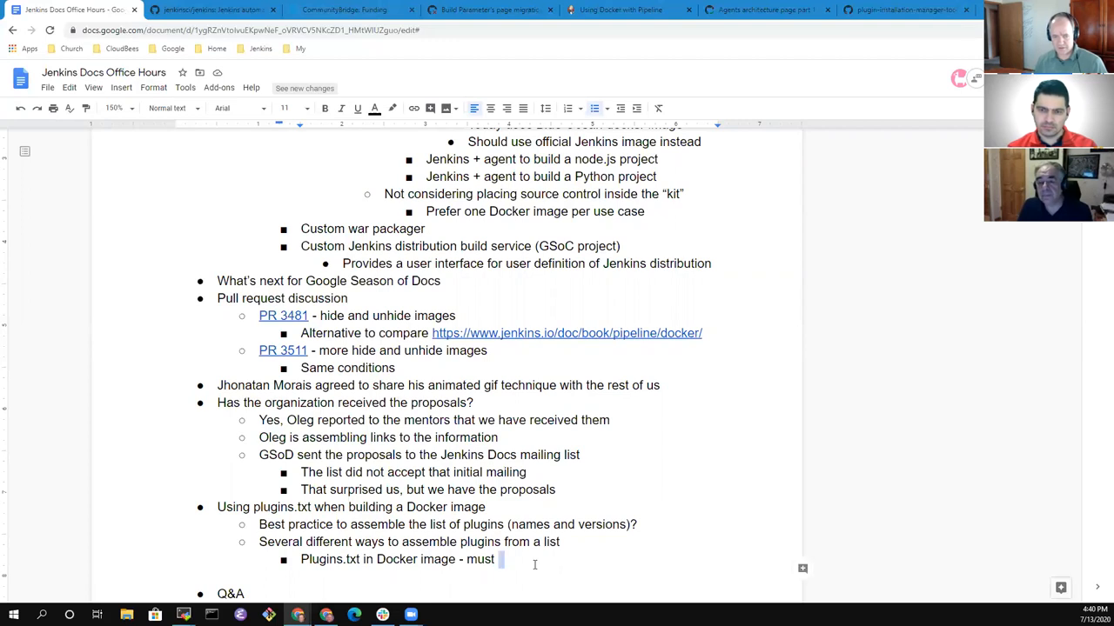
type("l8ist ever")
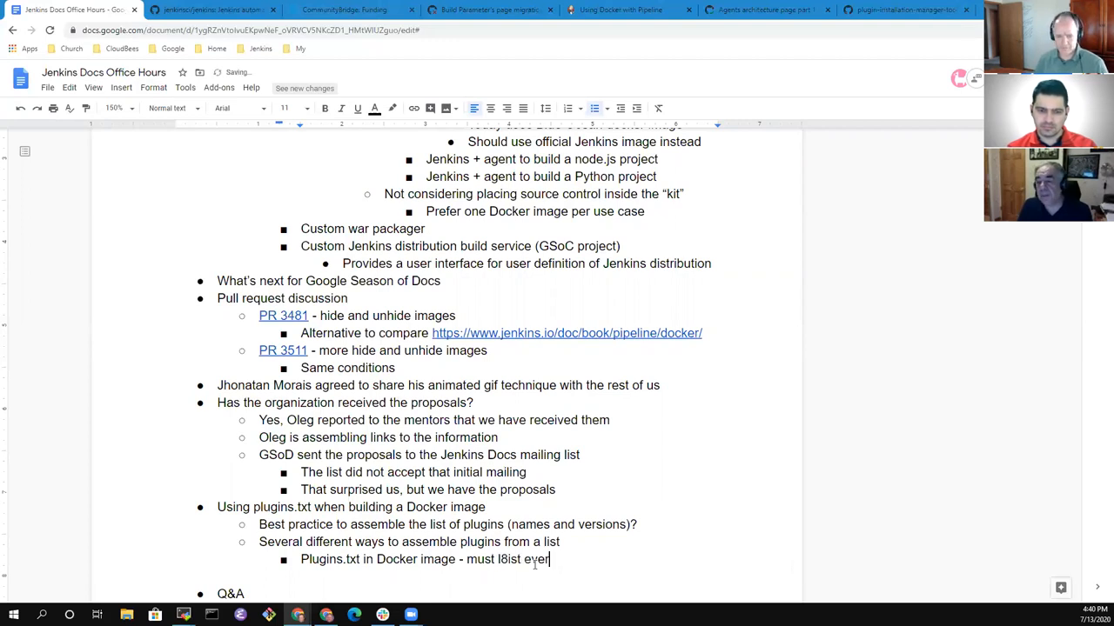
key("Backspace")
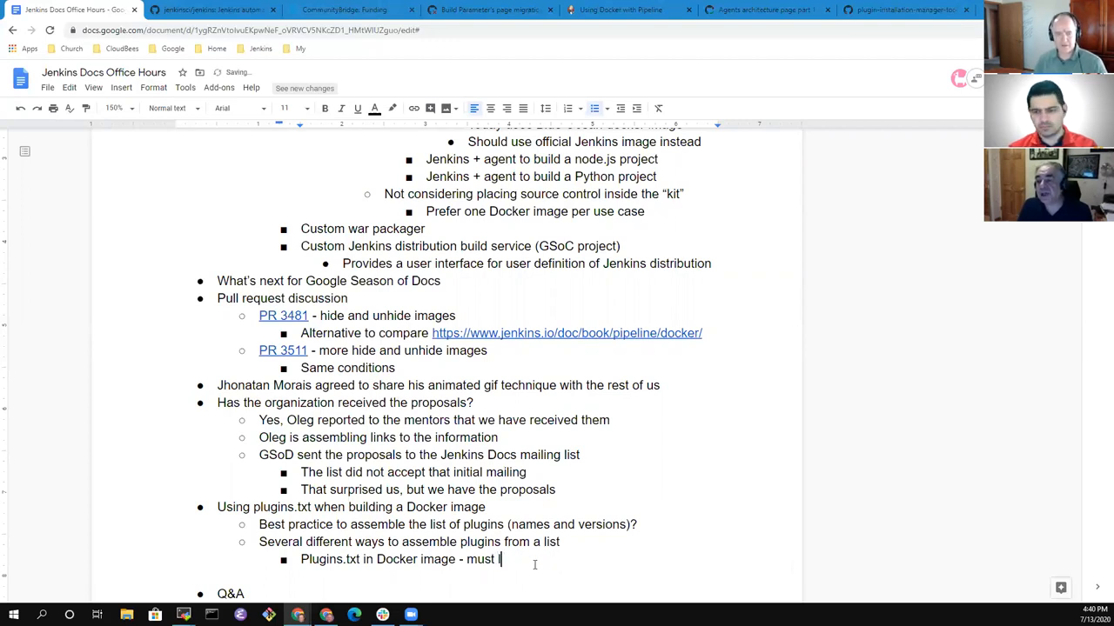
type("list")
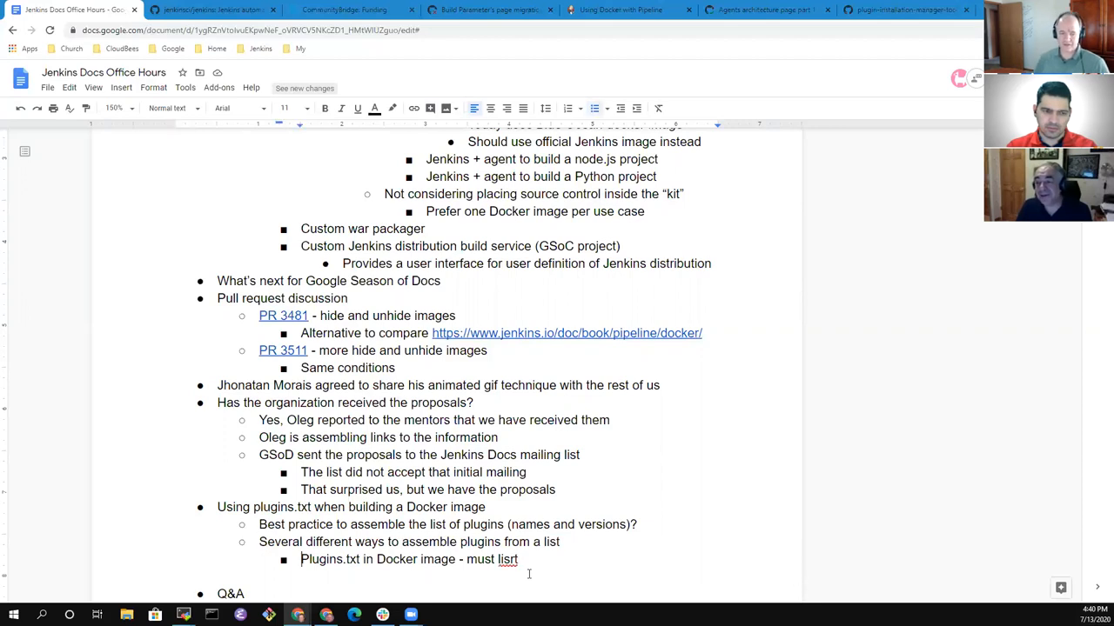
key("Backspace")
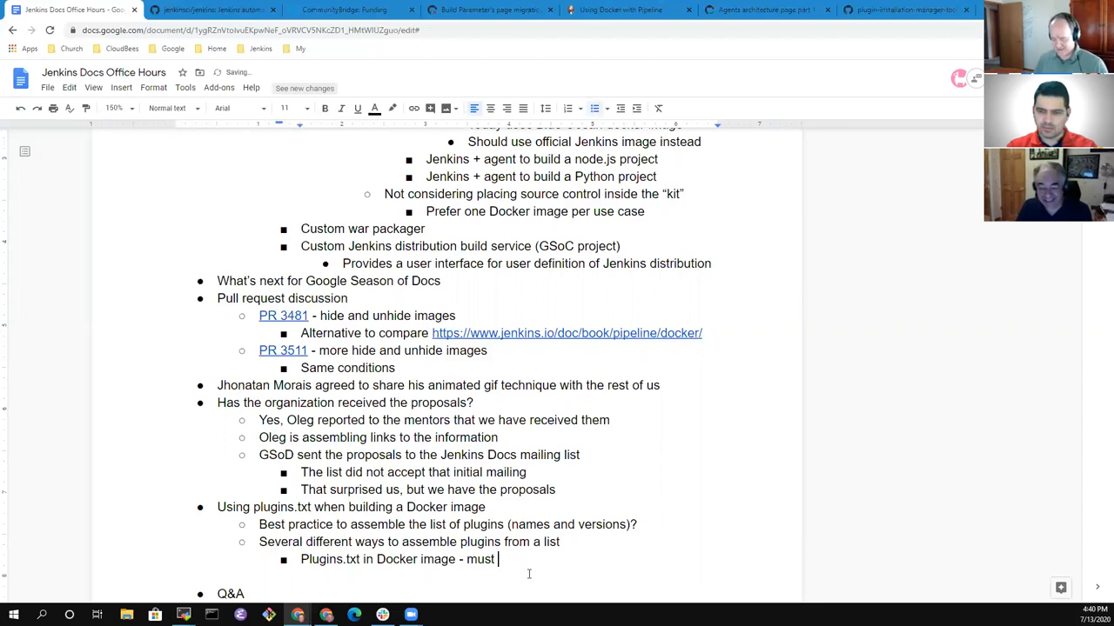
type("list")
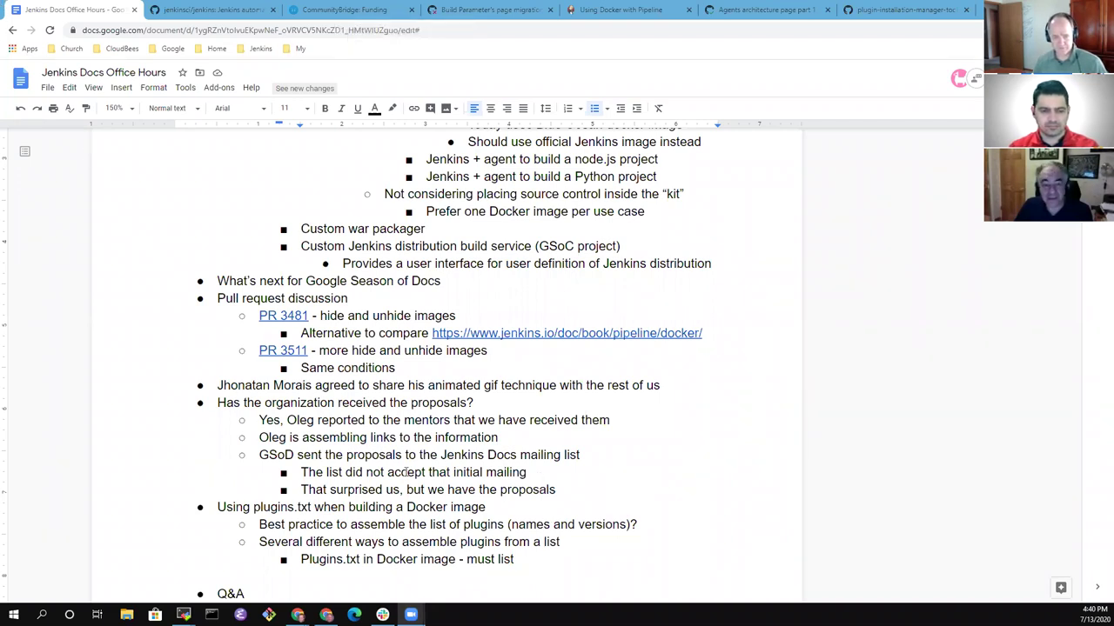
scroll("down", 3)
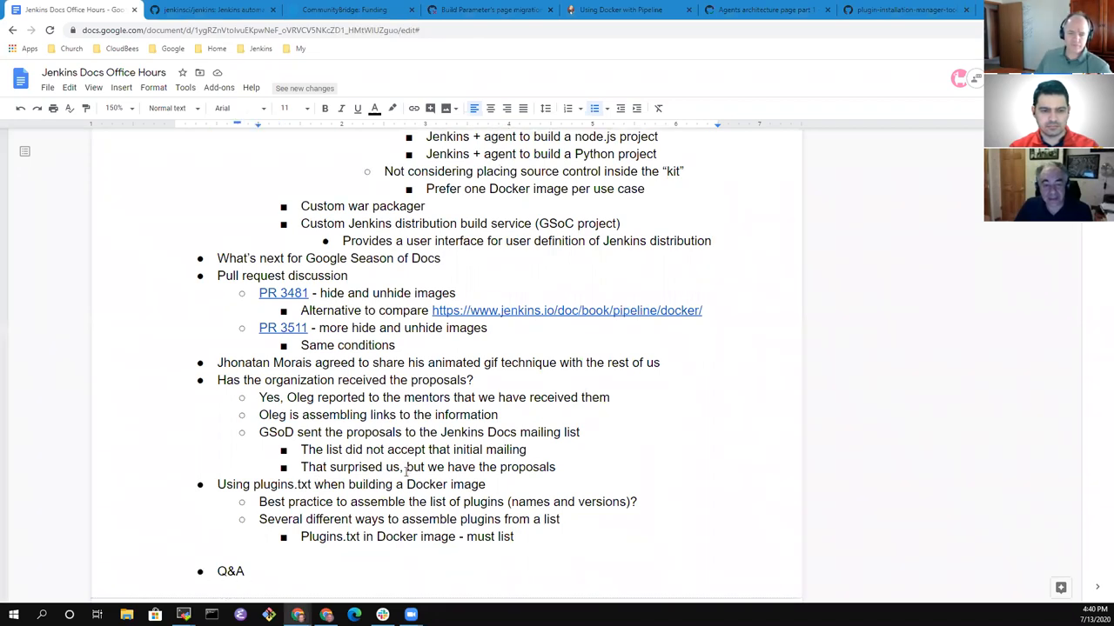
scroll("down", 3)
type(" every plugin including all de")
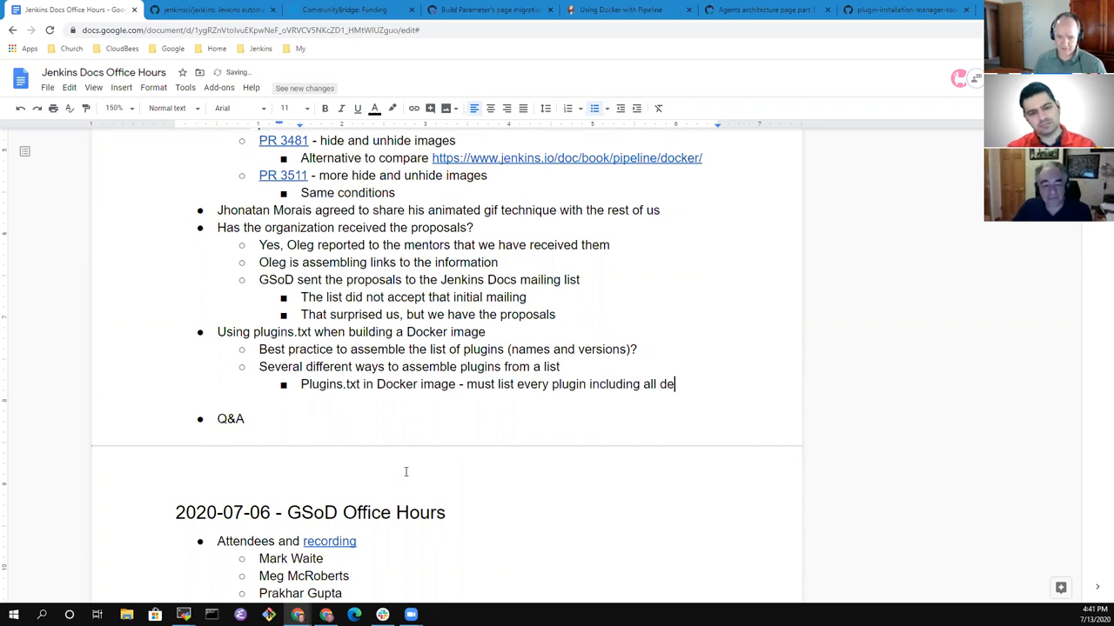
Add a nested 'Plugin installation manager tool' sub-point.
key("enter")
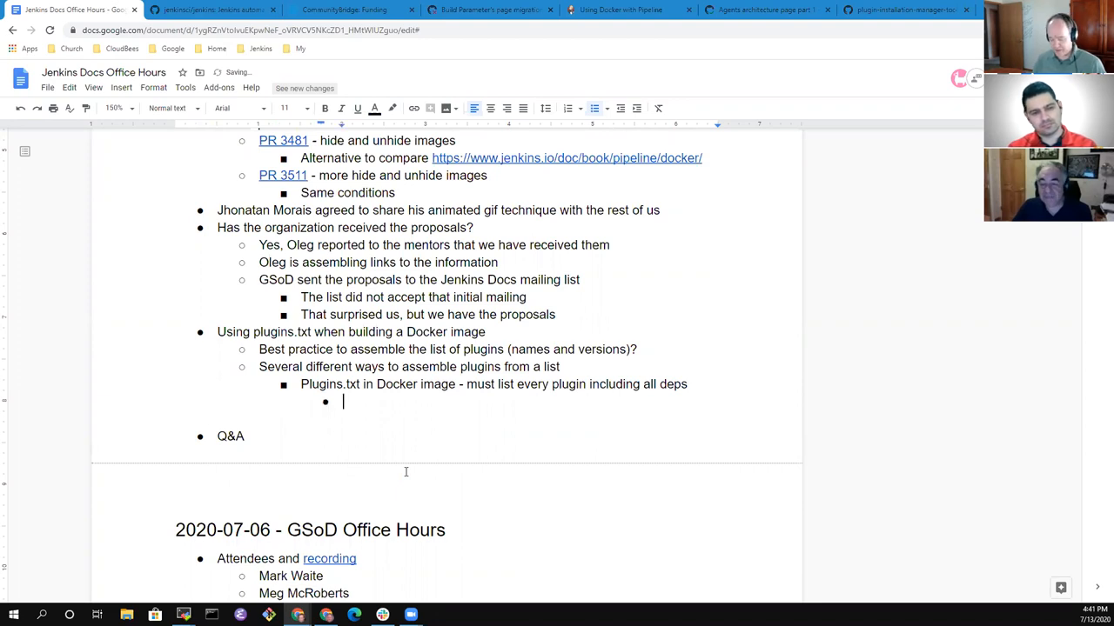
type("Pliugin")
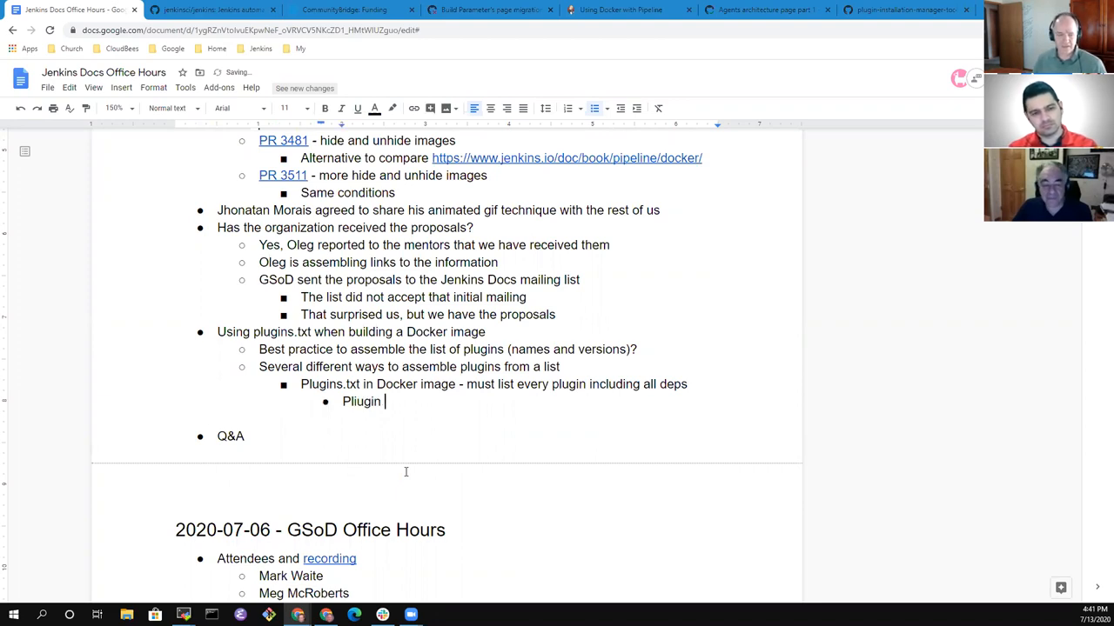
type("Plugin installation manage")
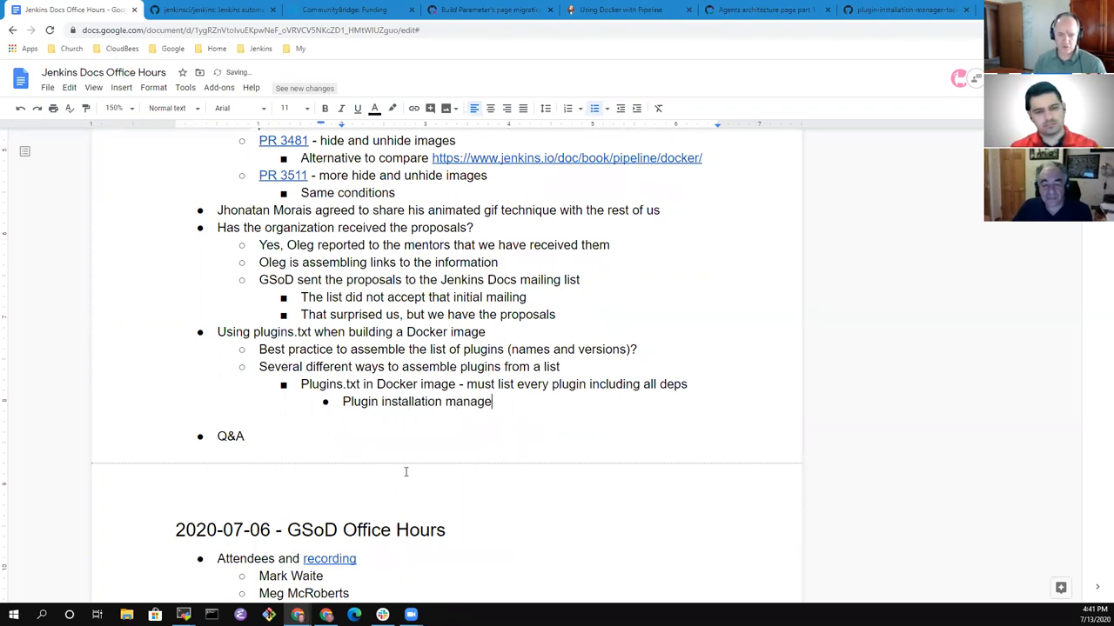
type("r to")
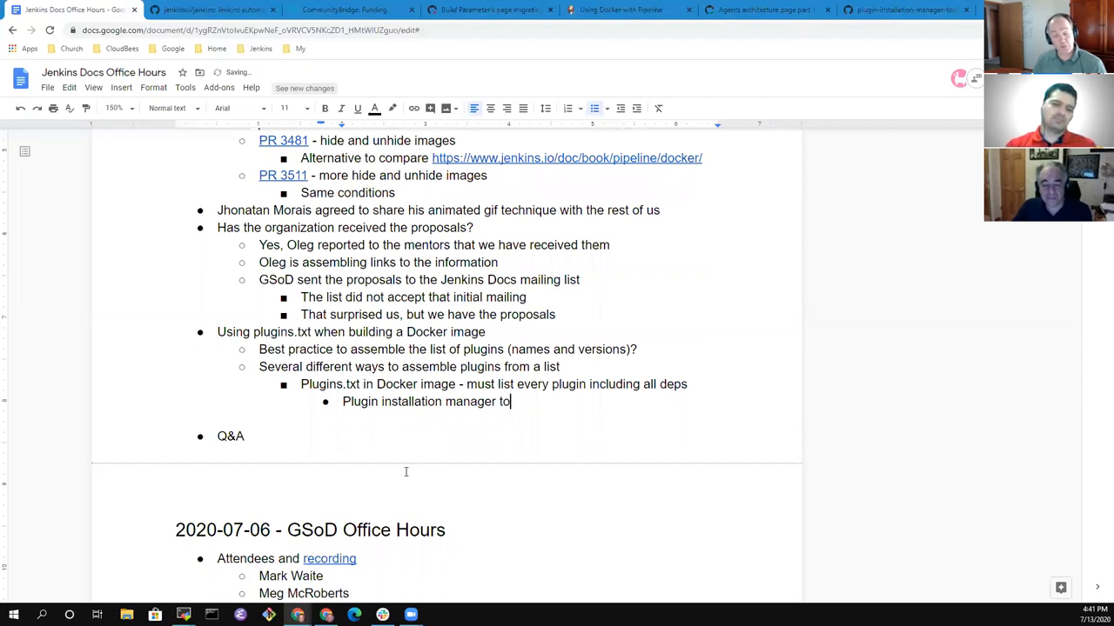
type("ol")
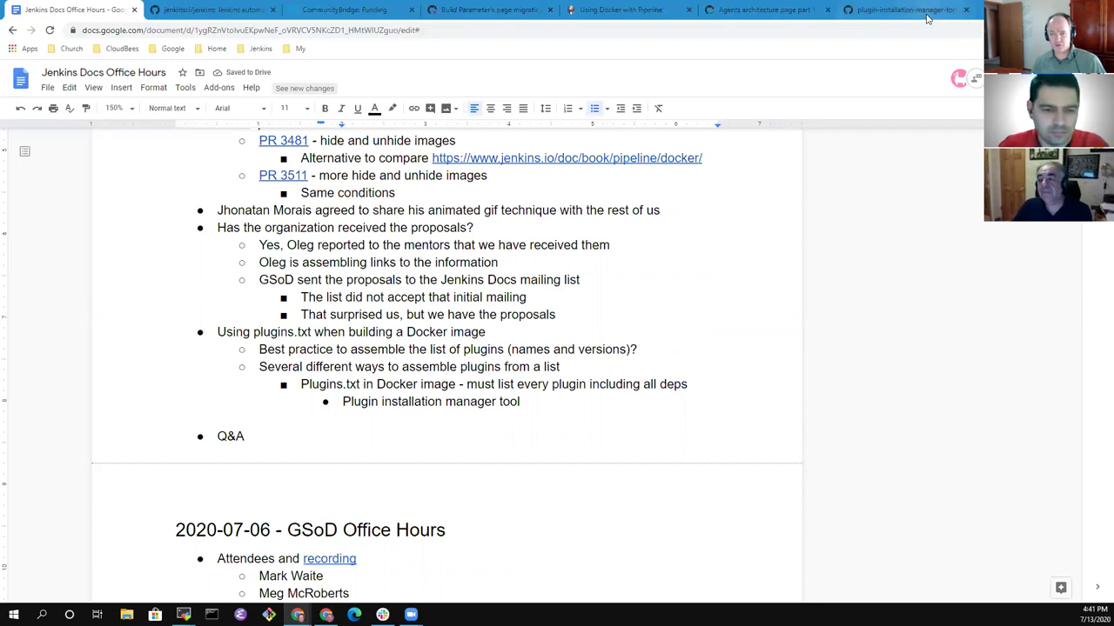
Link the 'Plugin installation manager tool' text to the tool's GitHub README page.
left_click(905, 10)
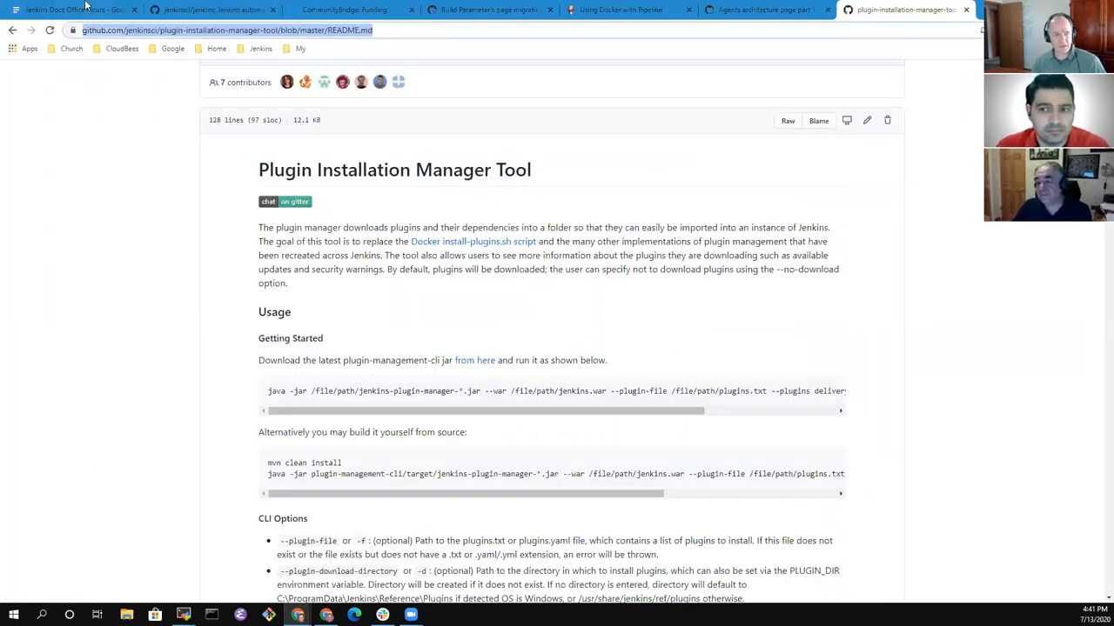
left_click(82, 14)
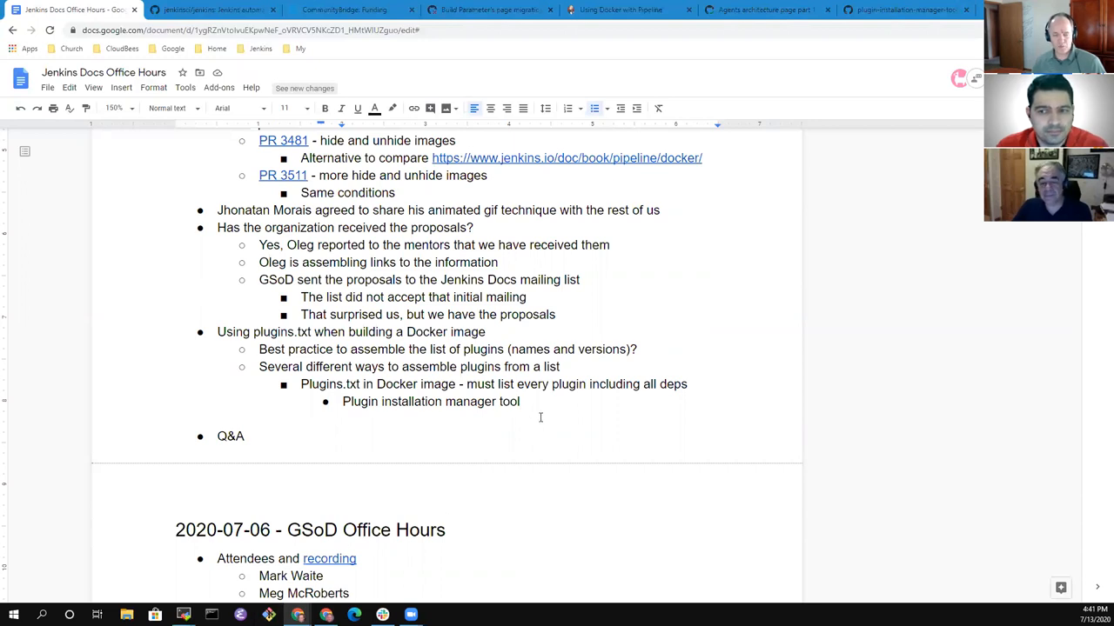
left_click(520, 402)
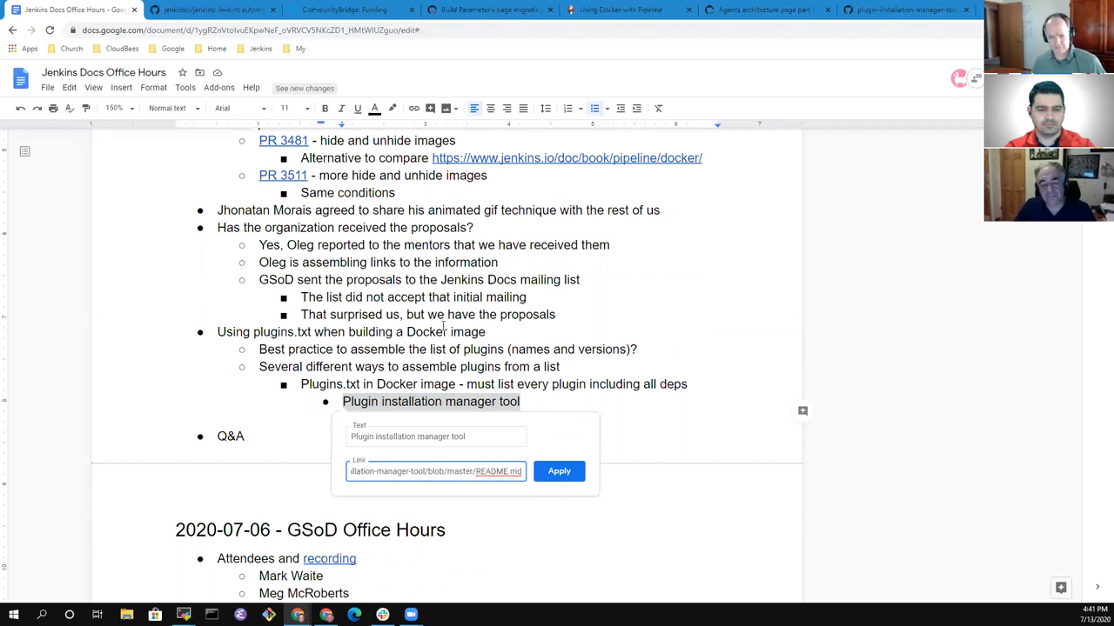
left_click(558, 471)
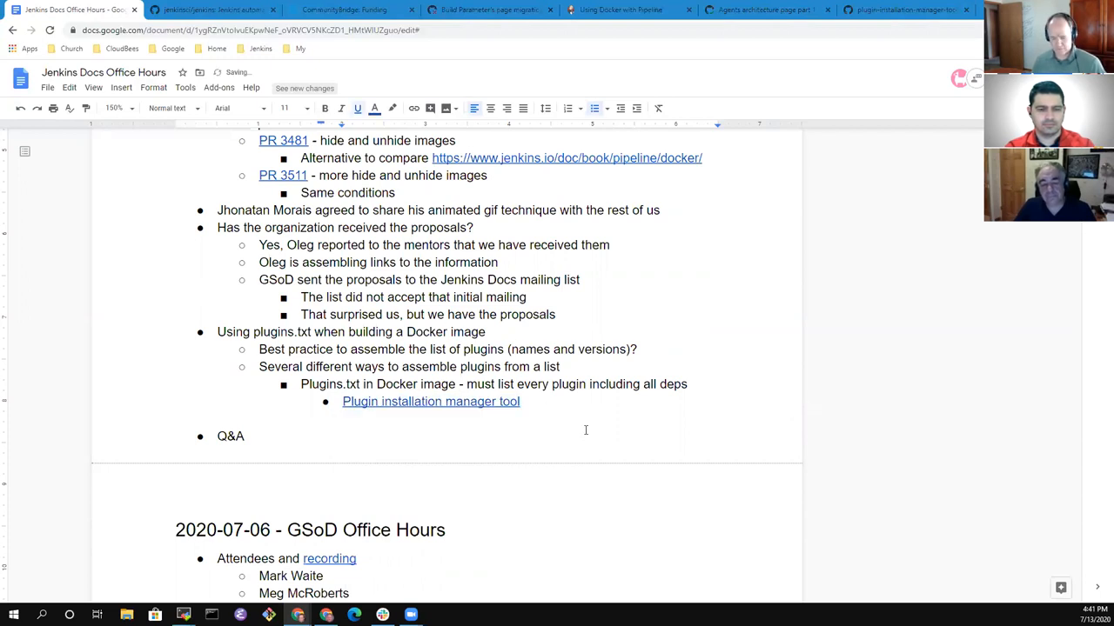
Add 'all dependencies' and note the tool is not yet integrated into the Jenkins Docker image.
type("- plugins and")
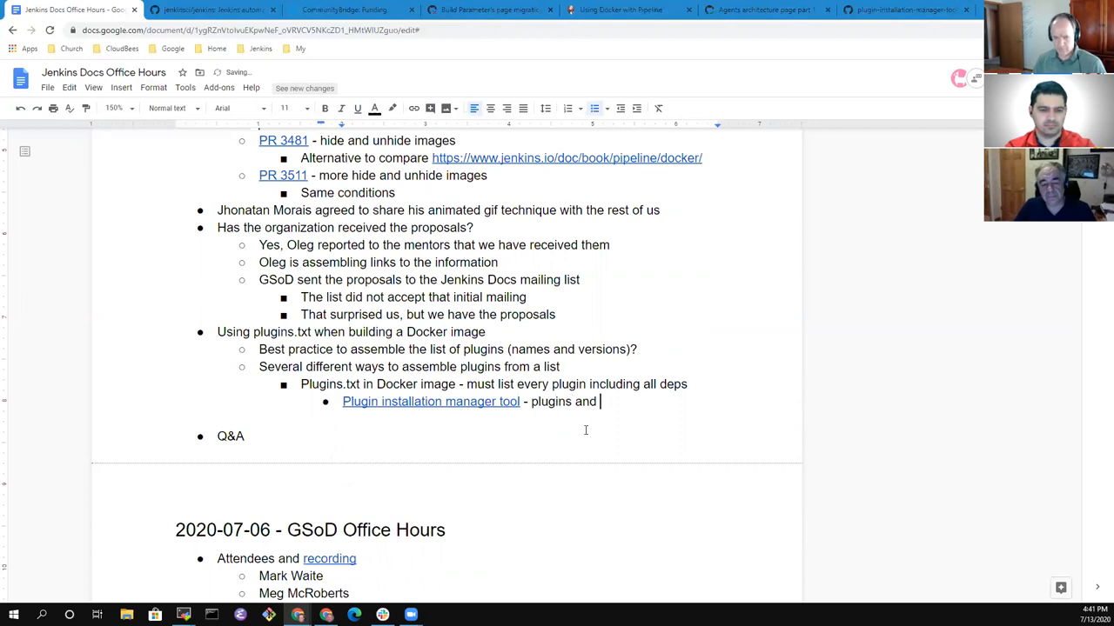
type("all dependen")
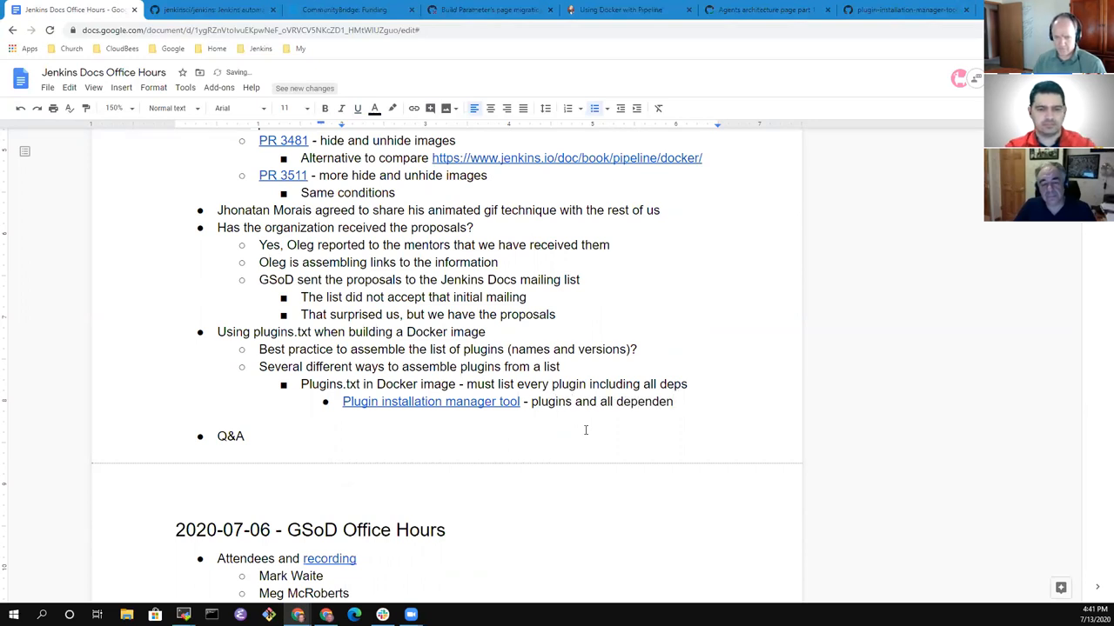
type("cies")
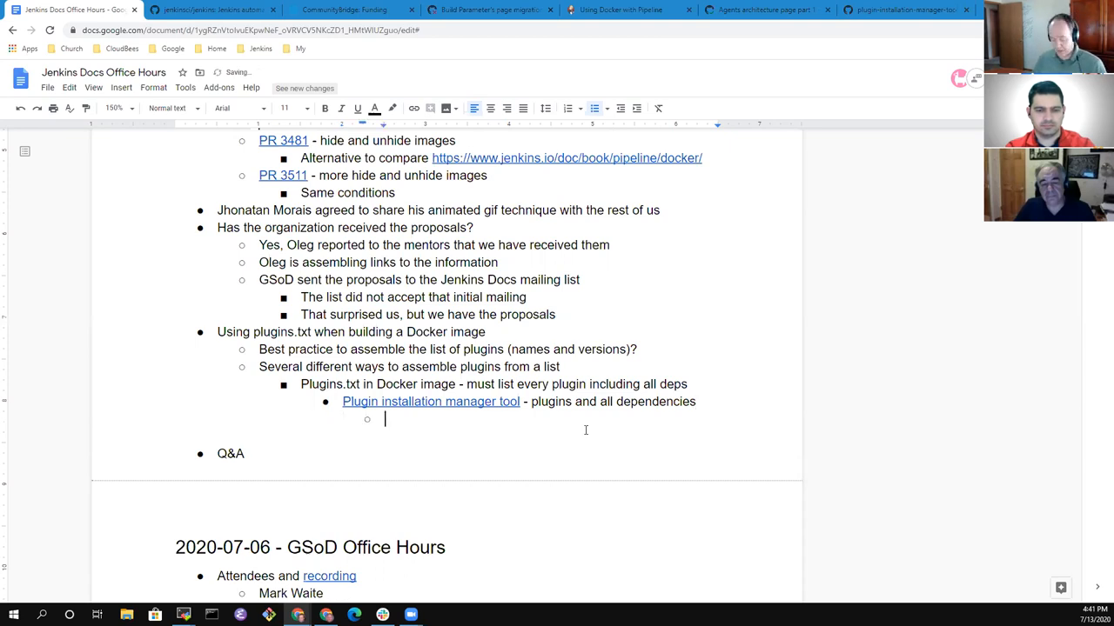
type("Not yet inte")
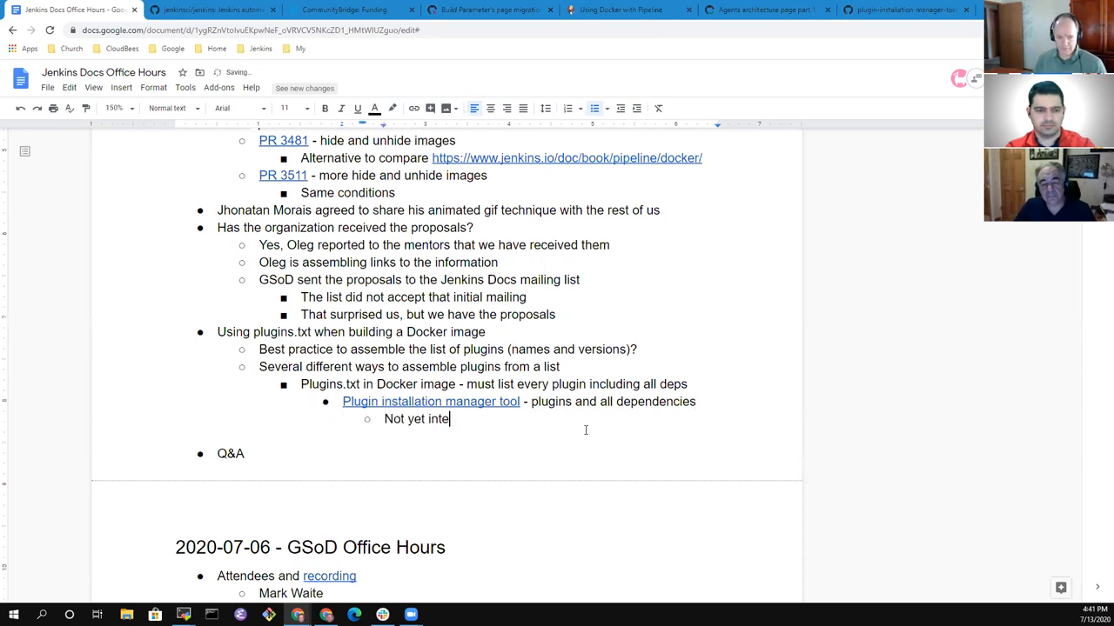
type("grated")
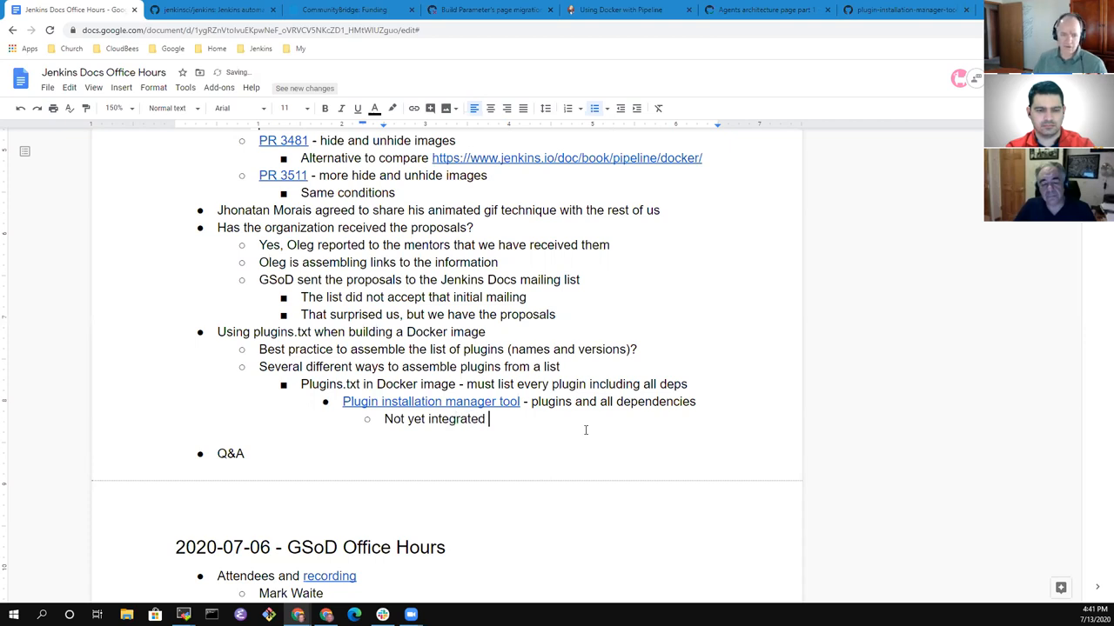
type("into the Jenkins")
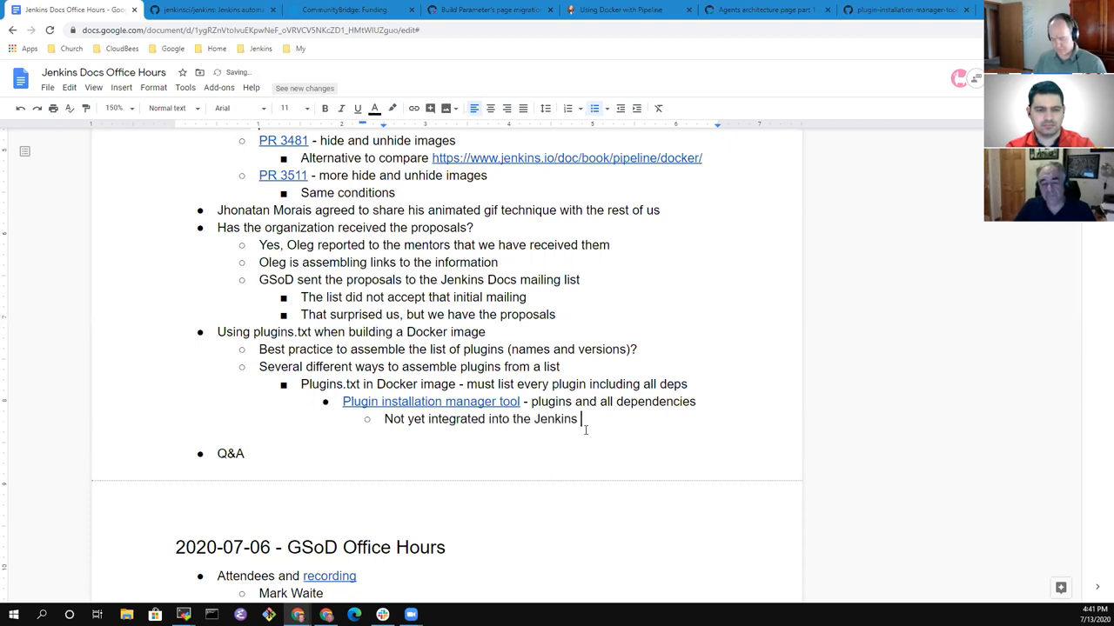
type("Docker im")
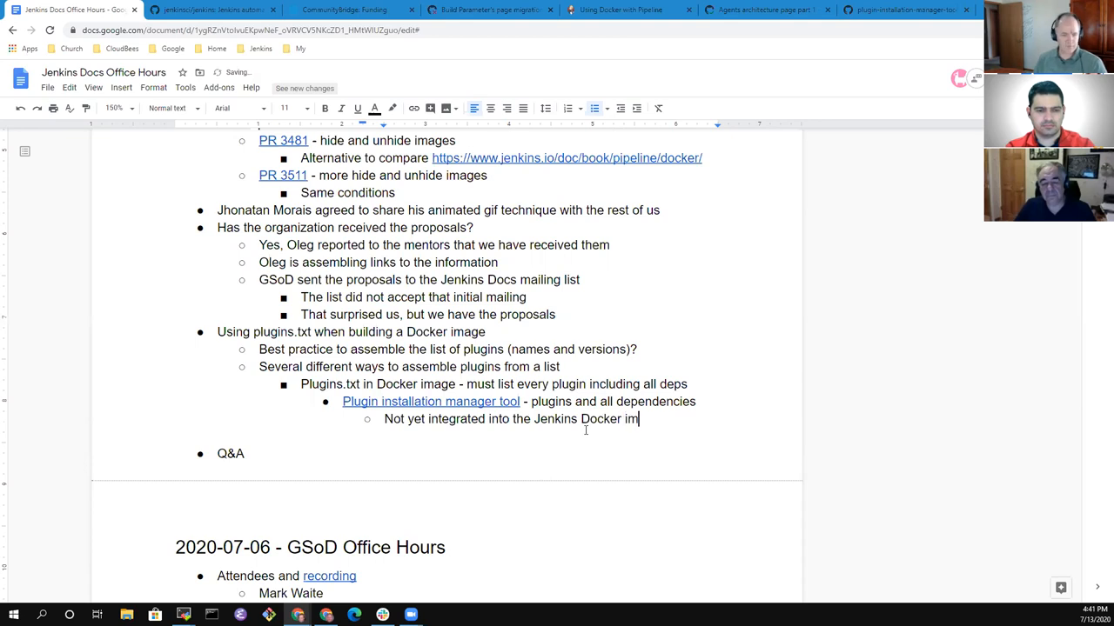
type("age")
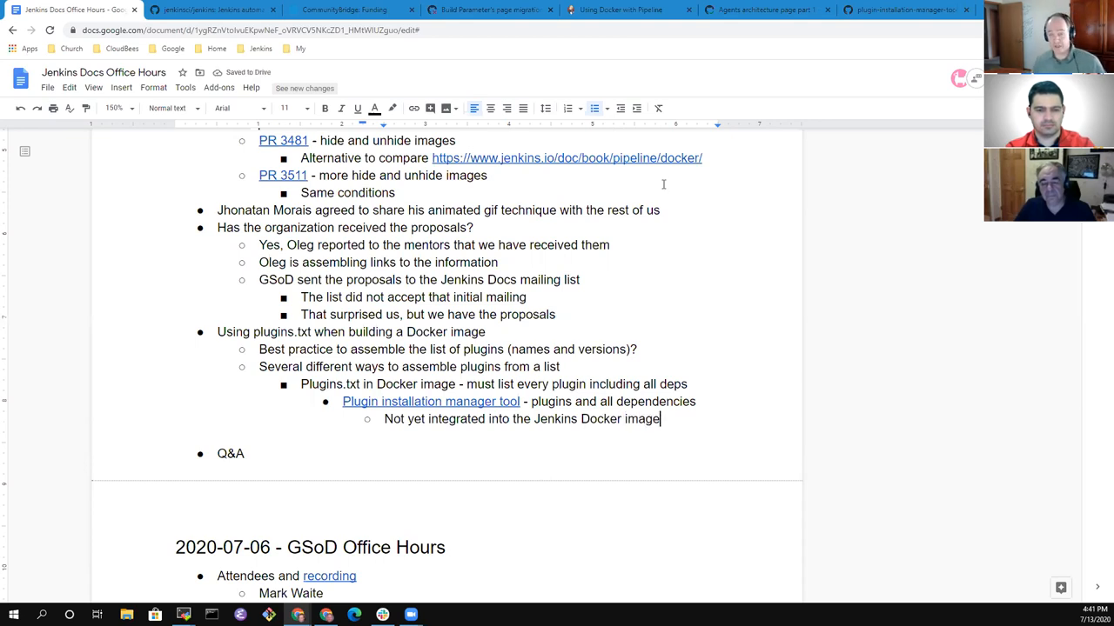
left_click(907, 9)
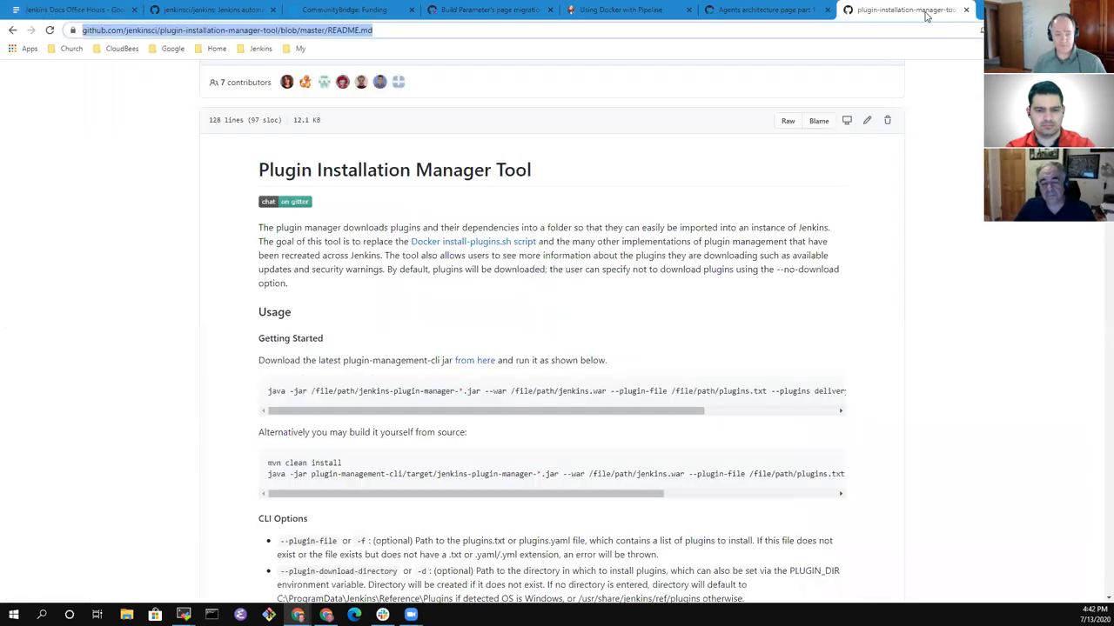
mouse_move(195, 355)
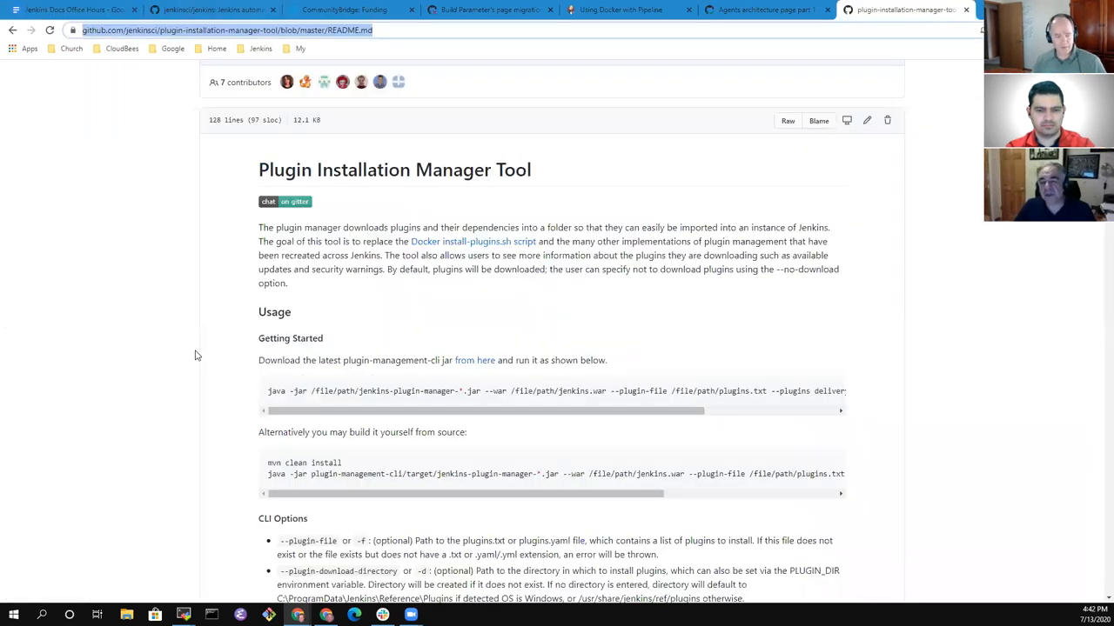
left_click(78, 10)
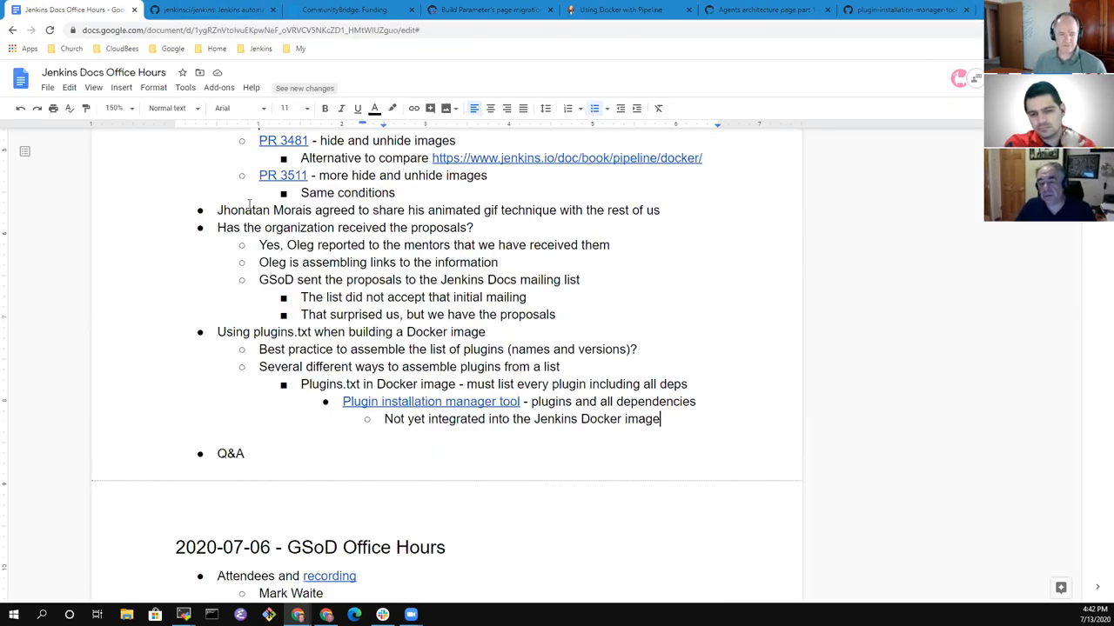
Add bullets that install-plugins.sh reads plugins.txt and is integrated into the Docker image.
key("enter")
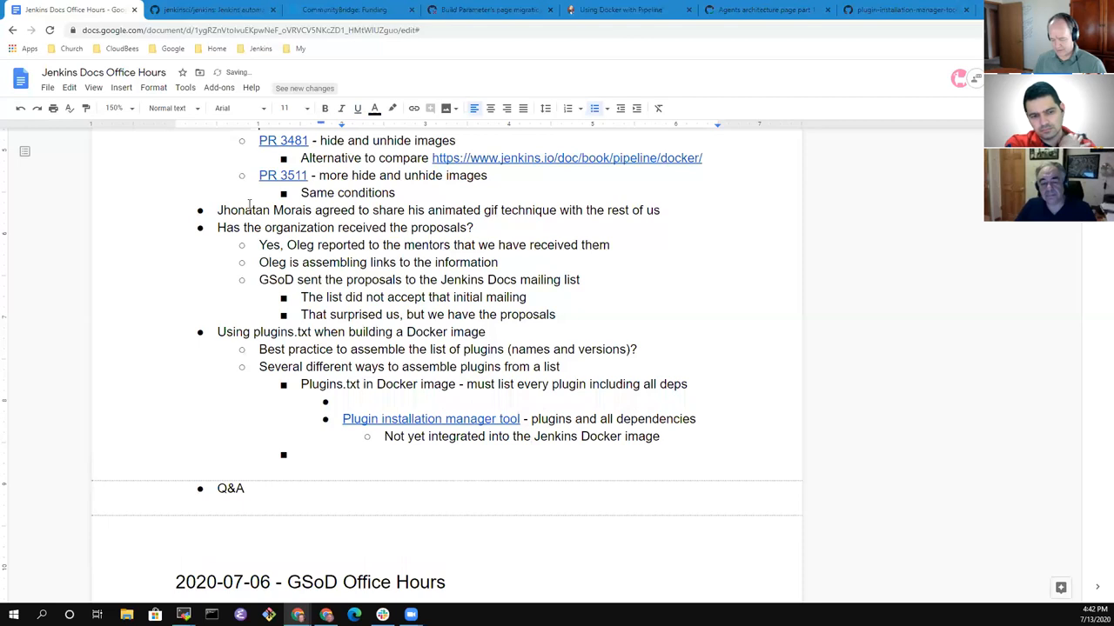
type("install-plugins.sh")
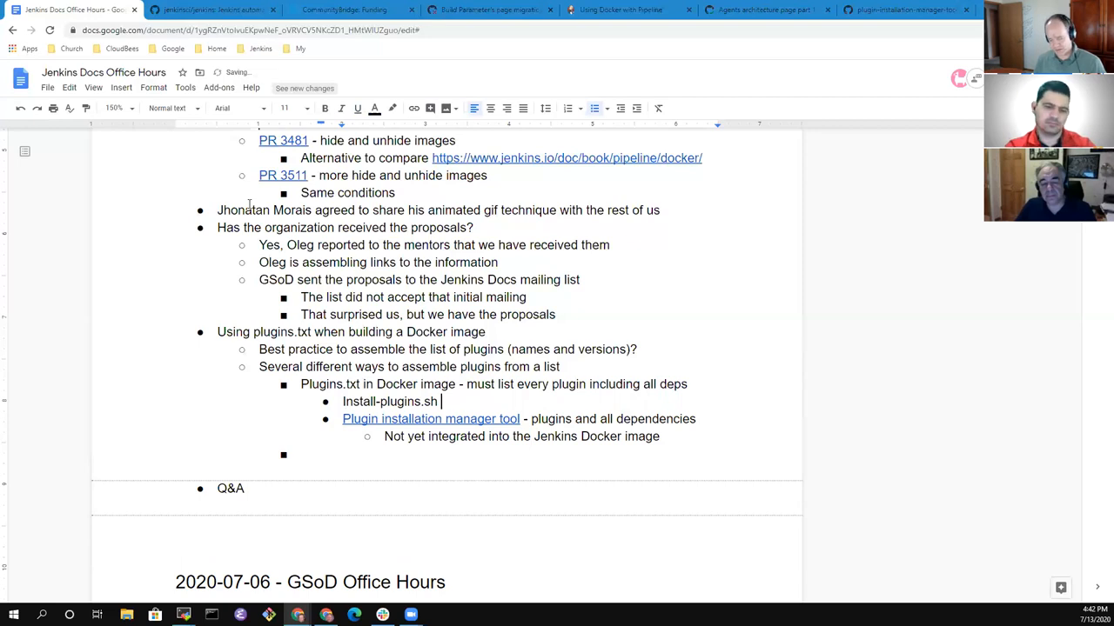
type("reads pl")
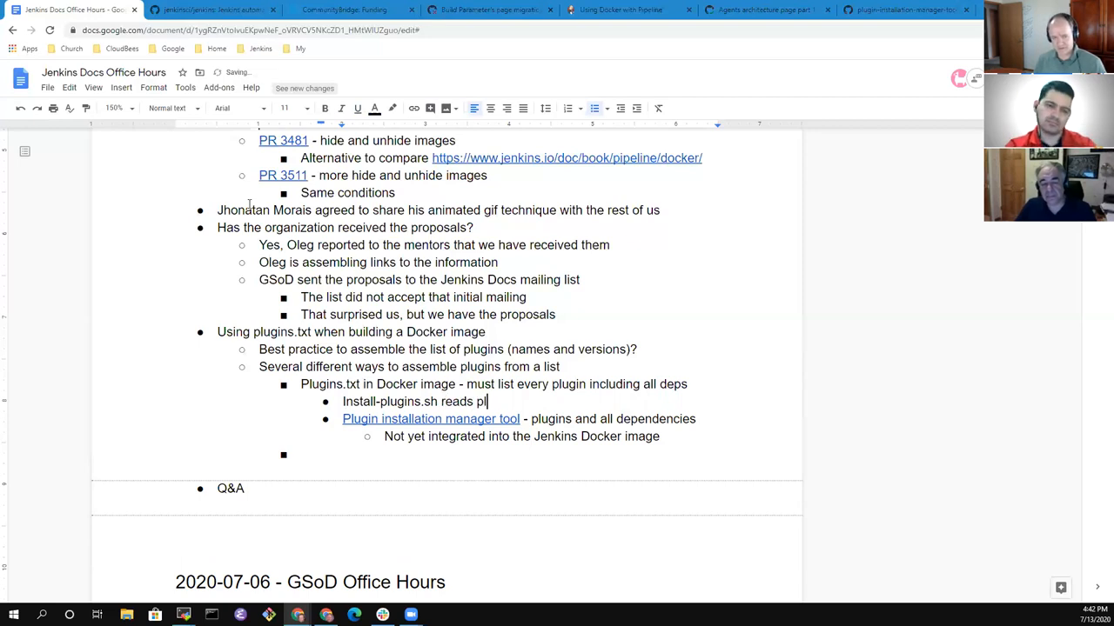
type("ugins.txt and downloads files")
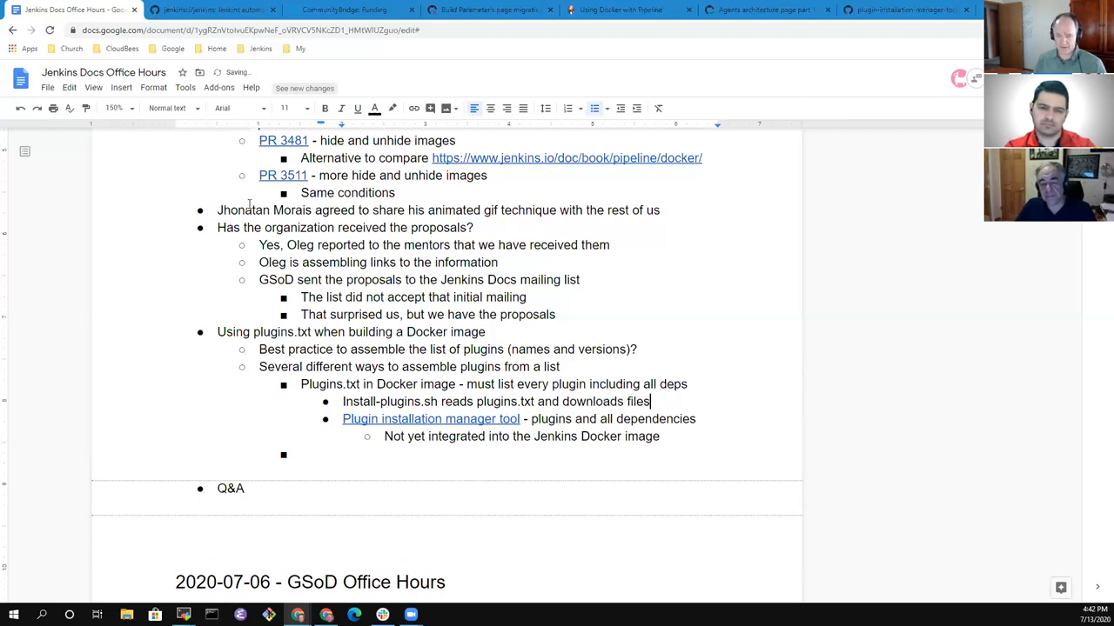
type("Inte")
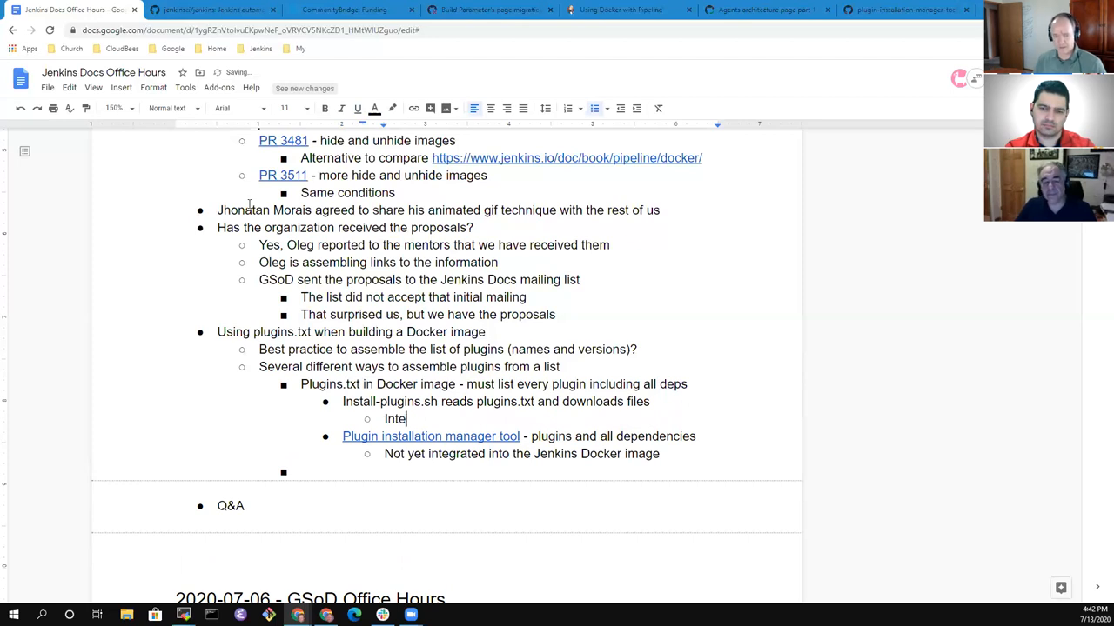
type("gratin")
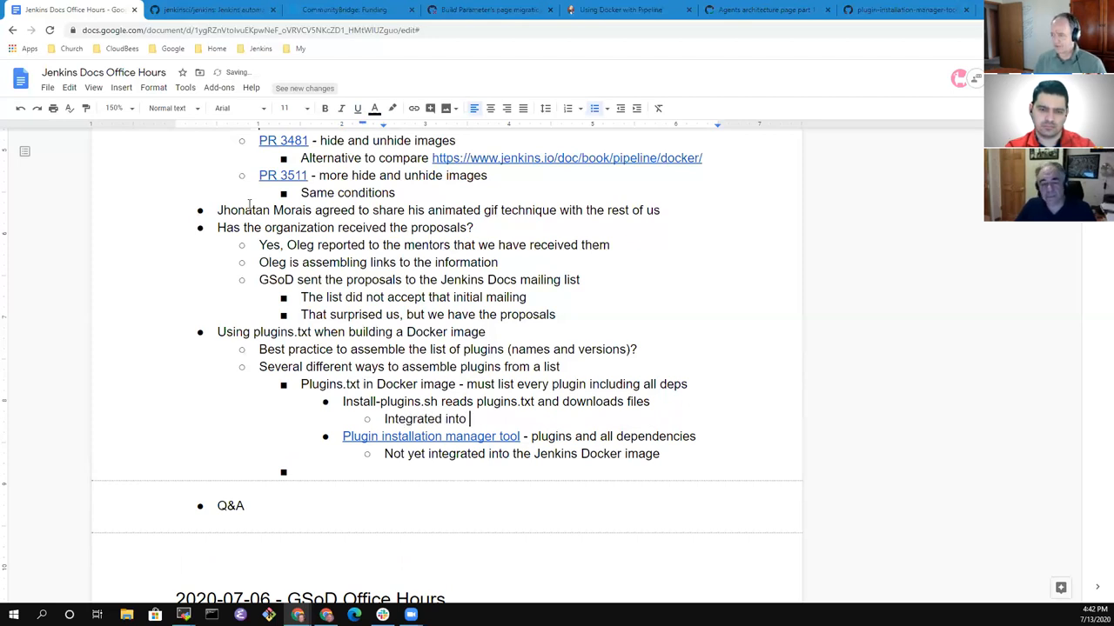
type("Docker image")
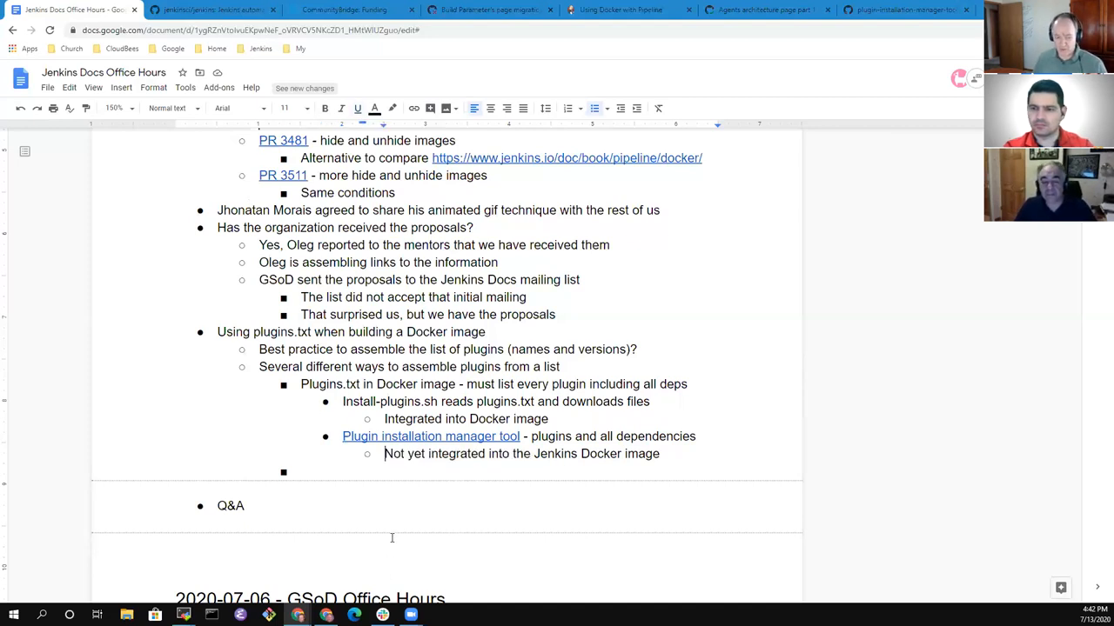
Add the question 'How to create a plugins.txt file?'.
type("How to")
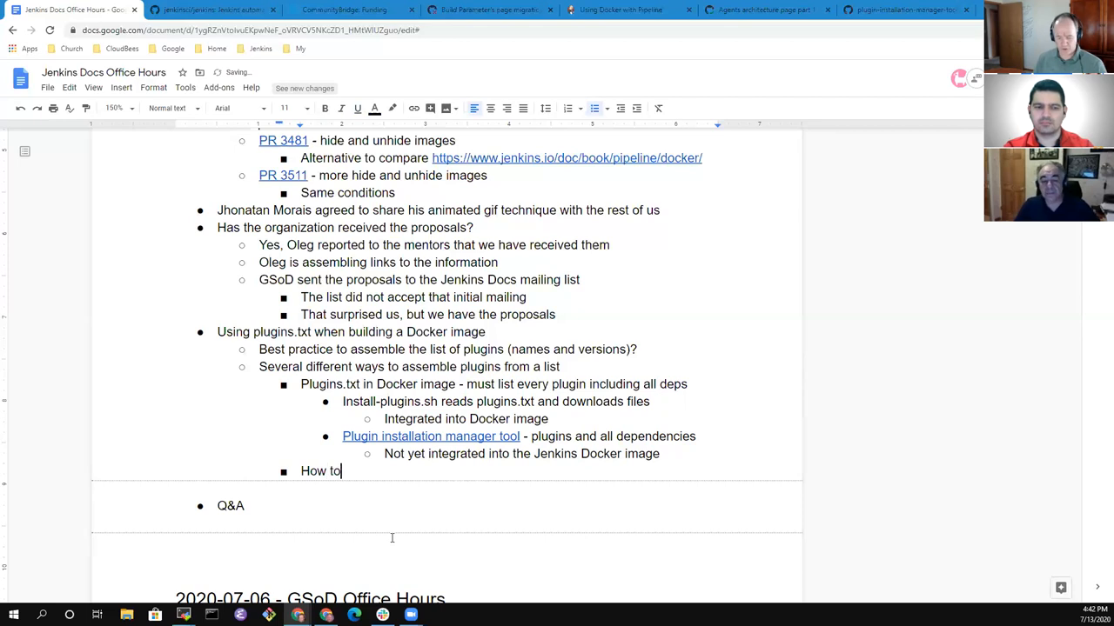
type("create a plu")
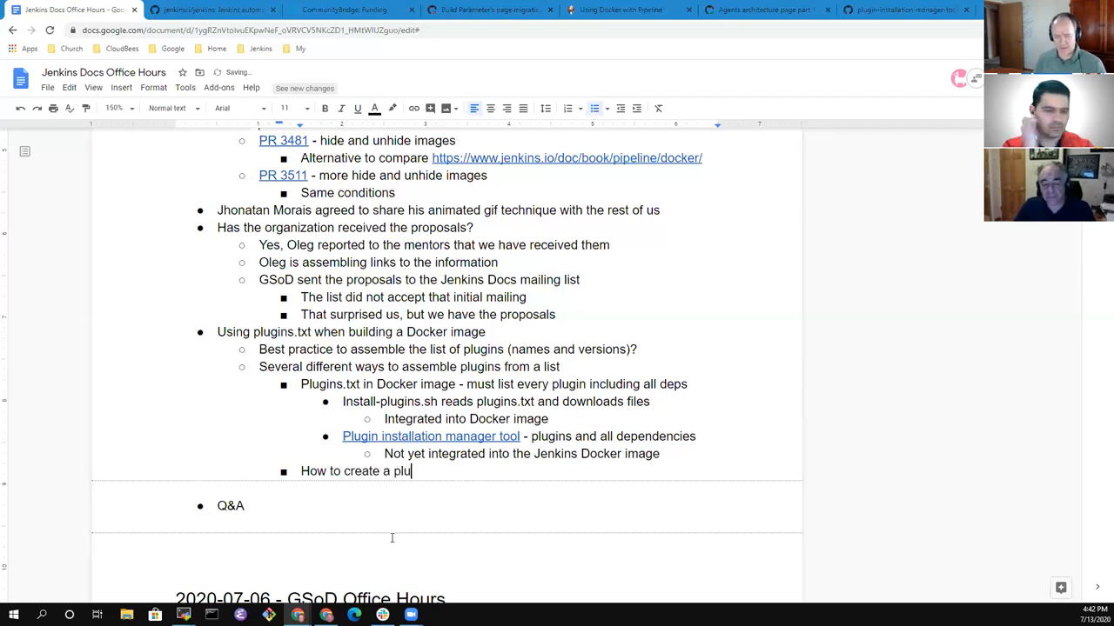
type("gins.txt f")
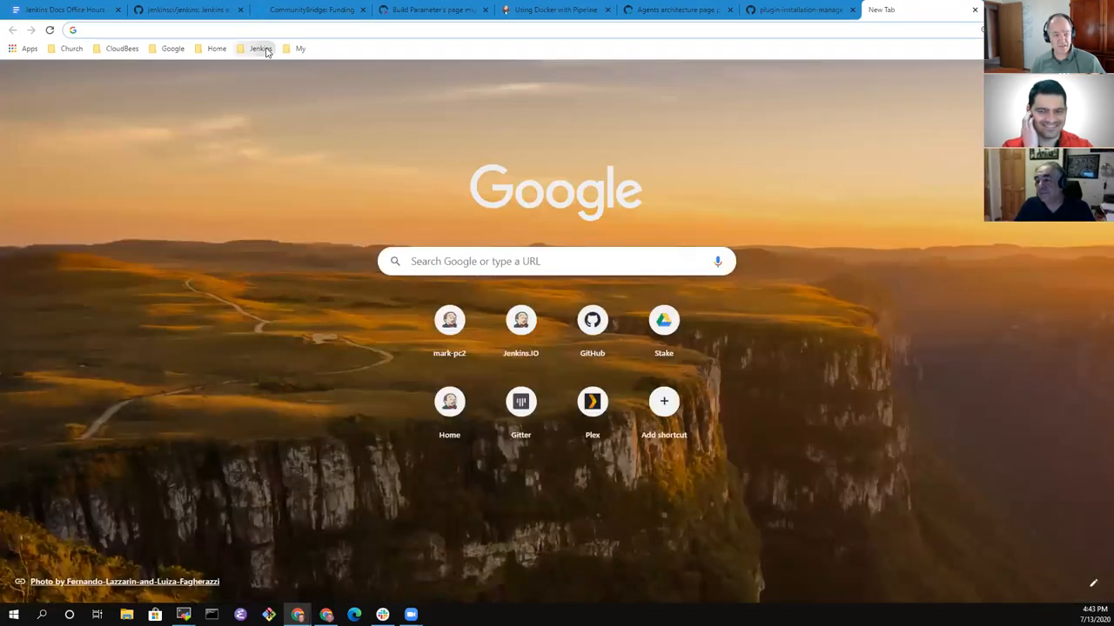
Open the Jenkins server from bookmarks and go to Manage Jenkins > System Information.
left_click(259, 47)
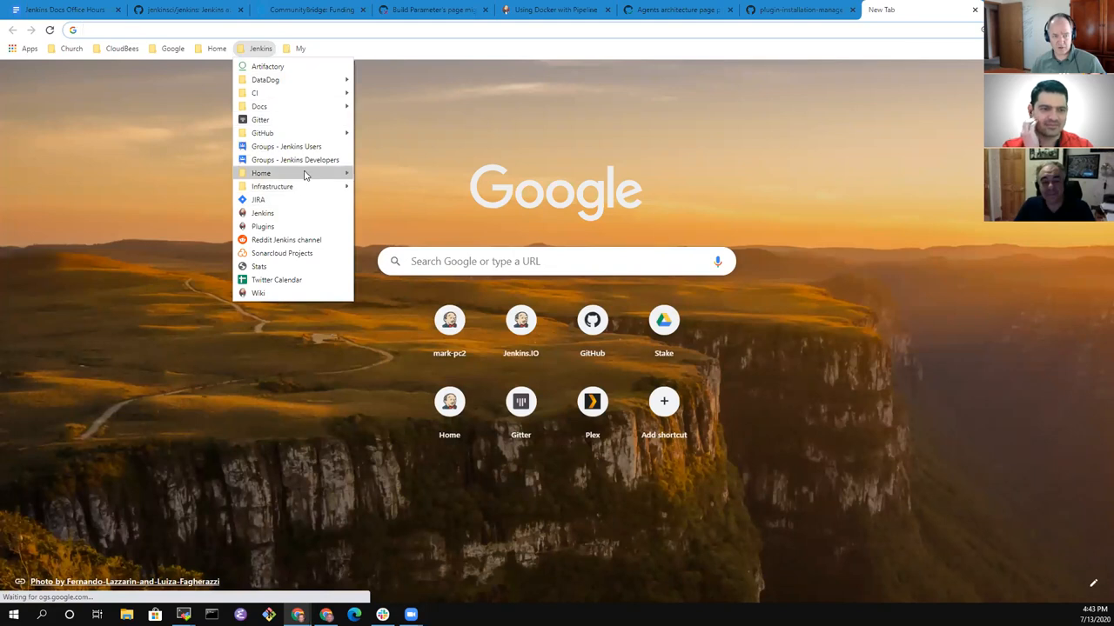
left_click(260, 172)
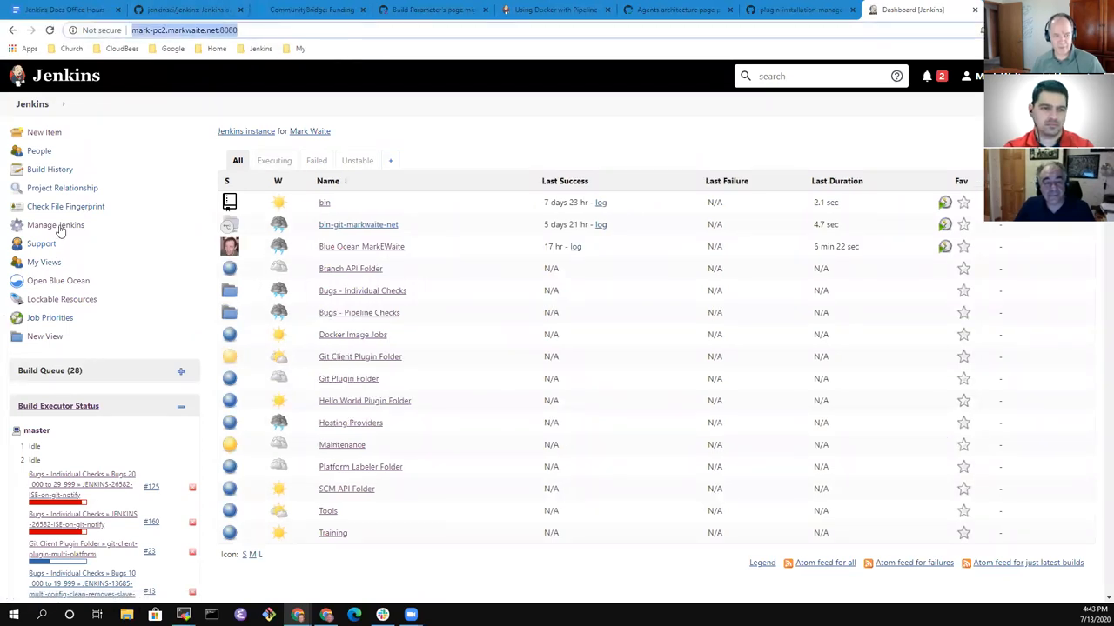
left_click(56, 225)
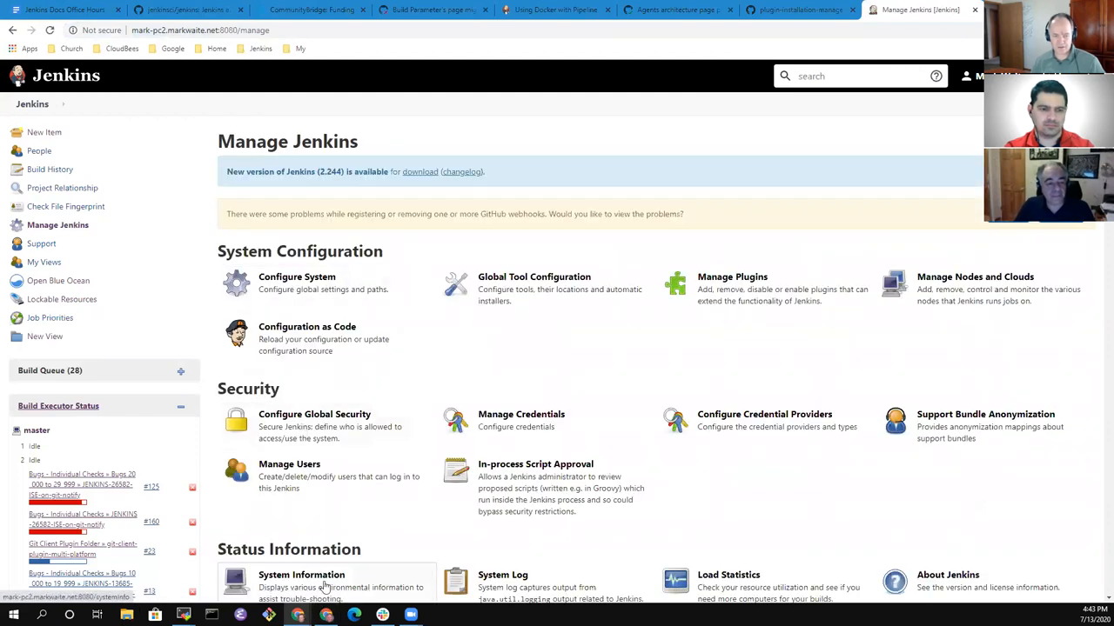
left_click(301, 575)
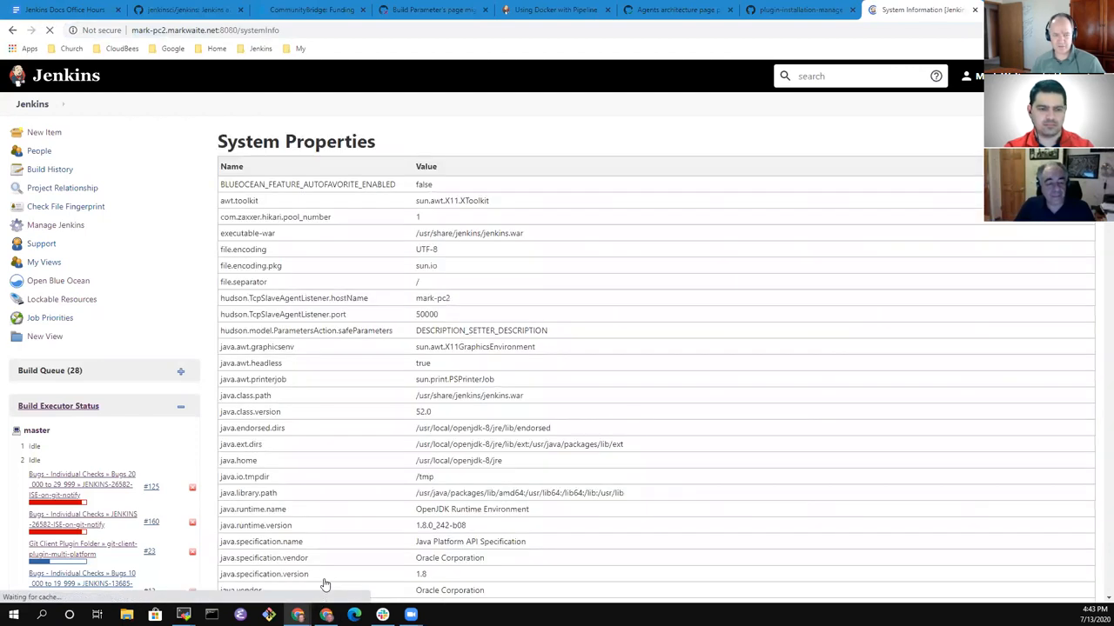
Scroll to the Plugins section and select the table of installed plugins and versions.
left_click(231, 165)
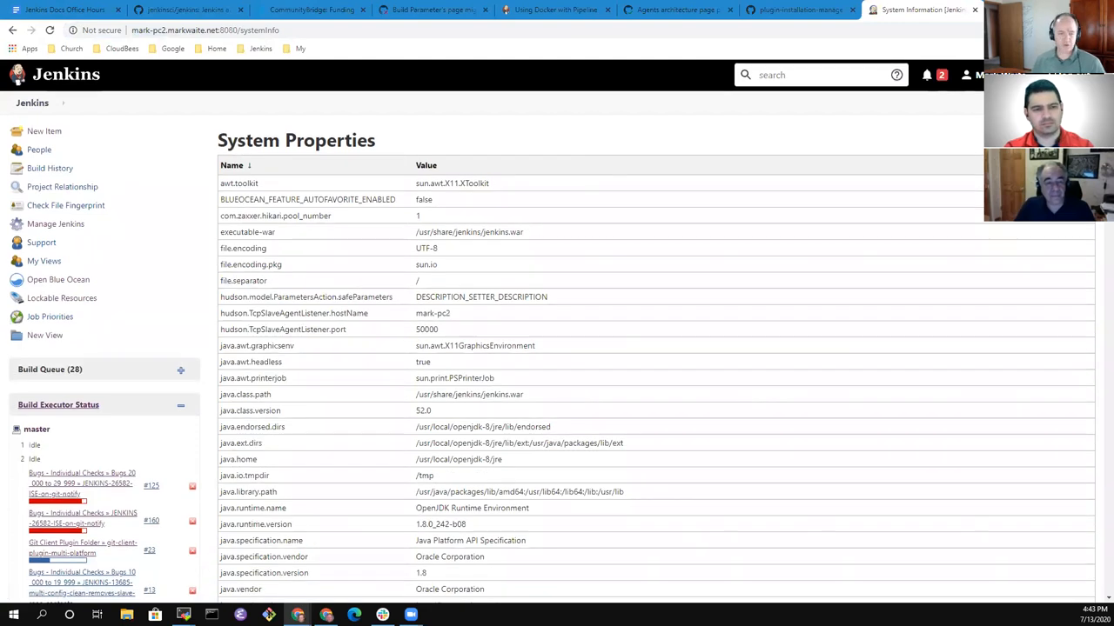
scroll("down", 3)
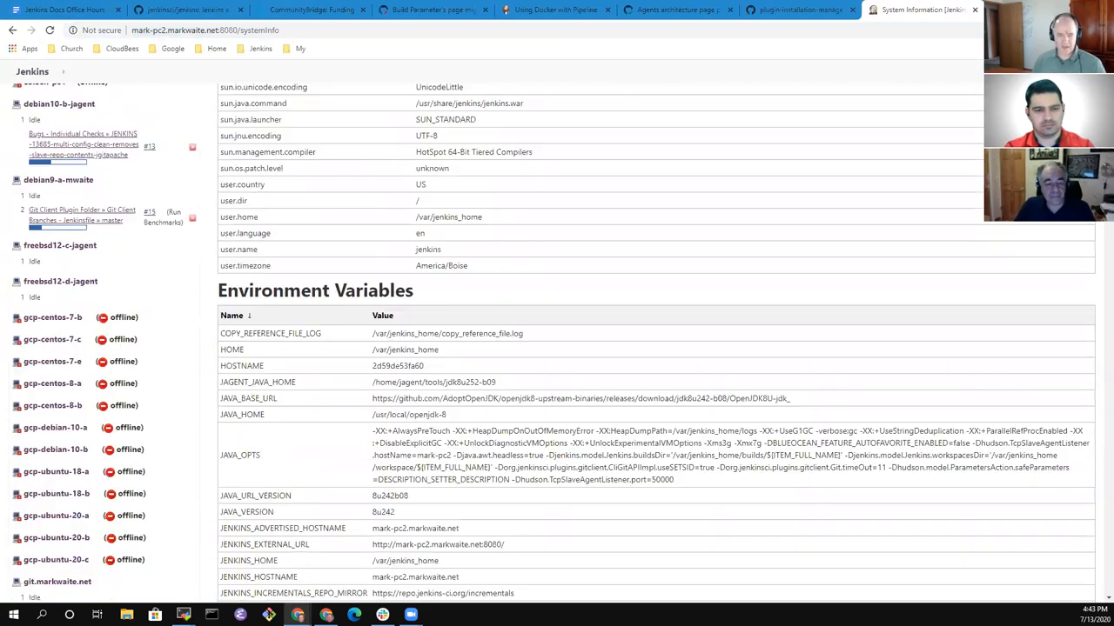
scroll("down", 3)
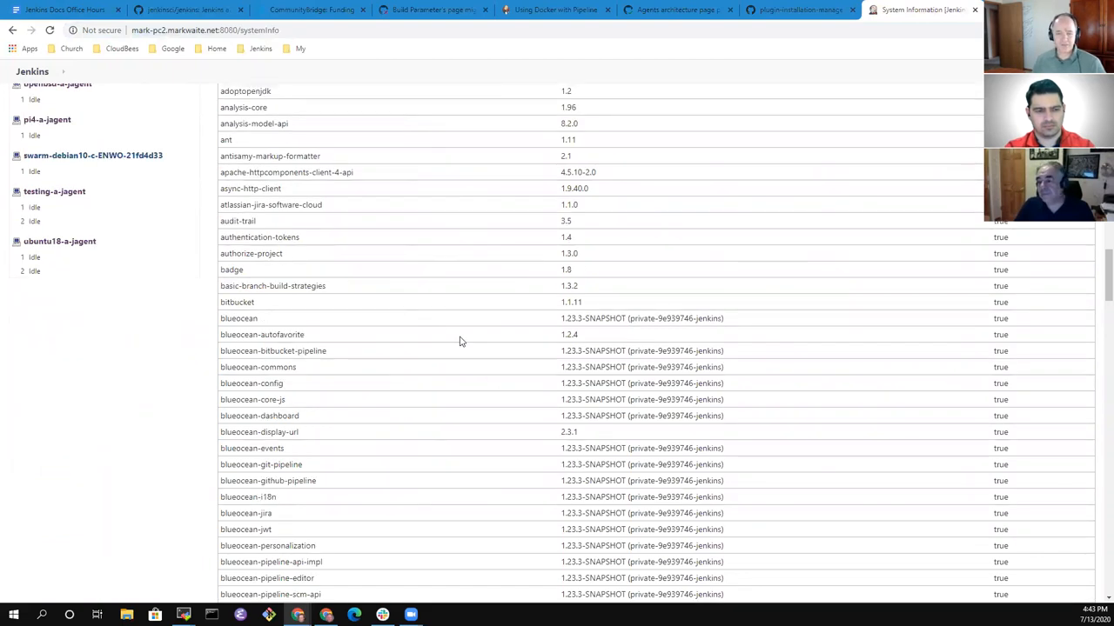
scroll("up", 3)
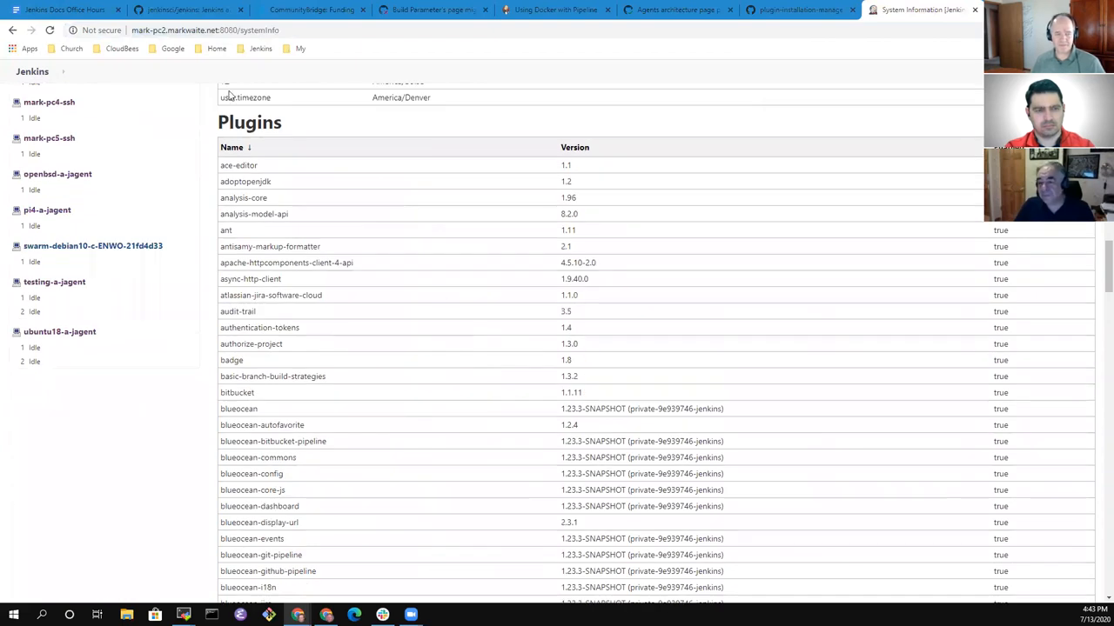
mouse_move(212, 121)
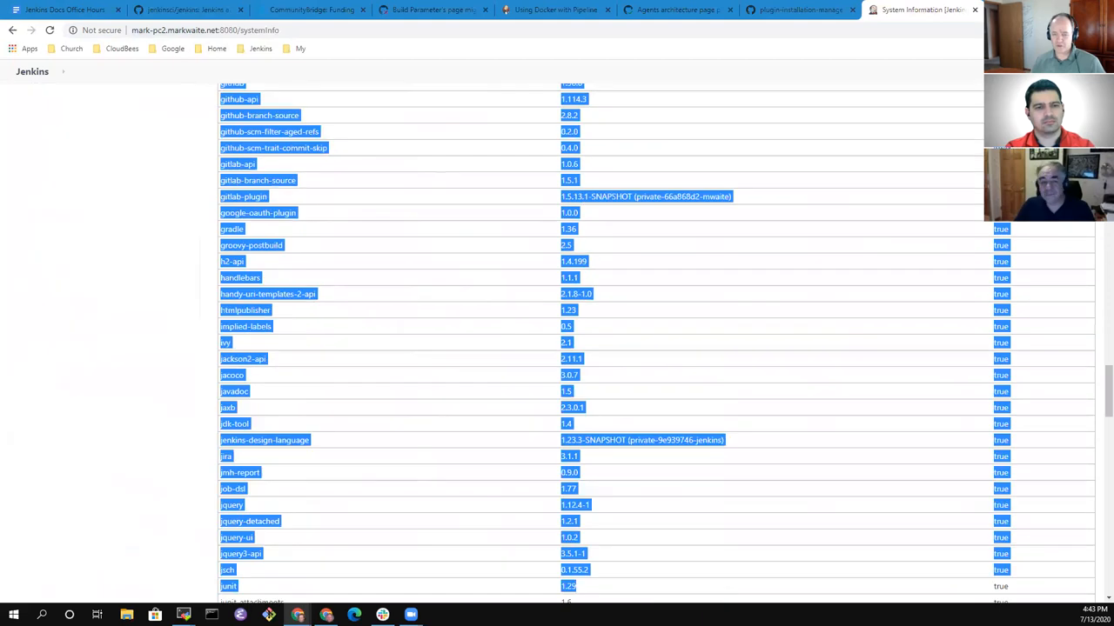
scroll("down", 3)
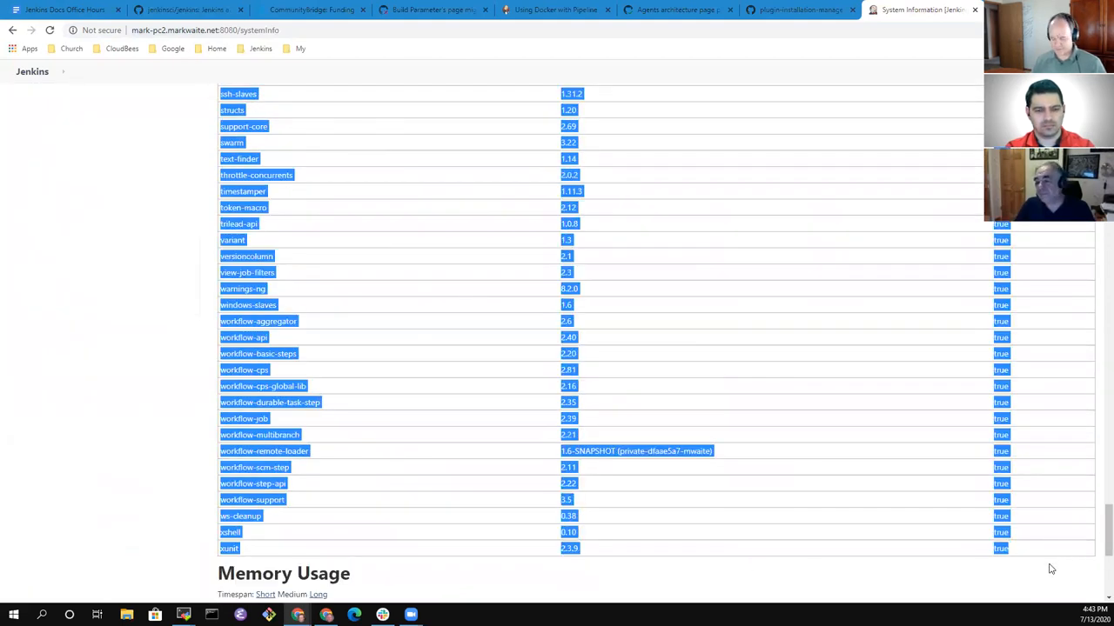
mouse_move(485, 527)
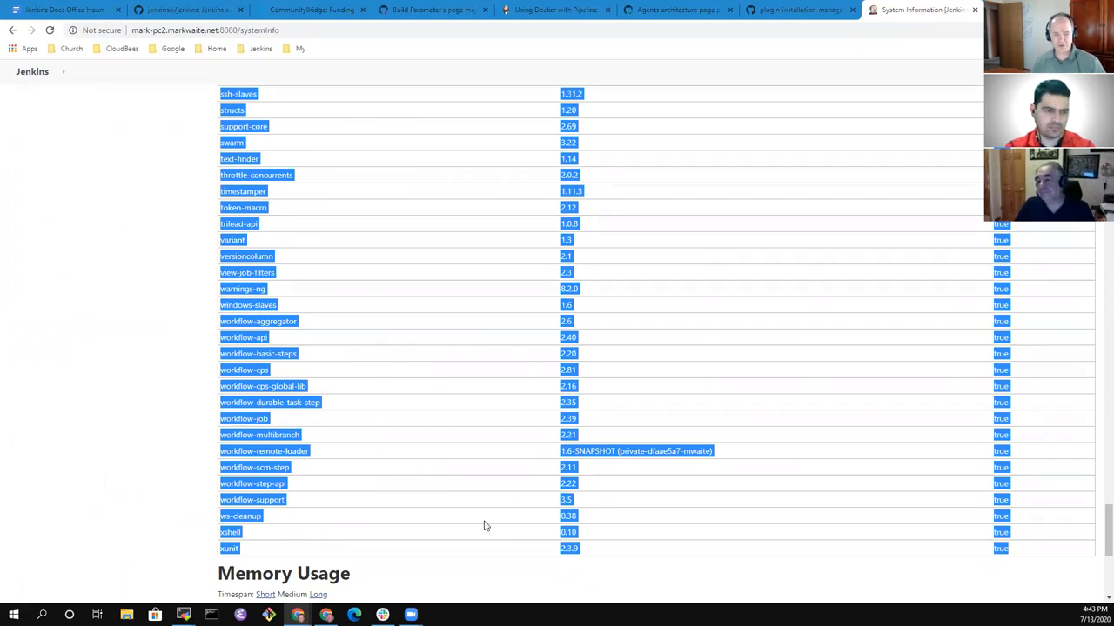
mouse_move(472, 492)
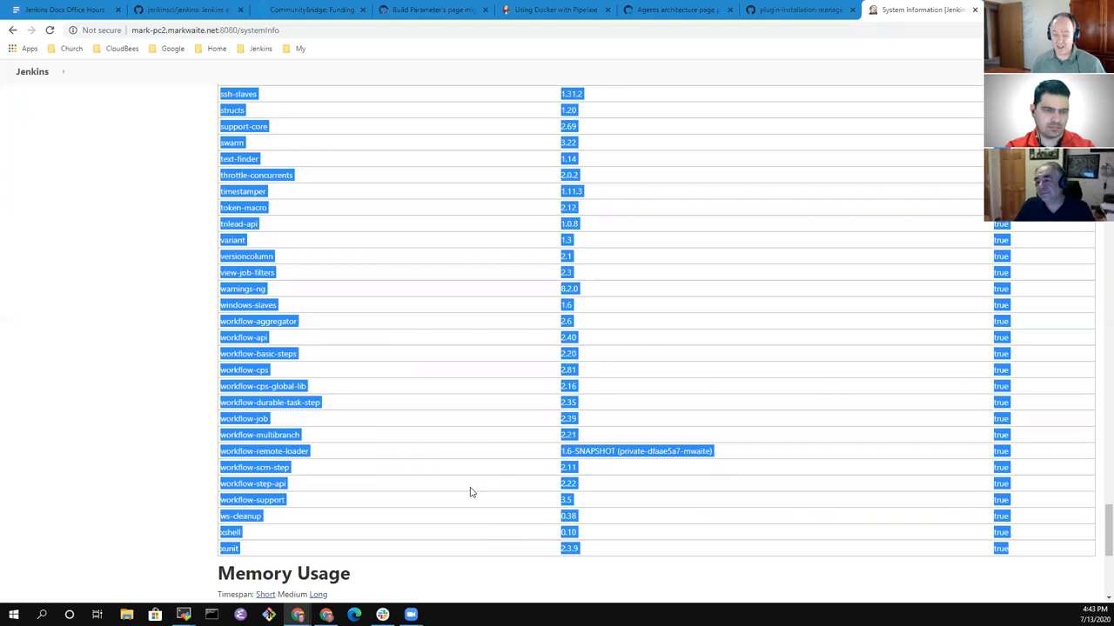
mouse_move(398, 386)
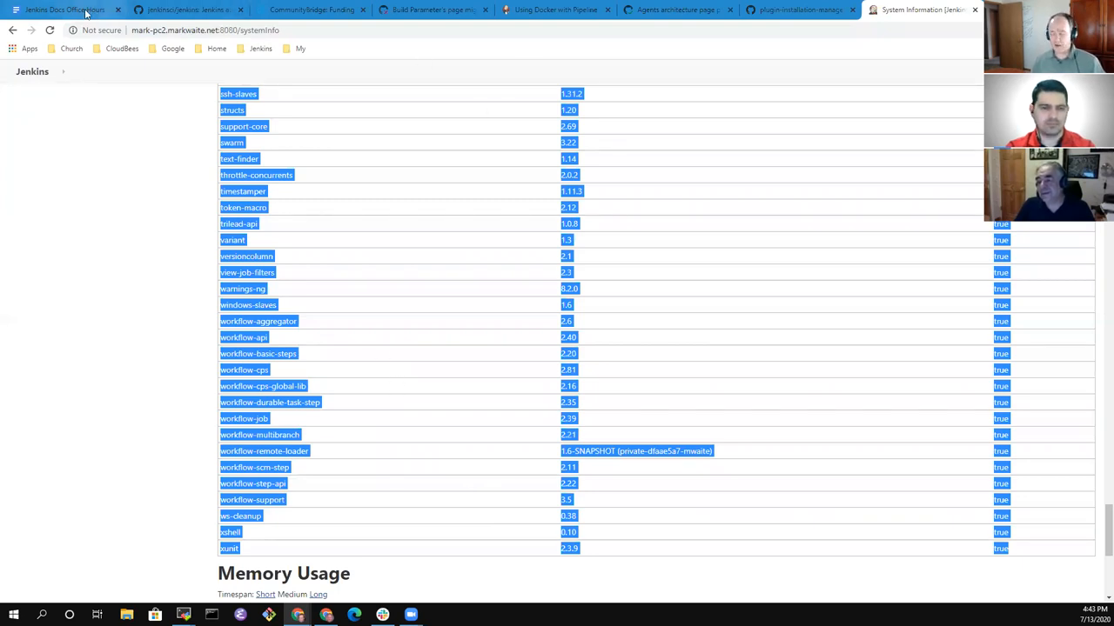
mouse_move(83, 11)
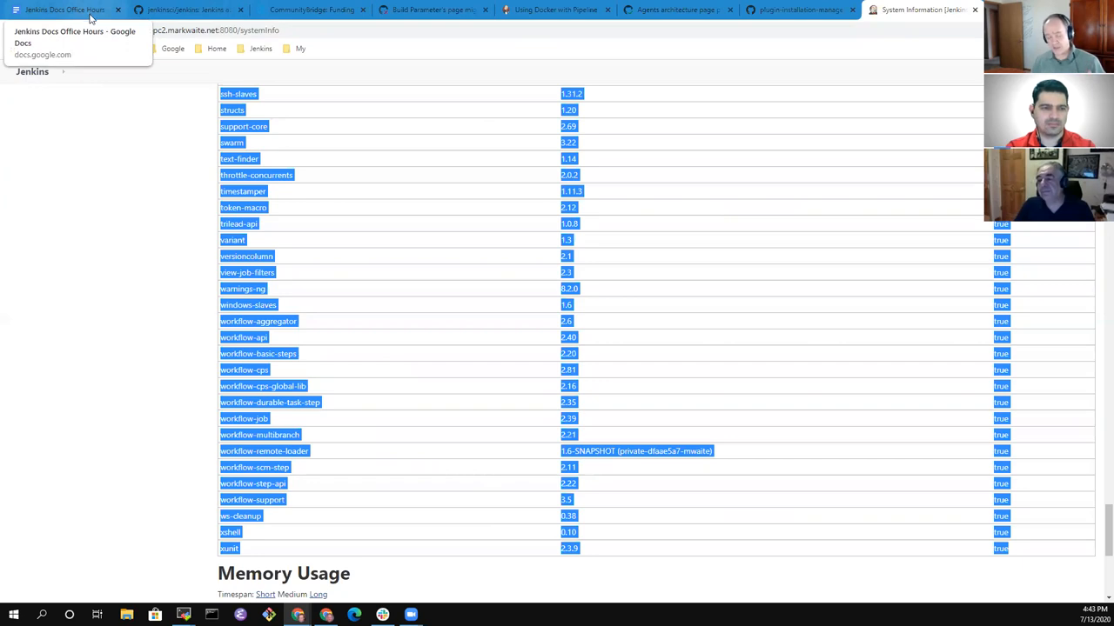
mouse_move(98, 260)
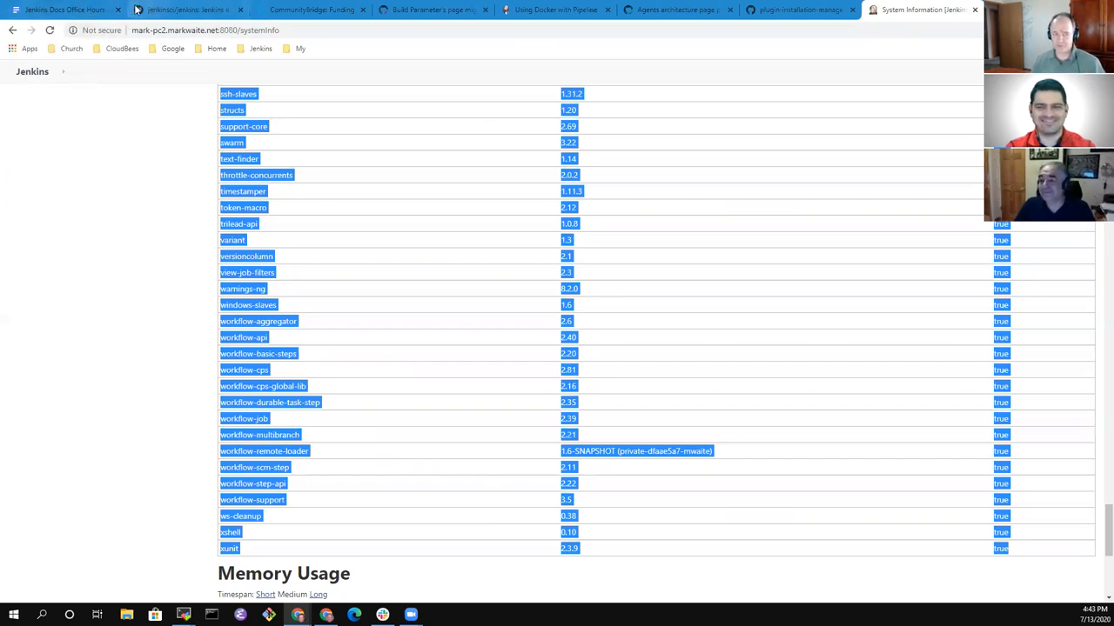
Note that Mark uses the /systeminfo page output to create a plugins.txt.
left_click(54, 10)
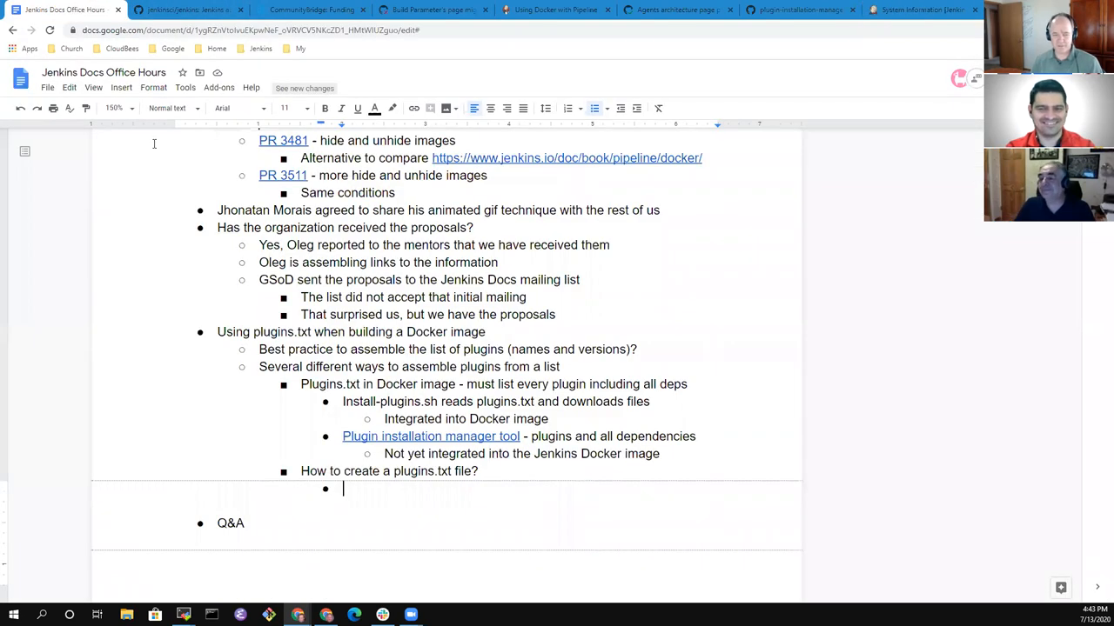
type("M")
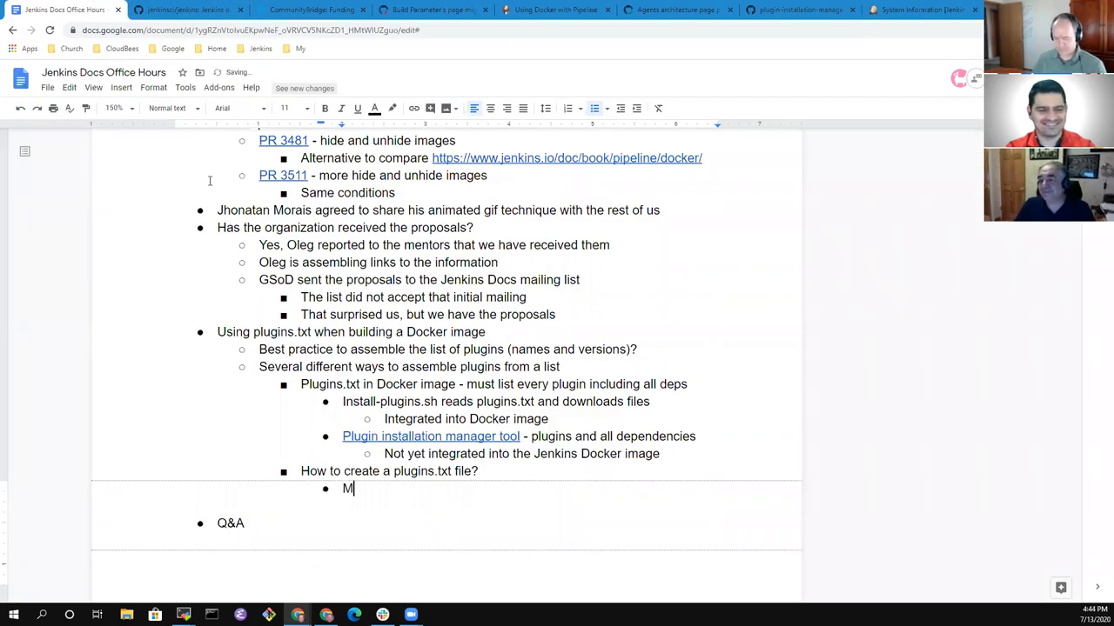
type("ark uses t")
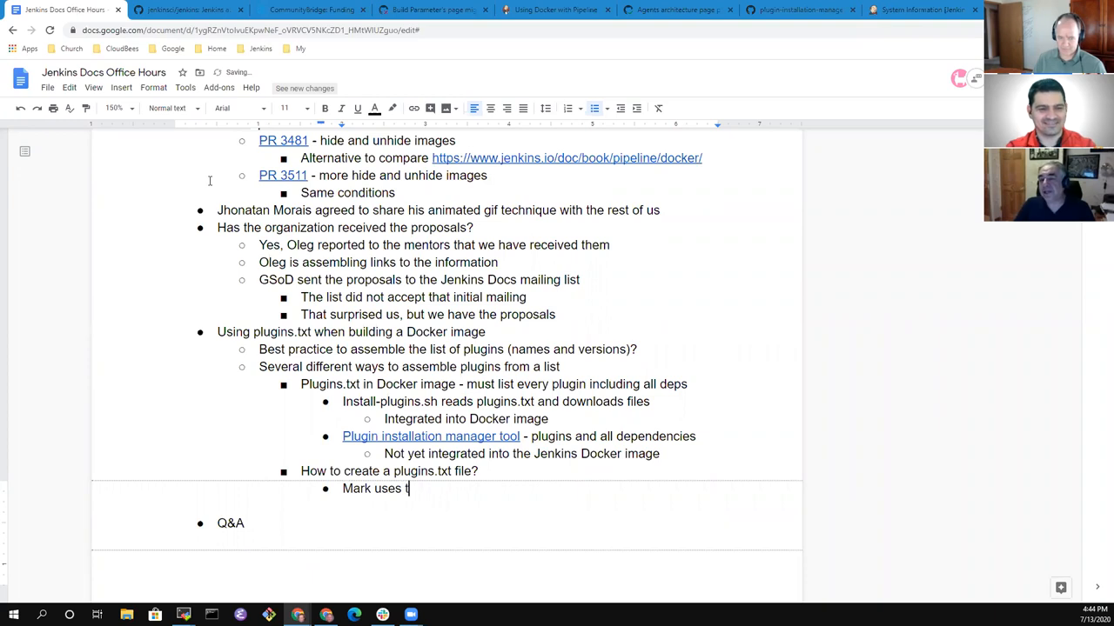
type("he /sys")
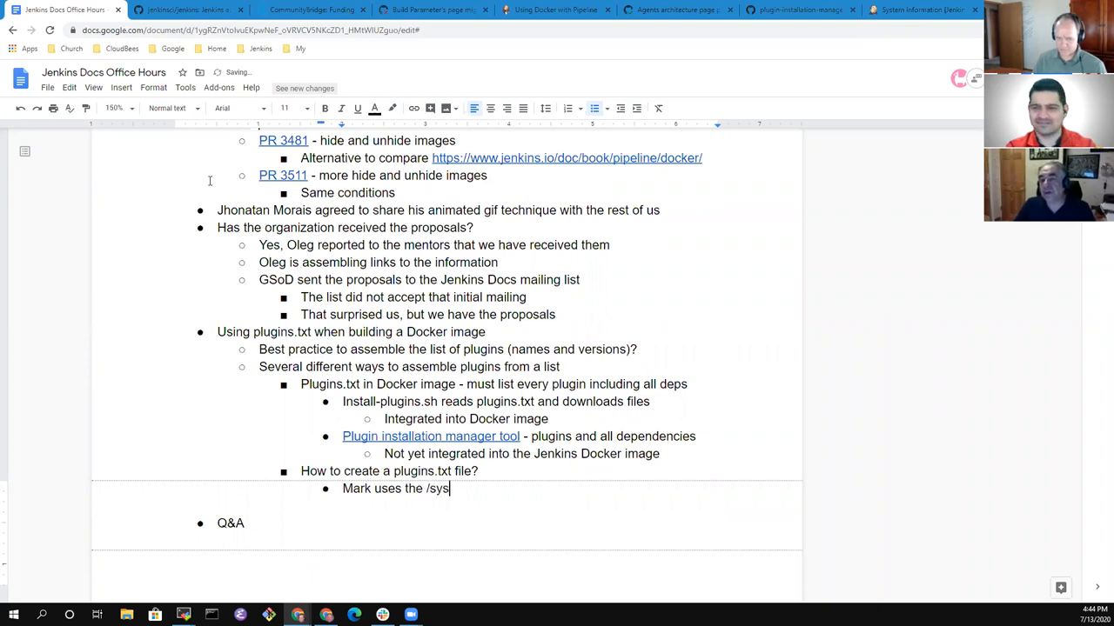
type("teminfo page output to create his")
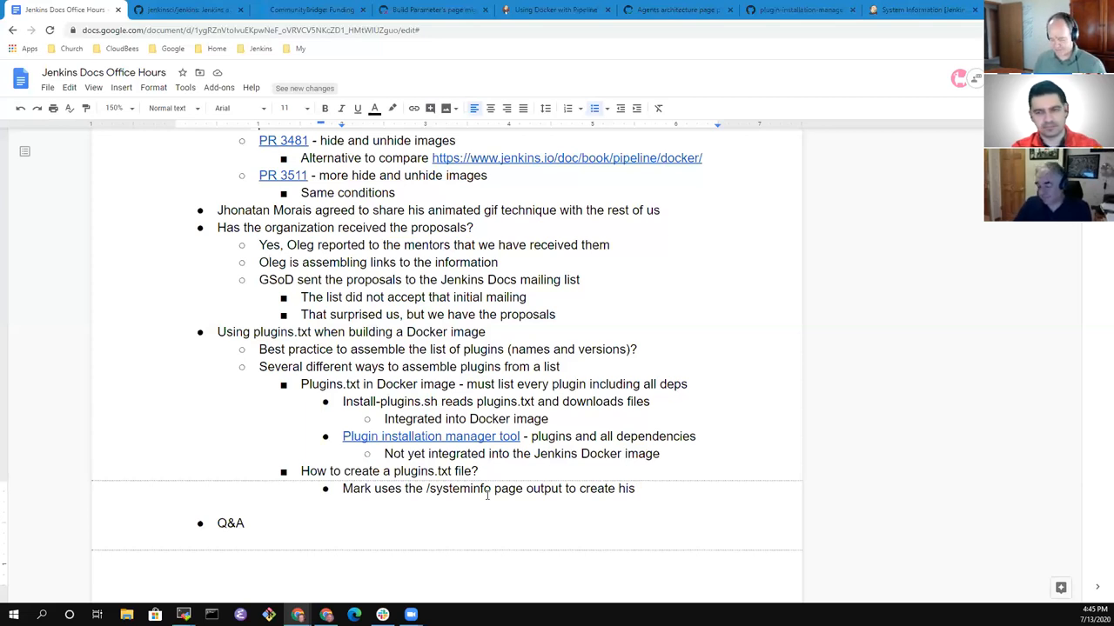
type("a plug")
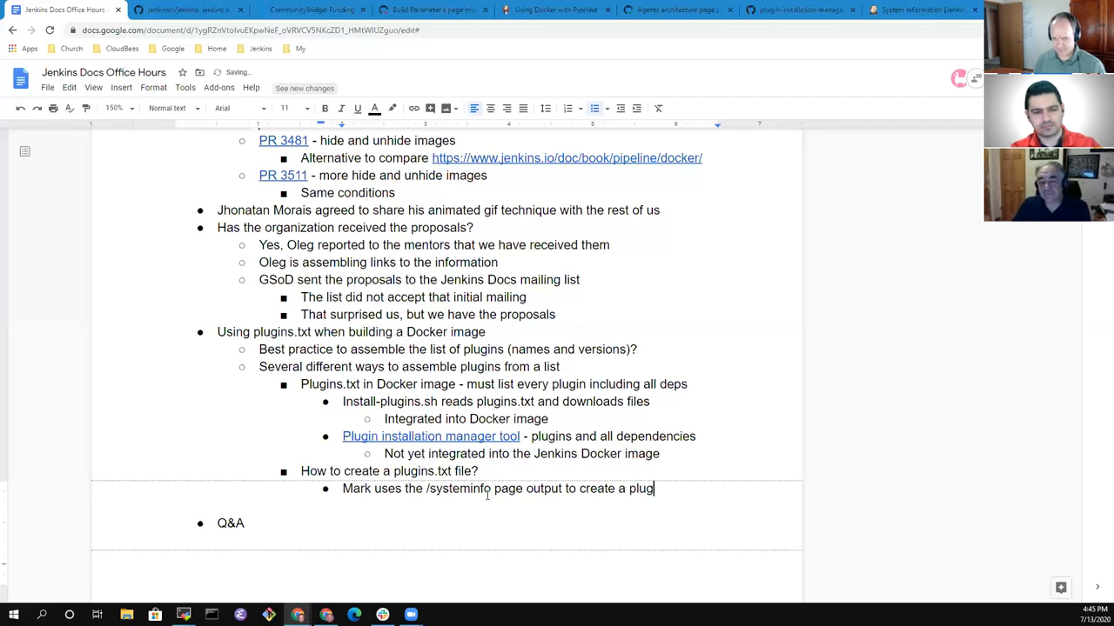
type("ins.txt")
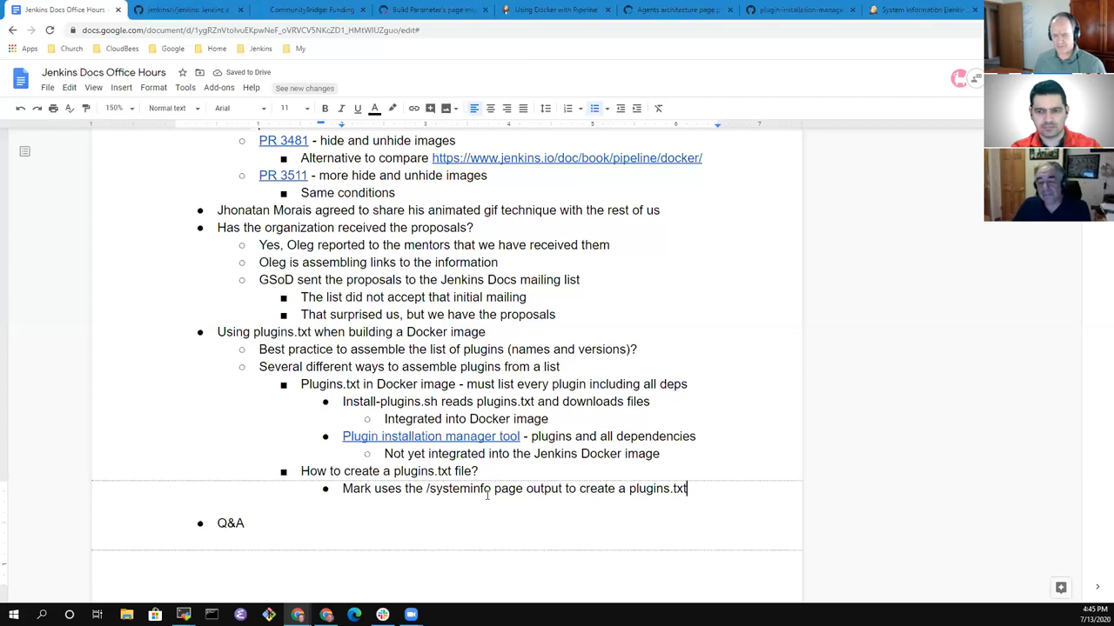
Add 'Are there better ways?' with a sub-bullet to ask gitter channels for recommendations.
key("Enter")
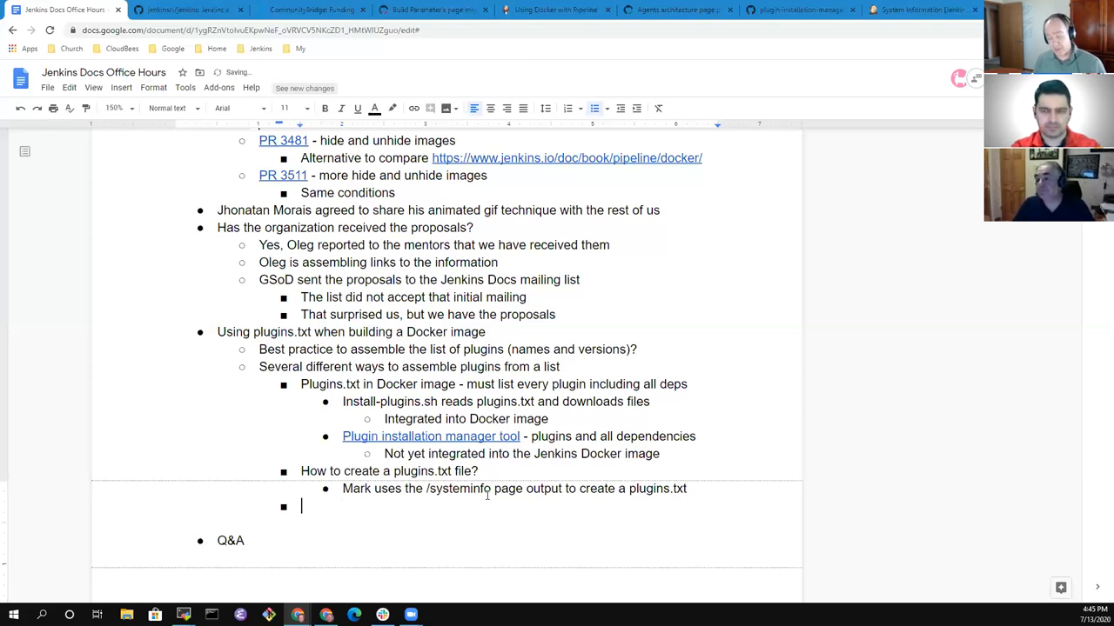
type("Are")
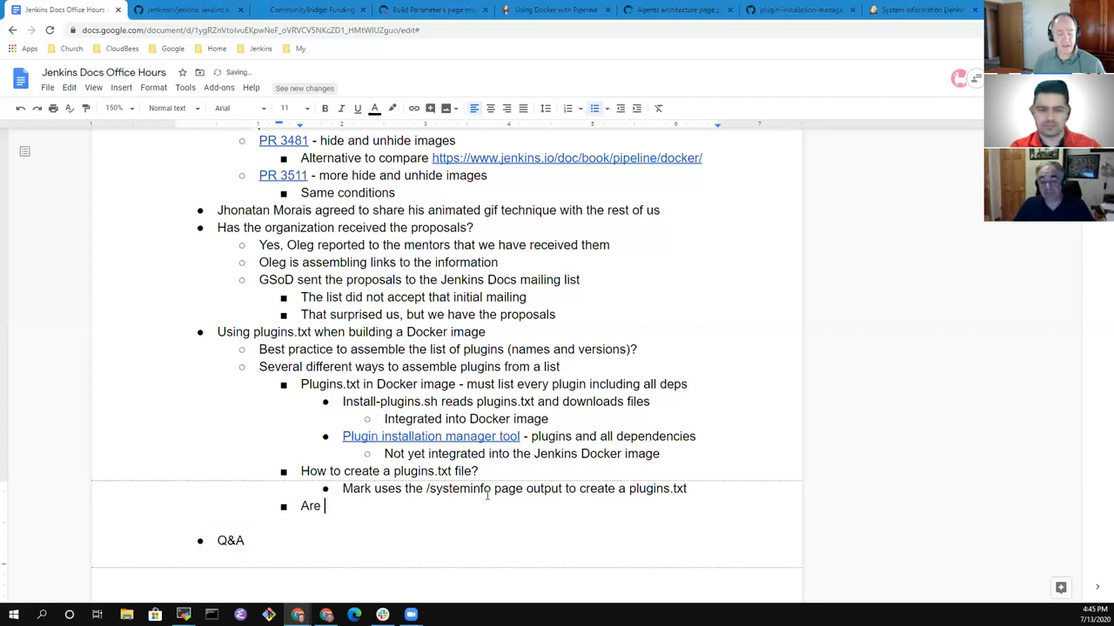
type("there better ways?")
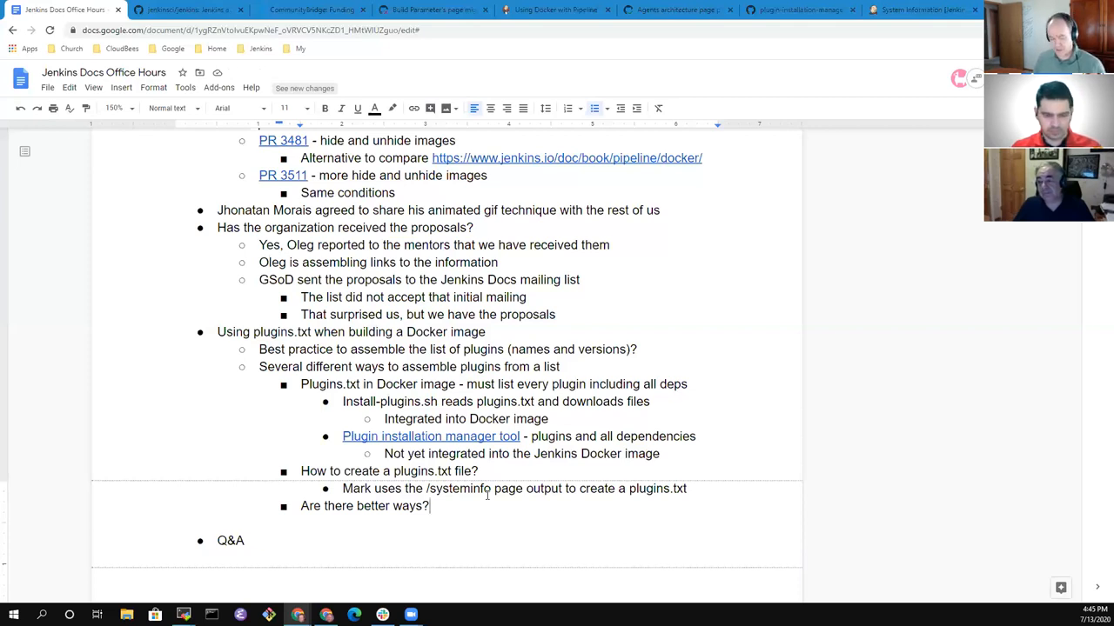
type("Ask in the gitter cha")
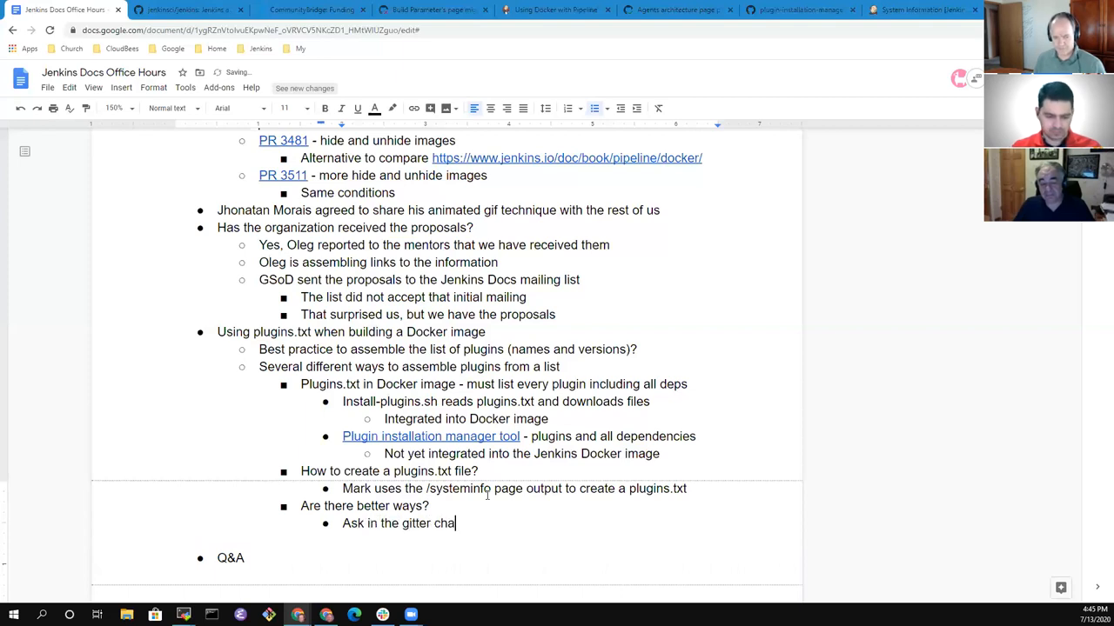
type("nnels for")
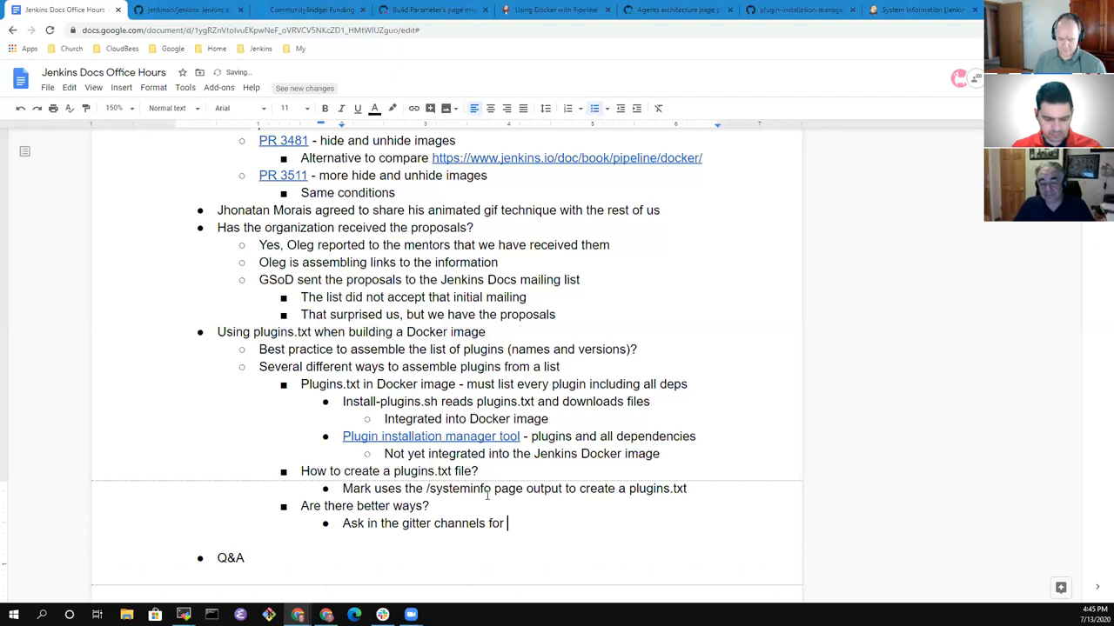
type("recommendations")
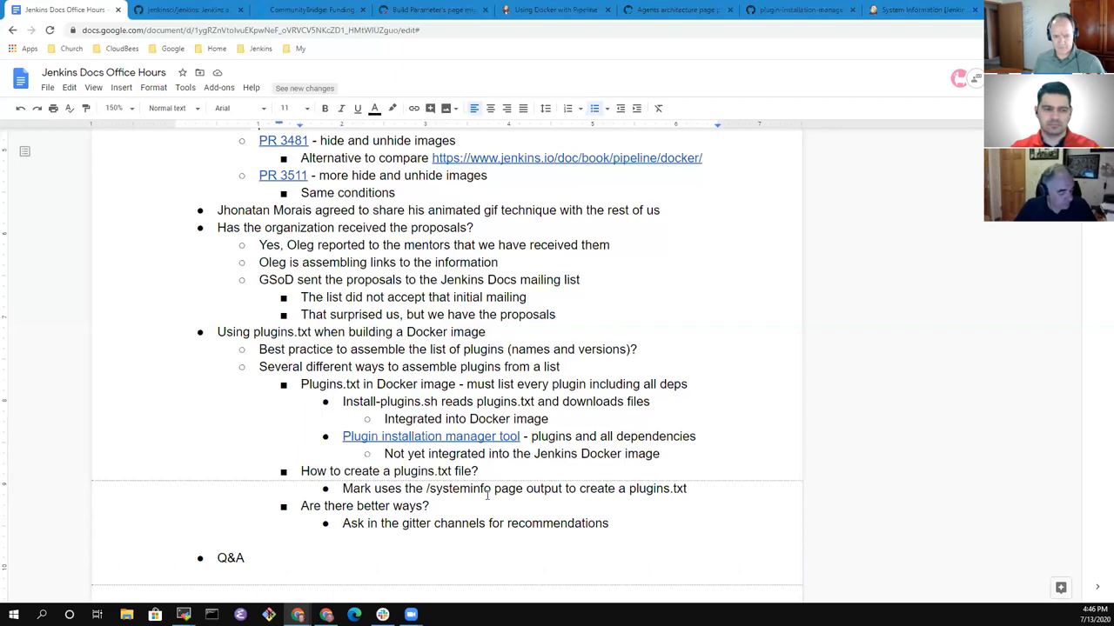
left_click_drag(300, 471, 687, 488)
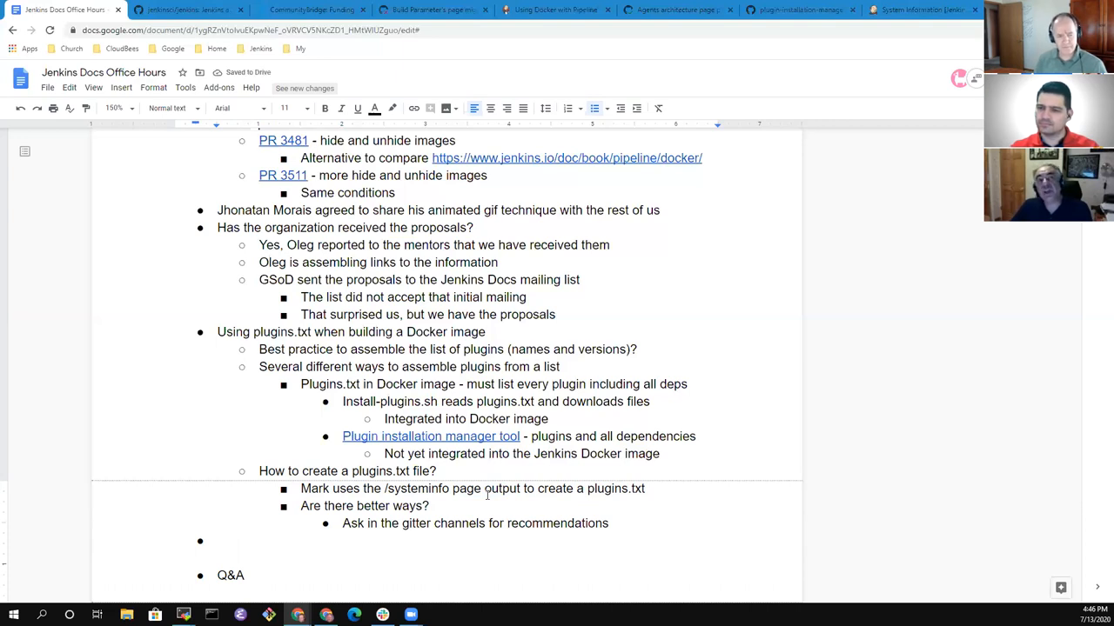
Start a 'Jenkins issues' topic: some issues tracked in GitHub, some in Jira.
left_click(218, 541)
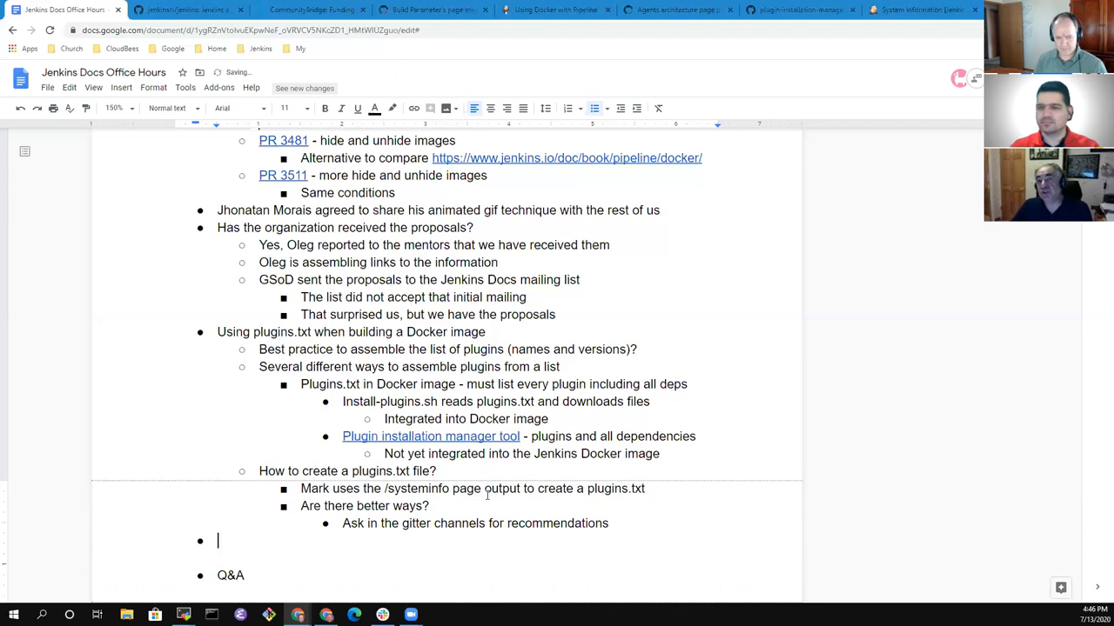
type("Jenkins issues")
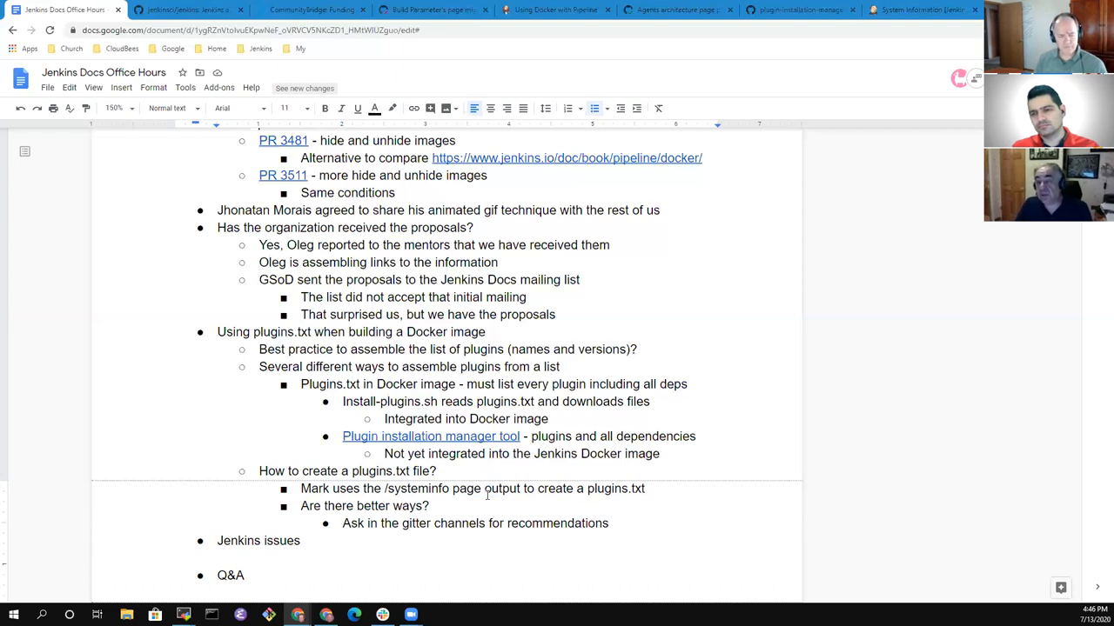
type("-0")
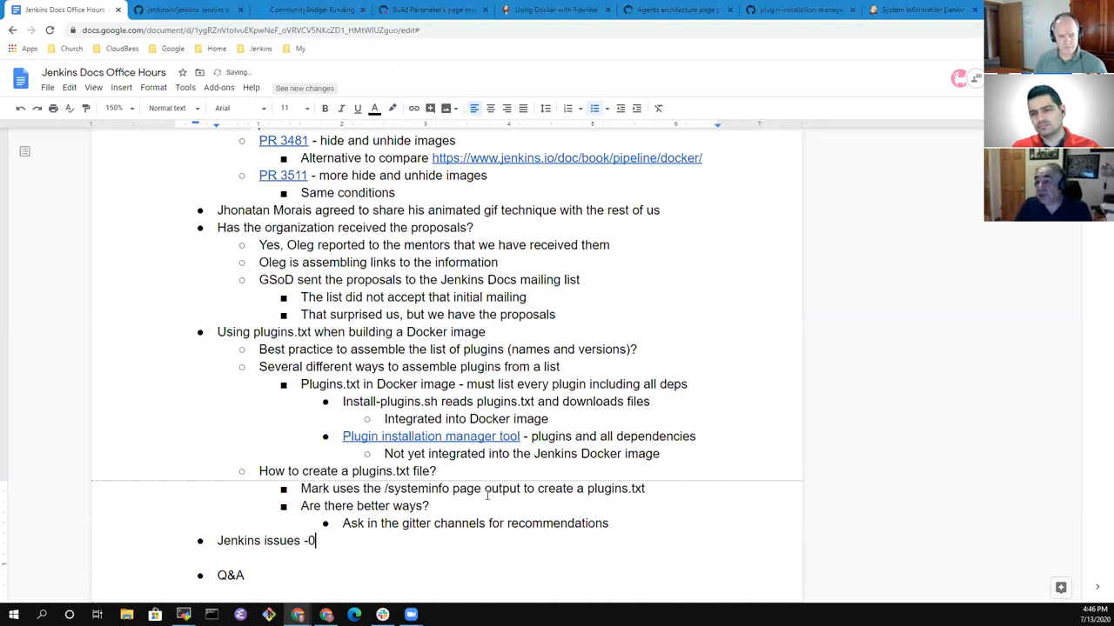
type("some issues tr")
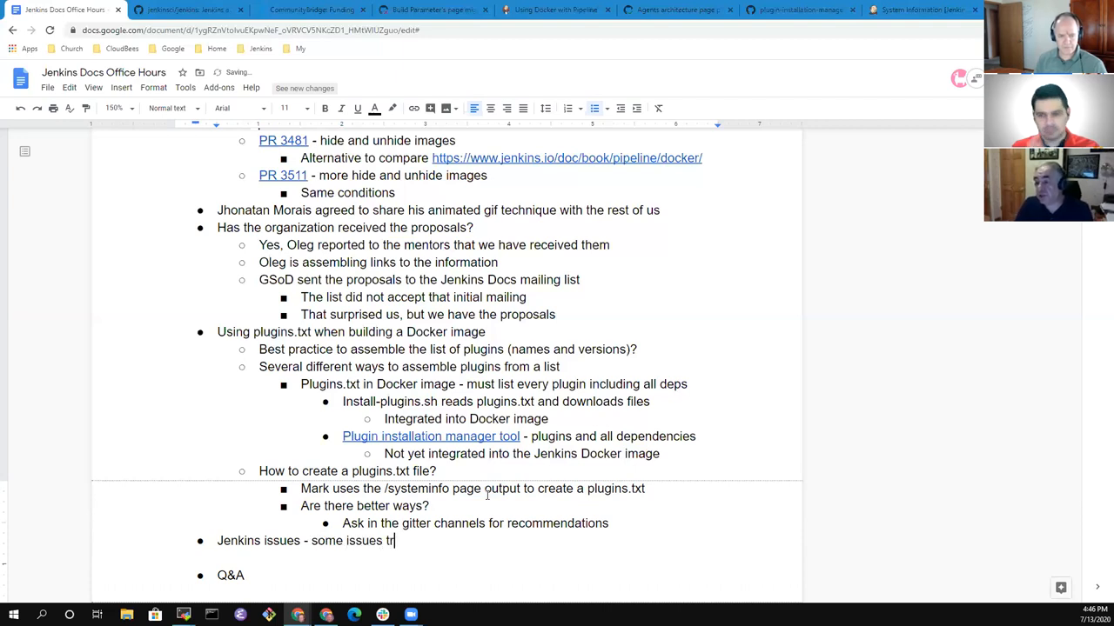
type("acked in Git")
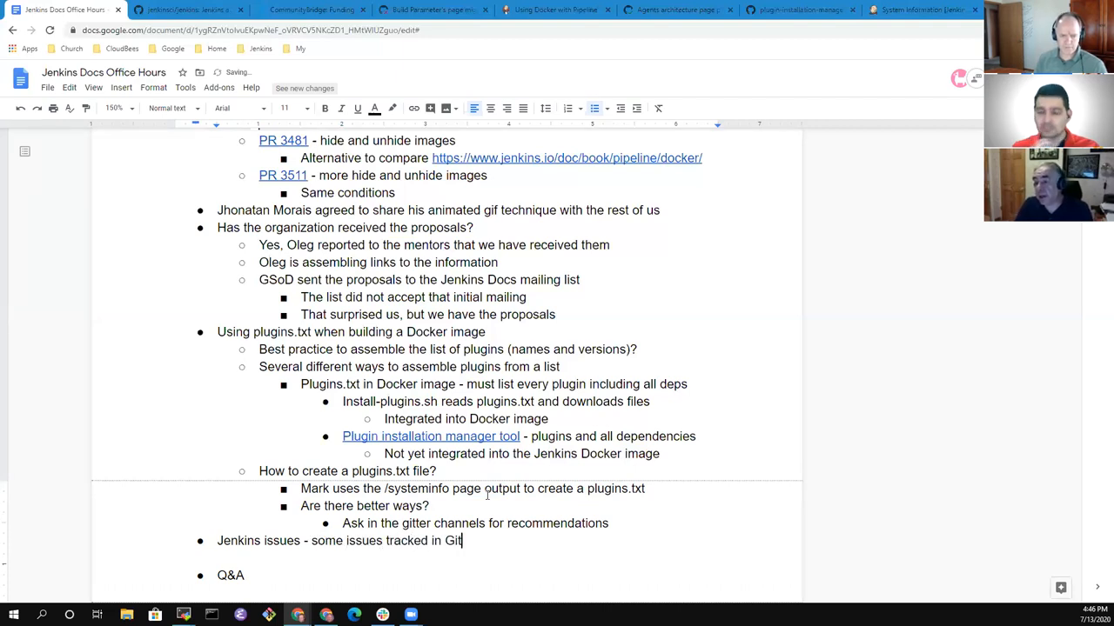
type("Hub, some")
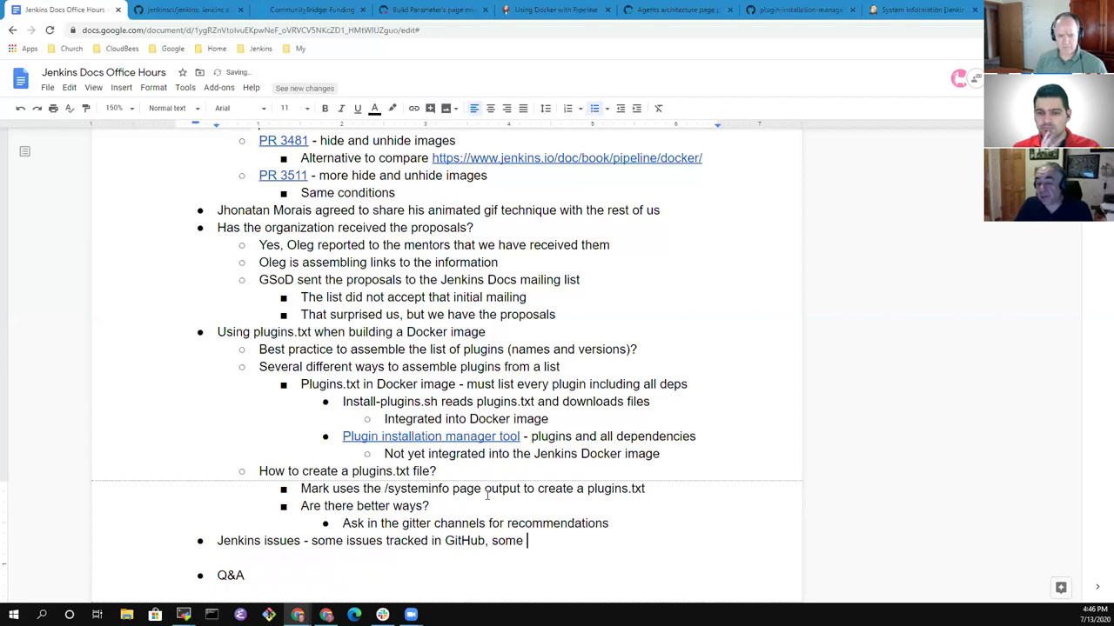
type("in Jira")
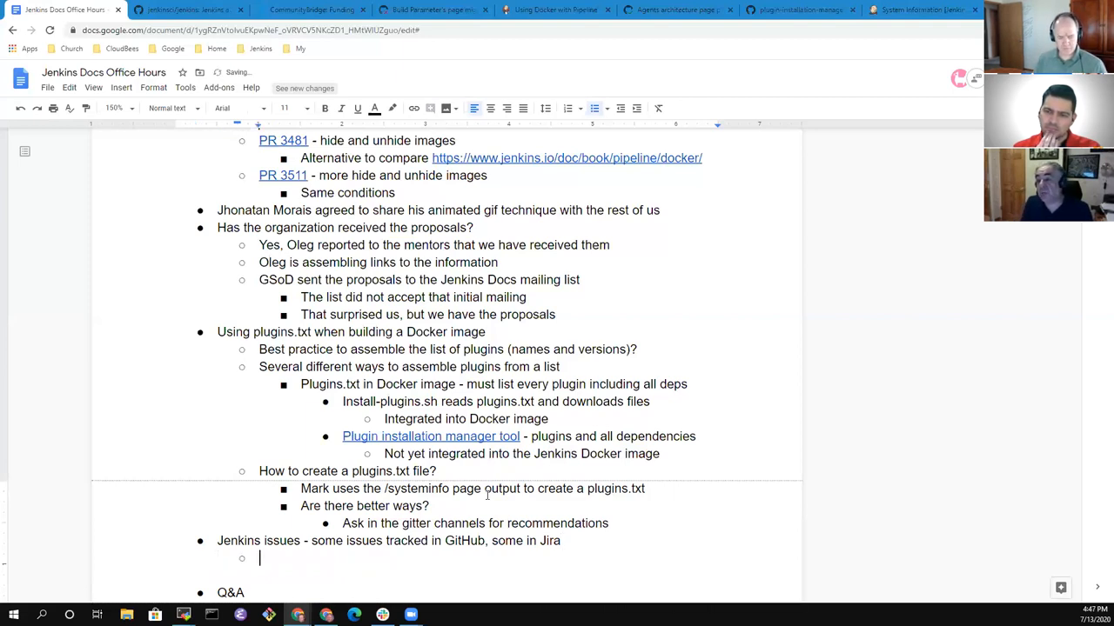
Note deciding where issues are tracked; GitHub plugin source won't show issues unless enabled.
type("How to d")
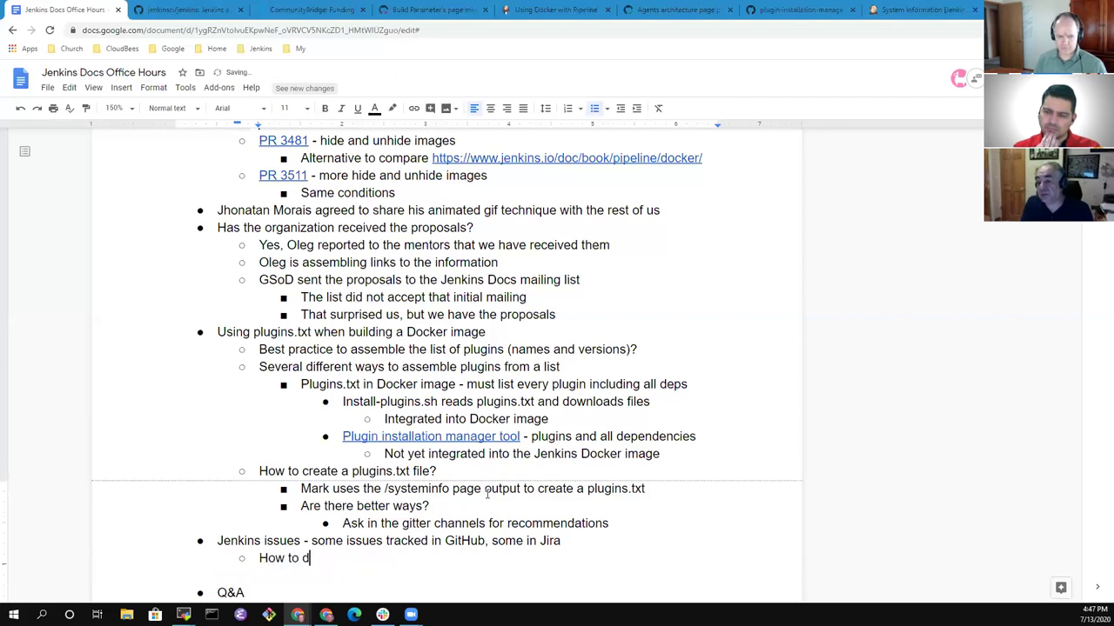
type("ecide where")
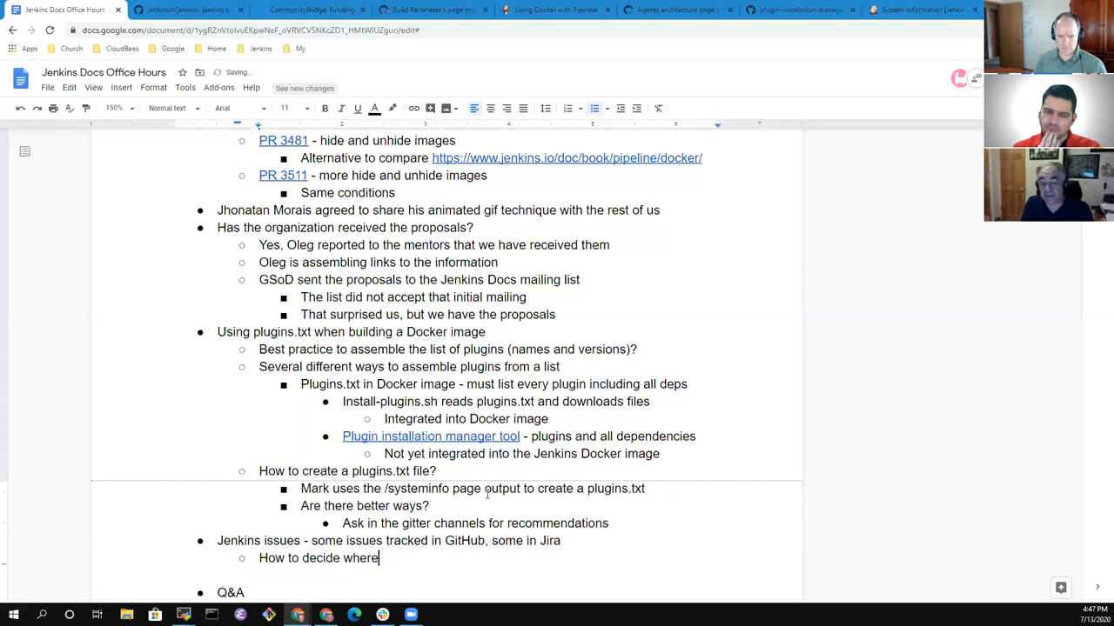
type("issues are tracked for a component?")
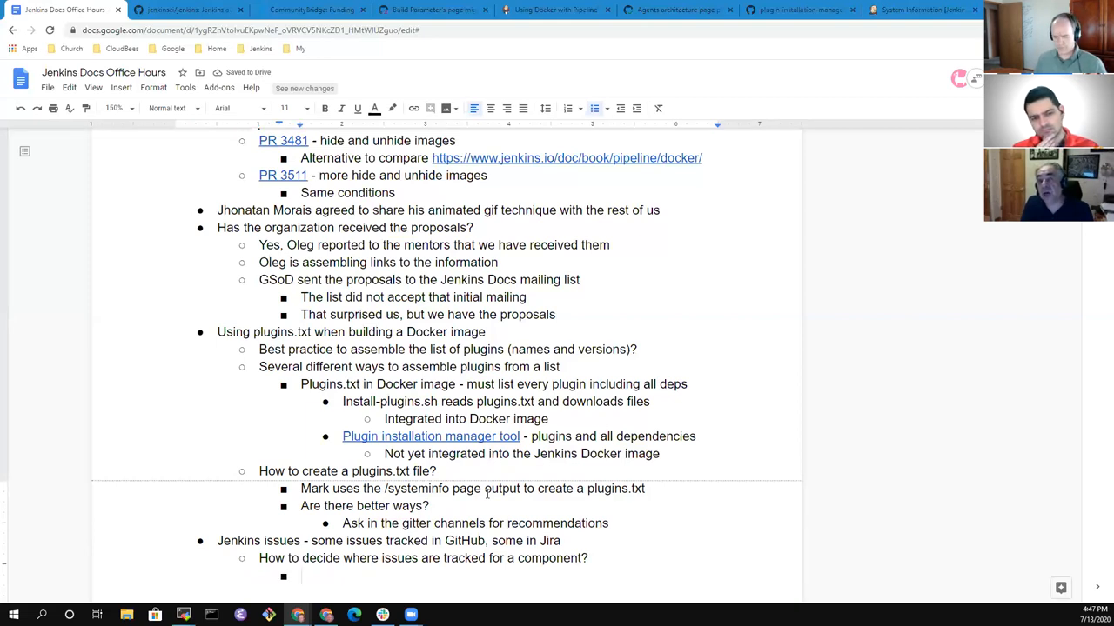
type("GitHub")
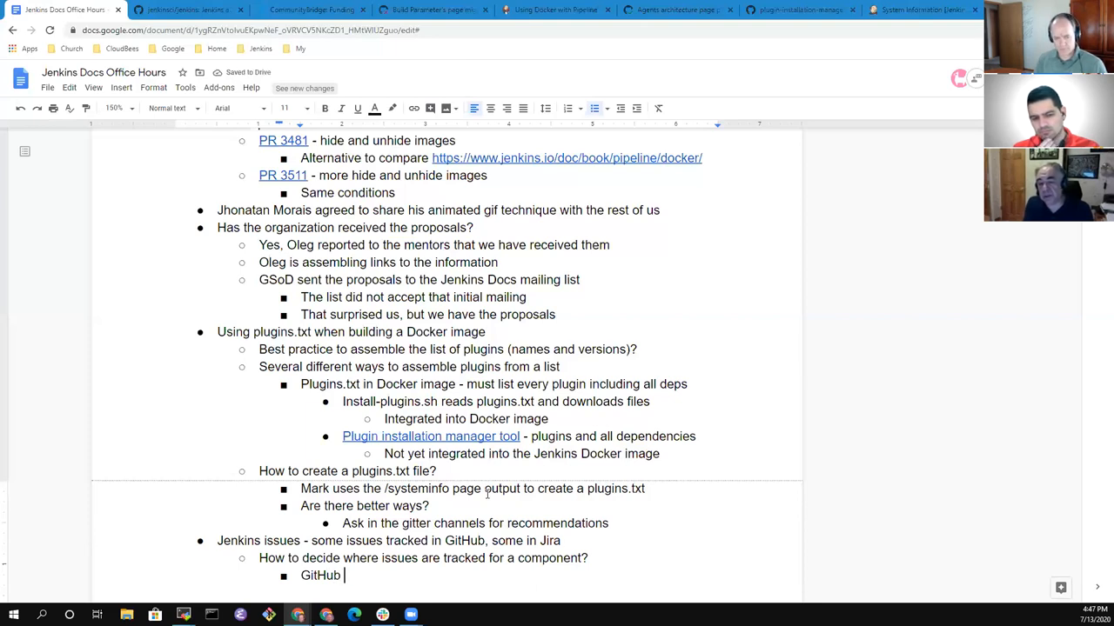
type("plugin s")
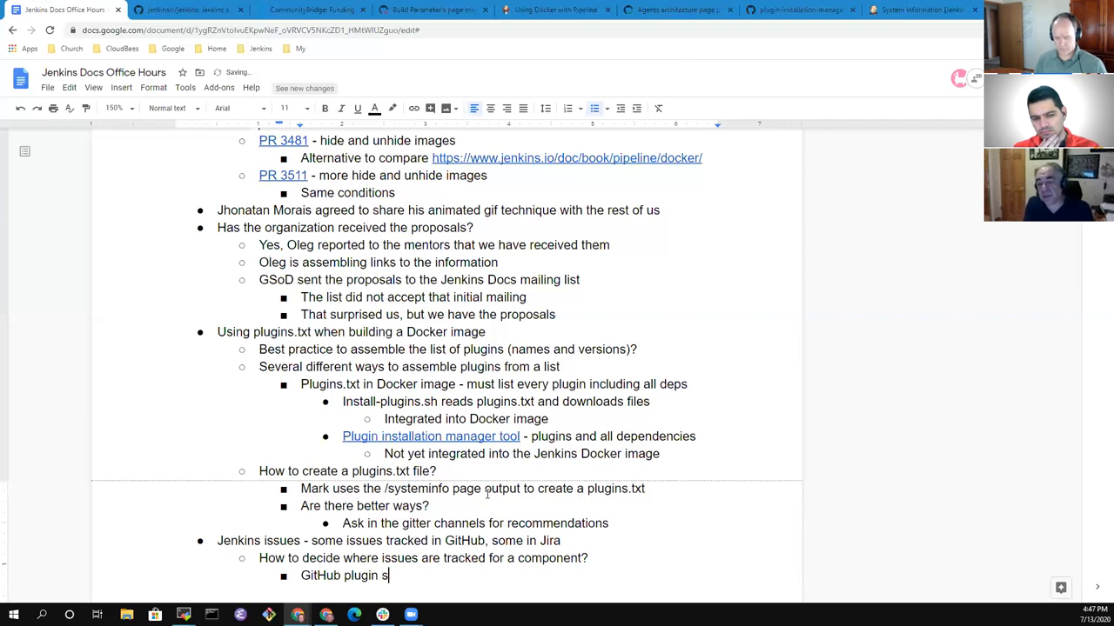
type("ource c")
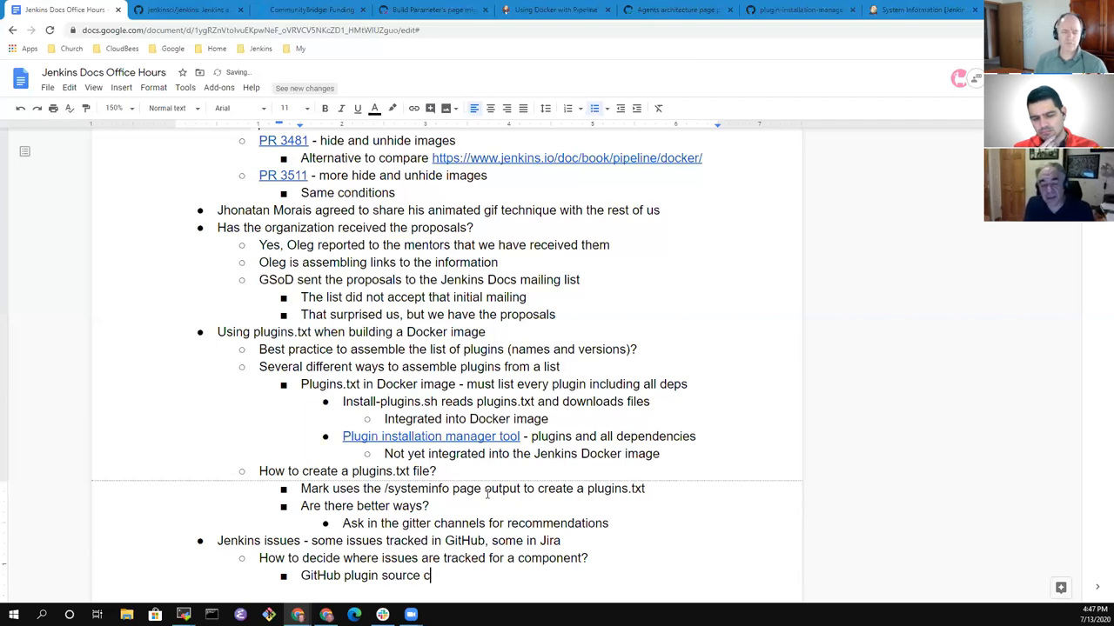
type("ode")
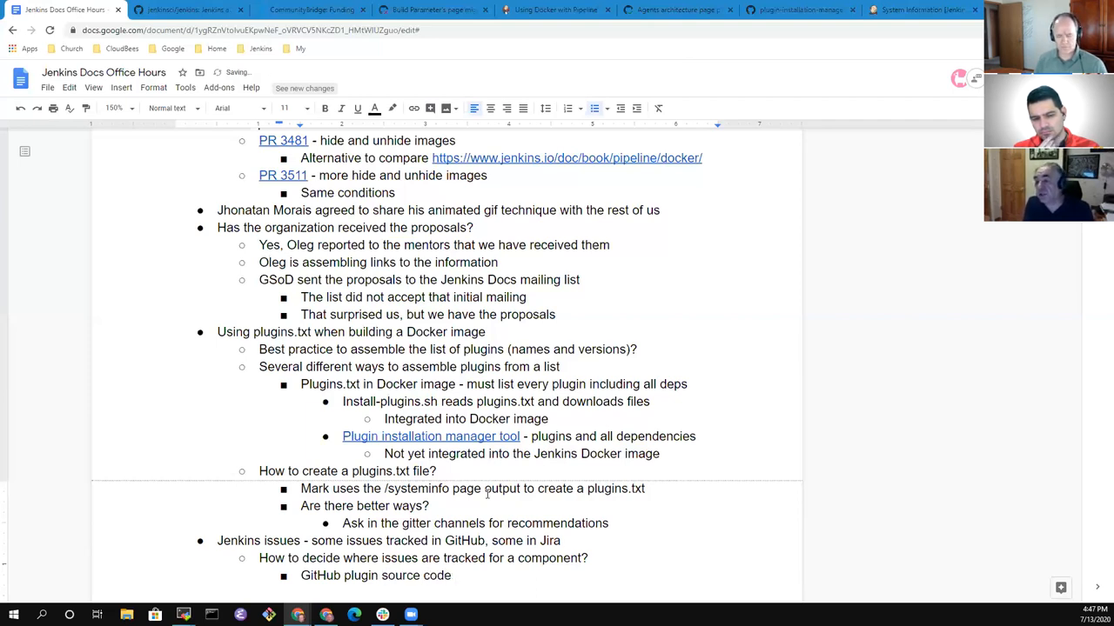
type("will")
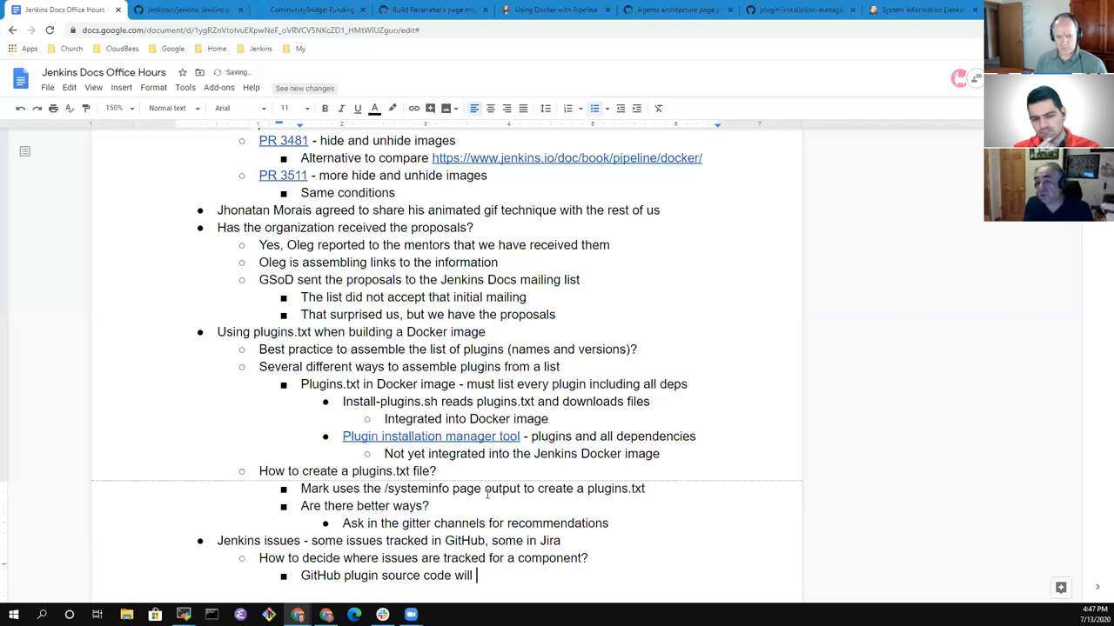
type("not show")
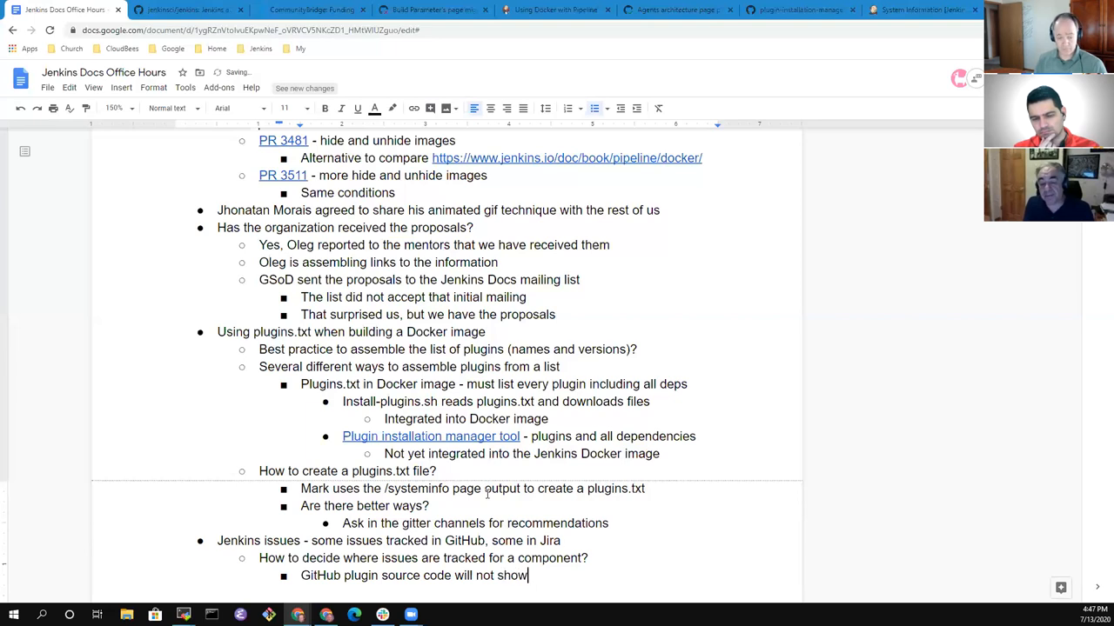
type("issues")
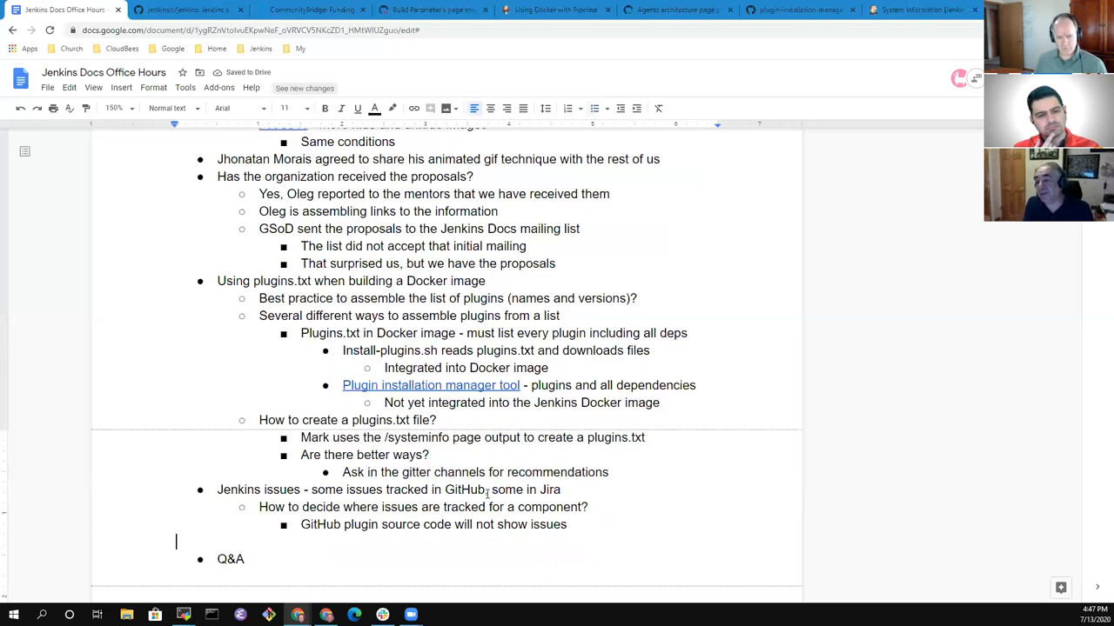
type("if issues not enable")
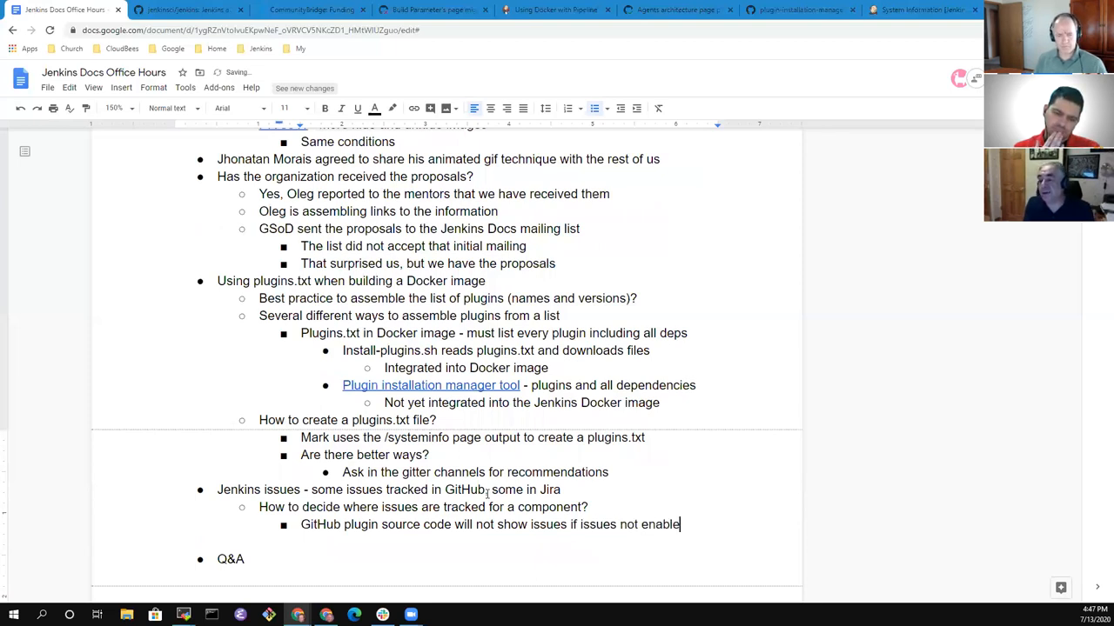
type("d")
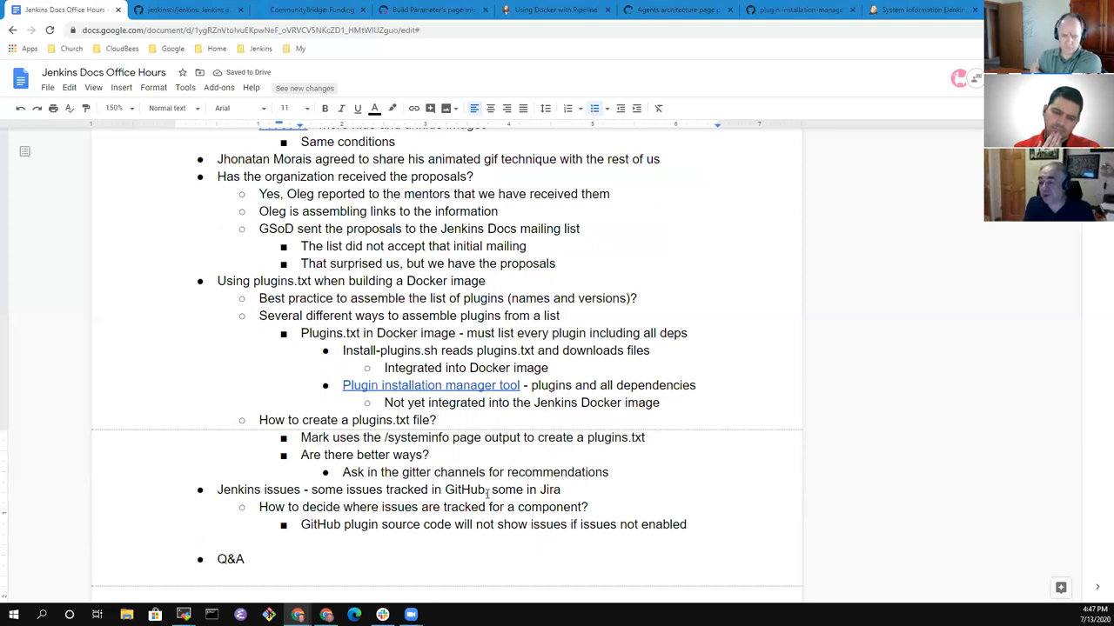
Insert a point above saying Jira tracking is assumed first.
key("Enter")
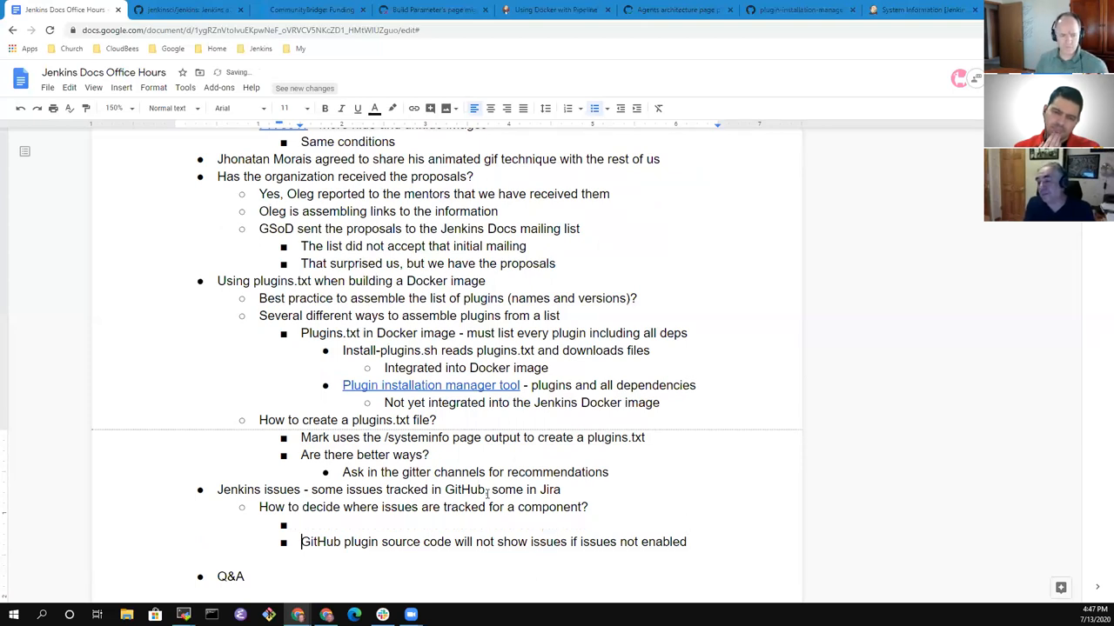
type("Jira")
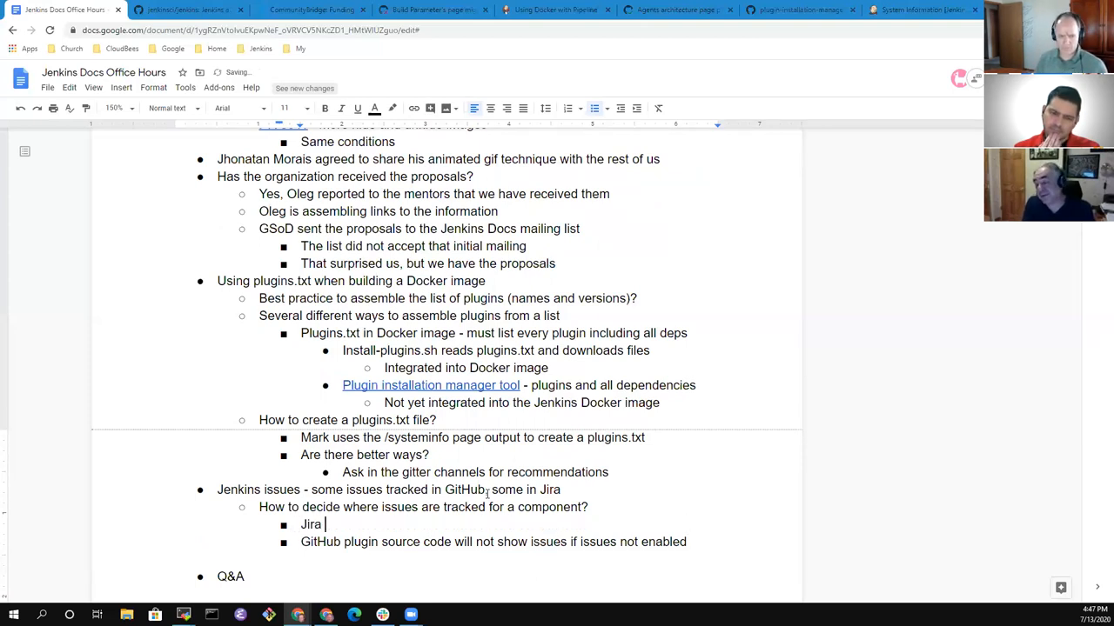
type("tracking is")
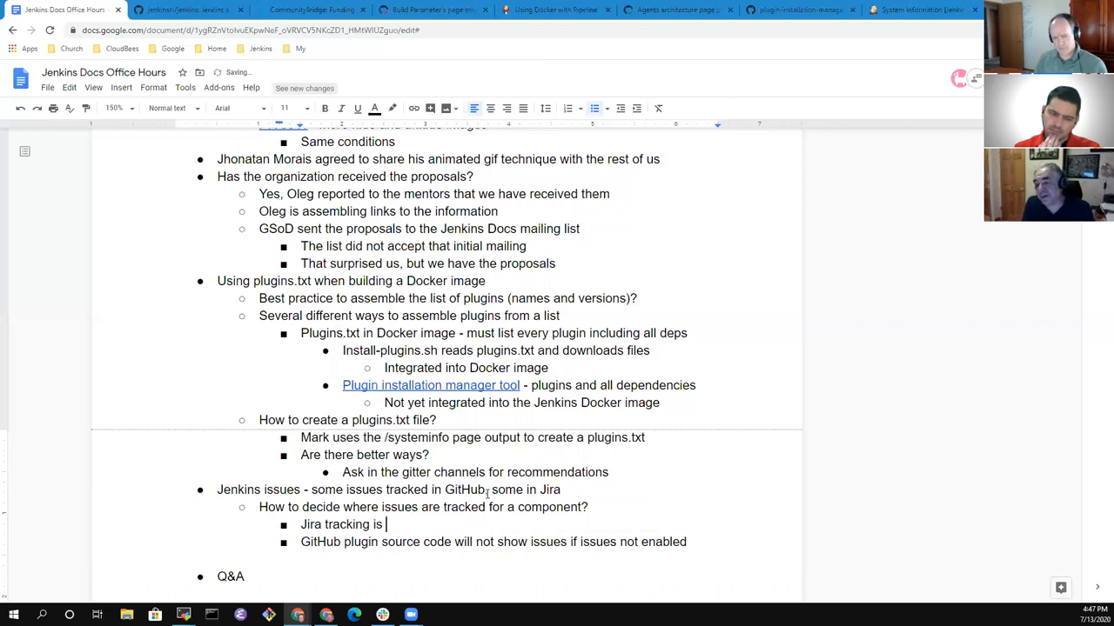
type("assumed fir")
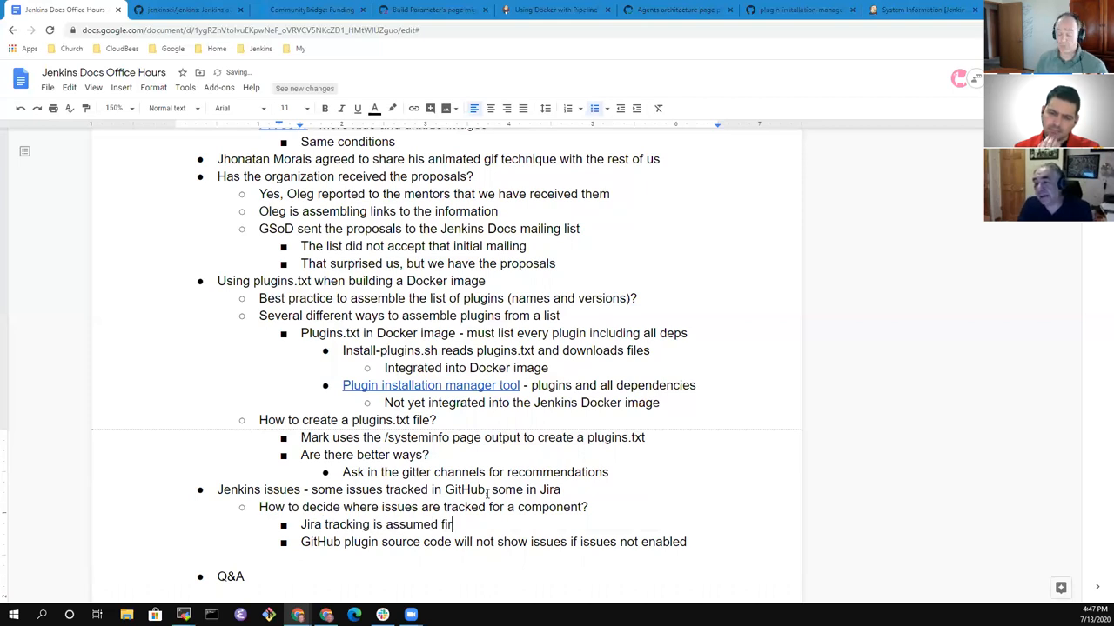
type("st")
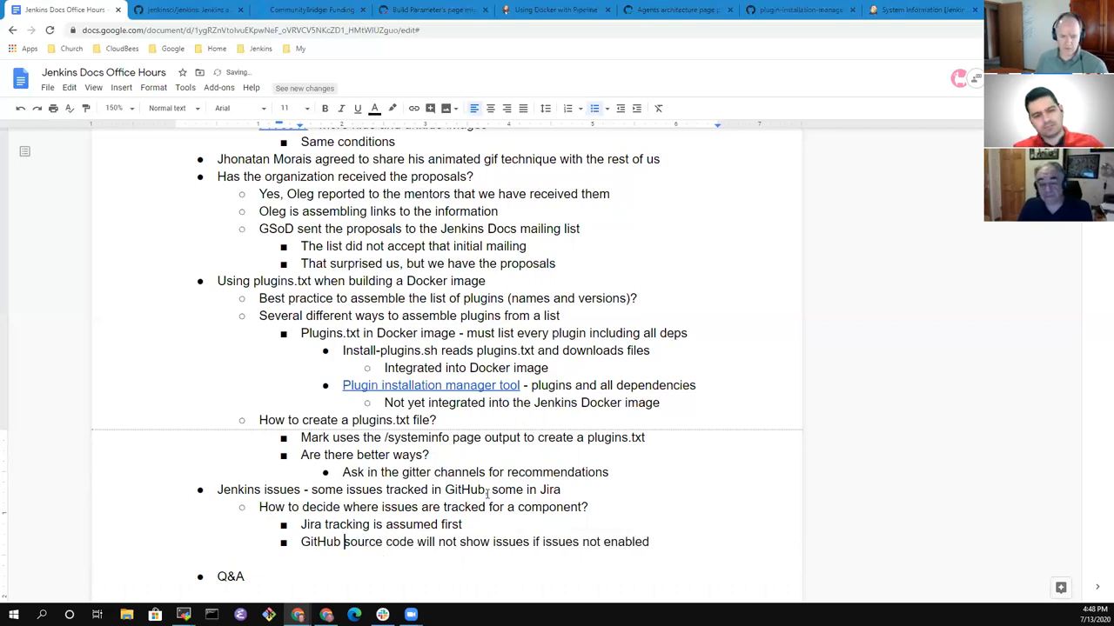
type("repo")
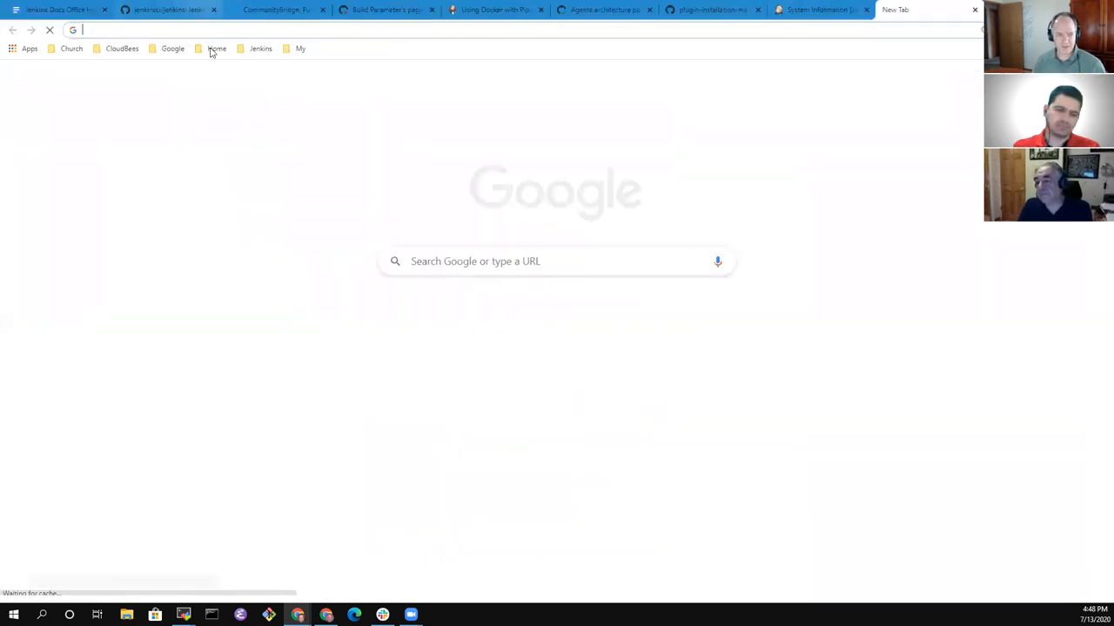
Browse the git plugin repository and jenkins.io's 73 open issues, then return to the notes.
left_click(258, 48)
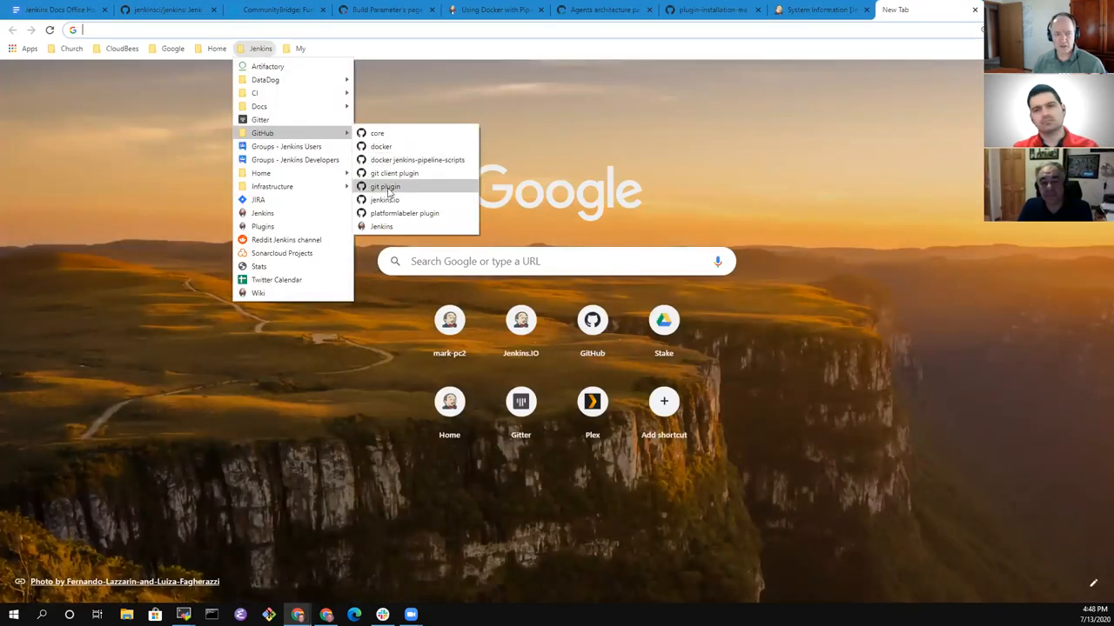
left_click(384, 186)
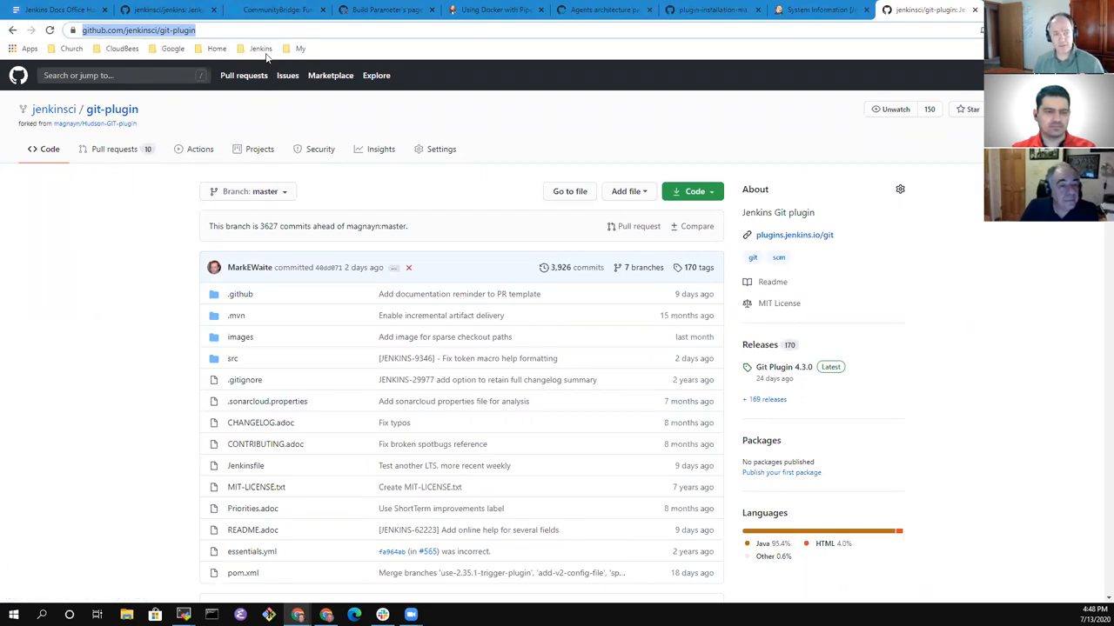
left_click(260, 47)
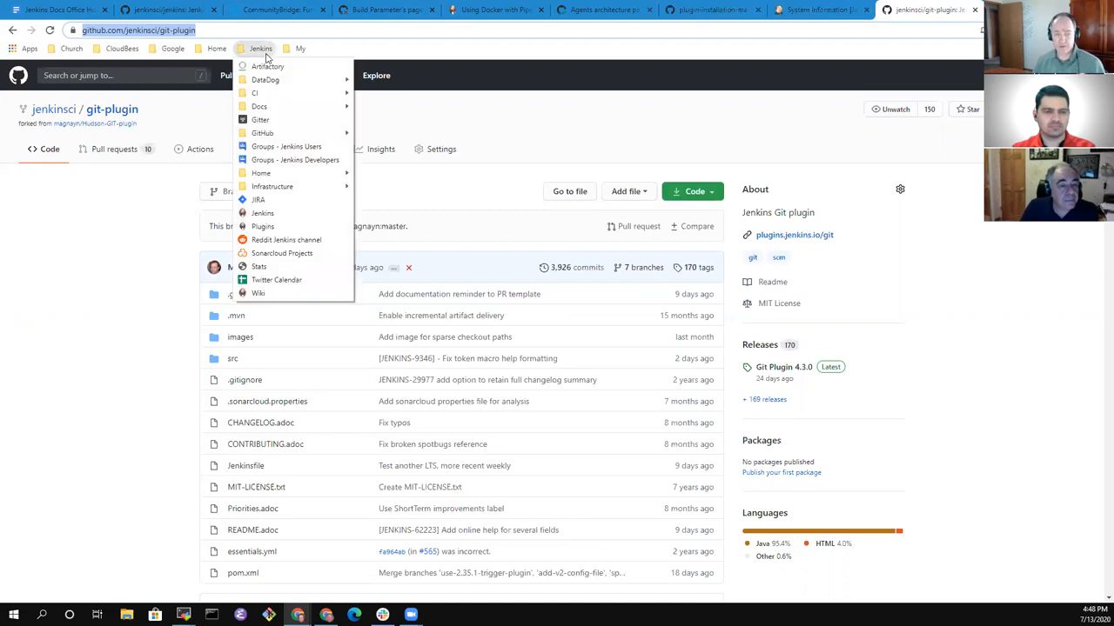
mouse_move(259, 106)
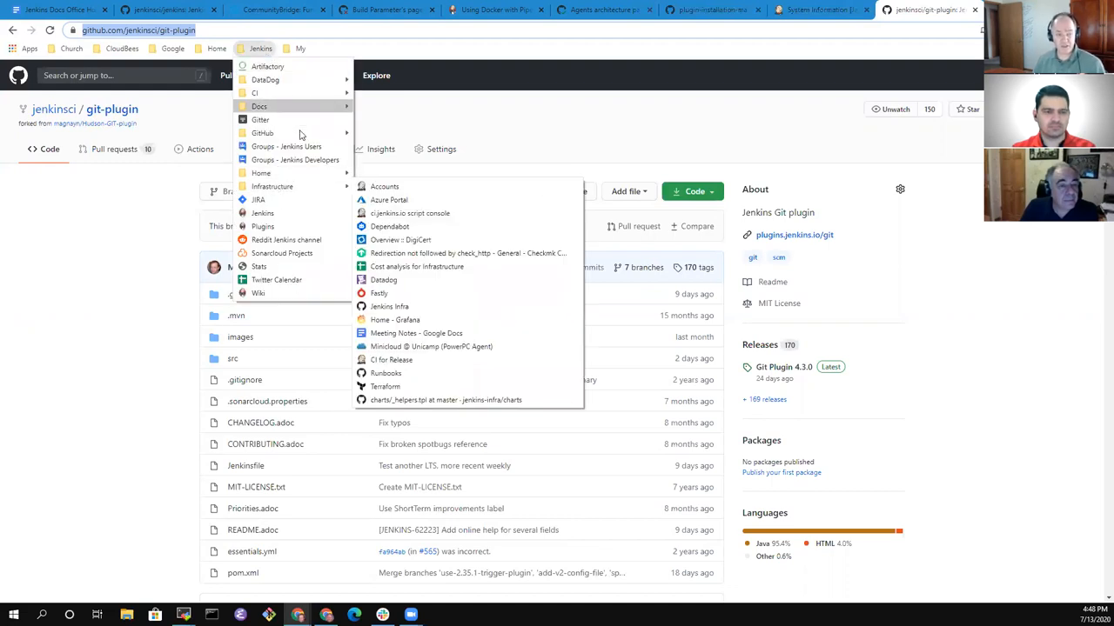
mouse_move(259, 106)
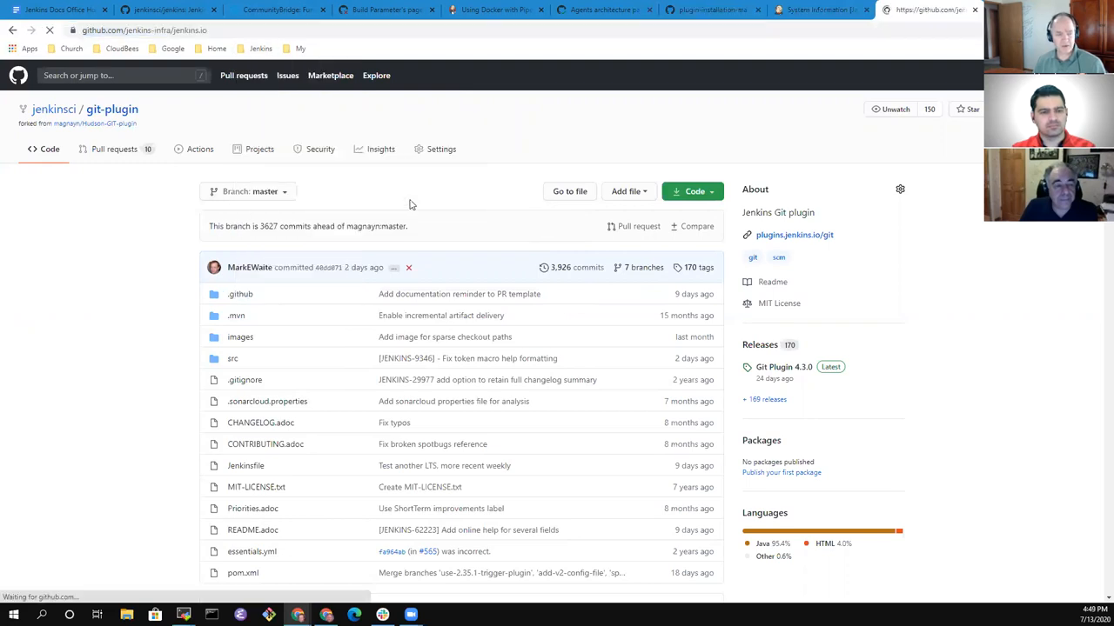
left_click(923, 9)
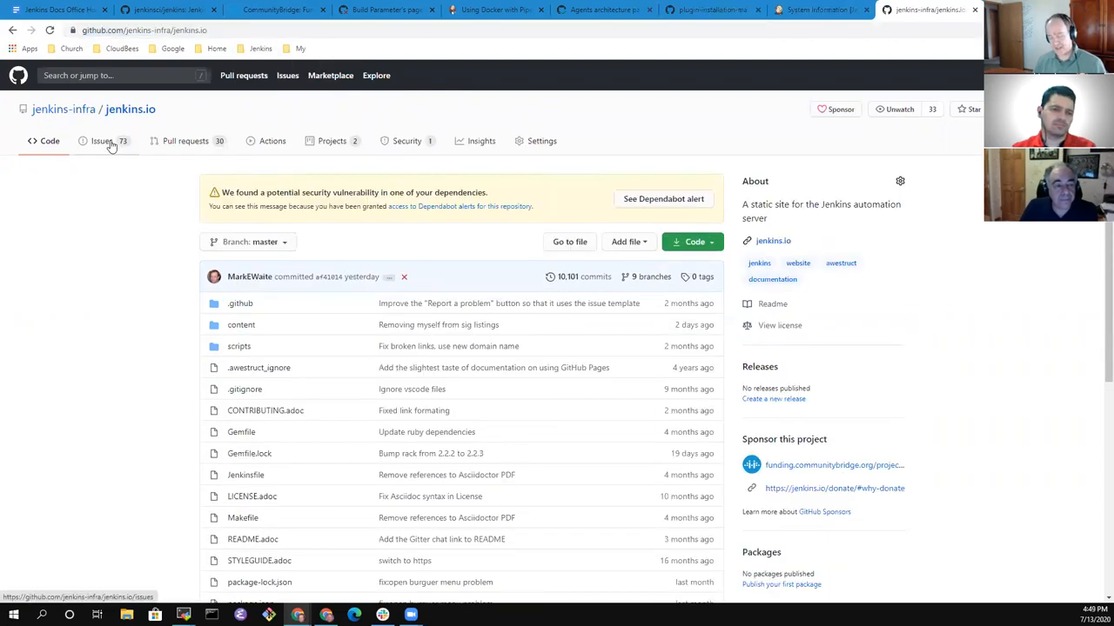
left_click(102, 141)
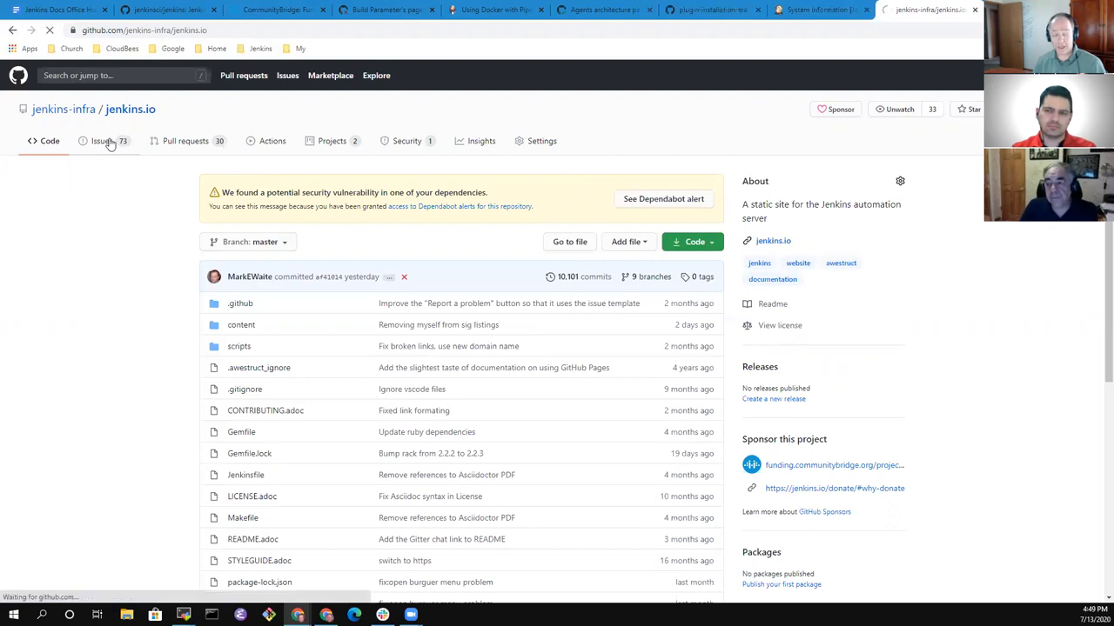
left_click(102, 141)
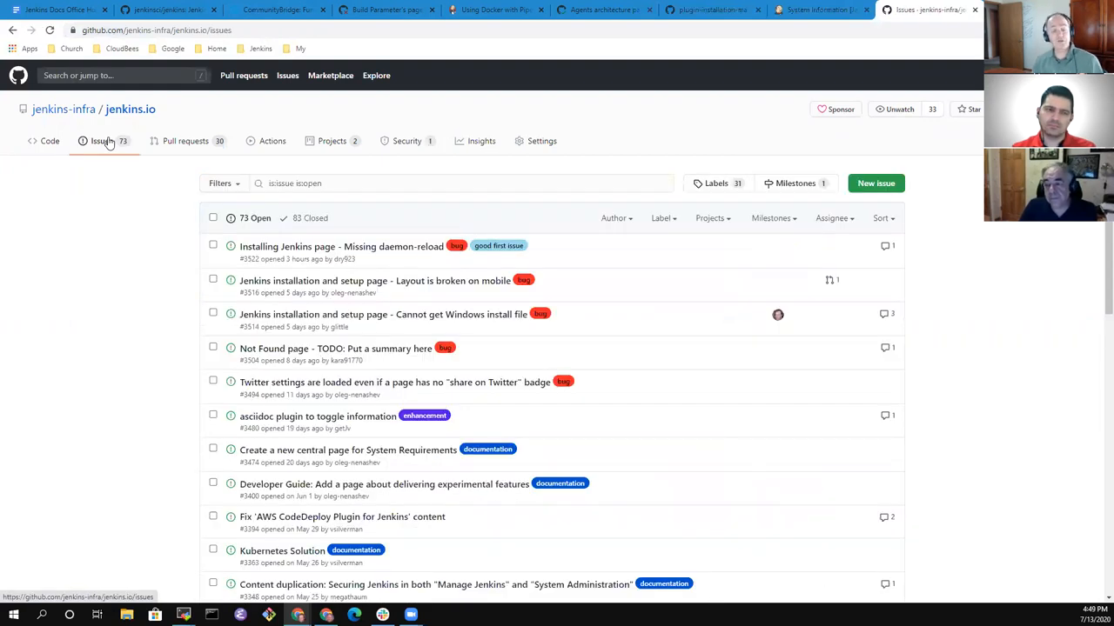
mouse_move(133, 183)
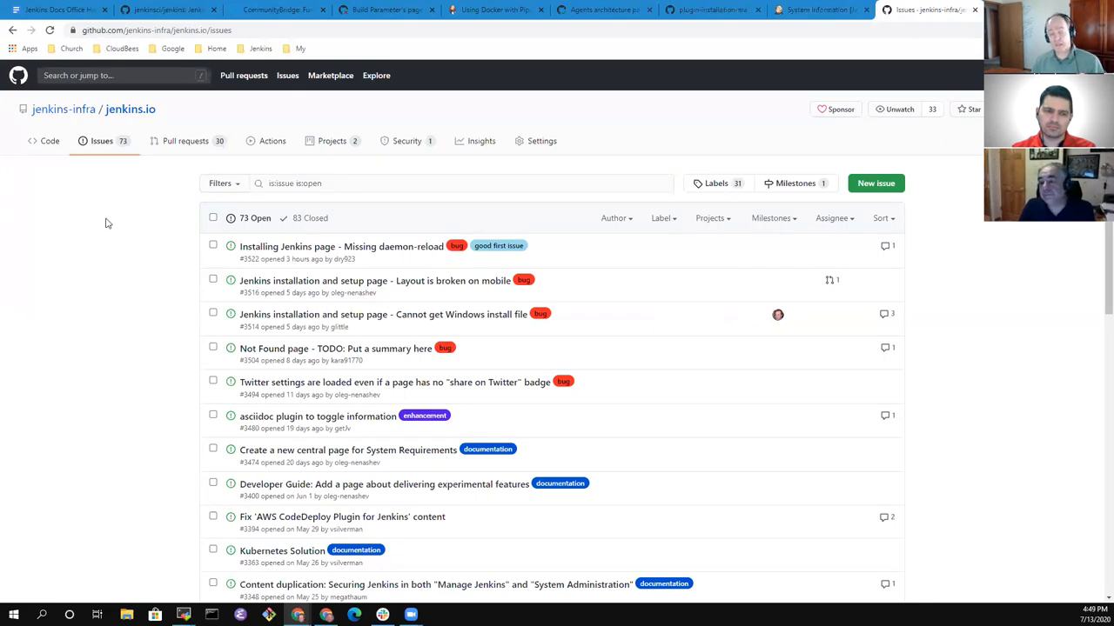
mouse_move(124, 239)
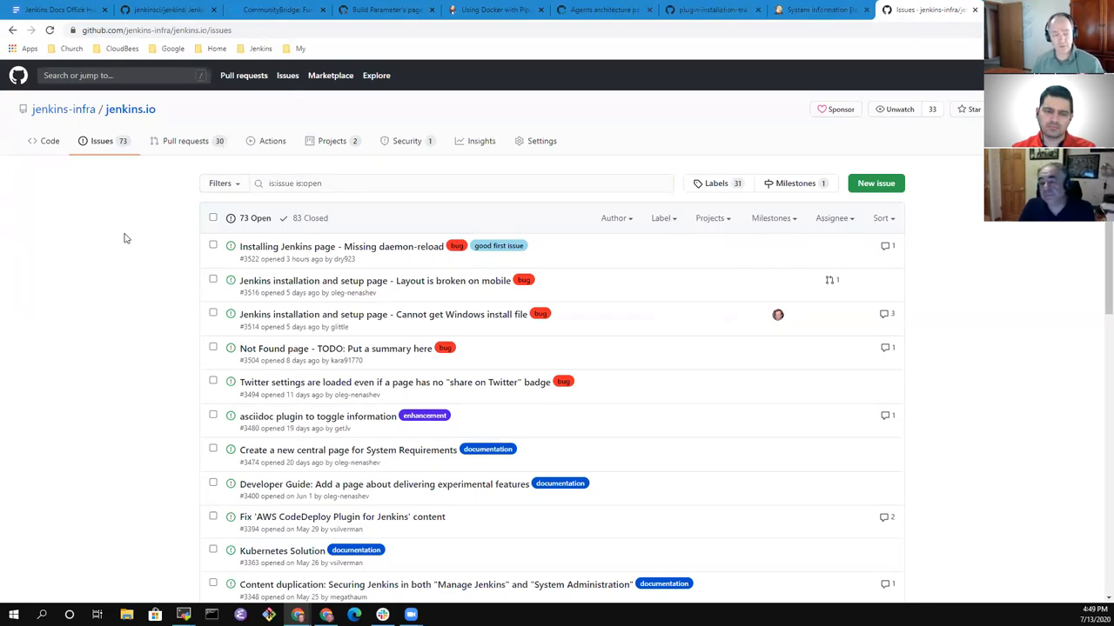
left_click(260, 47)
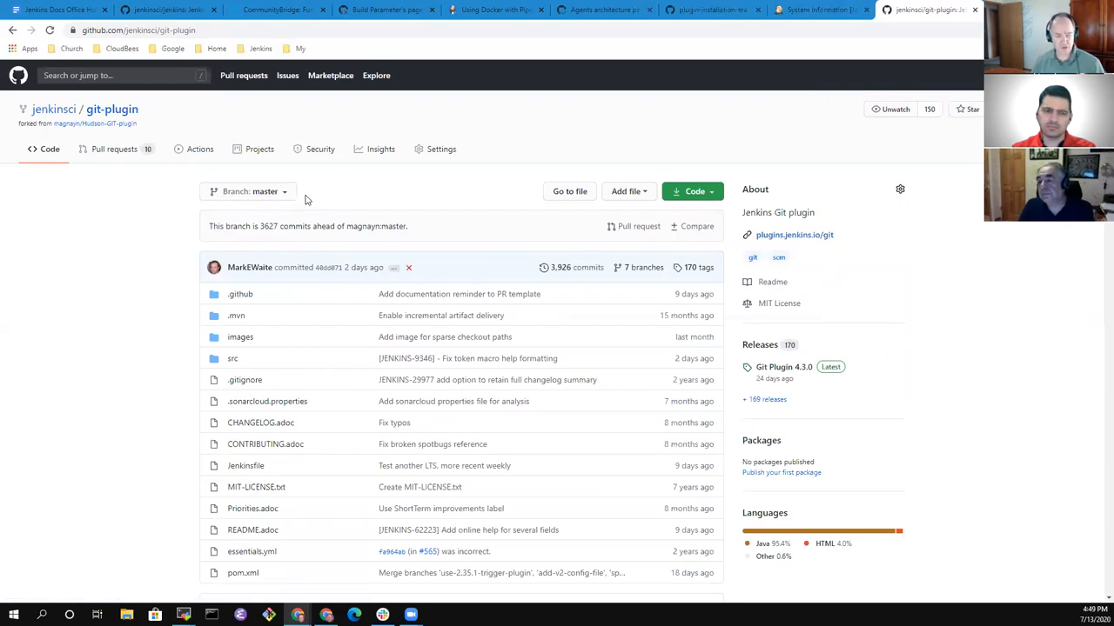
mouse_move(313, 206)
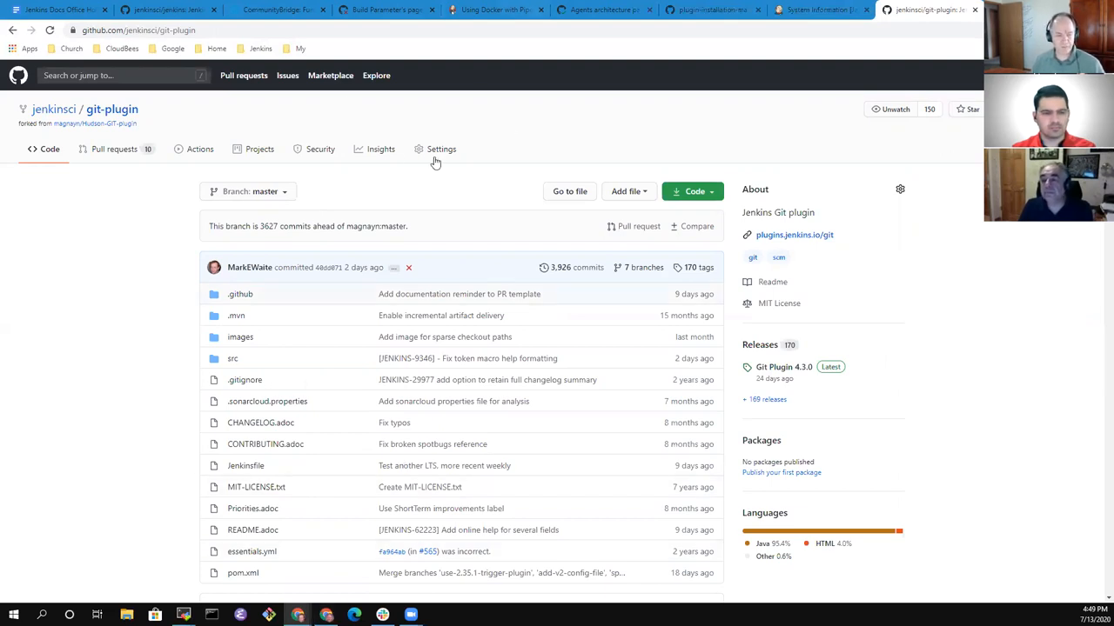
mouse_move(326, 236)
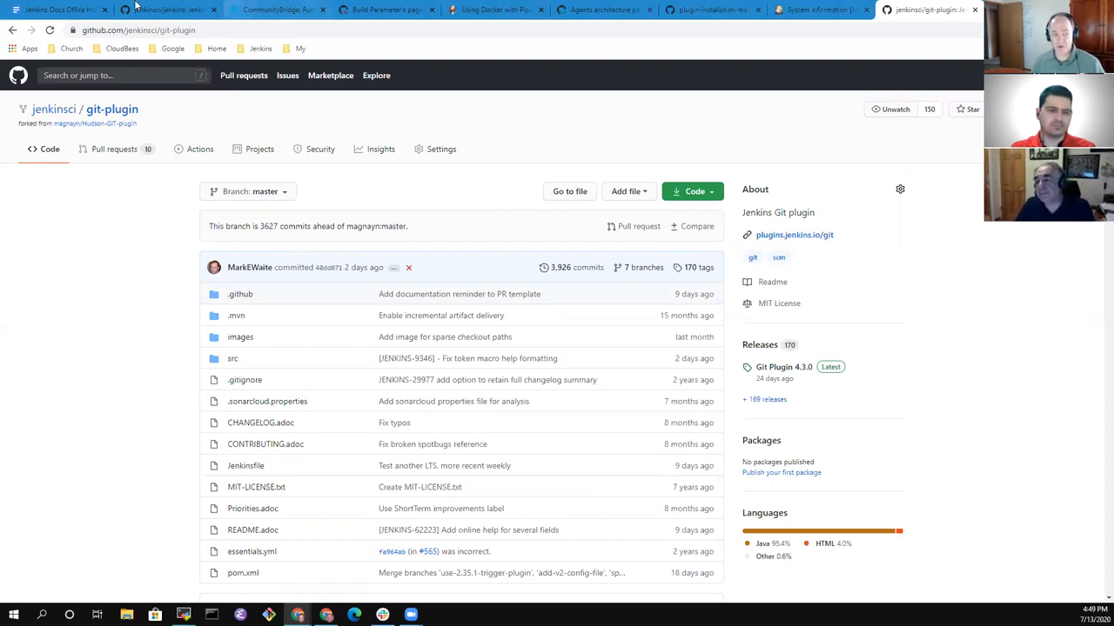
left_click(55, 10)
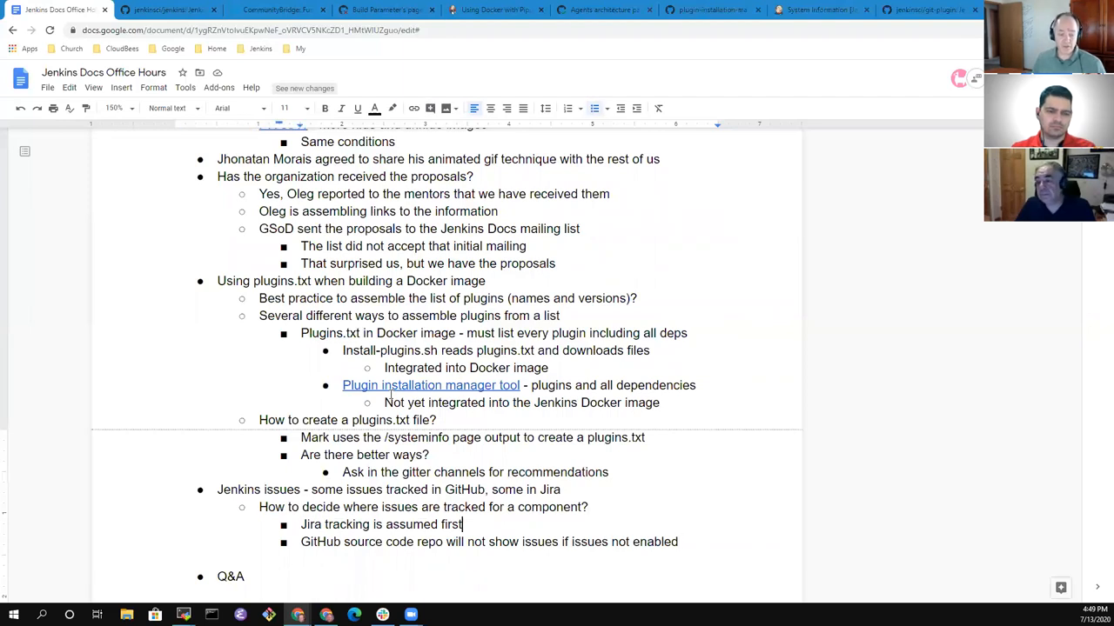
double_click(322, 542)
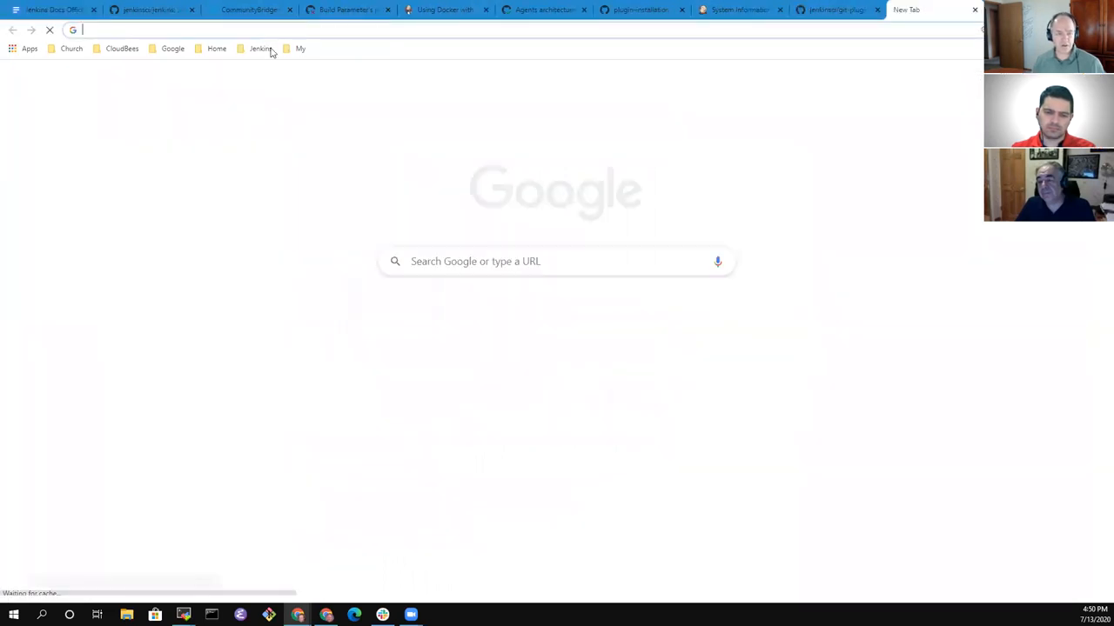
left_click(259, 48)
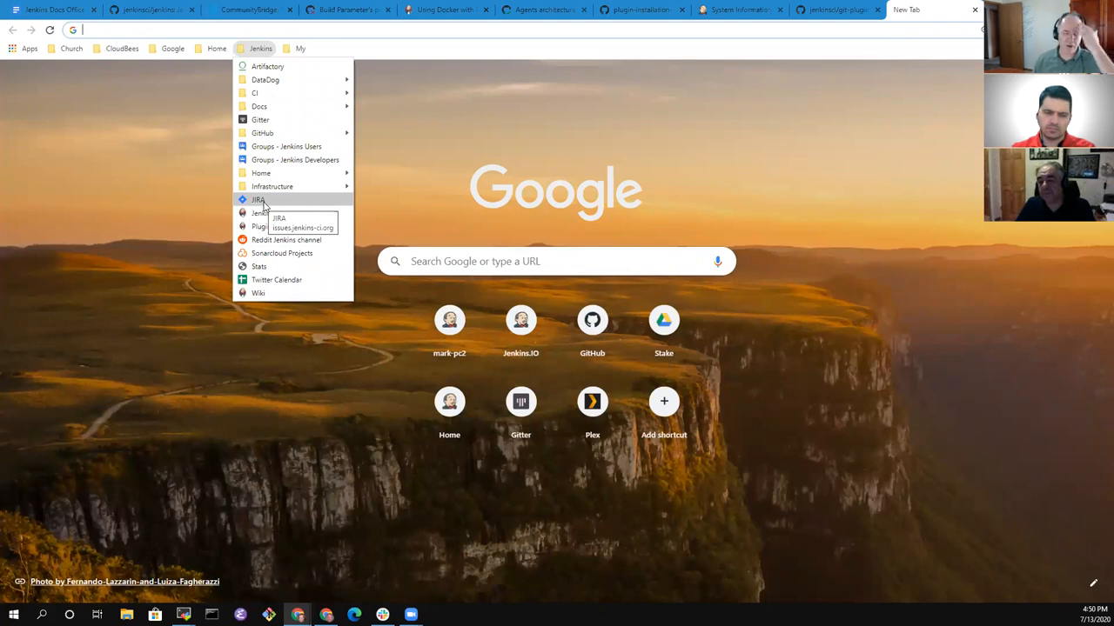
left_click(300, 48)
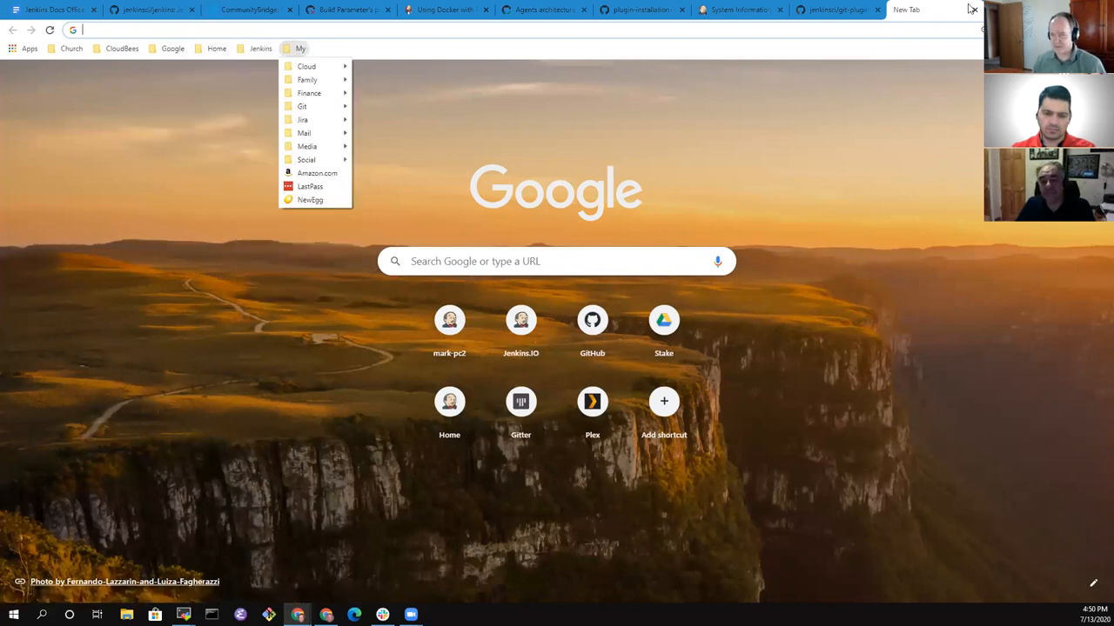
left_click(120, 48)
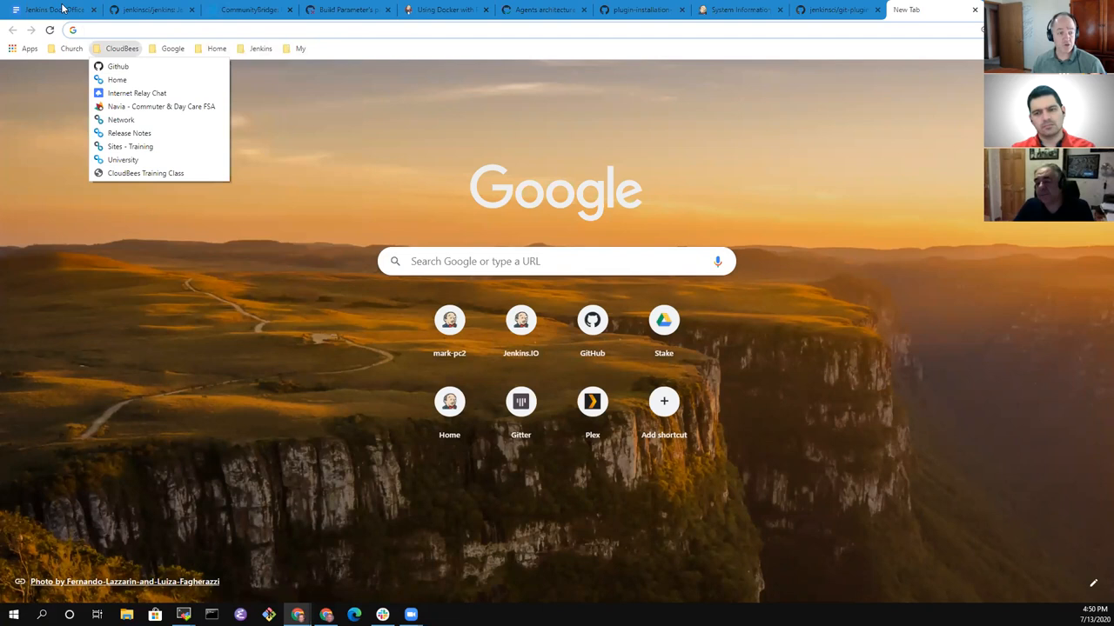
left_click(48, 15)
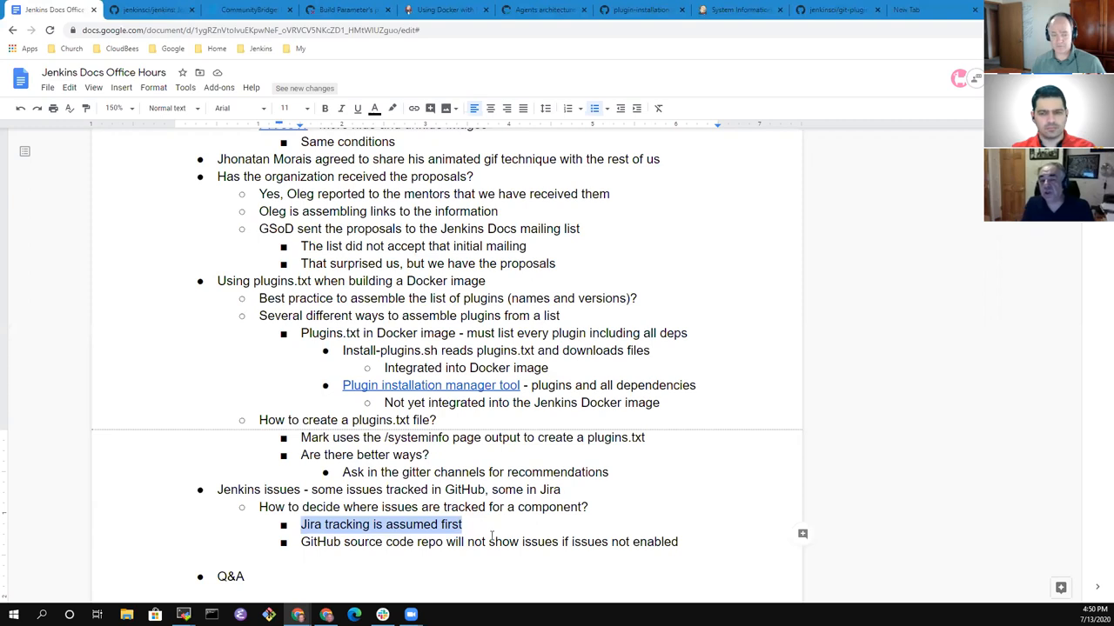
Add 'Depends on the project' under the Jira tracking note.
left_click(463, 525)
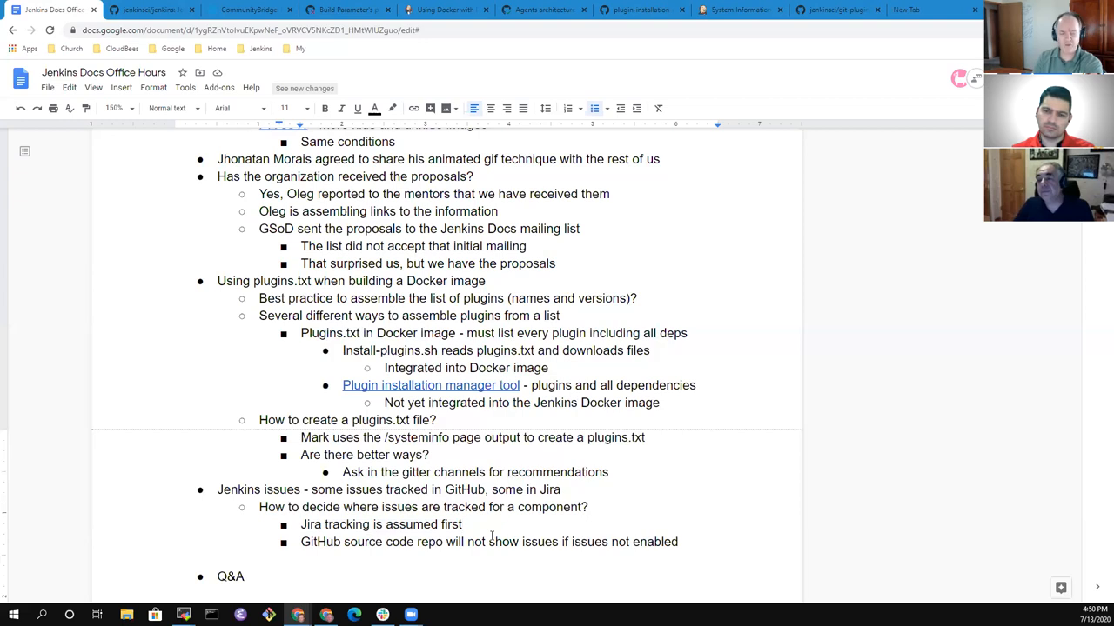
left_click(458, 525)
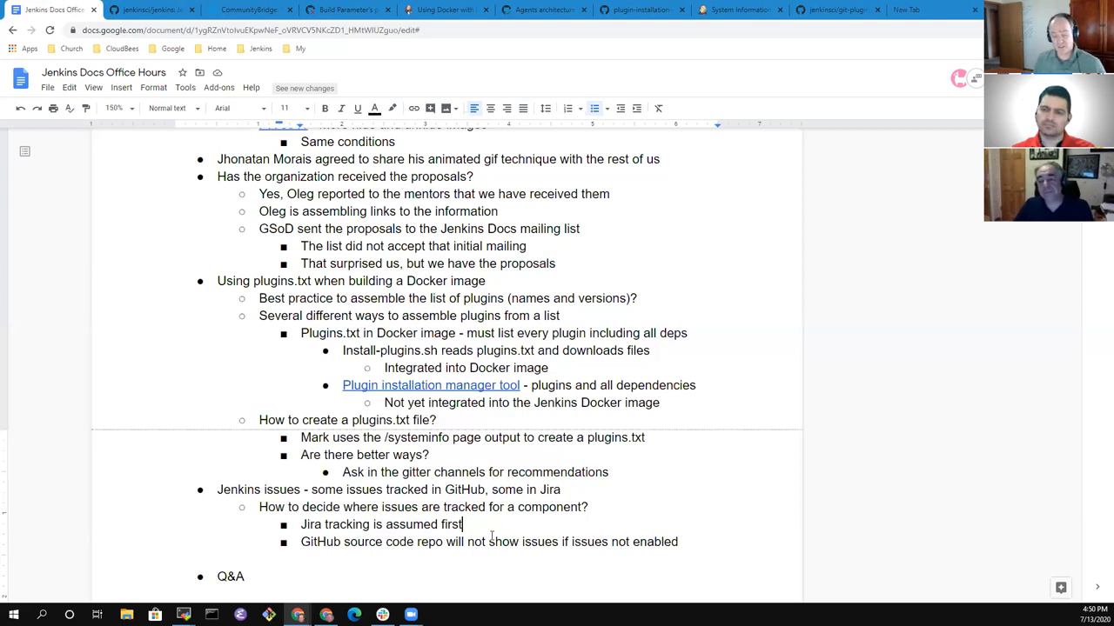
left_click(678, 542)
type("Depends on the projec")
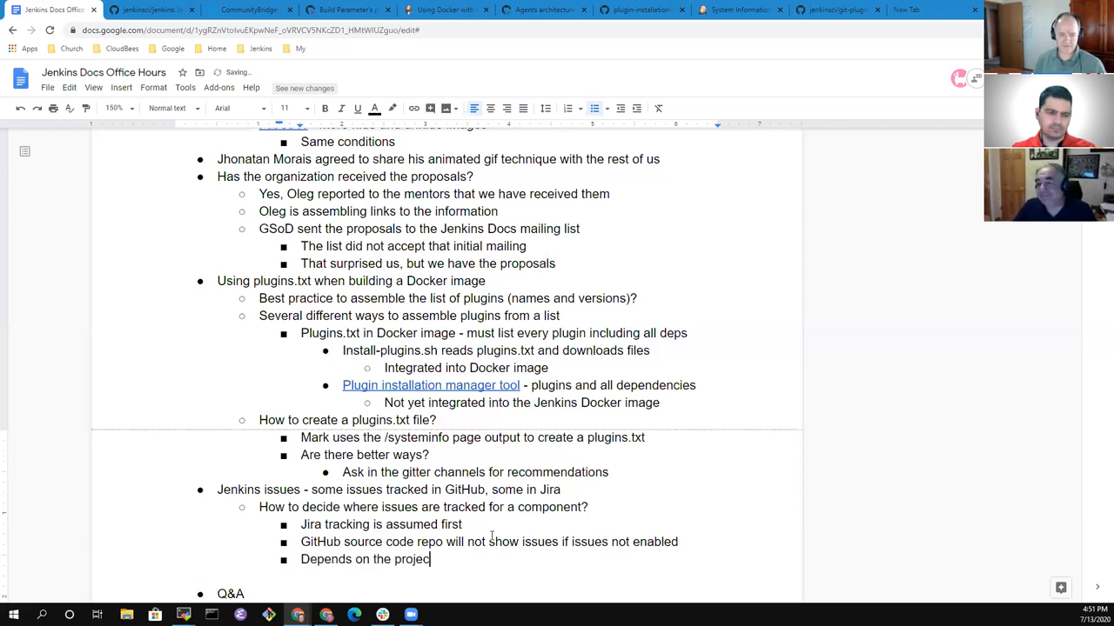
key("enter")
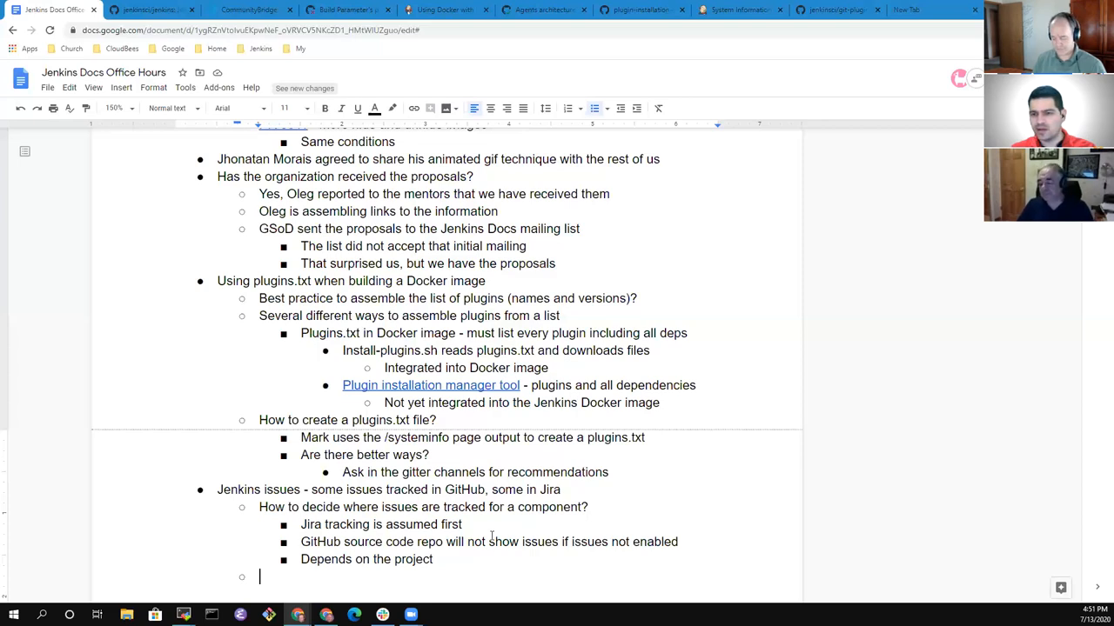
mouse_move(62, 524)
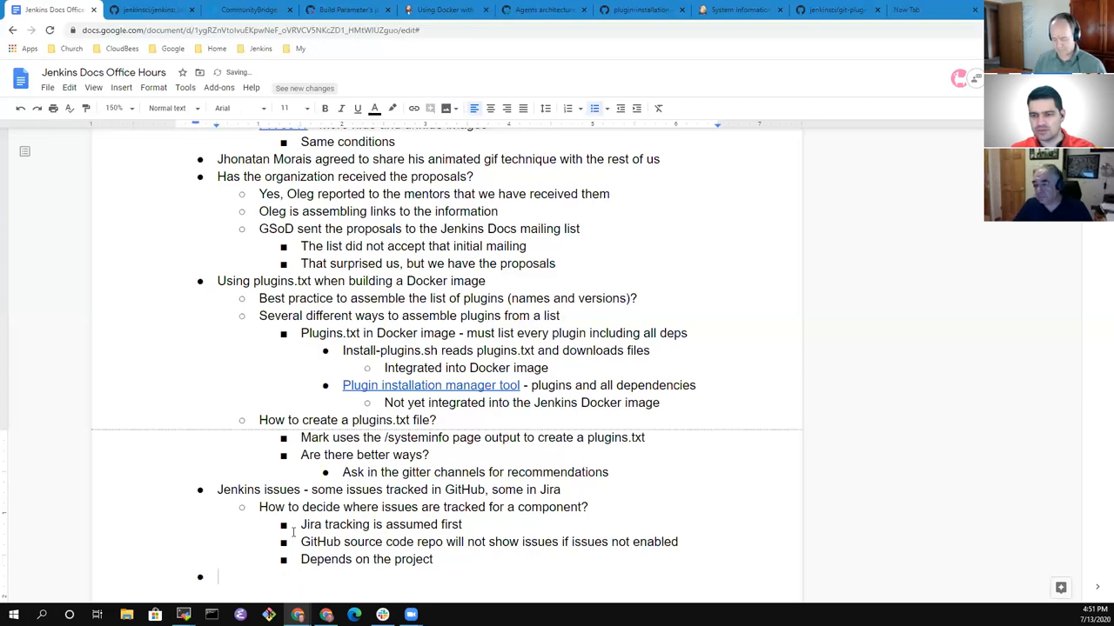
Add a question asking what plugin adoption means.
type("wHAT D")
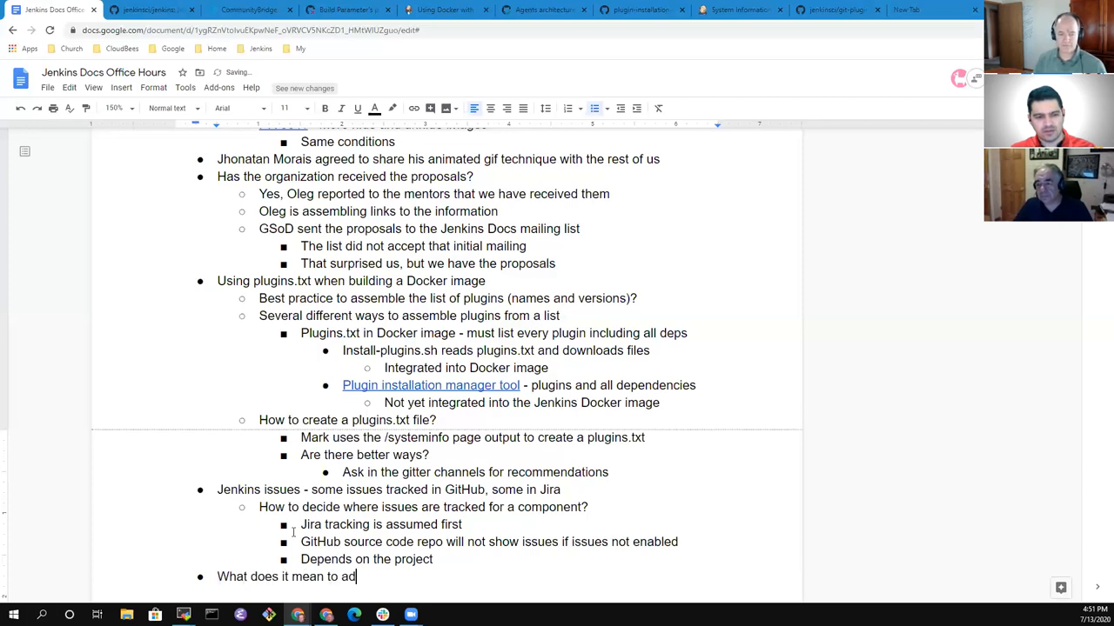
type("opt a plugin?")
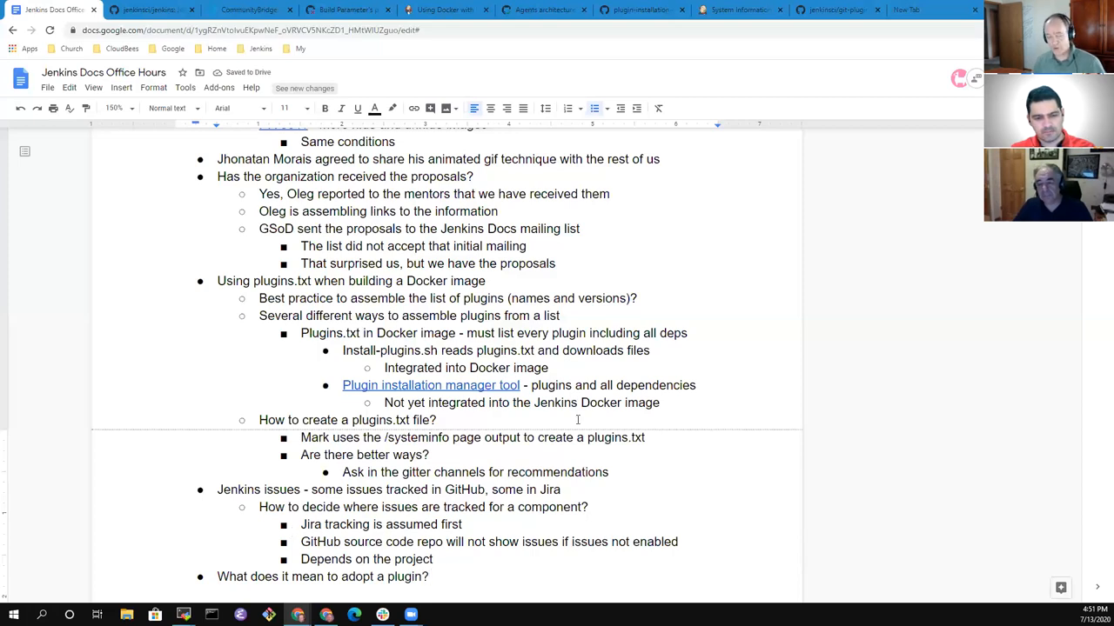
scroll("down", 3)
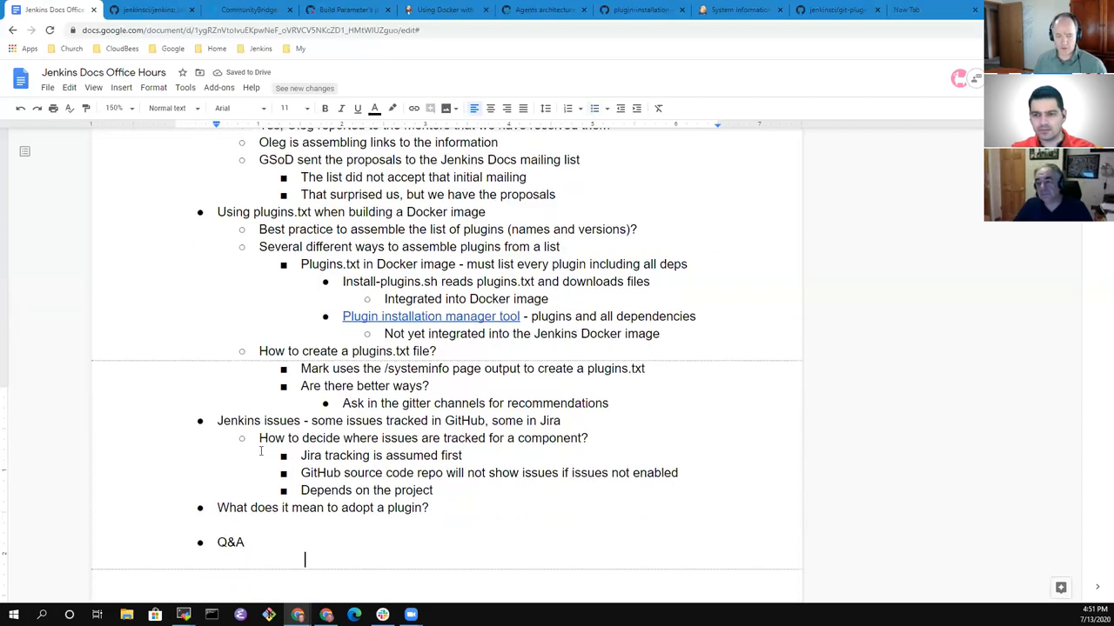
double_click(404, 507)
type(" or")
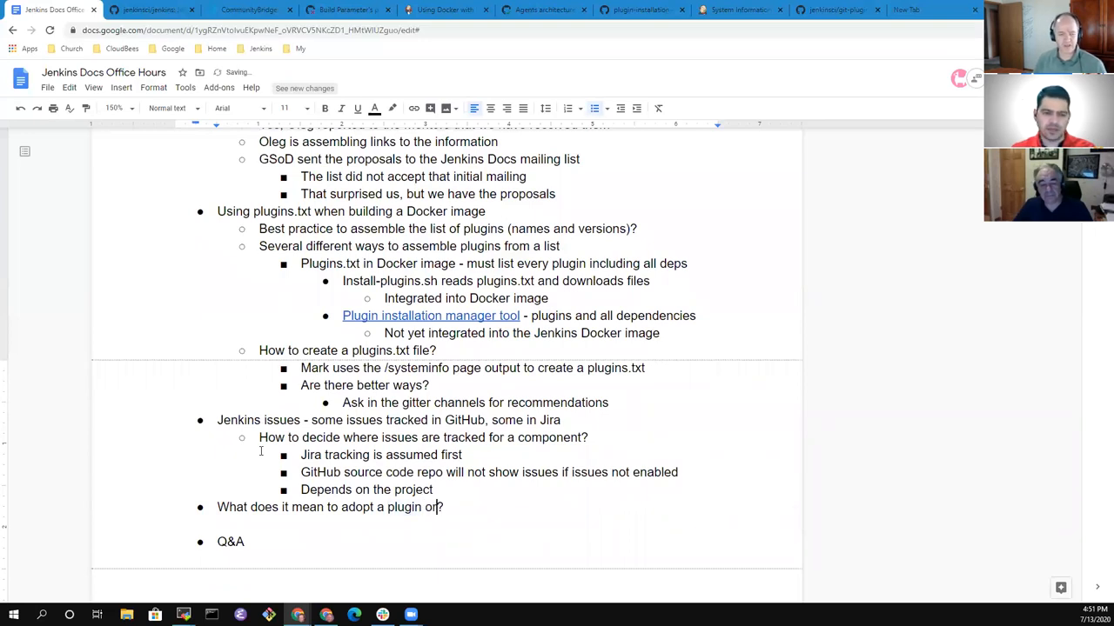
type("for a plugin to be up for")
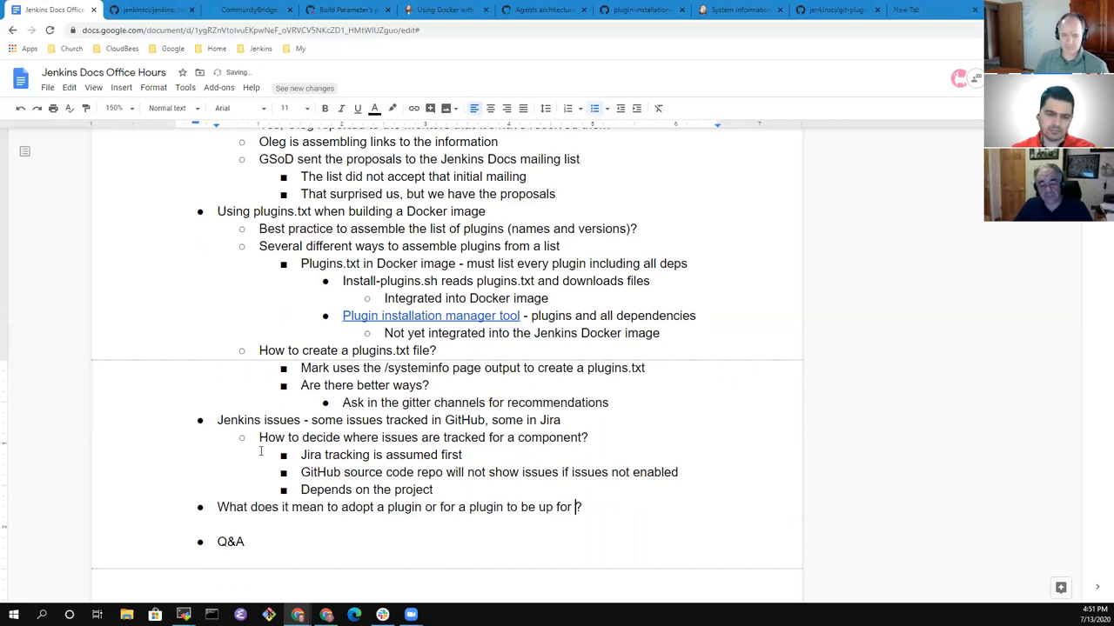
type("adoption")
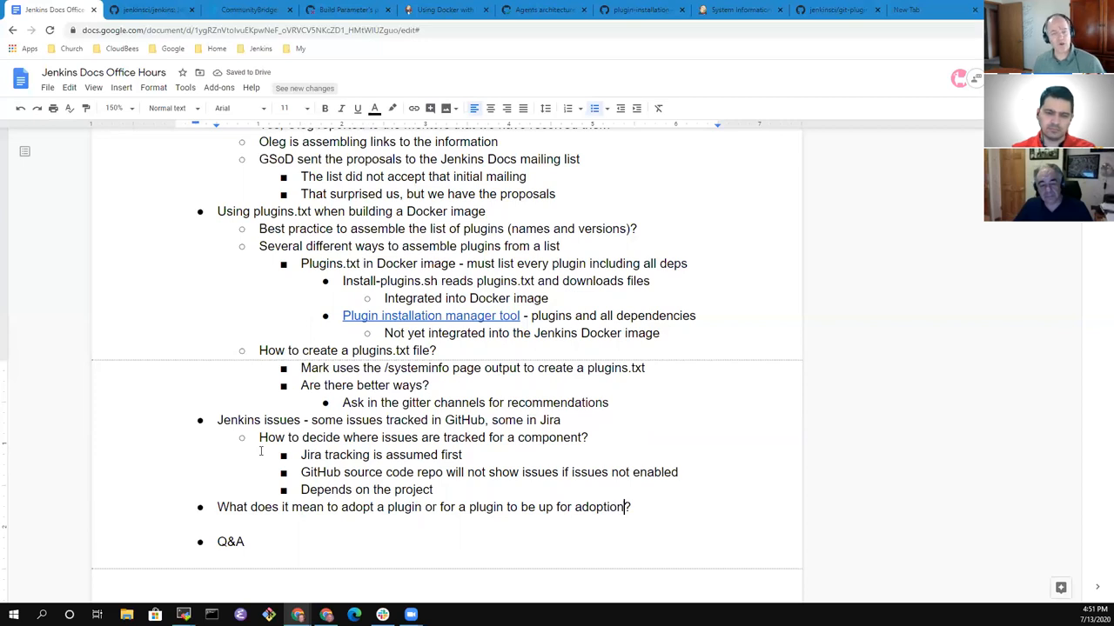
left_click(822, 10)
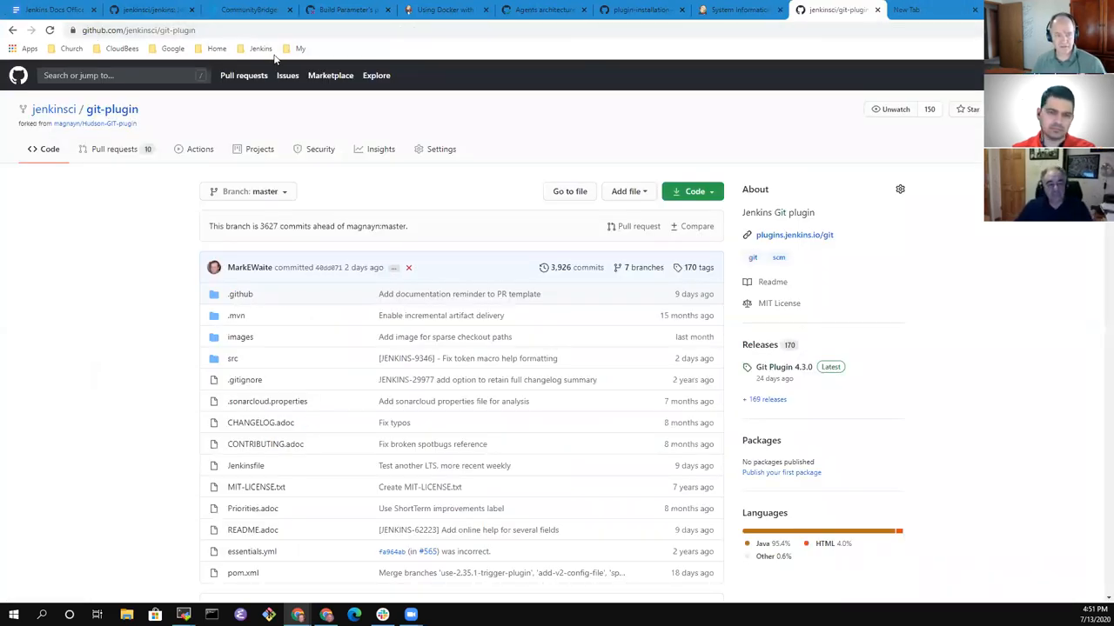
Search the plugins index for 'subversion' and open the Subversion plugin page showing its adoption notice.
left_click(267, 48)
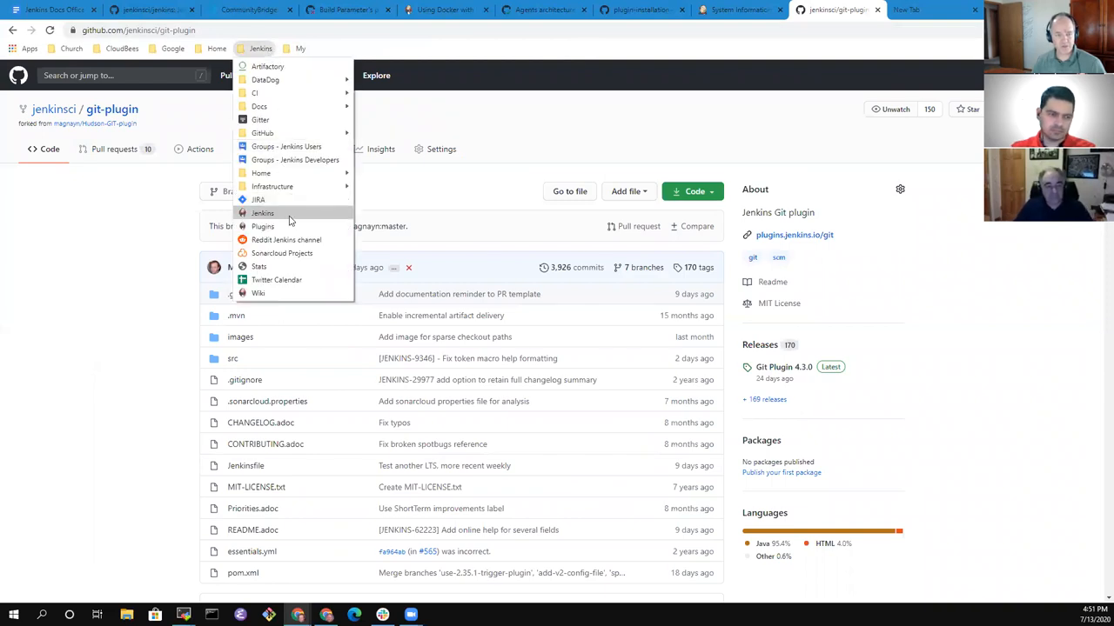
left_click(263, 226)
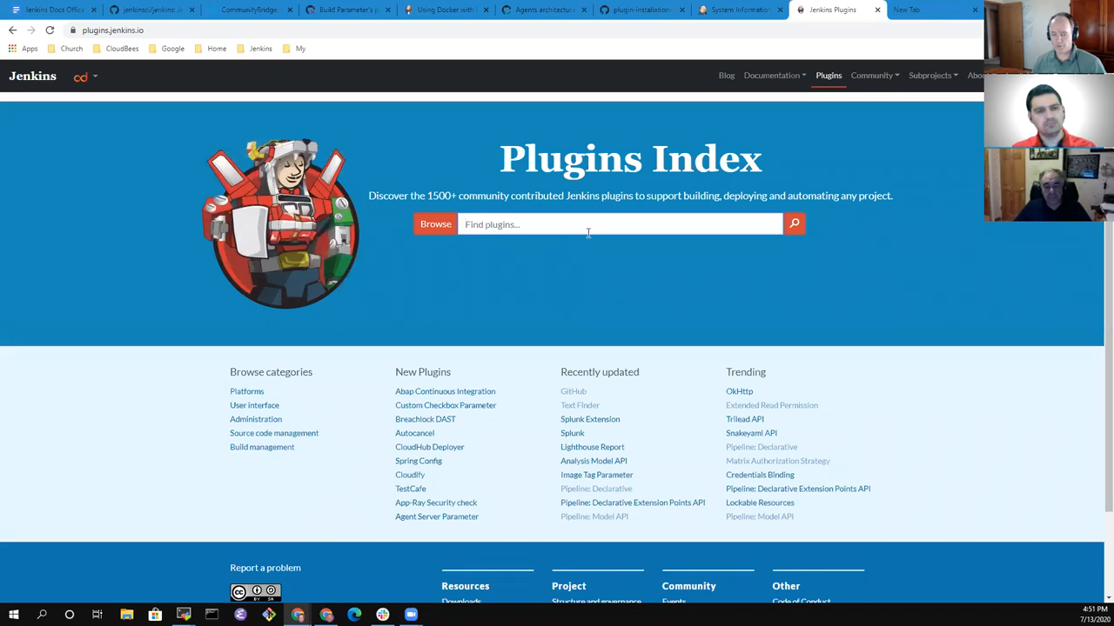
mouse_move(539, 232)
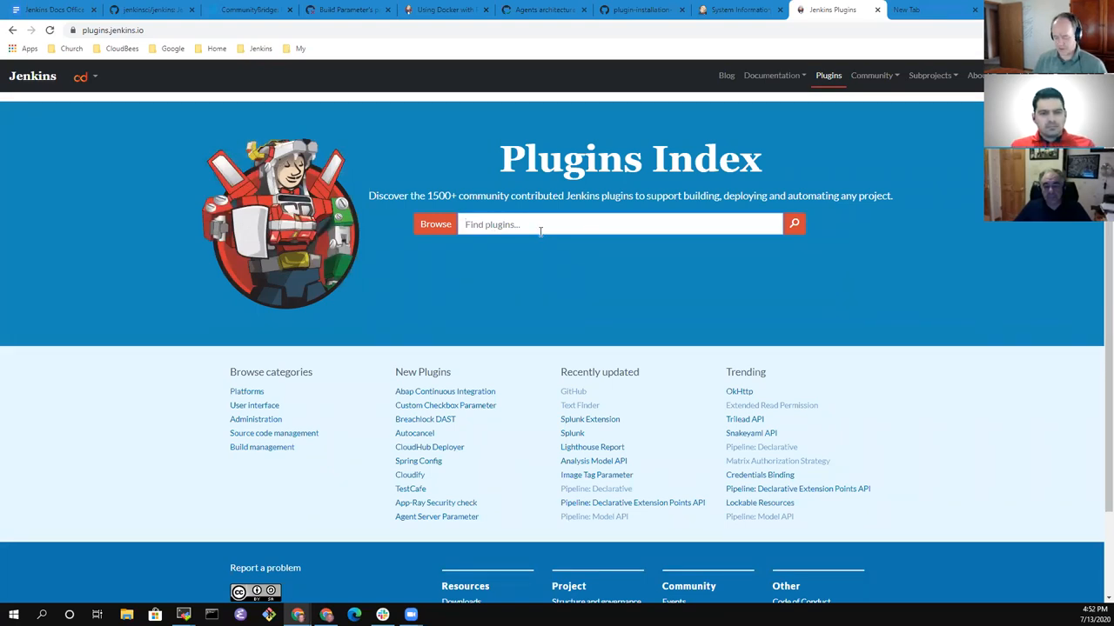
type("subversion")
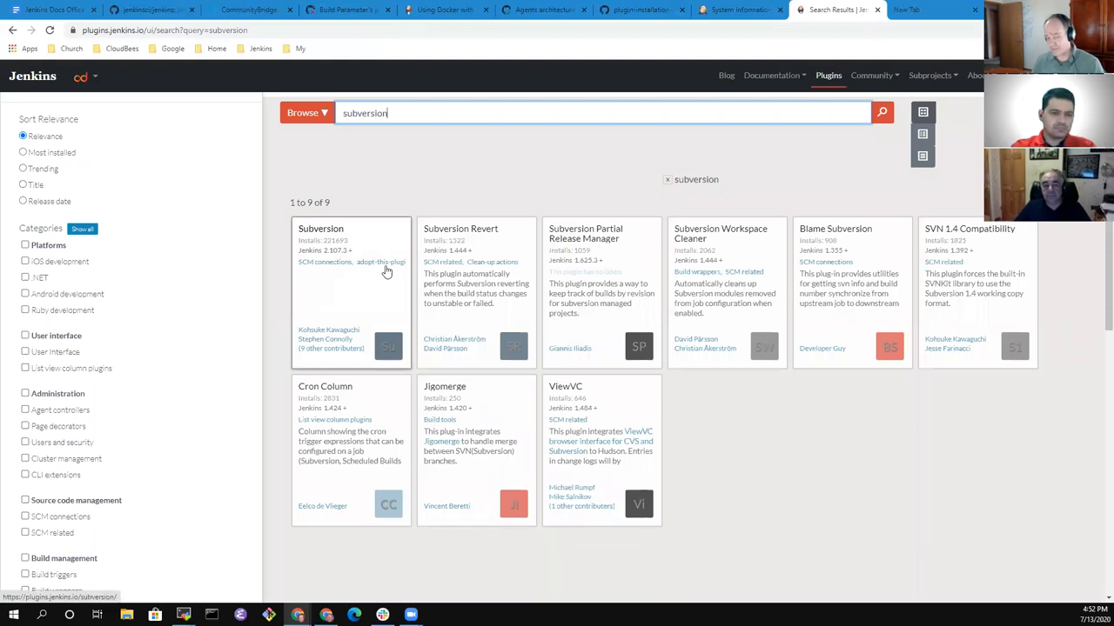
left_click(377, 261)
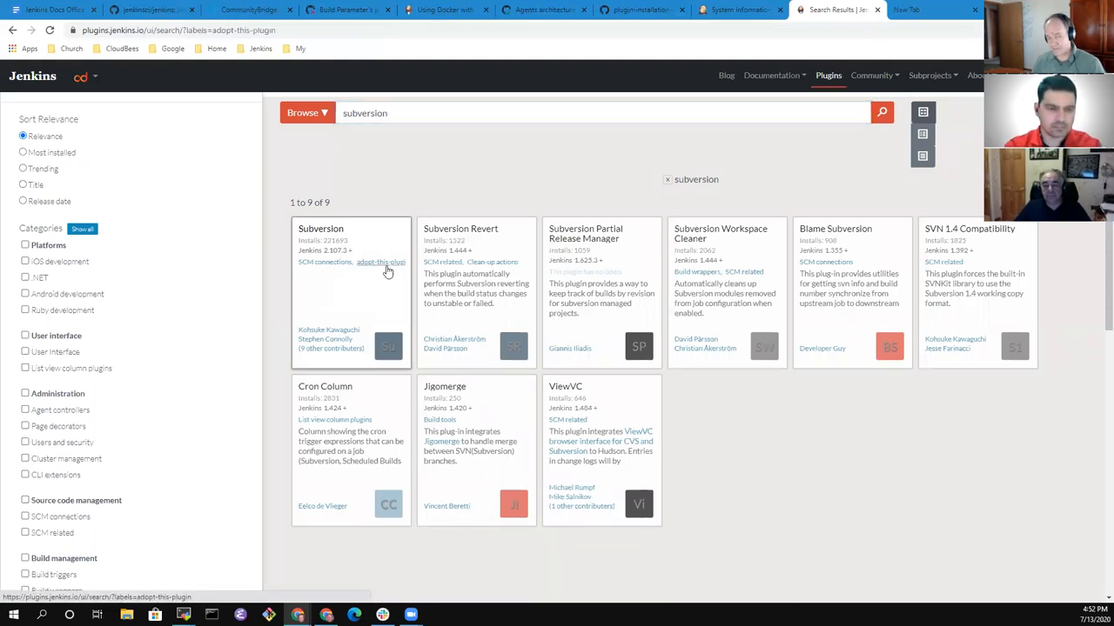
mouse_move(203, 214)
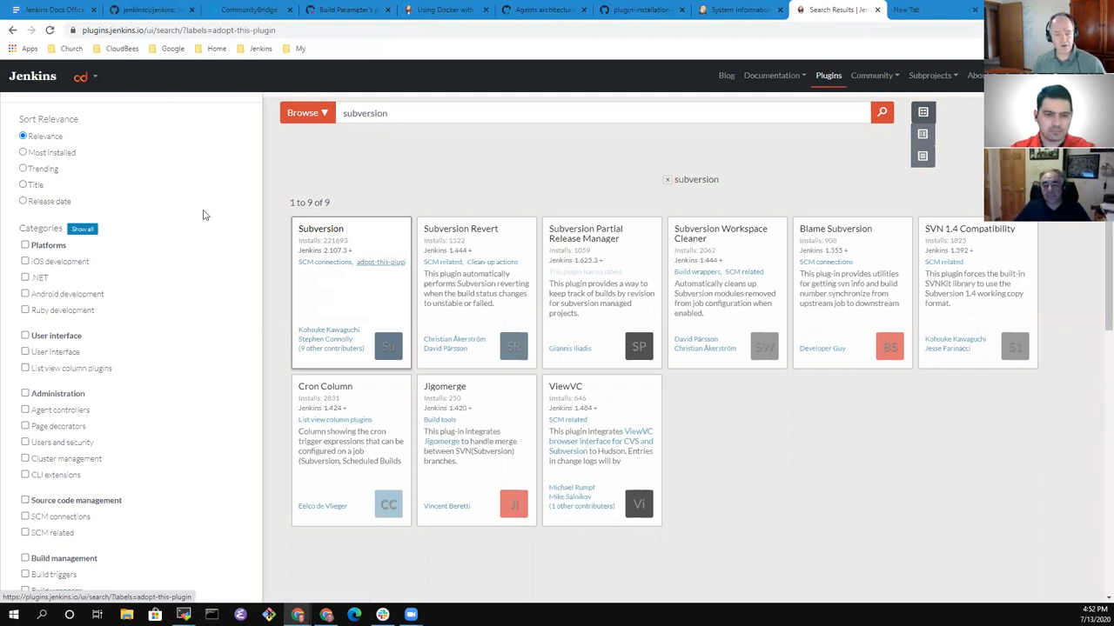
left_click(320, 227)
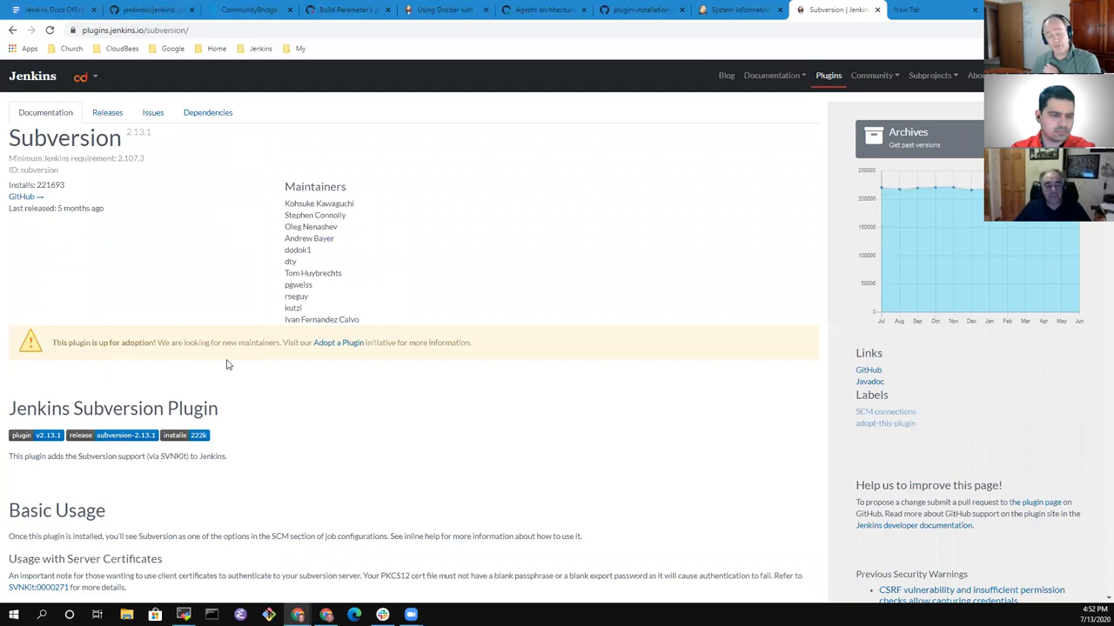
mouse_move(505, 362)
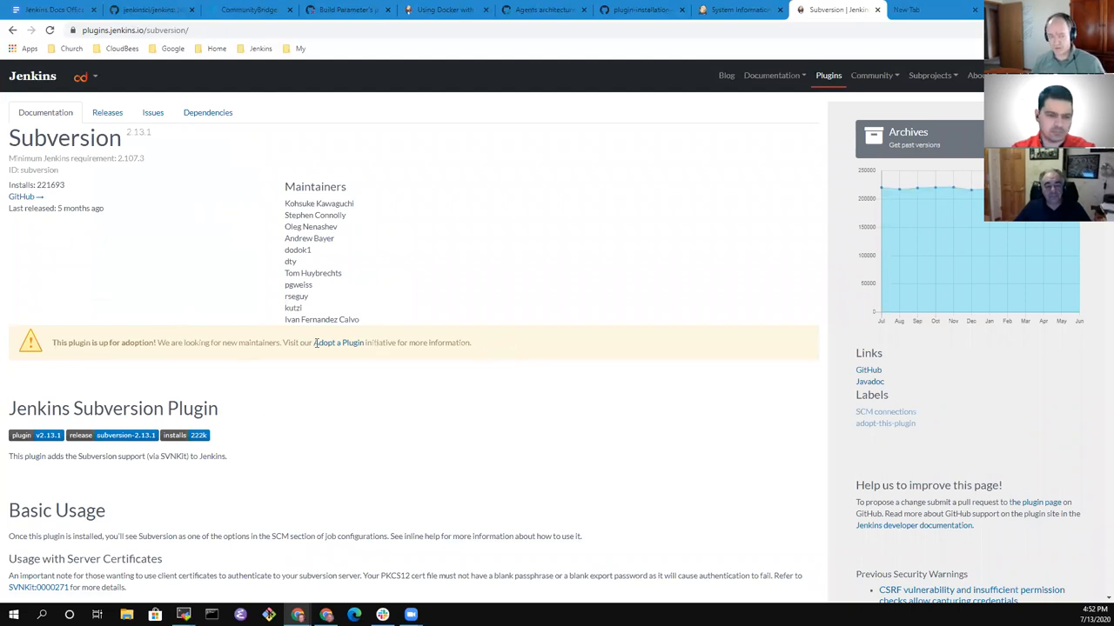
triple_click(261, 342)
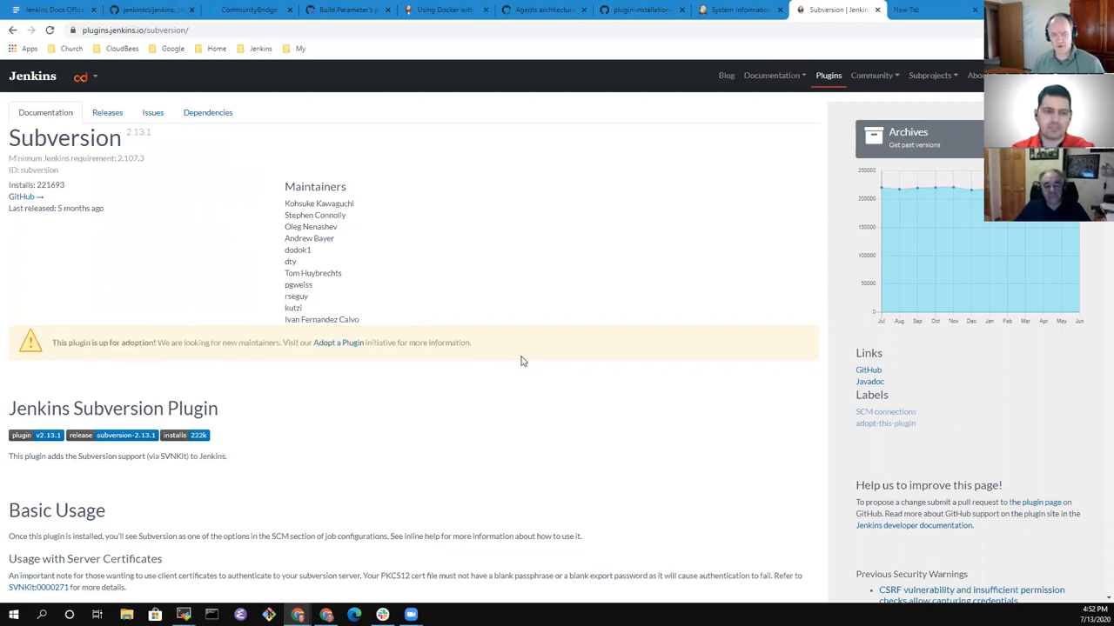
right_click(338, 343)
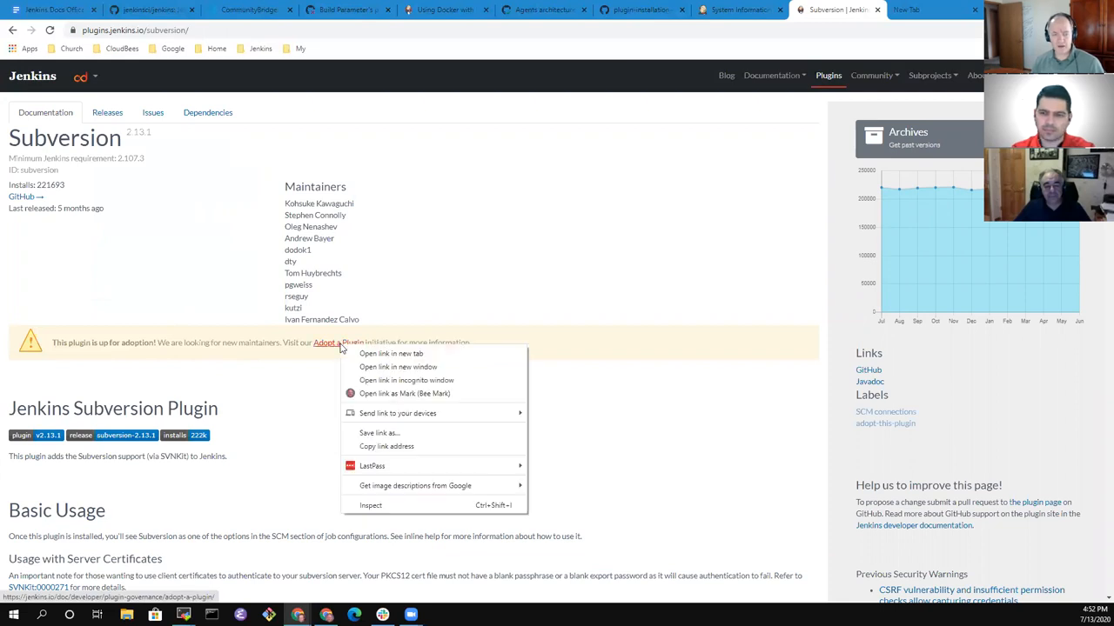
Open the Adopt a Plugin guide and read its Requesting commit access requirements.
left_click(393, 353)
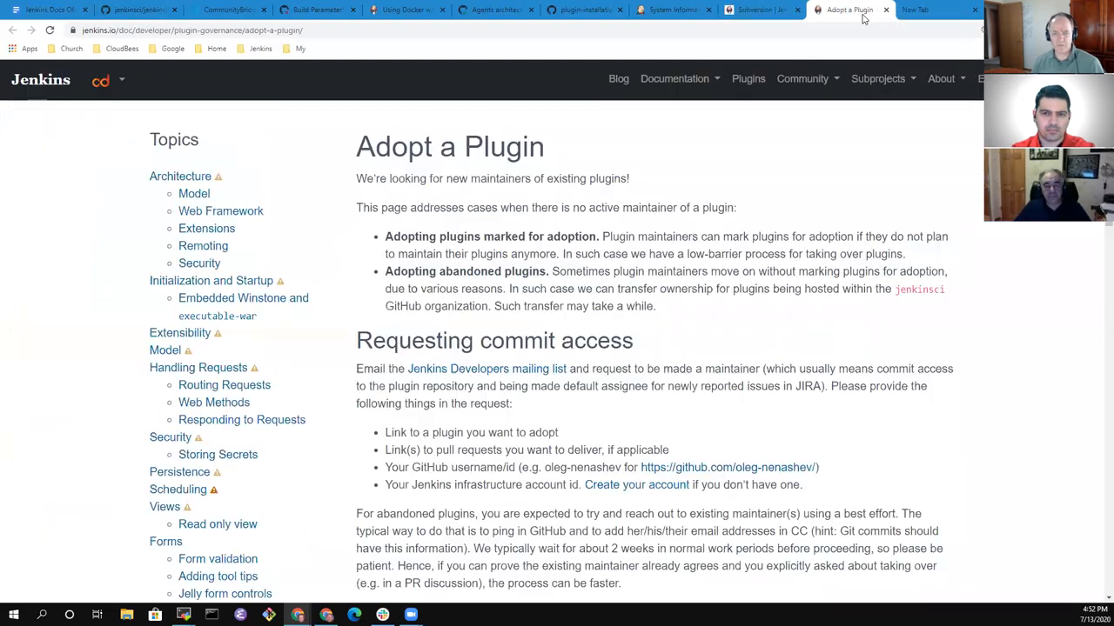
mouse_move(643, 251)
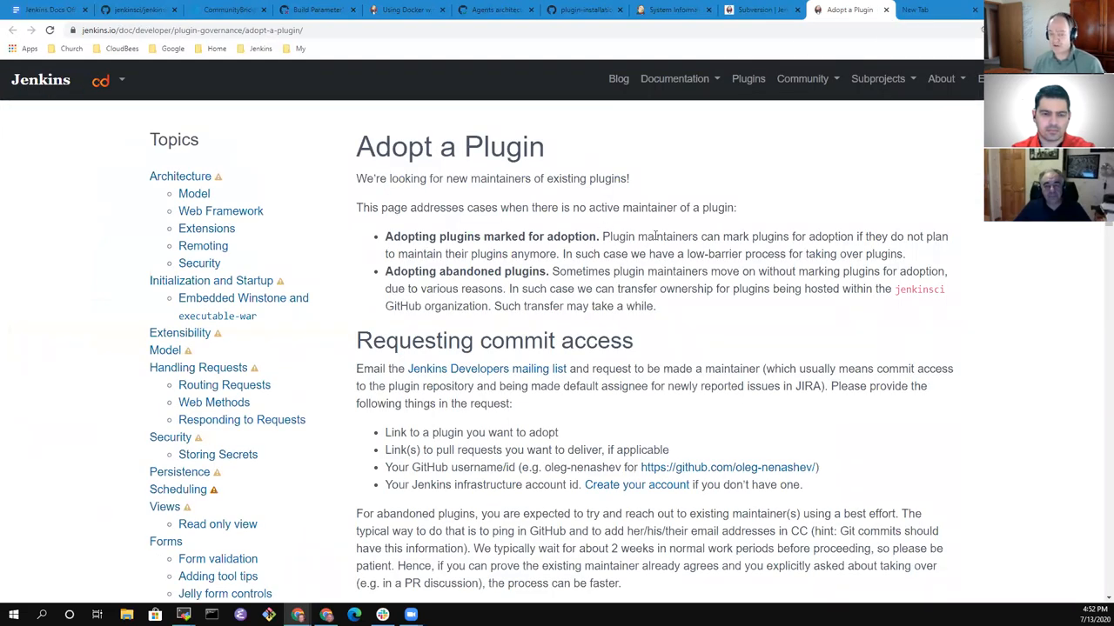
left_click_drag(607, 236, 782, 254)
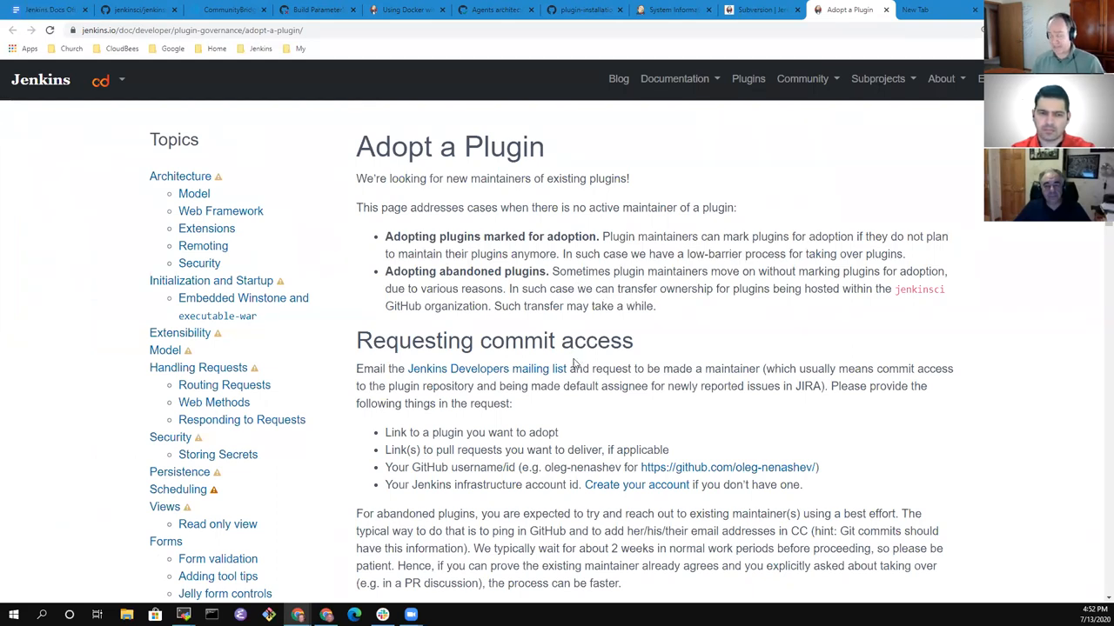
mouse_move(404, 433)
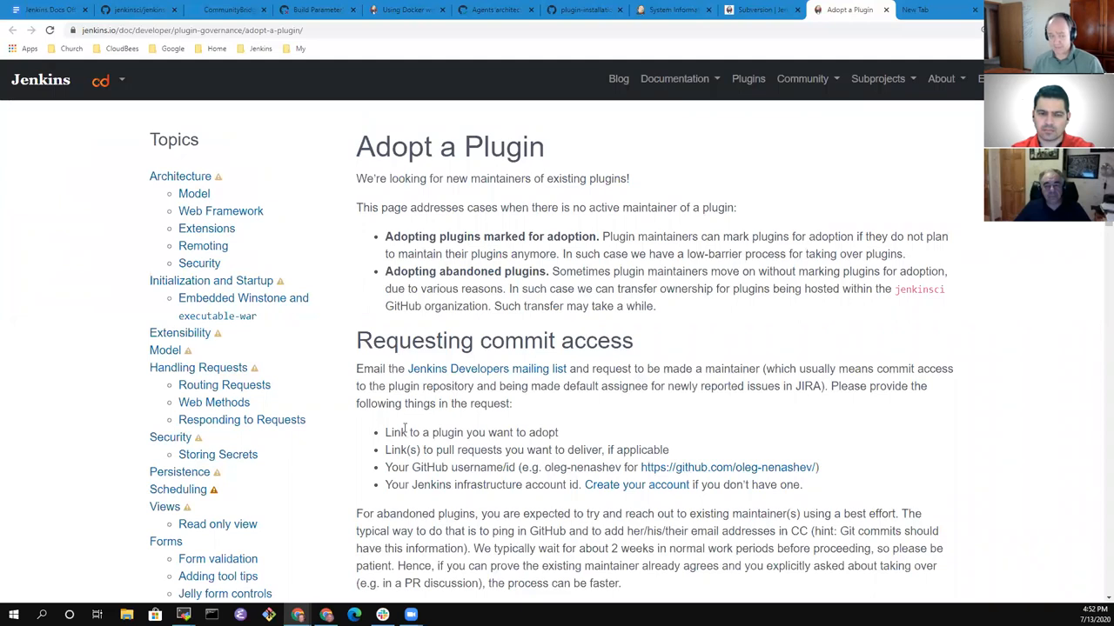
mouse_move(650, 346)
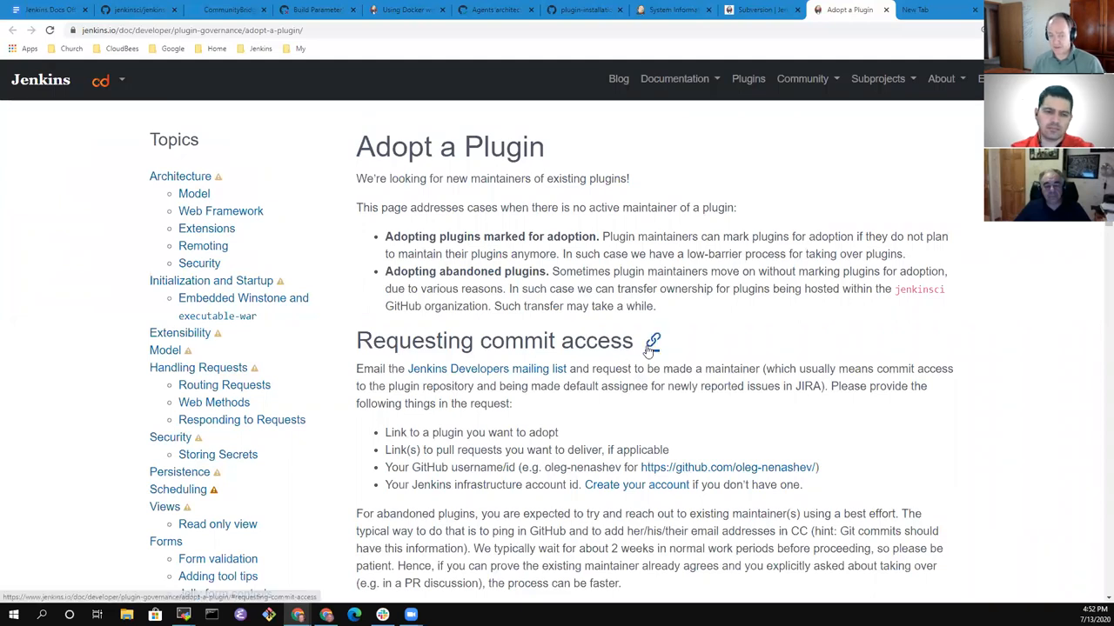
left_click(650, 343)
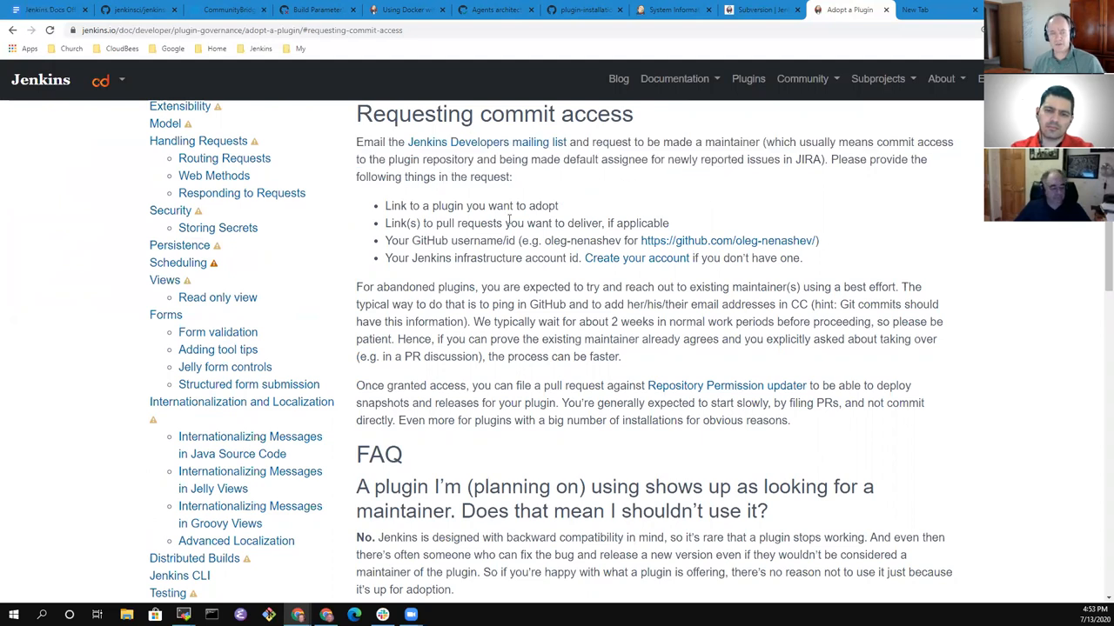
triple_click(470, 206)
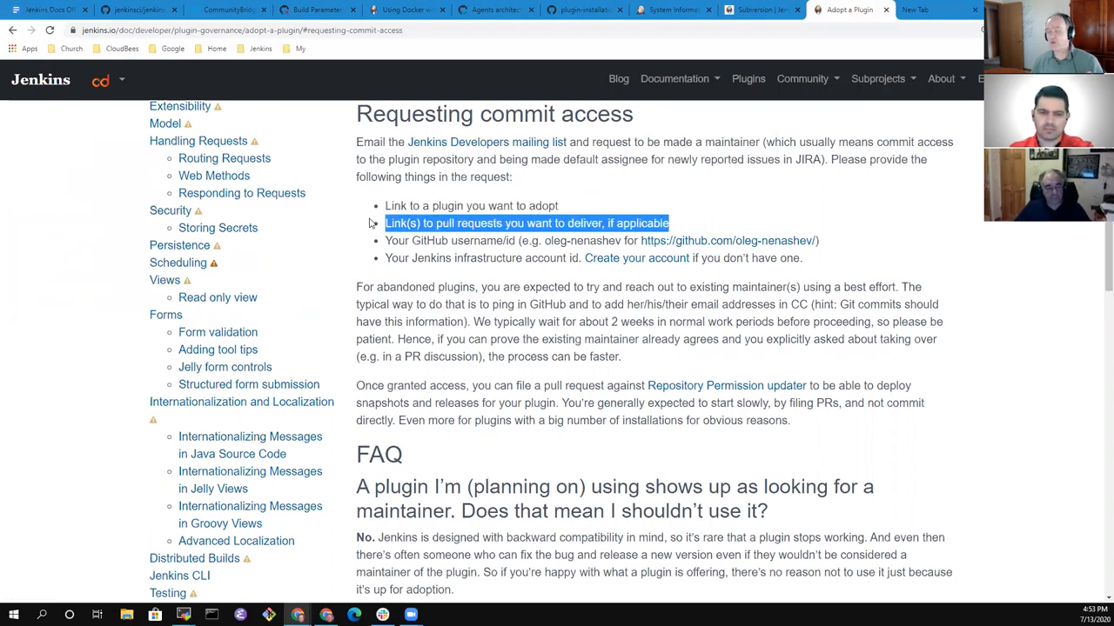
mouse_move(856, 256)
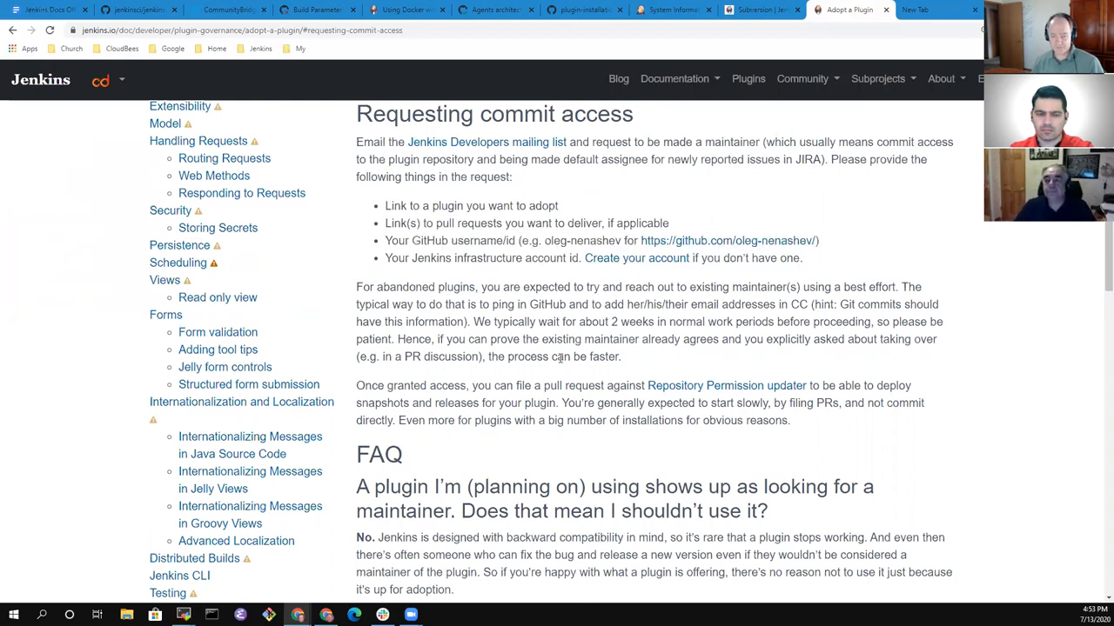
mouse_move(653, 471)
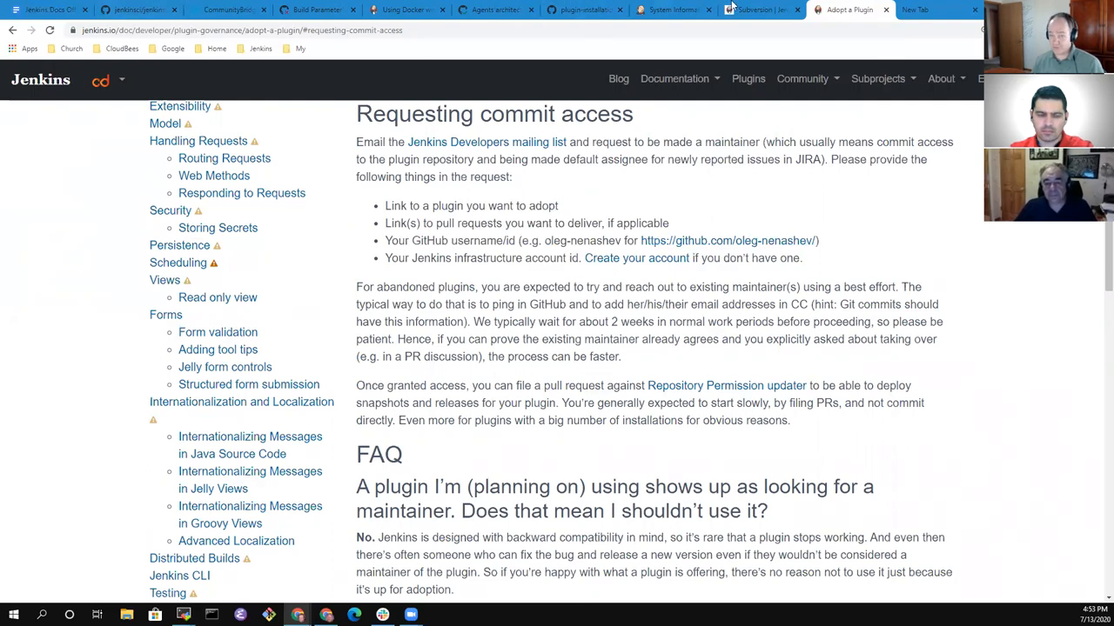
From the Subversion page, list all 76 adopt-this-plugin plugins.
left_click(757, 9)
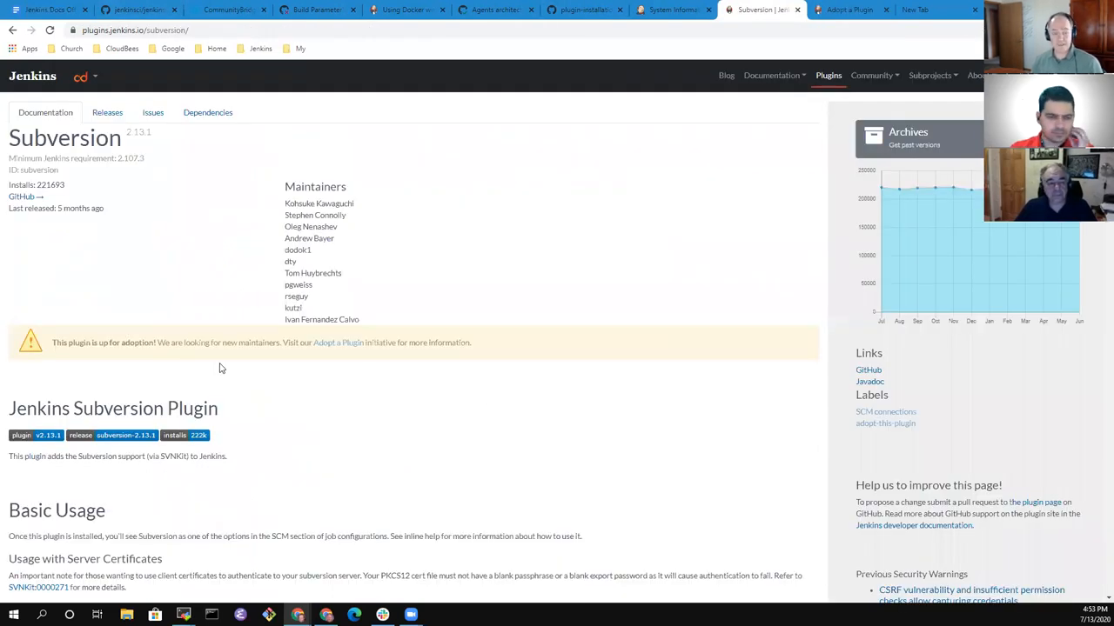
mouse_move(273, 363)
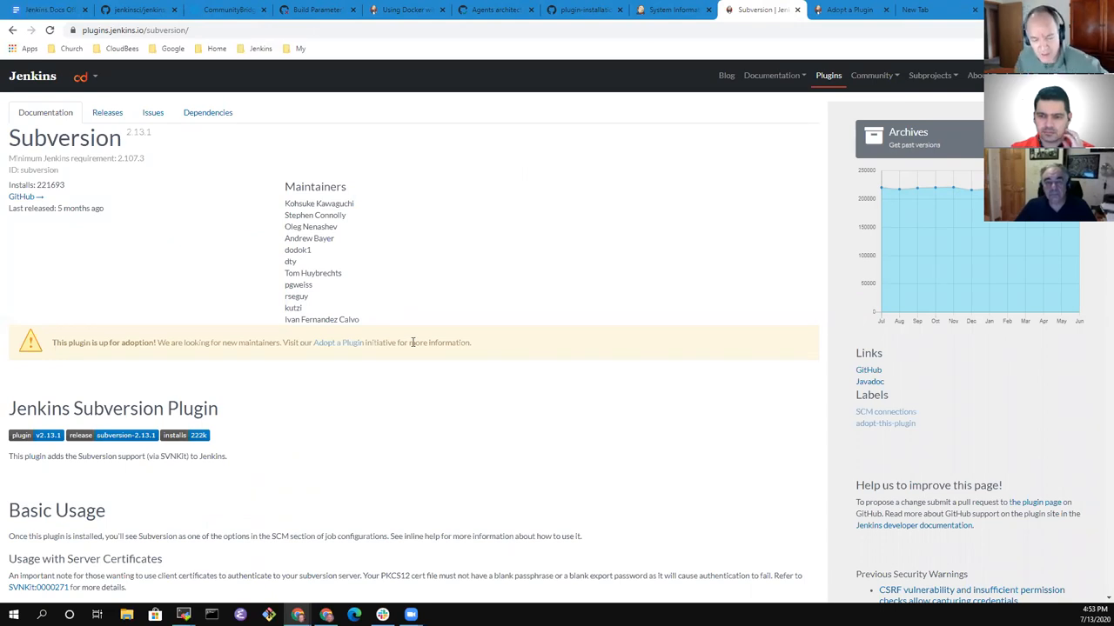
mouse_move(415, 358)
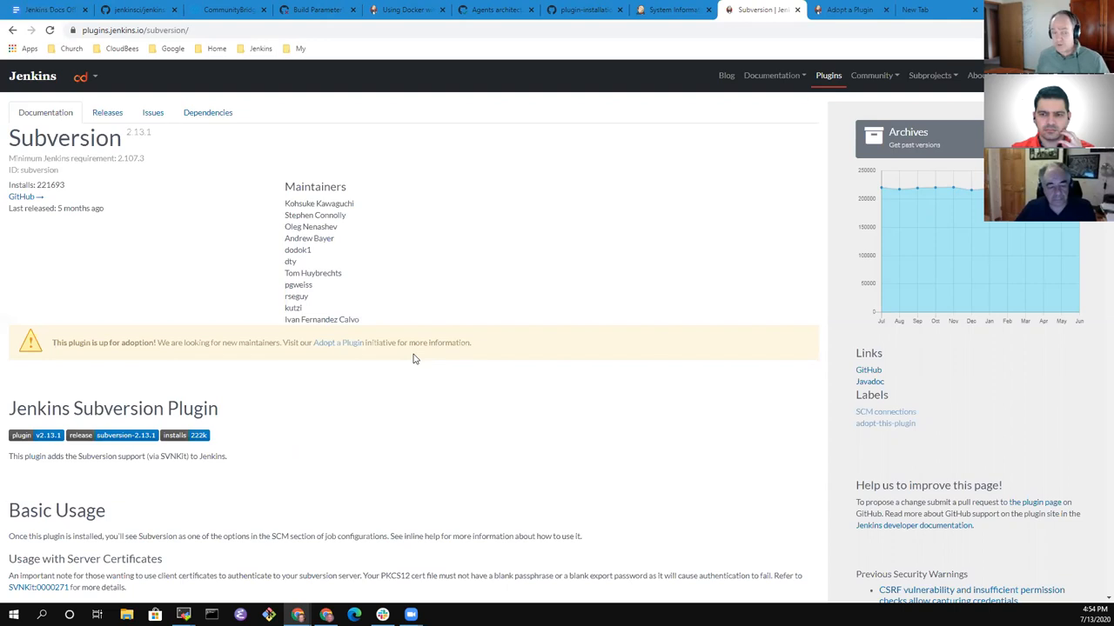
right_click(336, 343)
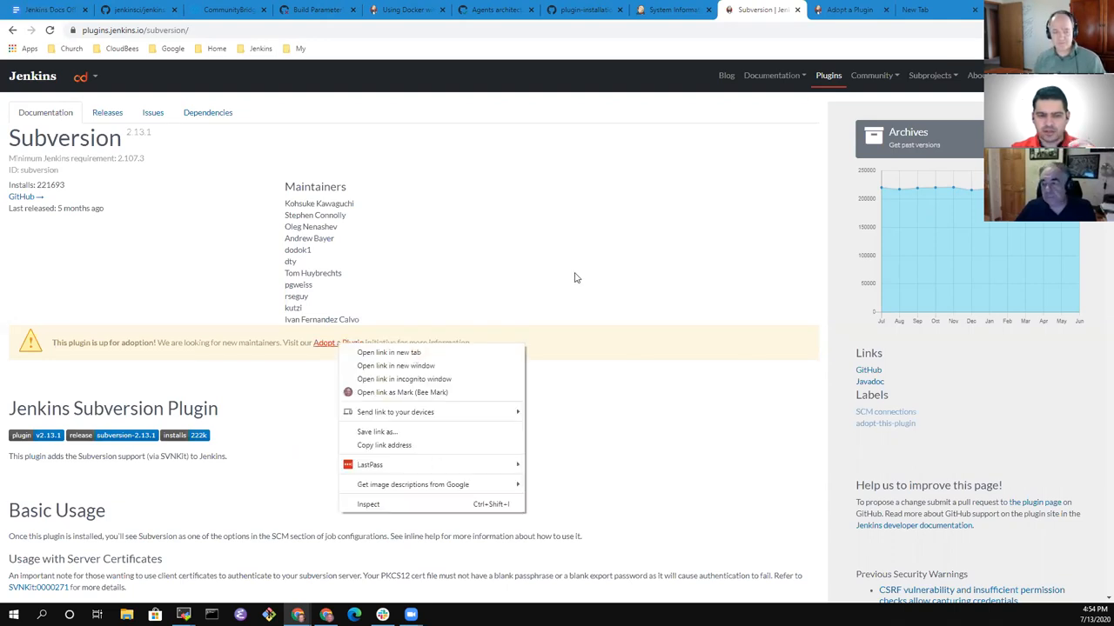
left_click(331, 167)
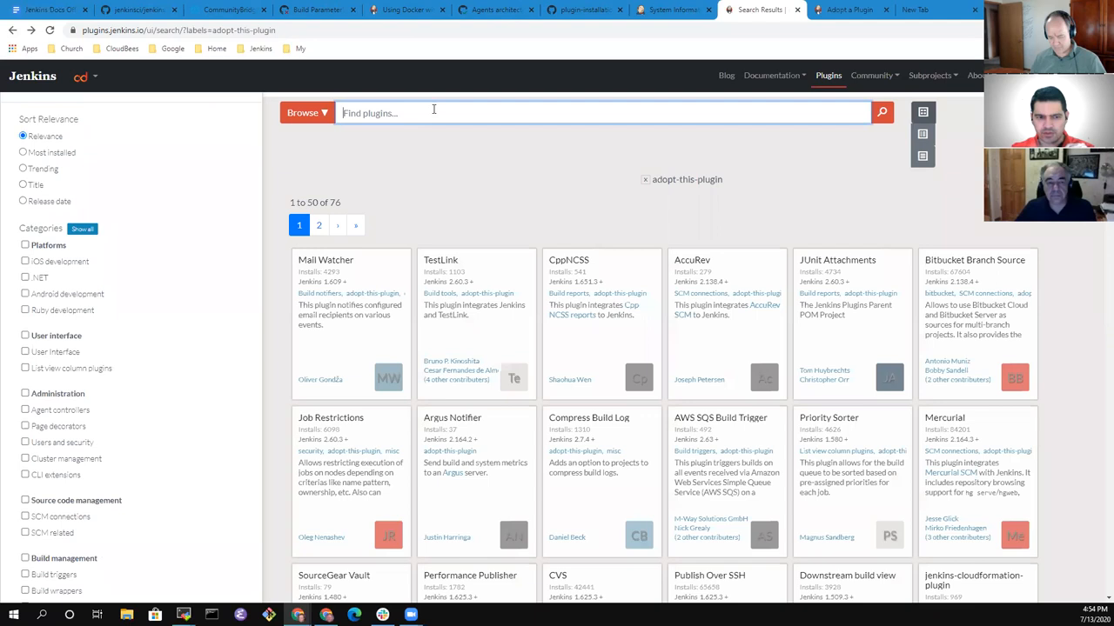
Search plugins for 'abandoned' and remove the adopt-this-plugin filter, finding no results.
type("abandon")
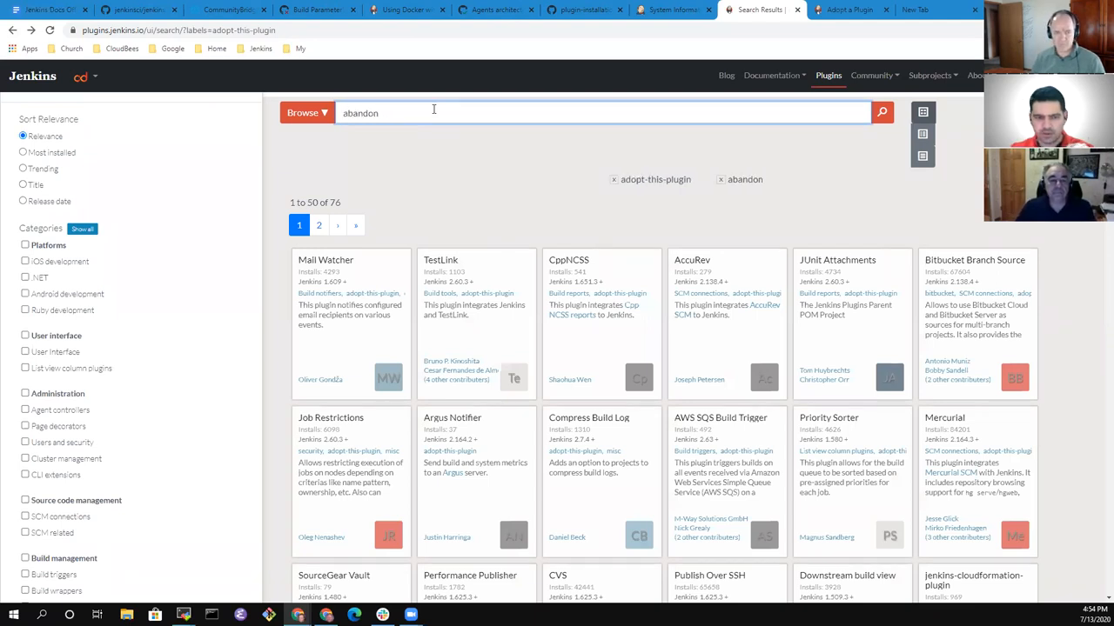
type("ed")
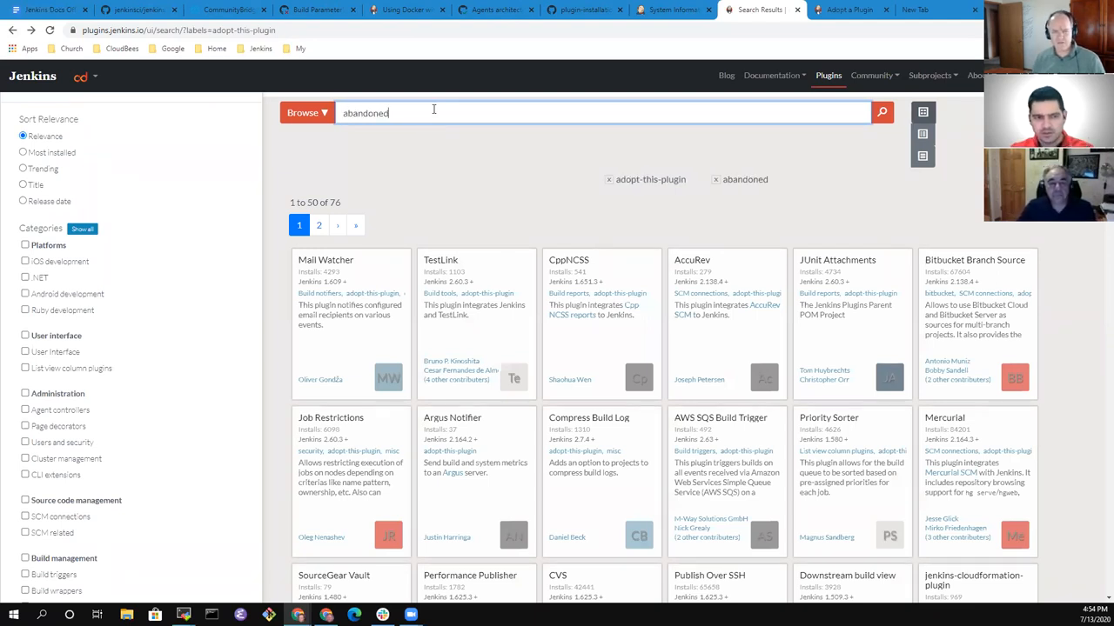
mouse_move(657, 185)
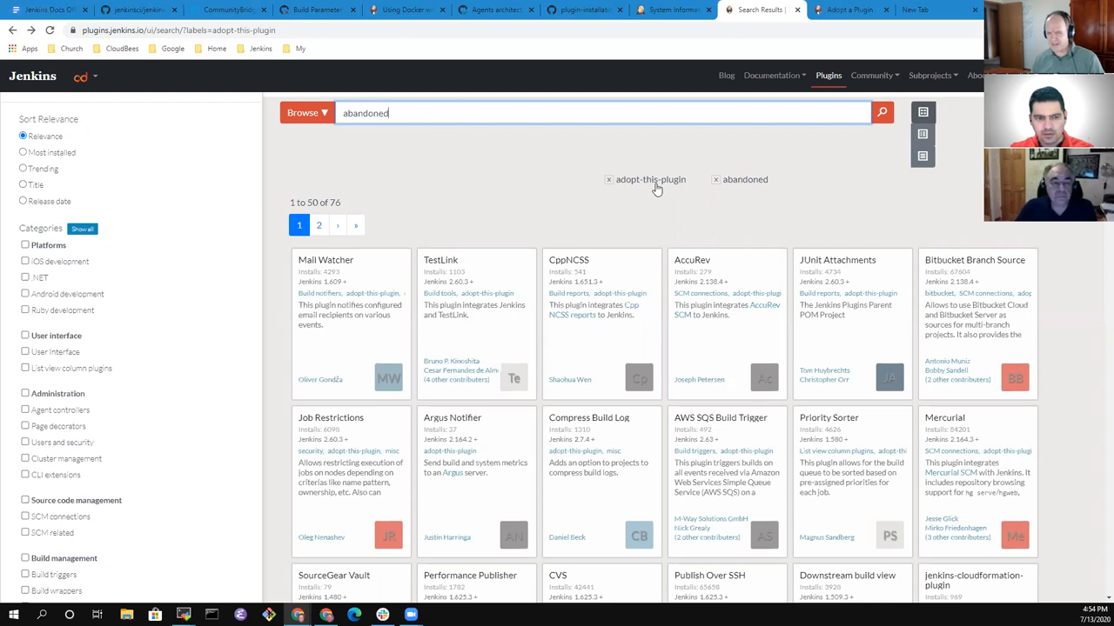
left_click(609, 179)
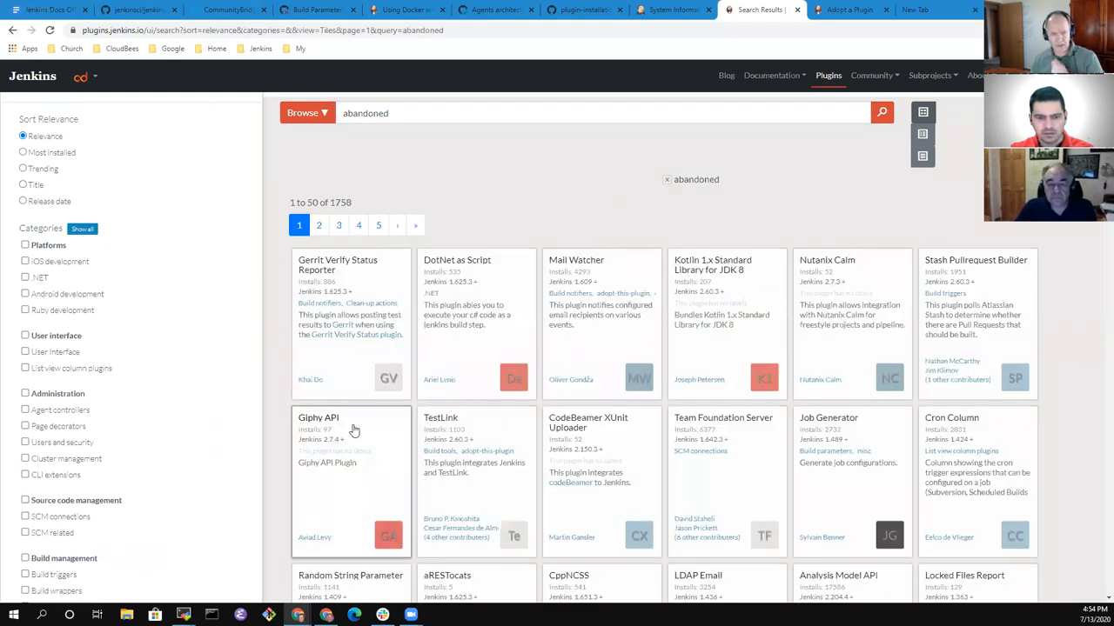
left_click(342, 265)
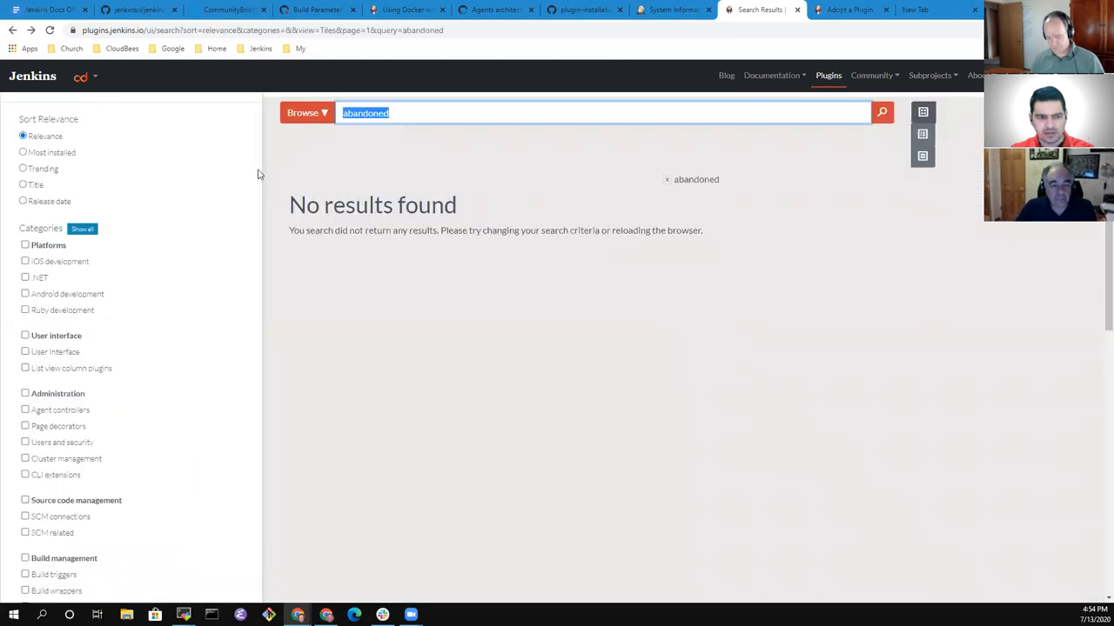
Search 'subversion' and reopen the Subversion plugin page.
type("subversion")
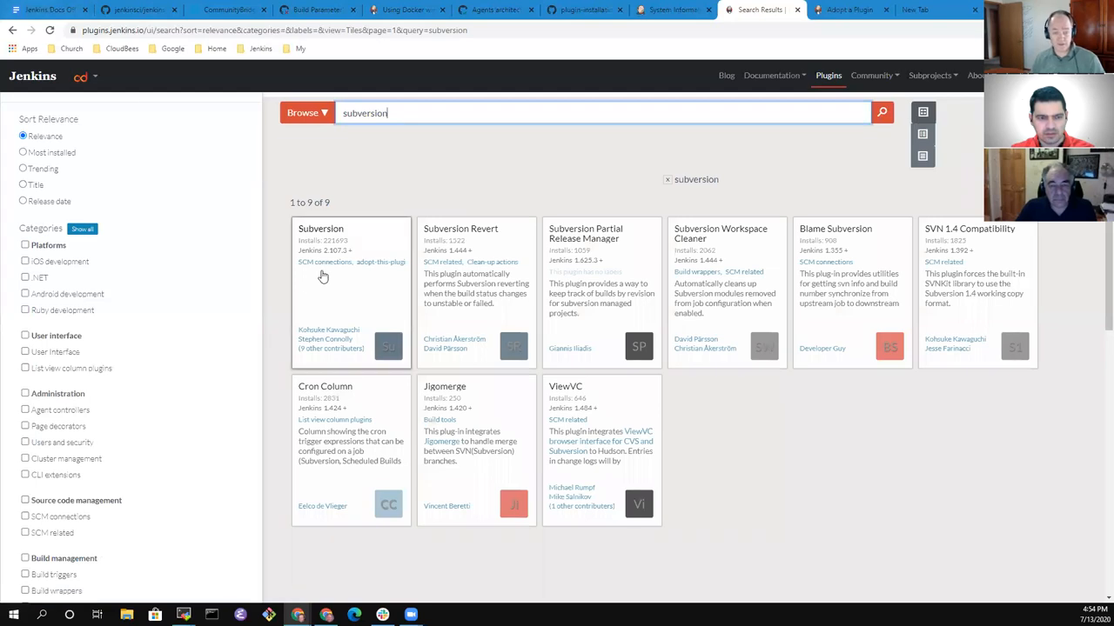
left_click(320, 228)
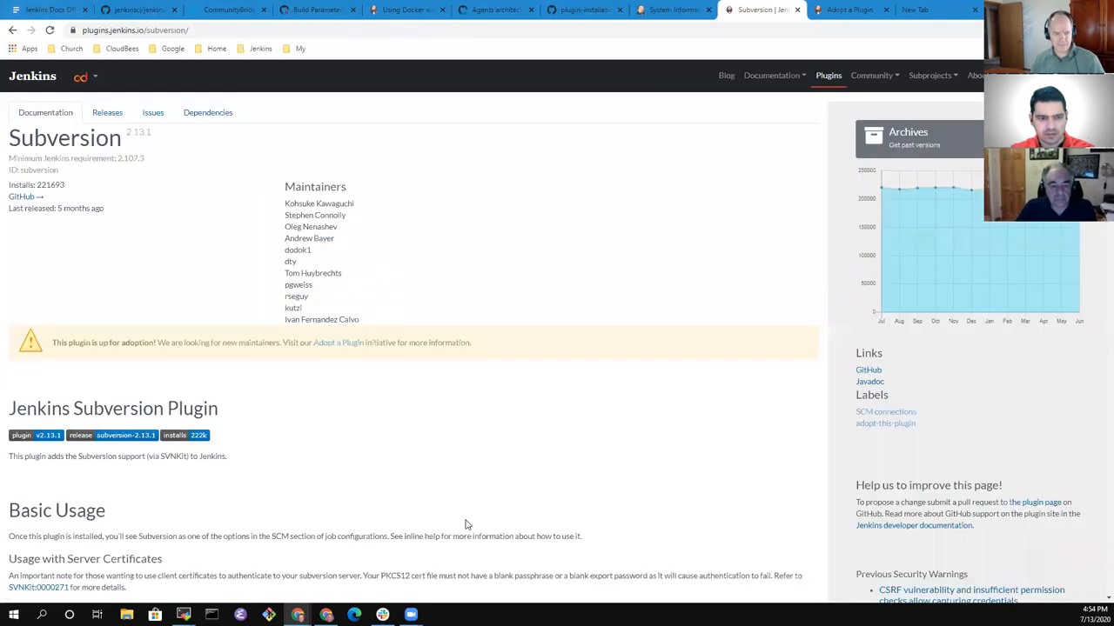
mouse_move(488, 479)
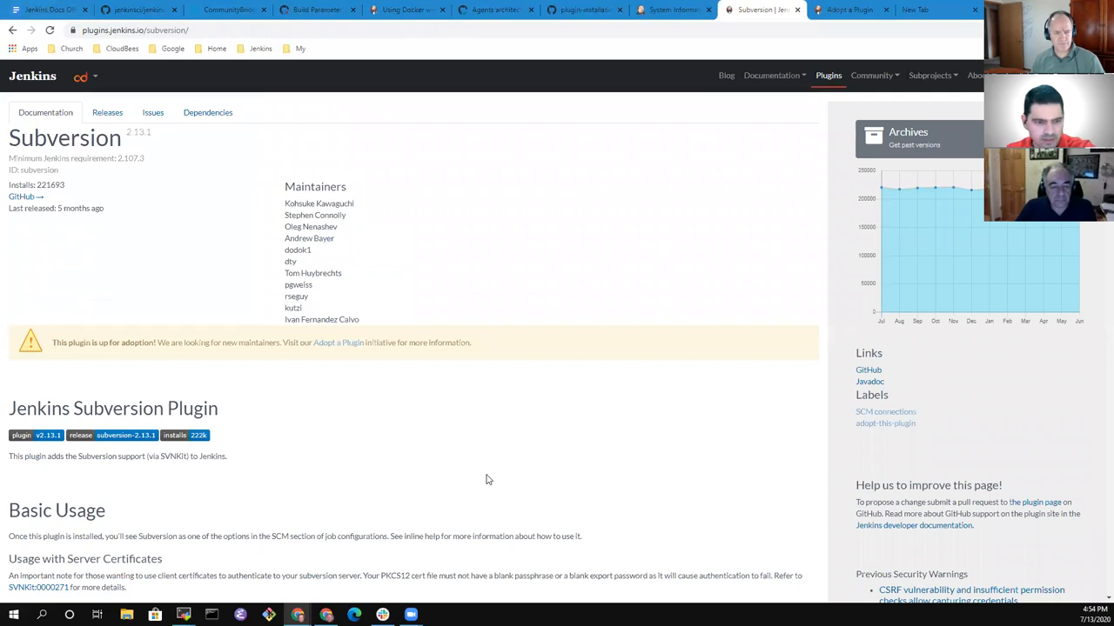
left_click(336, 342)
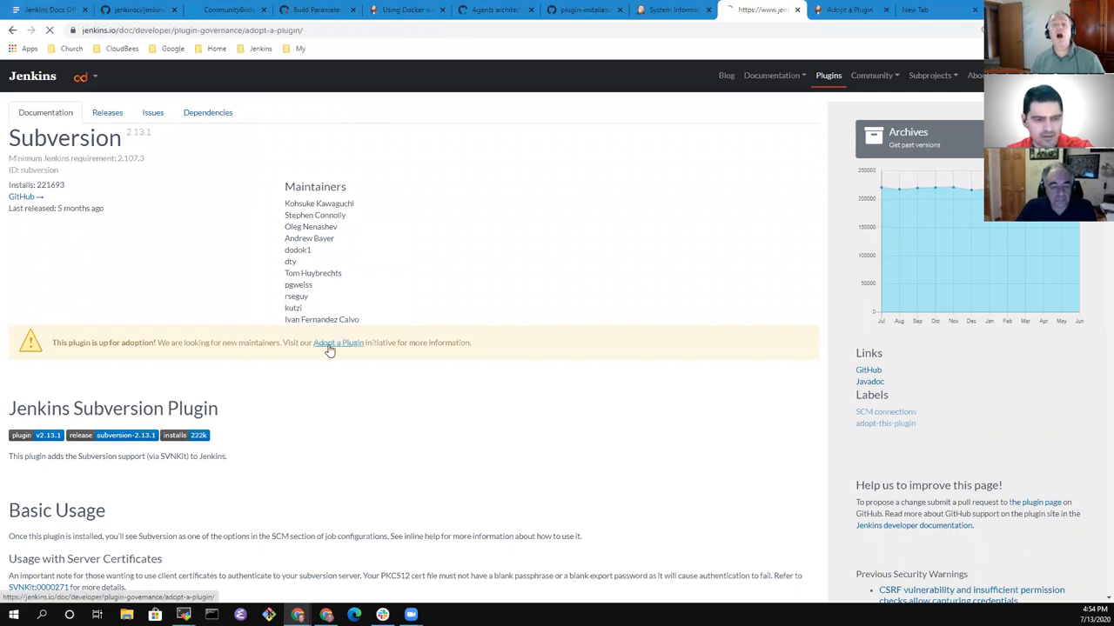
Read the Adopting abandoned plugins paragraph in the Adopt a Plugin guide.
left_click(337, 343)
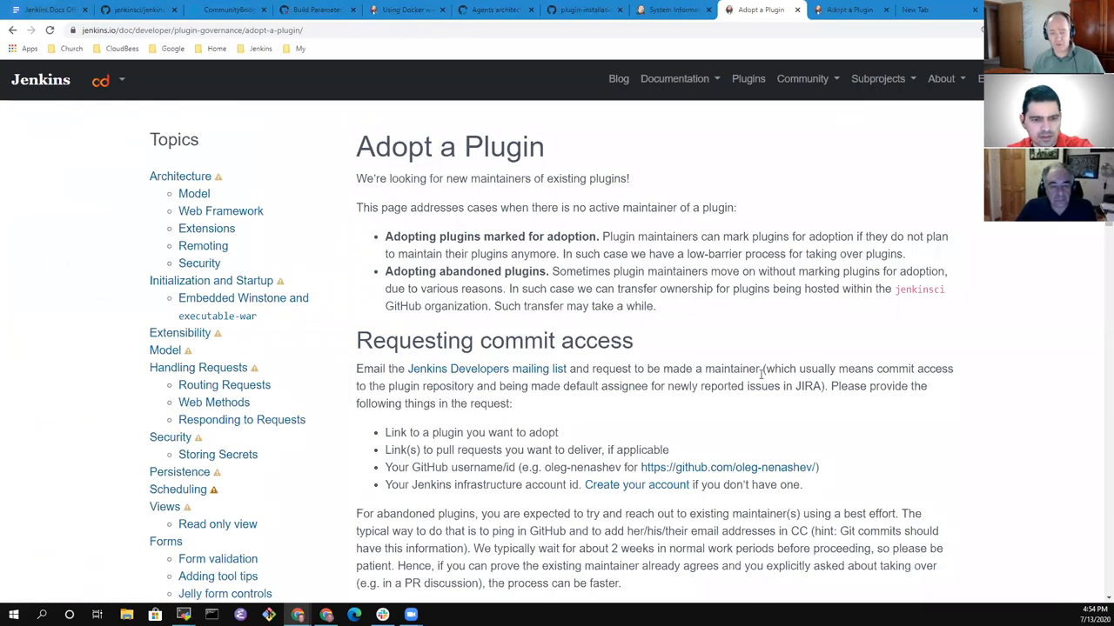
scroll("down", 3)
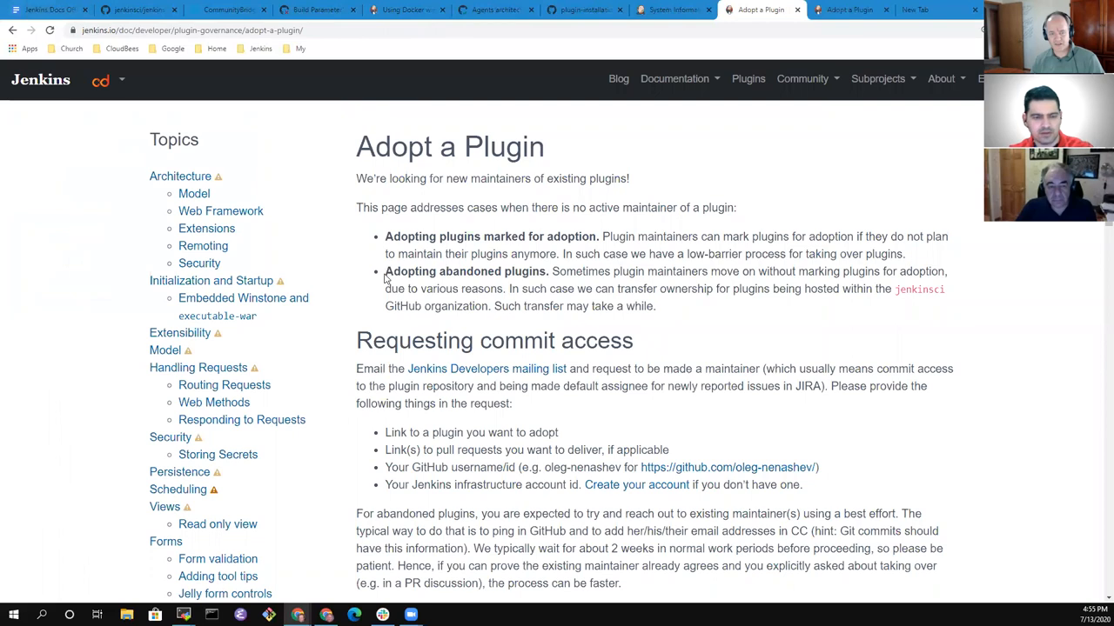
left_click_drag(384, 270, 655, 306)
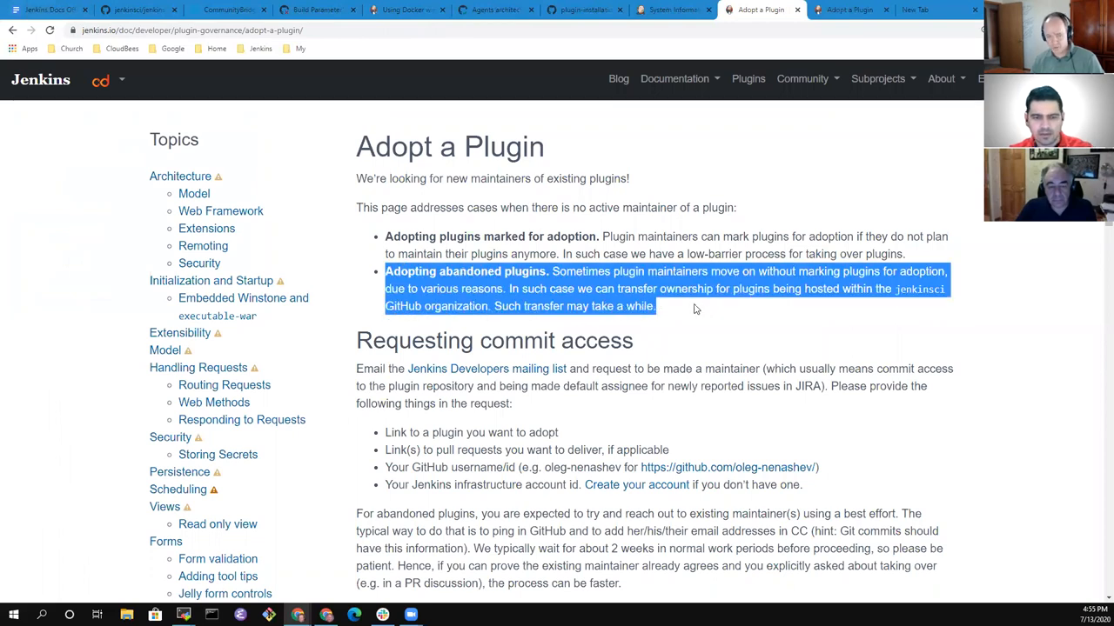
left_click(695, 309)
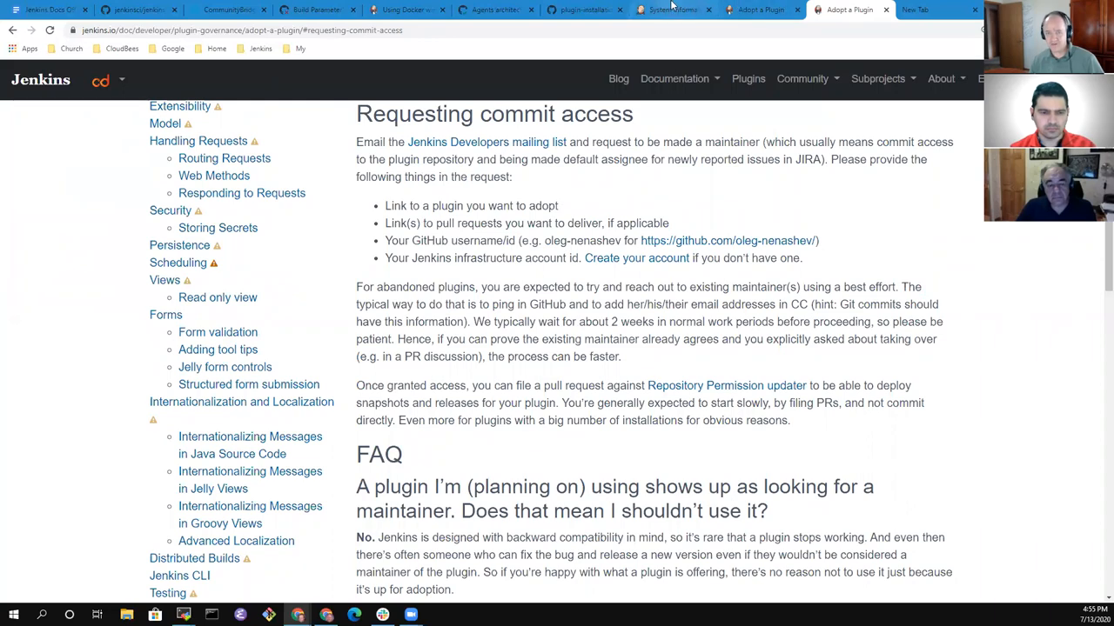
Glance at the System Information tab, then move to the empty new tab.
left_click(674, 10)
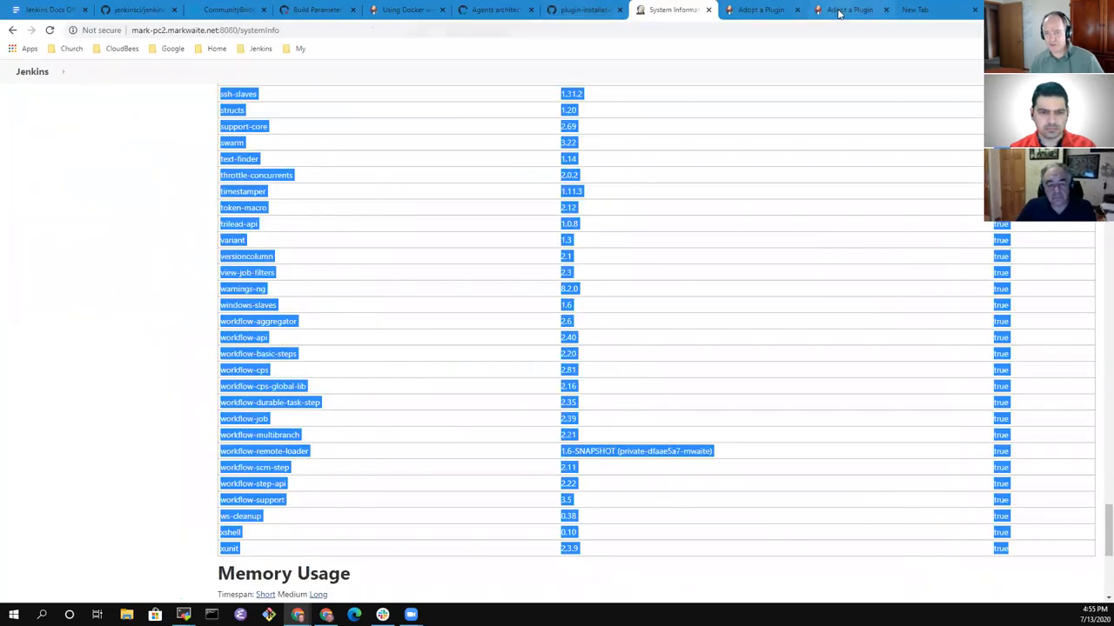
left_click(848, 10)
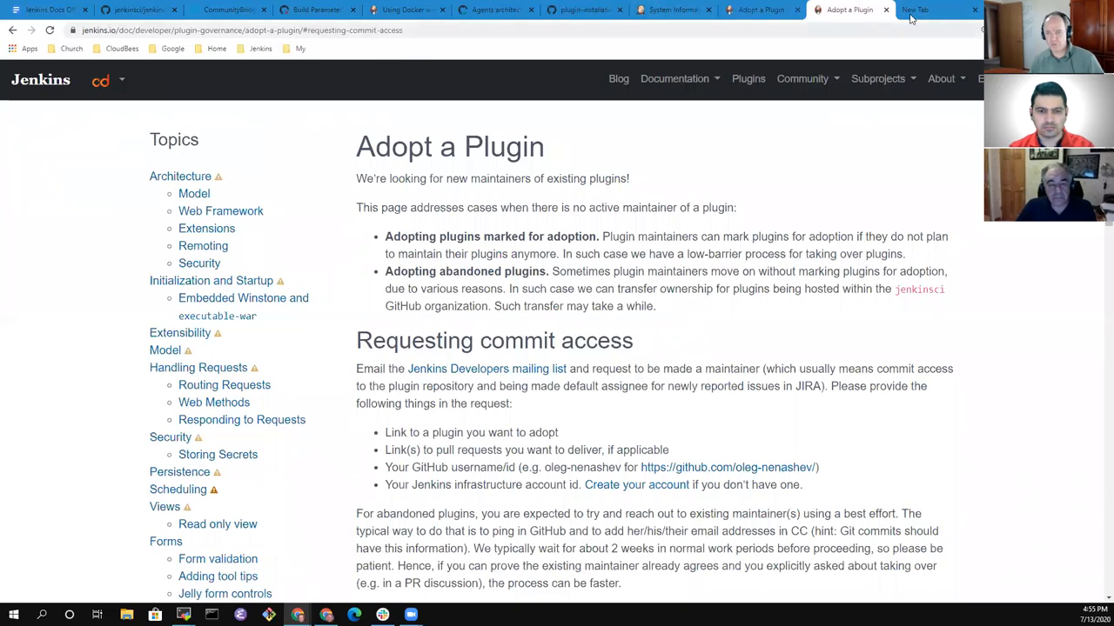
left_click(925, 12)
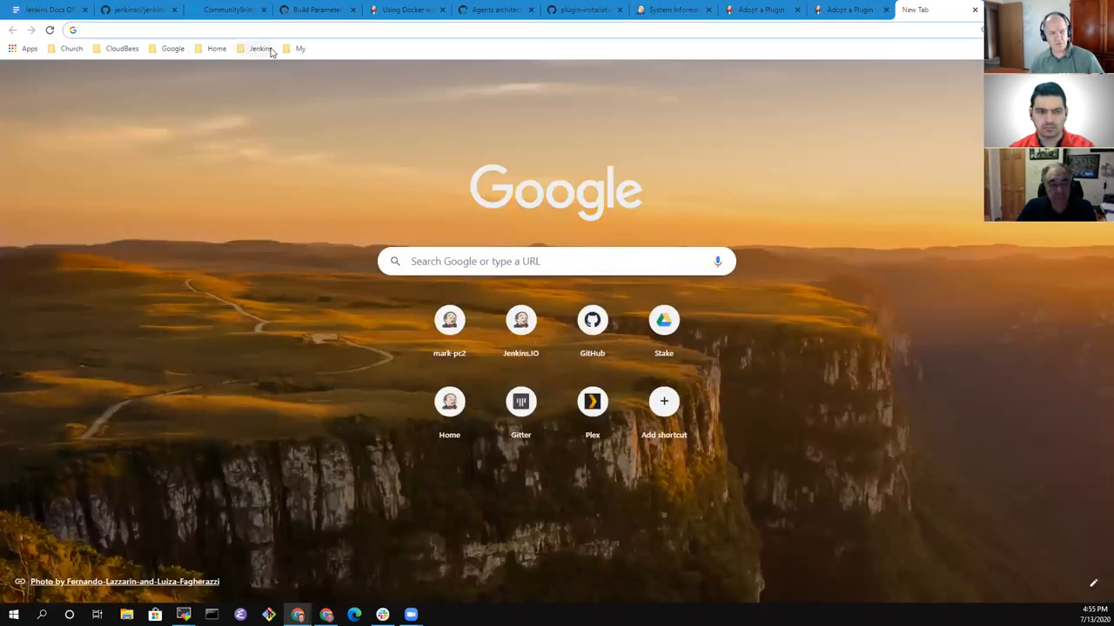
Search 'workflow remote loader' and open the Pipeline Remote Loader plugin page.
left_click(258, 48)
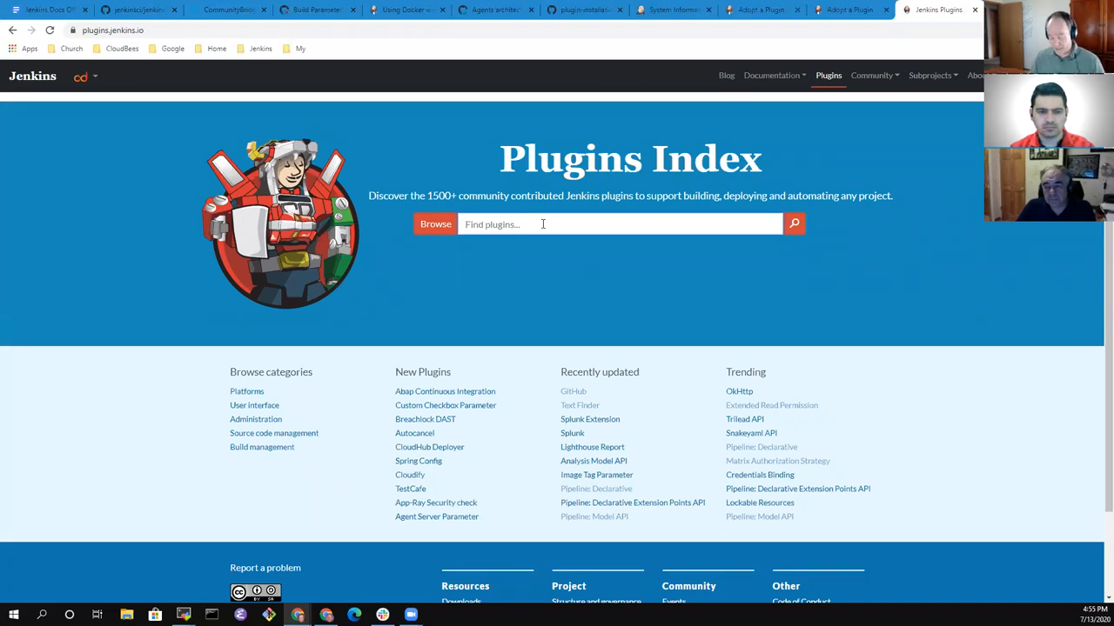
type("worf")
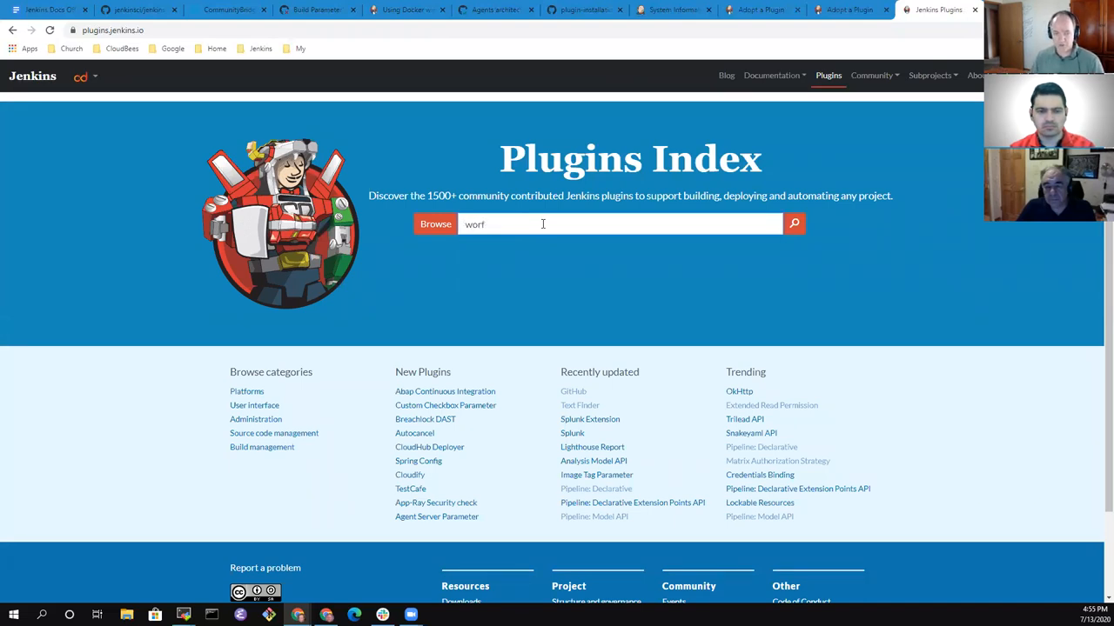
type("workflow remote loader")
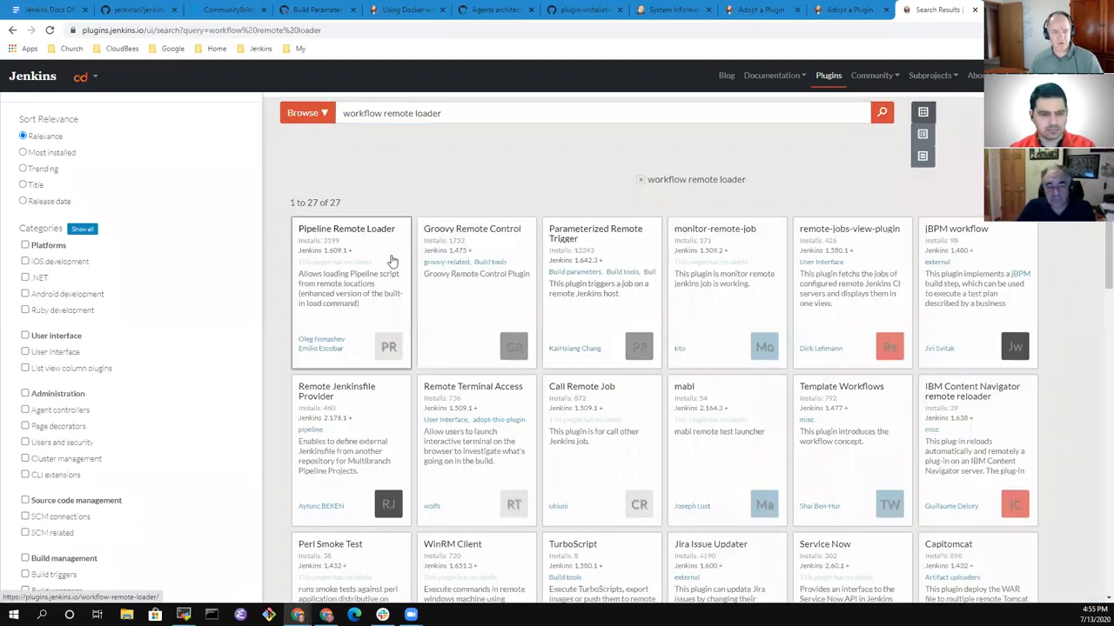
left_click(348, 228)
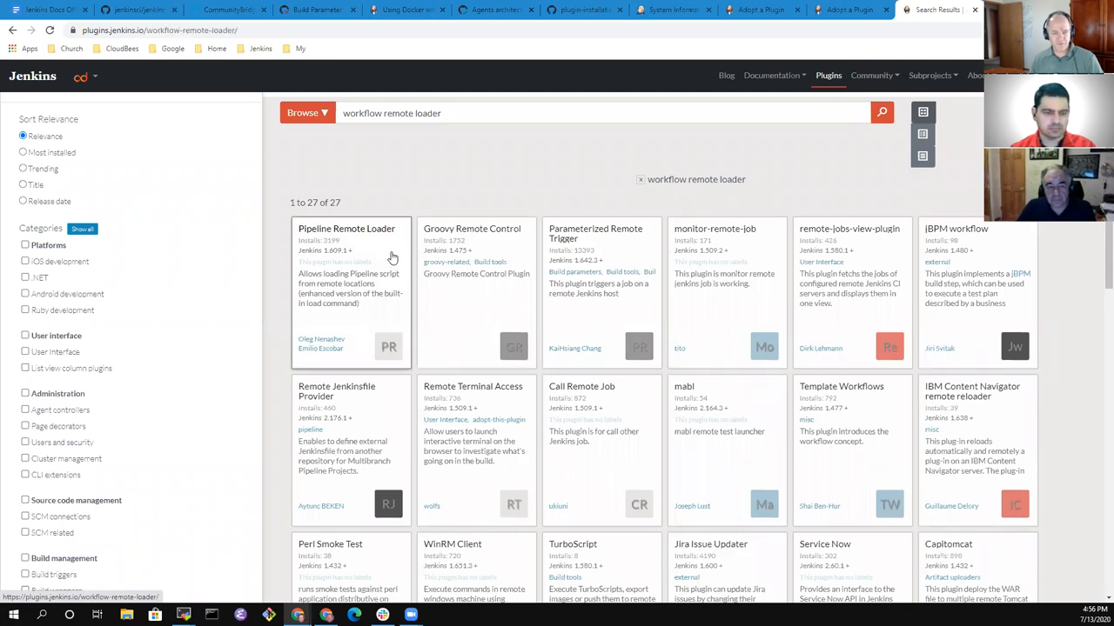
left_click(347, 229)
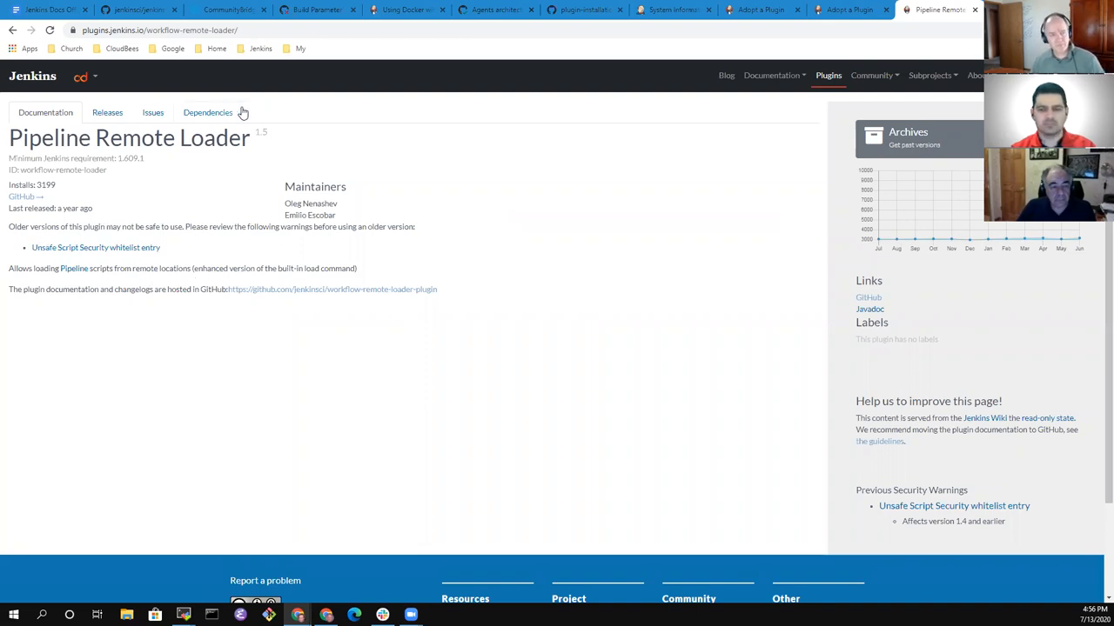
left_click(166, 30)
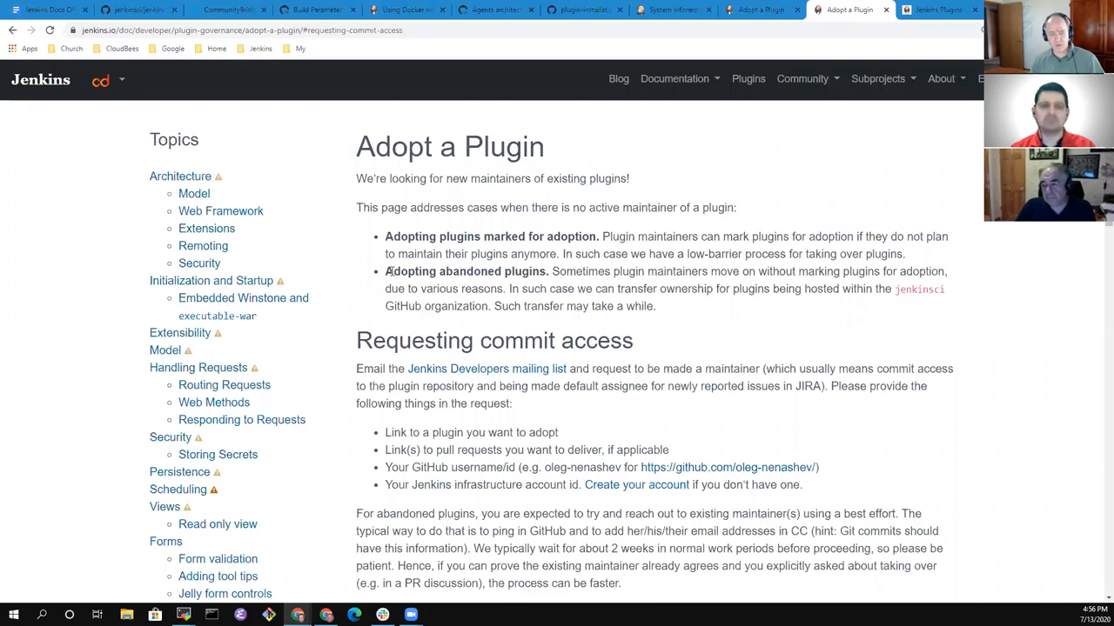
Highlight the abandoned-plugins paragraph, then go back to the Jenkins Docs Office Hours notes.
left_click_drag(384, 270, 659, 306)
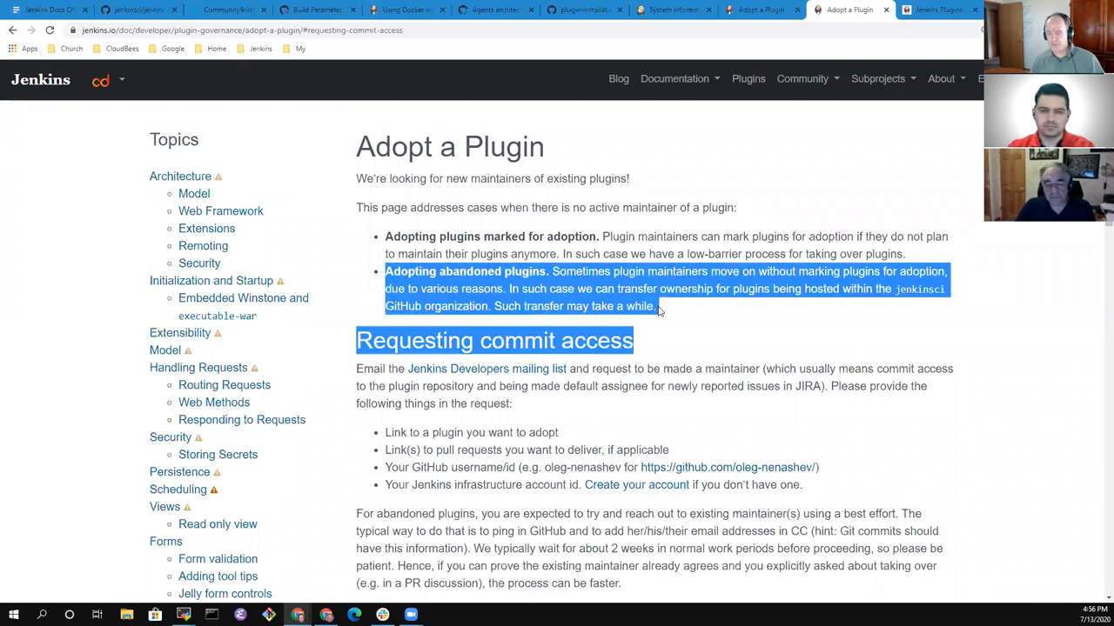
mouse_move(668, 304)
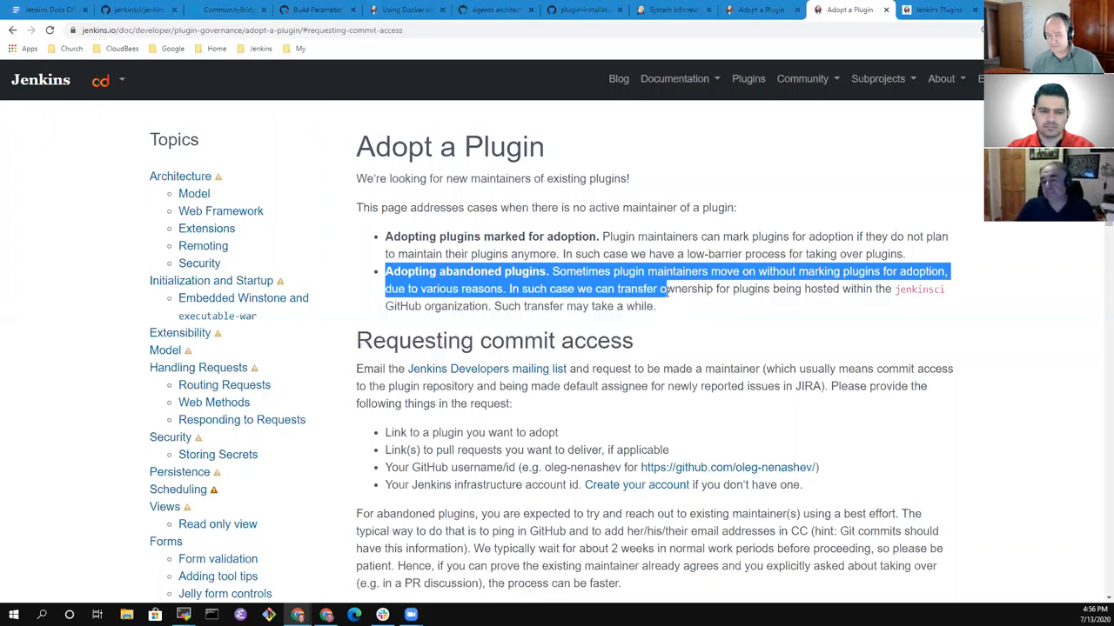
left_click_drag(662, 288, 644, 306)
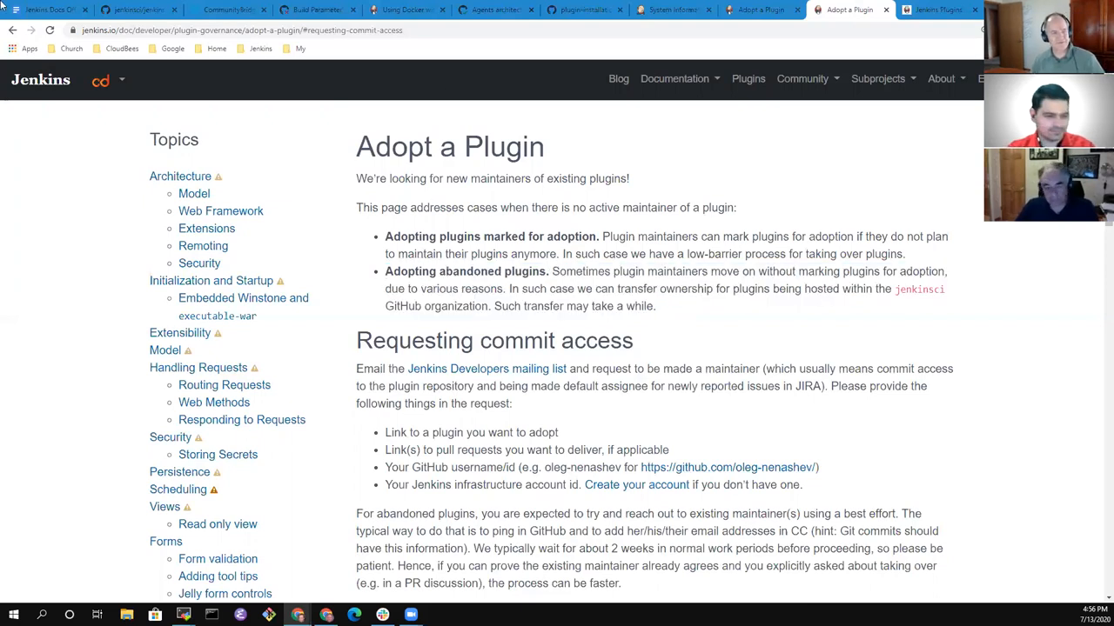
left_click(39, 10)
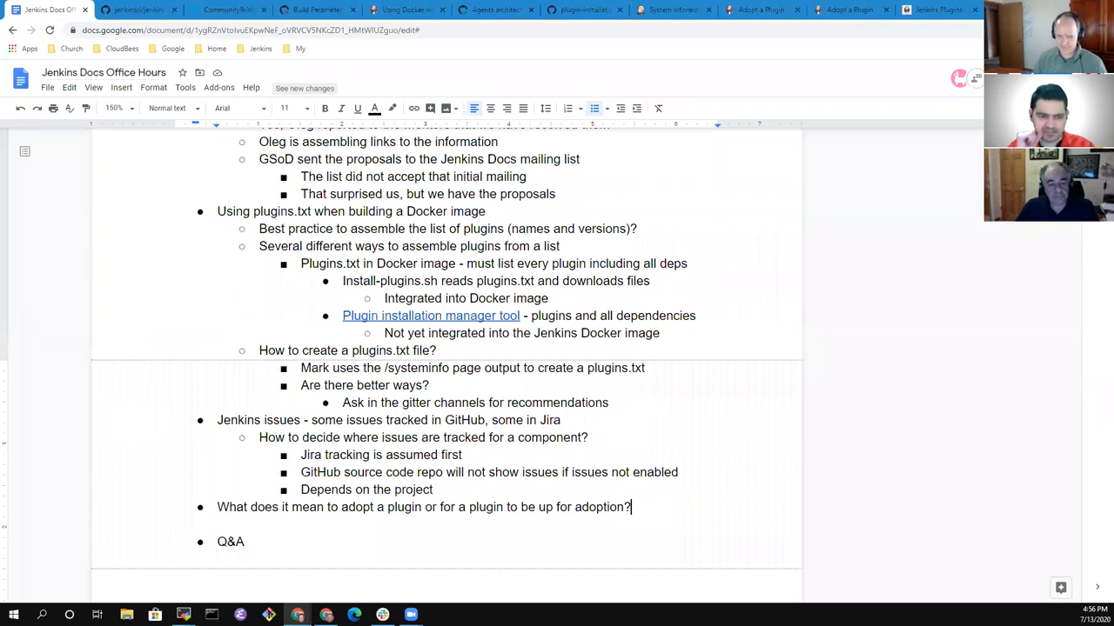
Add sub-bullets 'Described adopt a plugin' and 'More details on abandoned plugins and how to identify them'.
type("Described adopt a plugin")
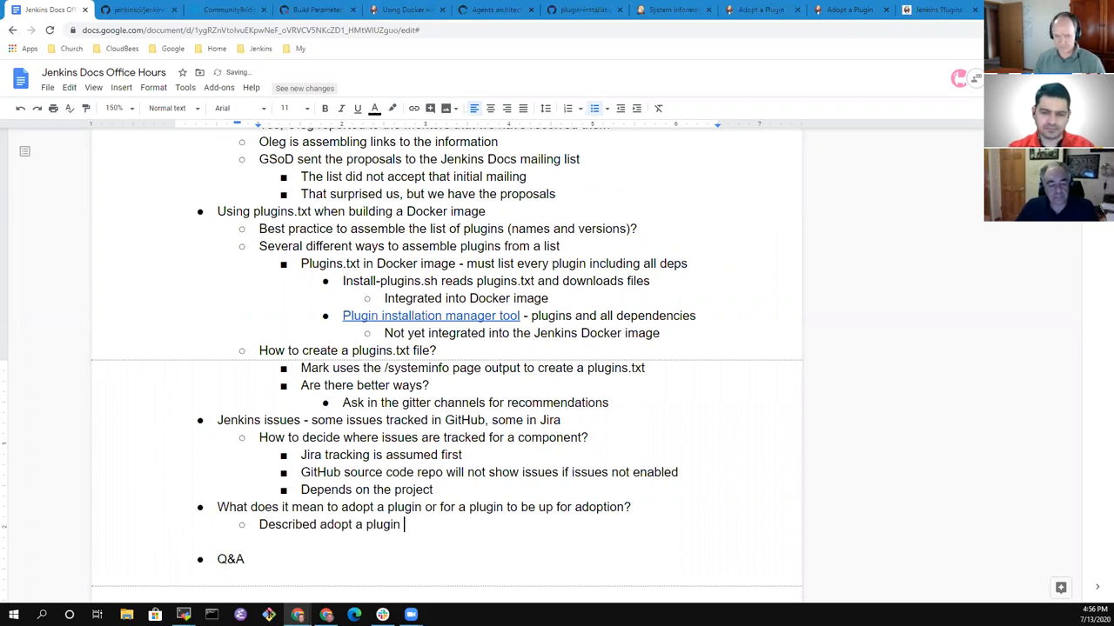
type("More det")
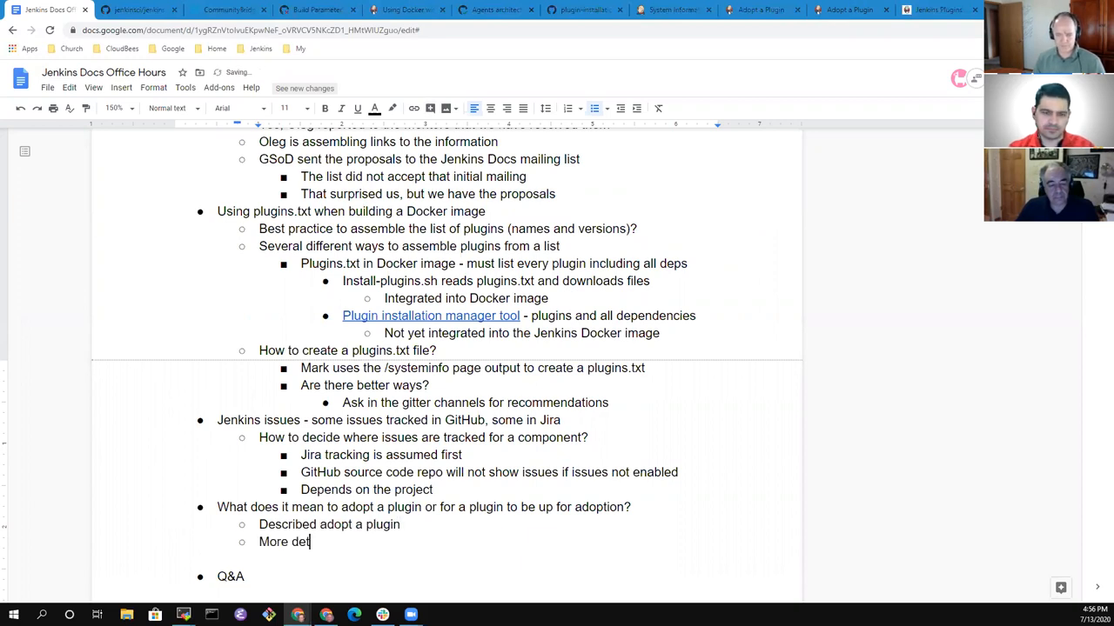
type("tails on aban")
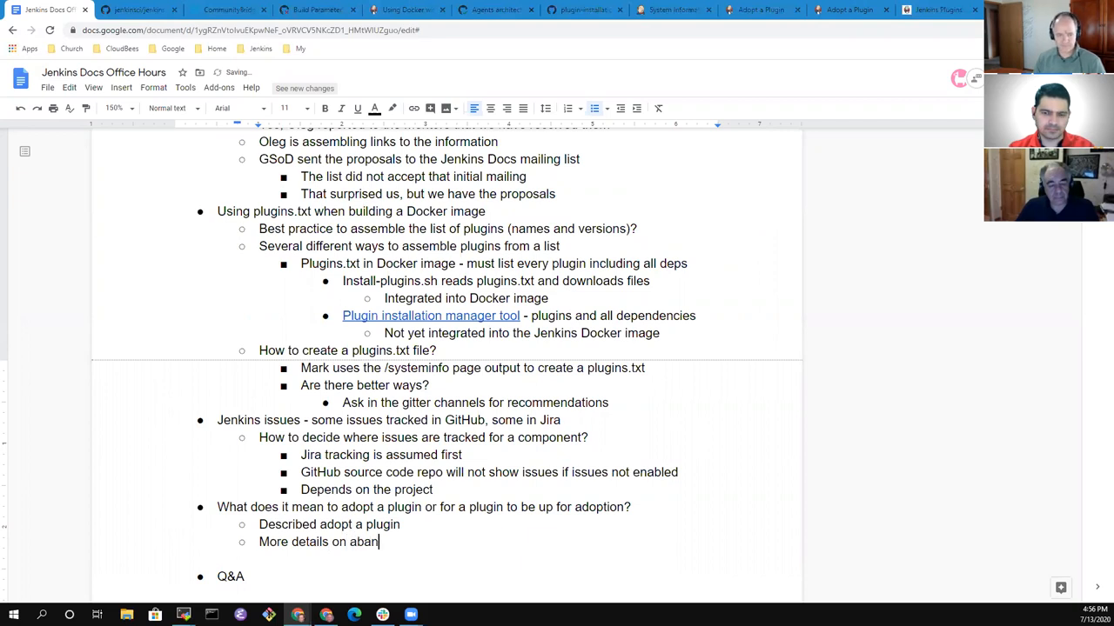
type("doned plugins")
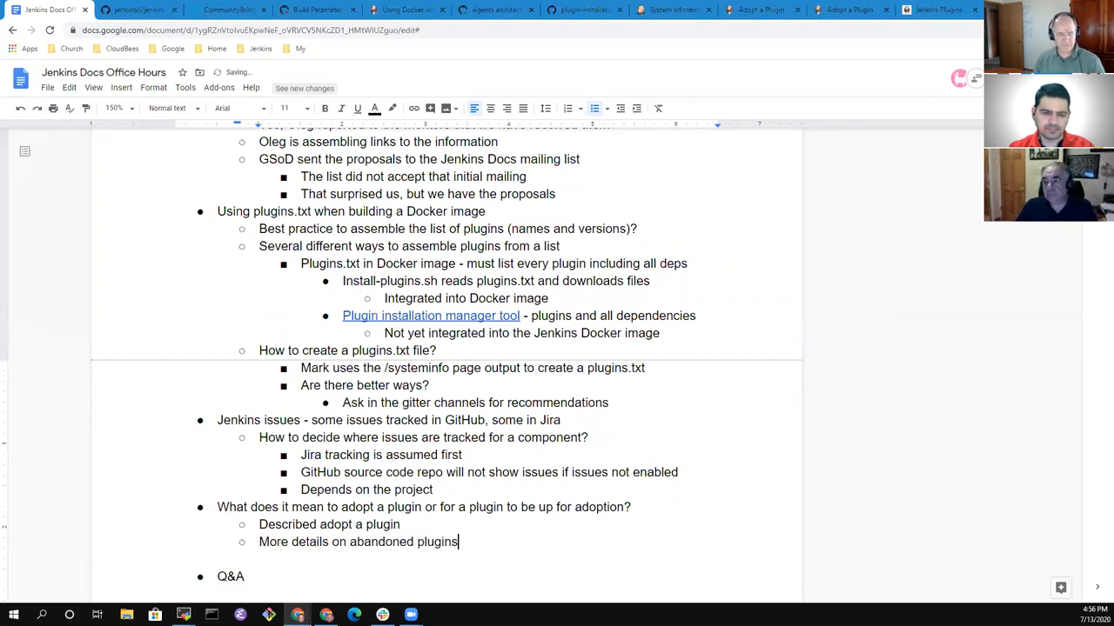
type("and how to i")
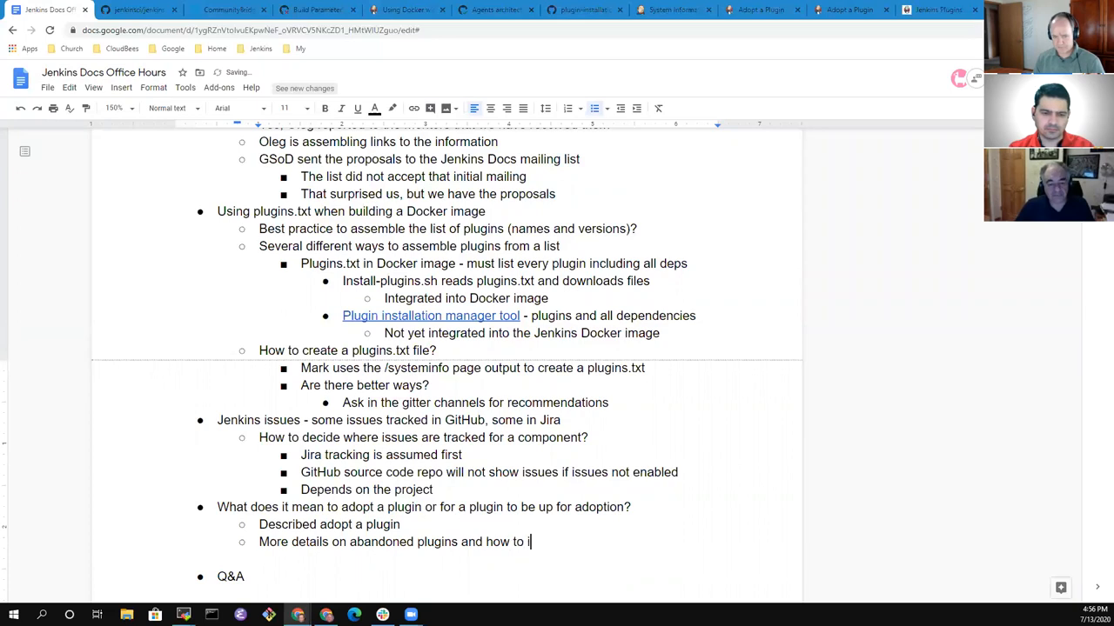
type("dentify them")
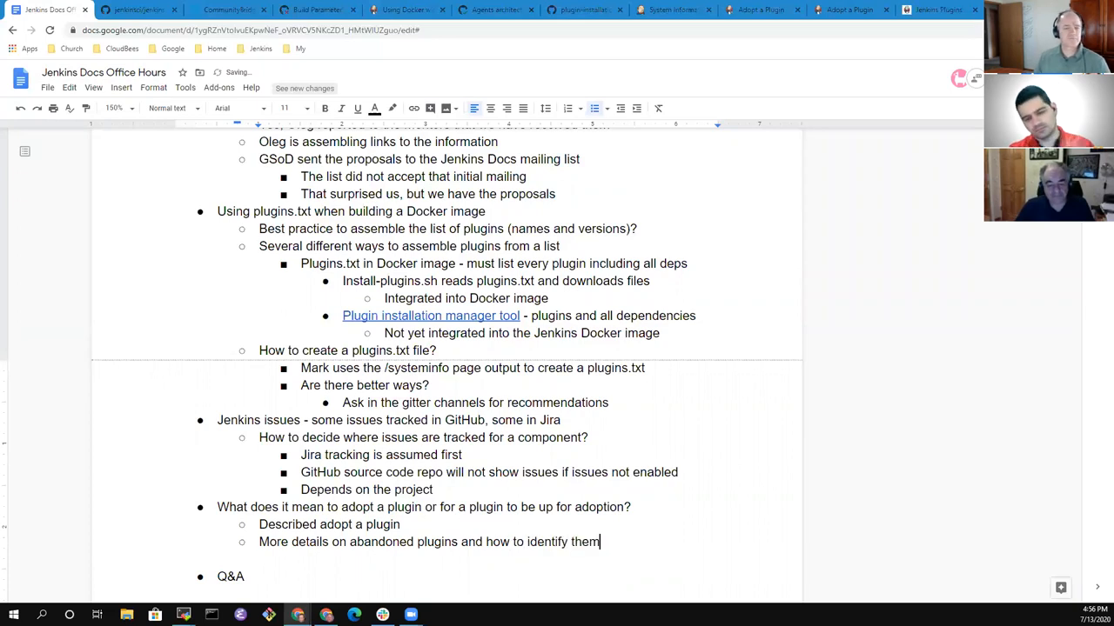